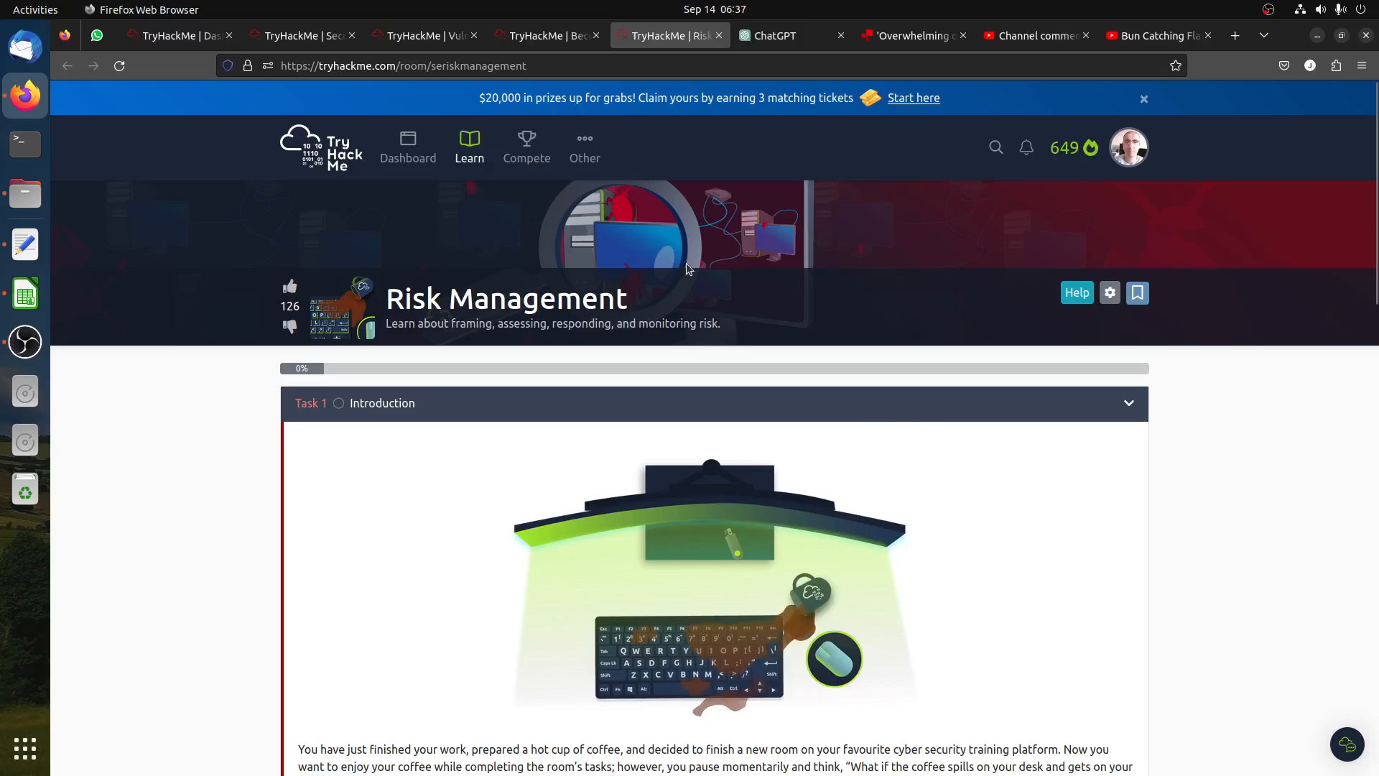
{"action": "mouse_move", "coordinate": [618, 343]}
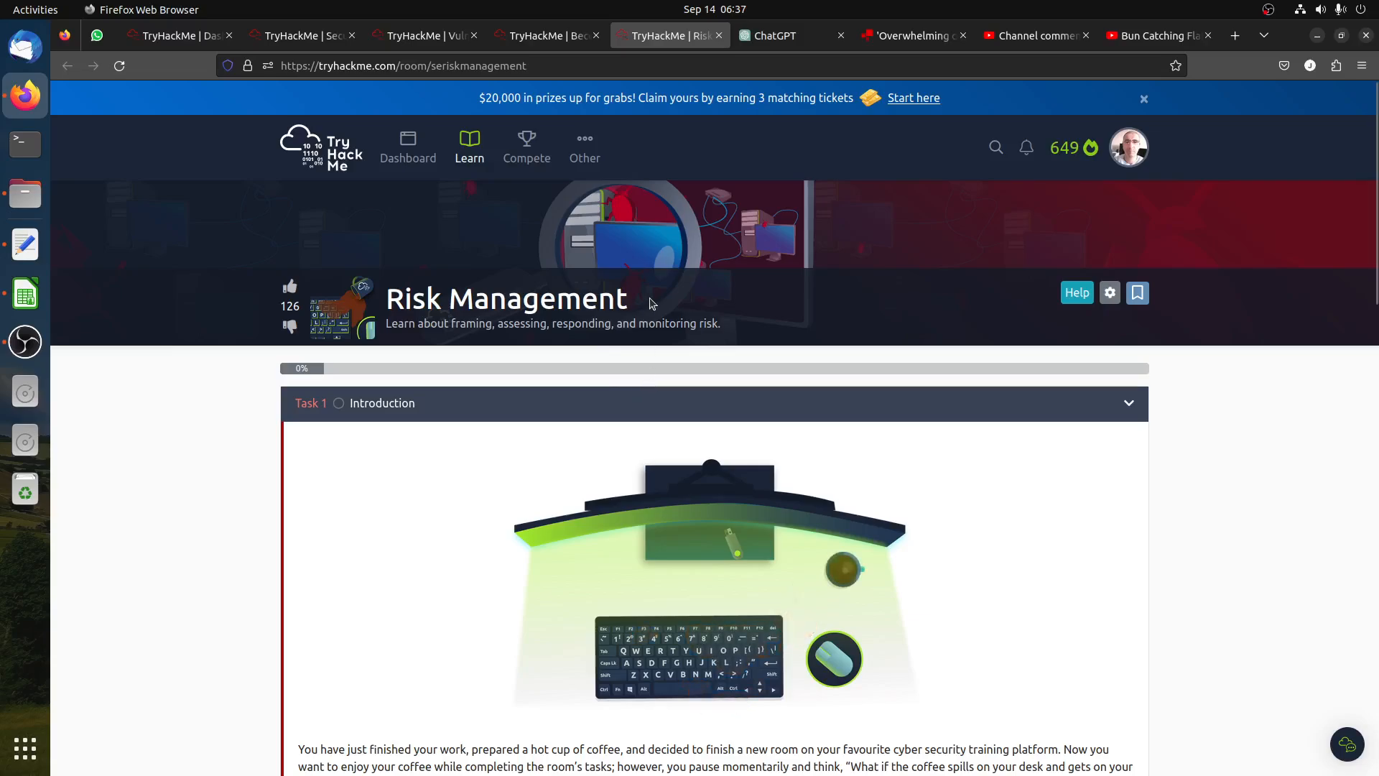
{"action": "mouse_move", "coordinate": [690, 387]}
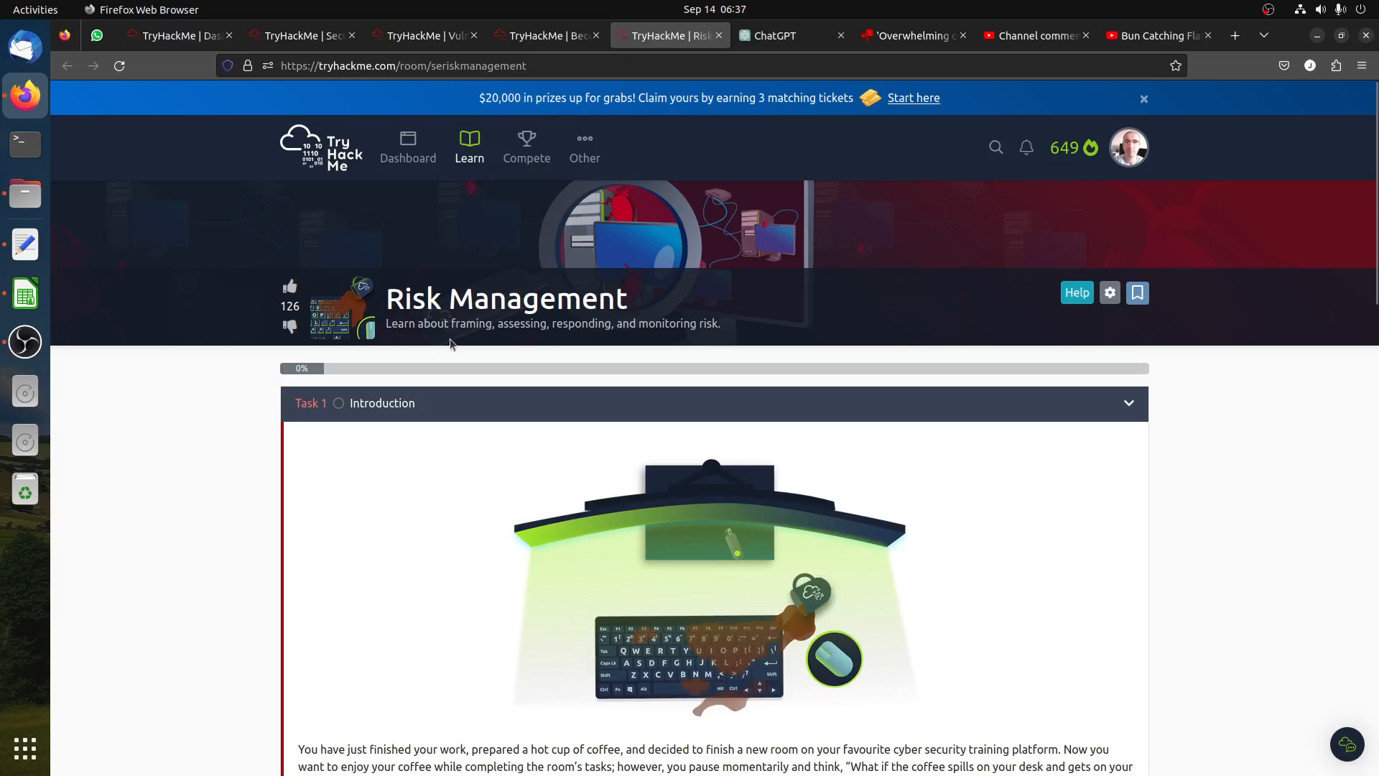
{"action": "mouse_move", "coordinate": [641, 341]}
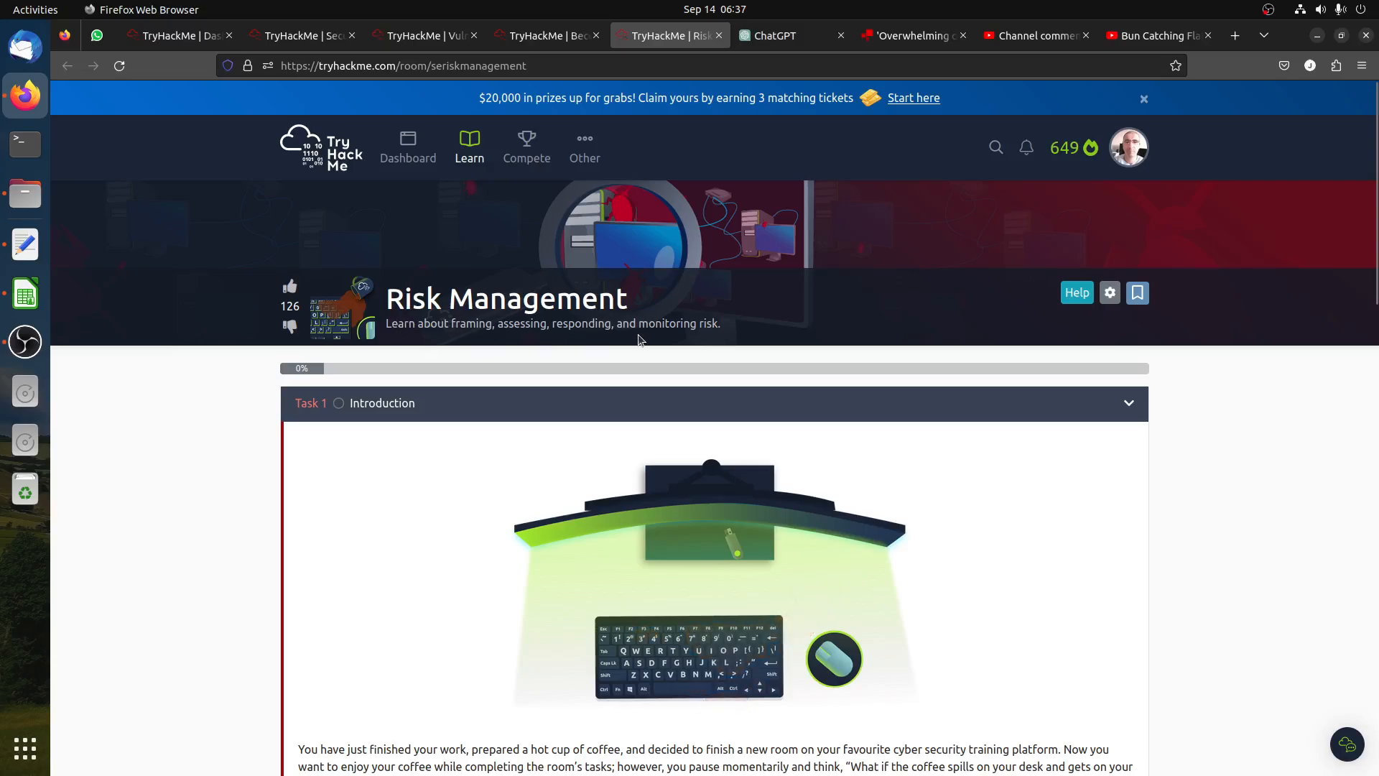
Enter 'risk reduction' as the extra-laptop answer and submit it.
{"action": "scroll", "scroll_direction": "down", "scroll_amount": 3}
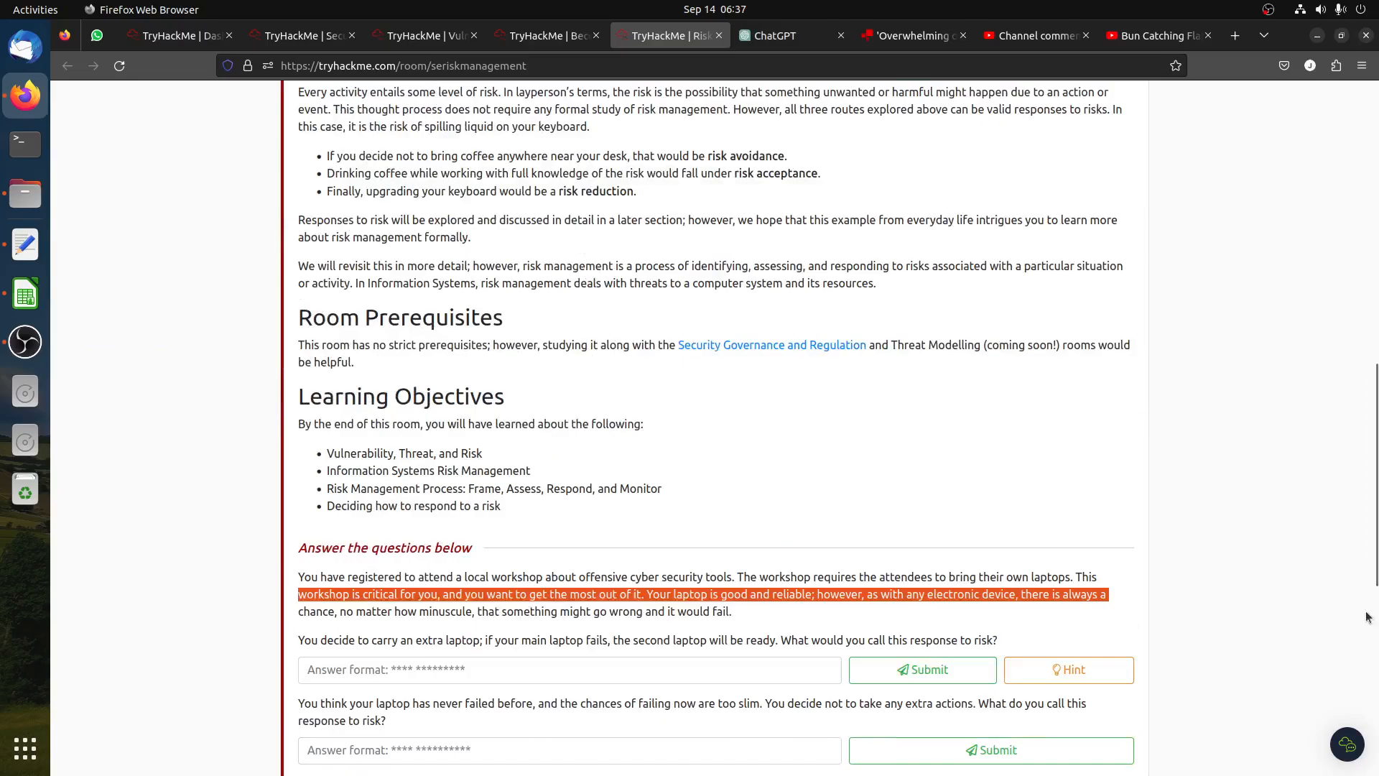
{"action": "scroll", "scroll_direction": "down", "scroll_amount": 3}
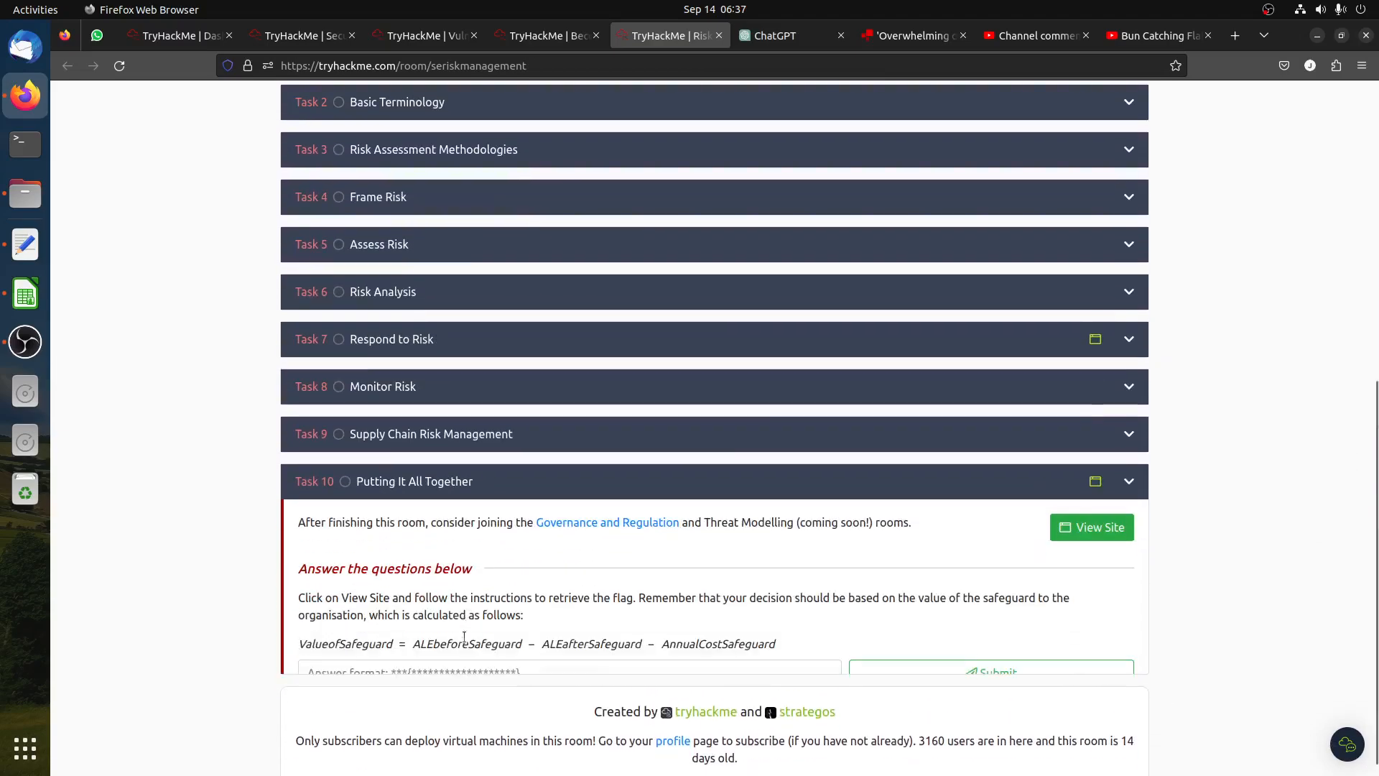
{"action": "scroll", "scroll_direction": "up", "scroll_amount": 3}
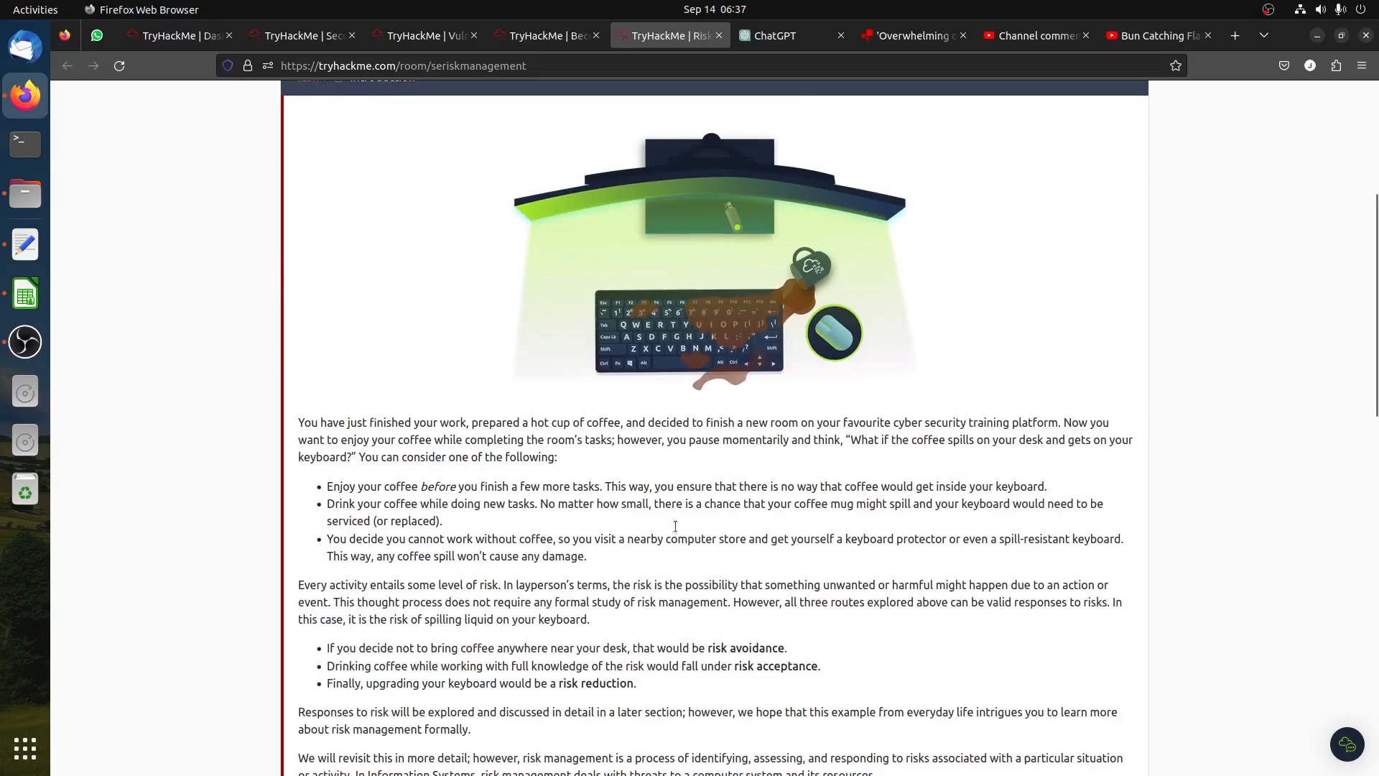
{"action": "scroll", "scroll_direction": "down", "scroll_amount": 3}
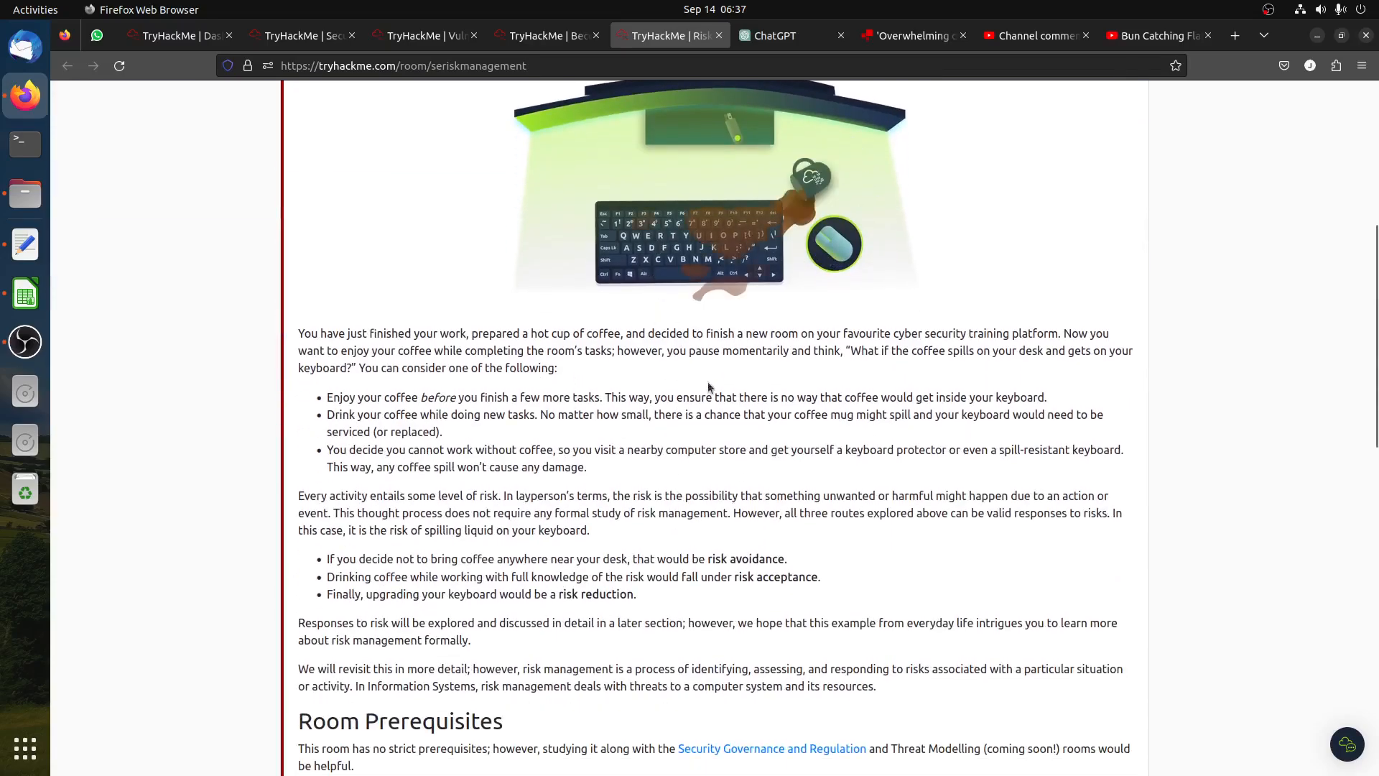
{"action": "scroll", "scroll_direction": "down", "scroll_amount": 3}
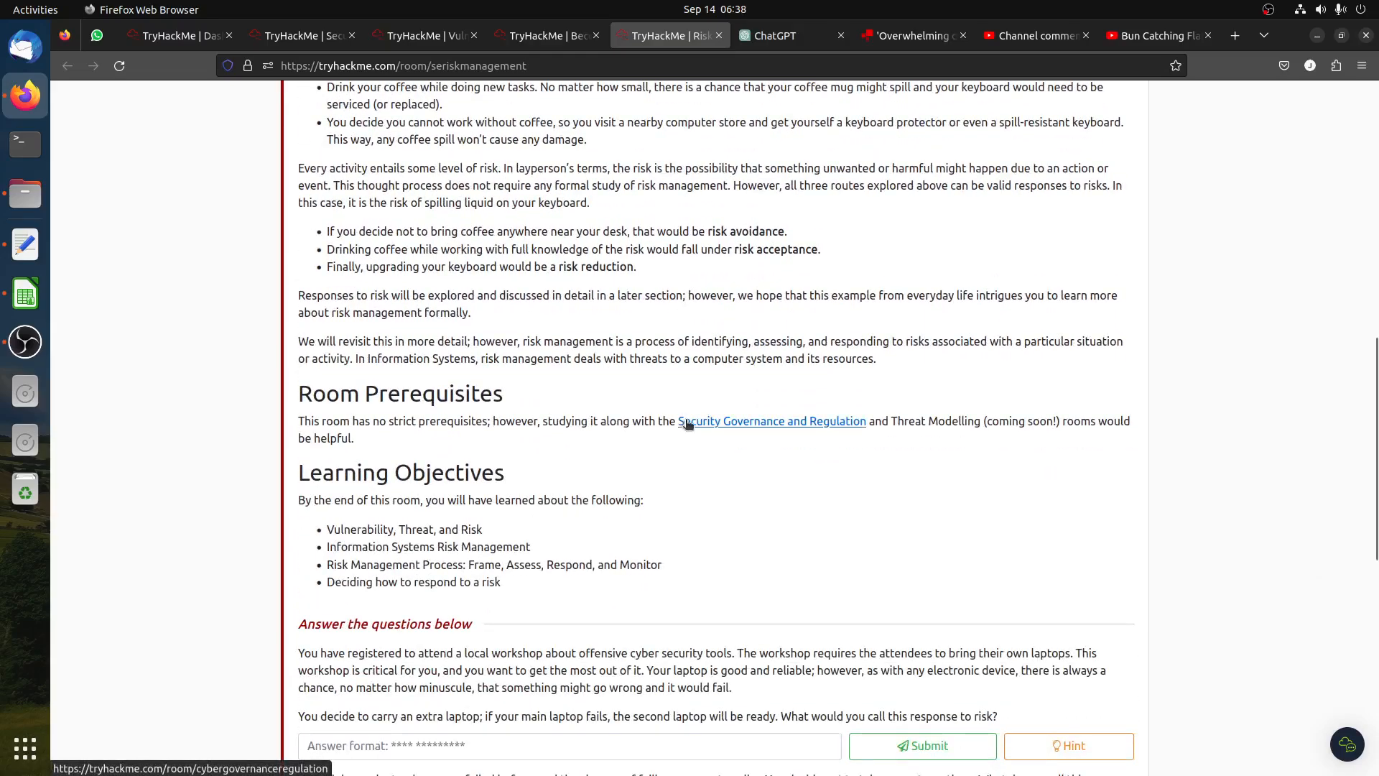
{"action": "scroll", "scroll_direction": "down", "scroll_amount": 3}
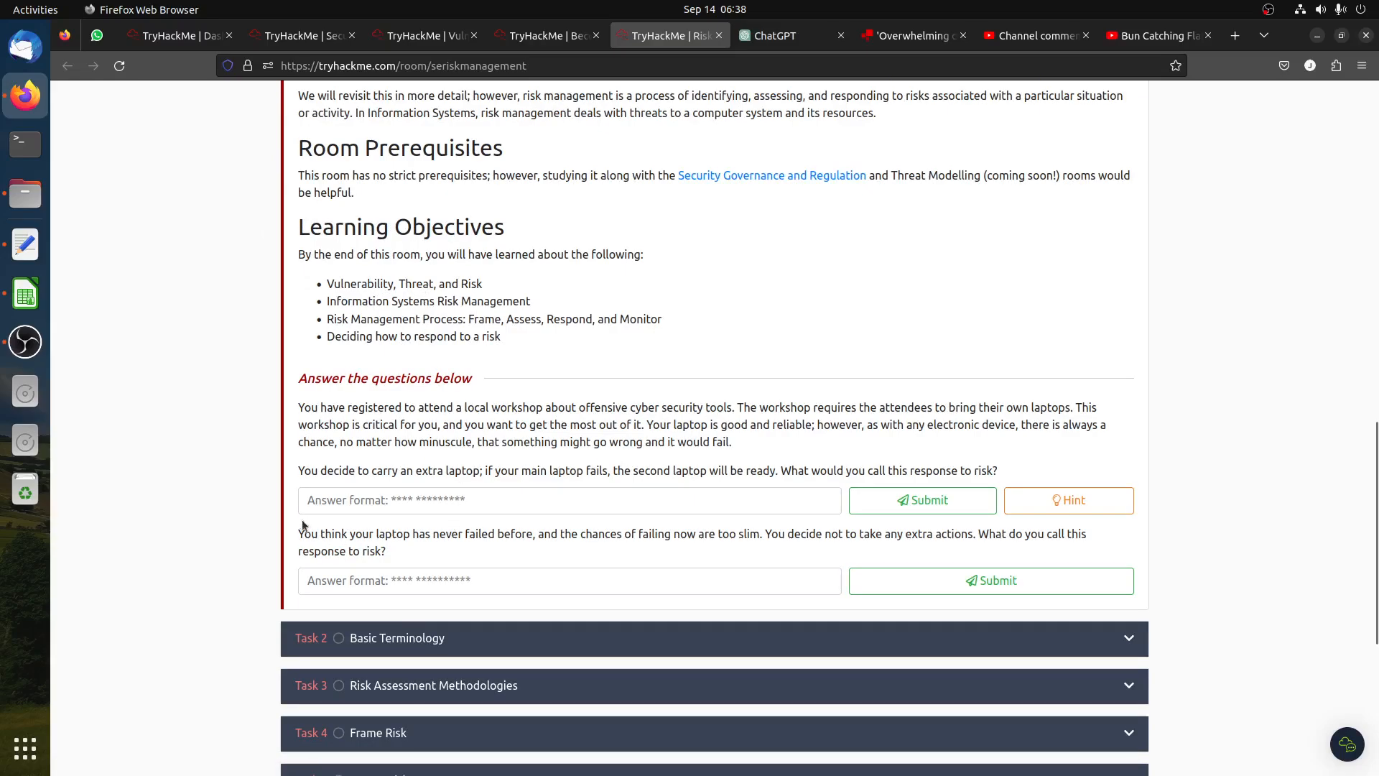
{"action": "mouse_move", "coordinate": [489, 485]}
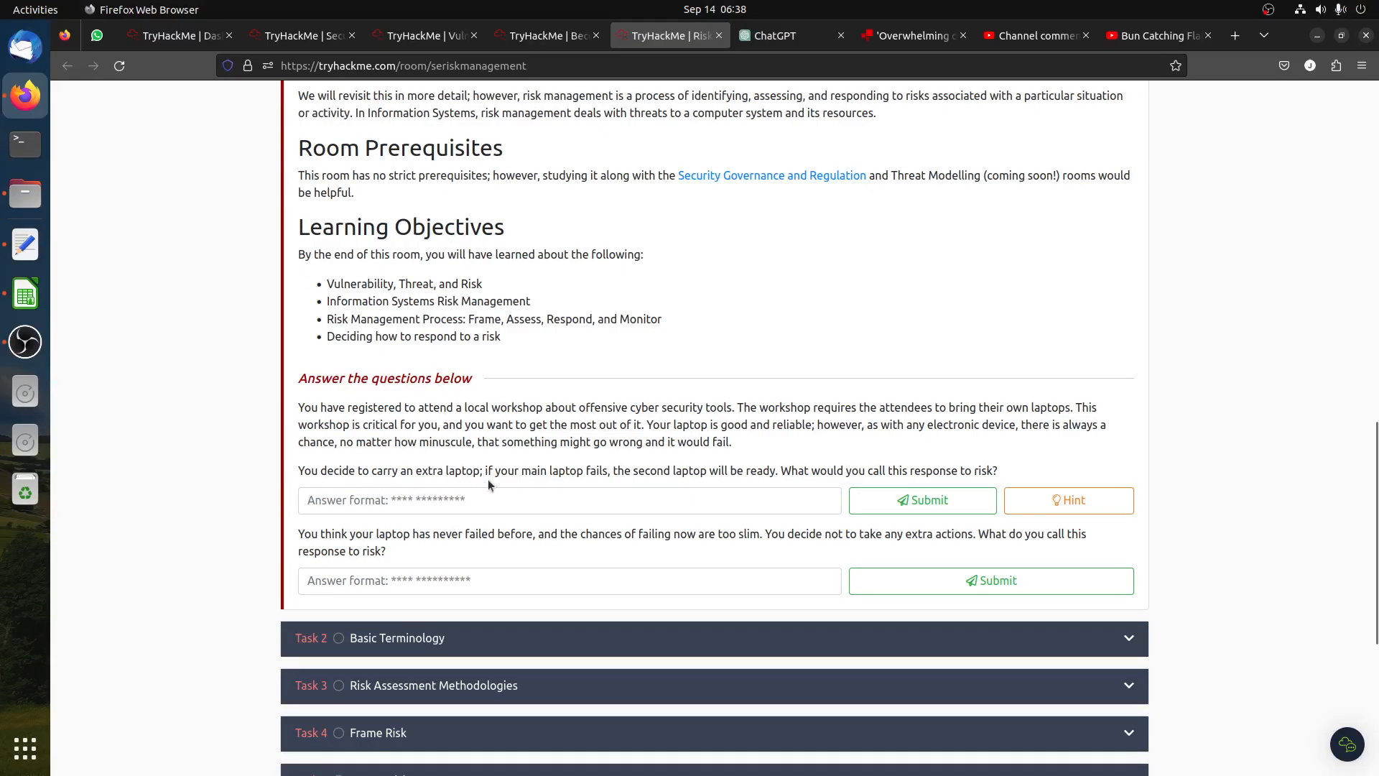
{"action": "mouse_move", "coordinate": [602, 470]}
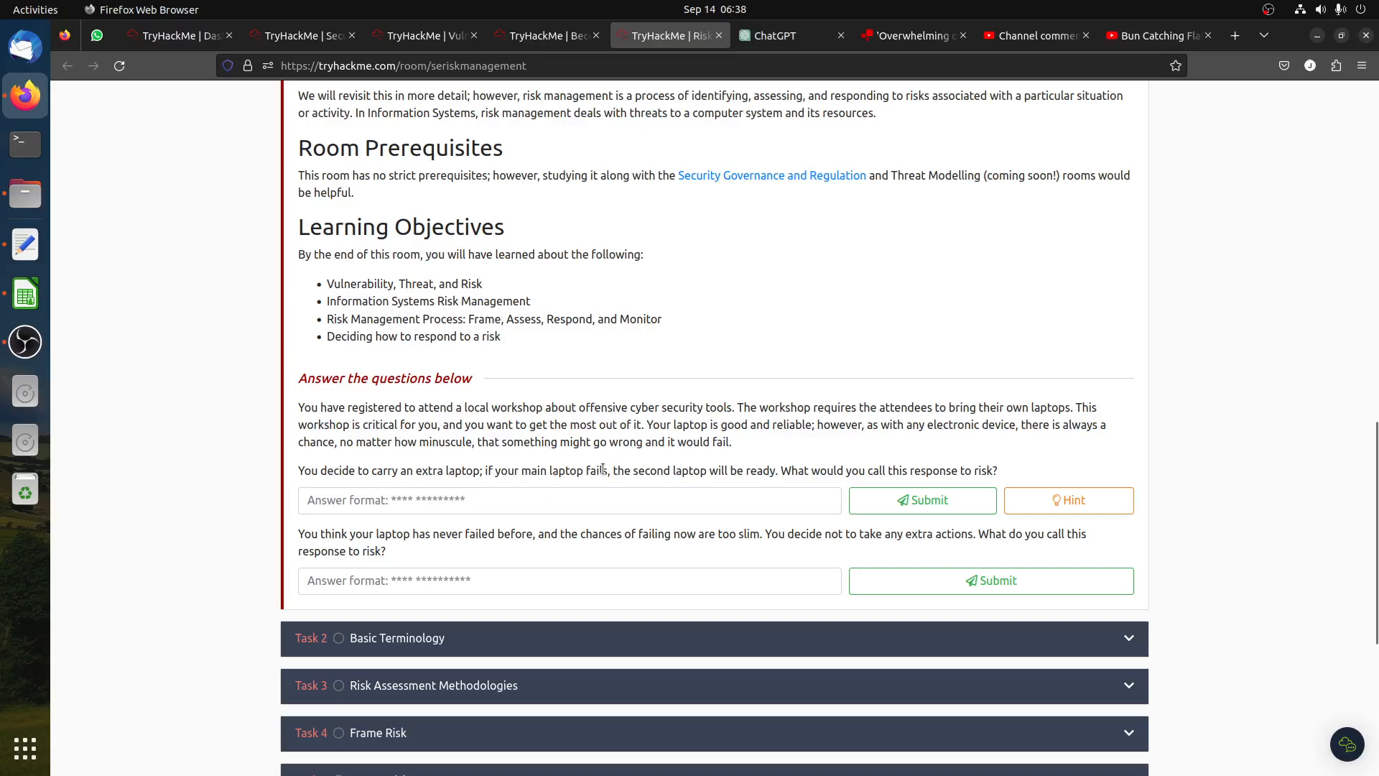
{"action": "mouse_move", "coordinate": [755, 488]}
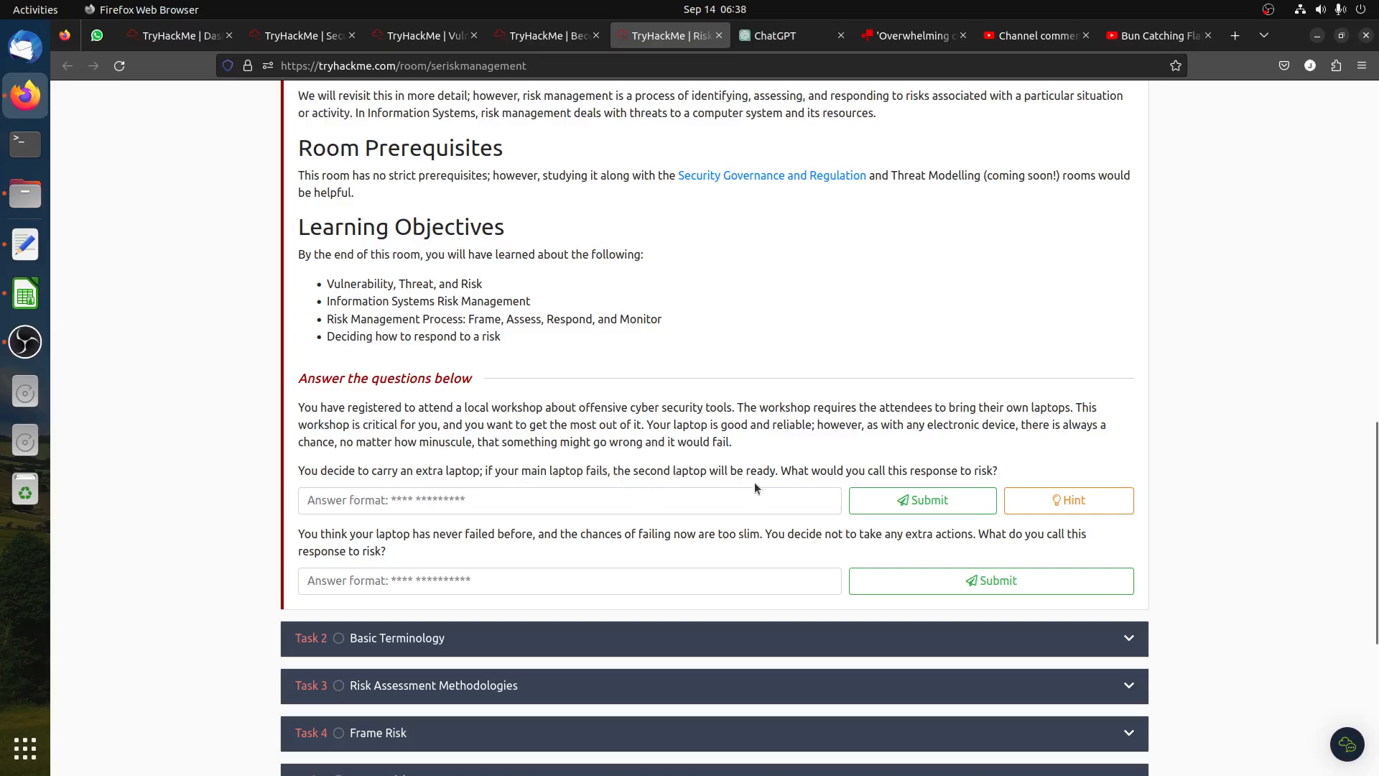
{"action": "mouse_move", "coordinate": [923, 483]}
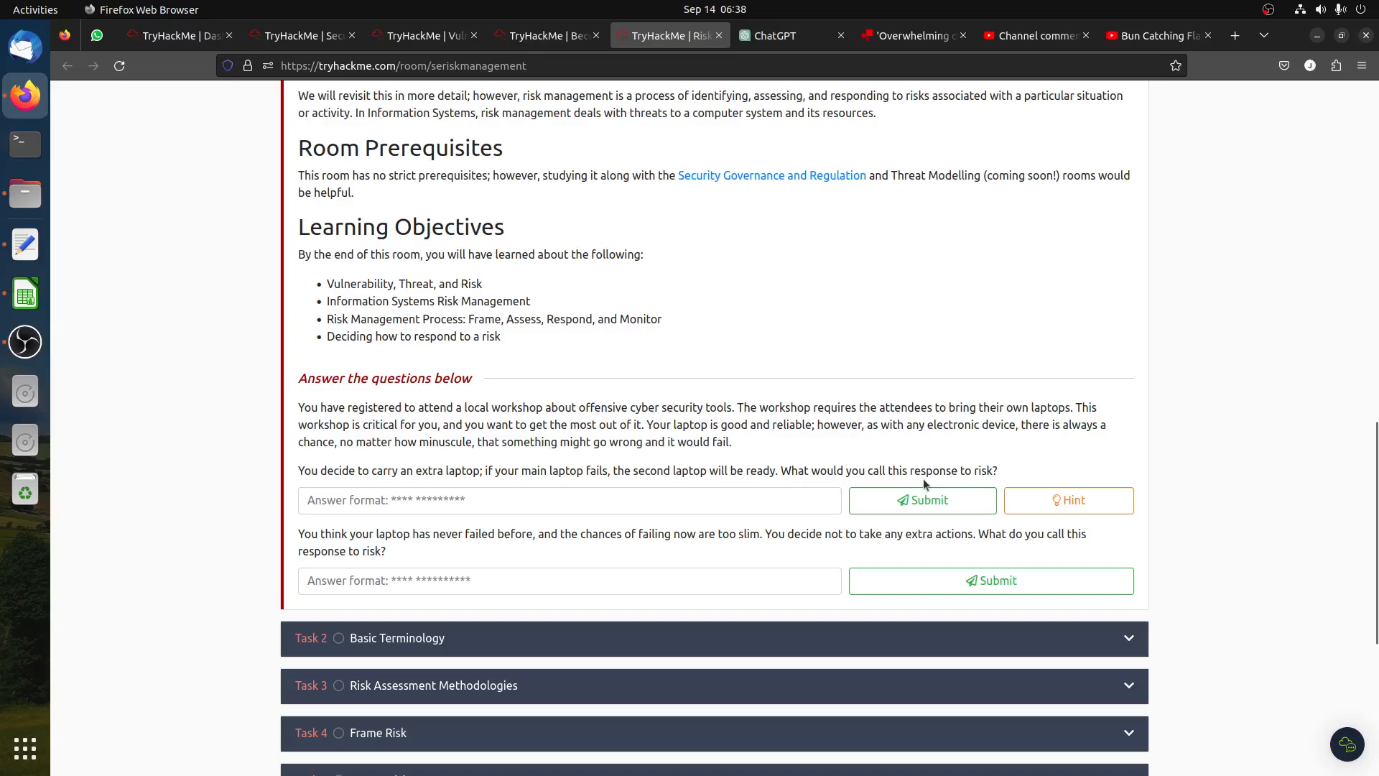
{"action": "scroll", "scroll_direction": "up", "scroll_amount": 3}
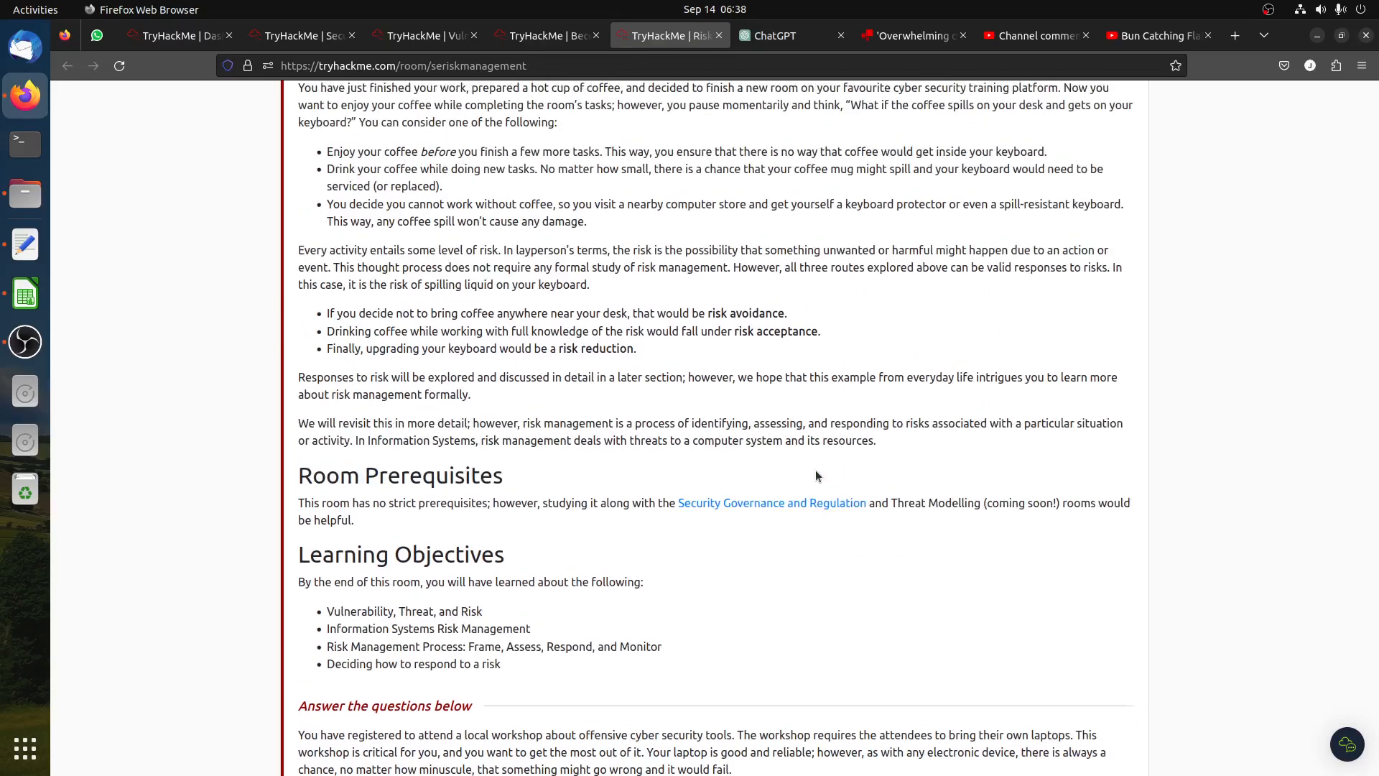
{"action": "scroll", "scroll_direction": "up", "scroll_amount": 3}
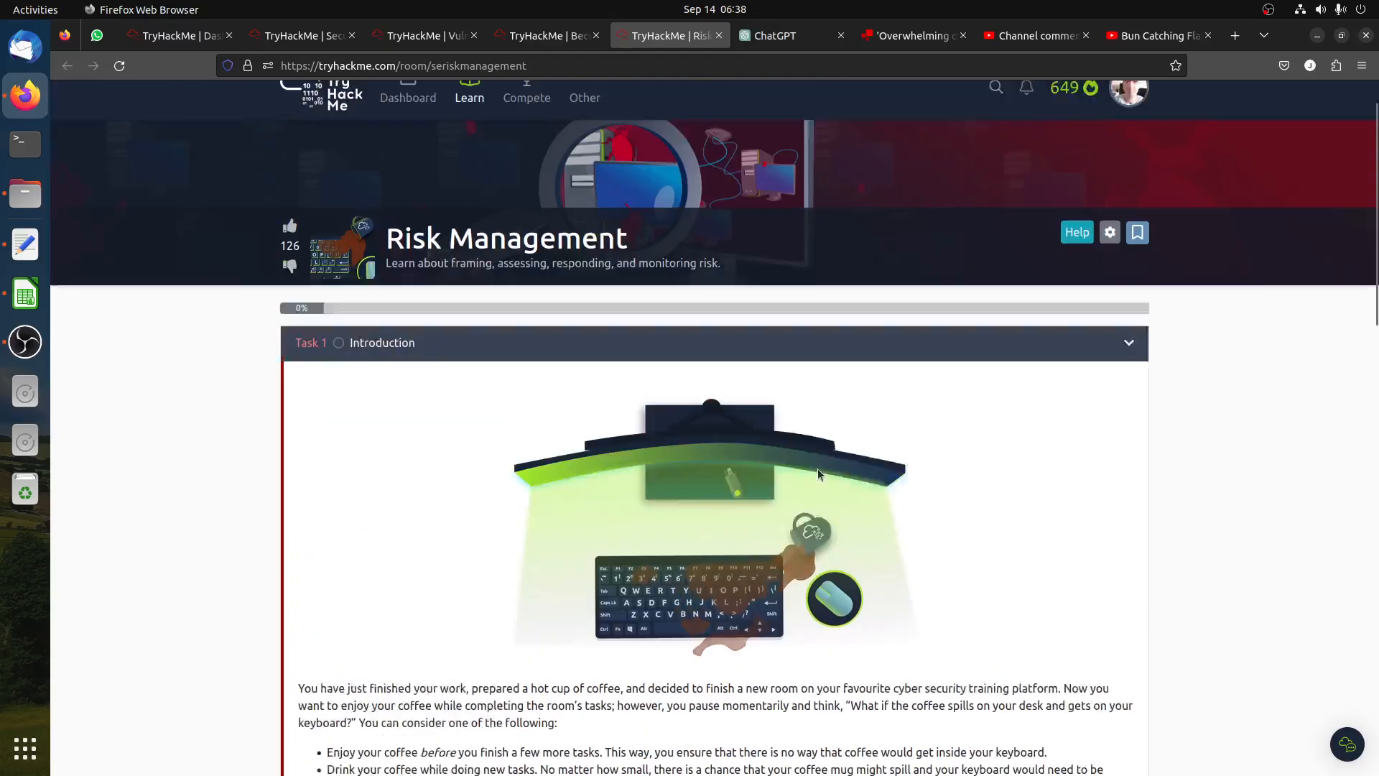
{"action": "scroll", "scroll_direction": "down", "scroll_amount": 3}
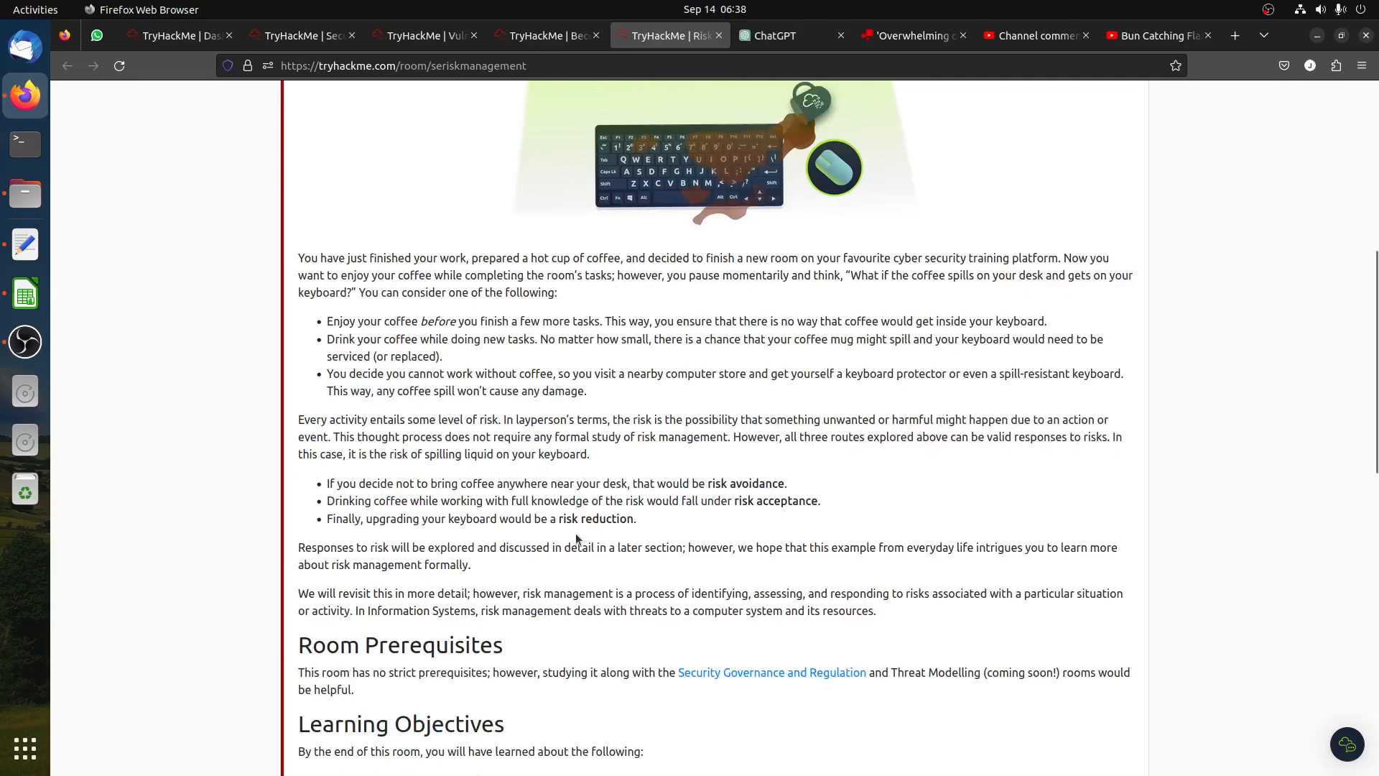
{"action": "right_click", "coordinate": [595, 518]}
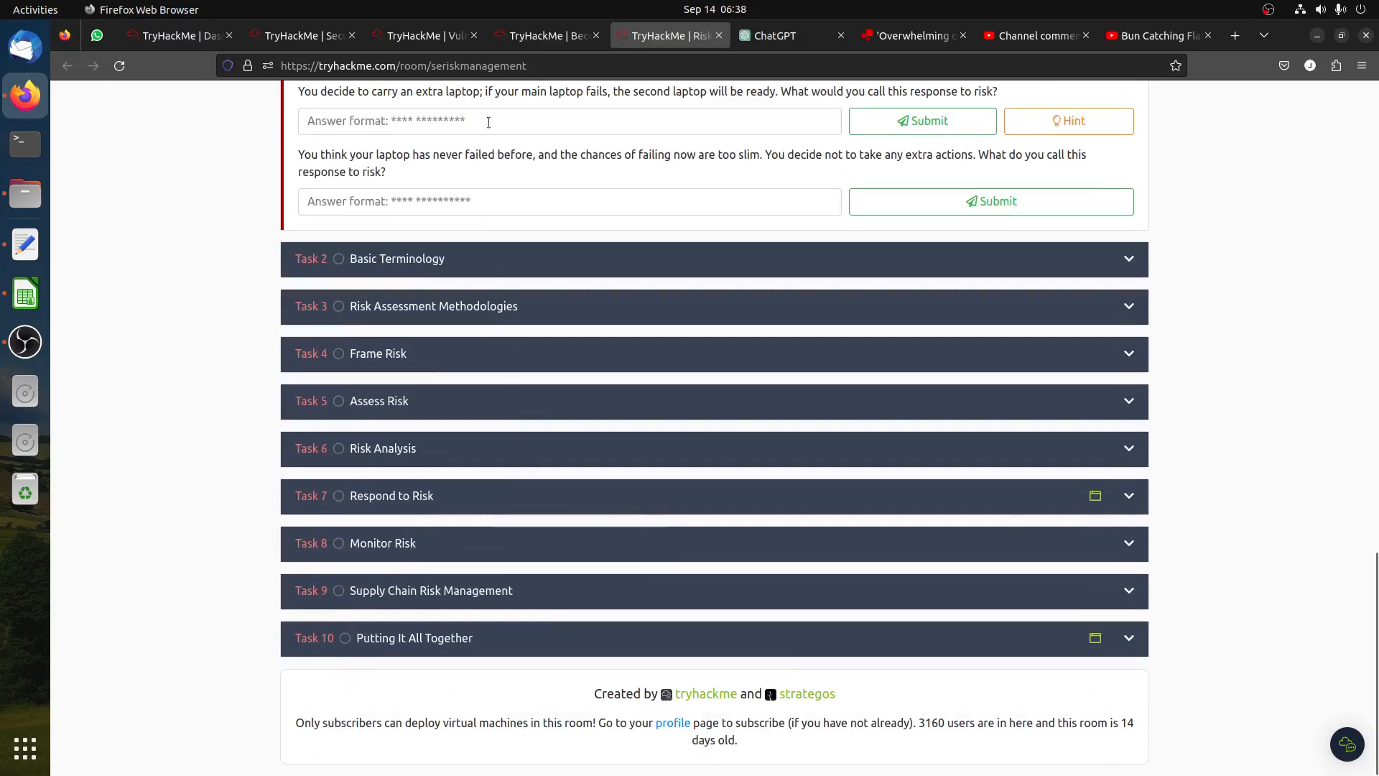
{"action": "type", "text": "risk reduction"}
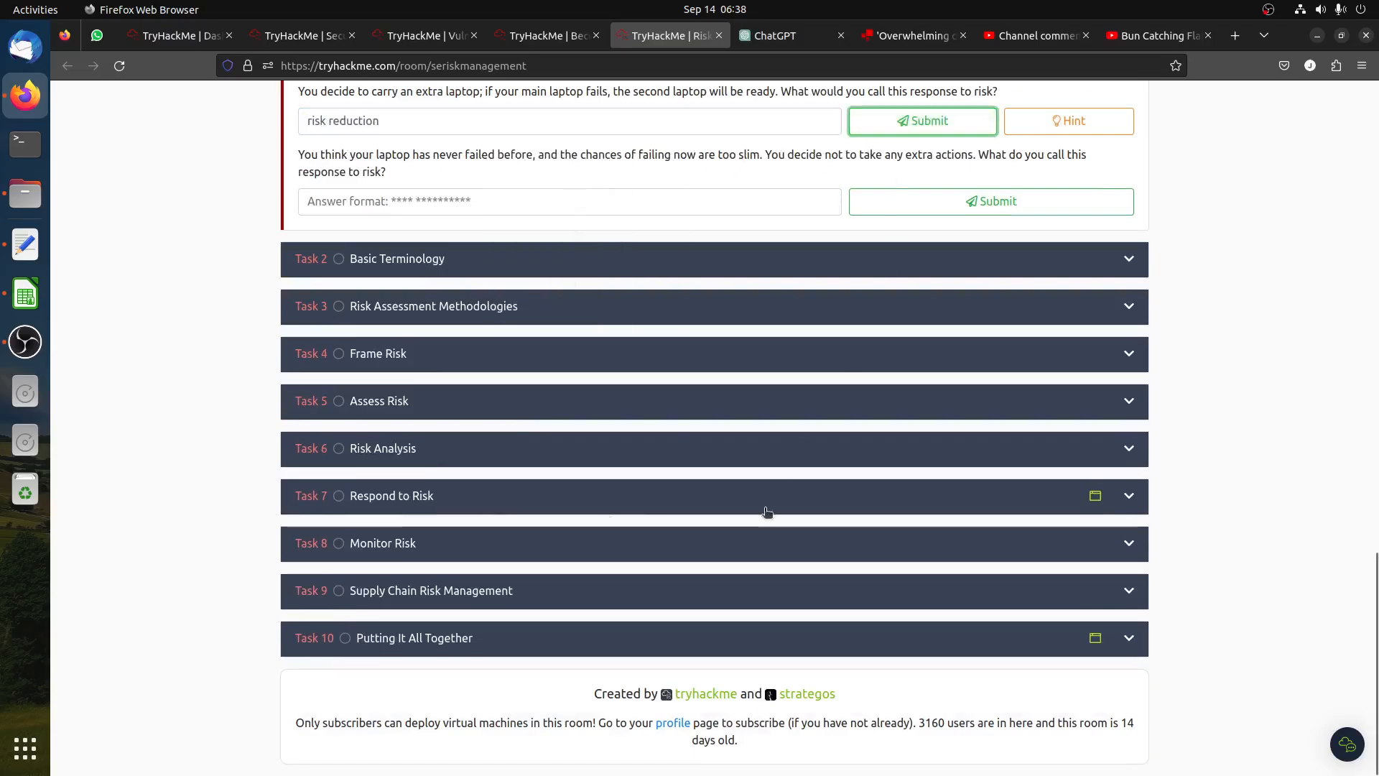
{"action": "left_click", "coordinate": [922, 121]}
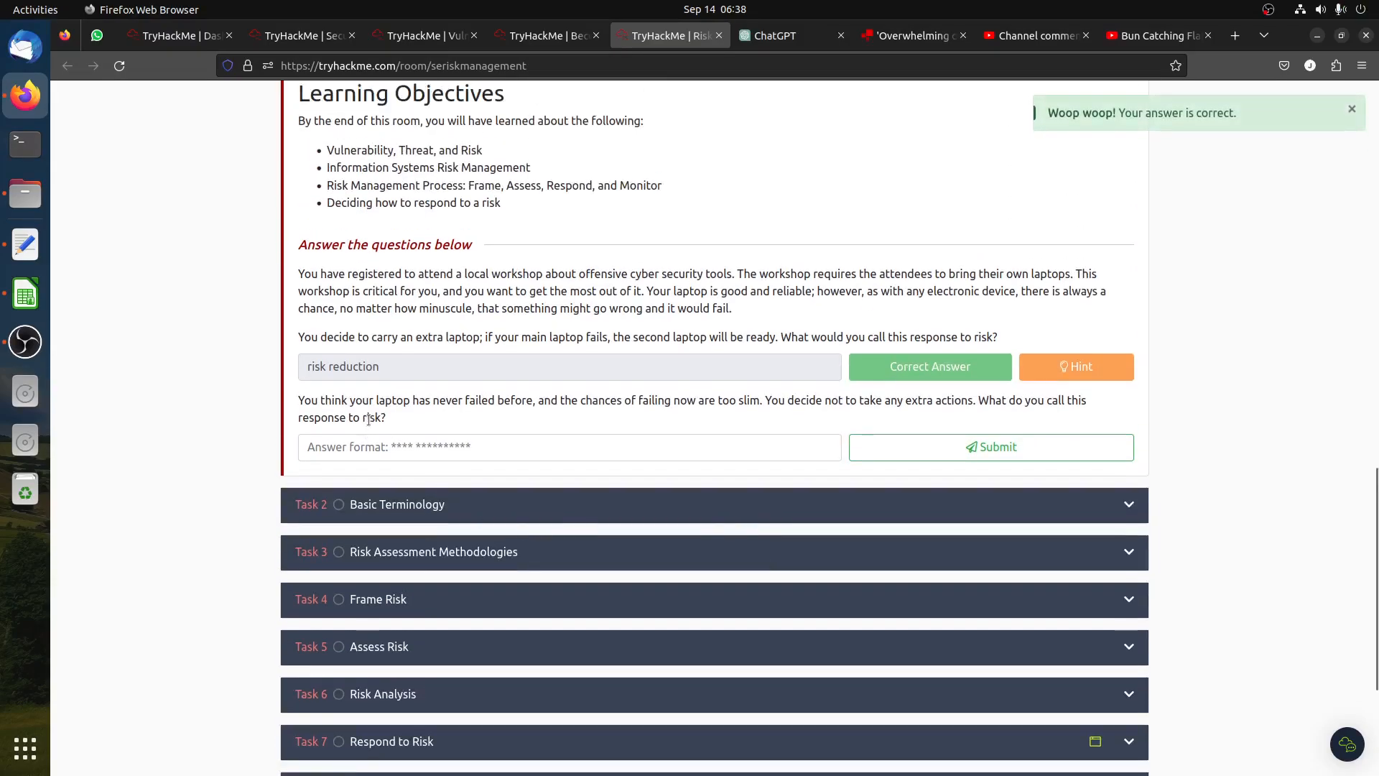
{"action": "mouse_move", "coordinate": [479, 422]}
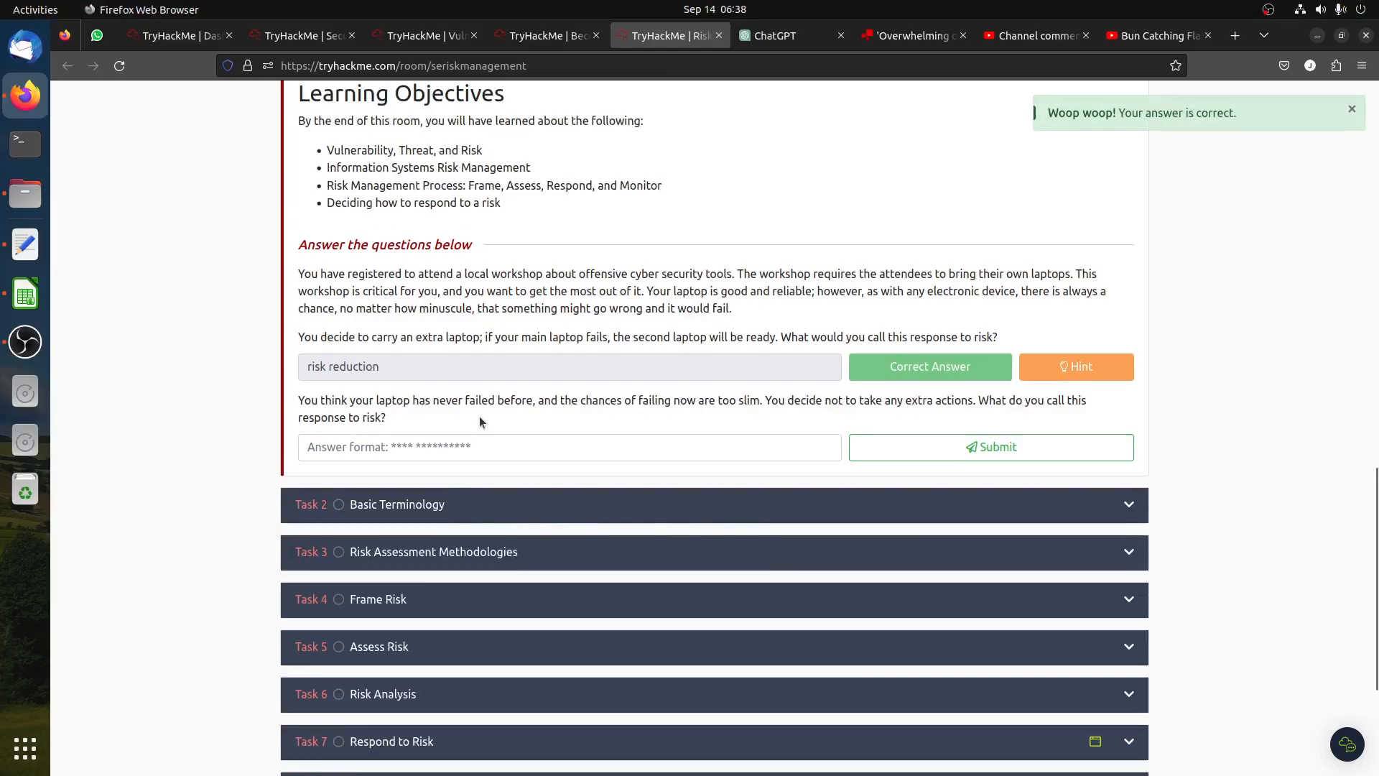
{"action": "mouse_move", "coordinate": [627, 420]}
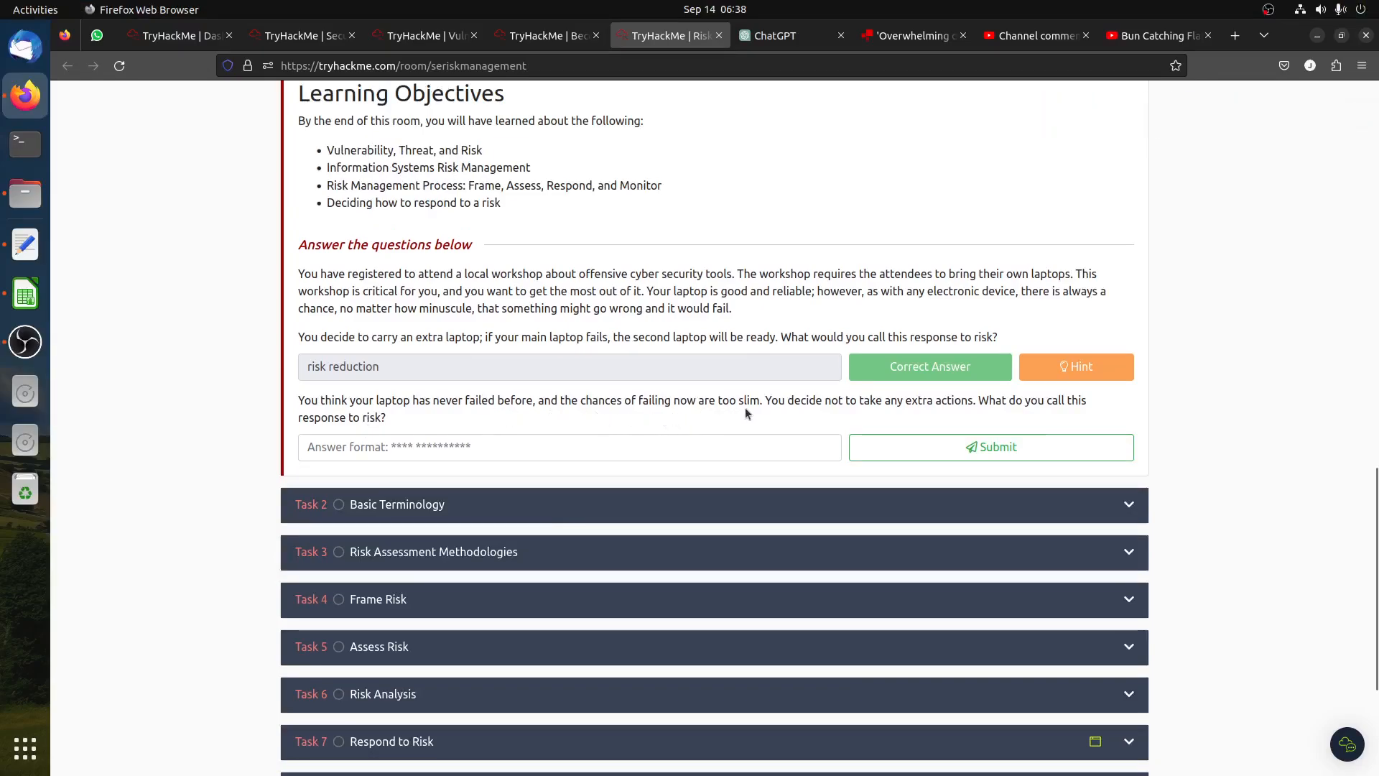
{"action": "mouse_move", "coordinate": [840, 415]}
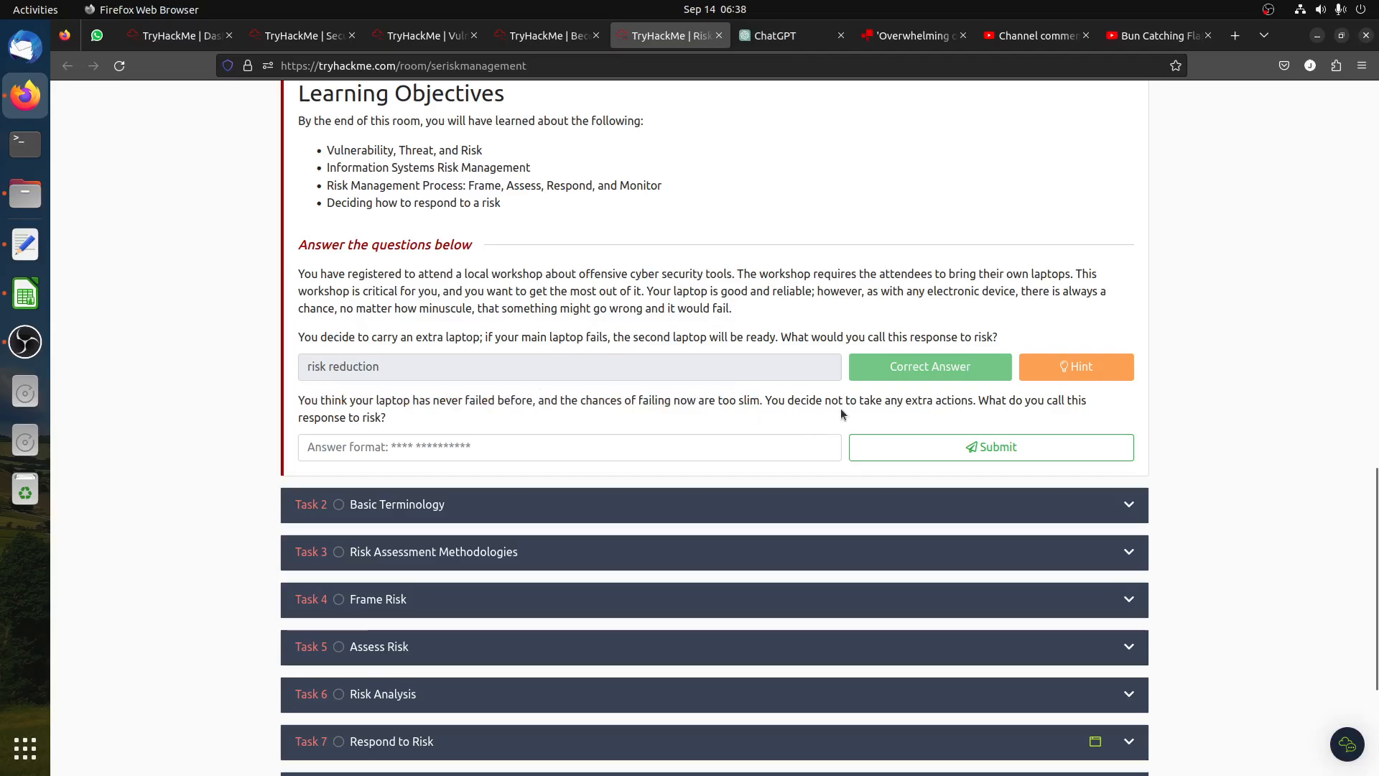
Bring up copy options for the phrase 'risk acceptance' in the reading.
{"action": "scroll", "scroll_direction": "up", "scroll_amount": 3}
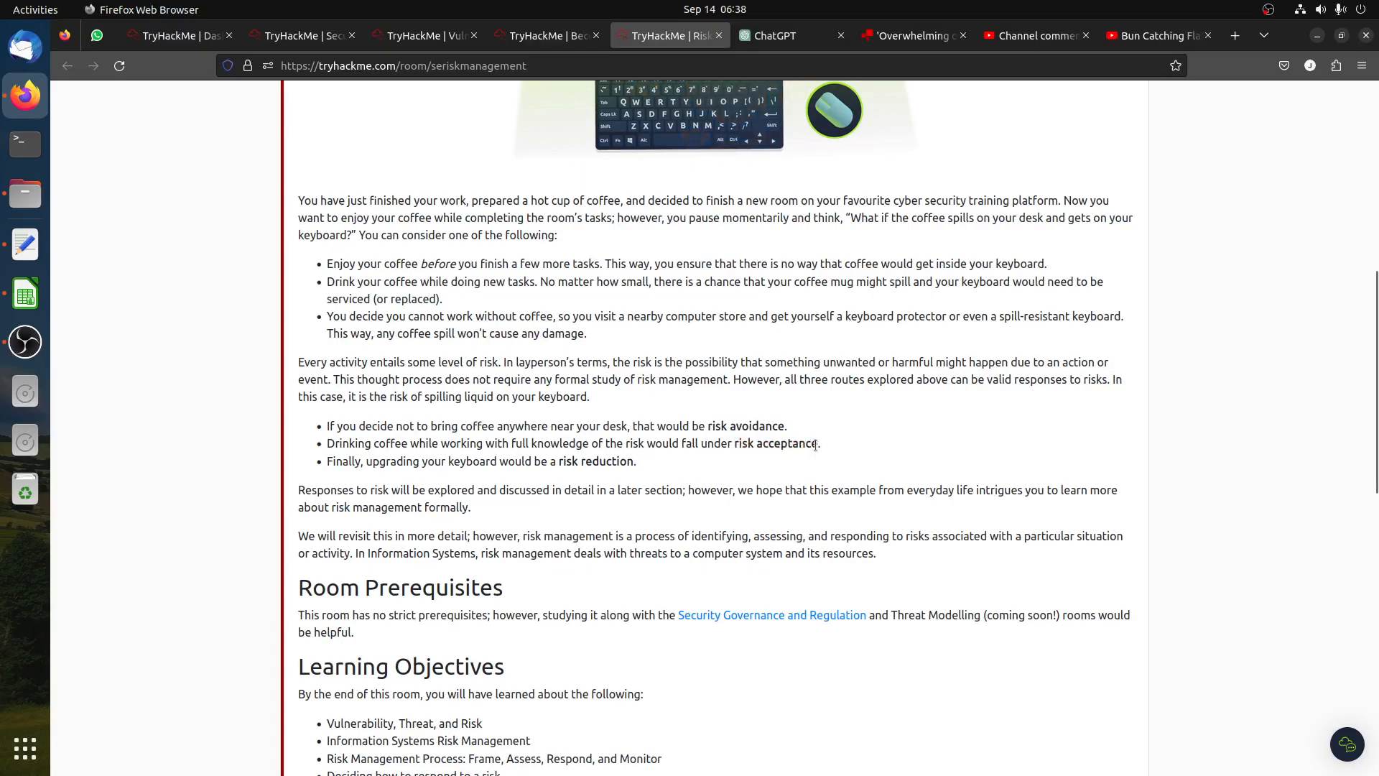
{"action": "right_click", "coordinate": [777, 443]}
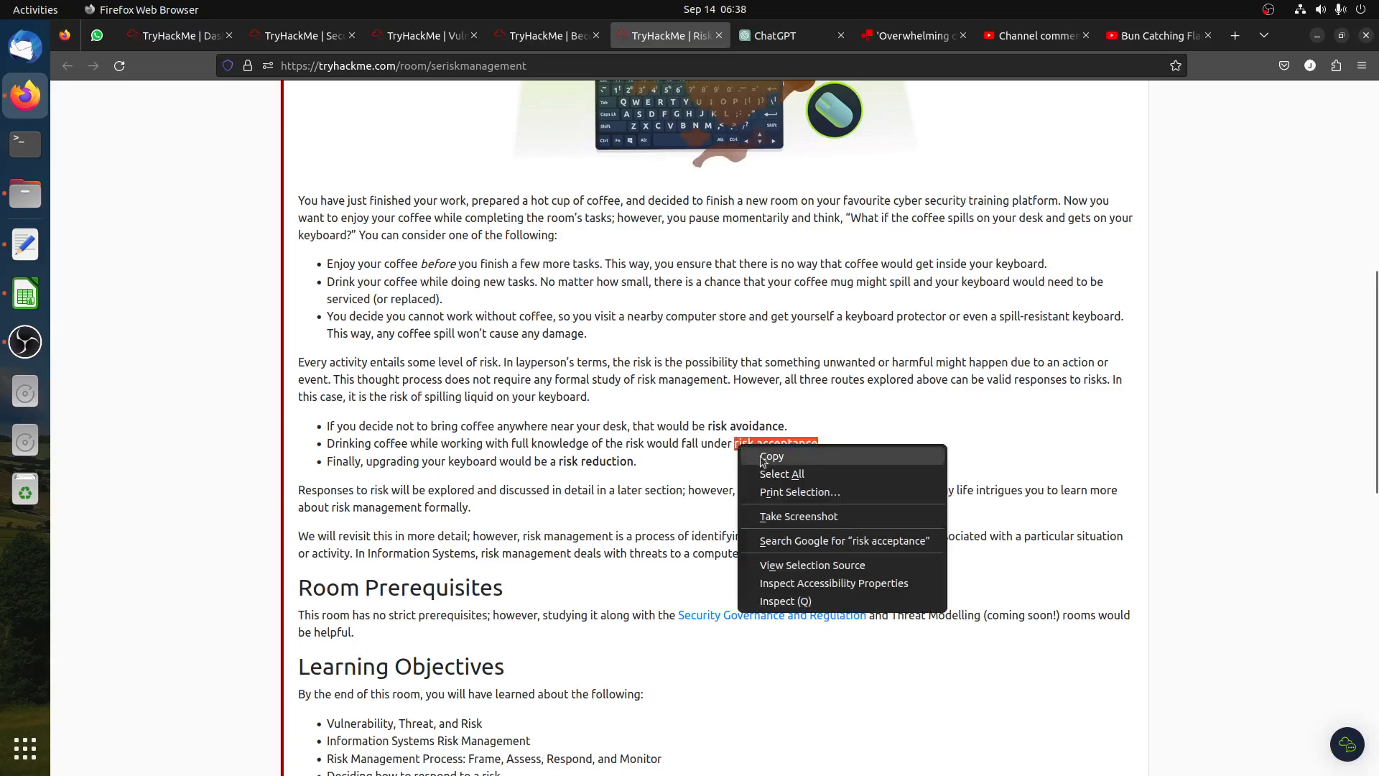
{"action": "scroll", "scroll_direction": "down", "scroll_amount": 3}
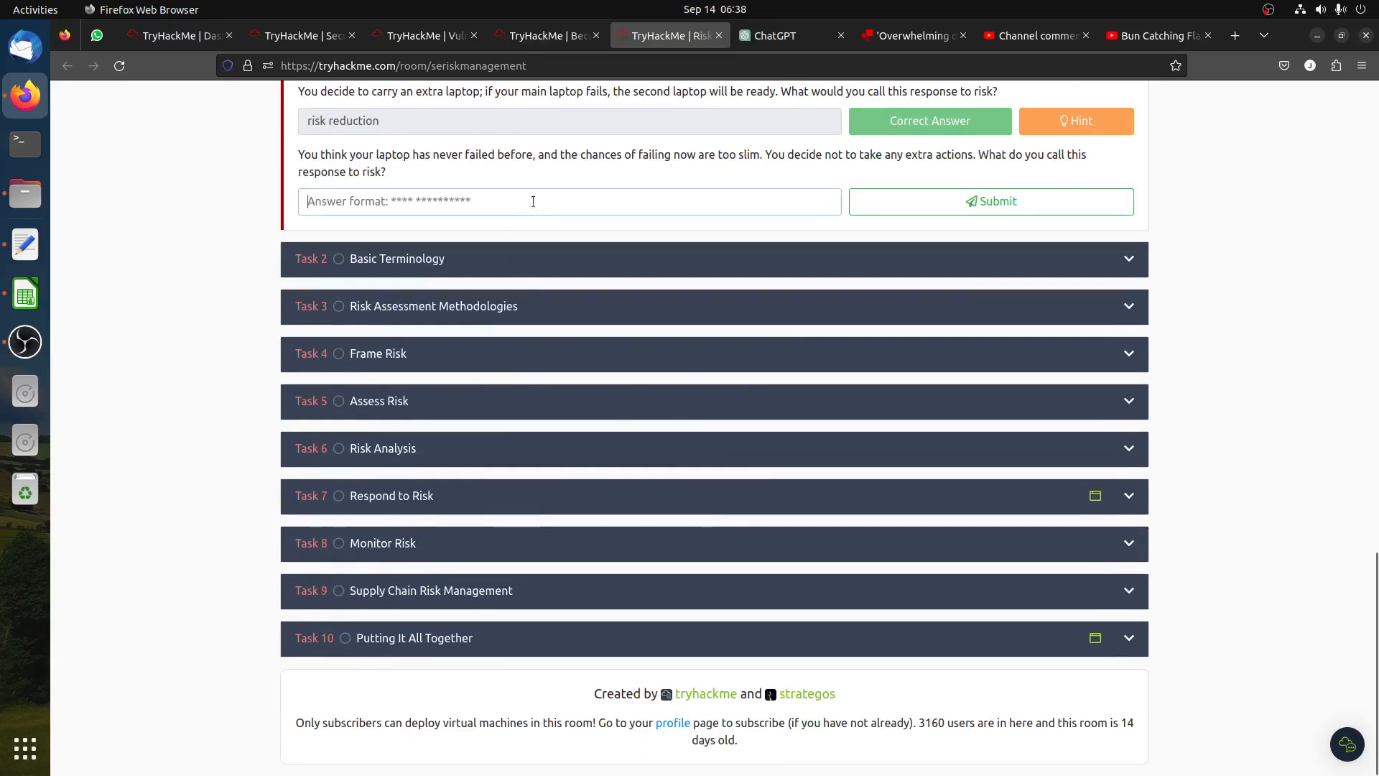
{"action": "left_click", "coordinate": [989, 200]}
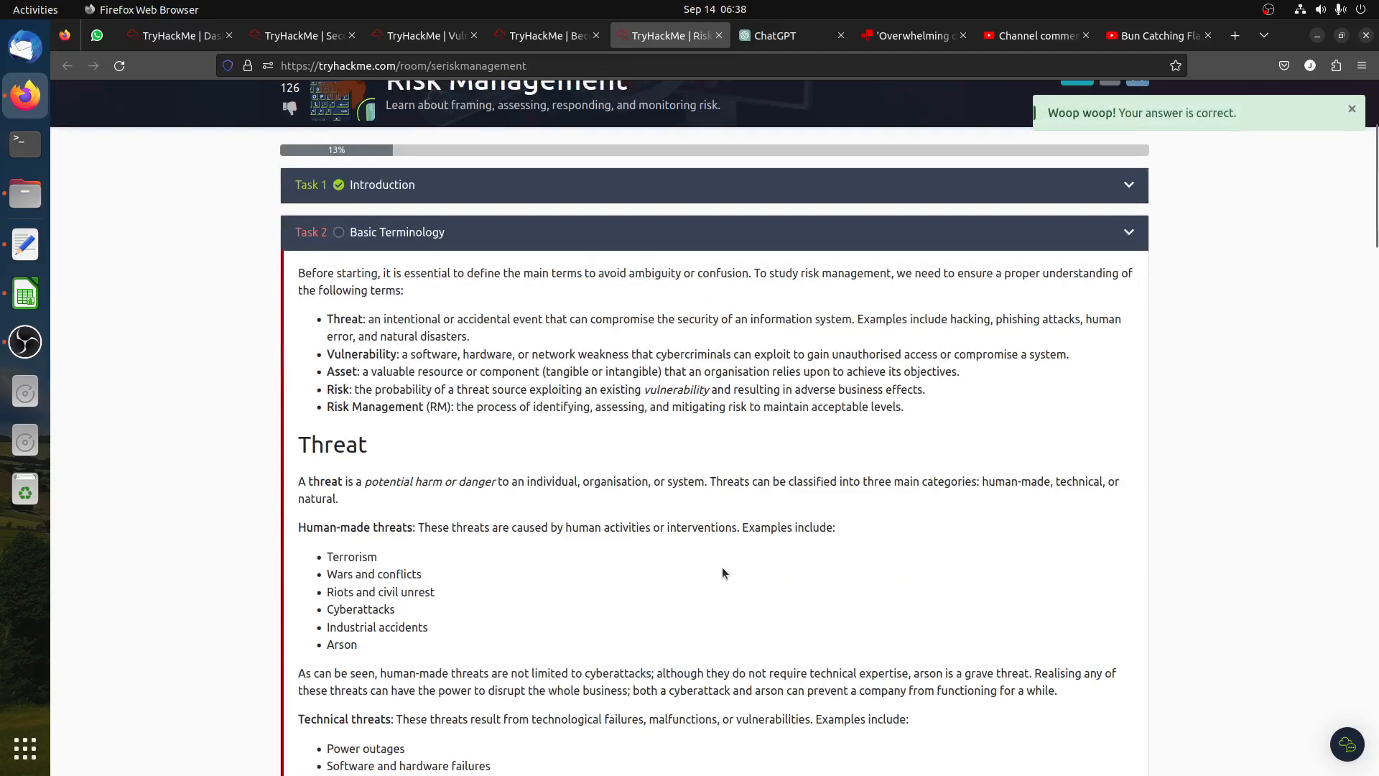
{"action": "mouse_move", "coordinate": [737, 557]}
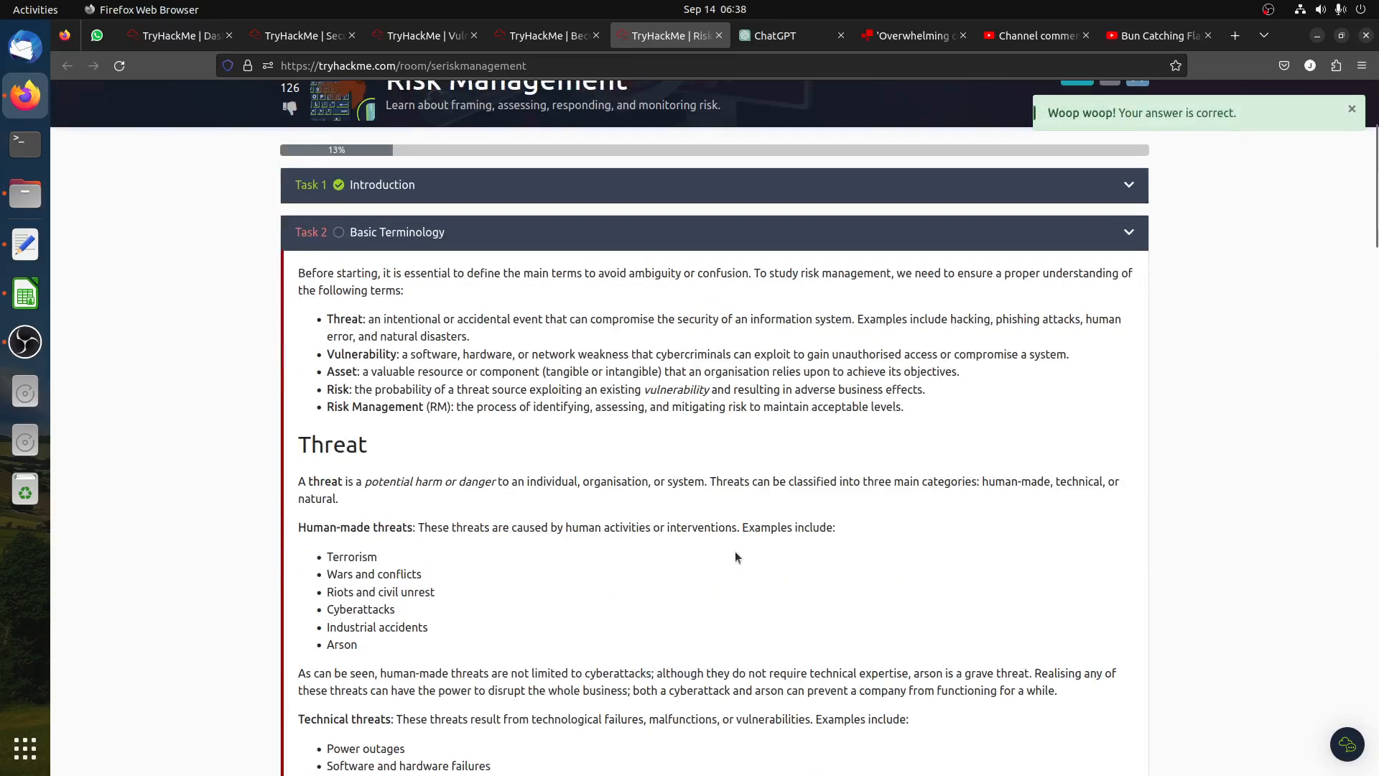
{"action": "mouse_move", "coordinate": [470, 516]}
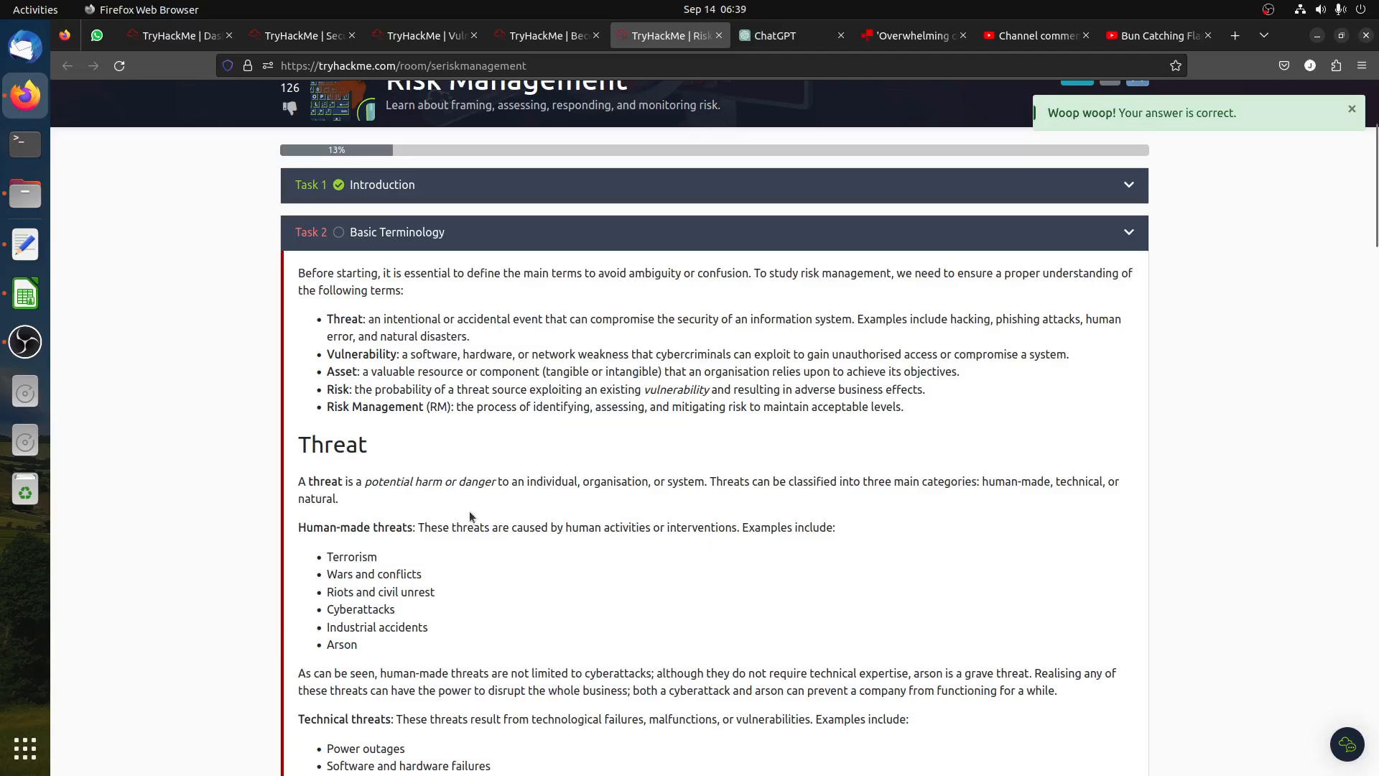
{"action": "scroll", "scroll_direction": "down", "scroll_amount": 3}
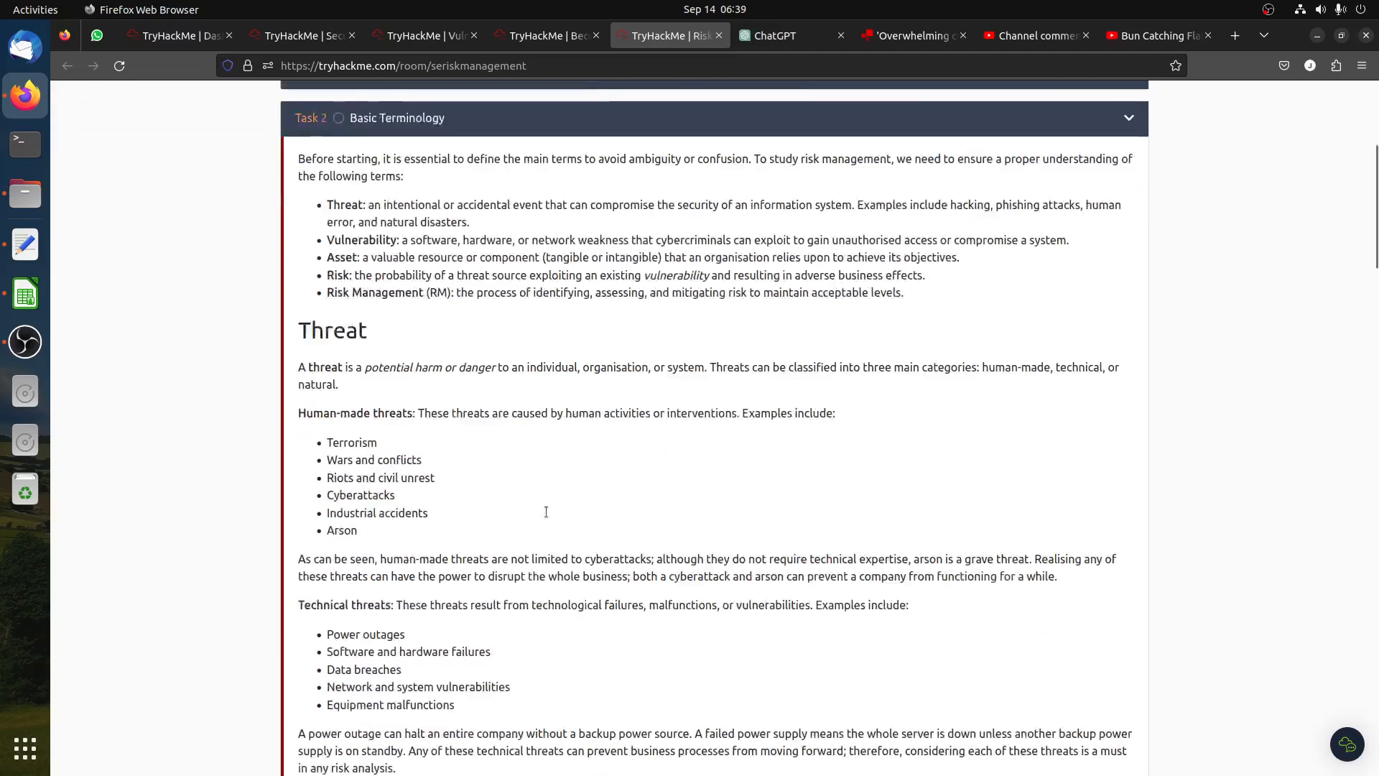
{"action": "scroll", "scroll_direction": "down", "scroll_amount": 3}
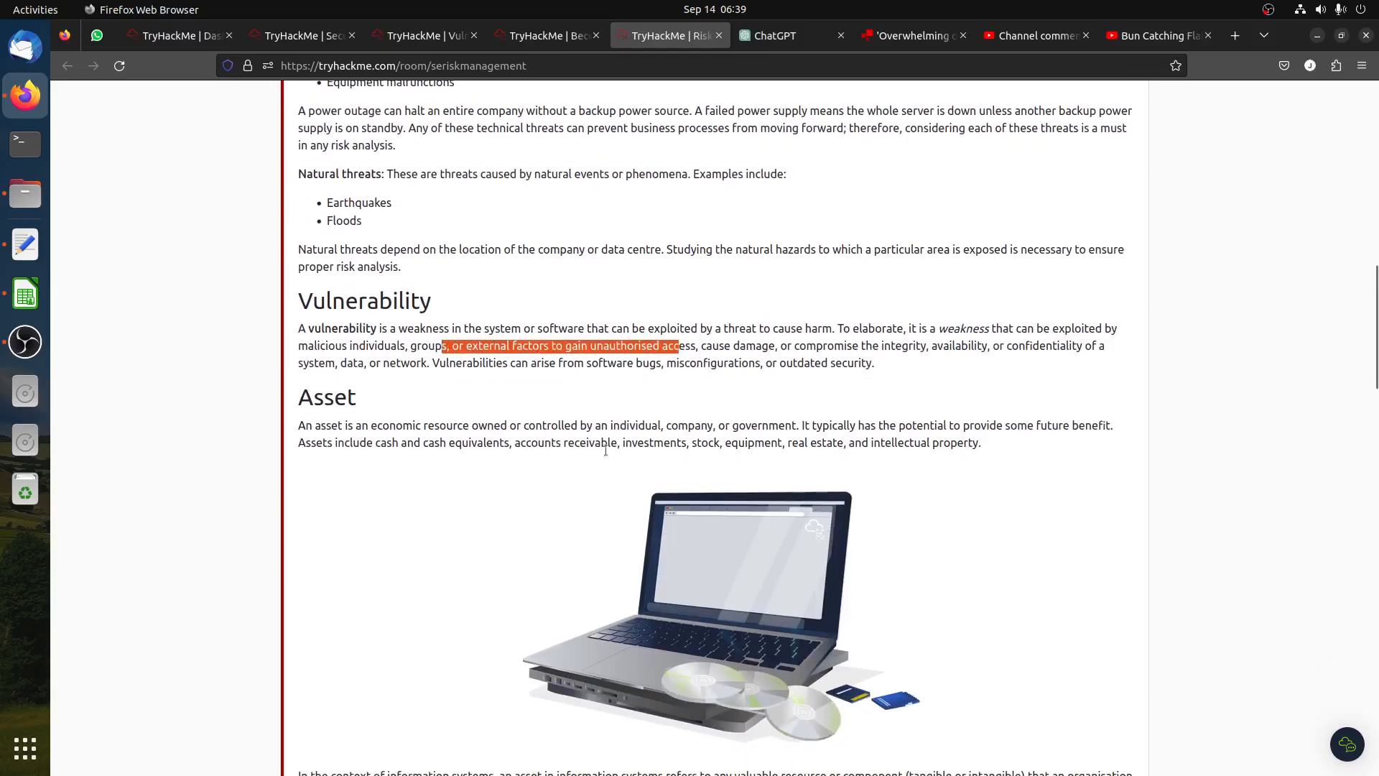
{"action": "scroll", "scroll_direction": "down", "scroll_amount": 3}
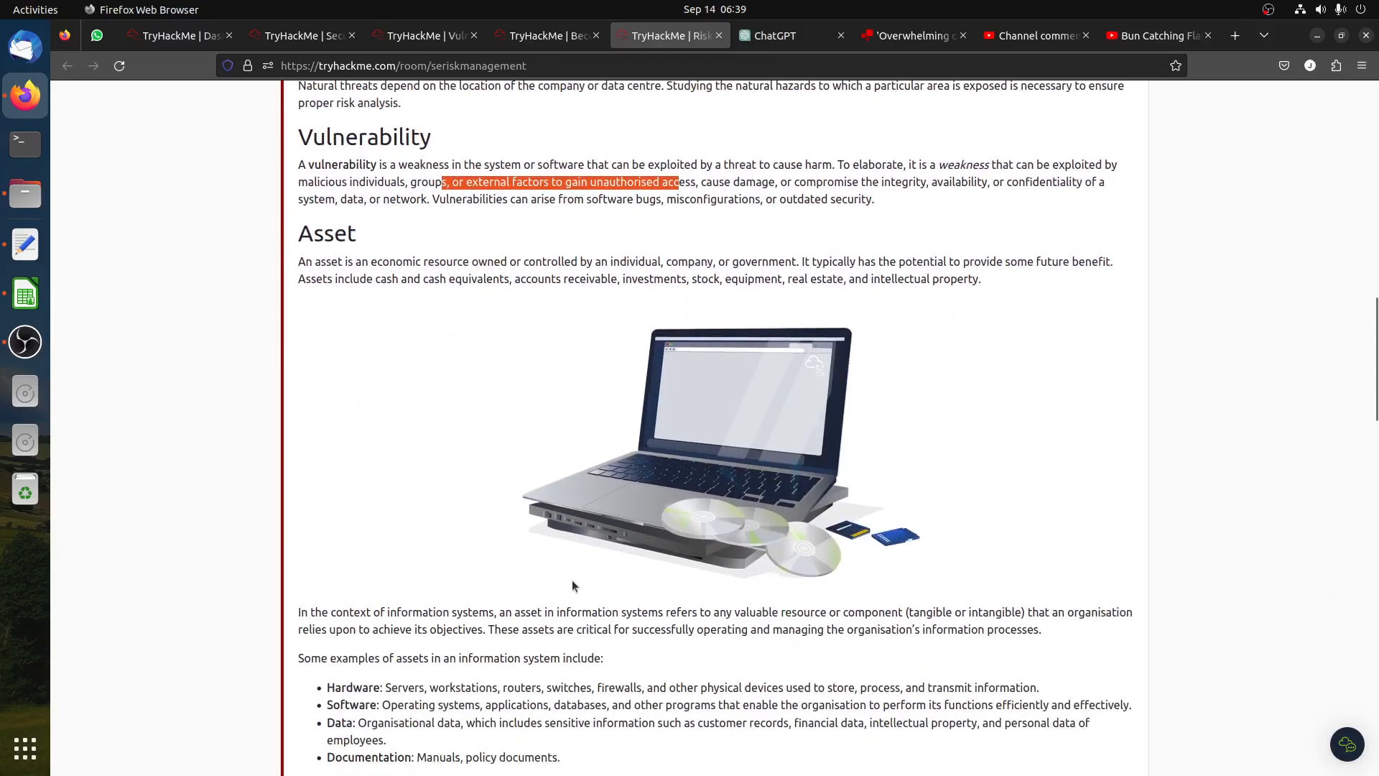
{"action": "scroll", "scroll_direction": "down", "scroll_amount": 3}
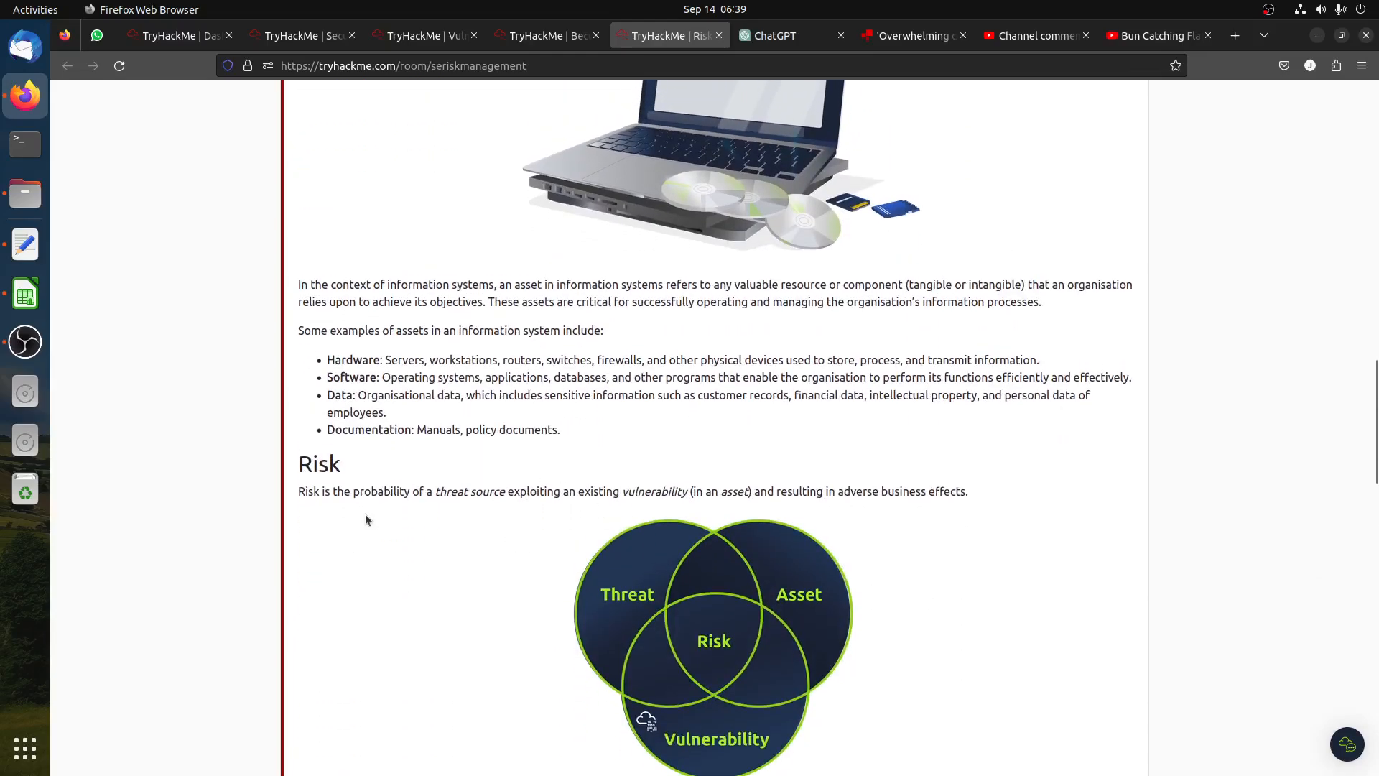
{"action": "mouse_move", "coordinate": [506, 495]}
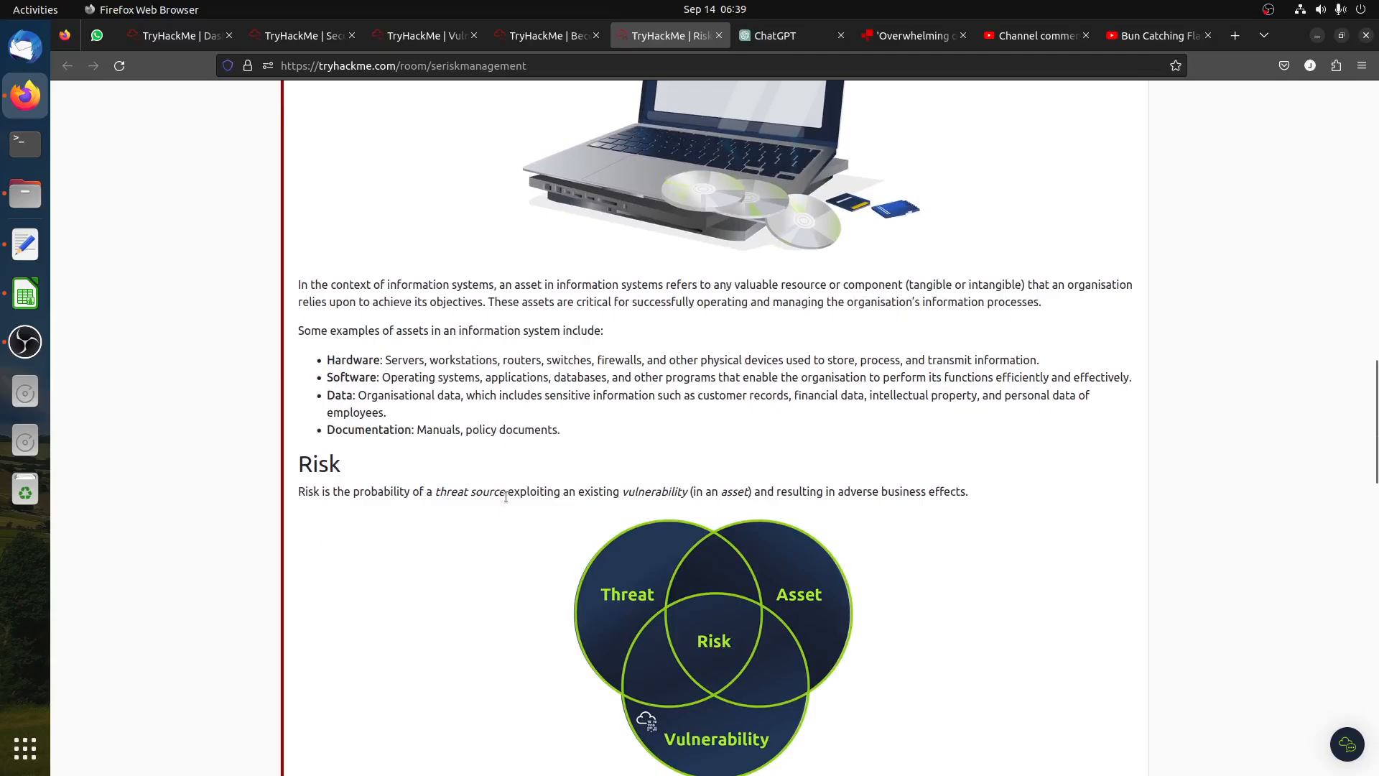
{"action": "mouse_move", "coordinate": [602, 509]}
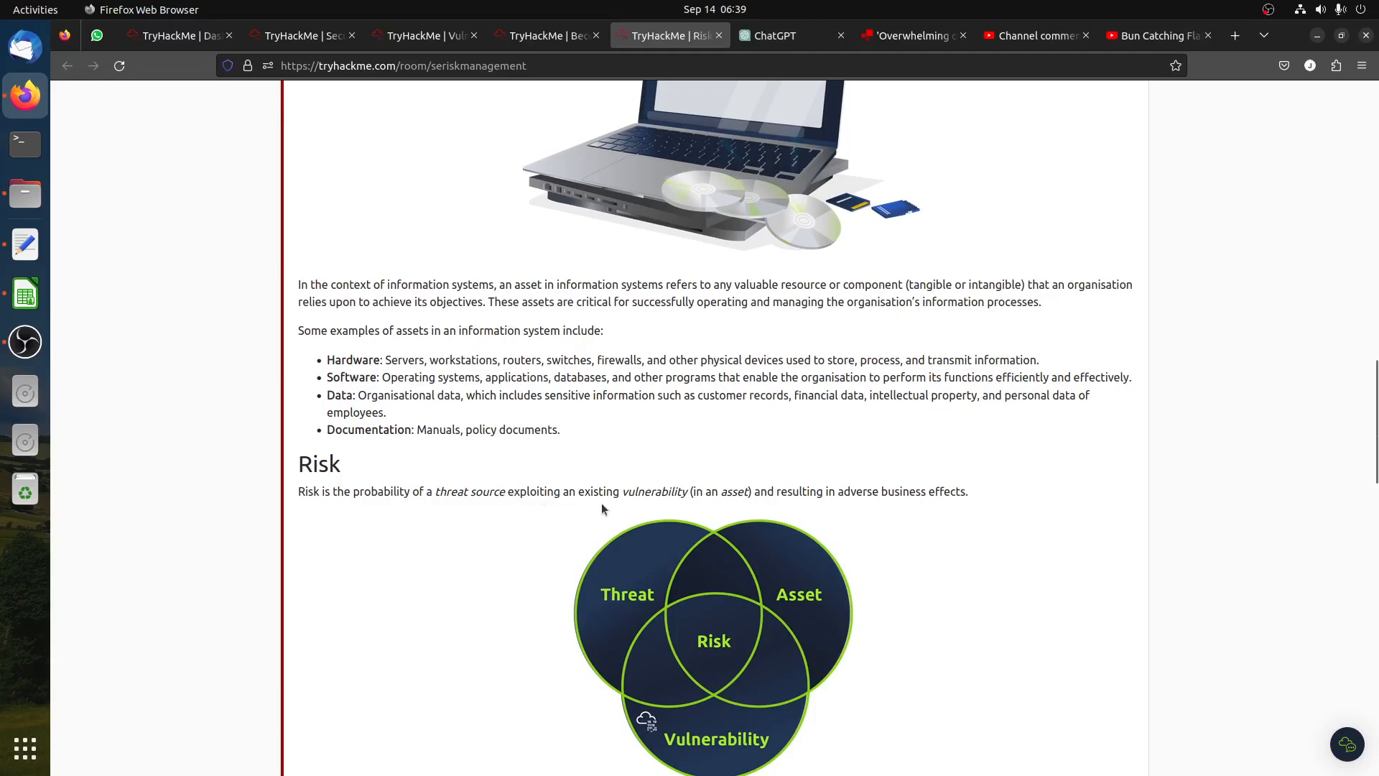
{"action": "scroll", "scroll_direction": "down", "scroll_amount": 3}
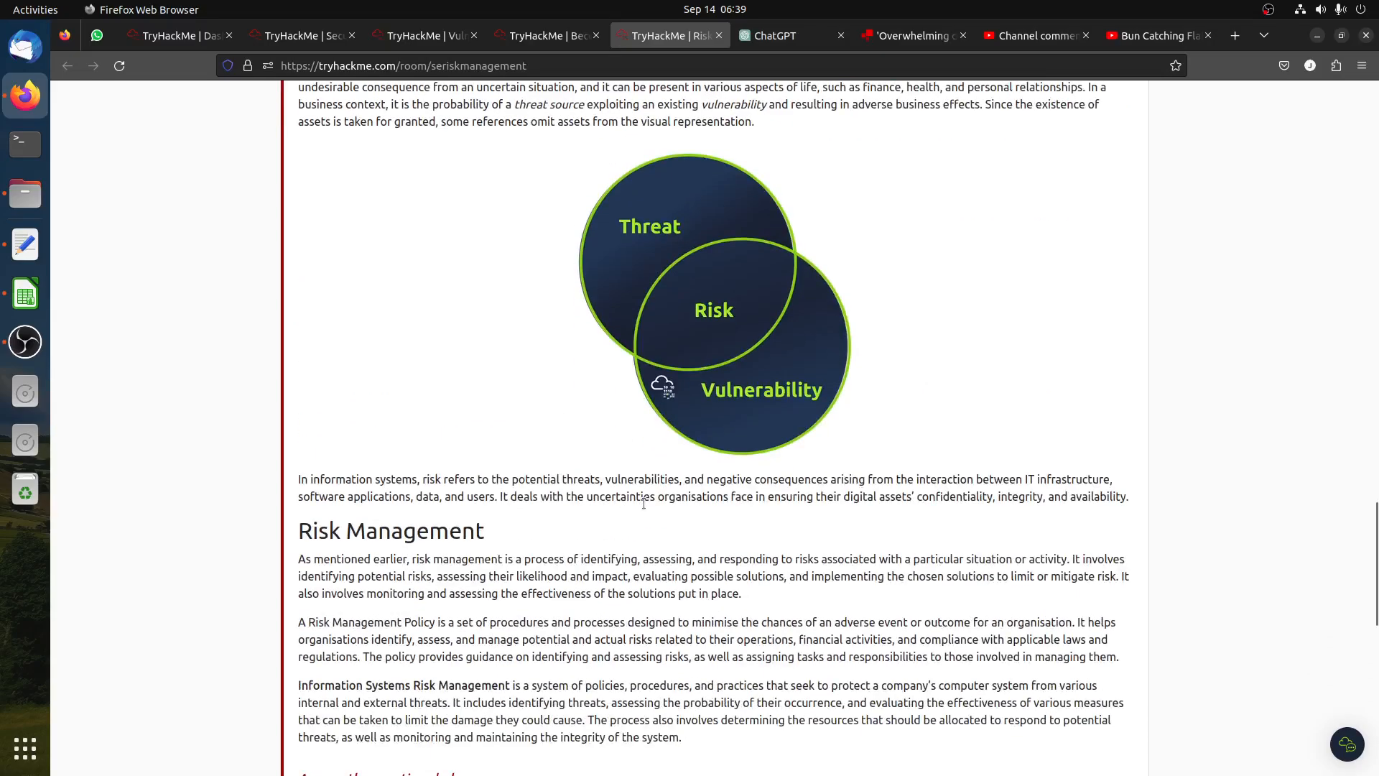
Submit 'risk' and 'Vulnerability' as the first two terminology answers.
{"action": "scroll", "scroll_direction": "down", "scroll_amount": 3}
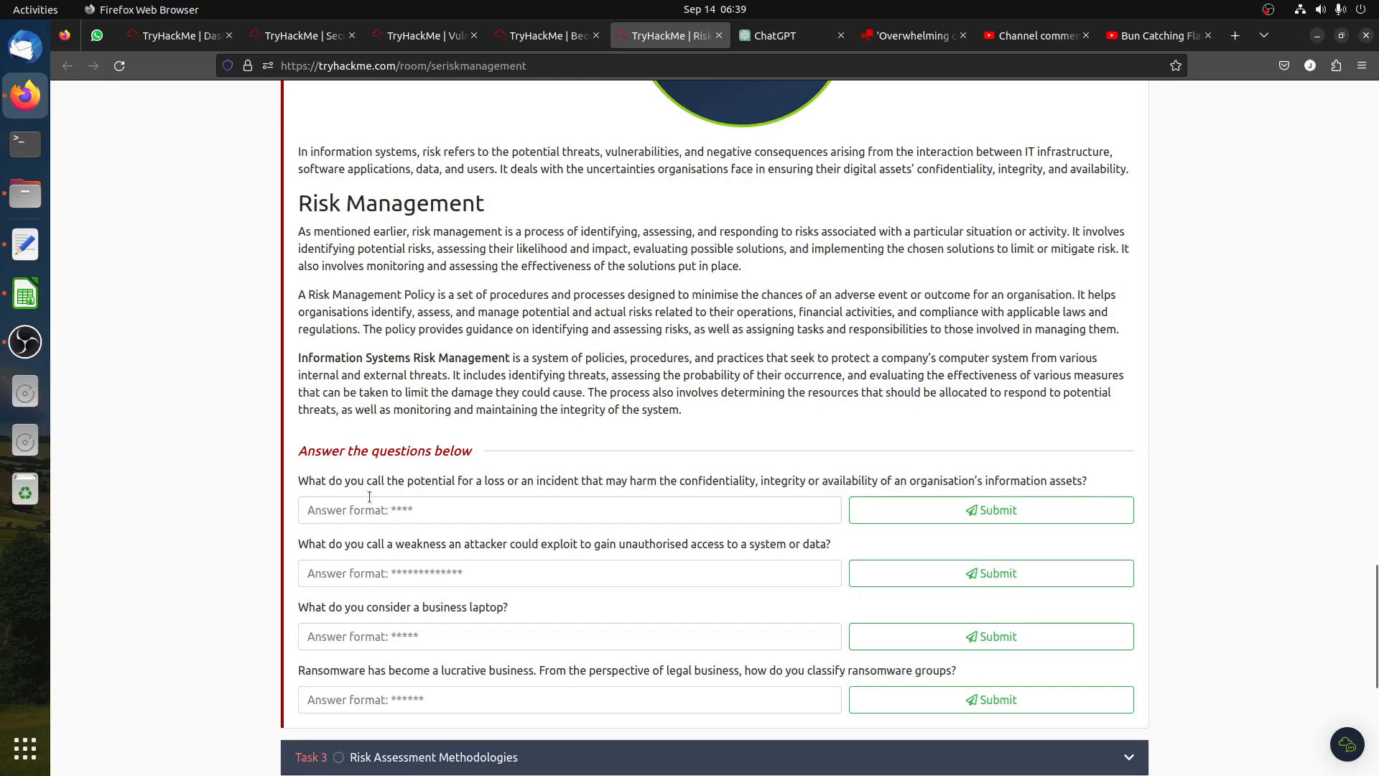
{"action": "mouse_move", "coordinate": [498, 494]}
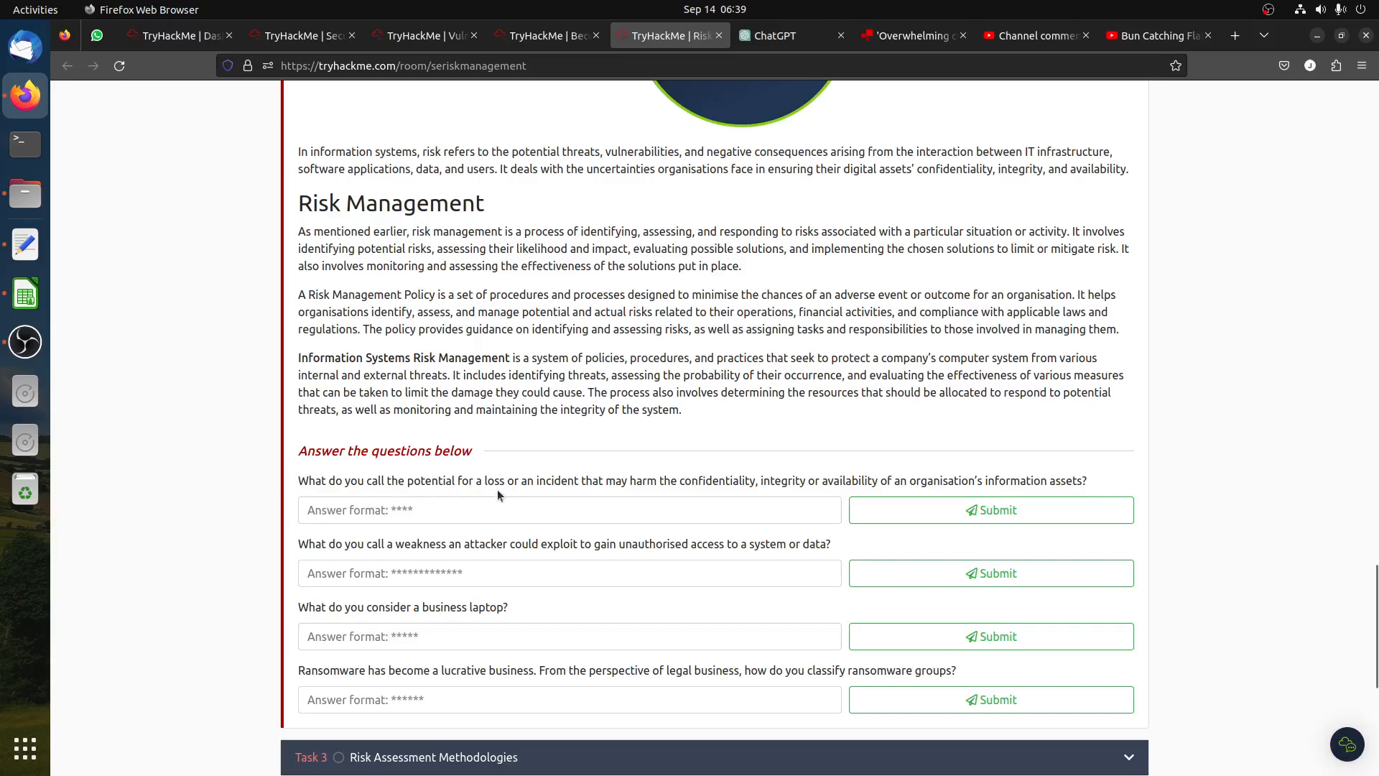
{"action": "mouse_move", "coordinate": [536, 500]}
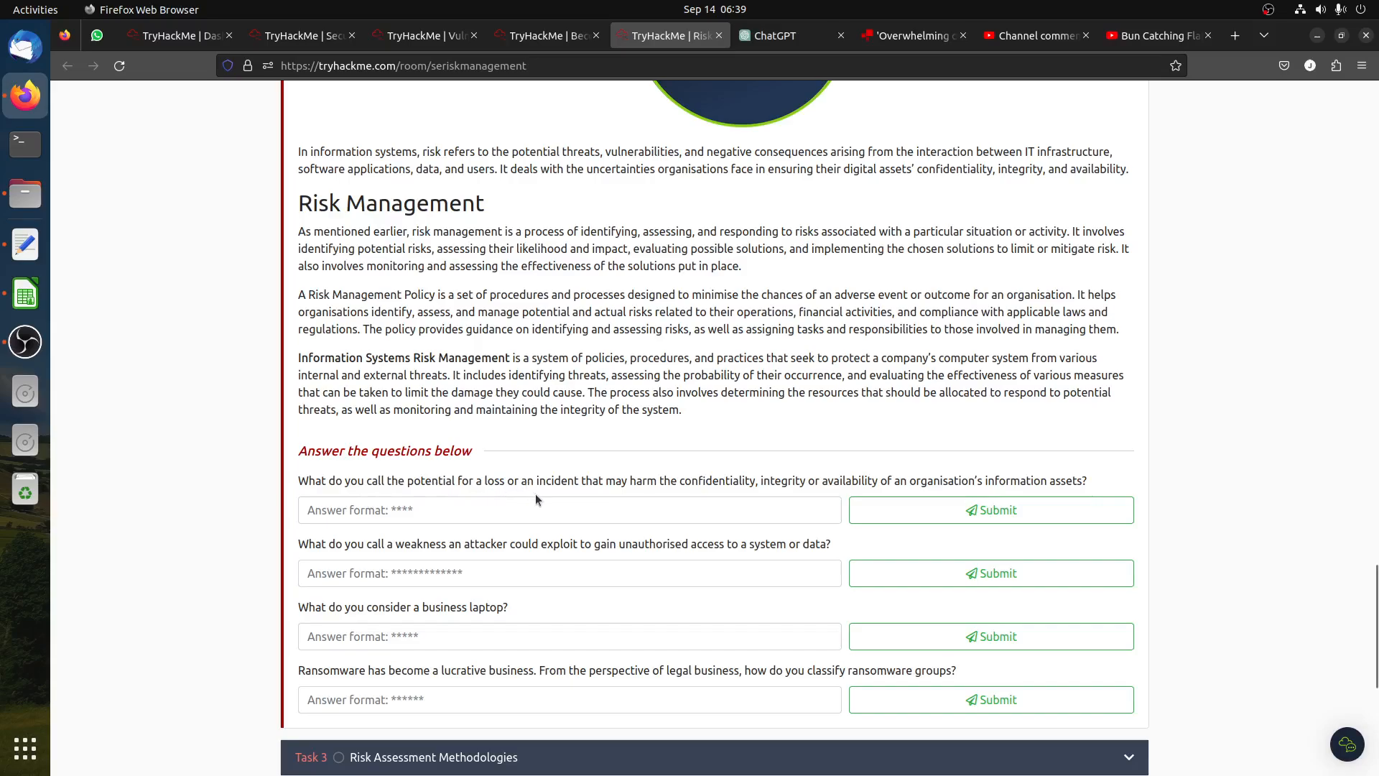
{"action": "mouse_move", "coordinate": [767, 485]}
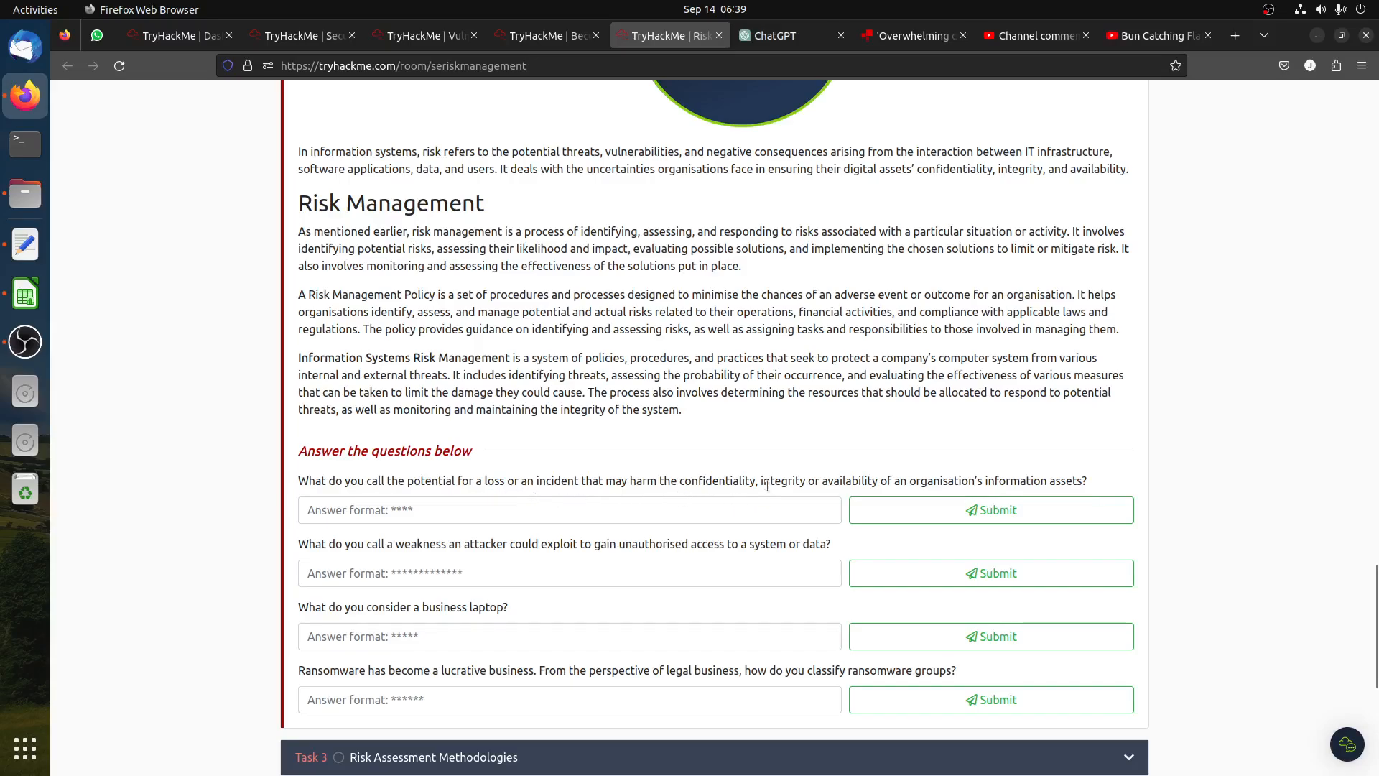
{"action": "mouse_move", "coordinate": [909, 495]}
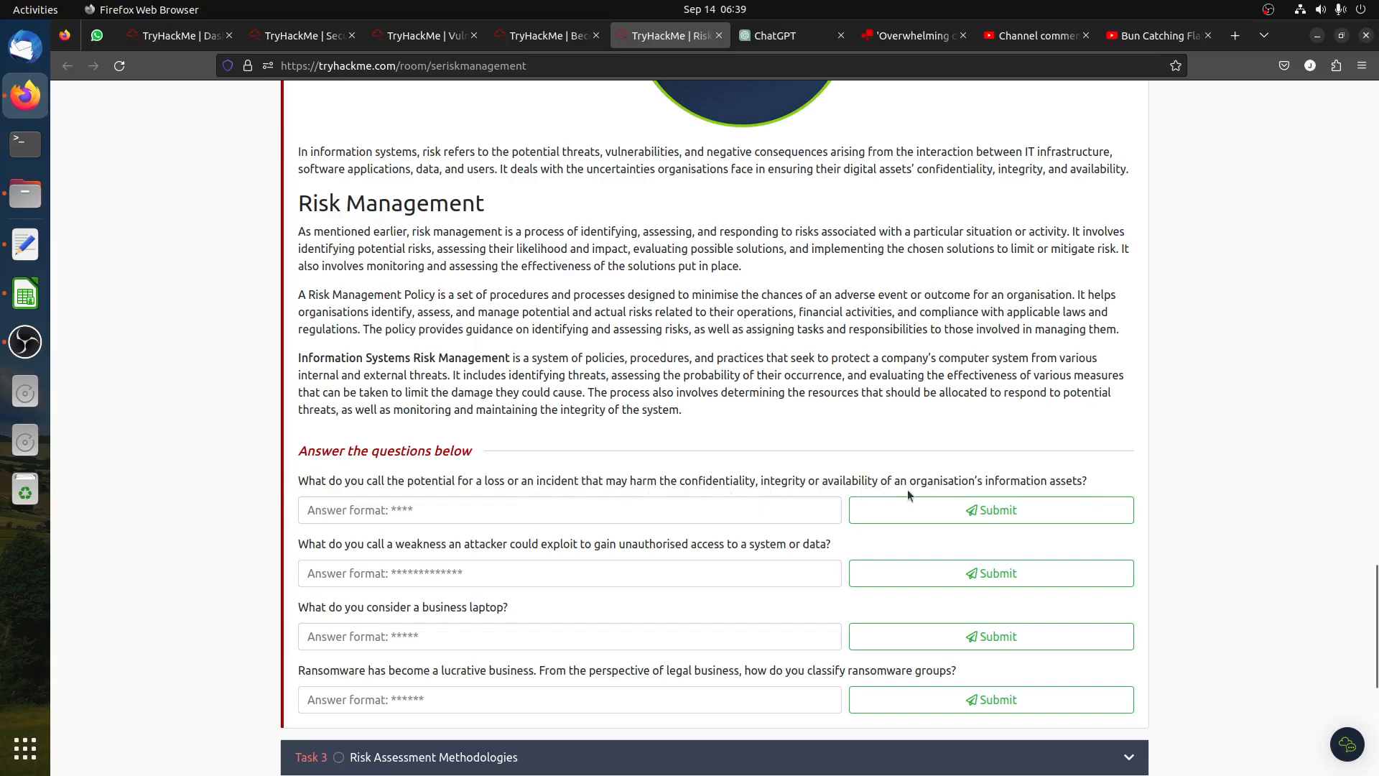
{"action": "mouse_move", "coordinate": [992, 501]}
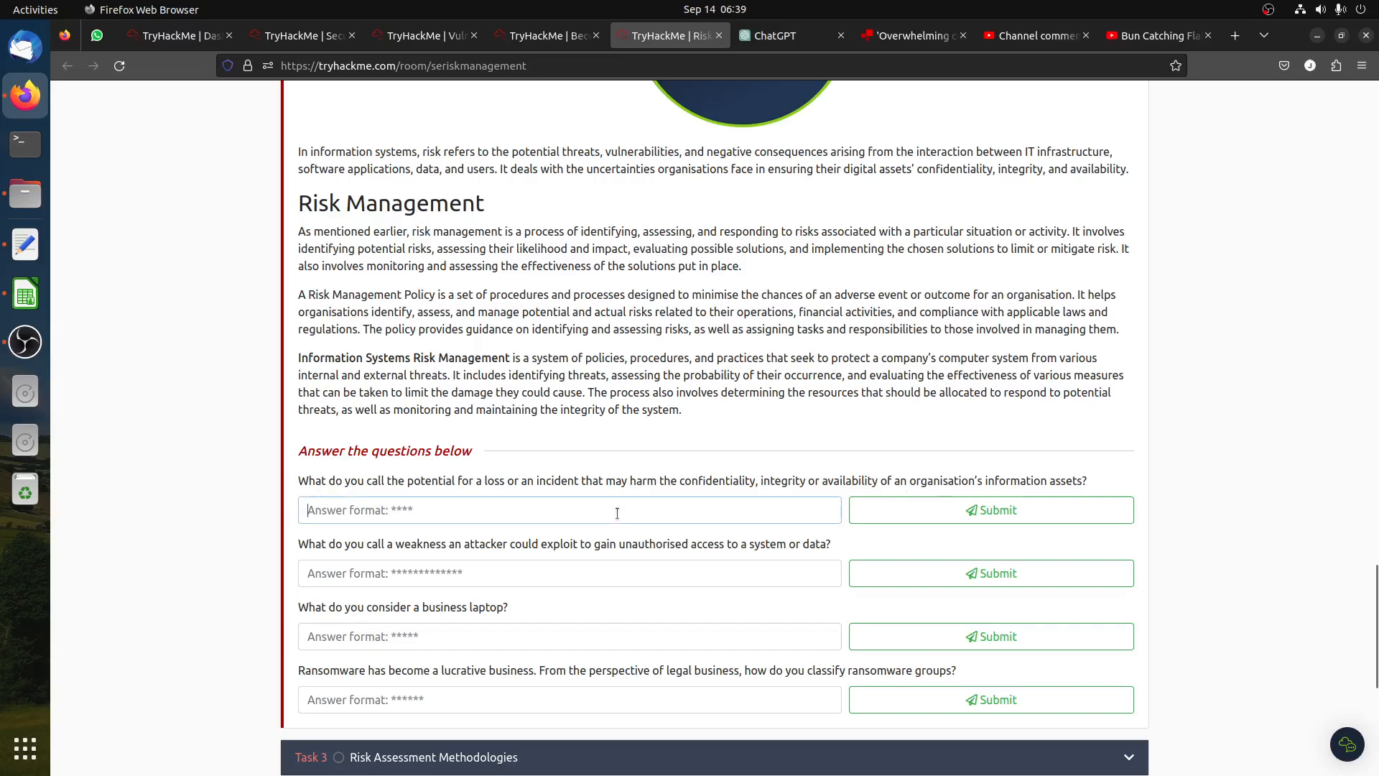
{"action": "type", "text": "risk"}
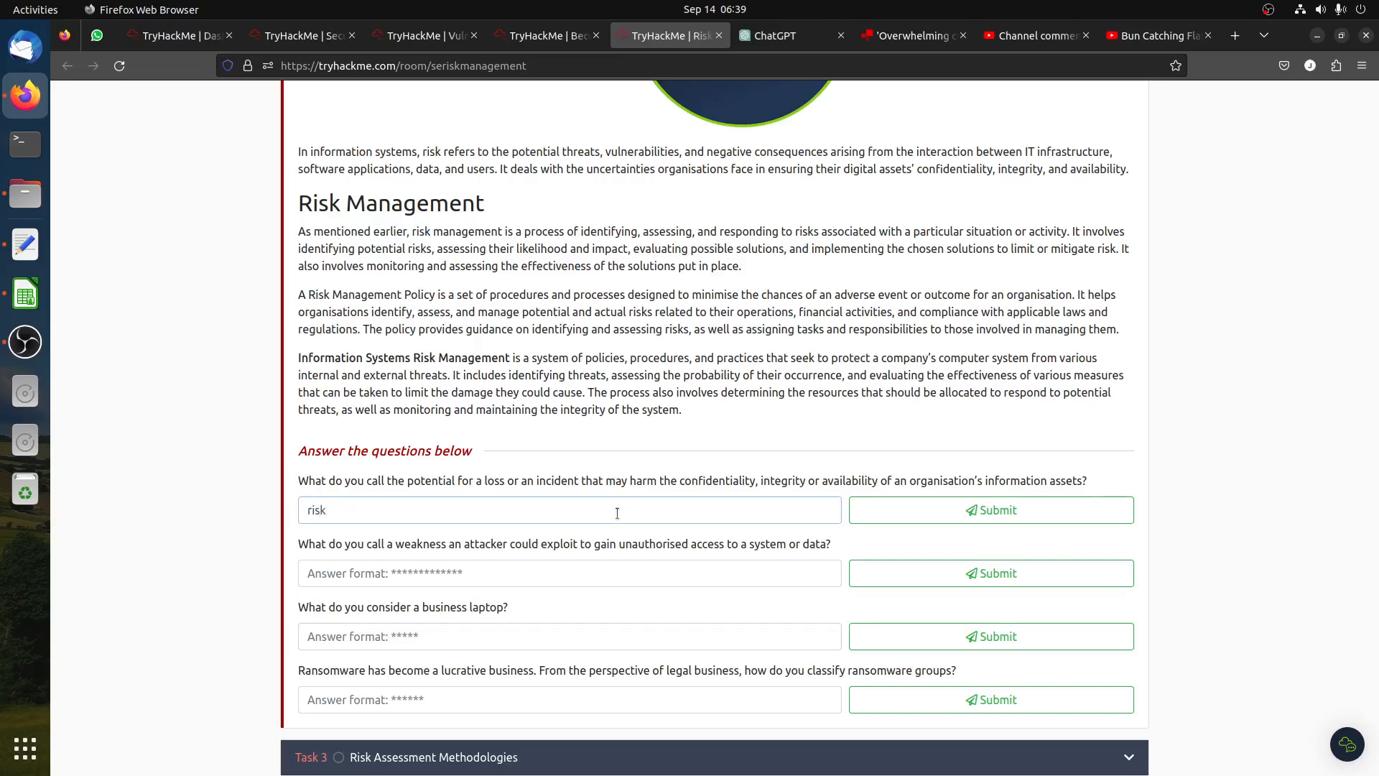
{"action": "left_click", "coordinate": [990, 509]}
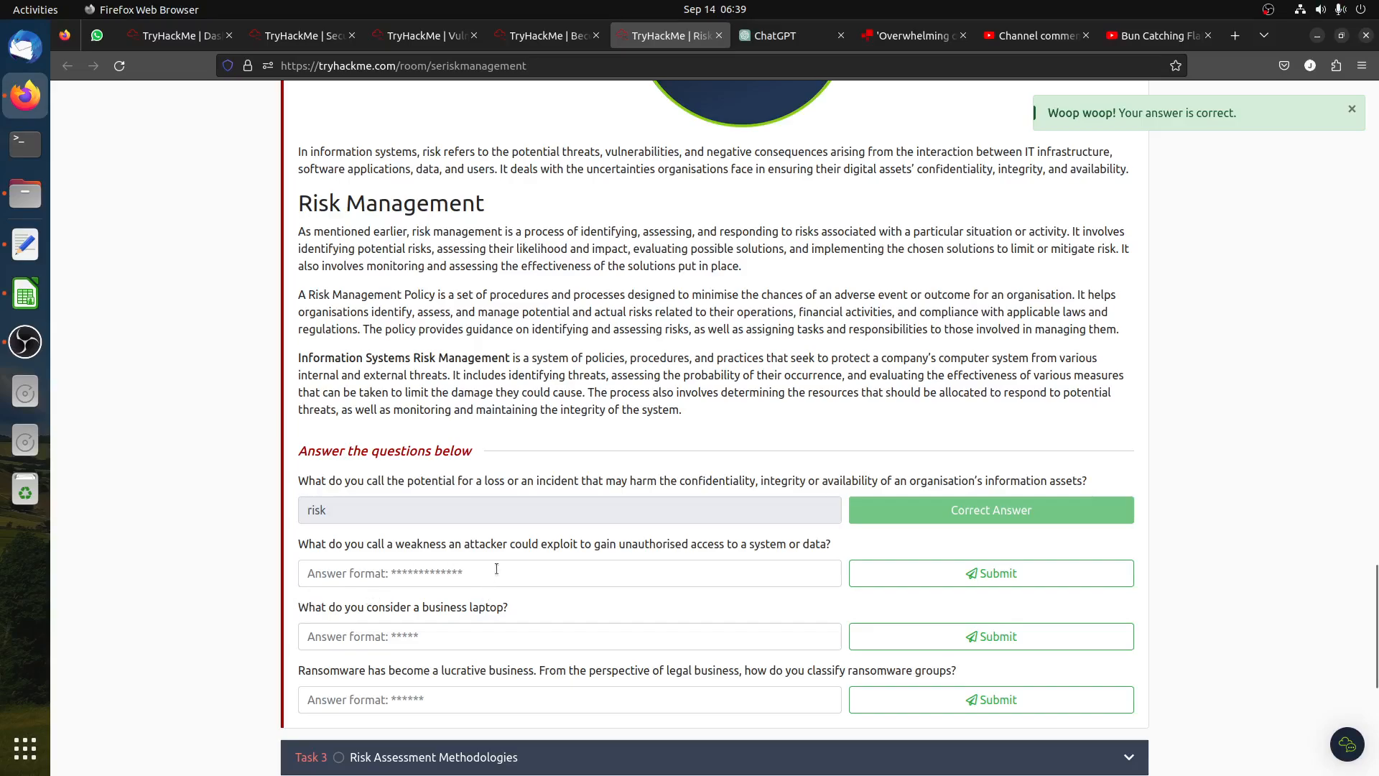
{"action": "mouse_move", "coordinate": [619, 564]}
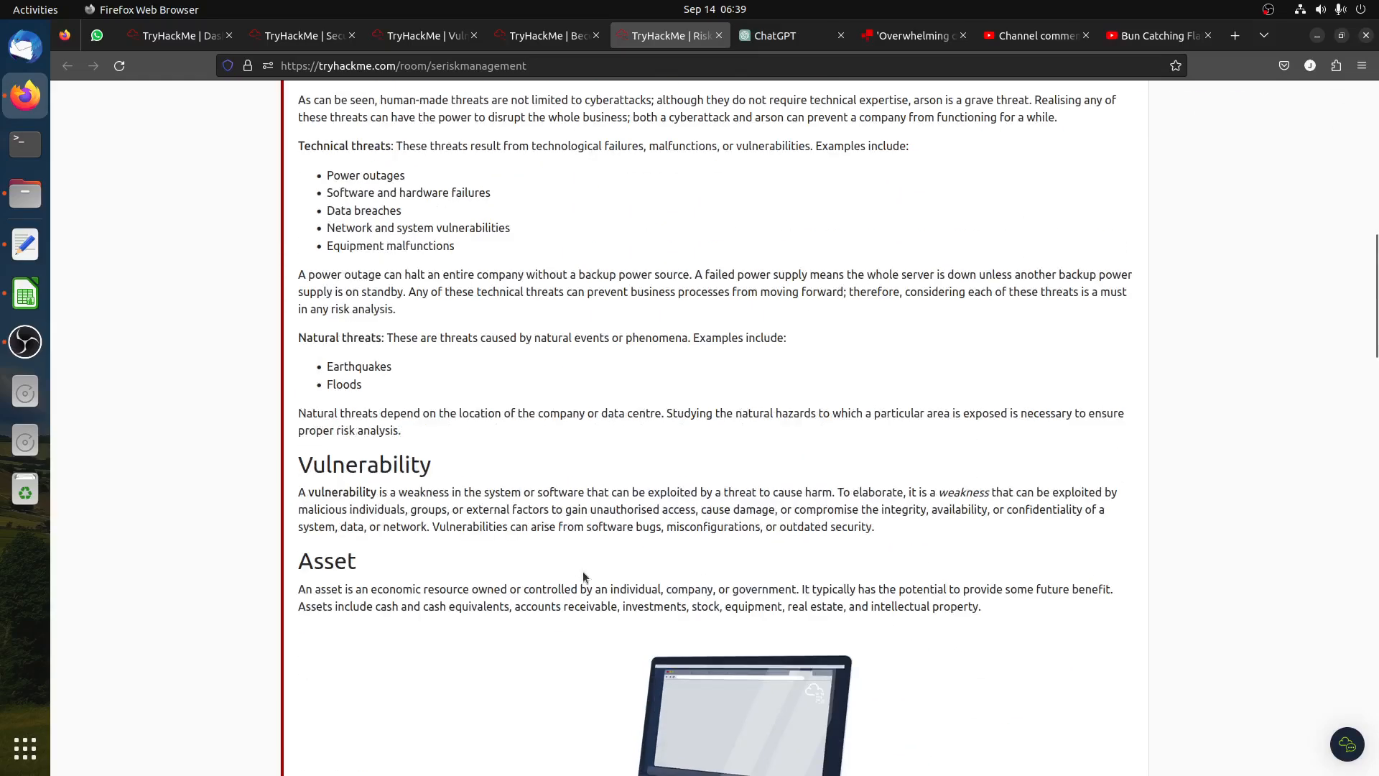
{"action": "right_click", "coordinate": [364, 465]}
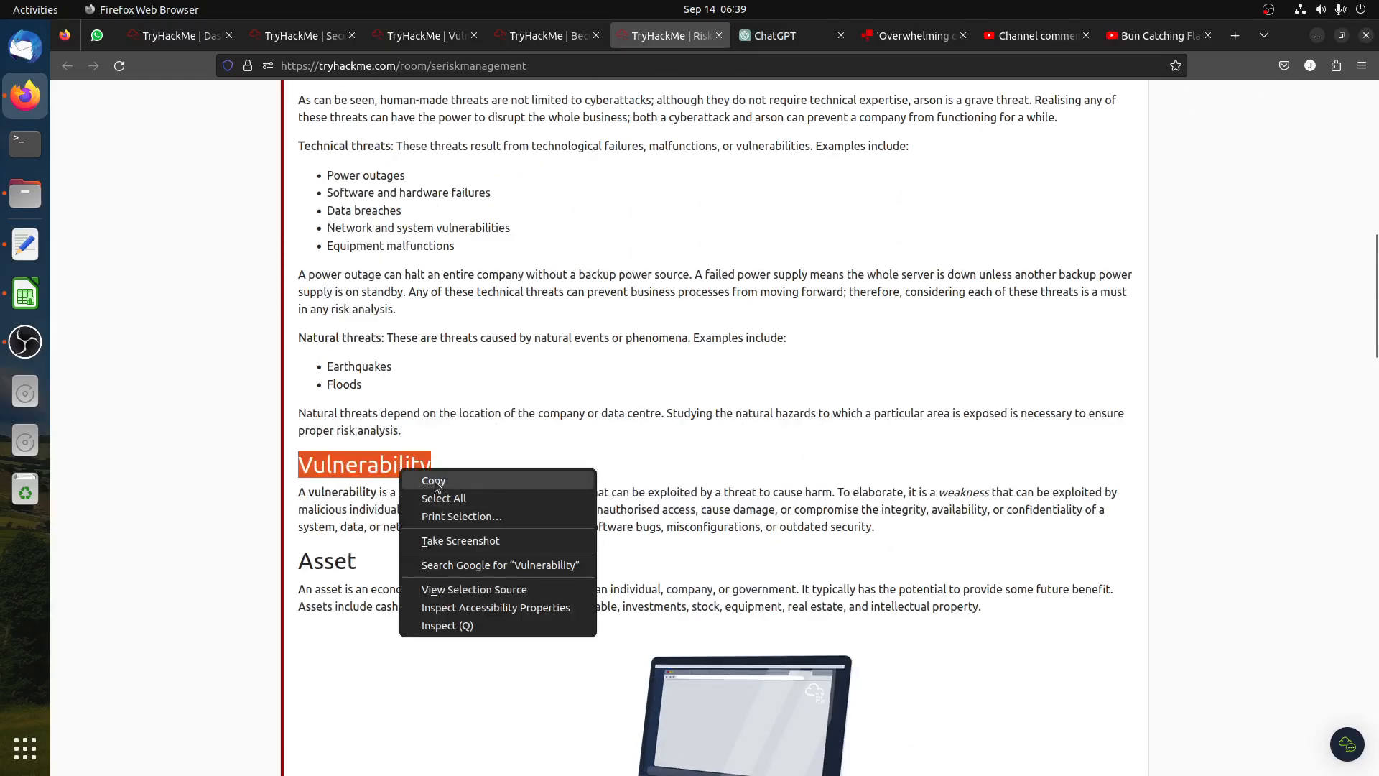
{"action": "scroll", "scroll_direction": "down", "scroll_amount": 3}
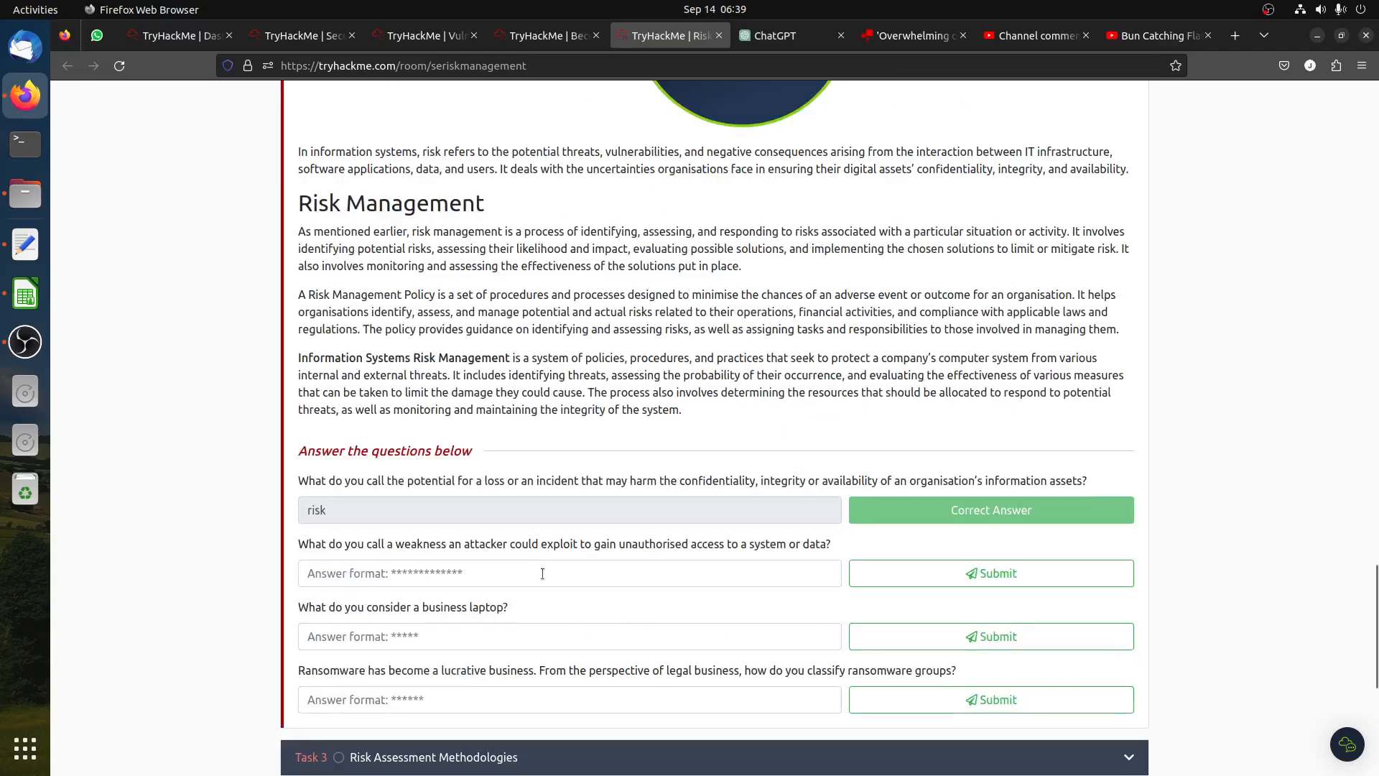
{"action": "left_click", "coordinate": [990, 573]}
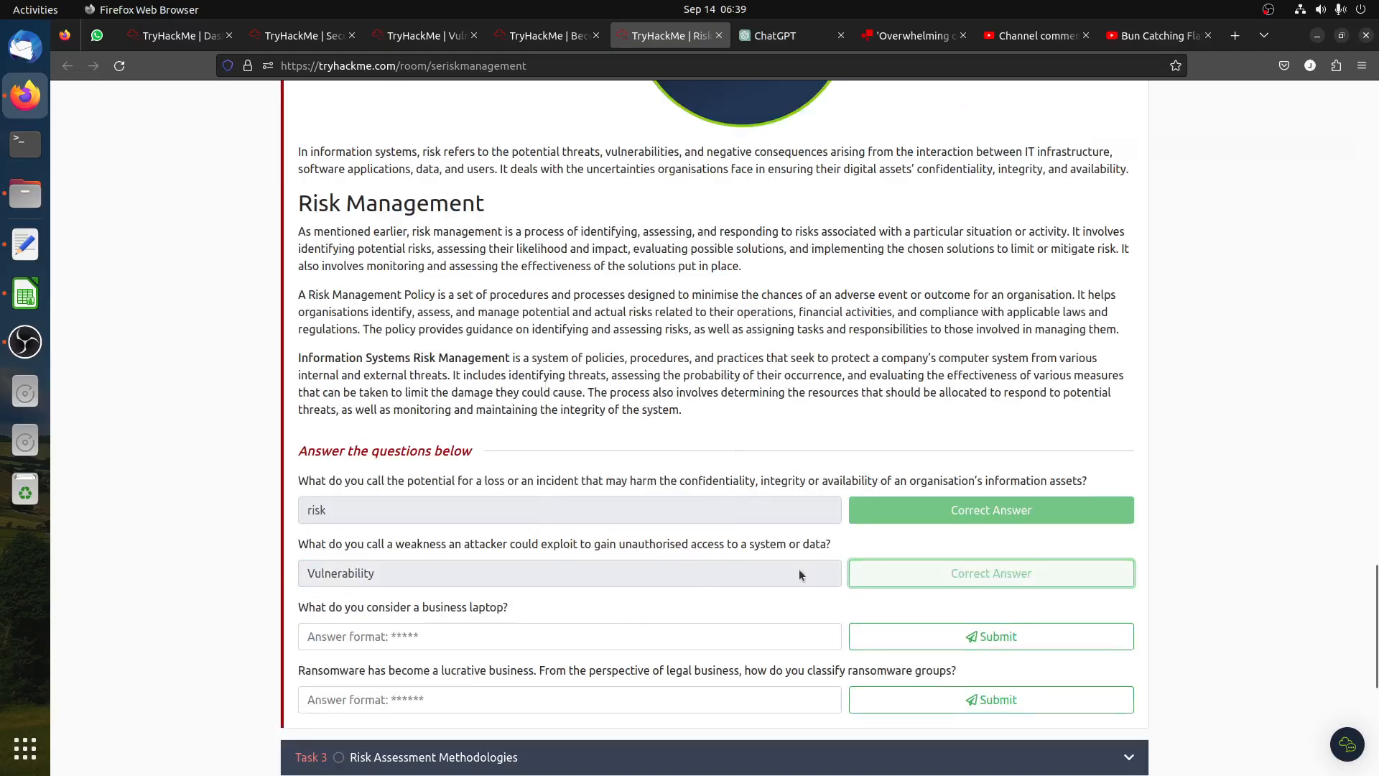
{"action": "left_click", "coordinate": [989, 573]}
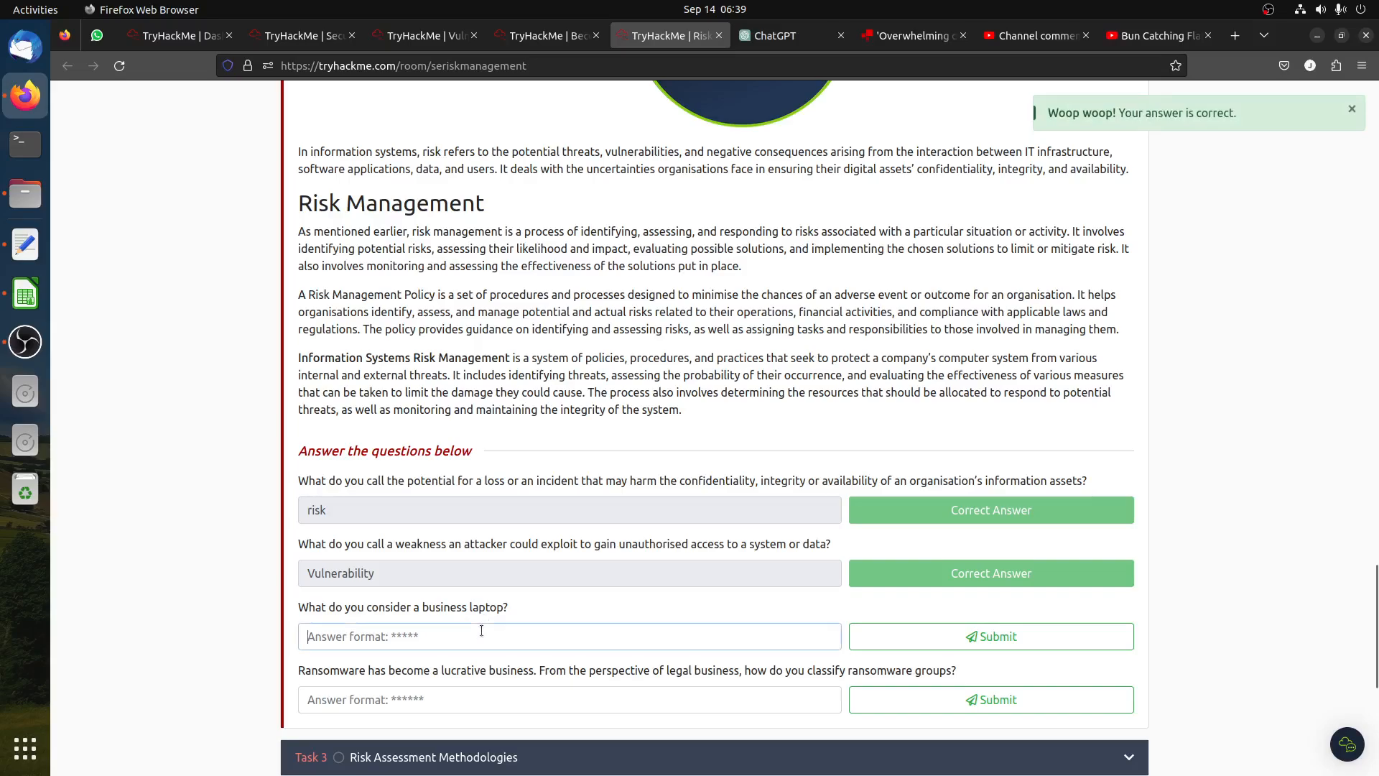
Submit 'asset' for the business laptop and 'Threat' for ransomware groups.
{"action": "scroll", "scroll_direction": "up", "scroll_amount": 3}
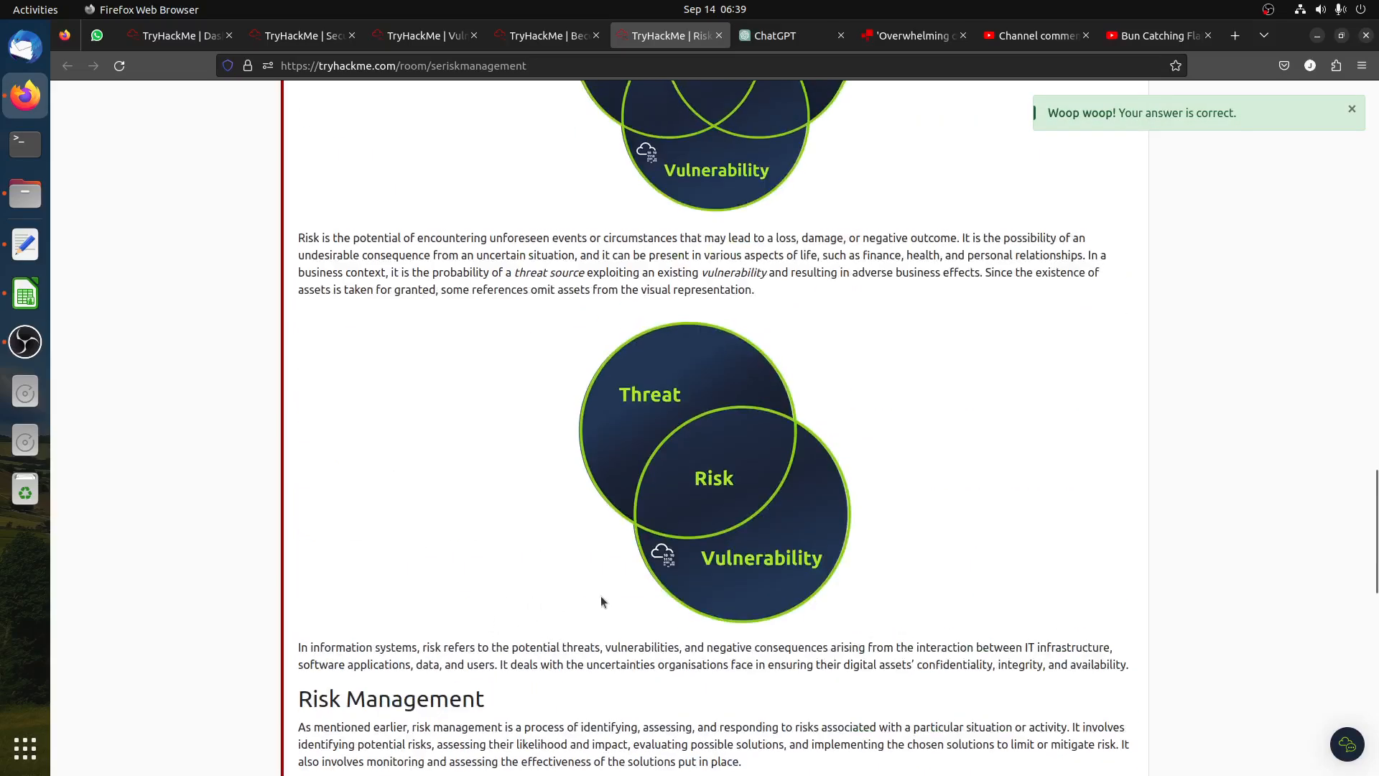
{"action": "scroll", "scroll_direction": "down", "scroll_amount": 3}
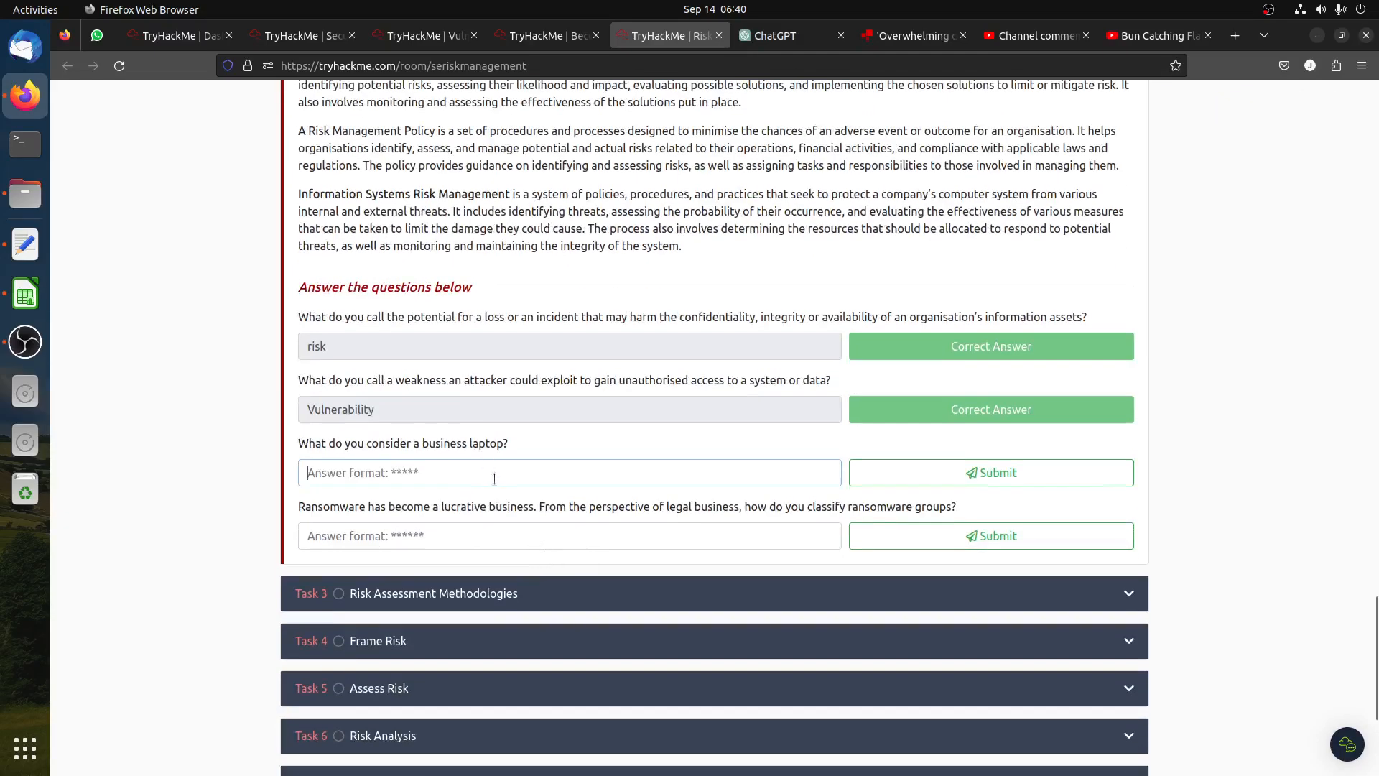
{"action": "type", "text": "asset"}
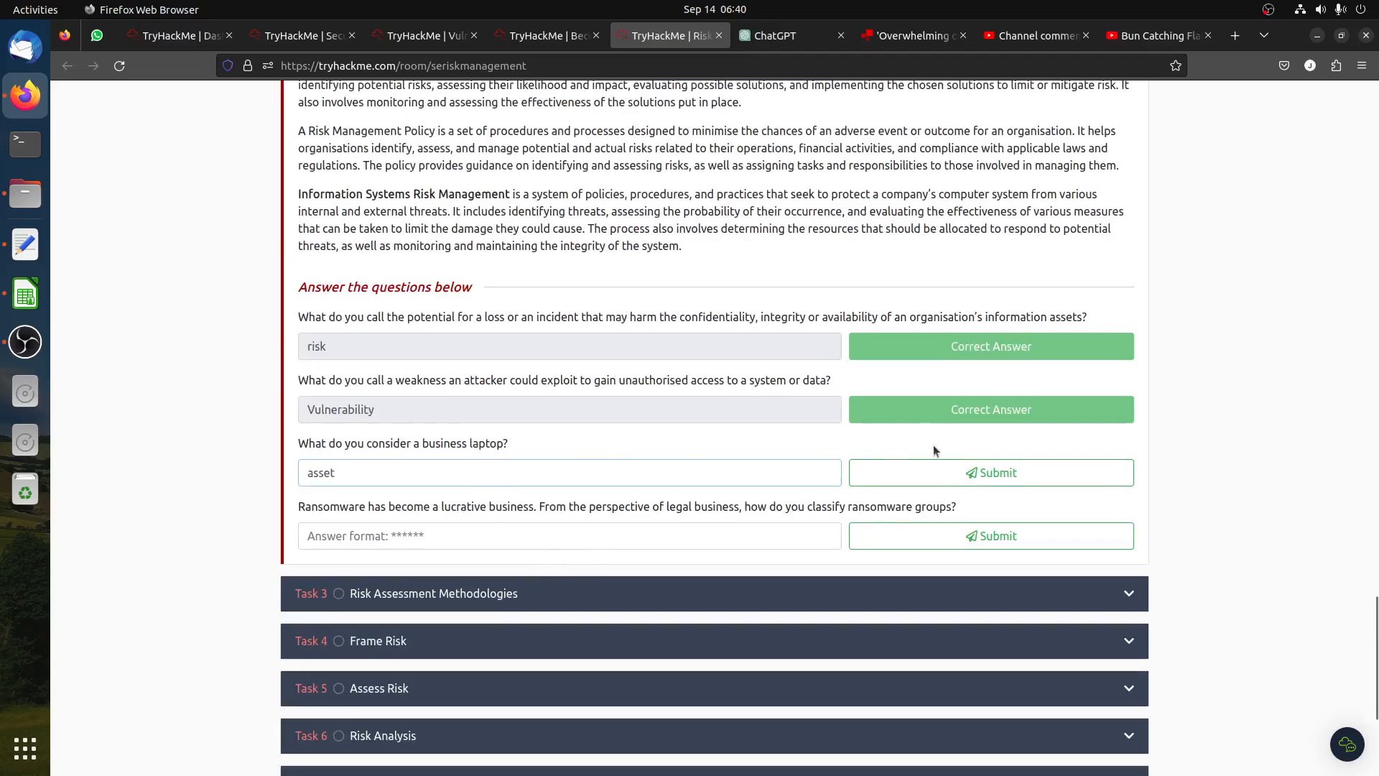
{"action": "left_click", "coordinate": [990, 472]}
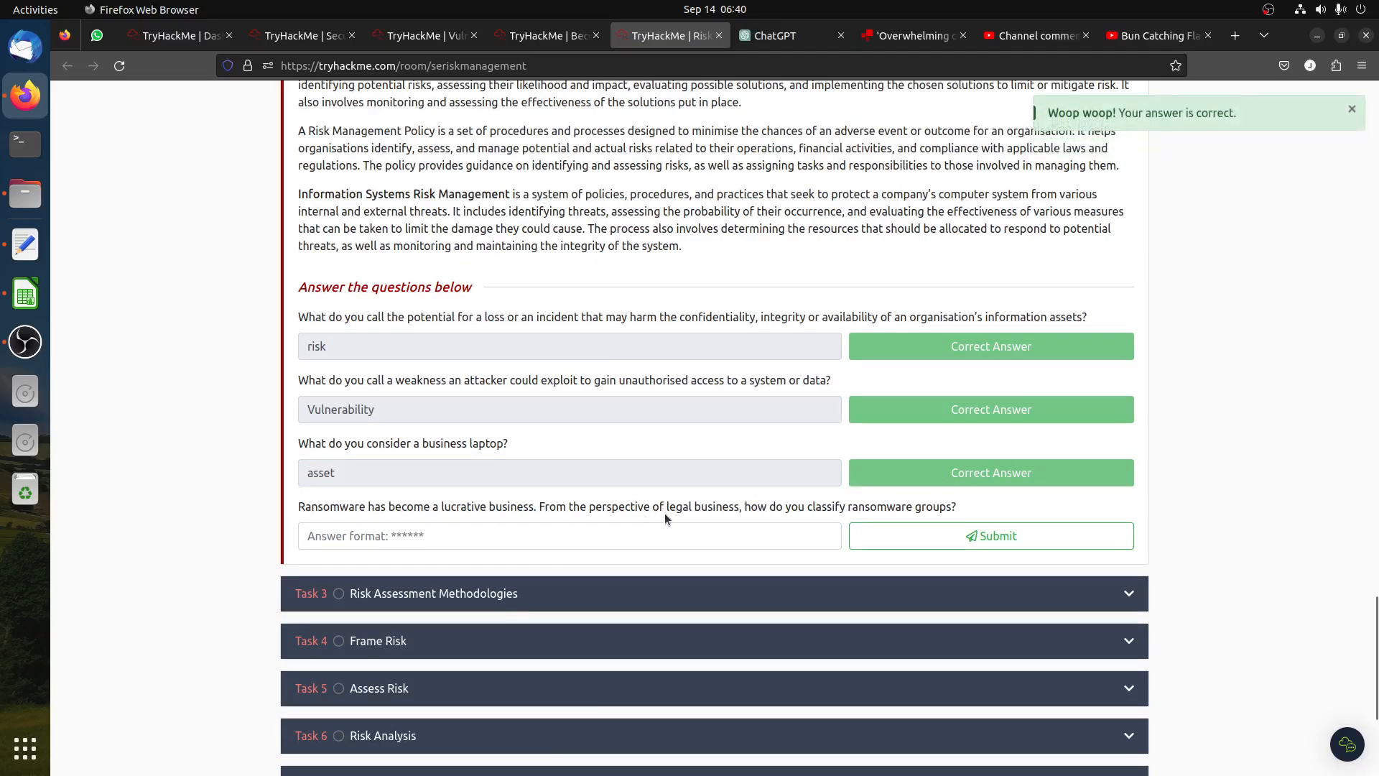
{"action": "mouse_move", "coordinate": [697, 526]}
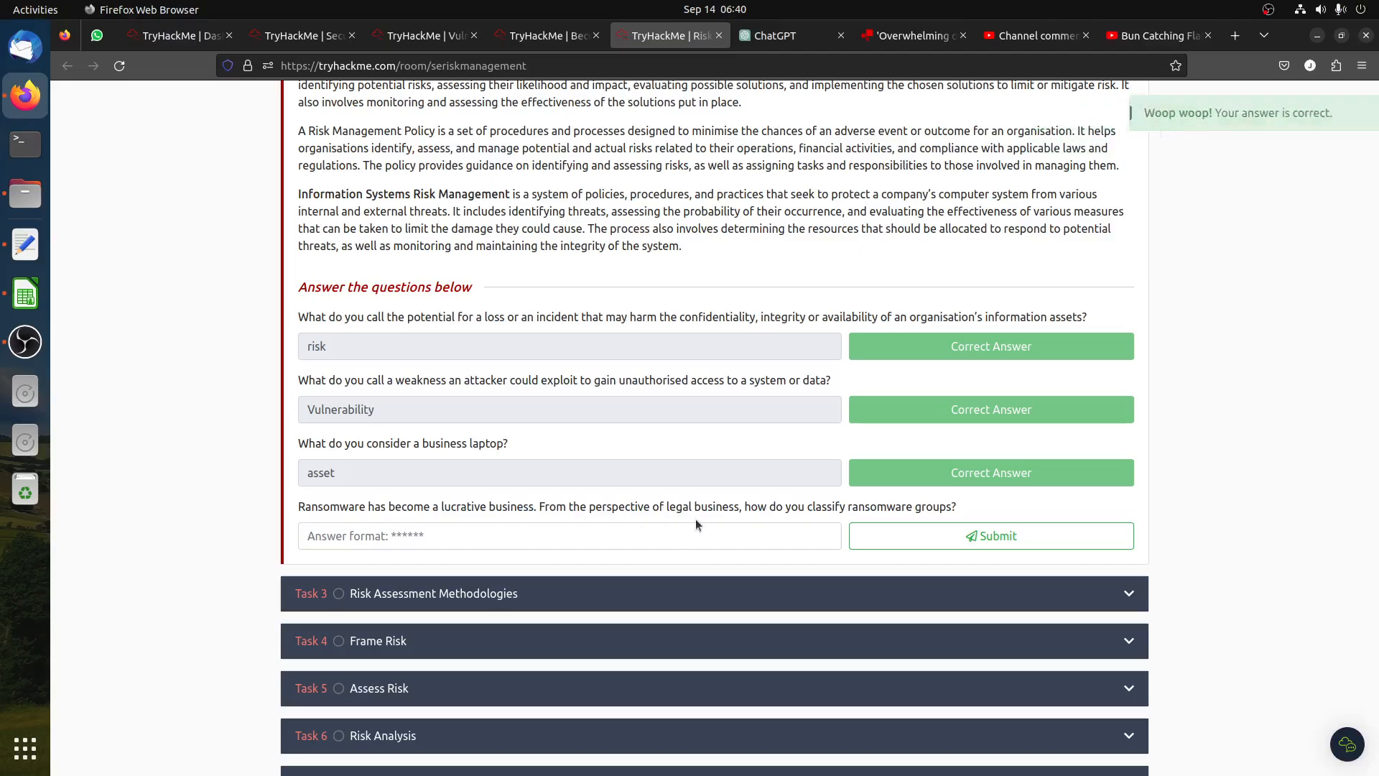
{"action": "scroll", "scroll_direction": "up", "scroll_amount": 3}
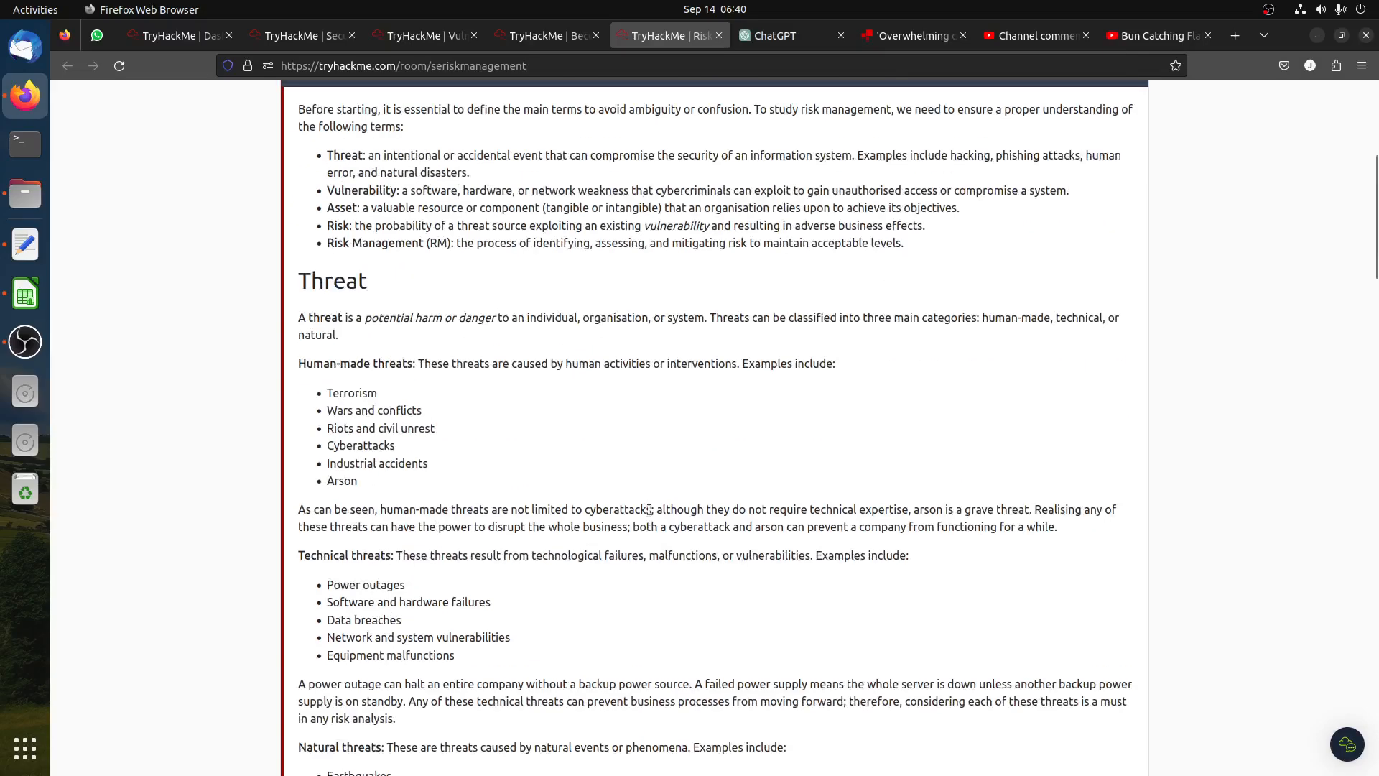
{"action": "double_click", "coordinate": [333, 281]}
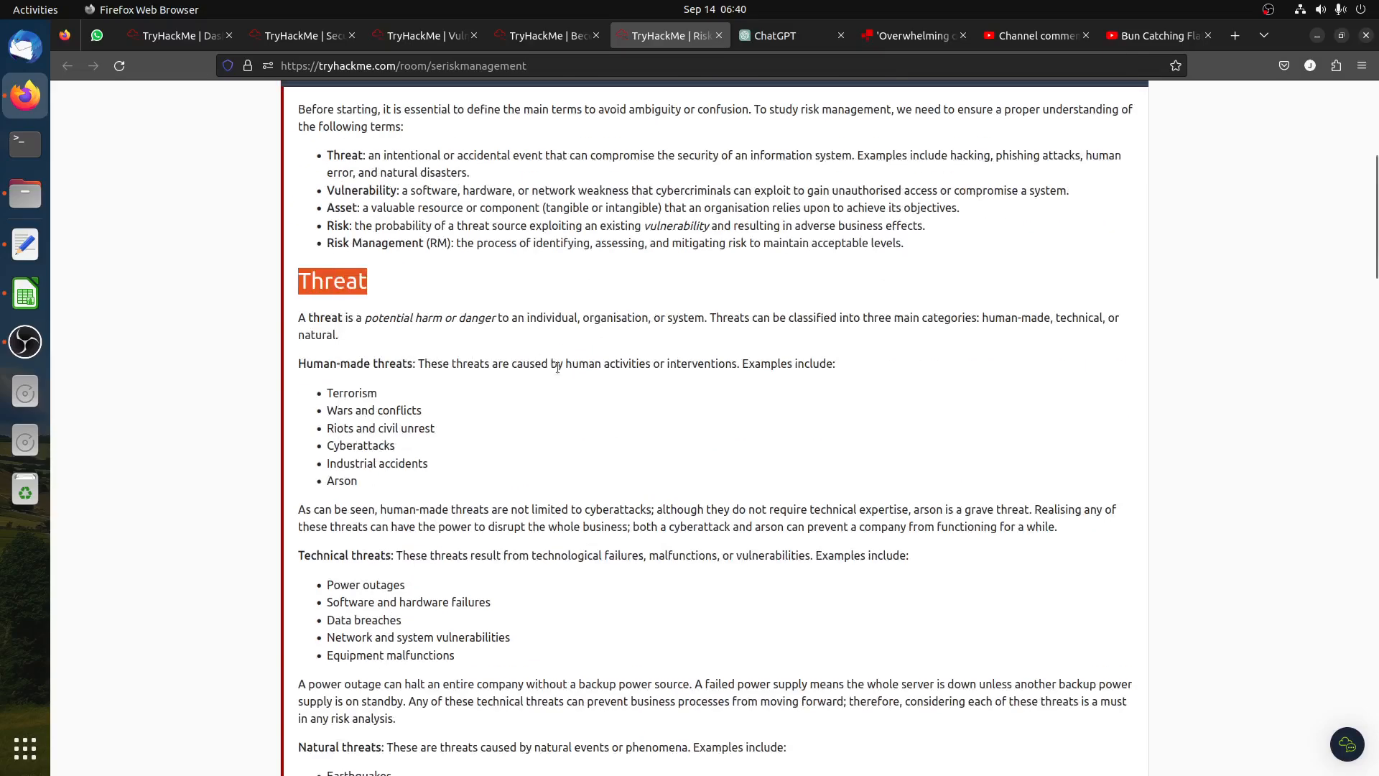
{"action": "scroll", "scroll_direction": "down", "scroll_amount": 3}
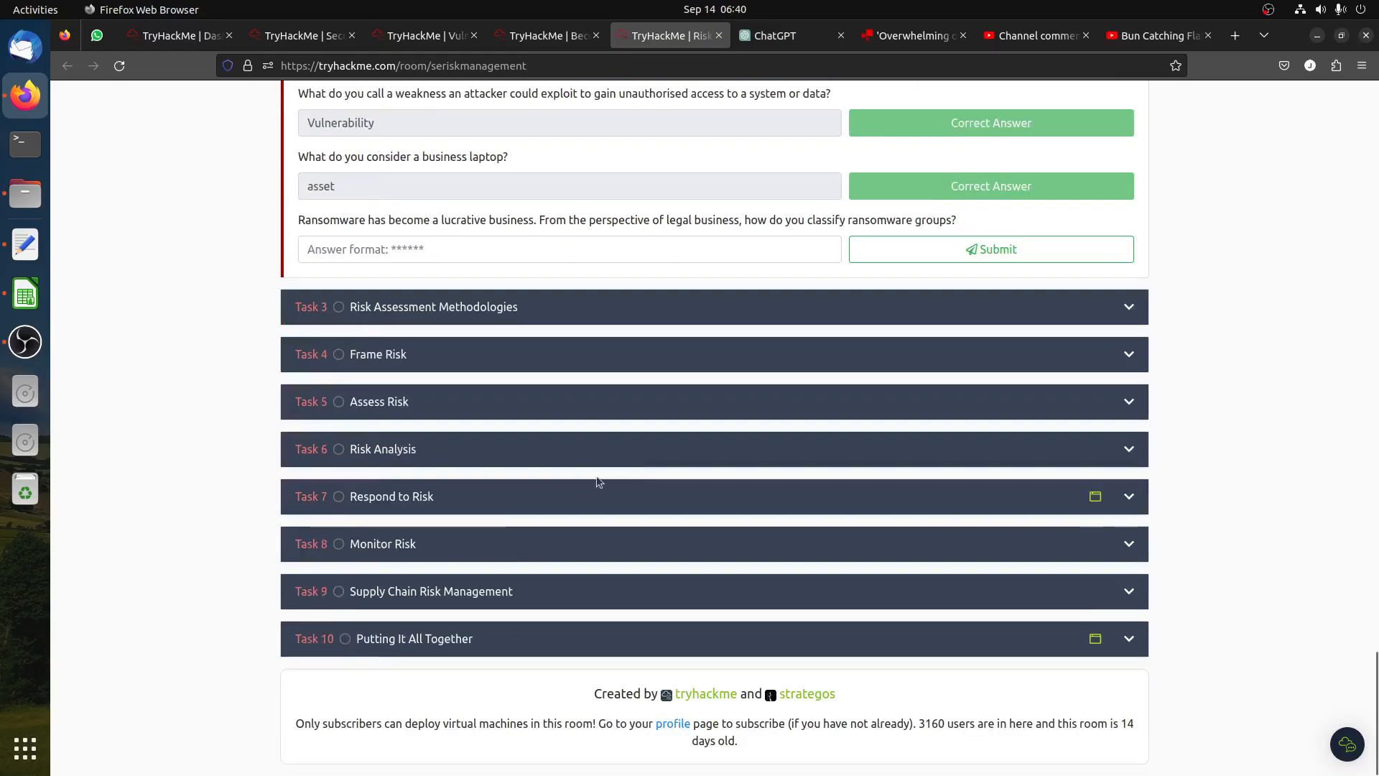
{"action": "type", "text": "Threat"}
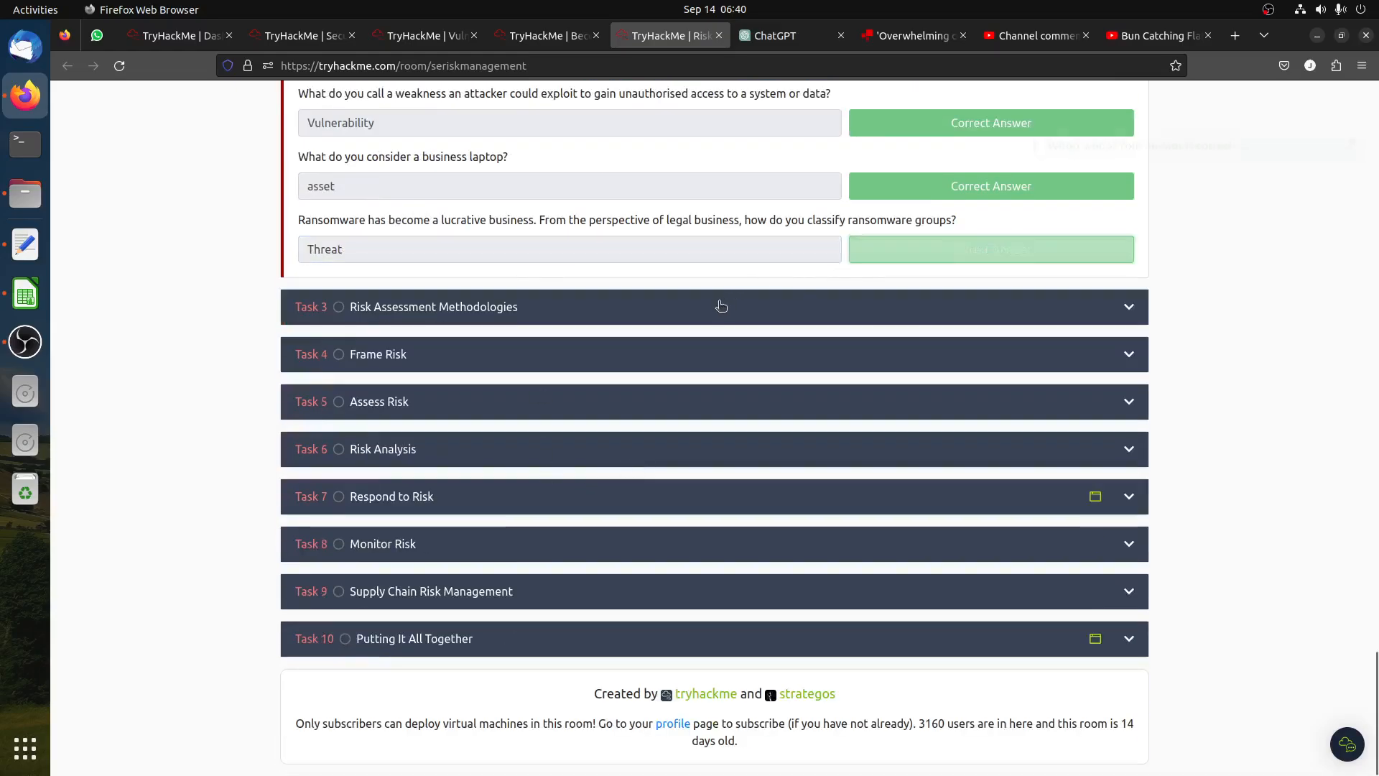
{"action": "left_click", "coordinate": [991, 249]}
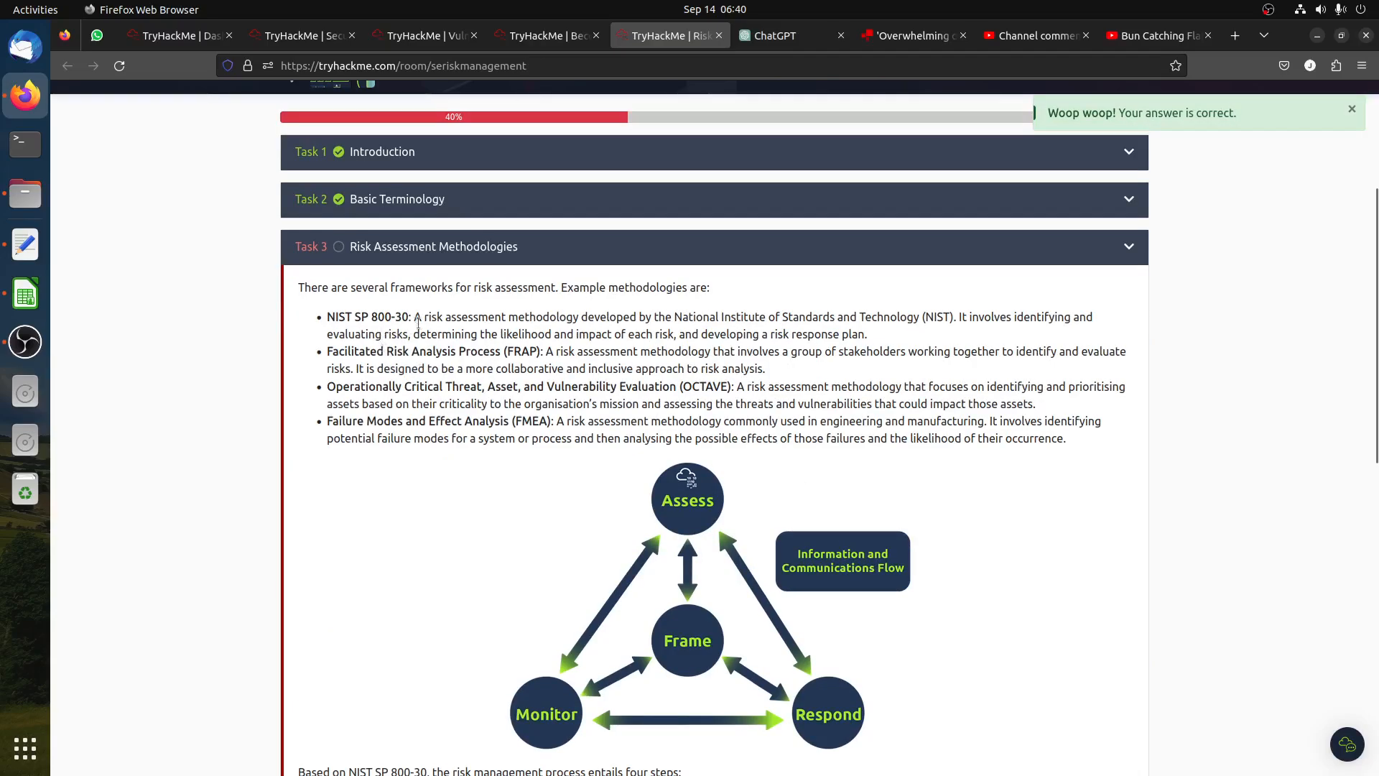
Submit 'NIST SP 800-30' as the Task 3 answer and expand Task 4 Frame Risk.
{"action": "left_click", "coordinate": [1352, 109]}
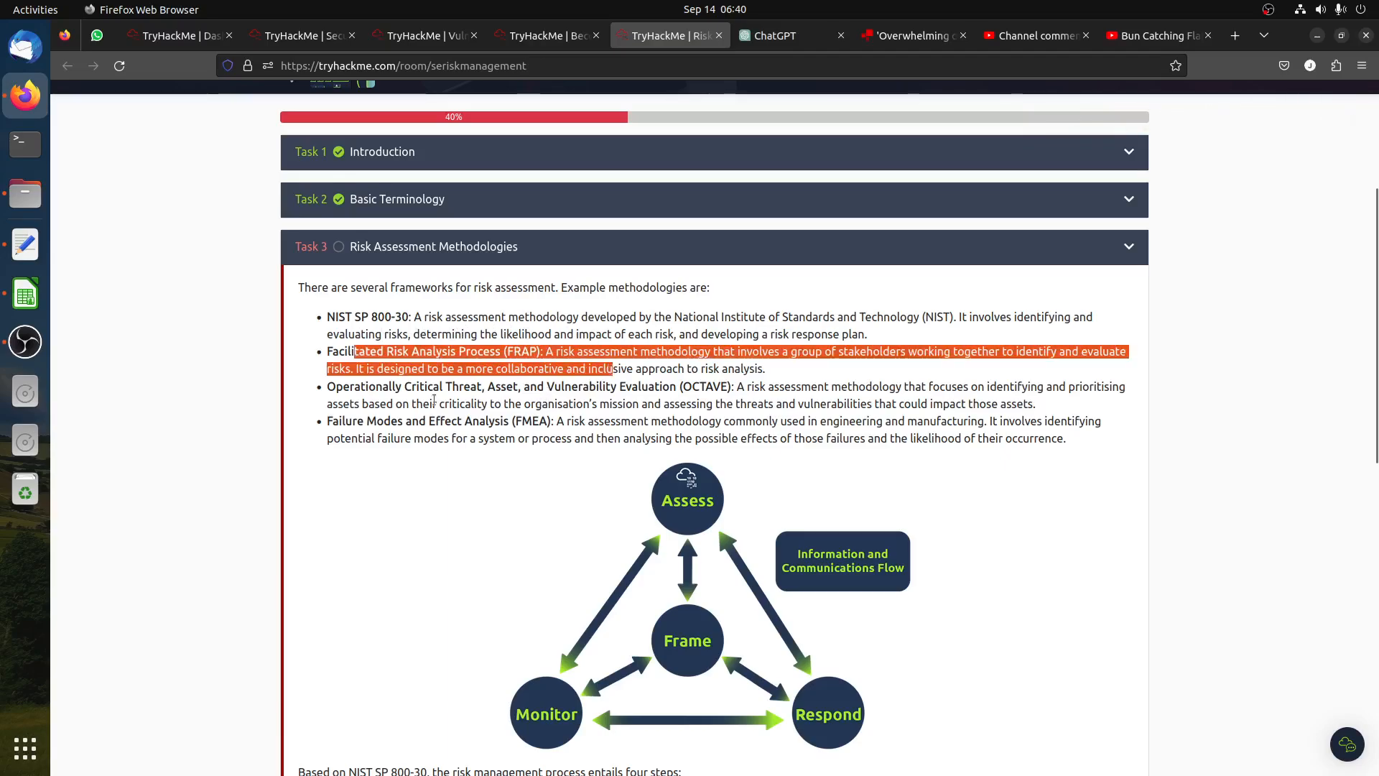
{"action": "mouse_move", "coordinate": [718, 400]}
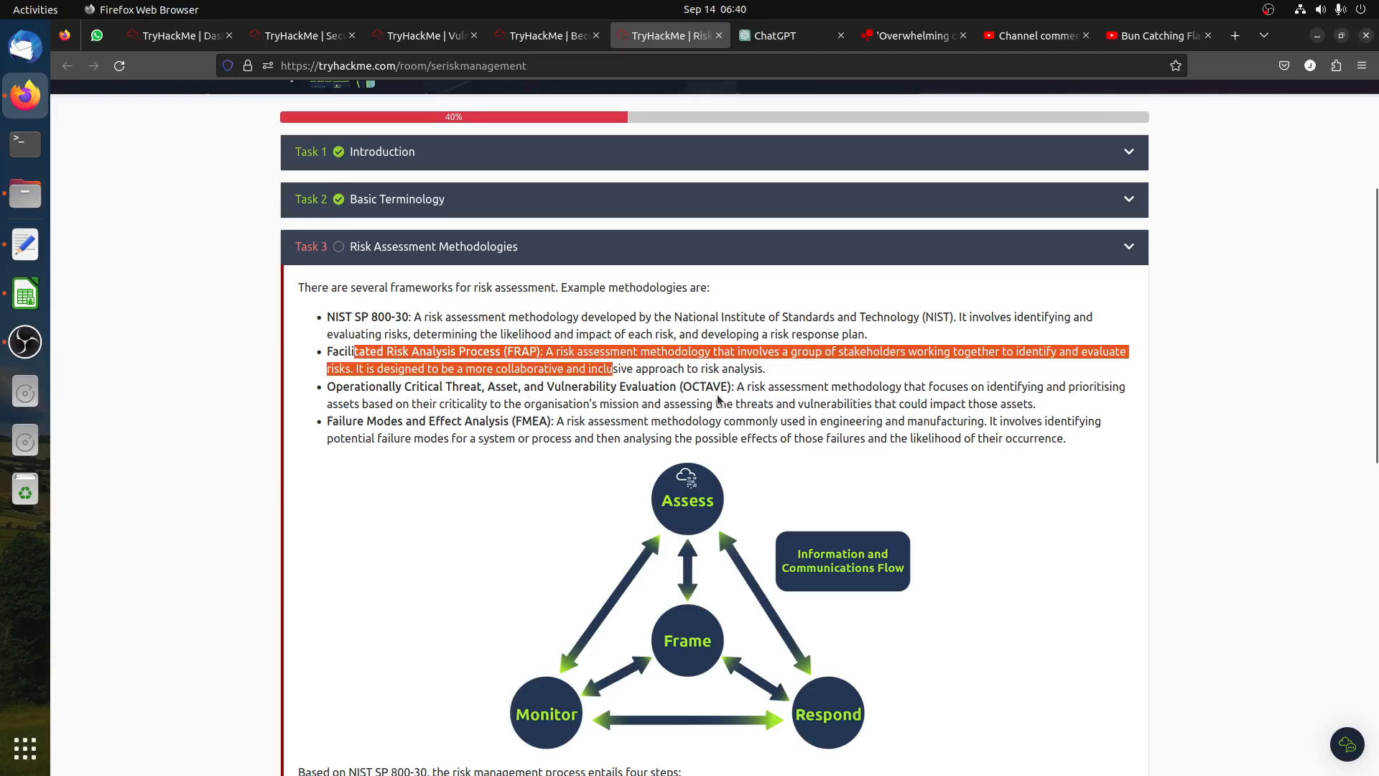
{"action": "scroll", "scroll_direction": "down", "scroll_amount": 3}
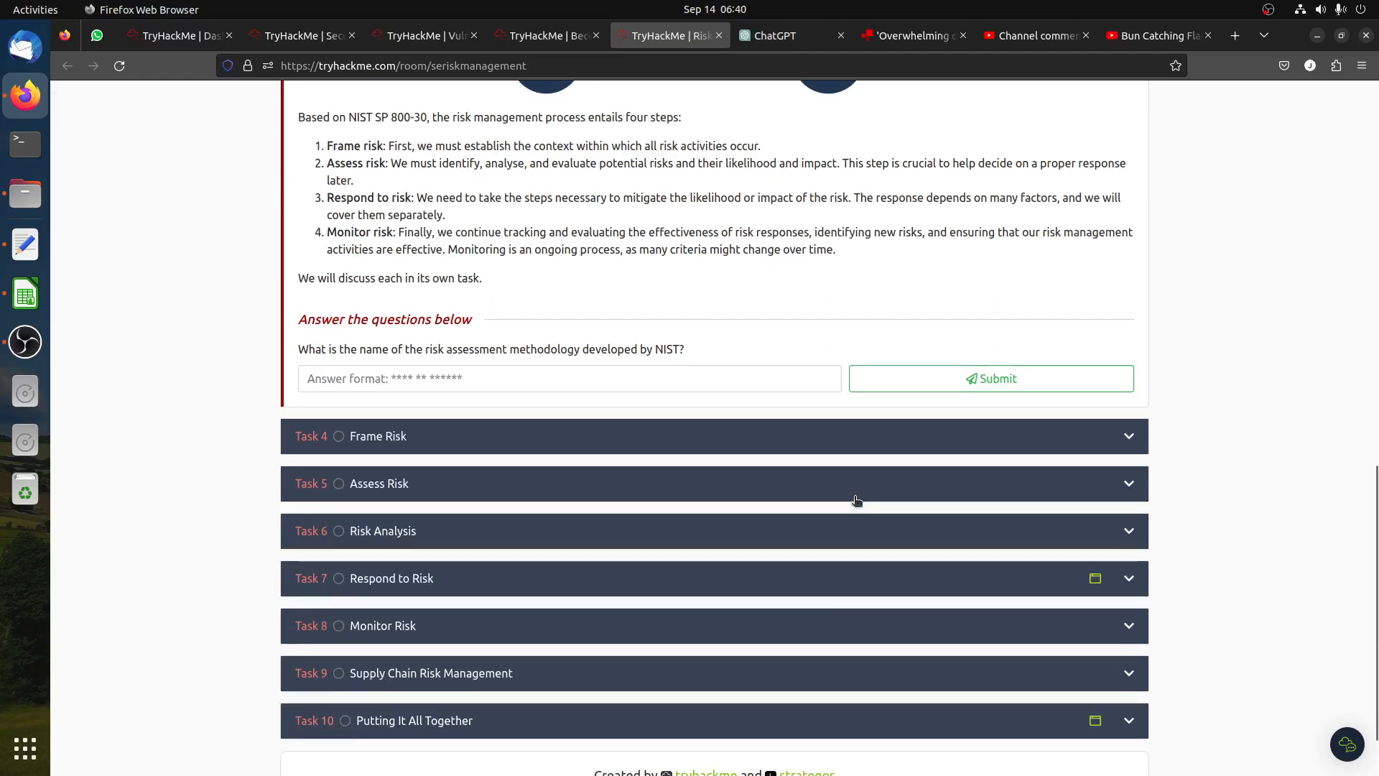
{"action": "scroll", "scroll_direction": "up", "scroll_amount": 3}
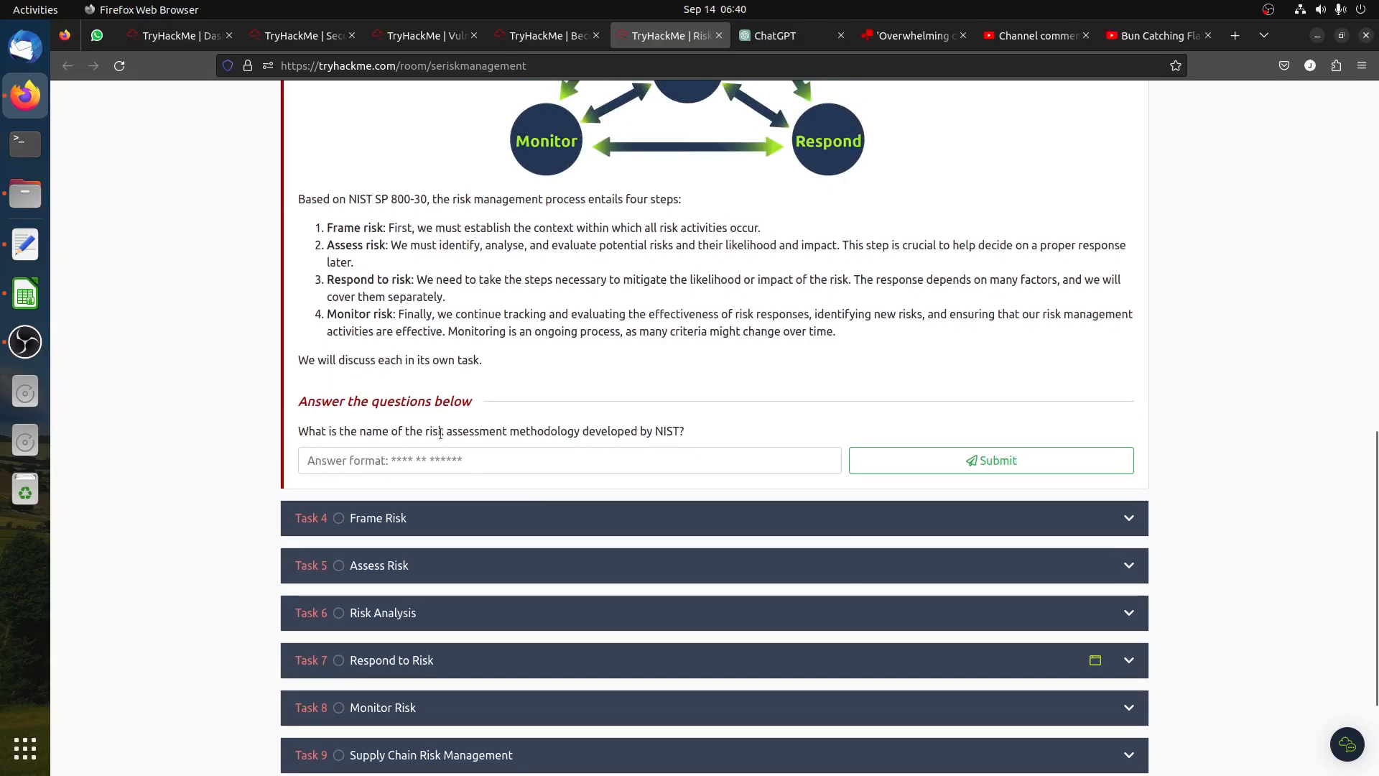
{"action": "mouse_move", "coordinate": [351, 201]}
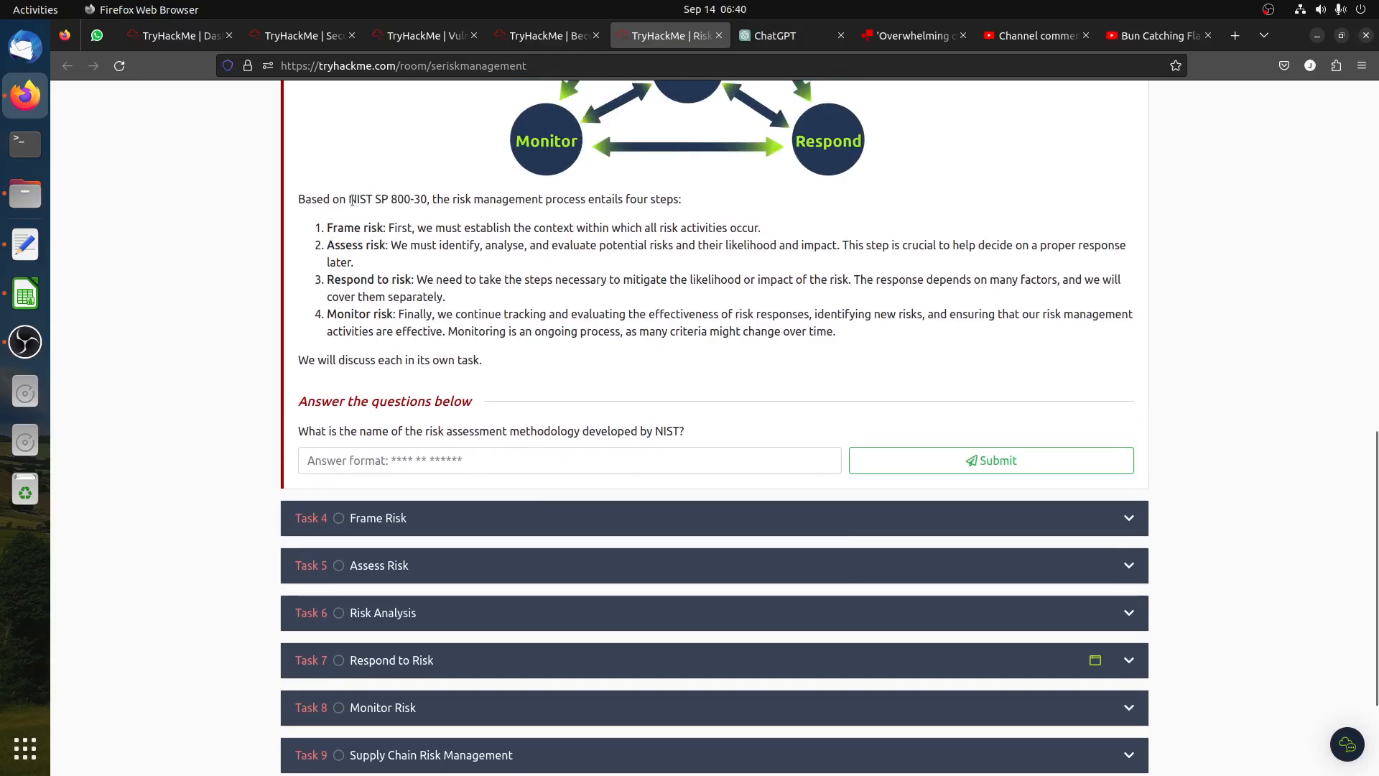
{"action": "double_click", "coordinate": [387, 199]}
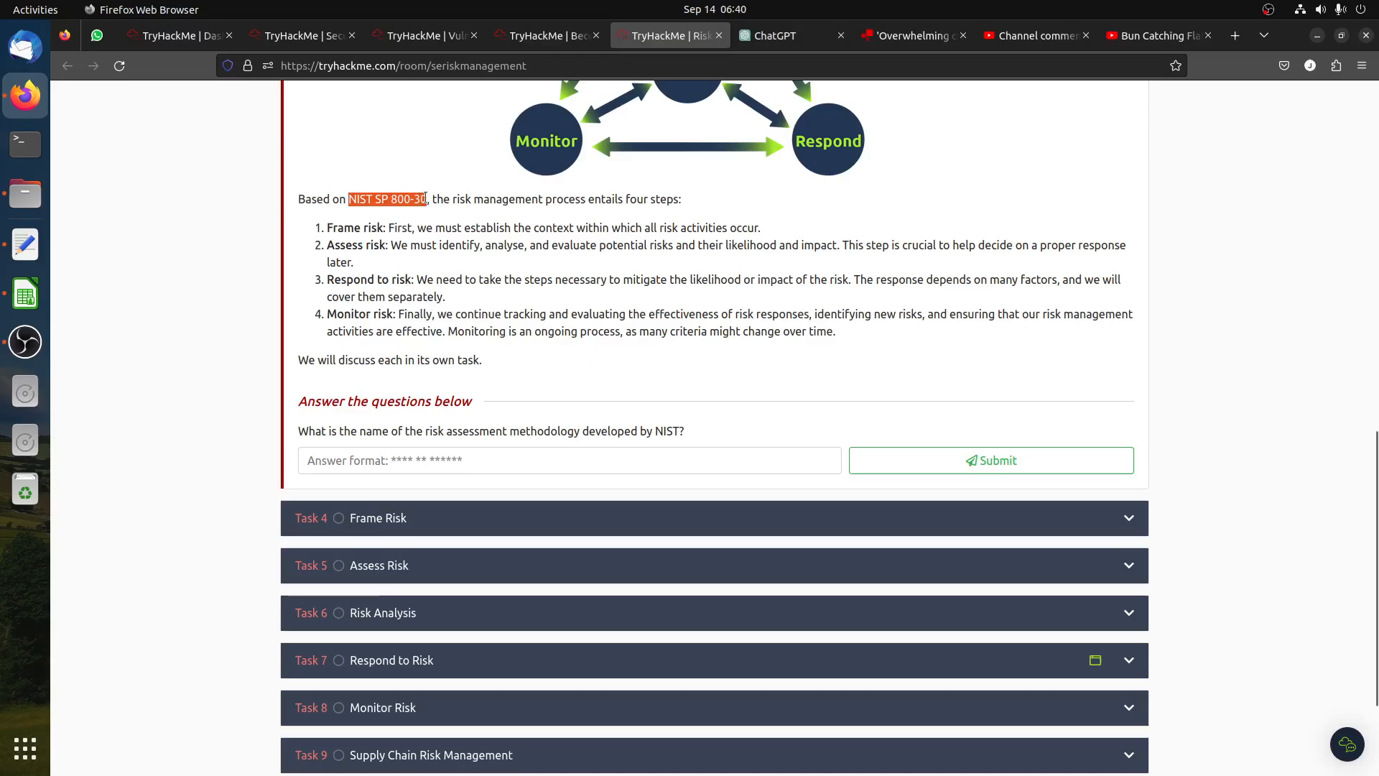
{"action": "left_click", "coordinate": [569, 460]}
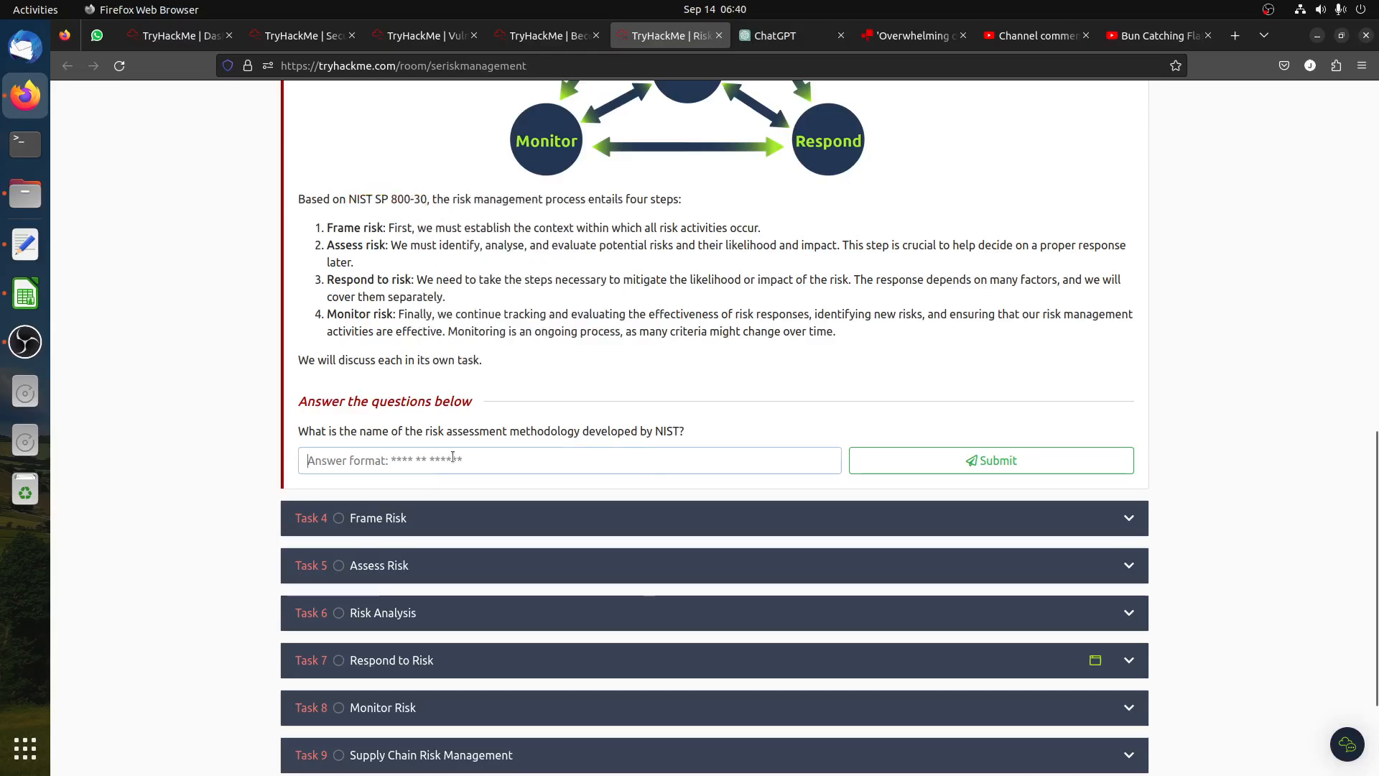
{"action": "left_click", "coordinate": [991, 460]}
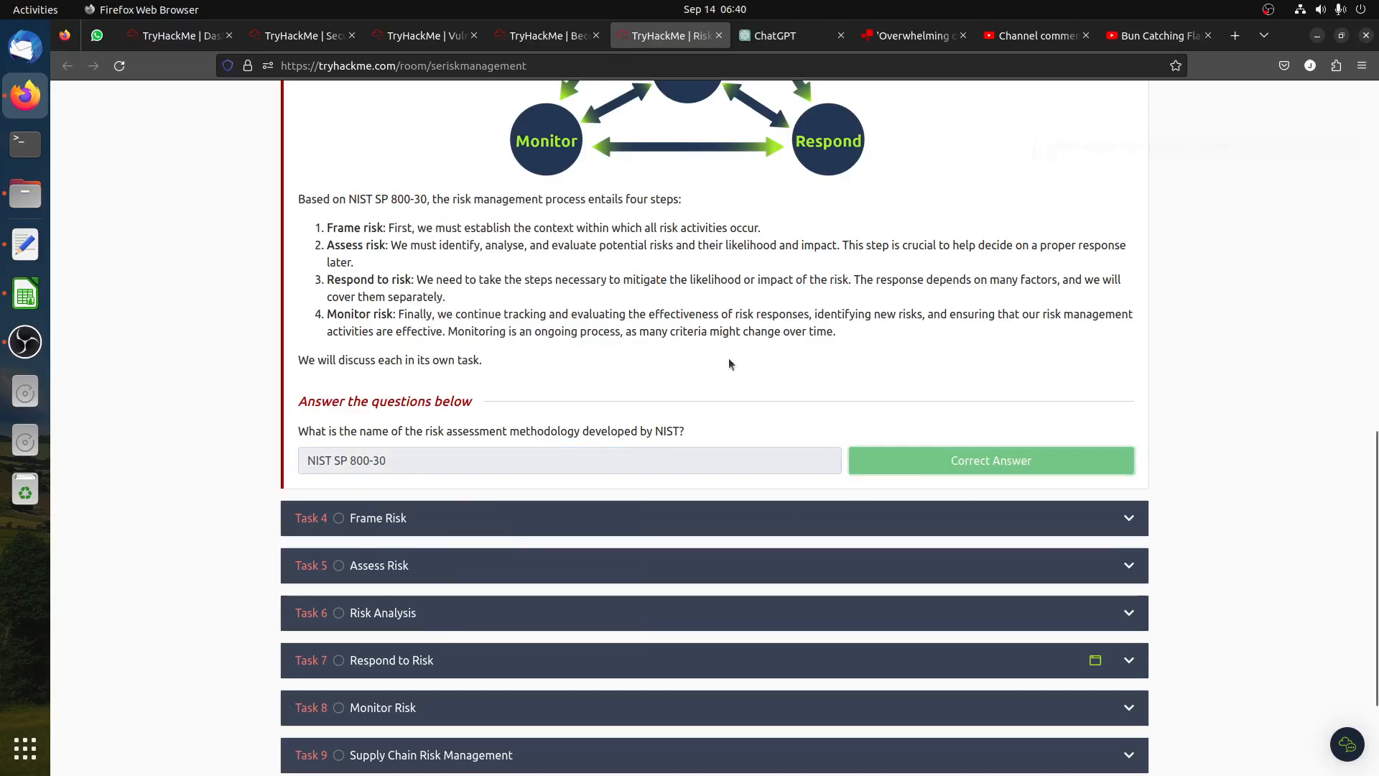
{"action": "left_click", "coordinate": [990, 460]}
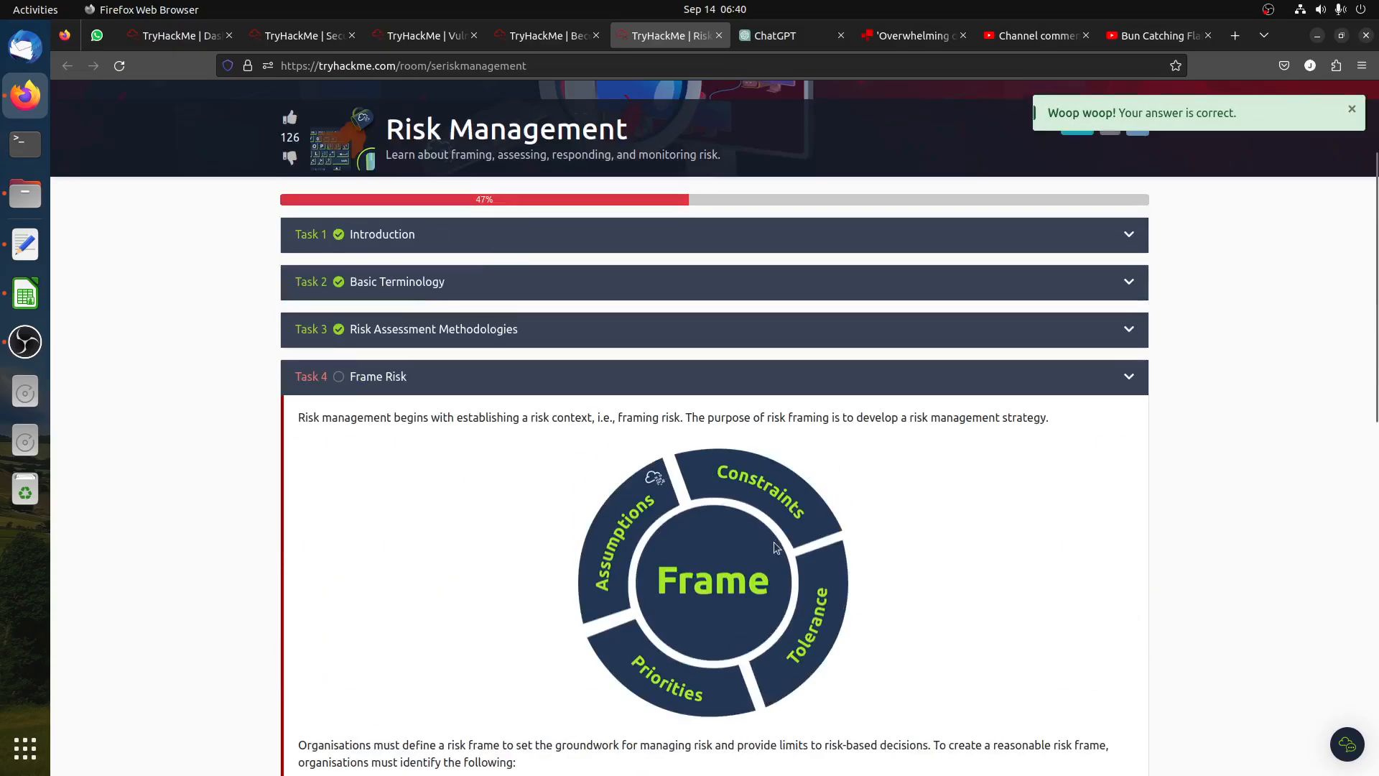
Mark Task 4 Frame Risk Completed and scroll into Task 5 Assess Risk.
{"action": "scroll", "scroll_direction": "down", "scroll_amount": 3}
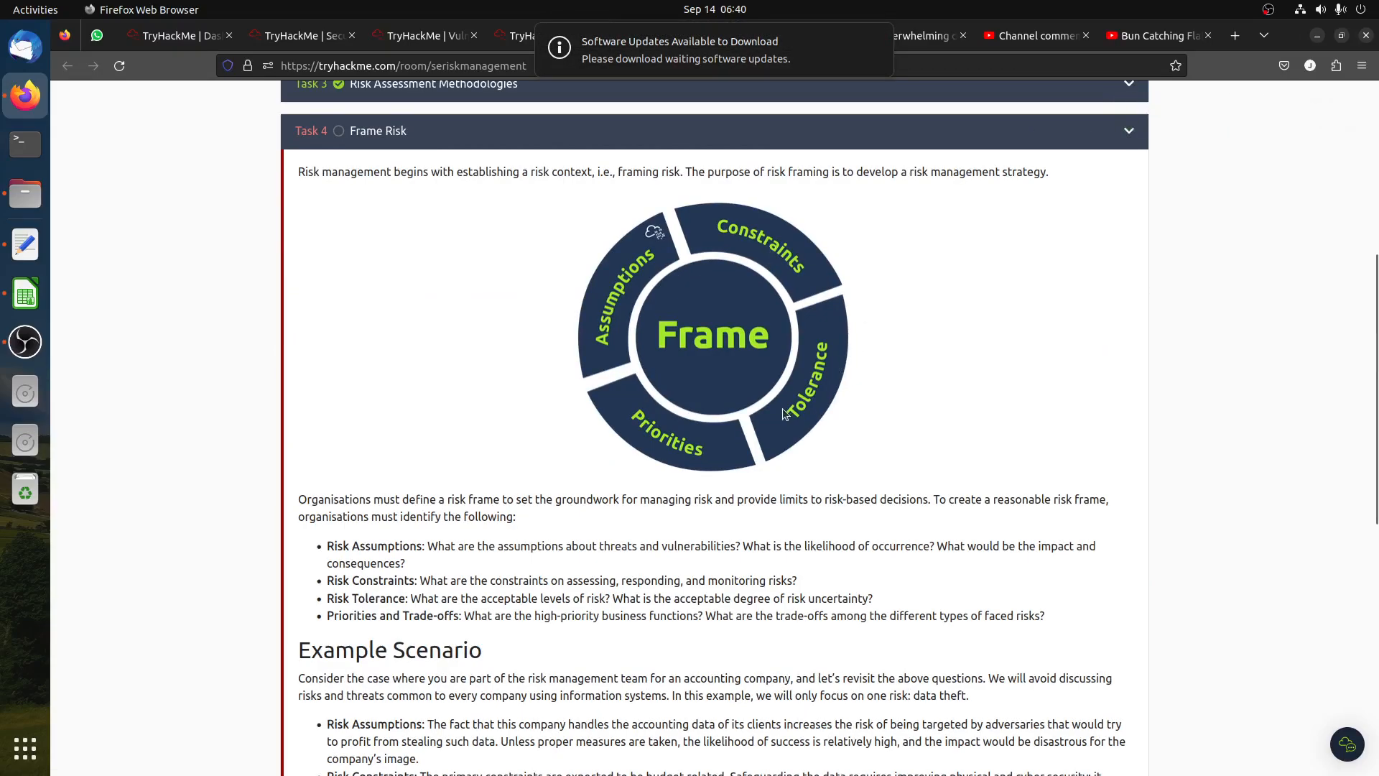
{"action": "mouse_move", "coordinate": [718, 473]}
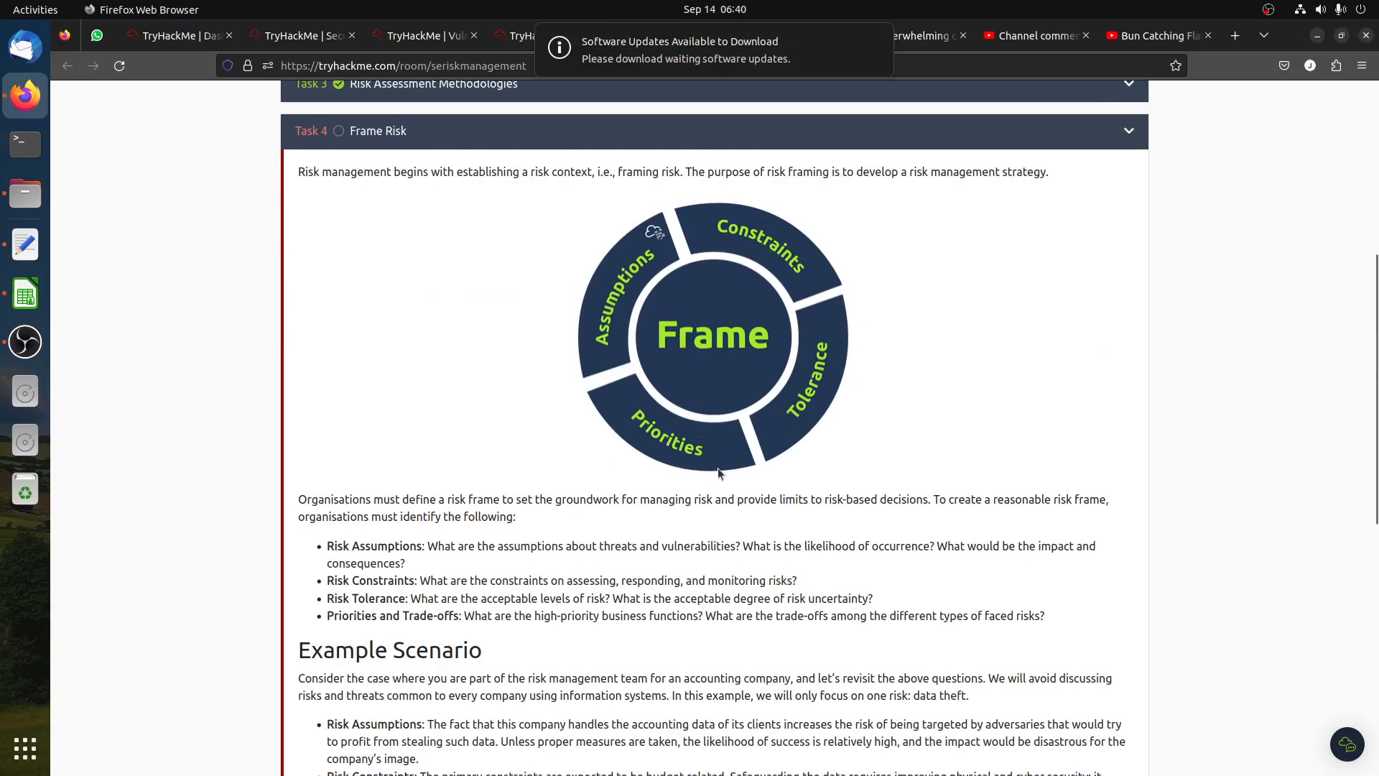
{"action": "scroll", "scroll_direction": "down", "scroll_amount": 3}
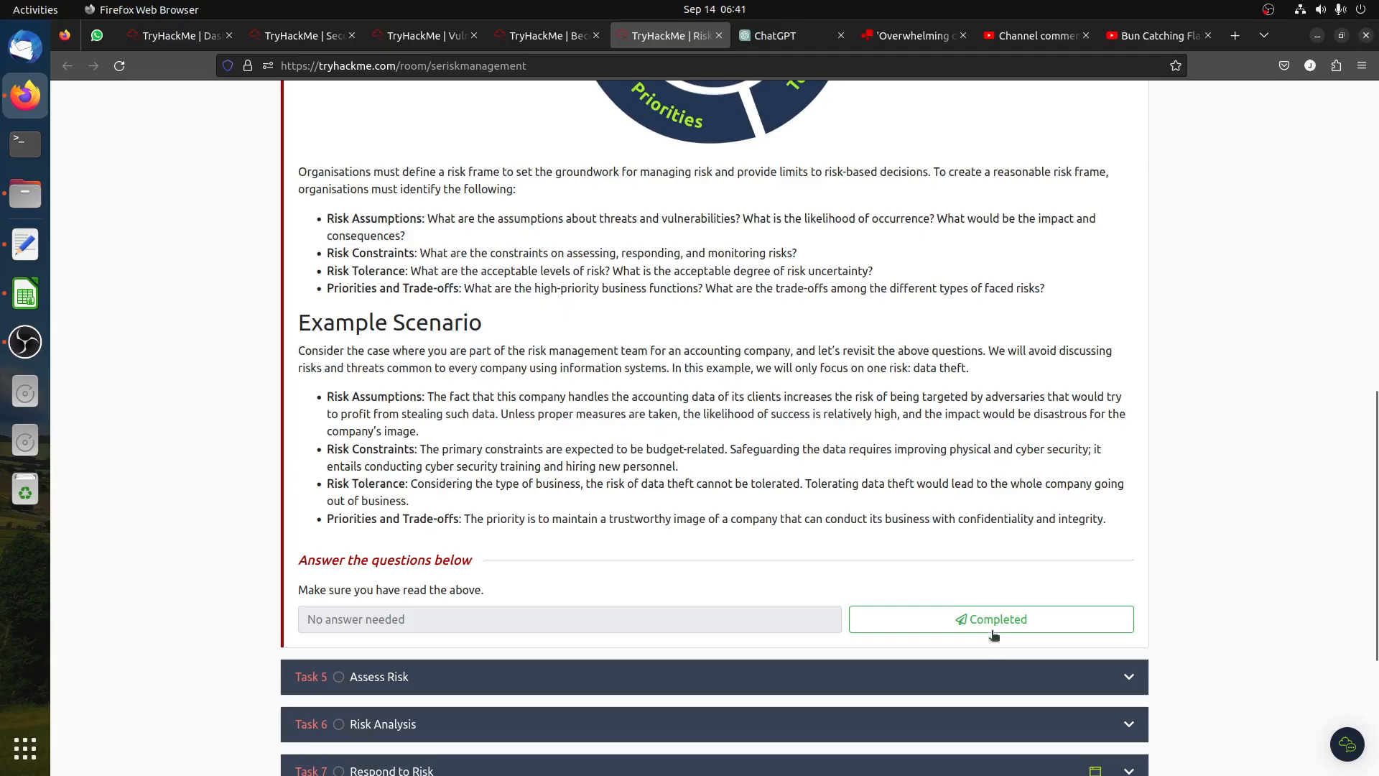
{"action": "left_click", "coordinate": [991, 619]}
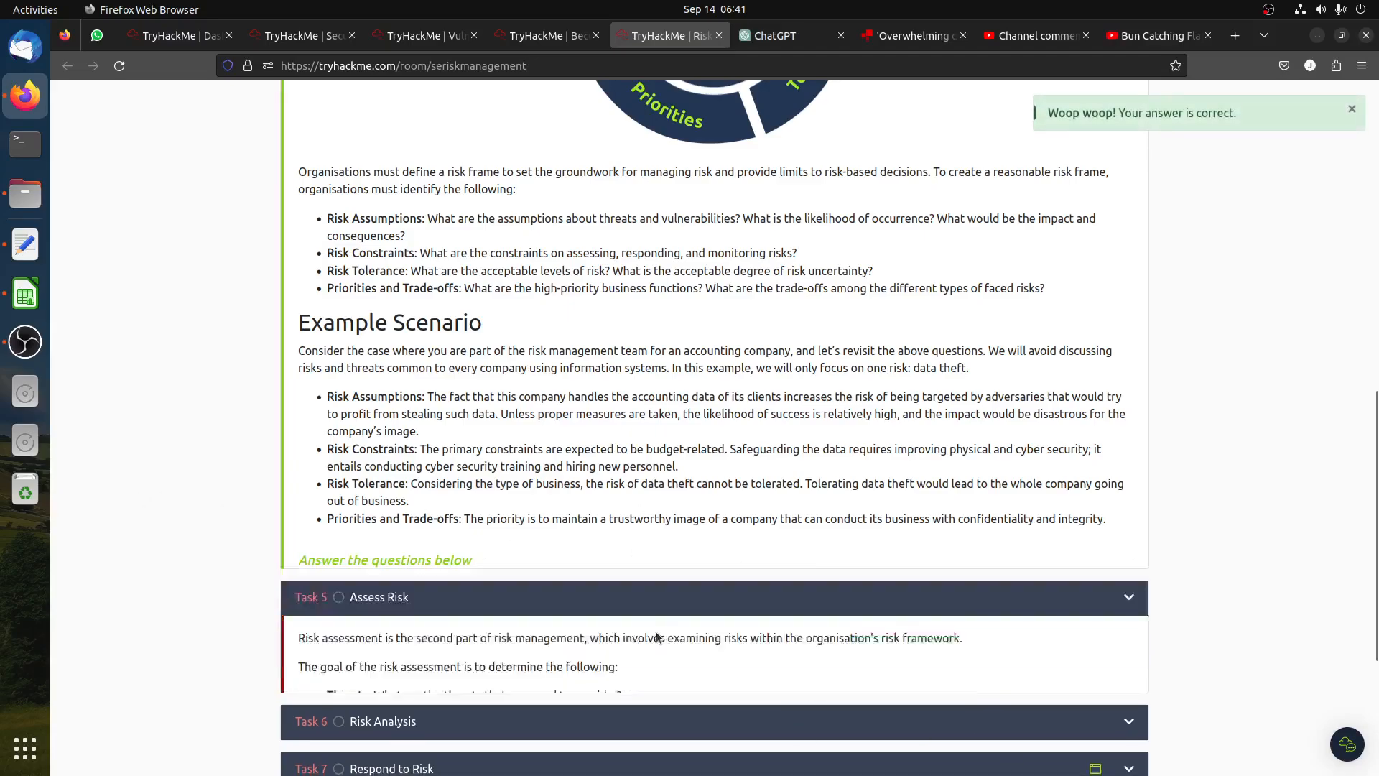
{"action": "scroll", "scroll_direction": "up", "scroll_amount": 3}
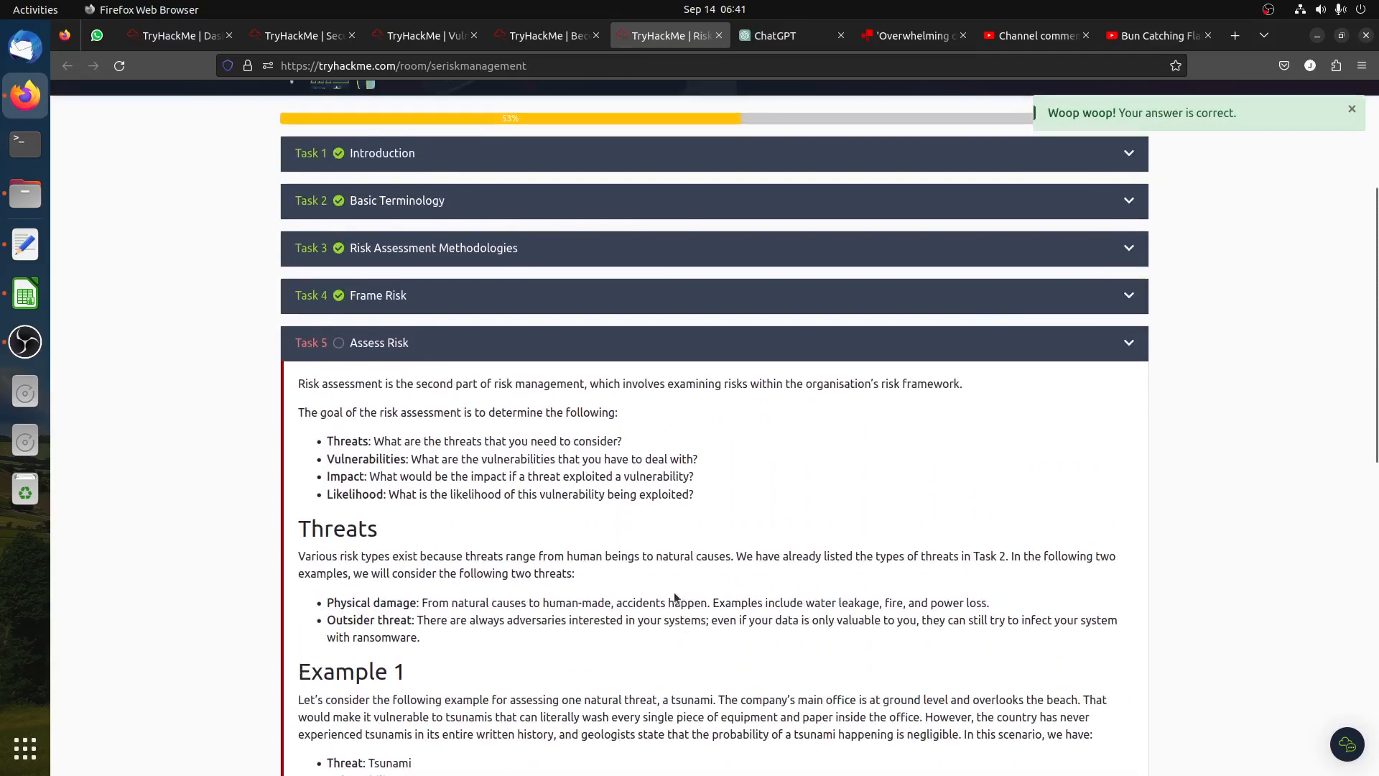
{"action": "mouse_move", "coordinate": [354, 463]}
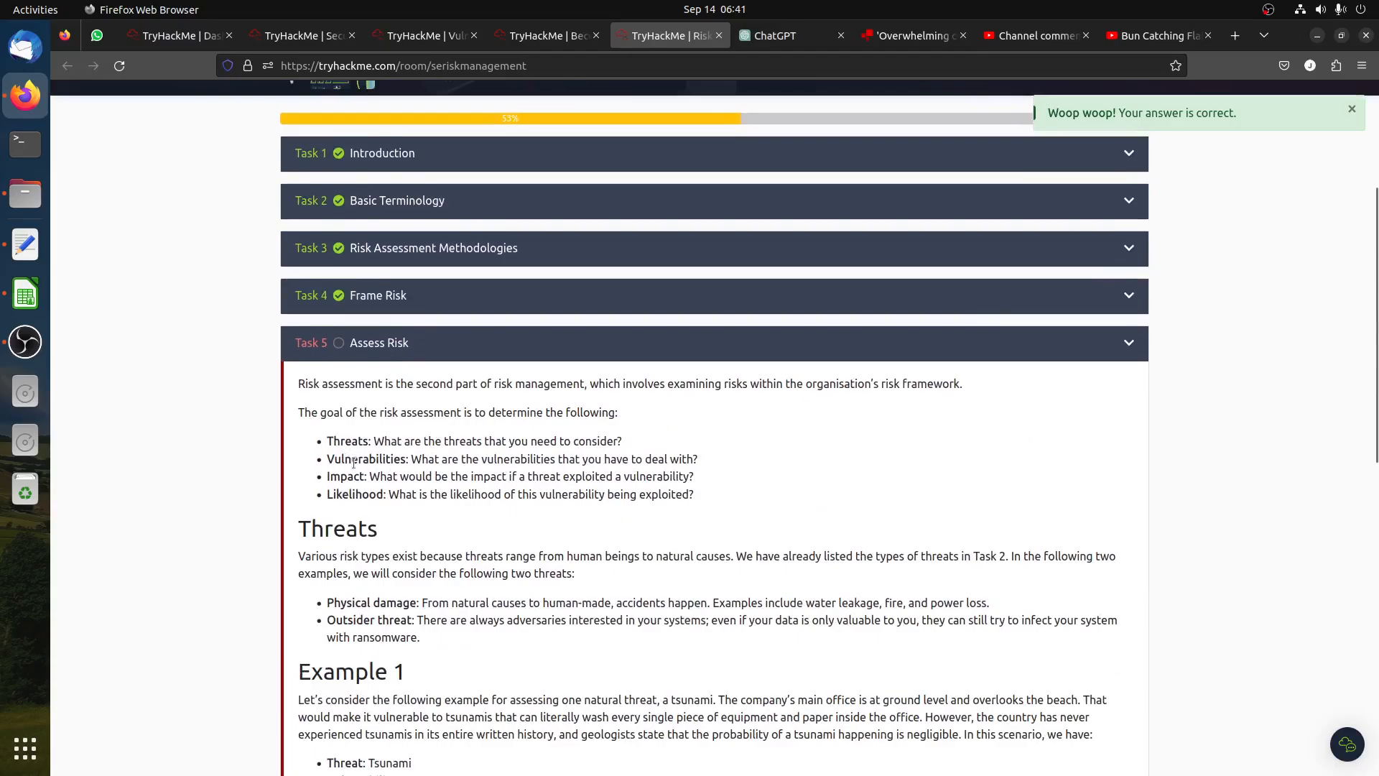
{"action": "scroll", "scroll_direction": "down", "scroll_amount": 3}
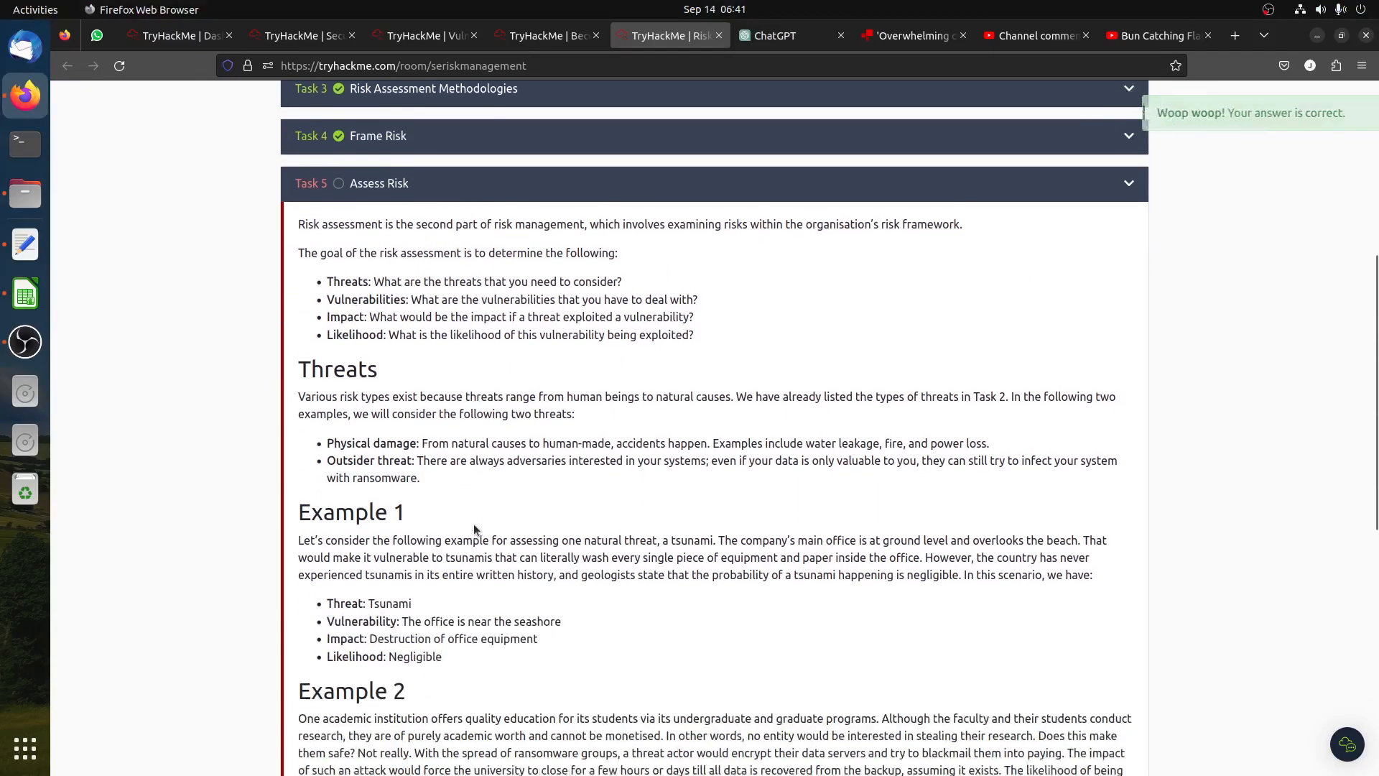
{"action": "scroll", "scroll_direction": "down", "scroll_amount": 3}
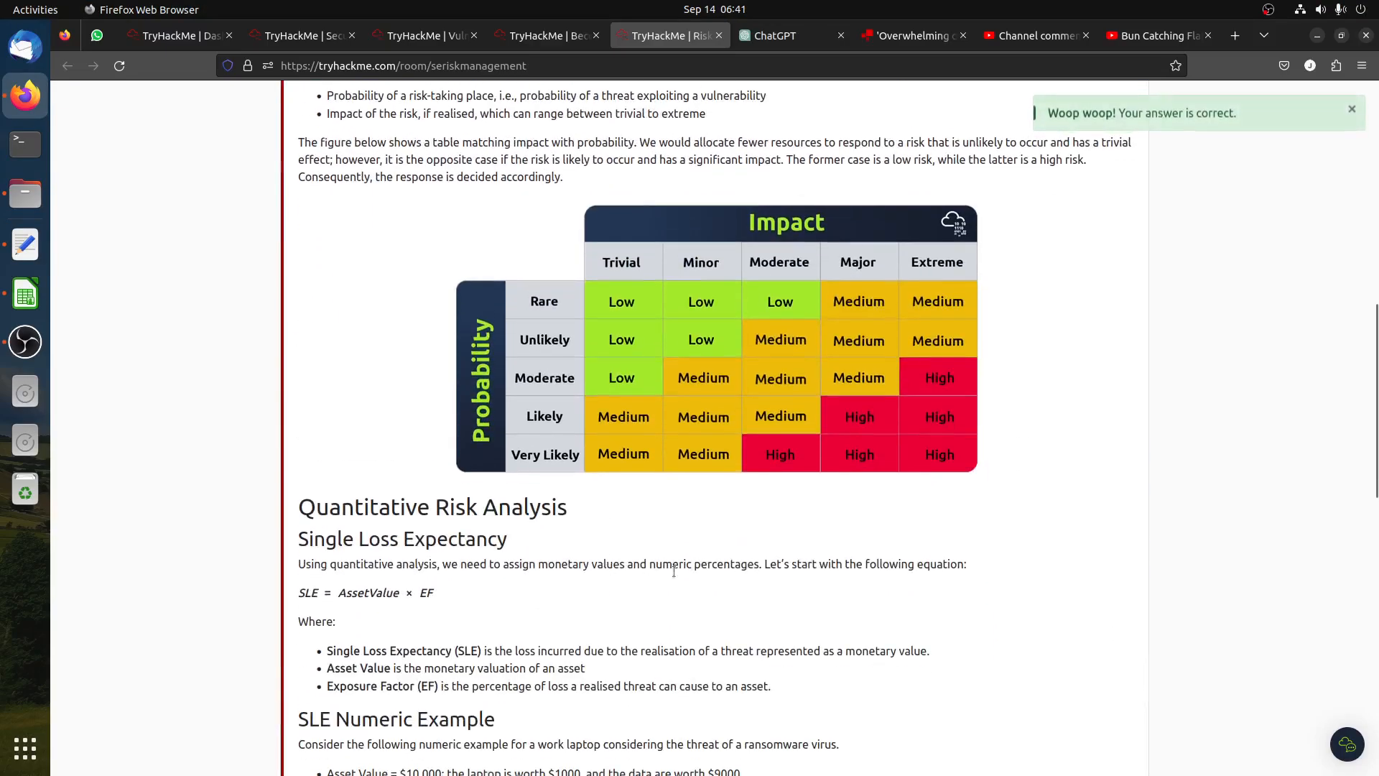
Scroll through Assess Risk and Quantitative Risk Analysis, then switch to the Calc spreadsheet.
{"action": "scroll", "scroll_direction": "up", "scroll_amount": 3}
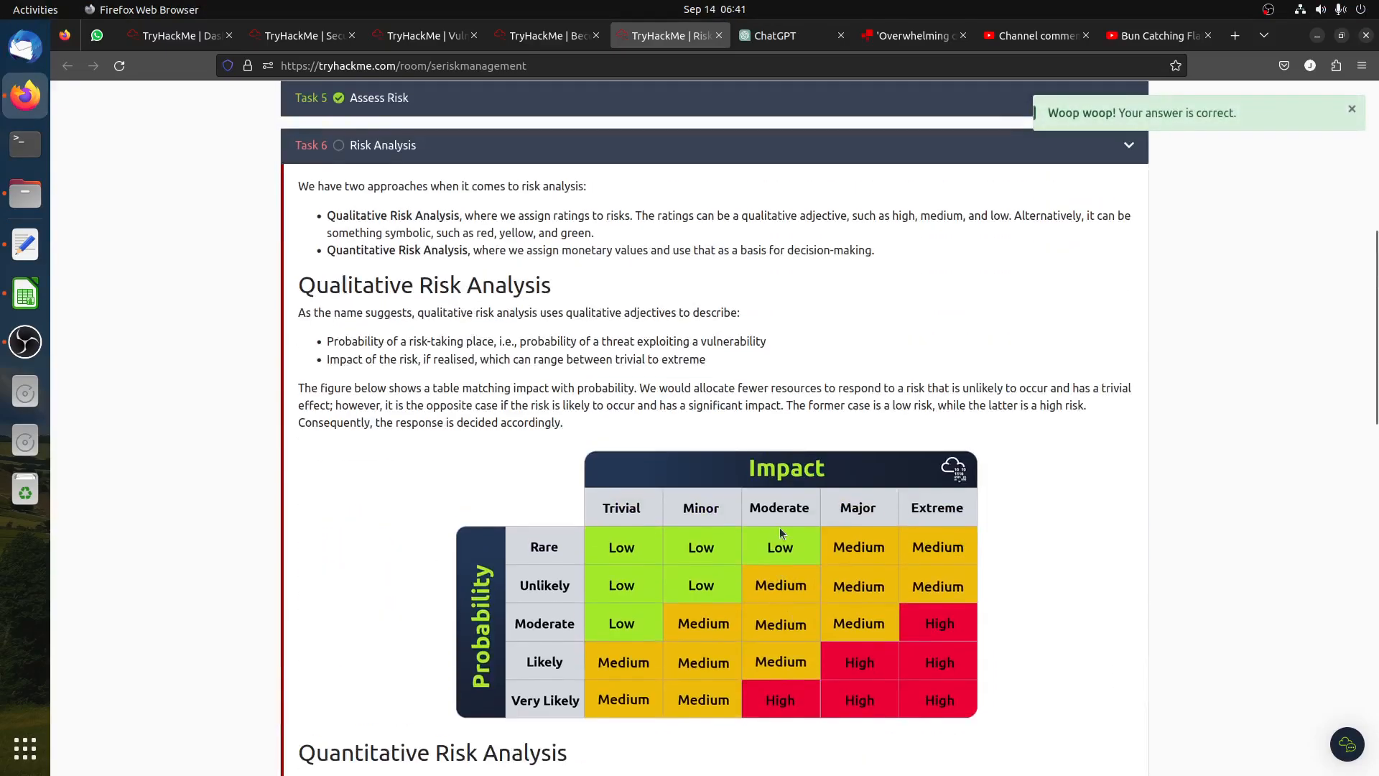
{"action": "scroll", "scroll_direction": "down", "scroll_amount": 3}
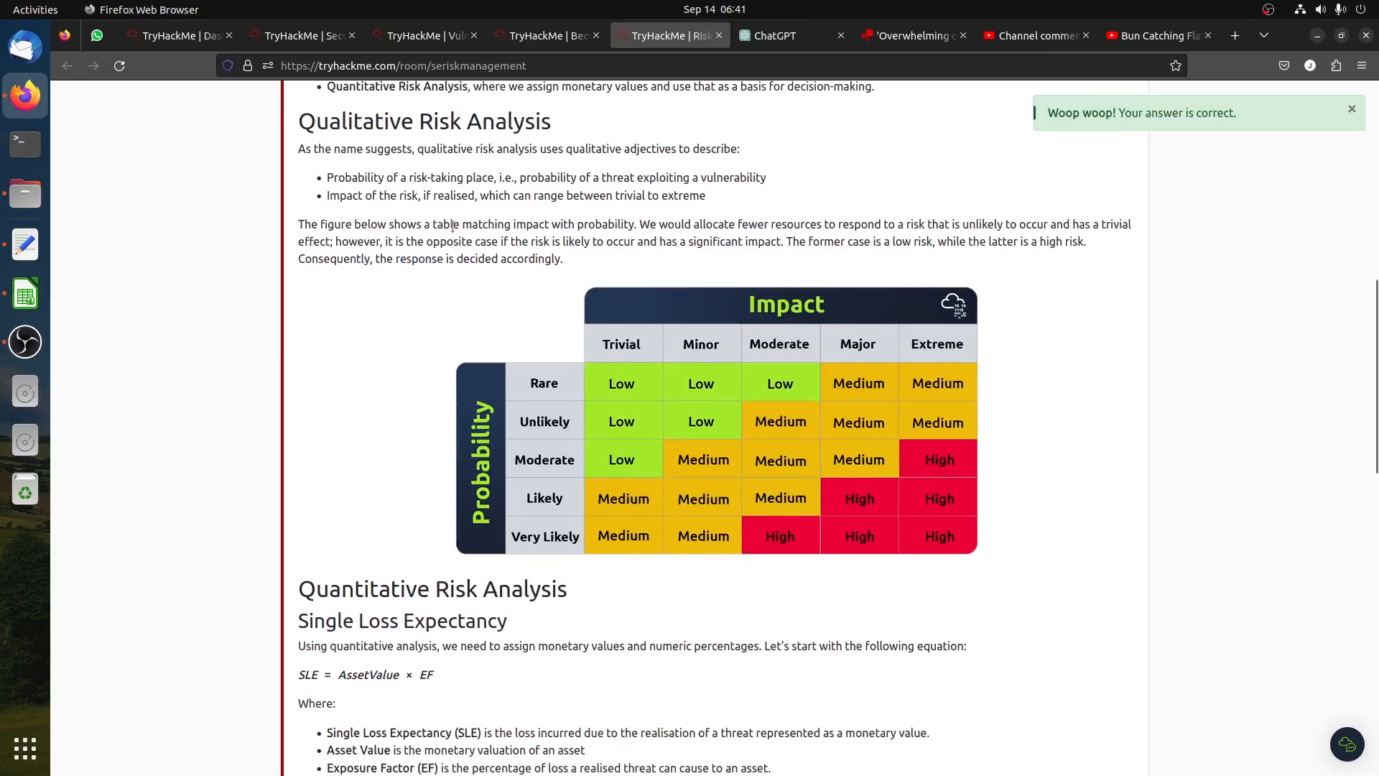
{"action": "scroll", "scroll_direction": "down", "scroll_amount": 3}
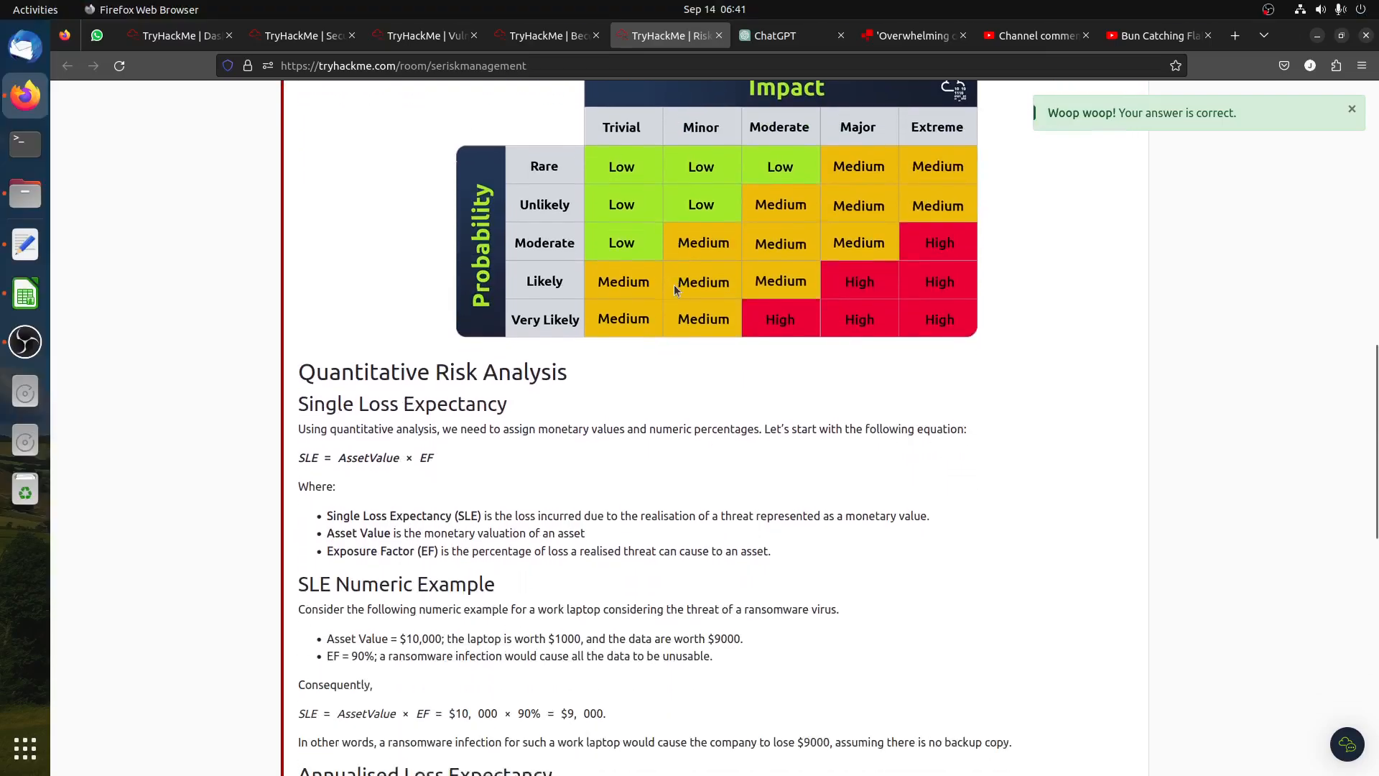
{"action": "scroll", "scroll_direction": "down", "scroll_amount": 3}
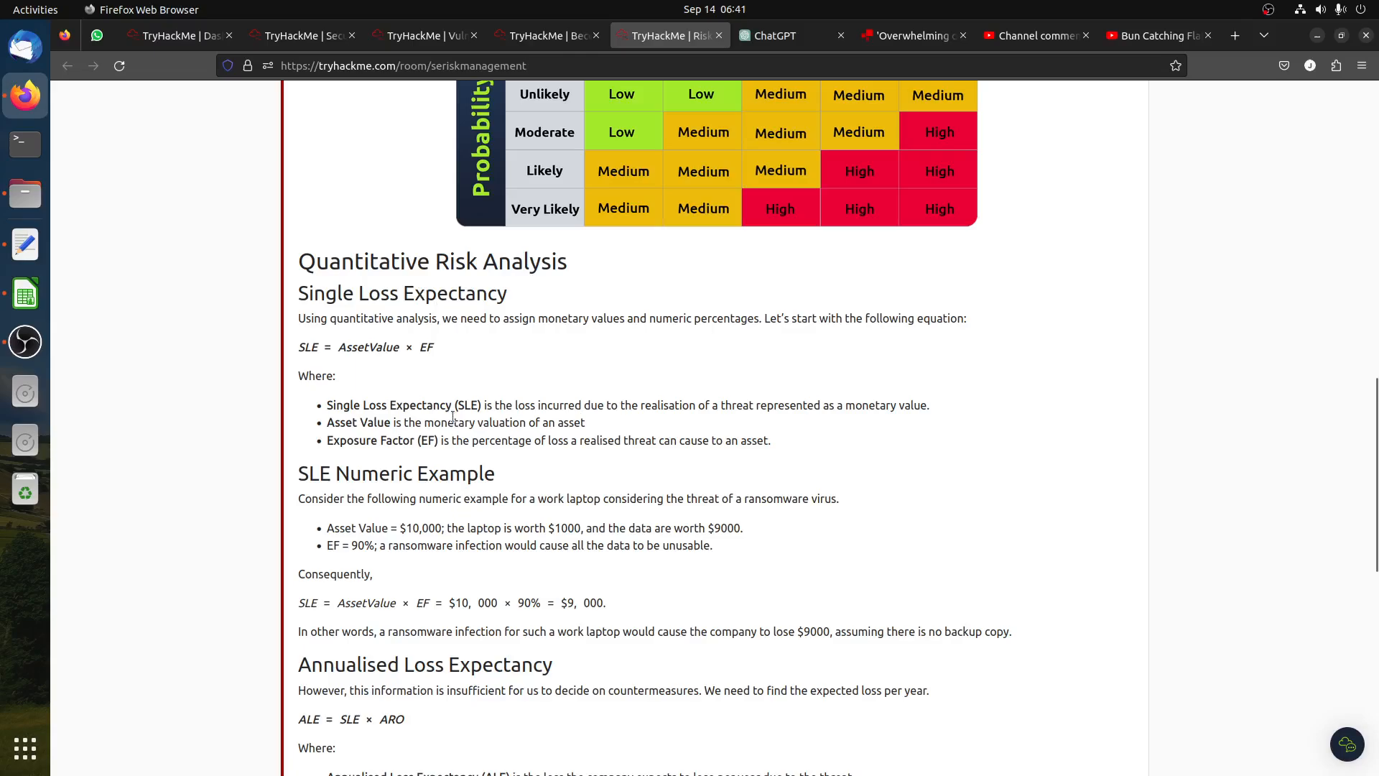
{"action": "mouse_move", "coordinate": [401, 308]}
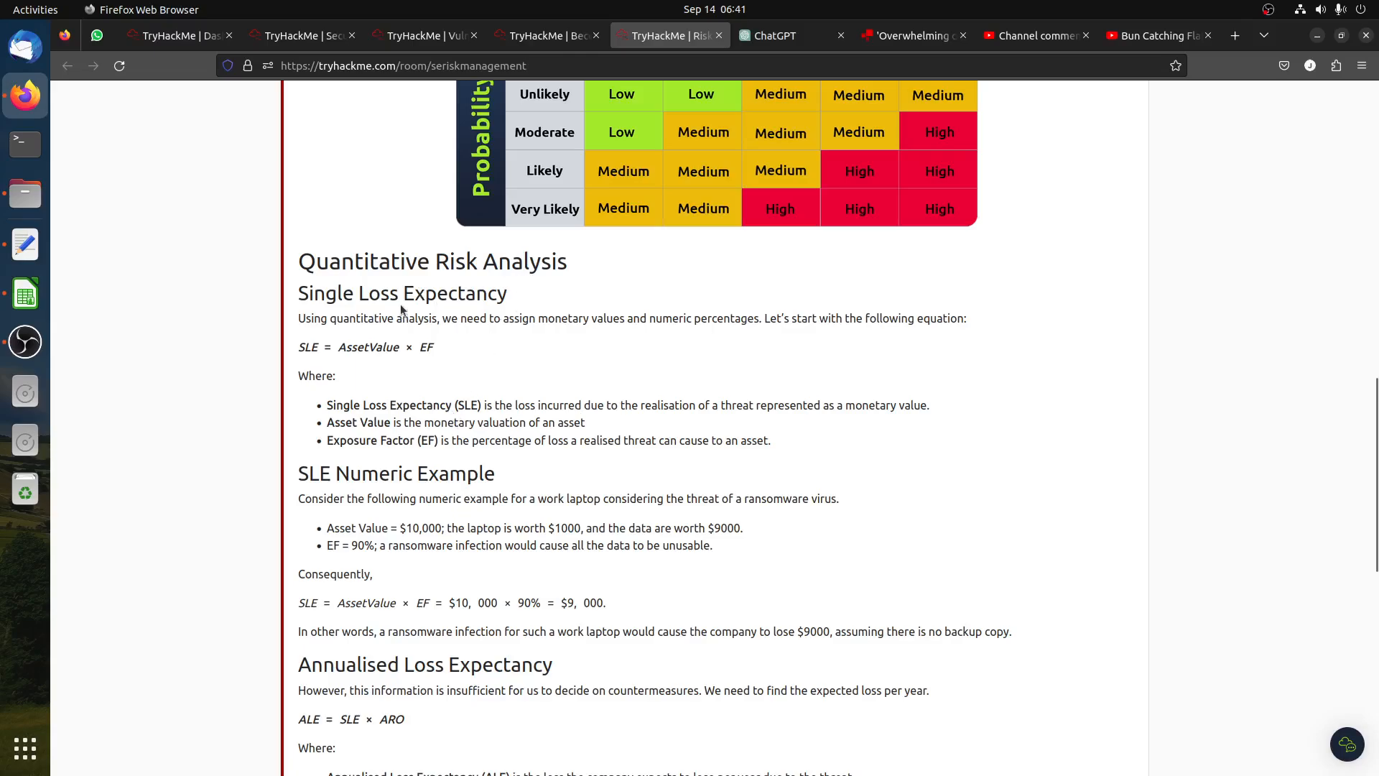
{"action": "mouse_move", "coordinate": [520, 318]}
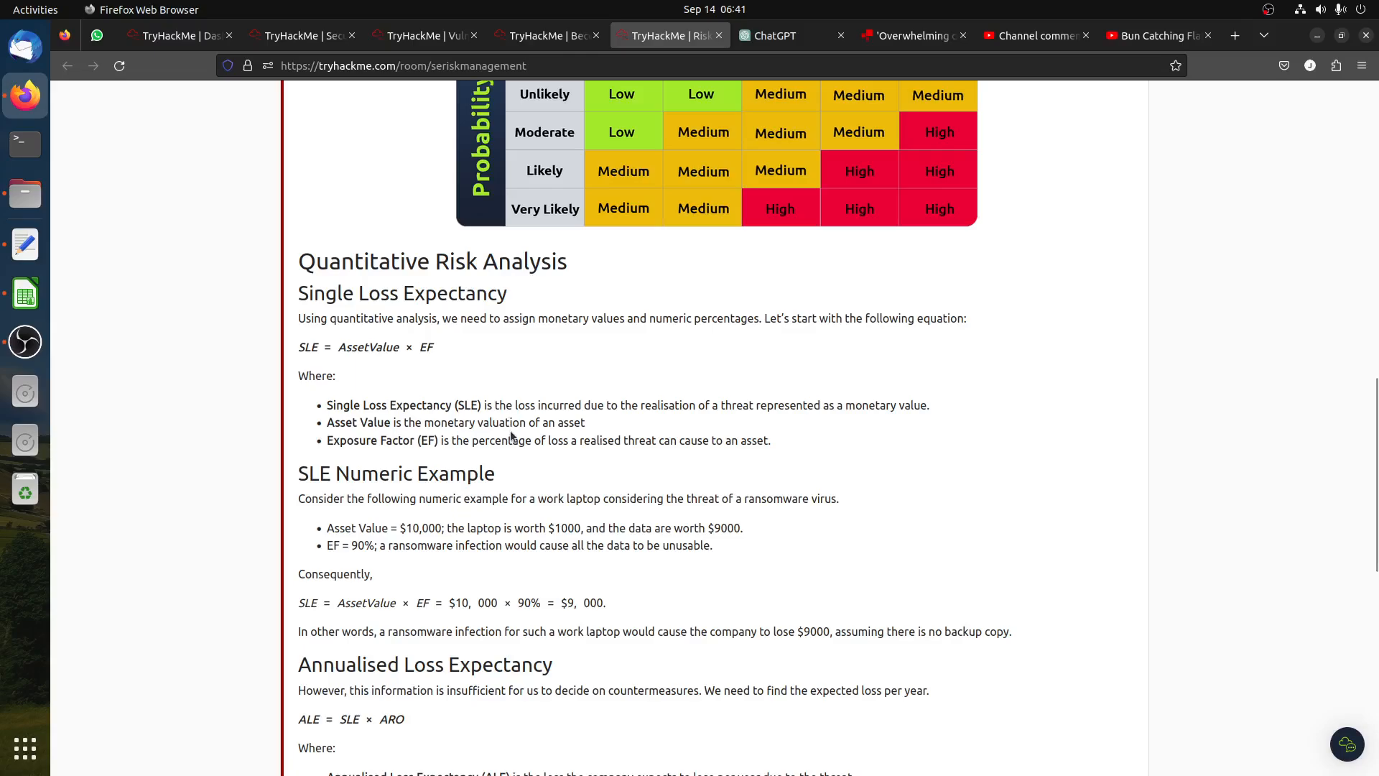
{"action": "scroll", "scroll_direction": "down", "scroll_amount": 3}
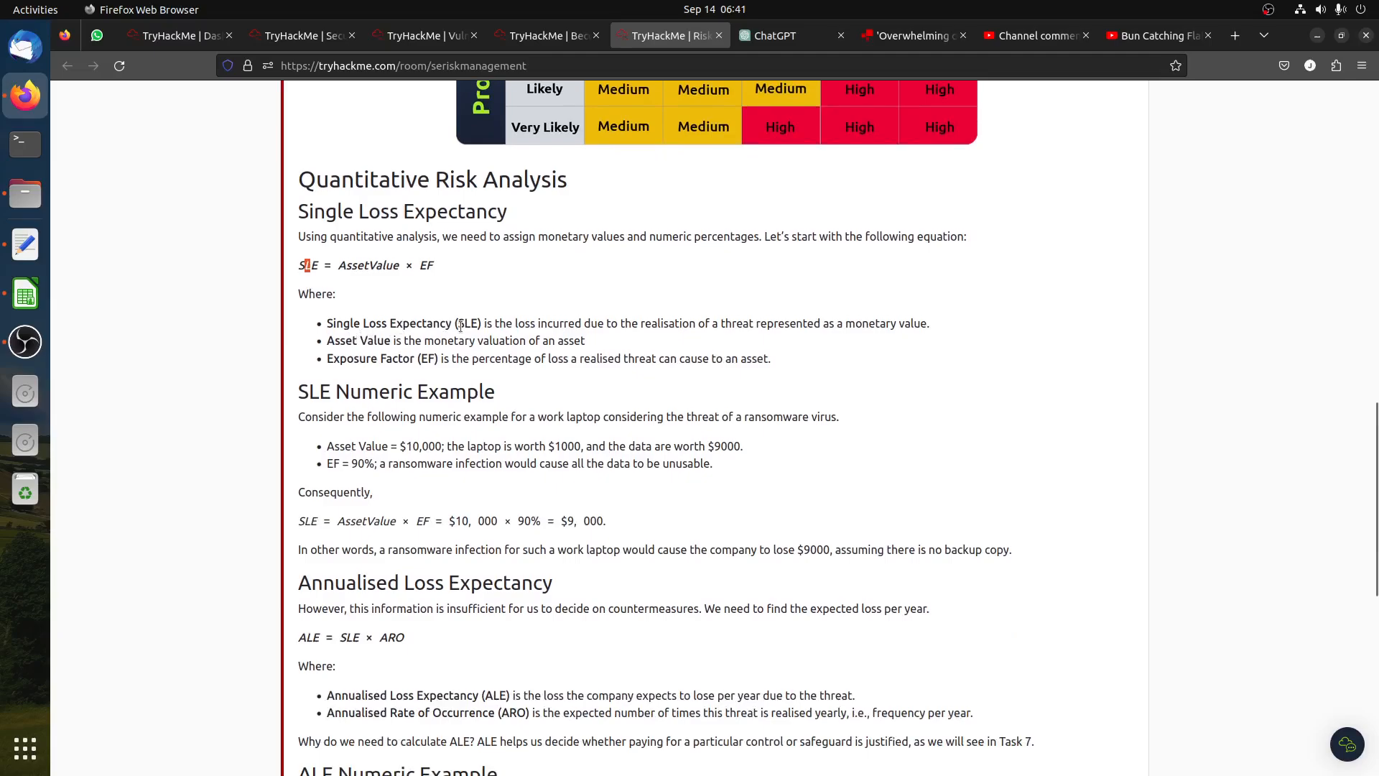
{"action": "mouse_move", "coordinate": [422, 372]}
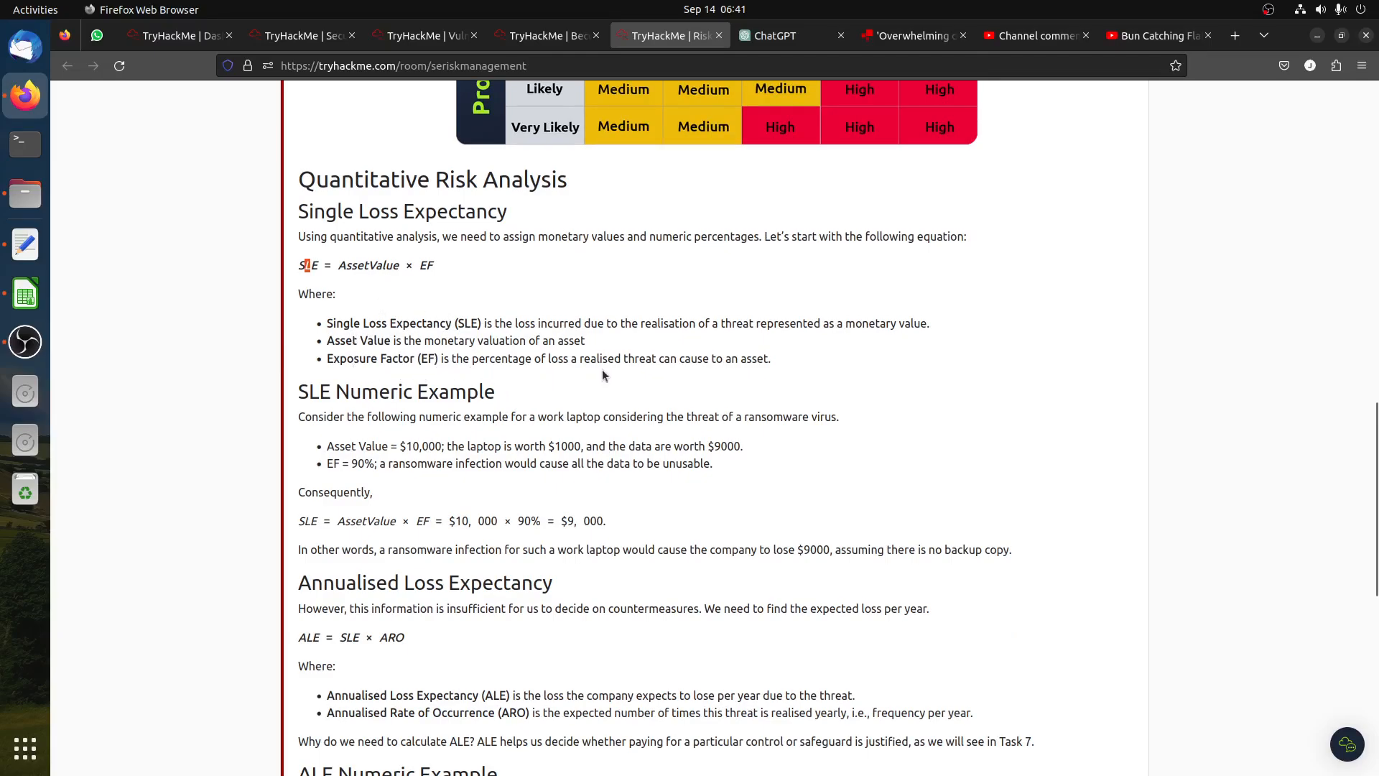
{"action": "mouse_move", "coordinate": [770, 371]}
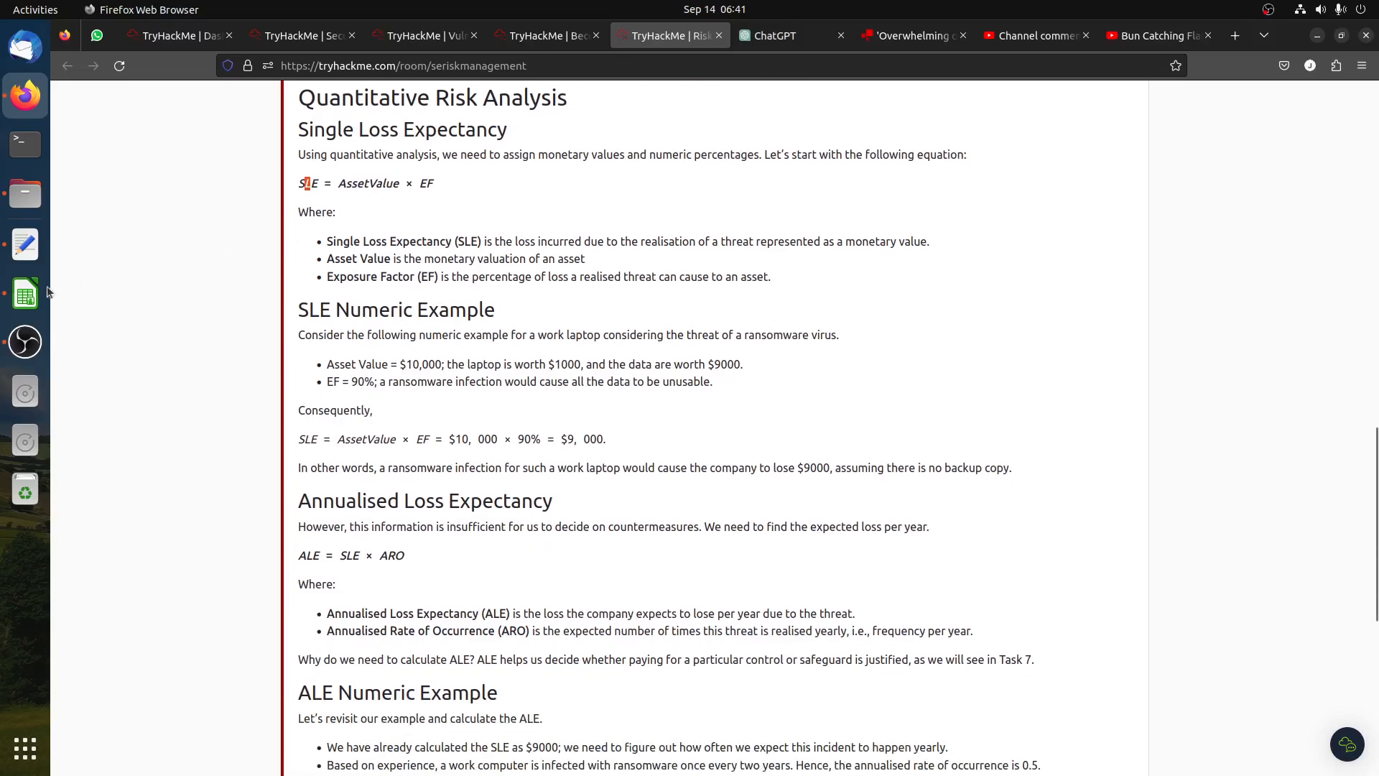
{"action": "left_click", "coordinate": [25, 293]}
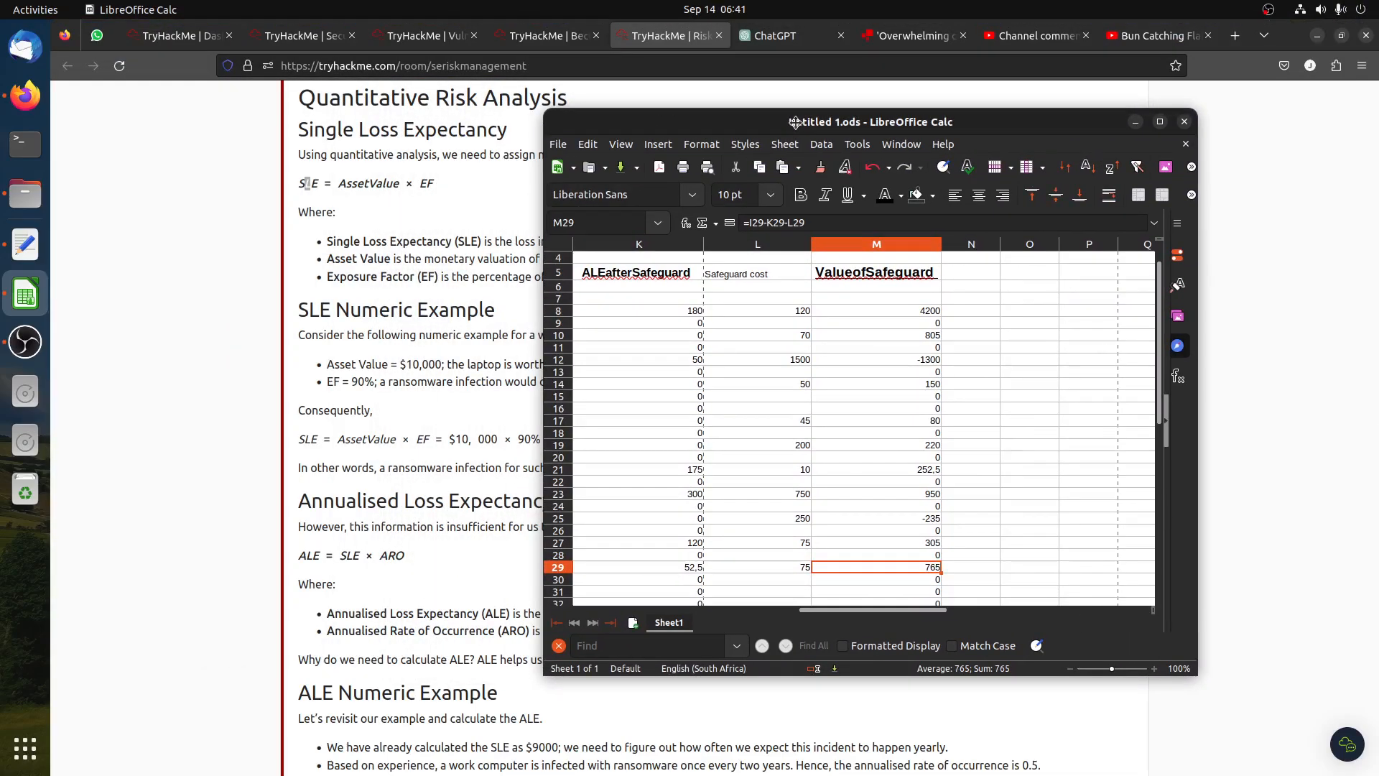
Maximize the risk spreadsheet and inspect the AssetValue and EafterSafeguard header cells.
{"action": "left_click", "coordinate": [1160, 122]}
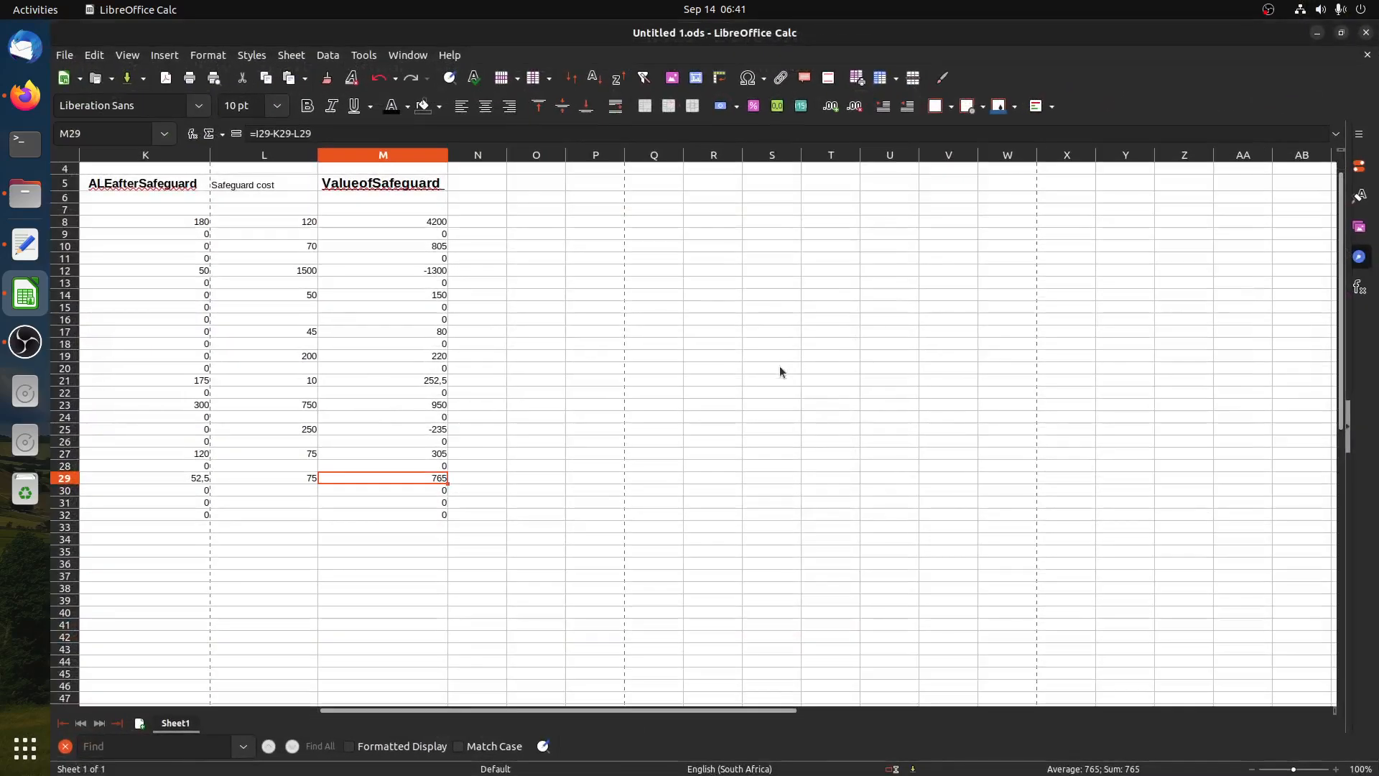
{"action": "scroll", "scroll_direction": "left", "scroll_amount": 3}
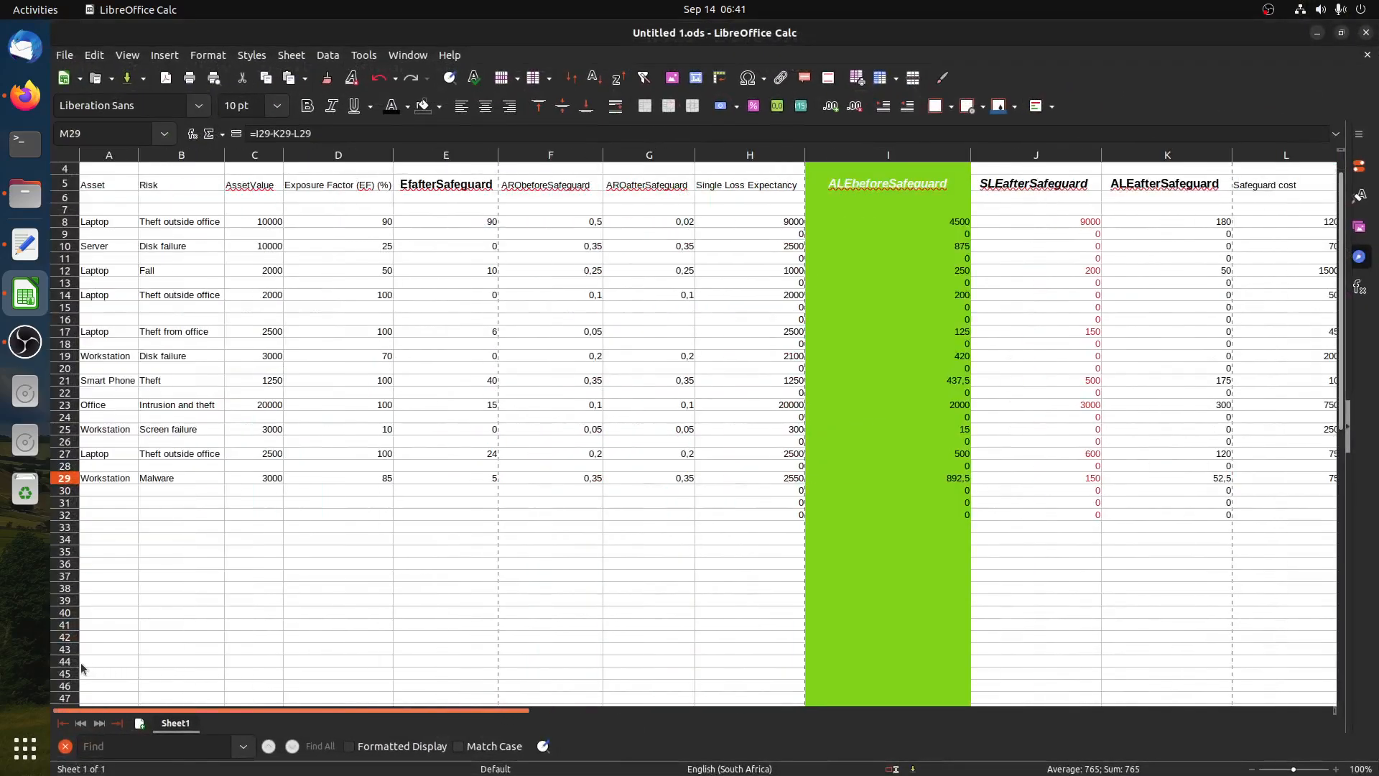
{"action": "scroll", "scroll_direction": "up", "scroll_amount": 3}
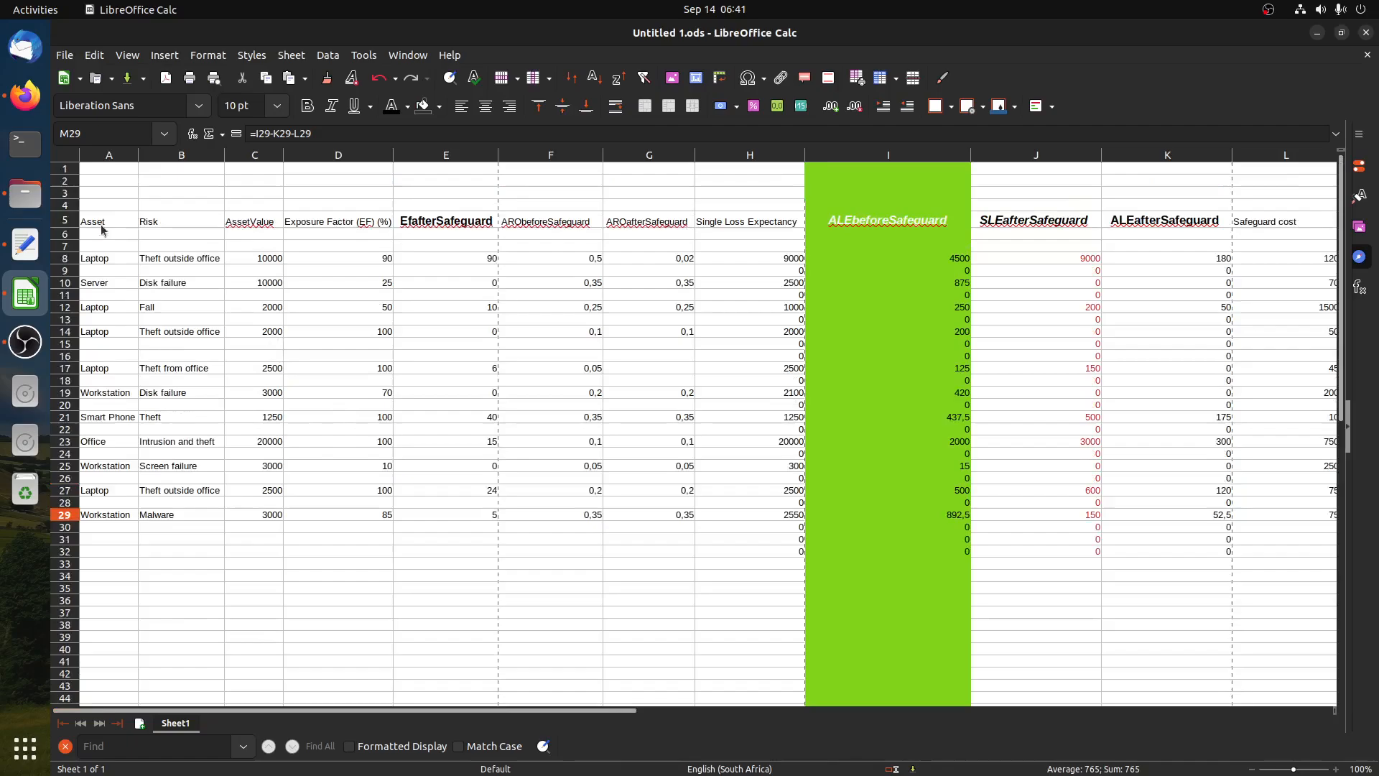
{"action": "left_click", "coordinate": [254, 220]}
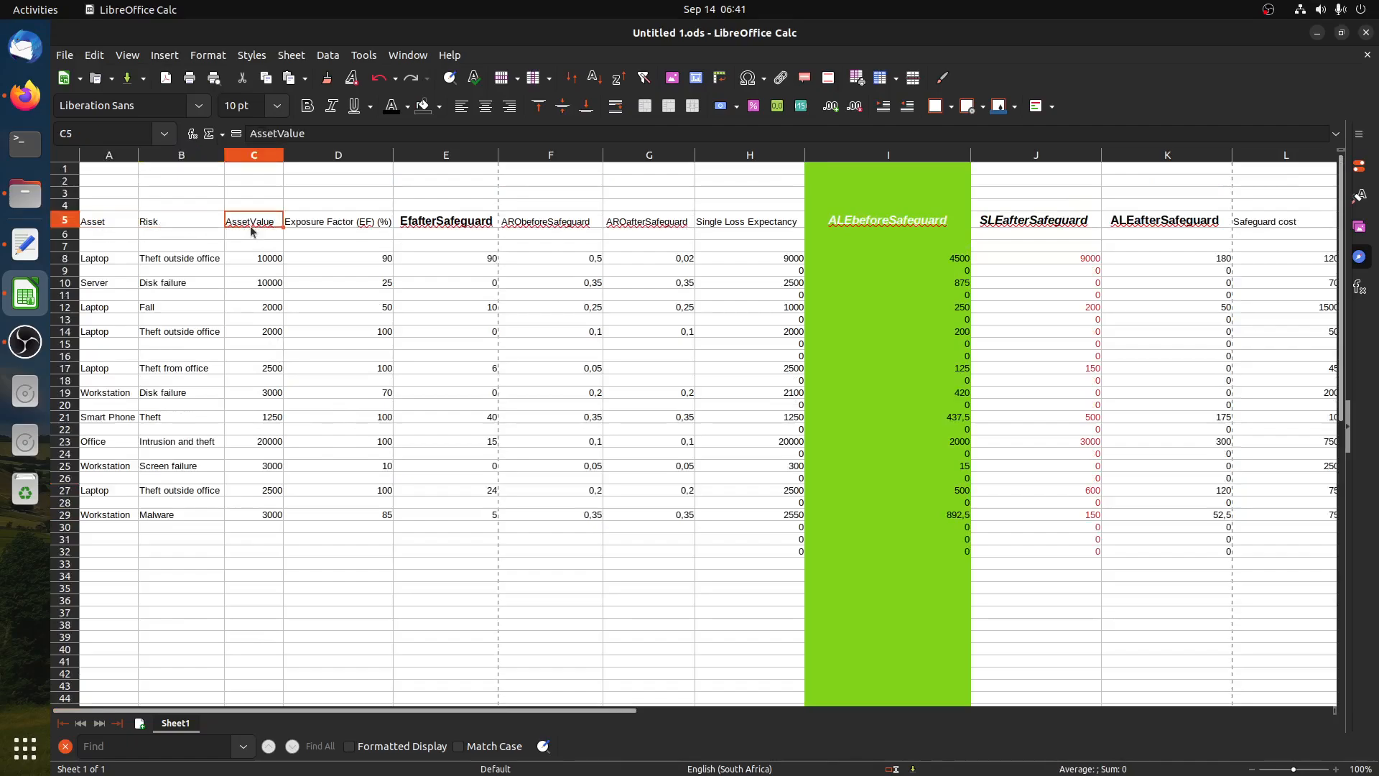
{"action": "left_click", "coordinate": [337, 220]}
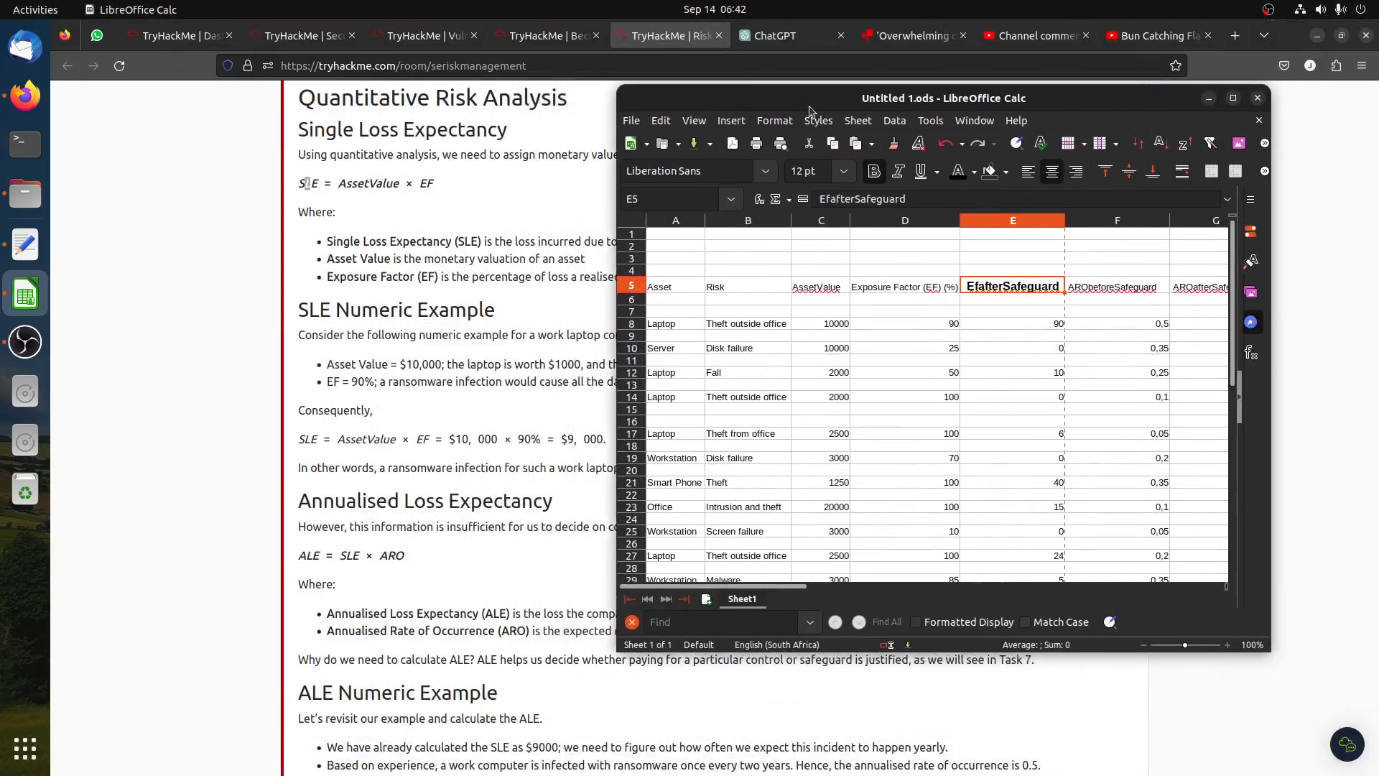
{"action": "scroll", "scroll_direction": "up", "scroll_amount": 3}
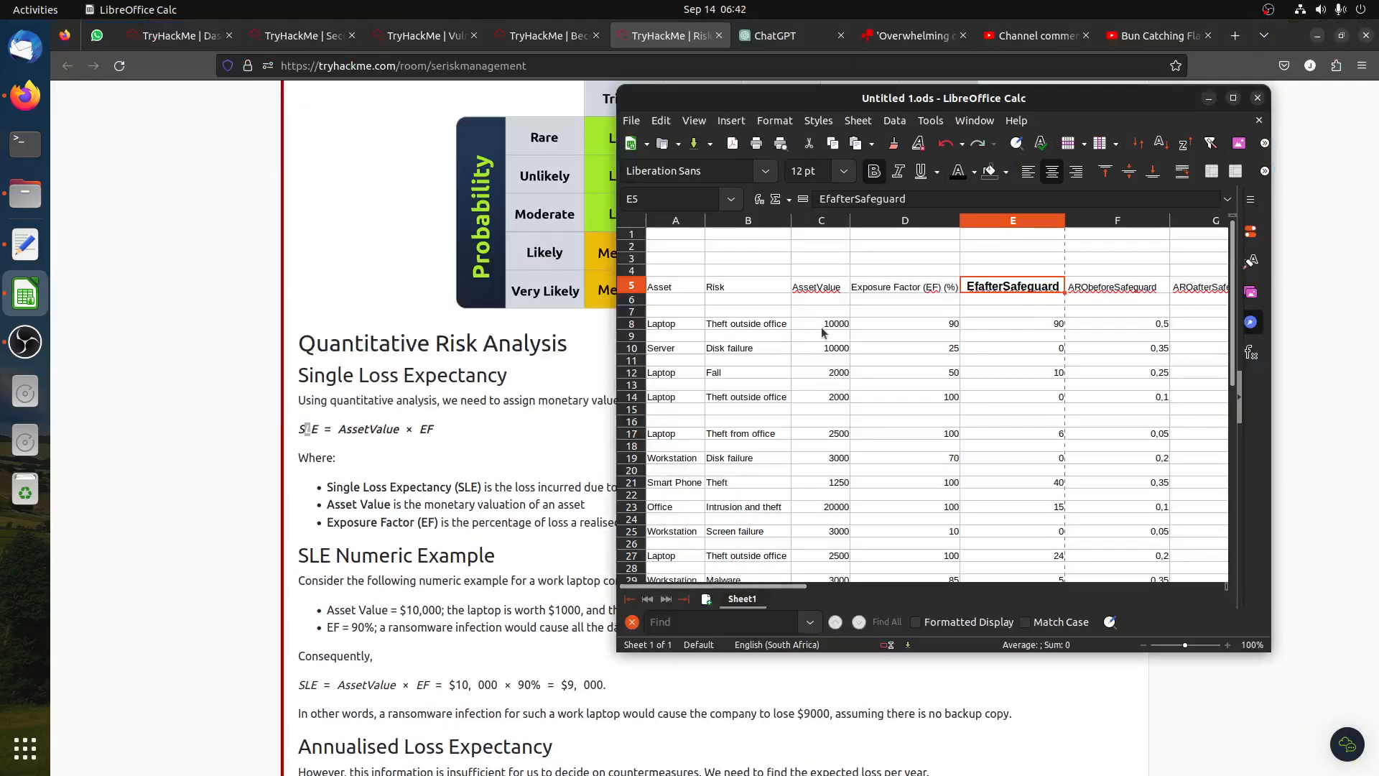
{"action": "mouse_move", "coordinate": [936, 328]}
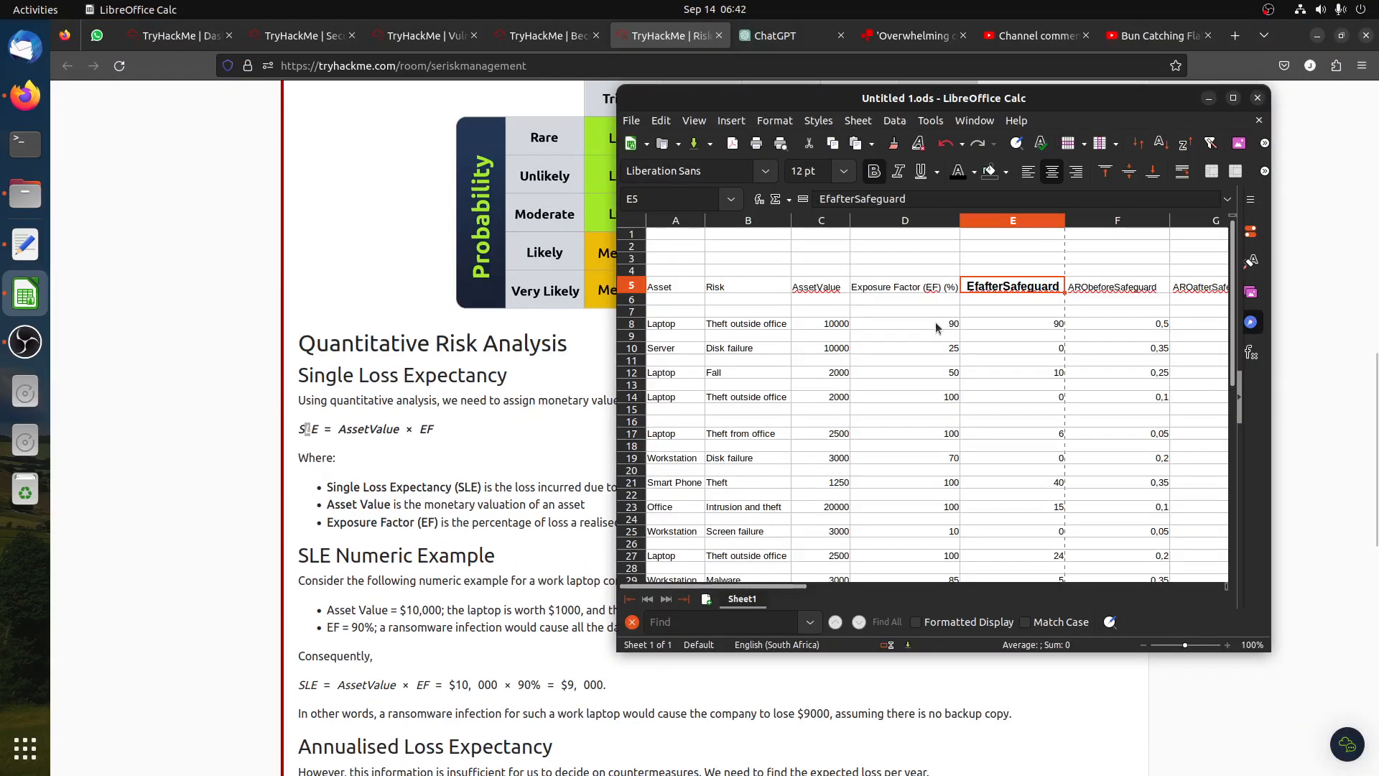
{"action": "left_click", "coordinate": [904, 322]}
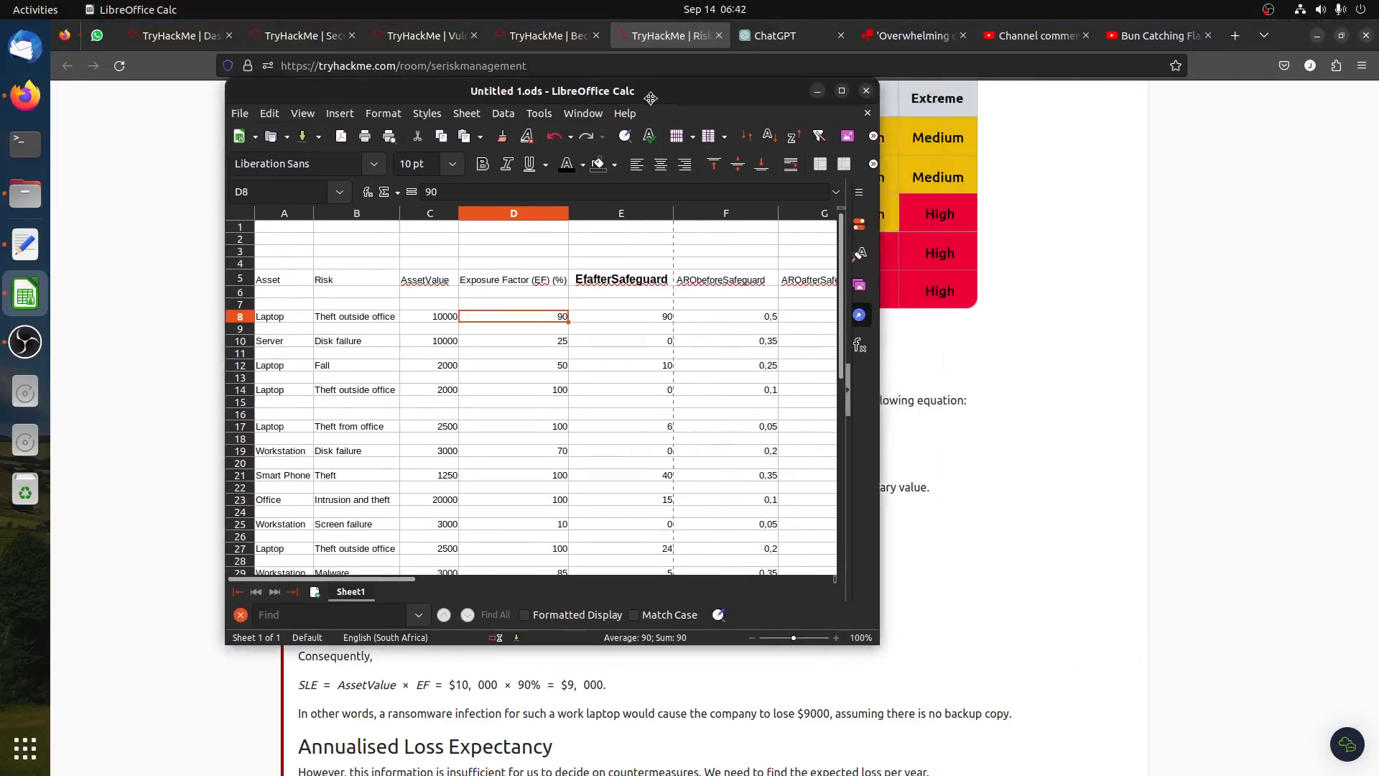
Check the laptop's Single Loss Expectancy formula =C8*D8/100 in H8.
{"action": "left_click_drag", "start_coordinate": [552, 91], "coordinate": [530, 87]}
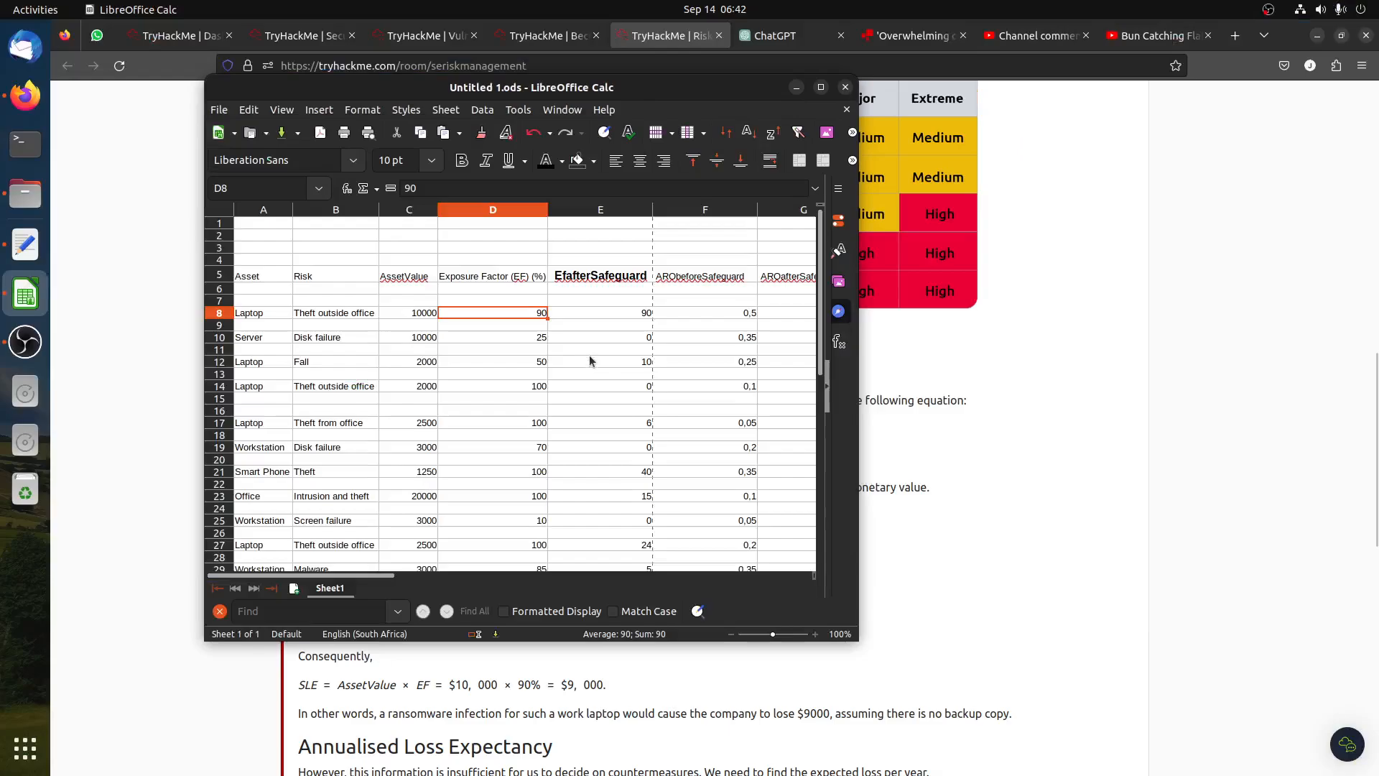
{"action": "mouse_move", "coordinate": [397, 588]}
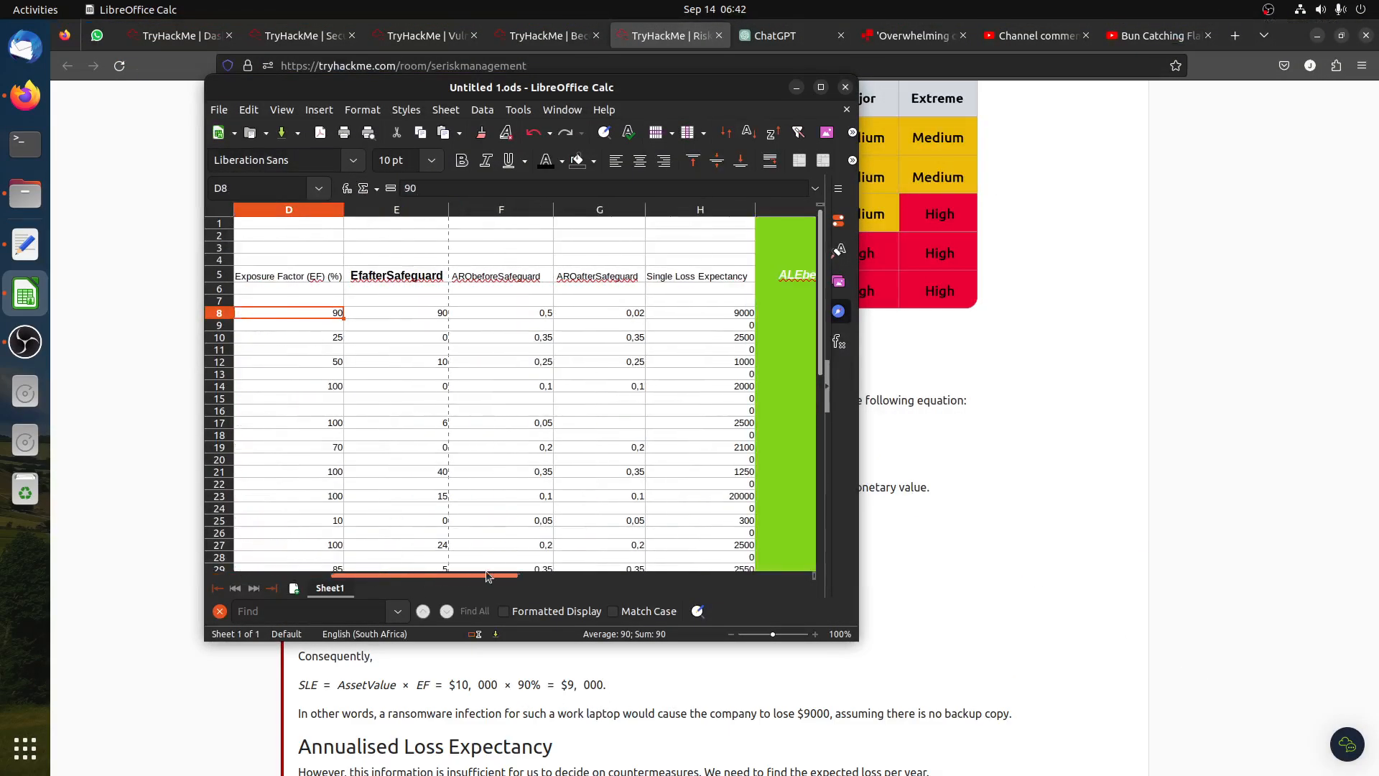
{"action": "left_click", "coordinate": [591, 313]}
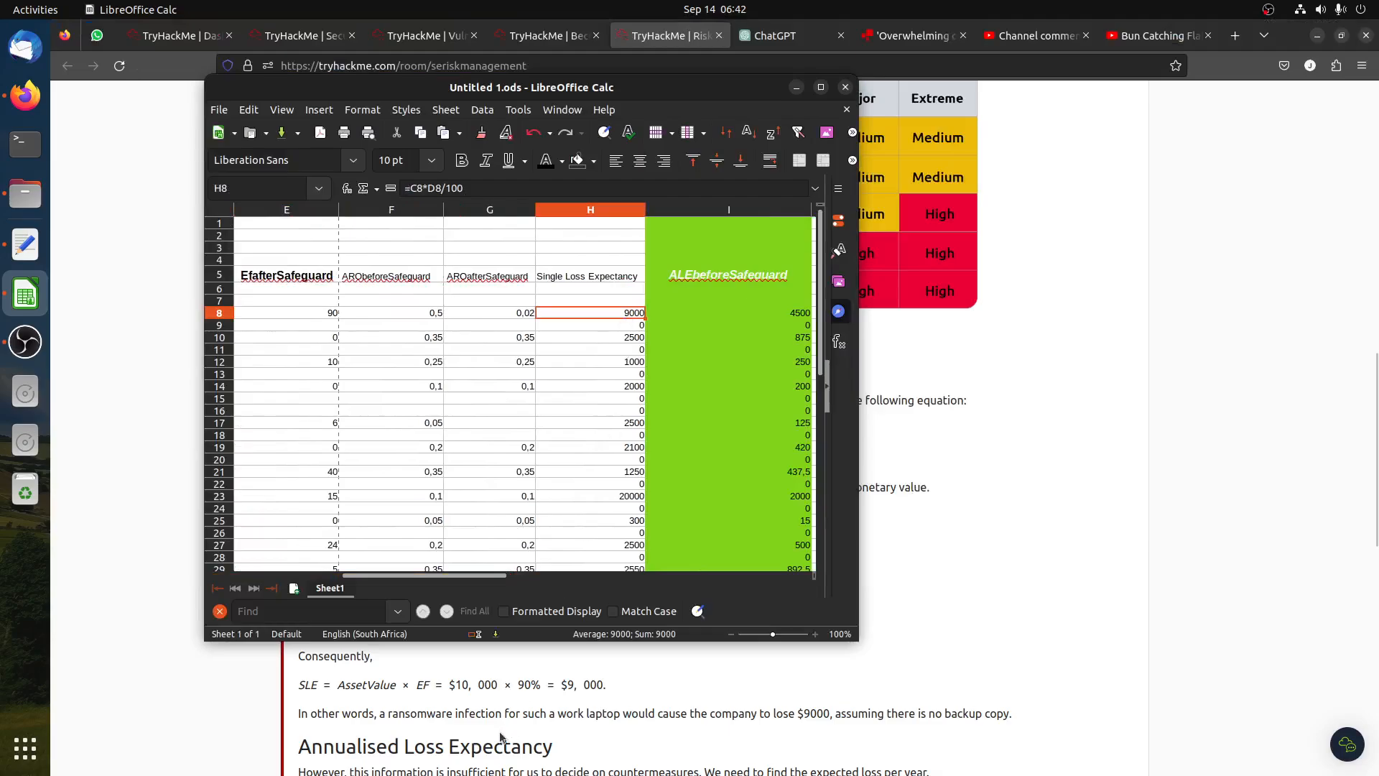
{"action": "scroll", "scroll_direction": "down", "scroll_amount": 3}
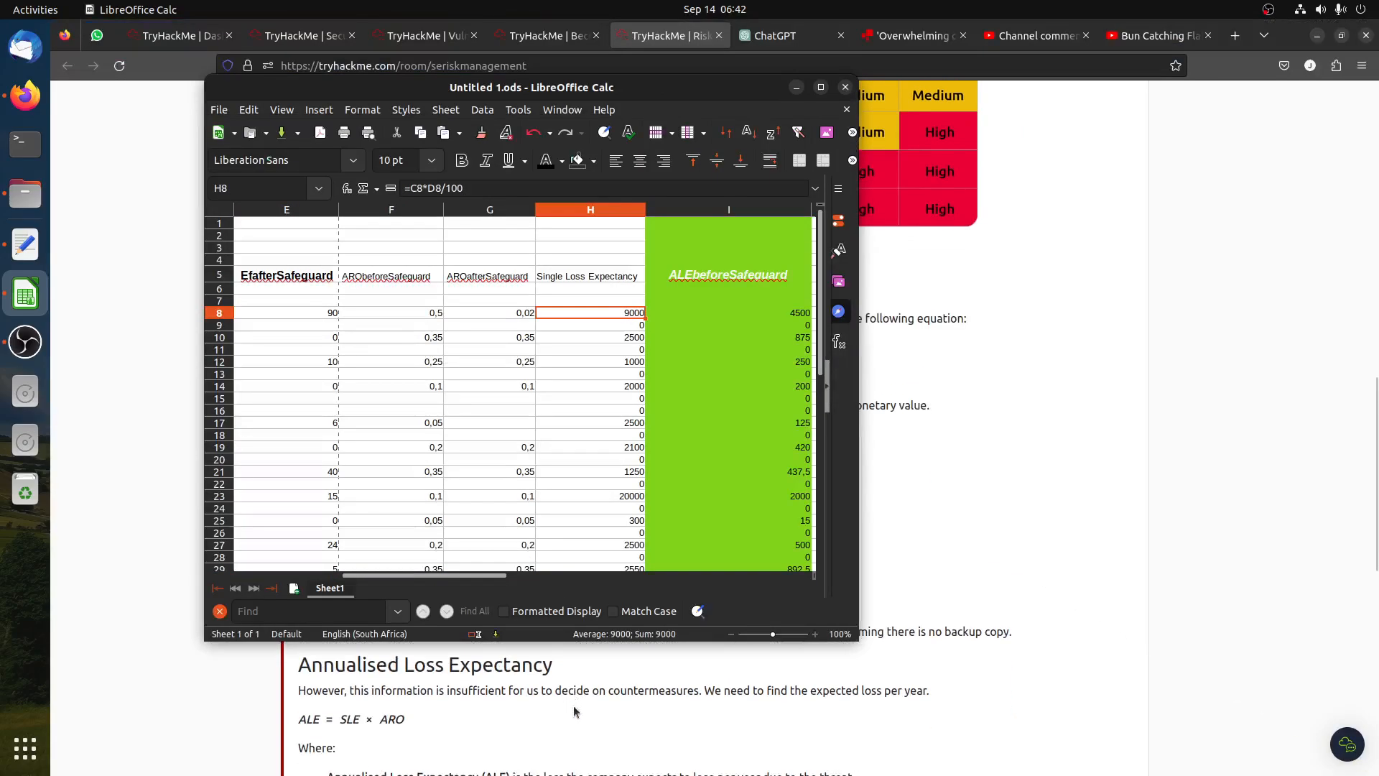
{"action": "mouse_move", "coordinate": [364, 739]}
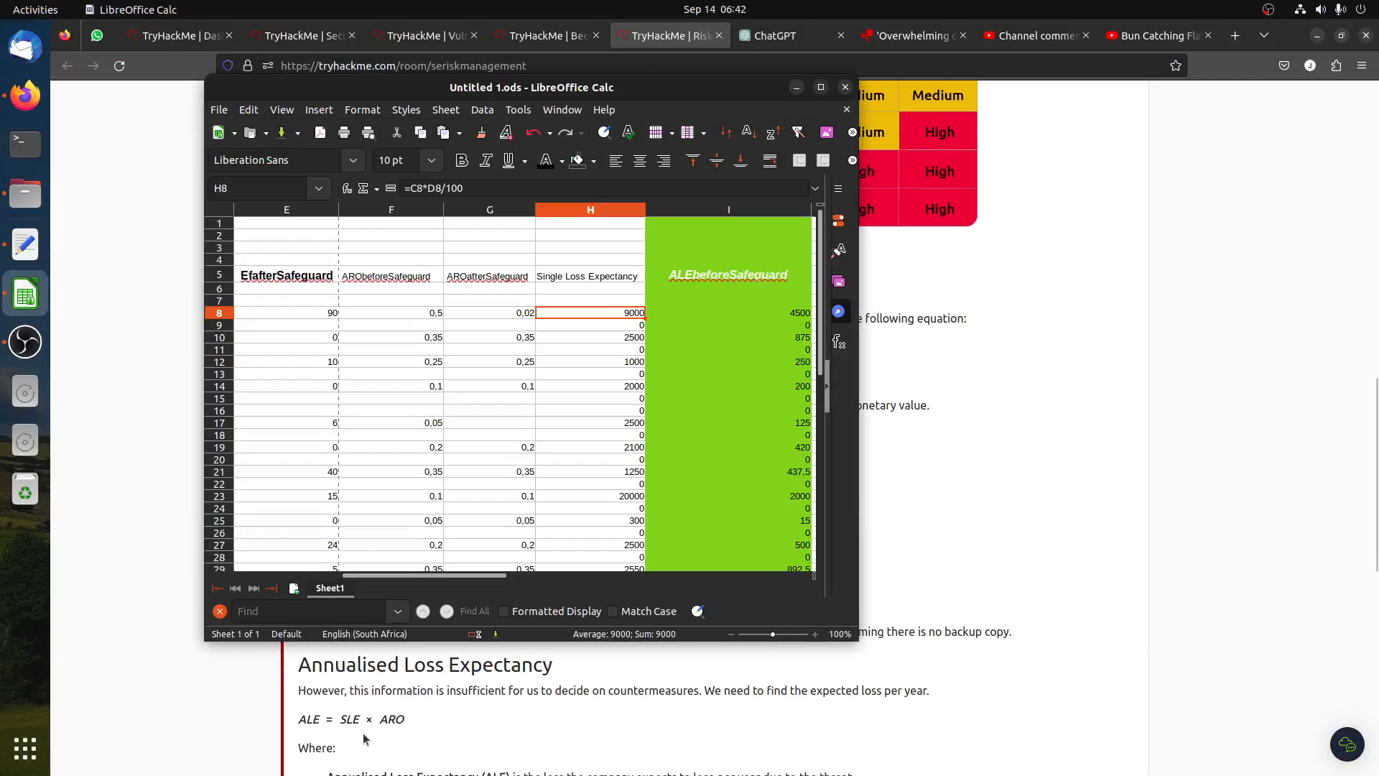
{"action": "mouse_move", "coordinate": [445, 540]}
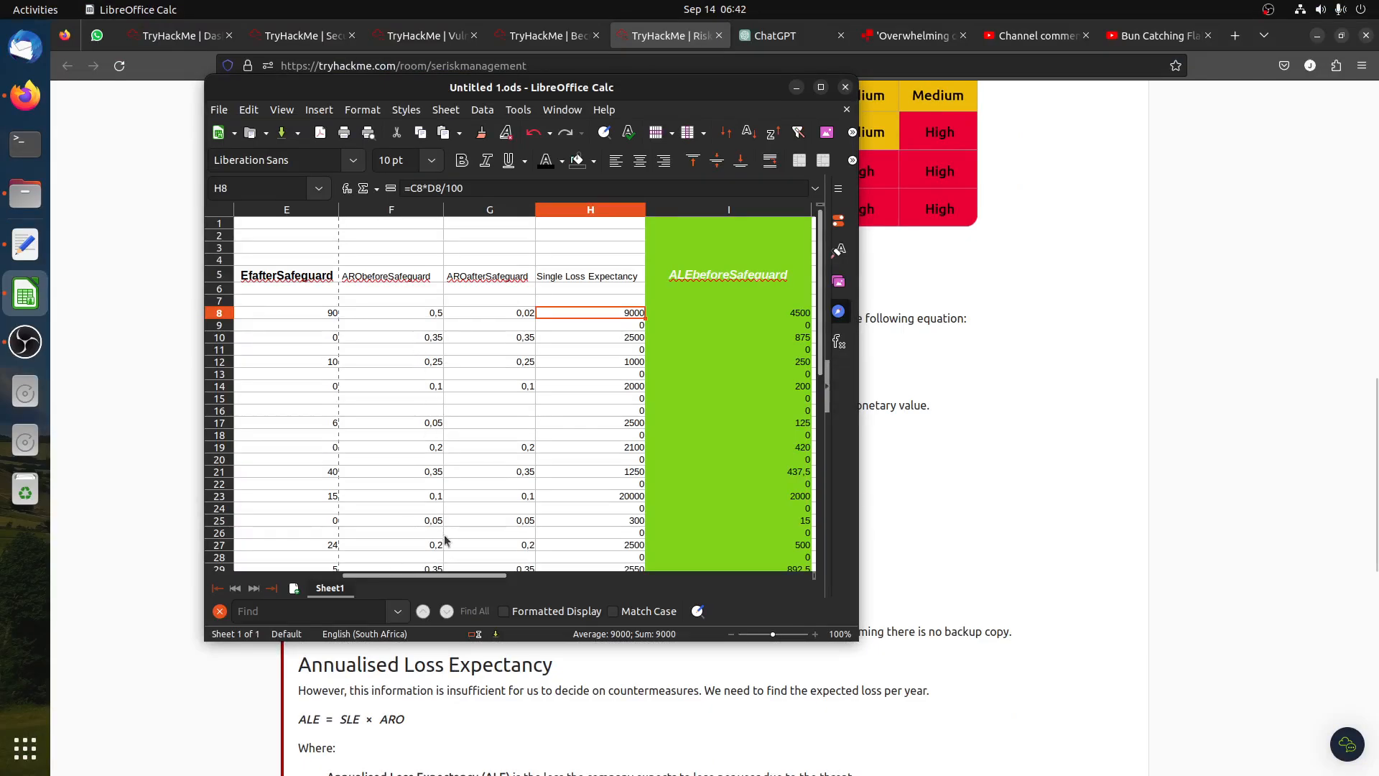
{"action": "scroll", "scroll_direction": "left", "scroll_amount": 3}
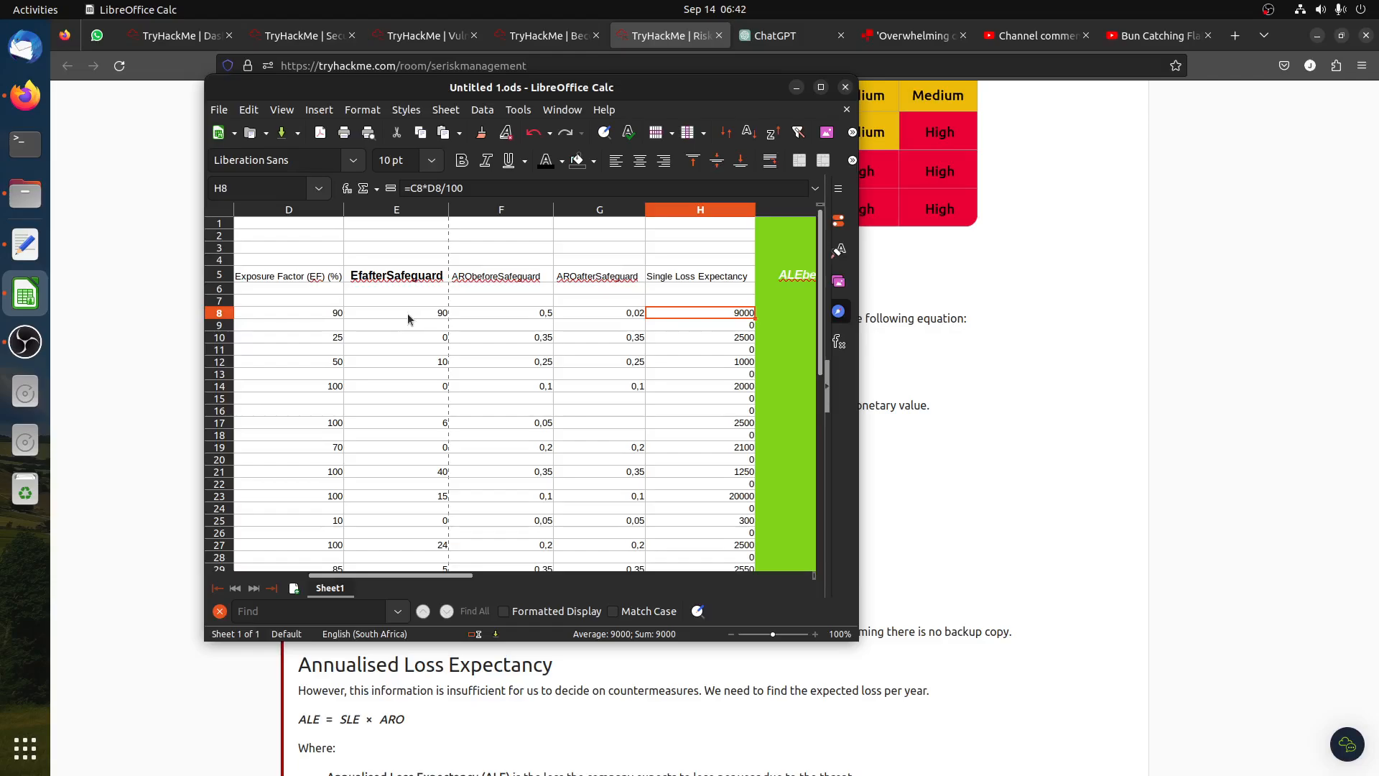
{"action": "scroll", "scroll_direction": "down", "scroll_amount": 3}
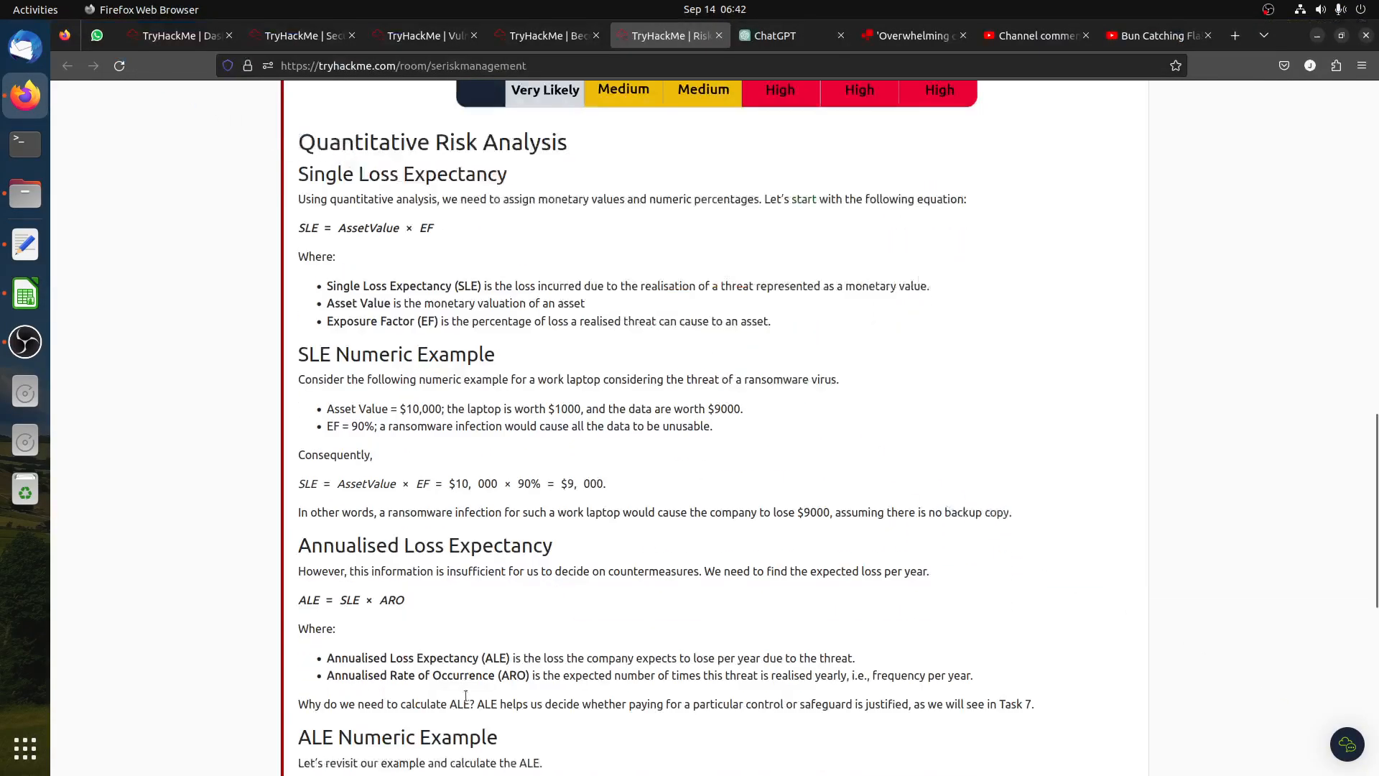
Scroll to the $9000 × 0.5 = $4,500 ALE example, then return to Calc.
{"action": "scroll", "scroll_direction": "down", "scroll_amount": 3}
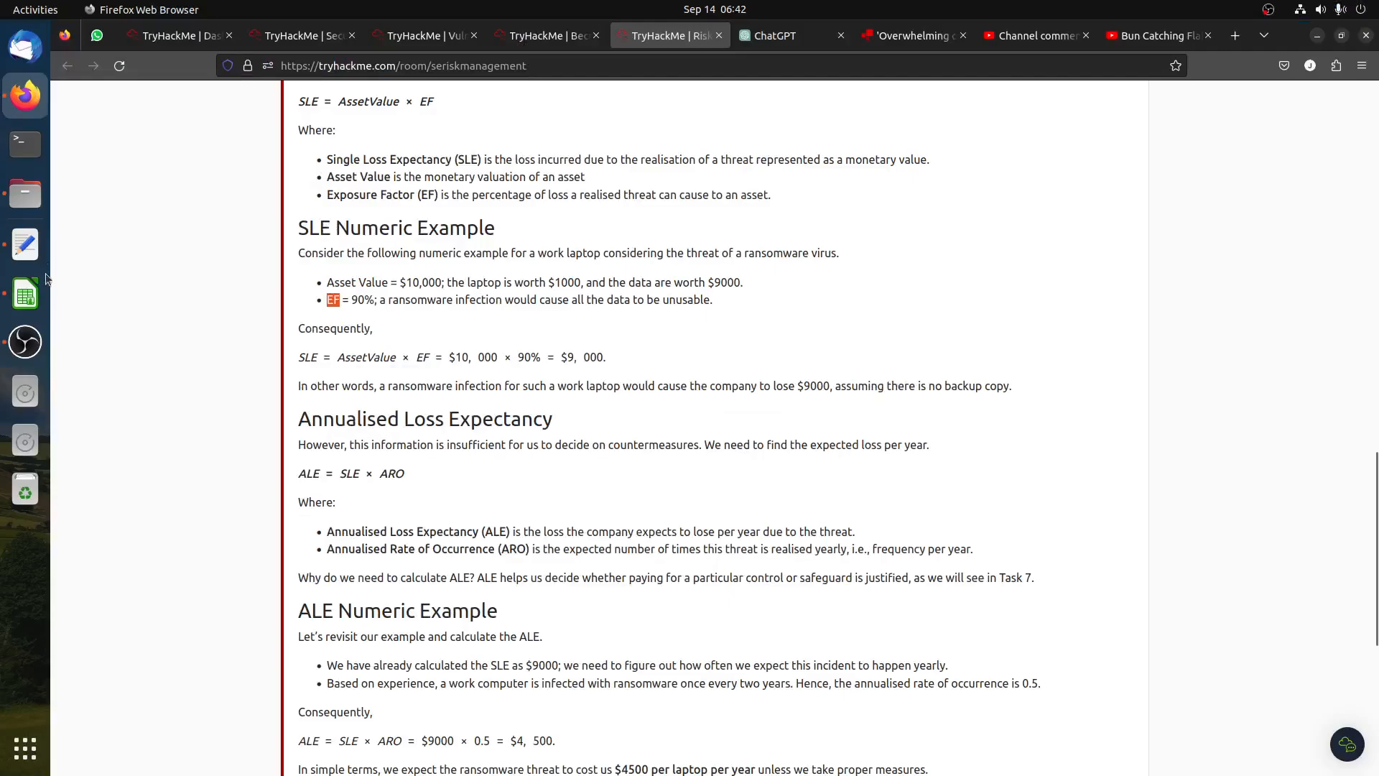
{"action": "mouse_move", "coordinate": [793, 495]}
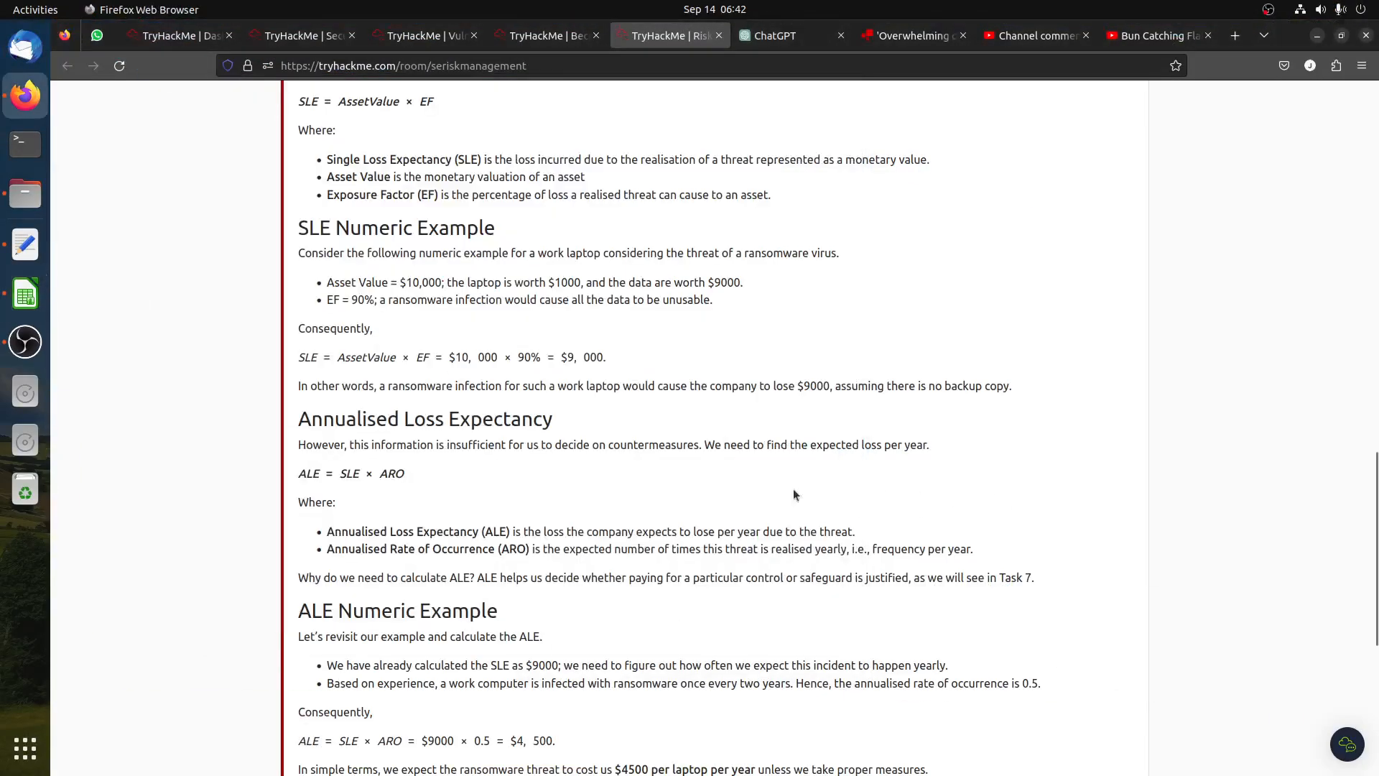
{"action": "scroll", "scroll_direction": "down", "scroll_amount": 3}
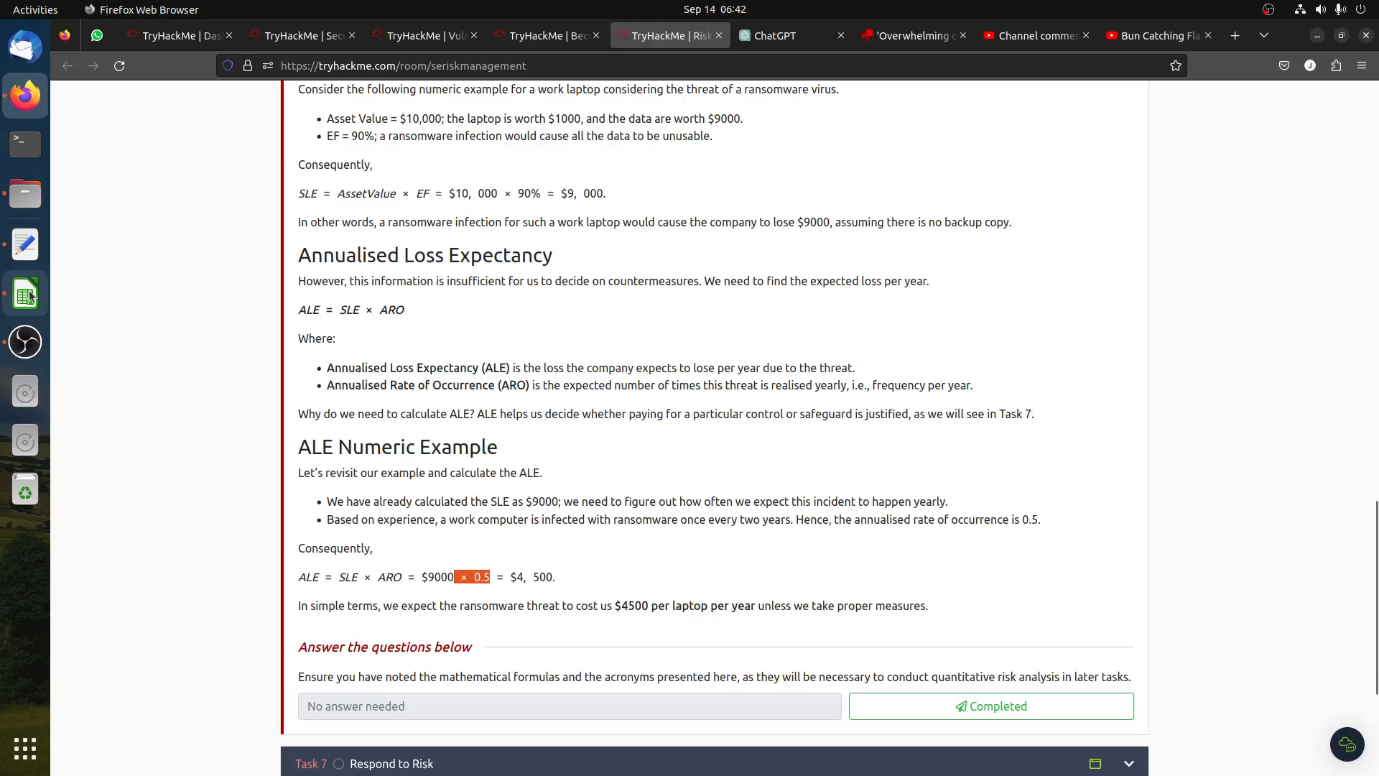
{"action": "left_click", "coordinate": [25, 292]}
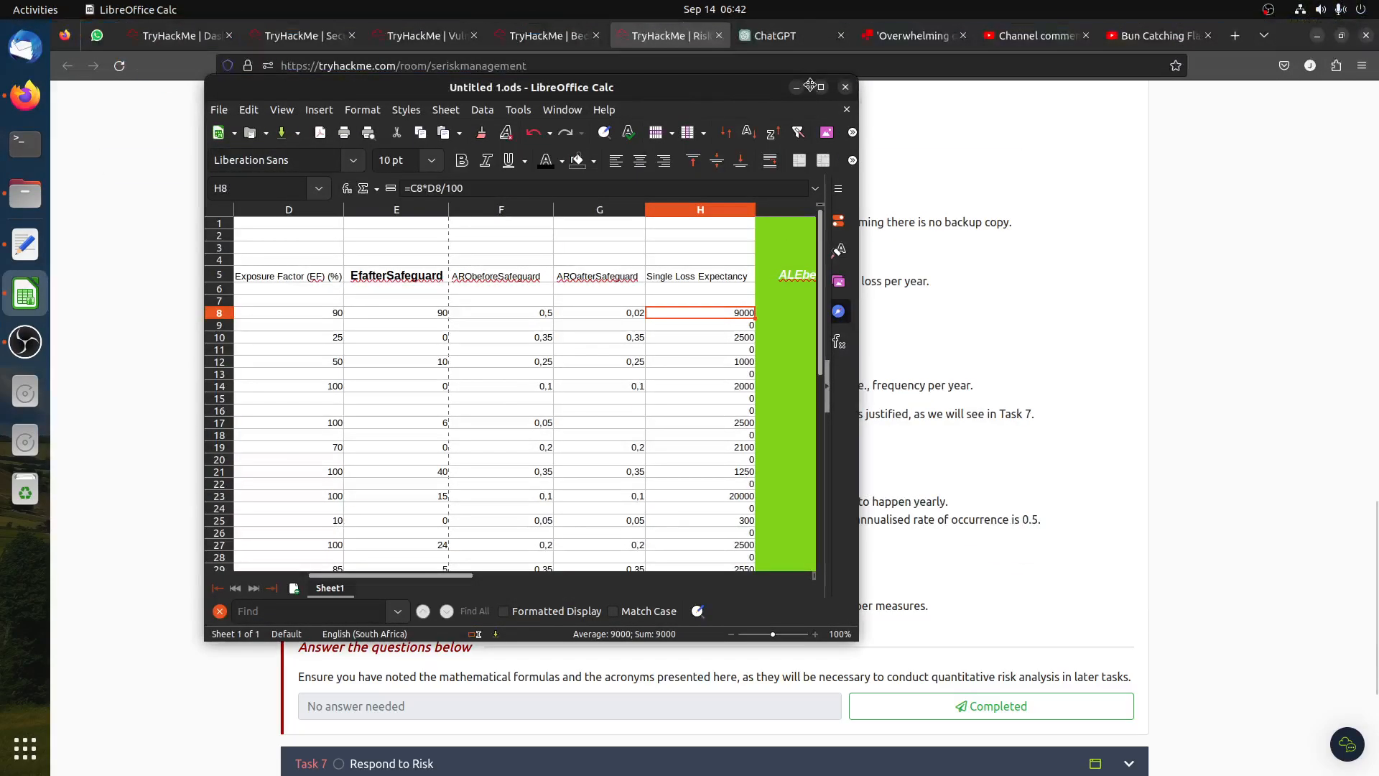
Inspect cells F10, H8 and I8, confirming ALE before safeguard =H8*F8 gives 4500.
{"action": "left_click", "coordinate": [808, 87]}
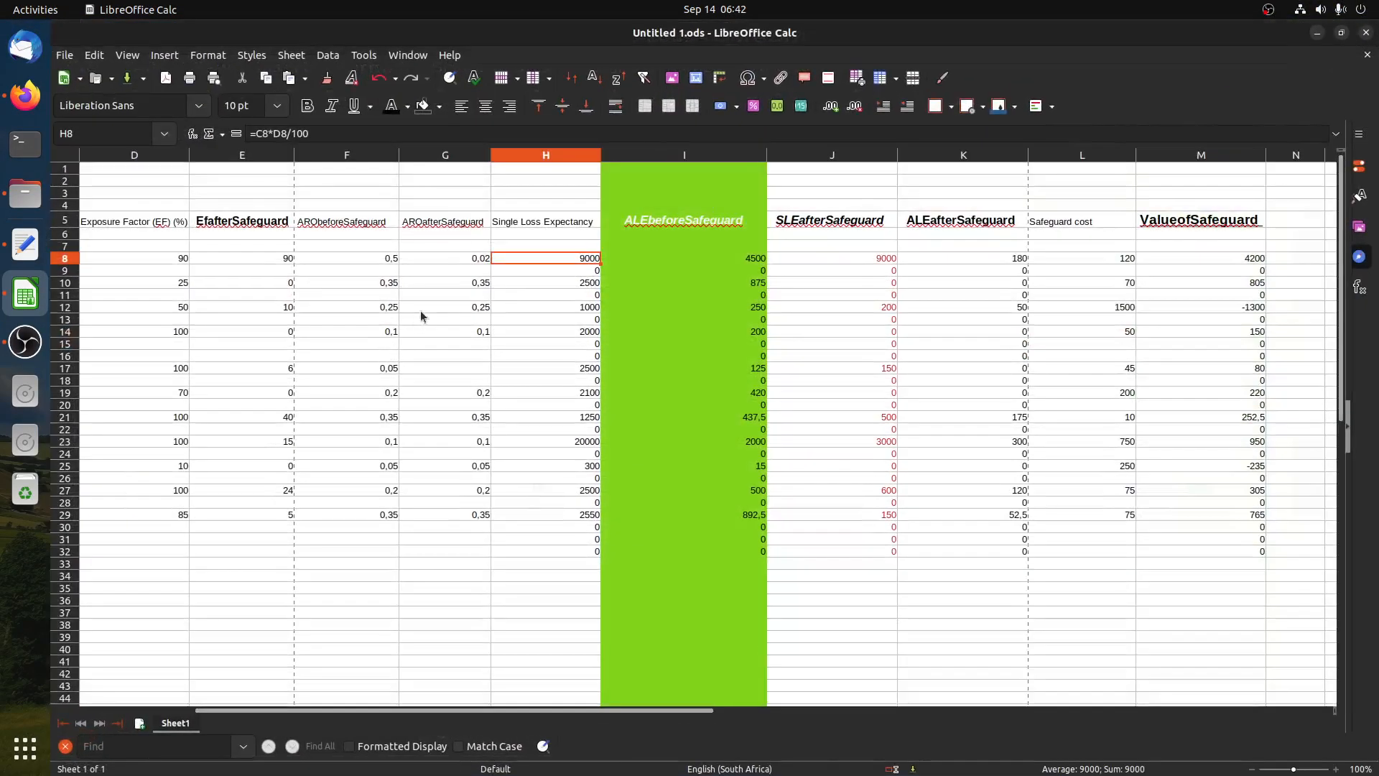
{"action": "left_click", "coordinate": [345, 282]}
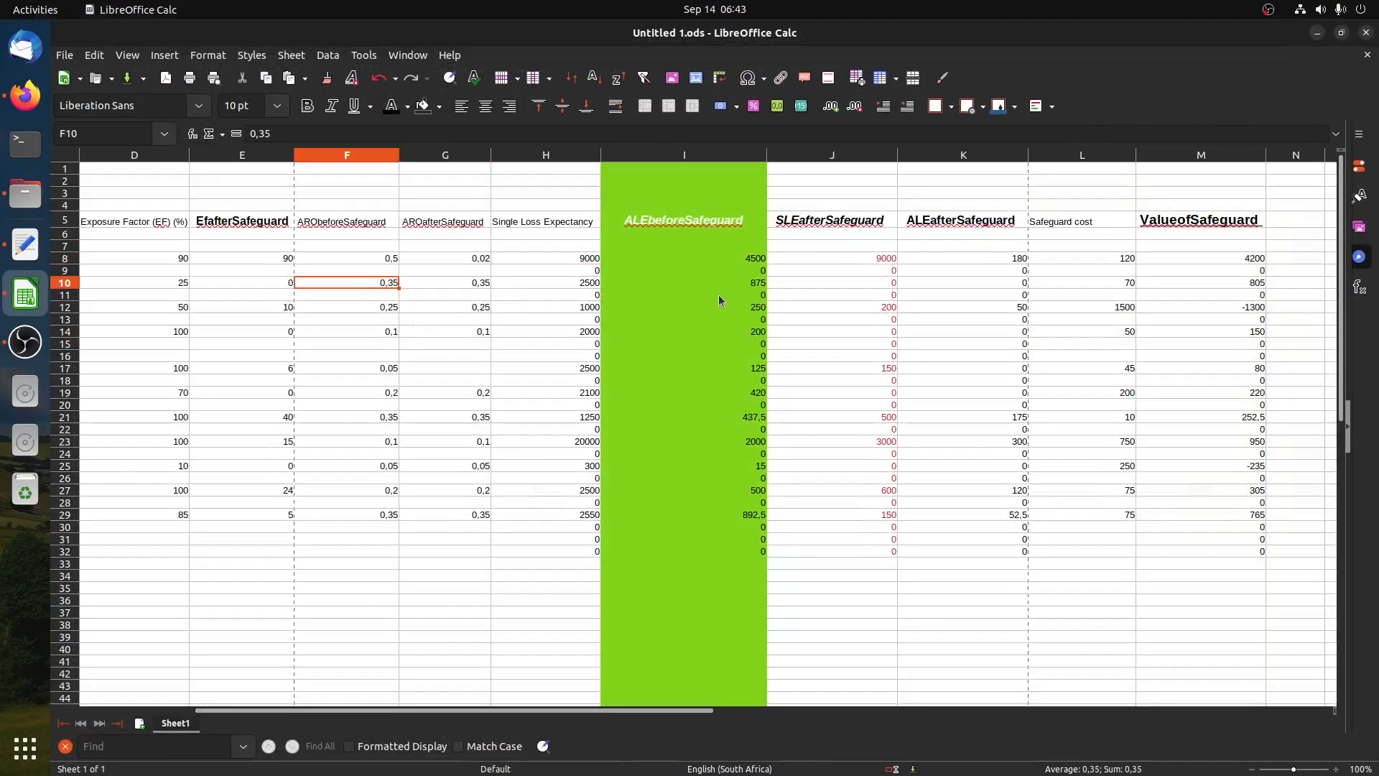
{"action": "left_click", "coordinate": [546, 257]}
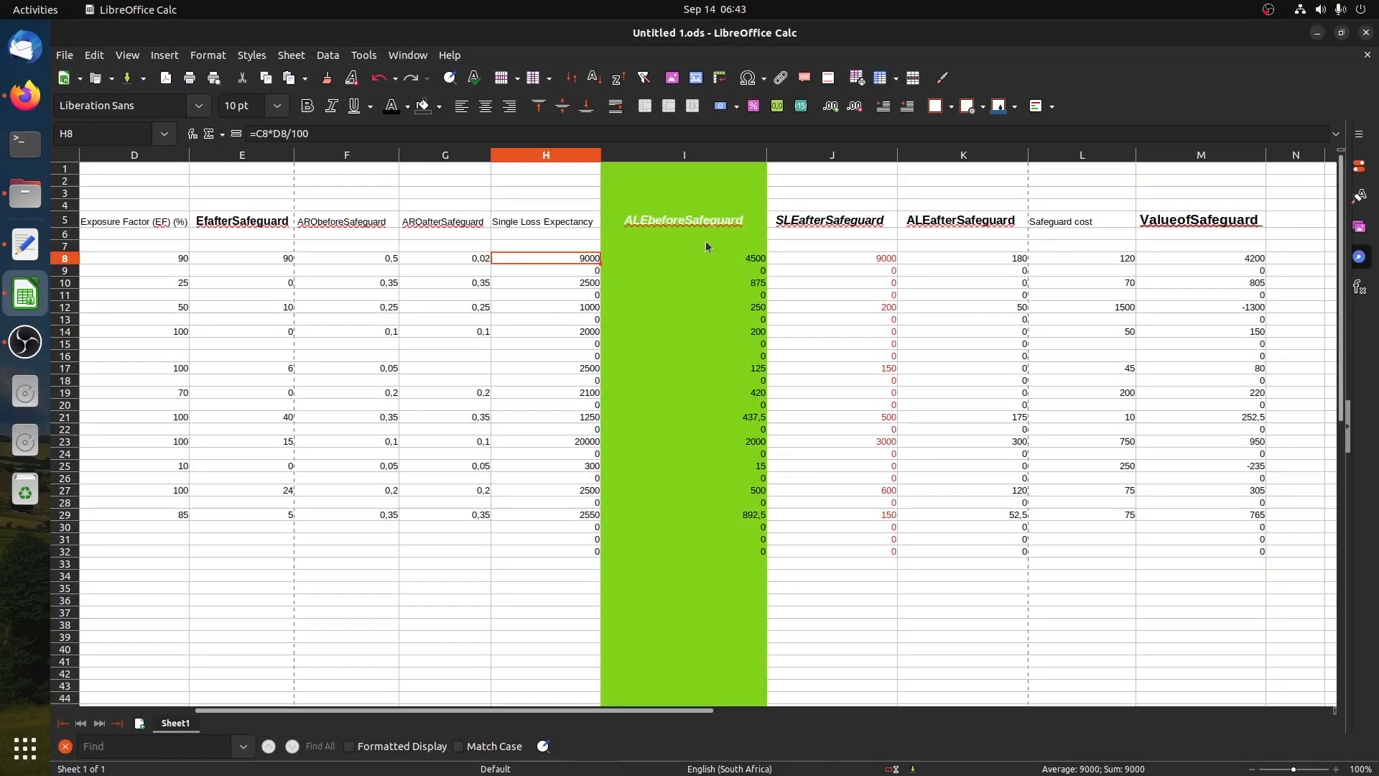
{"action": "left_click", "coordinate": [683, 258]}
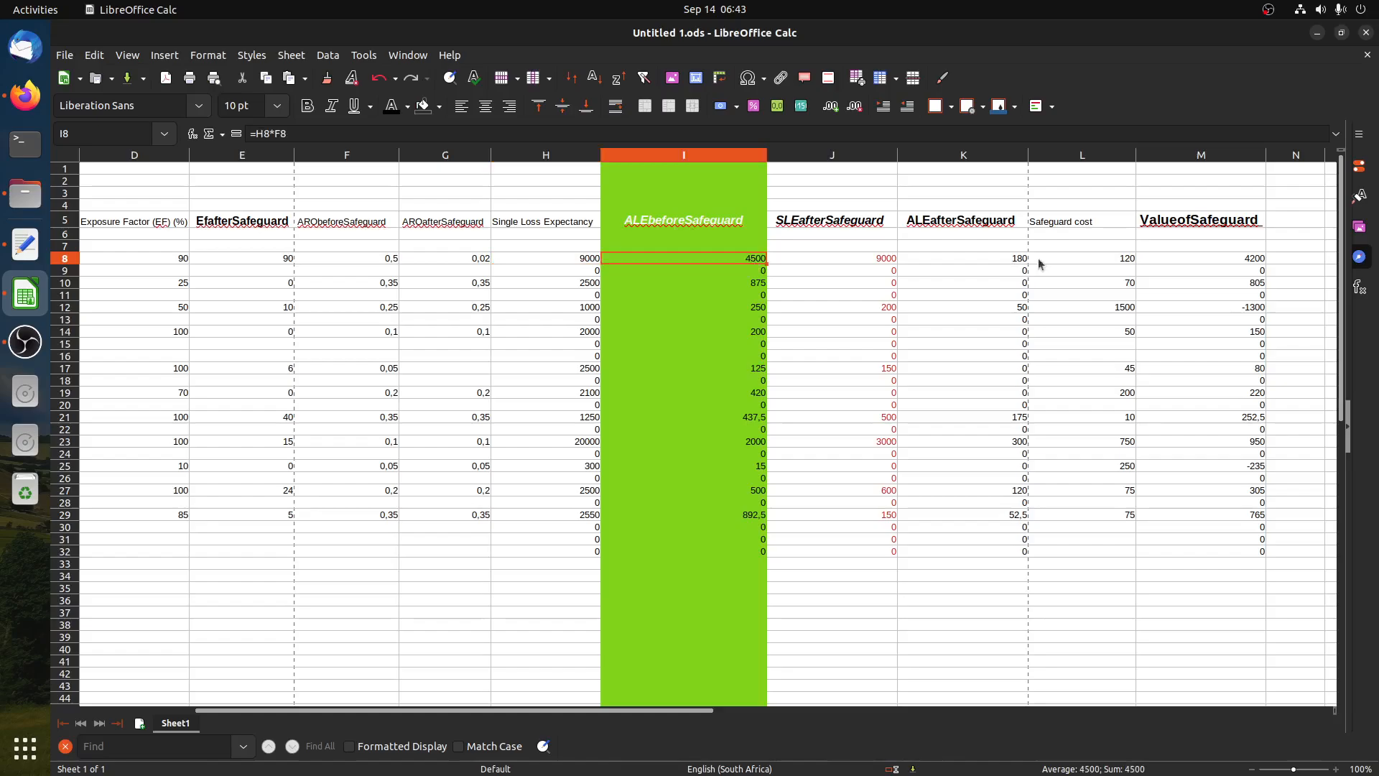
{"action": "mouse_move", "coordinate": [968, 283]}
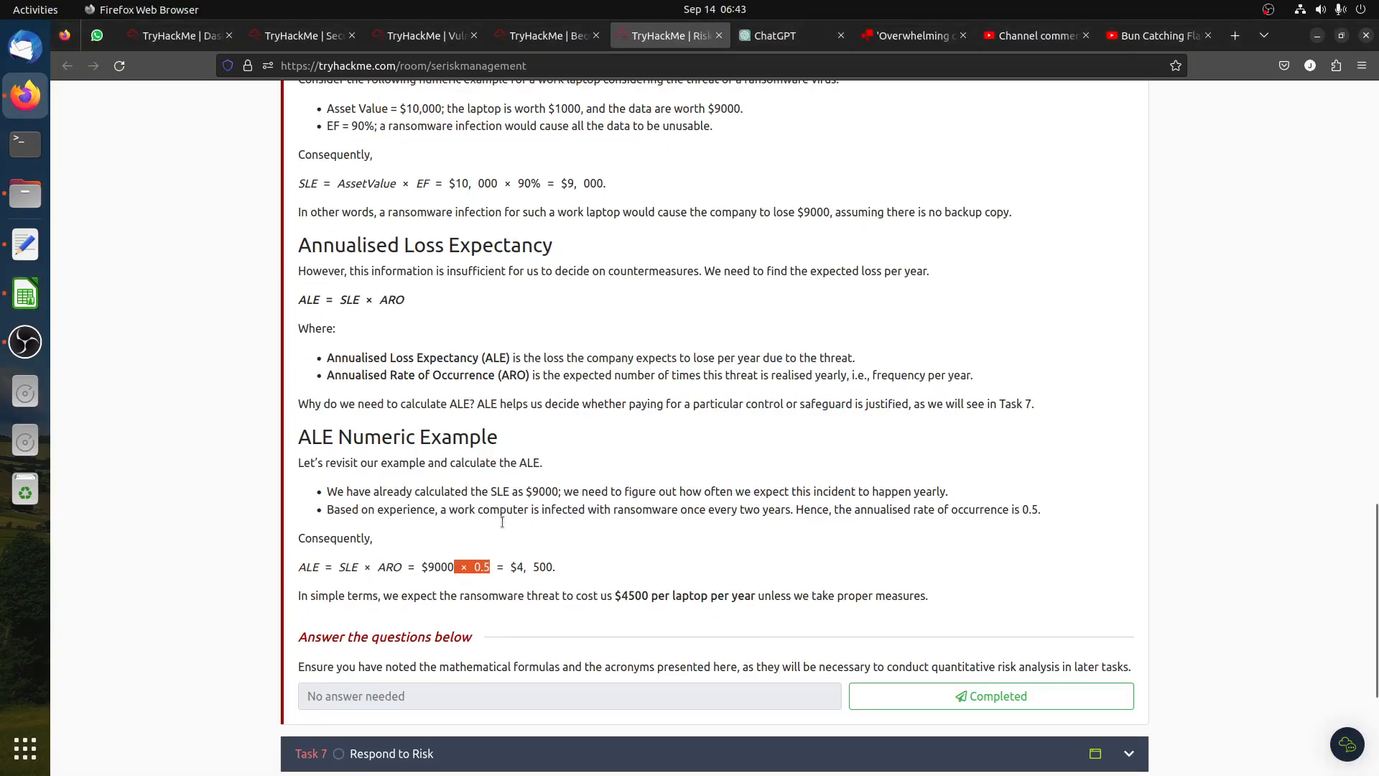
{"action": "scroll", "scroll_direction": "down", "scroll_amount": 3}
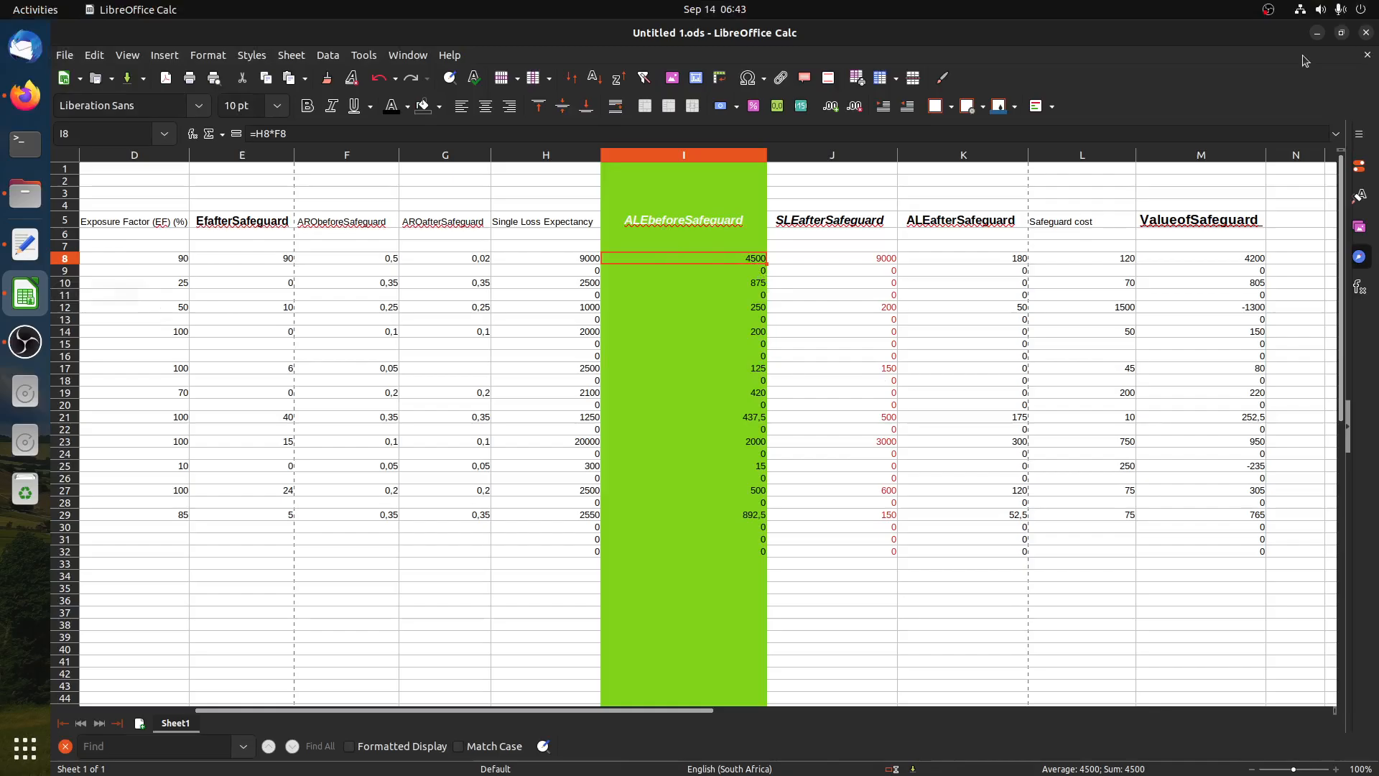
{"action": "left_click", "coordinate": [24, 95]}
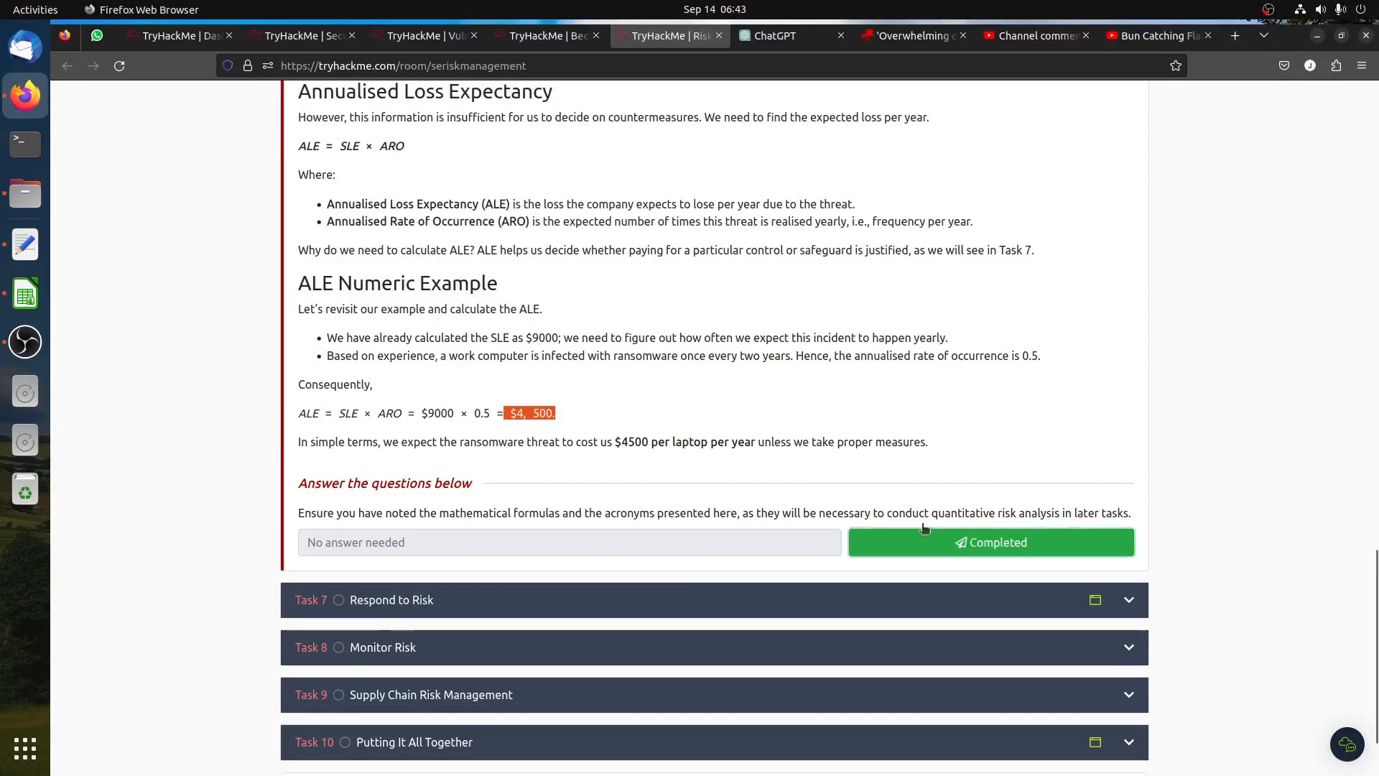
Mark the task Completed and read the $4,500 − $180 − $120 = $4,200 safeguard example.
{"action": "left_click", "coordinate": [990, 541]}
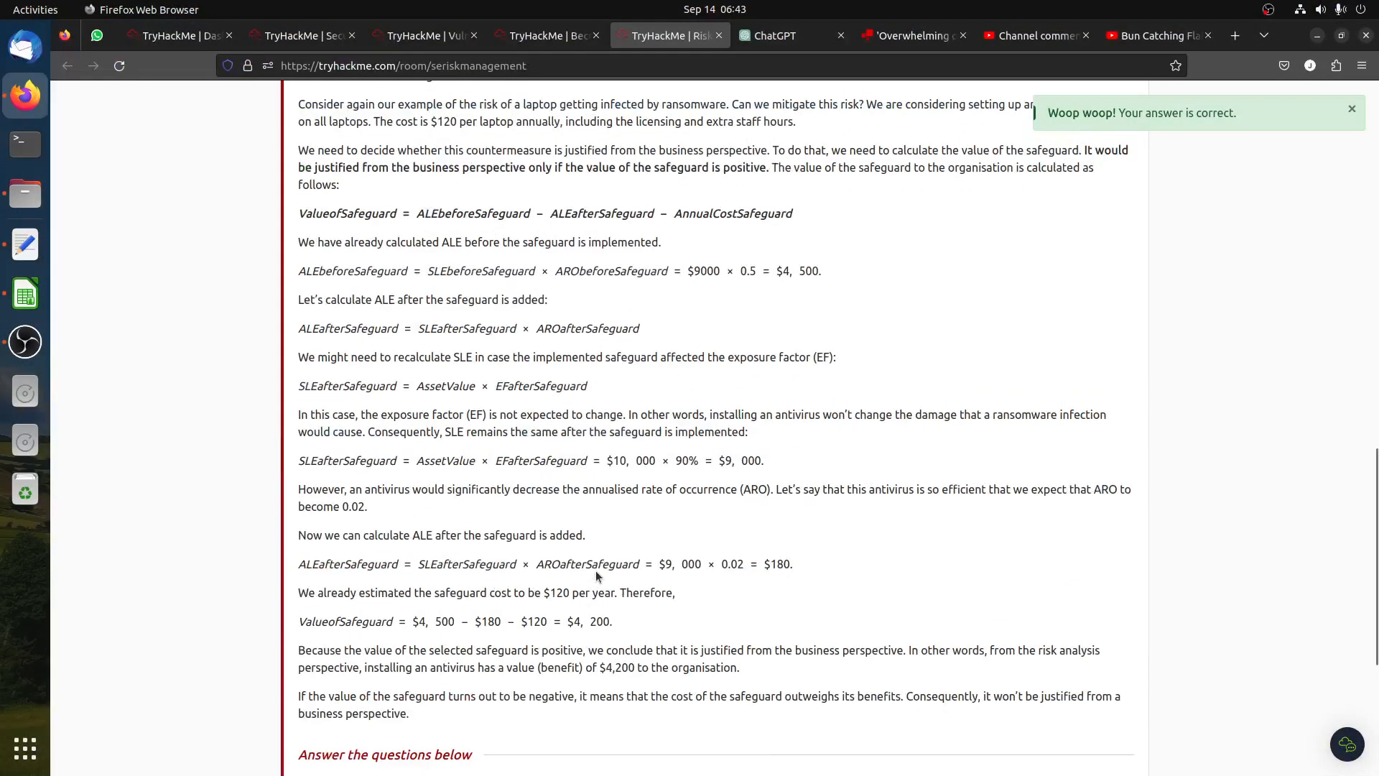
{"action": "scroll", "scroll_direction": "up", "scroll_amount": 3}
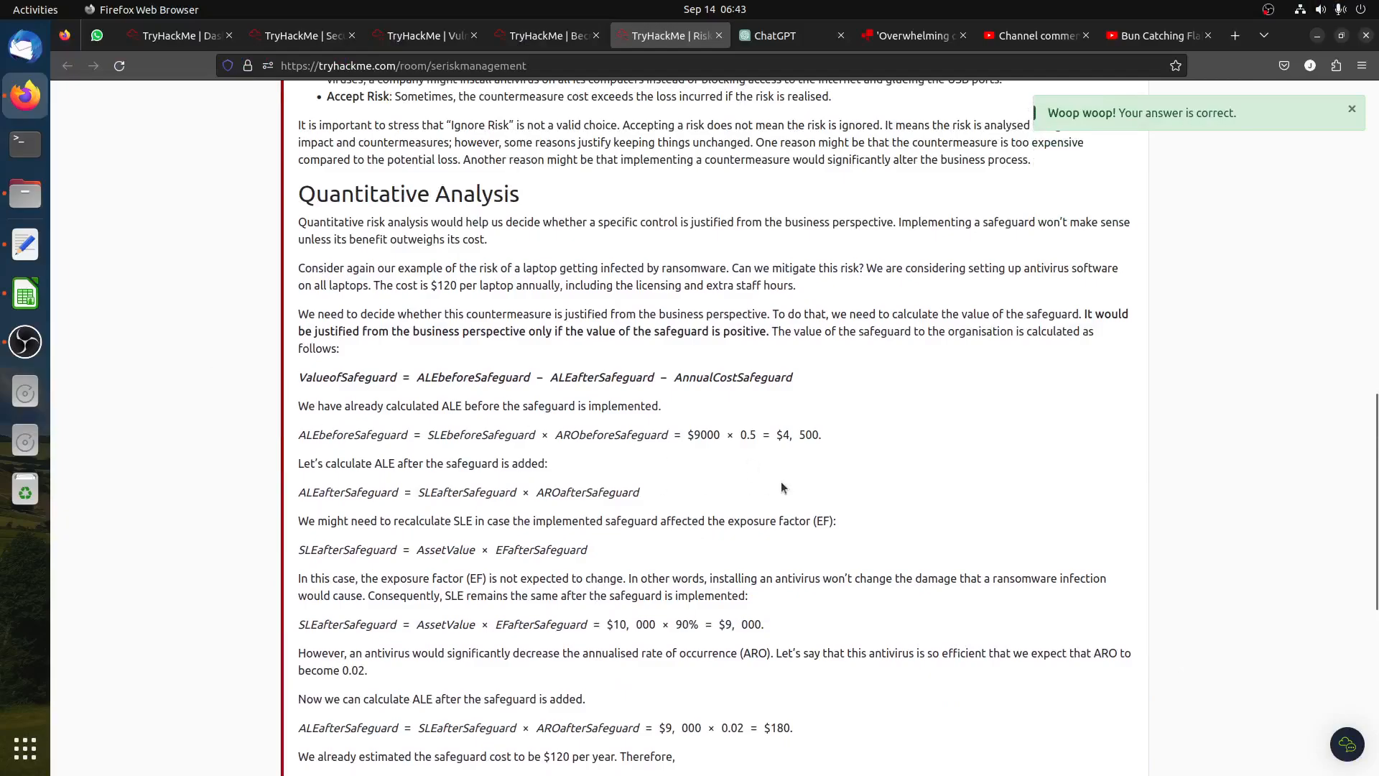
{"action": "mouse_move", "coordinate": [380, 454]}
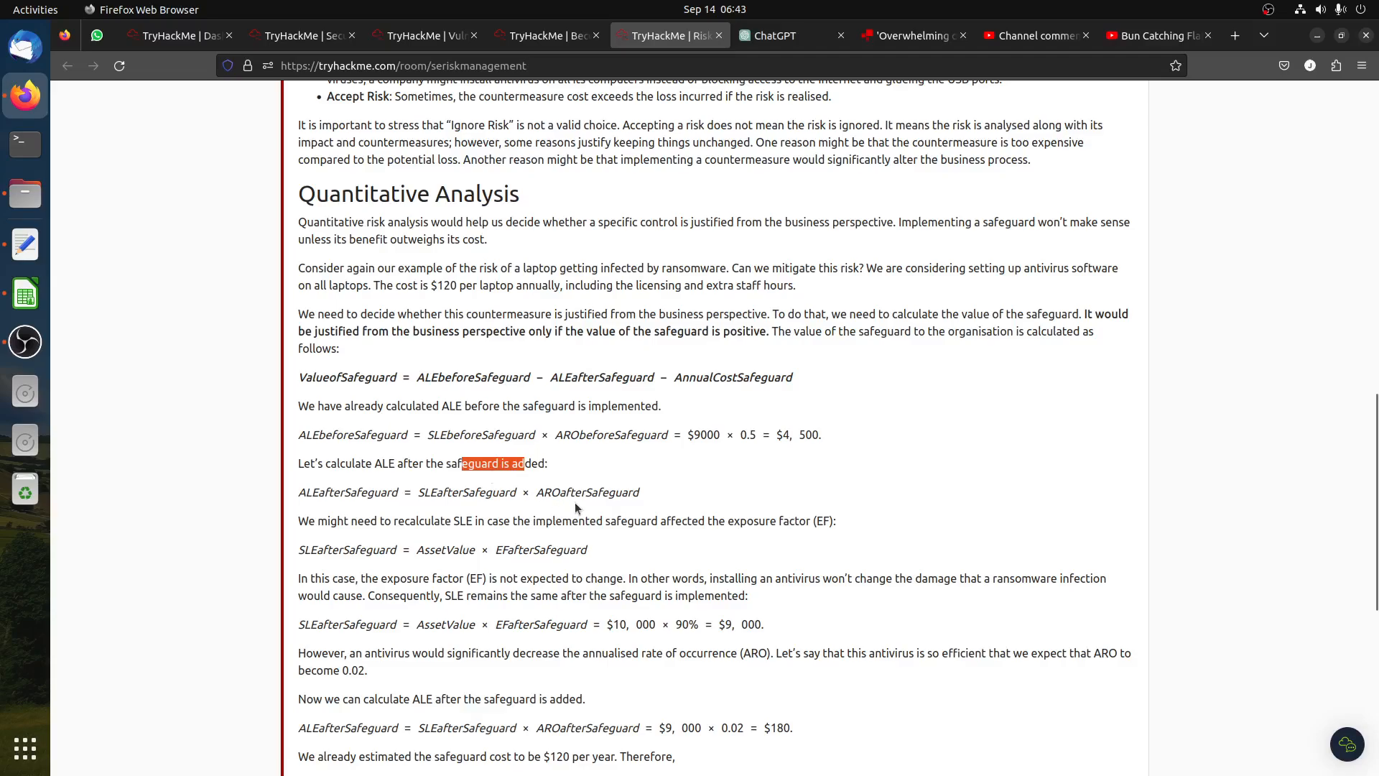
{"action": "mouse_move", "coordinate": [631, 543]}
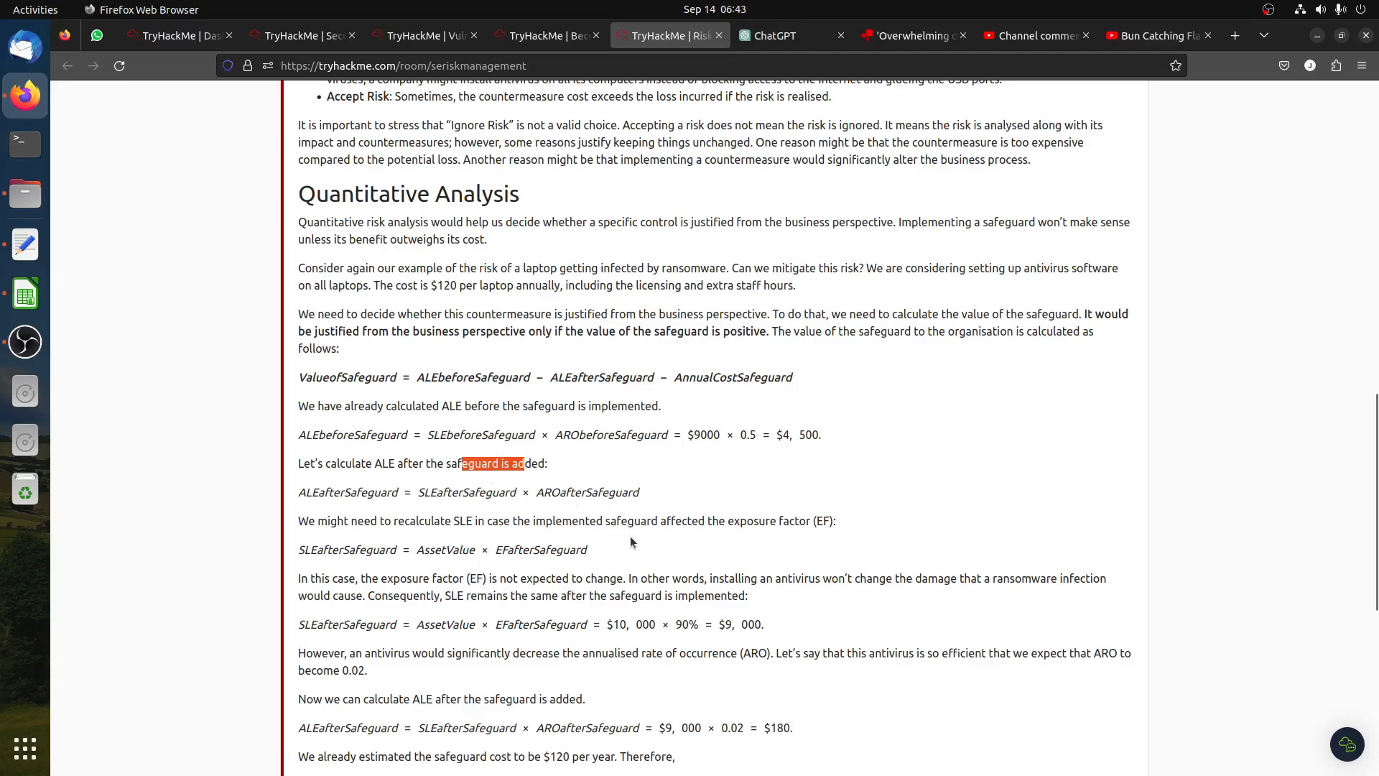
{"action": "scroll", "scroll_direction": "down", "scroll_amount": 3}
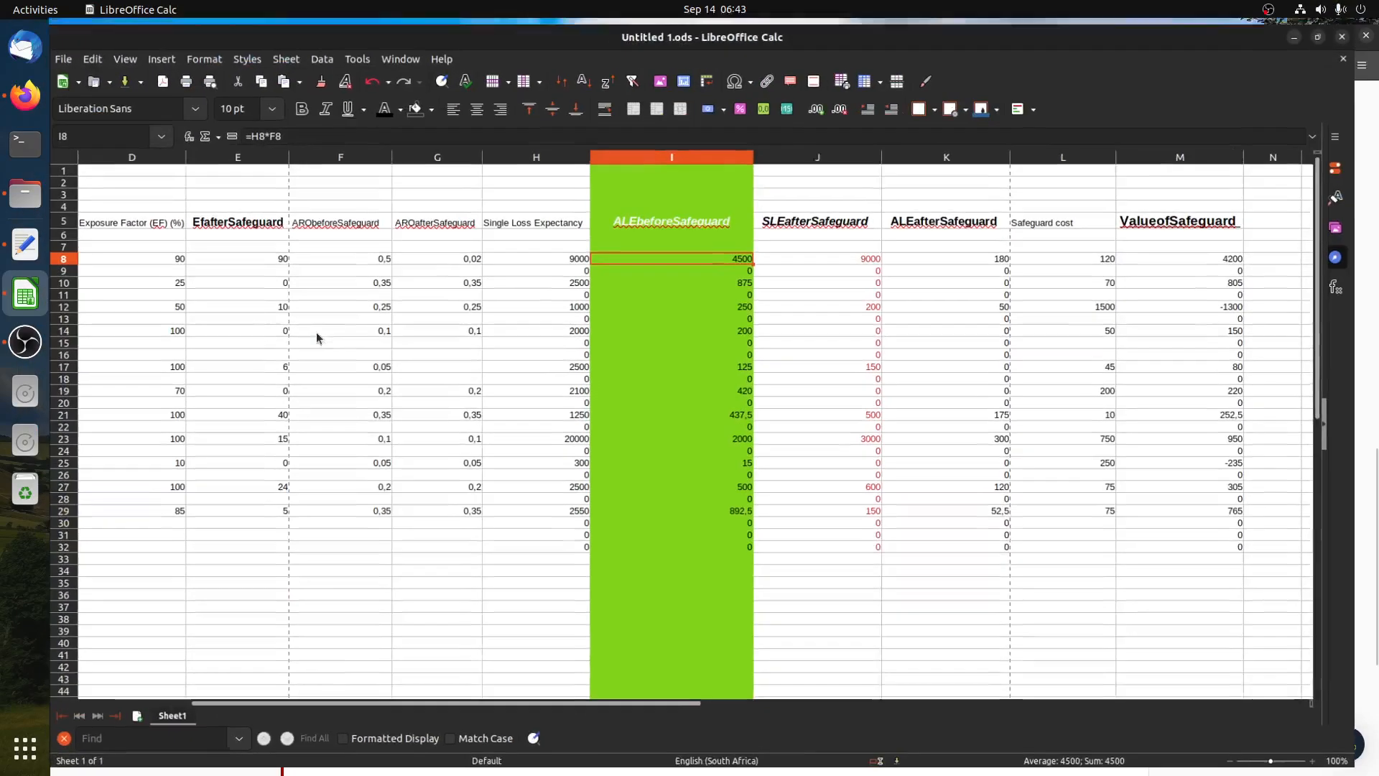
Inspect row 8's Value of Safeguard (=I8-K8-L8, 4200) and ALE after safeguard (=J8*G8, 180).
{"action": "left_click", "coordinate": [63, 258]}
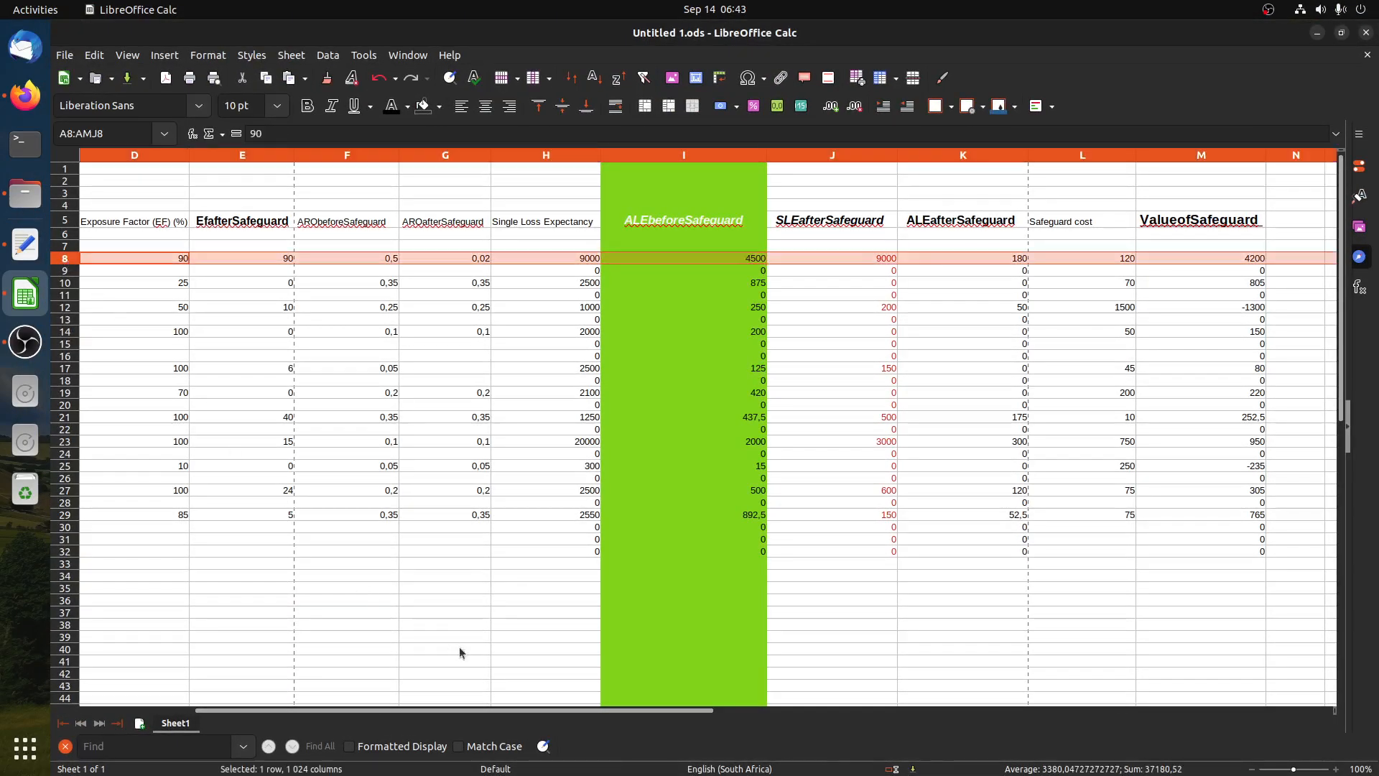
{"action": "scroll", "scroll_direction": "right", "scroll_amount": 3}
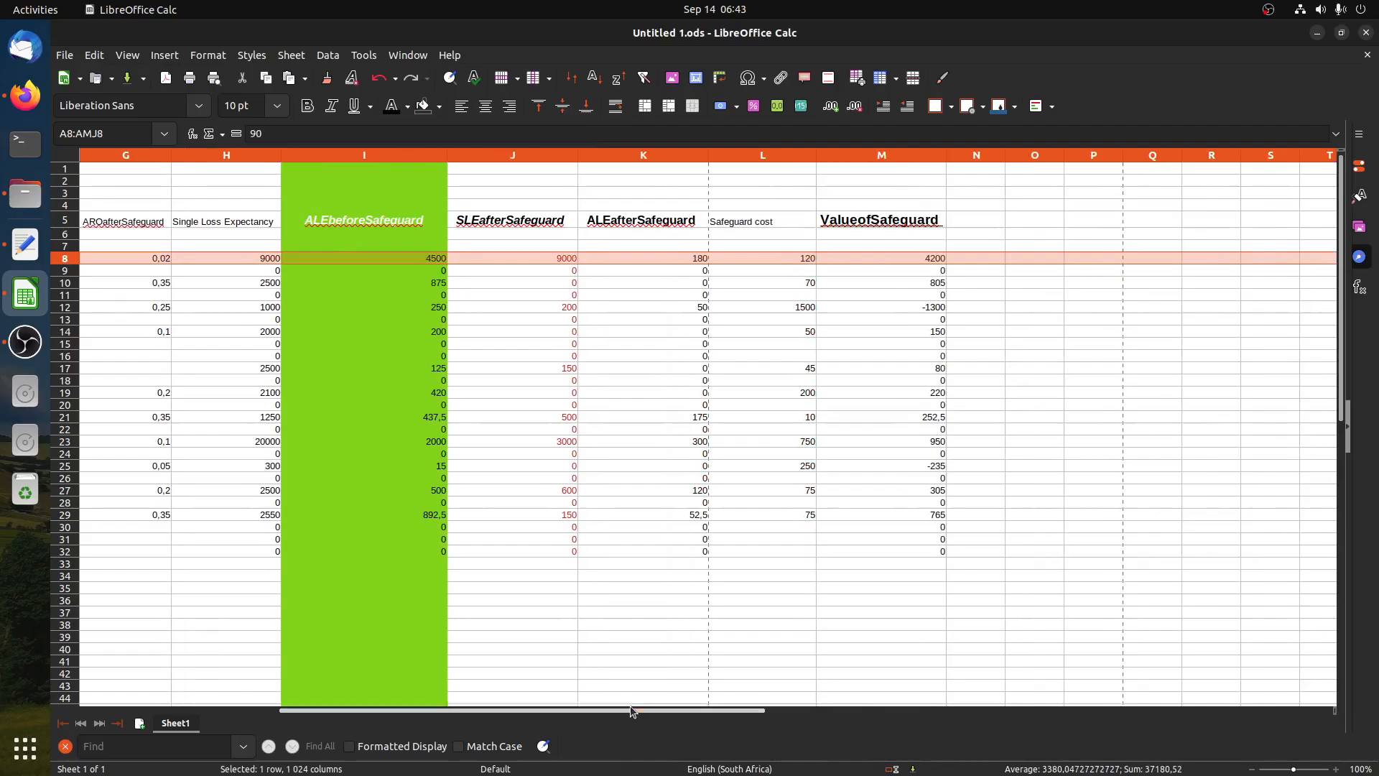
{"action": "mouse_move", "coordinate": [816, 270]}
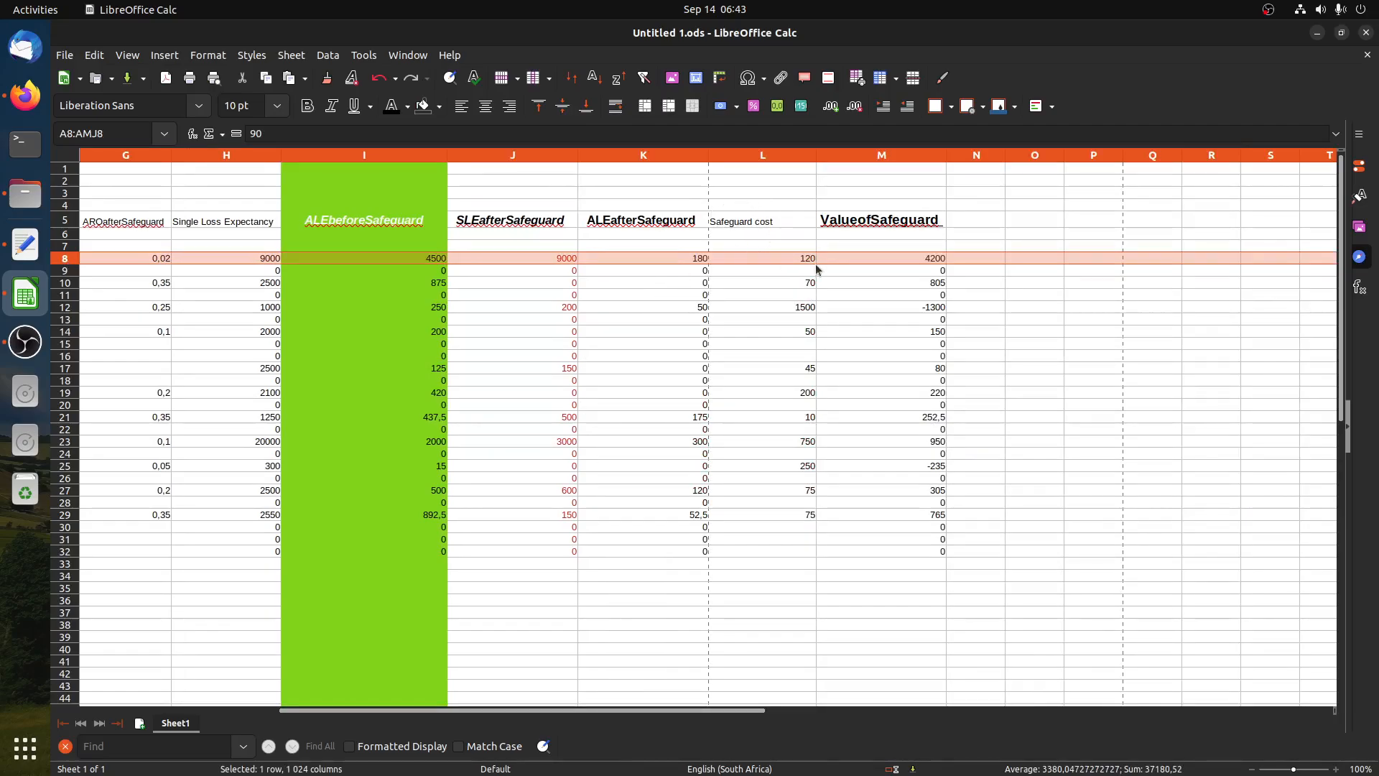
{"action": "mouse_move", "coordinate": [933, 274]}
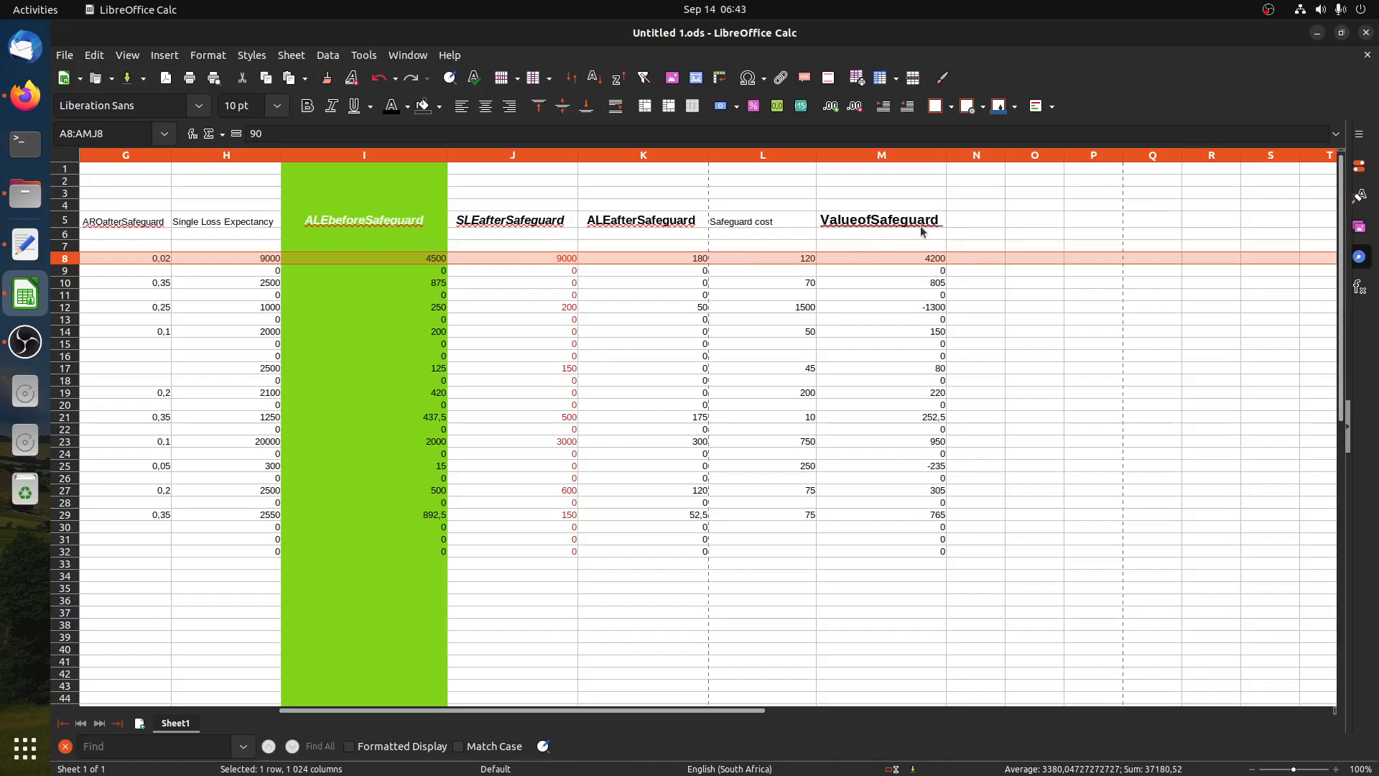
{"action": "mouse_move", "coordinate": [454, 174]}
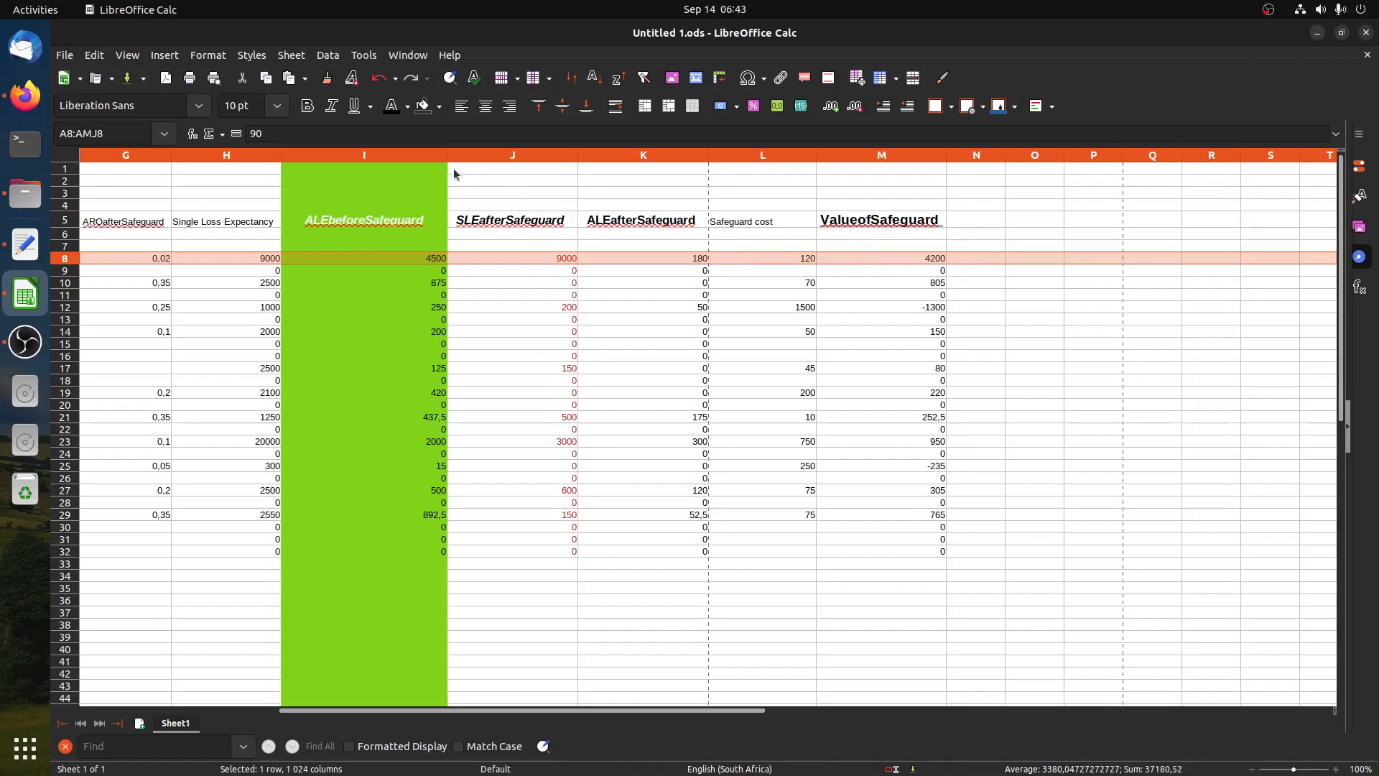
{"action": "left_click", "coordinate": [880, 257]}
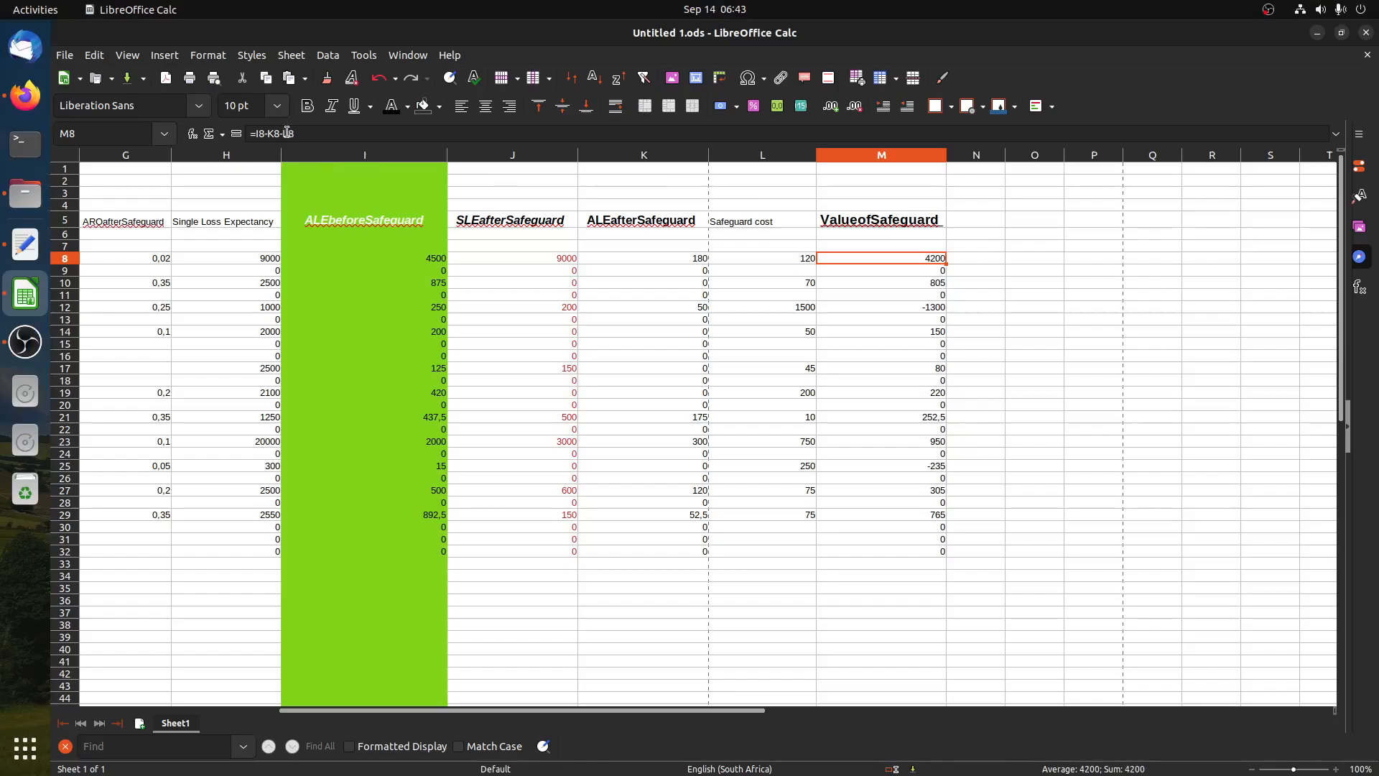
{"action": "left_click", "coordinate": [643, 258]}
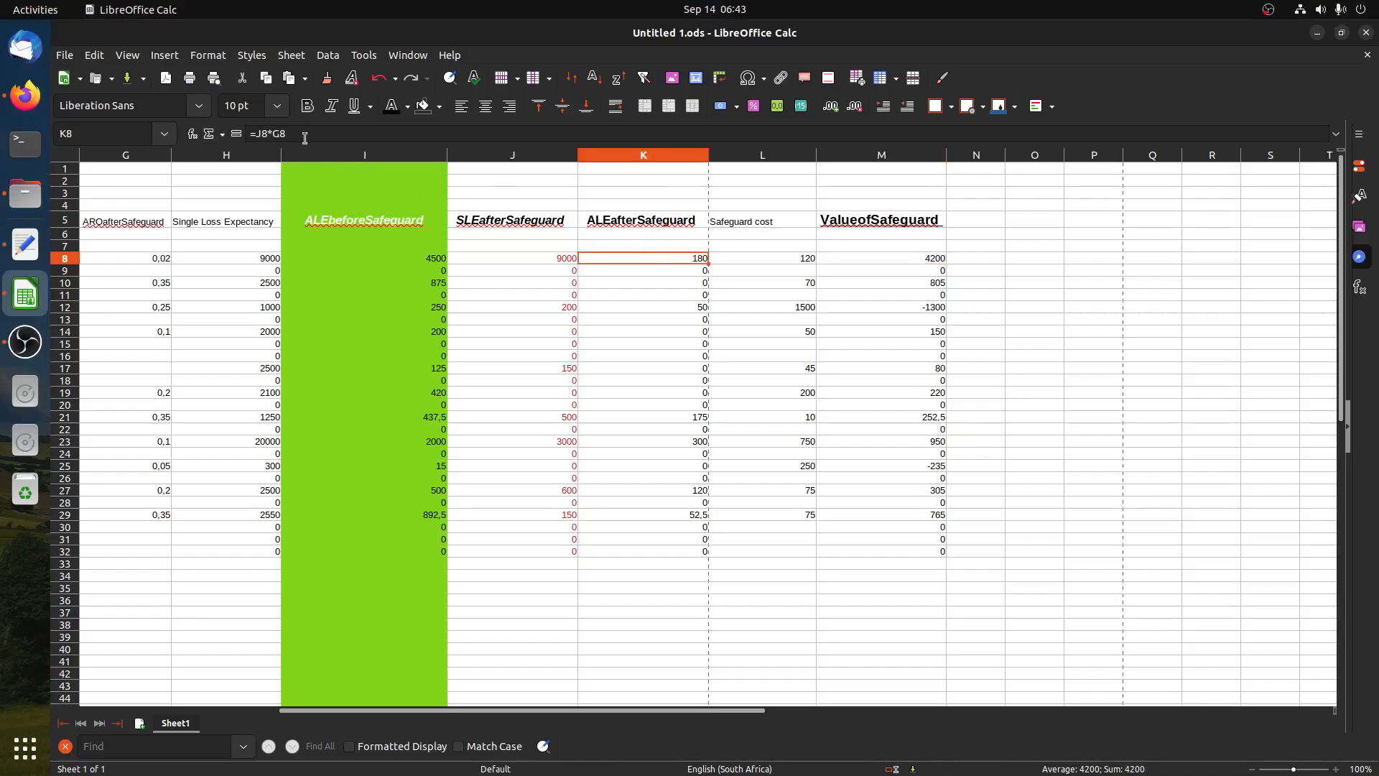
{"action": "left_click", "coordinate": [365, 257]}
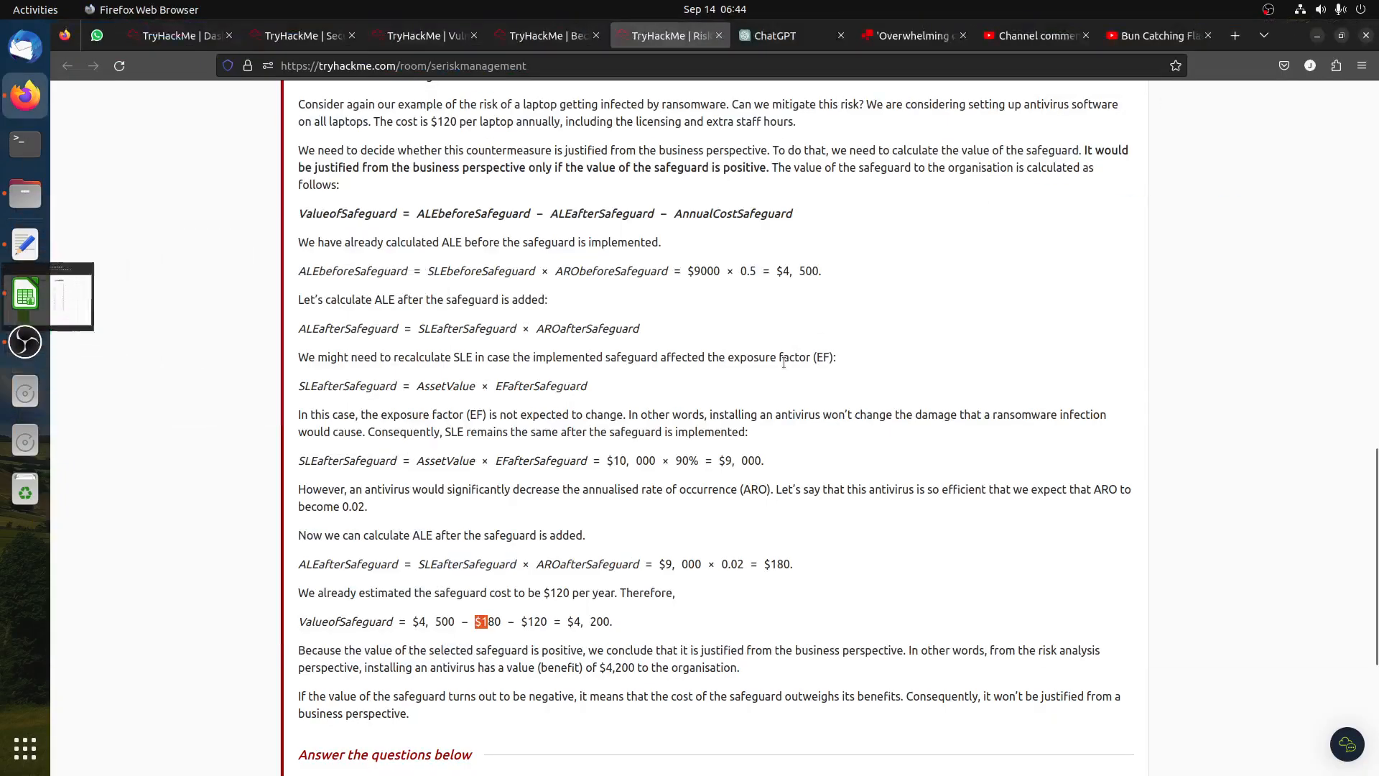
Start the Task 7 risk management quiz to reach question 1 on laptop theft from office.
{"action": "scroll", "scroll_direction": "down", "scroll_amount": 3}
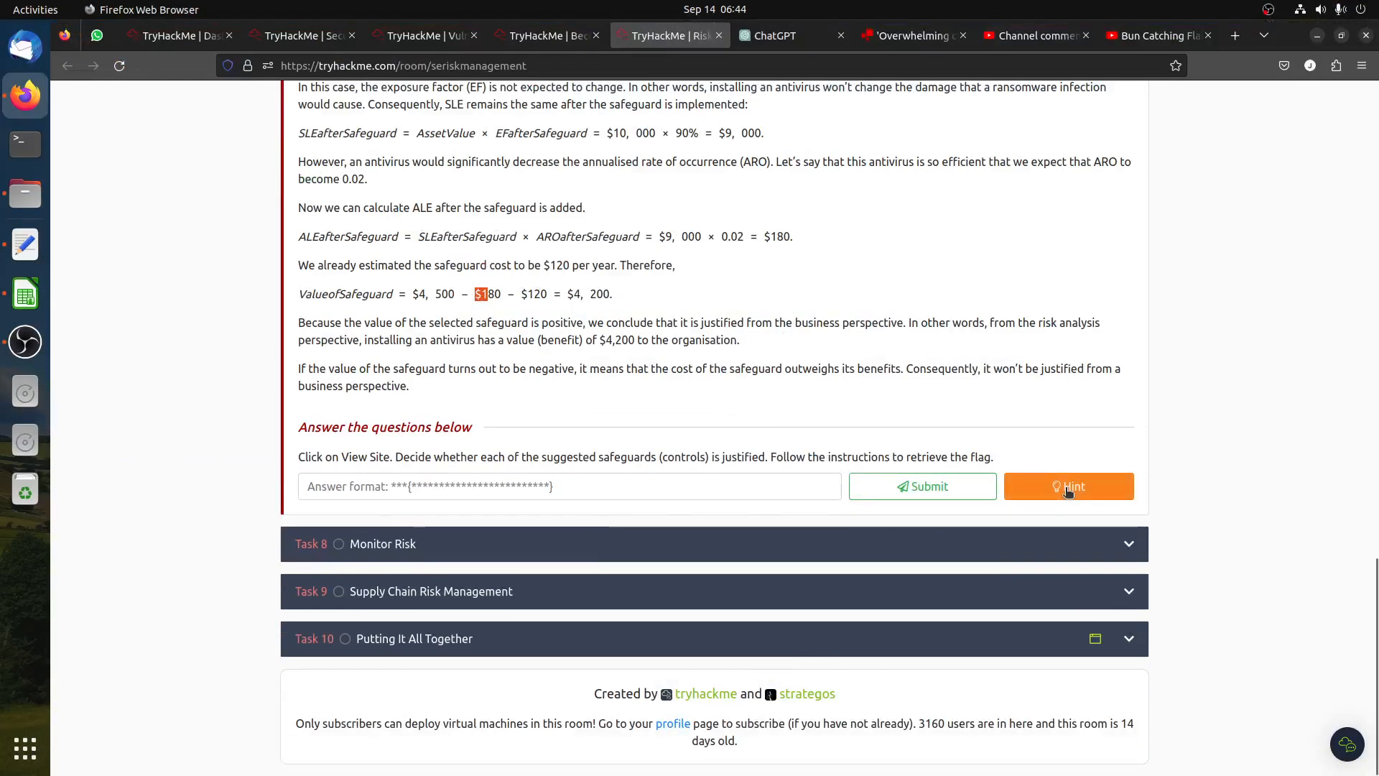
{"action": "left_click", "coordinate": [1068, 486]}
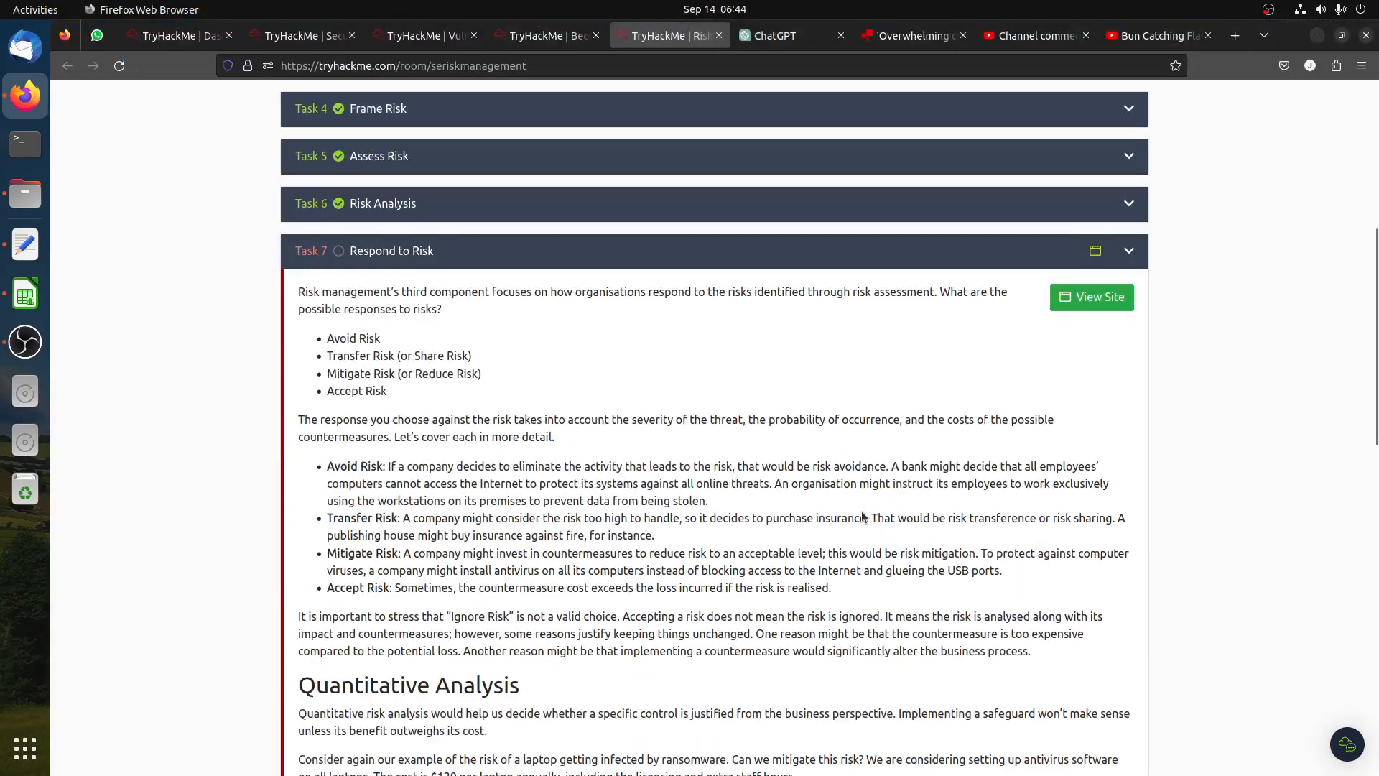
{"action": "left_click", "coordinate": [1090, 297]}
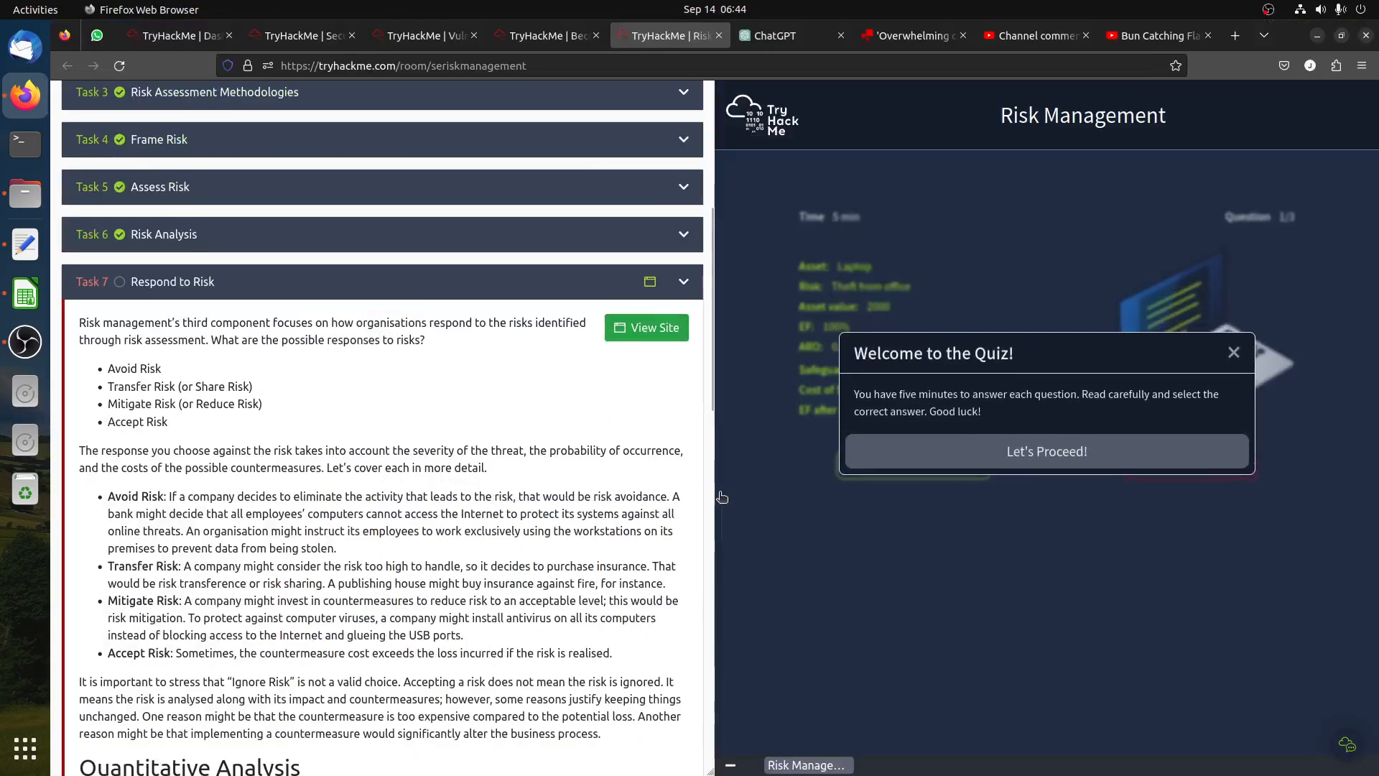
{"action": "left_click", "coordinate": [1046, 451]}
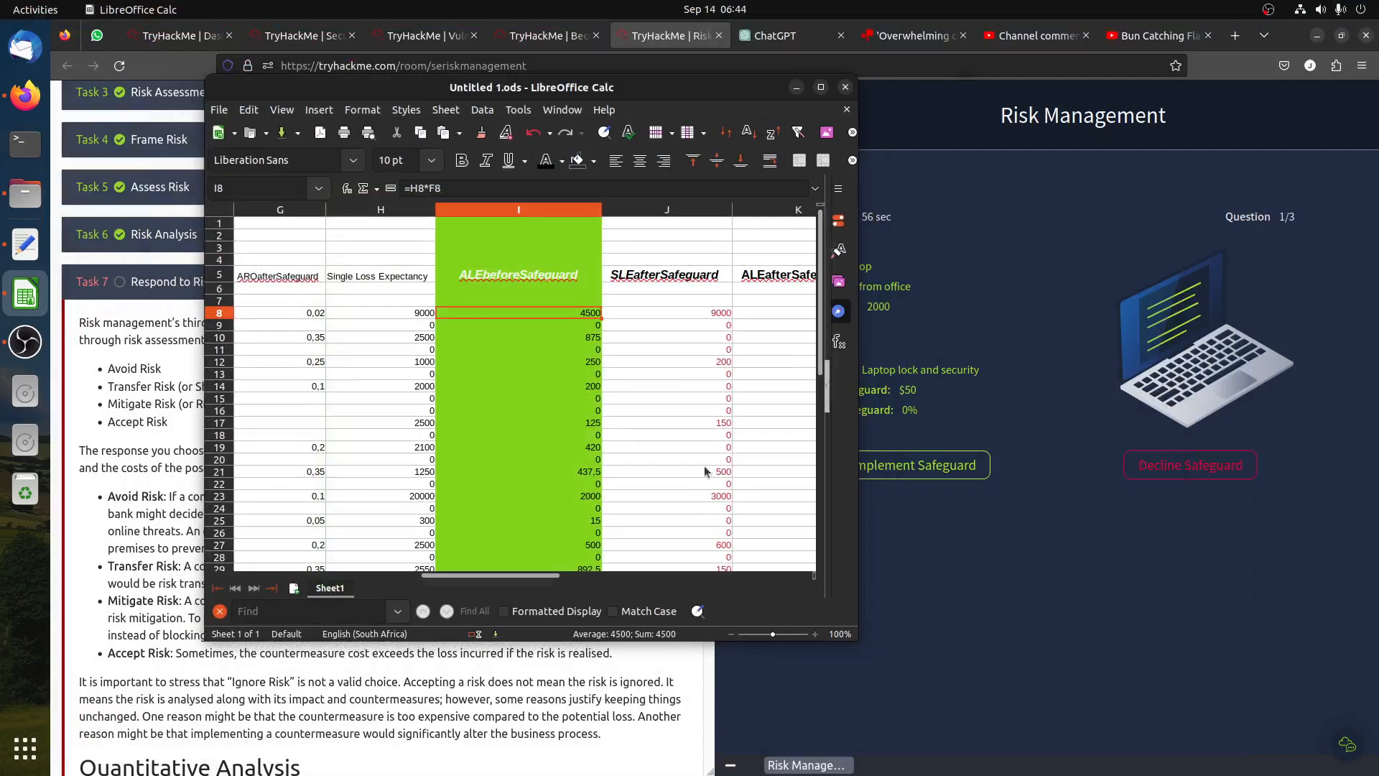
Match quiz question 1 to laptop row 14 and read its safeguard cost 50 and value 150.
{"action": "scroll", "scroll_direction": "left", "scroll_amount": 3}
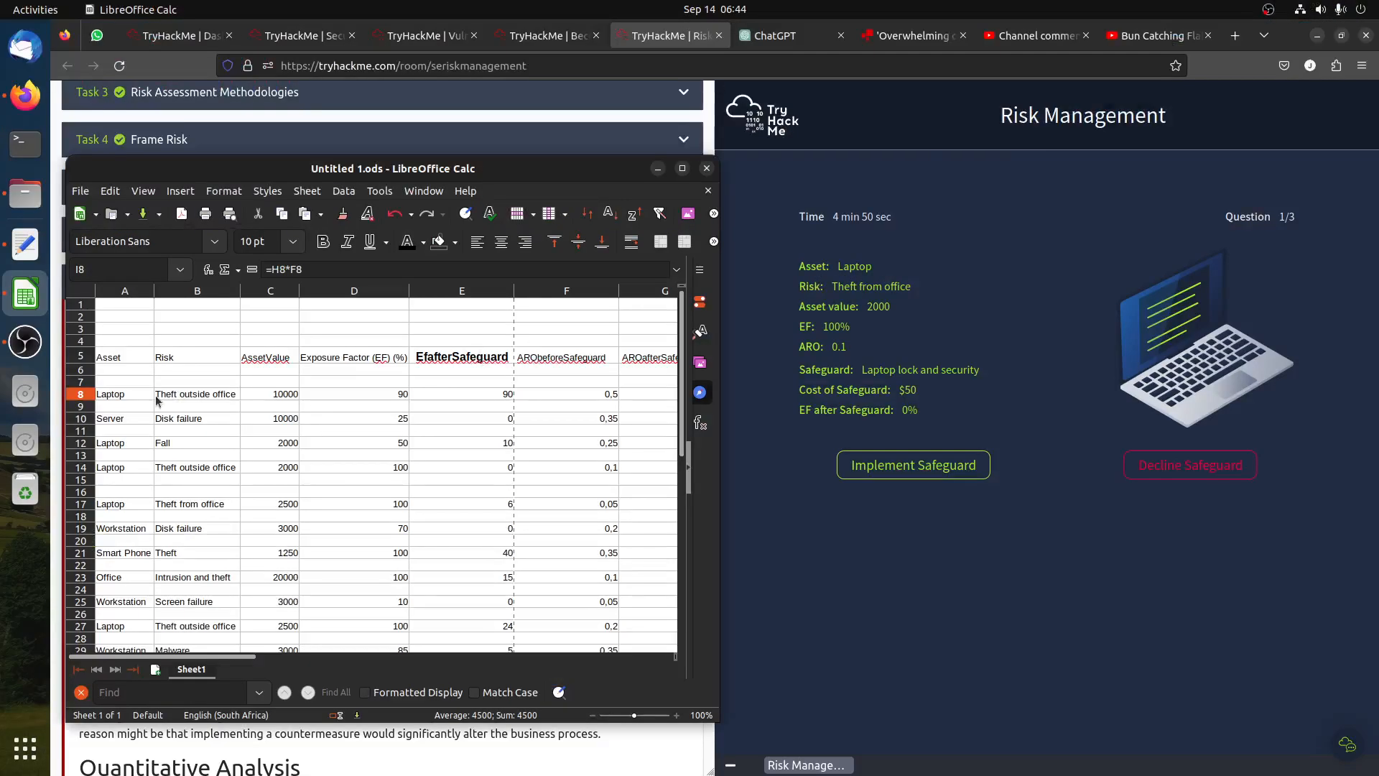
{"action": "left_click", "coordinate": [196, 393]}
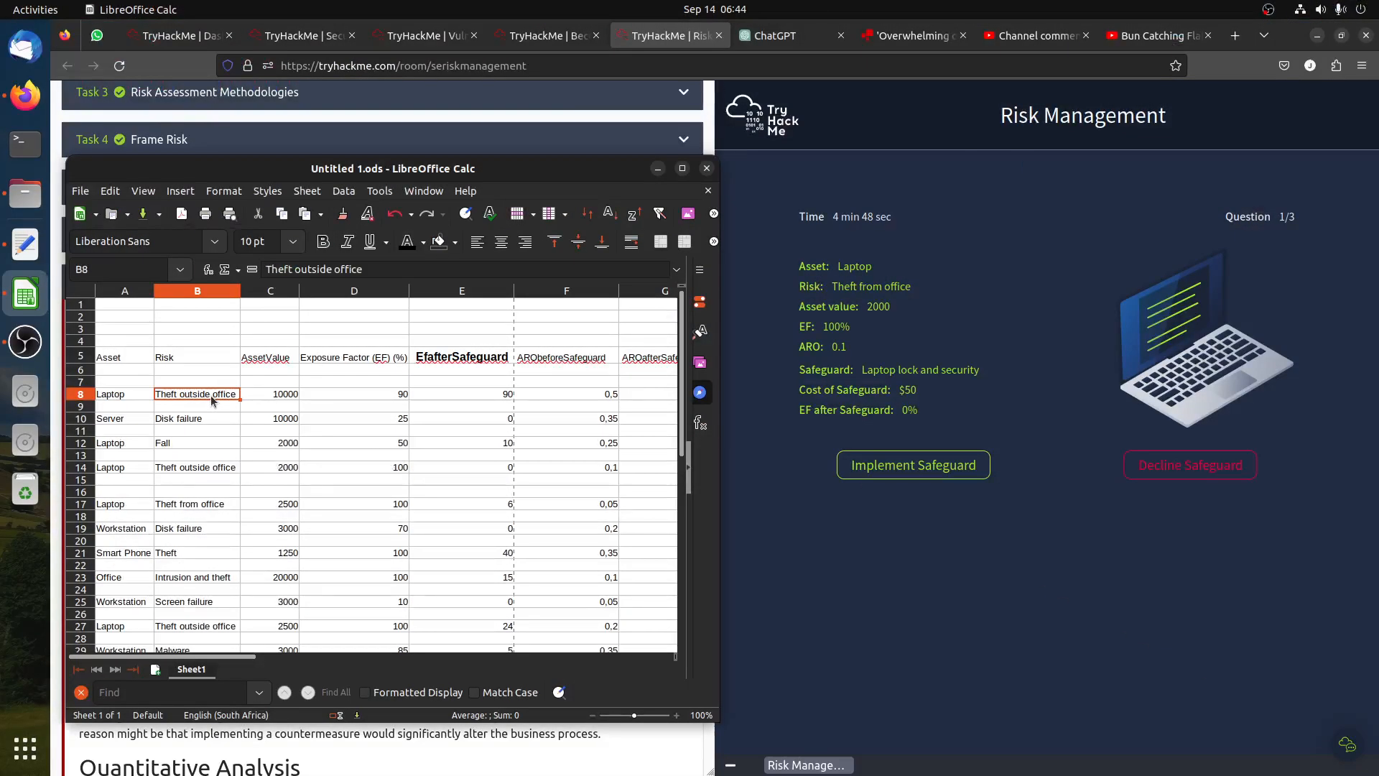
{"action": "mouse_move", "coordinate": [219, 417]}
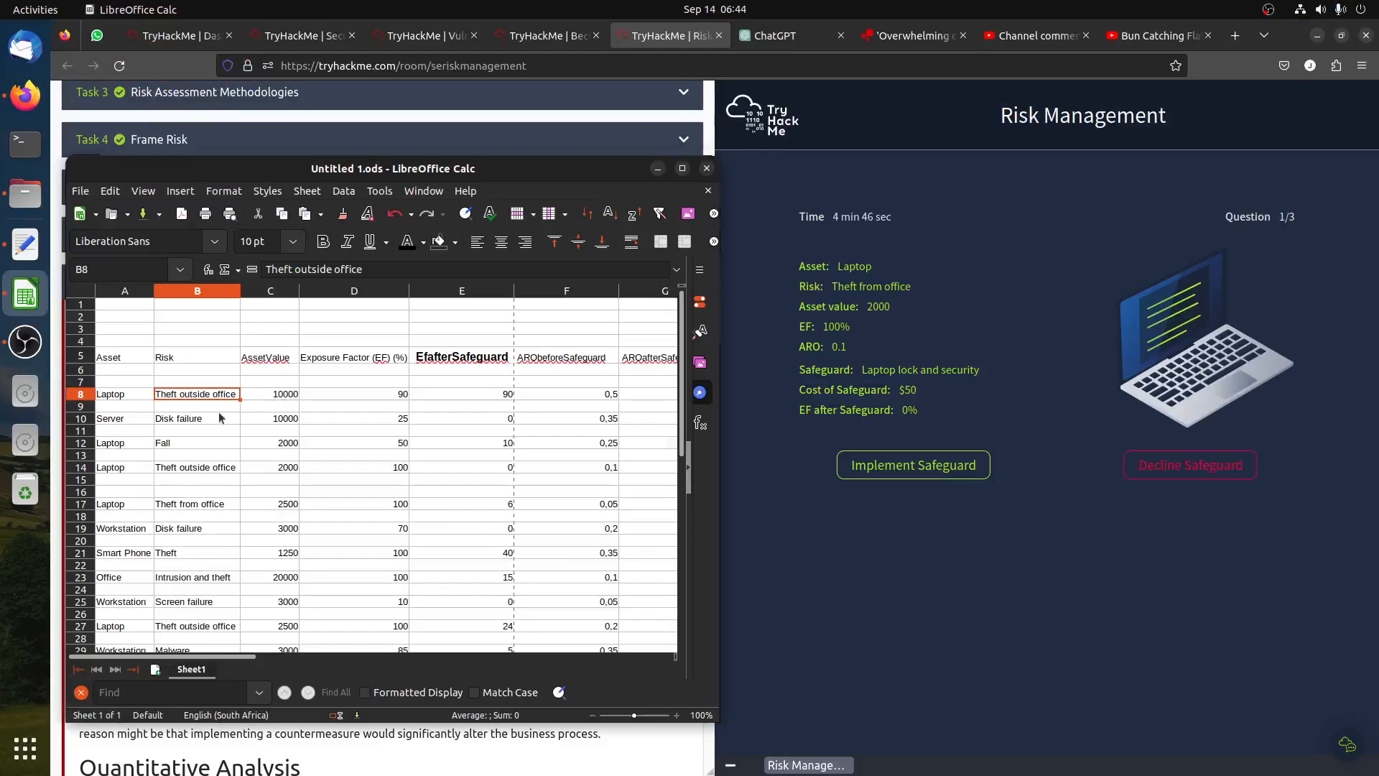
{"action": "left_click", "coordinate": [197, 418]}
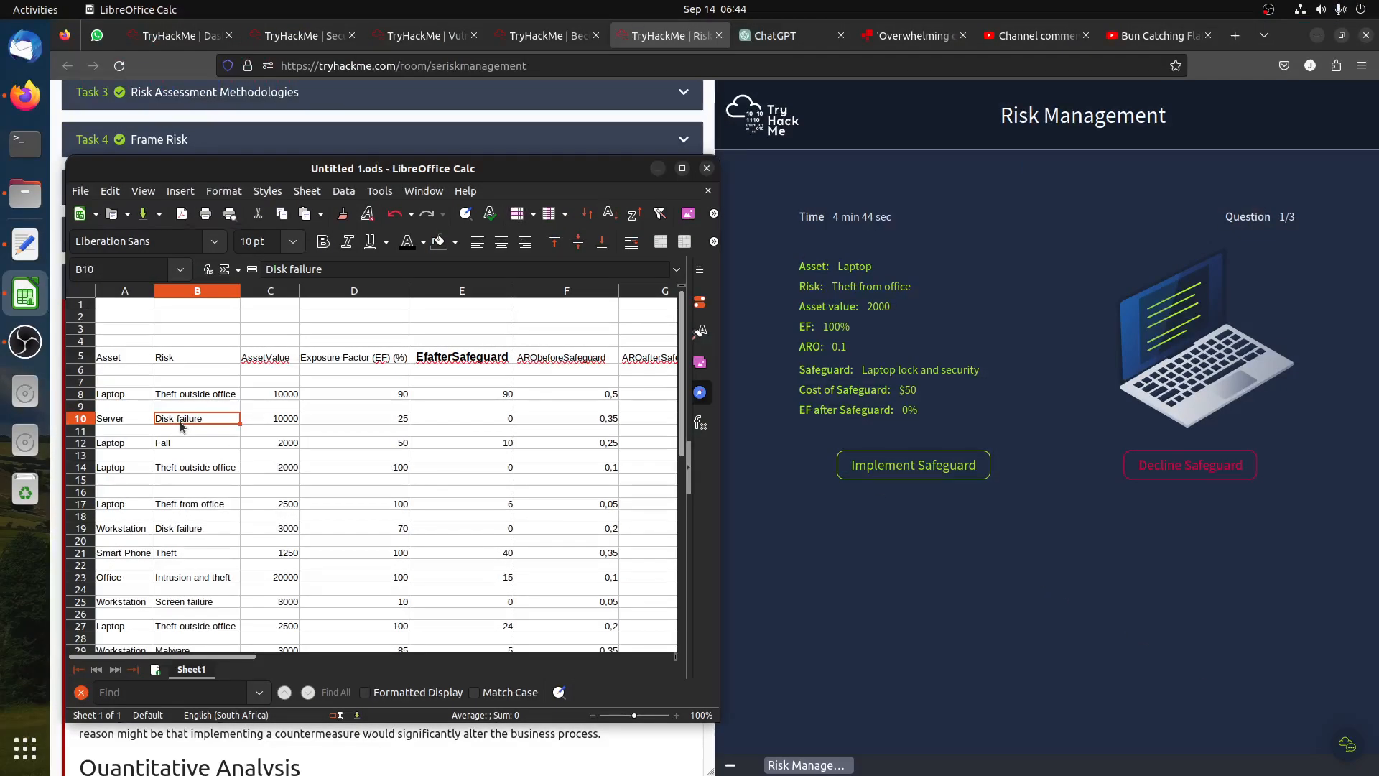
{"action": "mouse_move", "coordinate": [236, 448]}
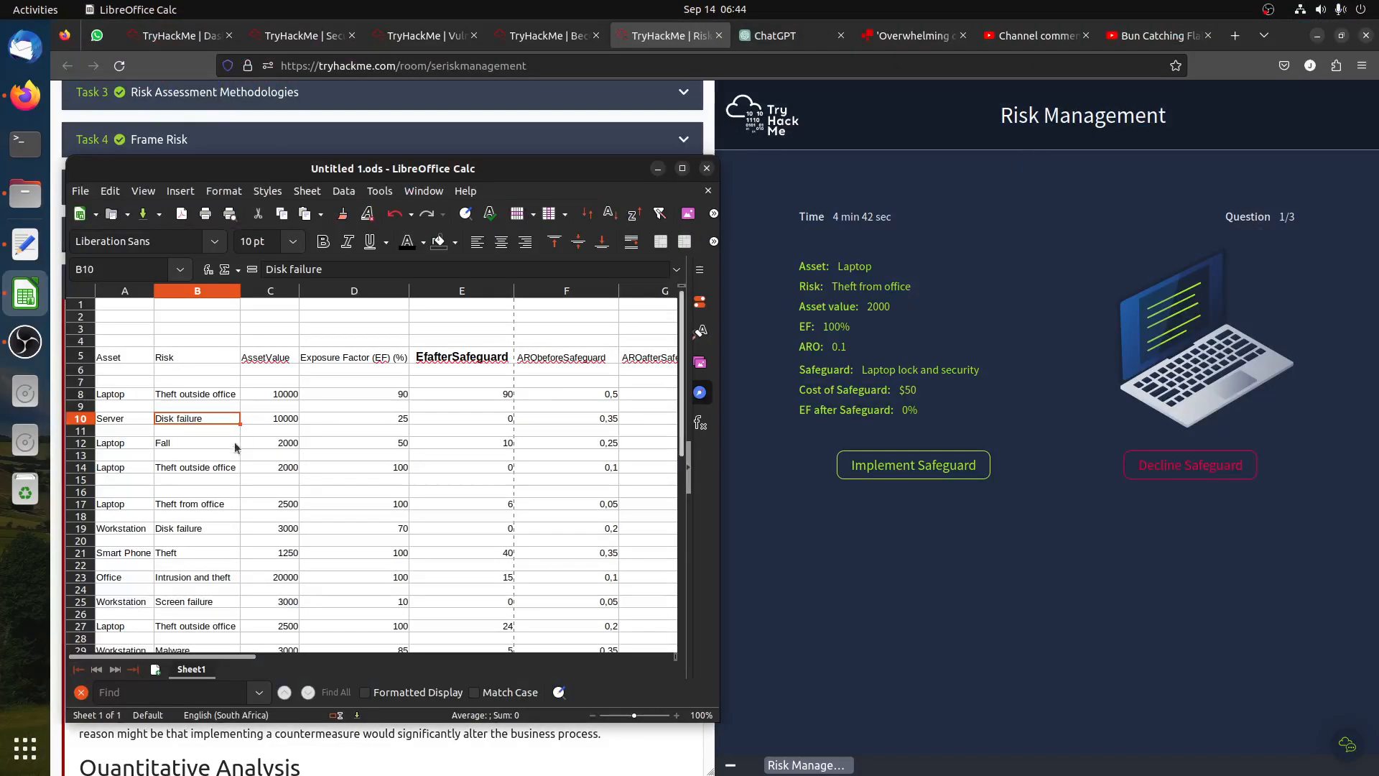
{"action": "mouse_move", "coordinate": [187, 474]}
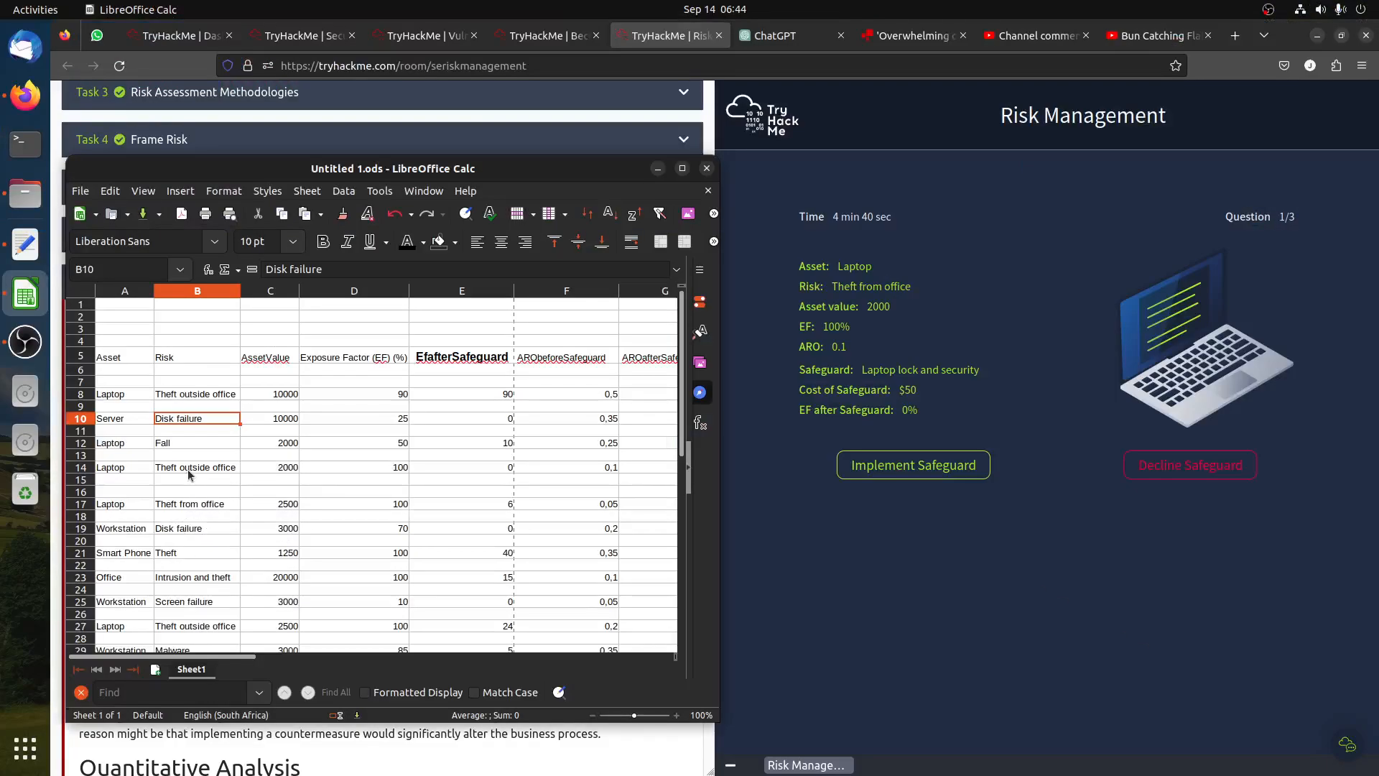
{"action": "left_click", "coordinate": [197, 503]}
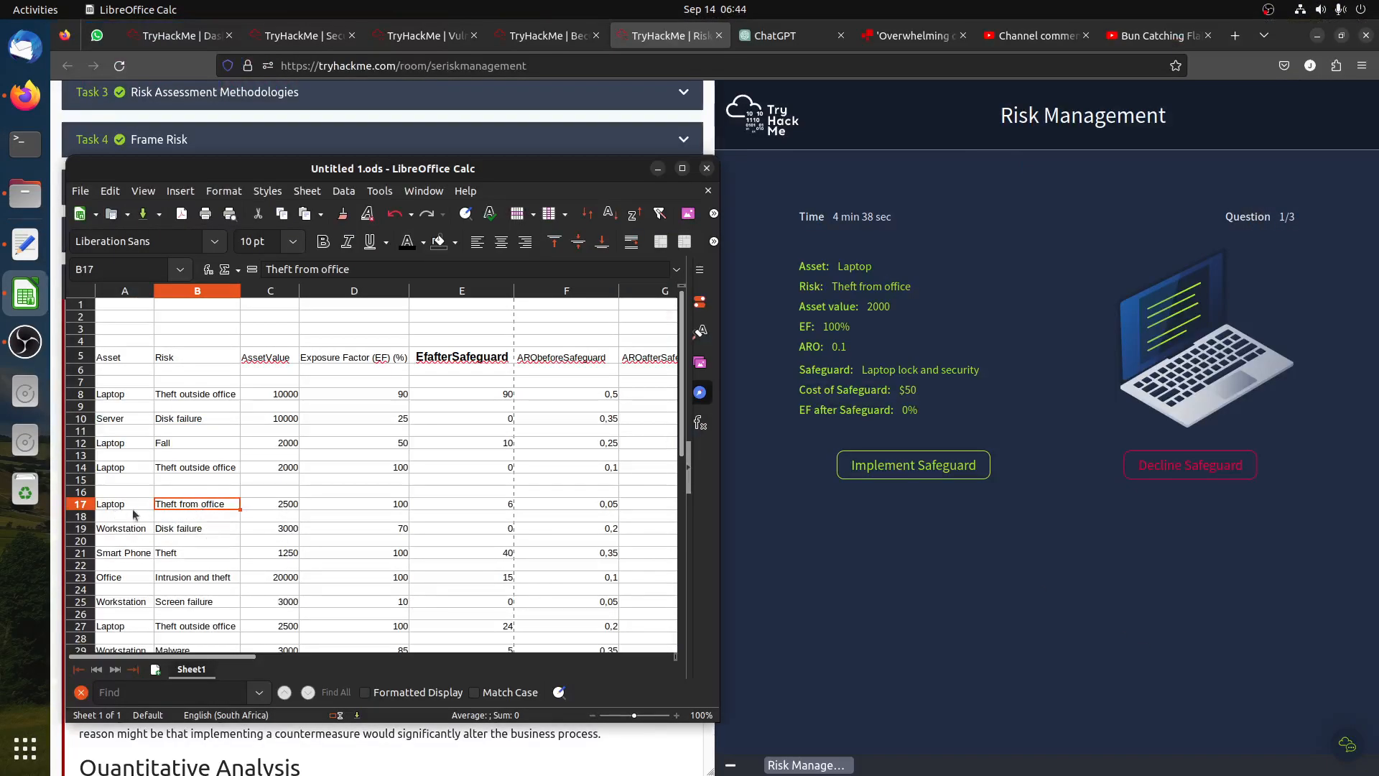
{"action": "left_click", "coordinate": [270, 503]}
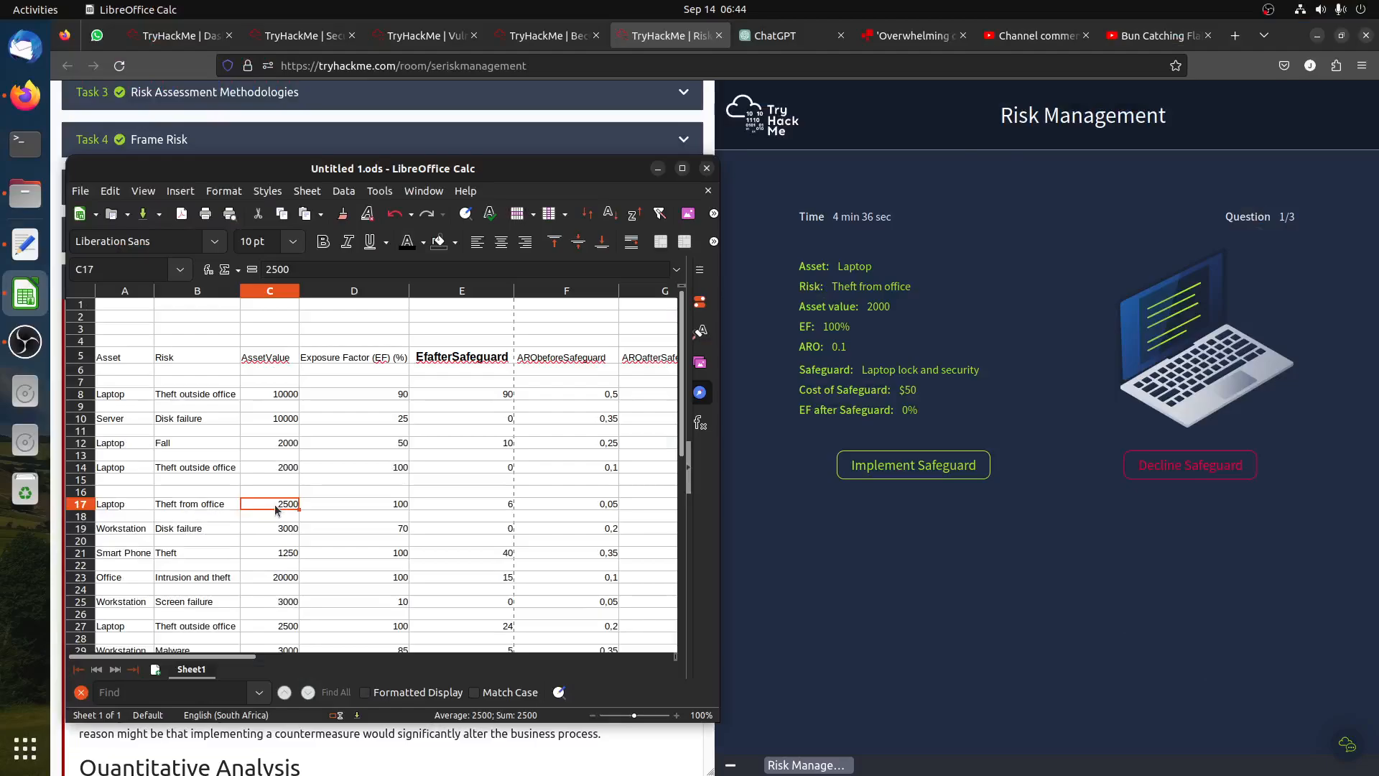
{"action": "mouse_move", "coordinate": [283, 478]}
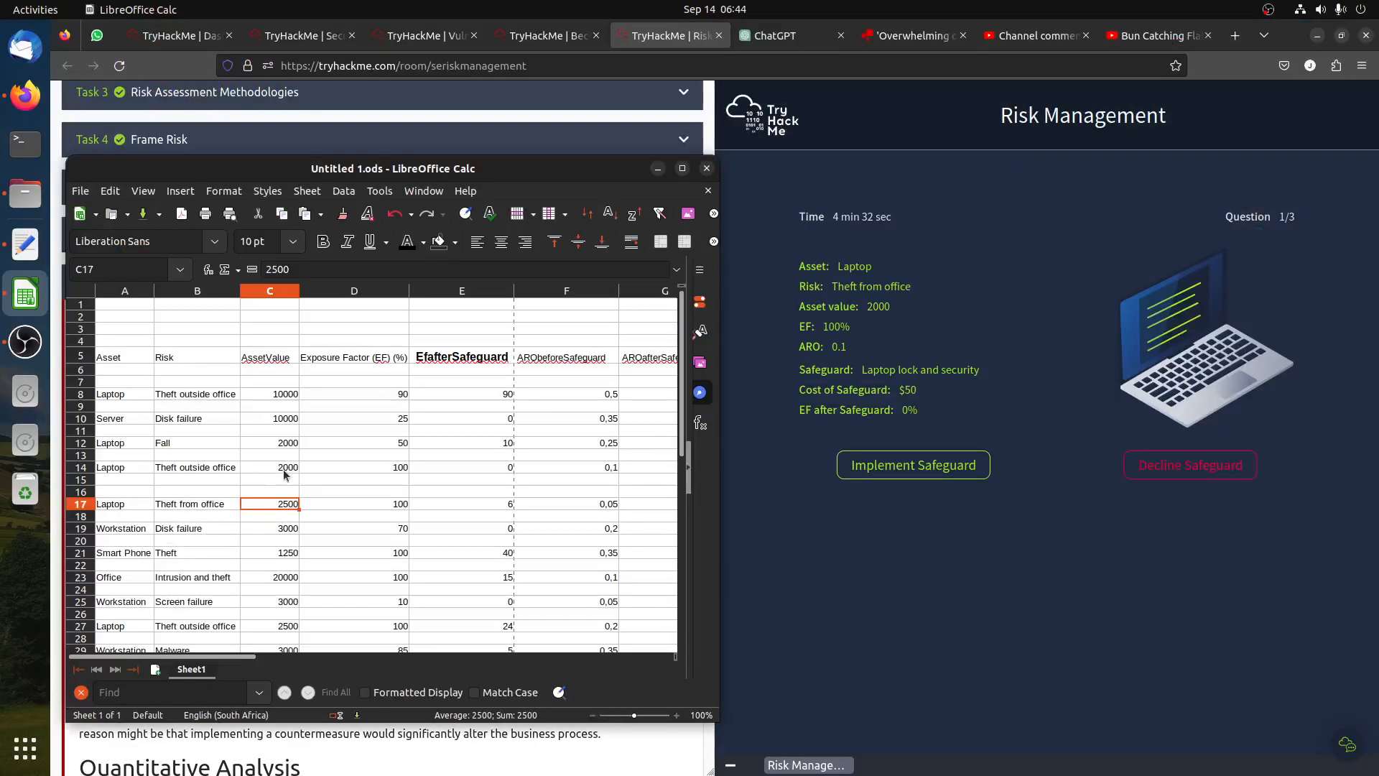
{"action": "left_click", "coordinate": [269, 467]}
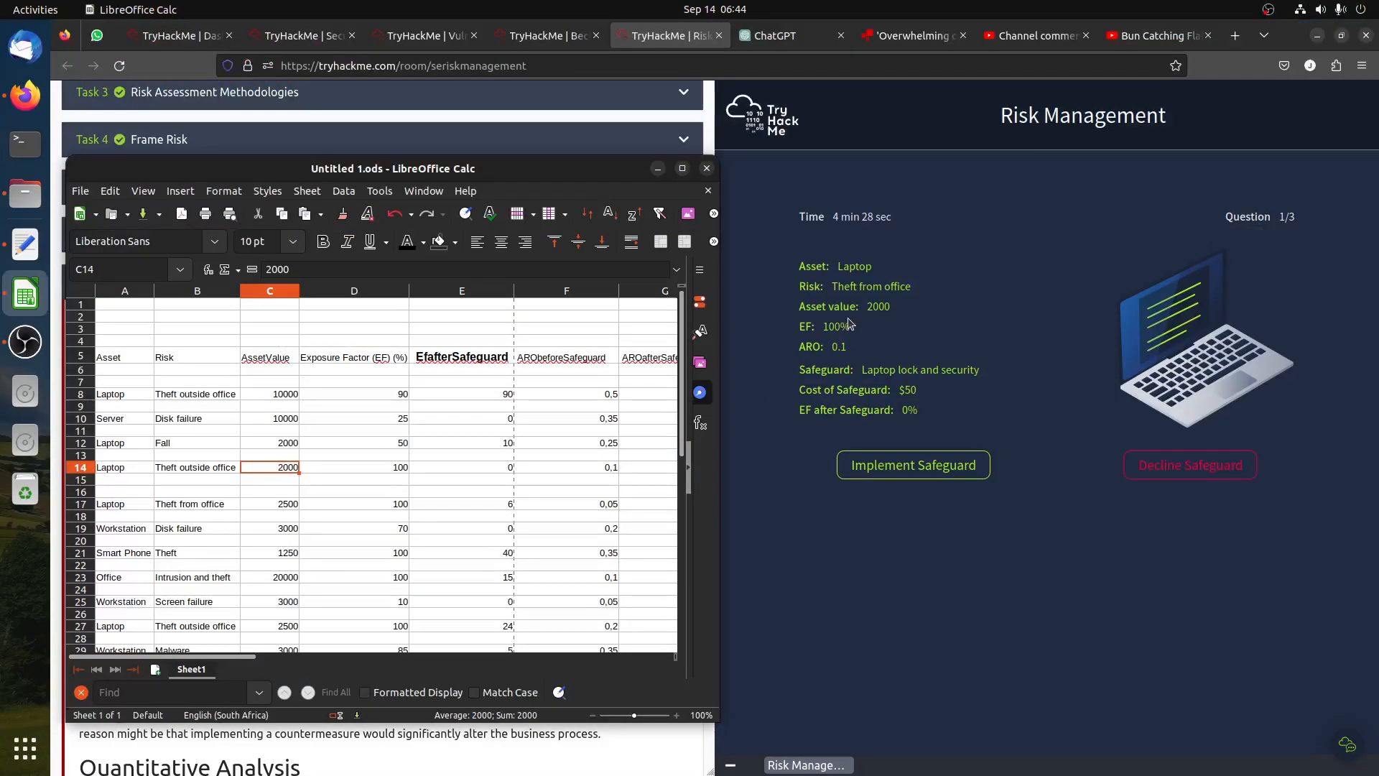
{"action": "left_click", "coordinate": [353, 467]}
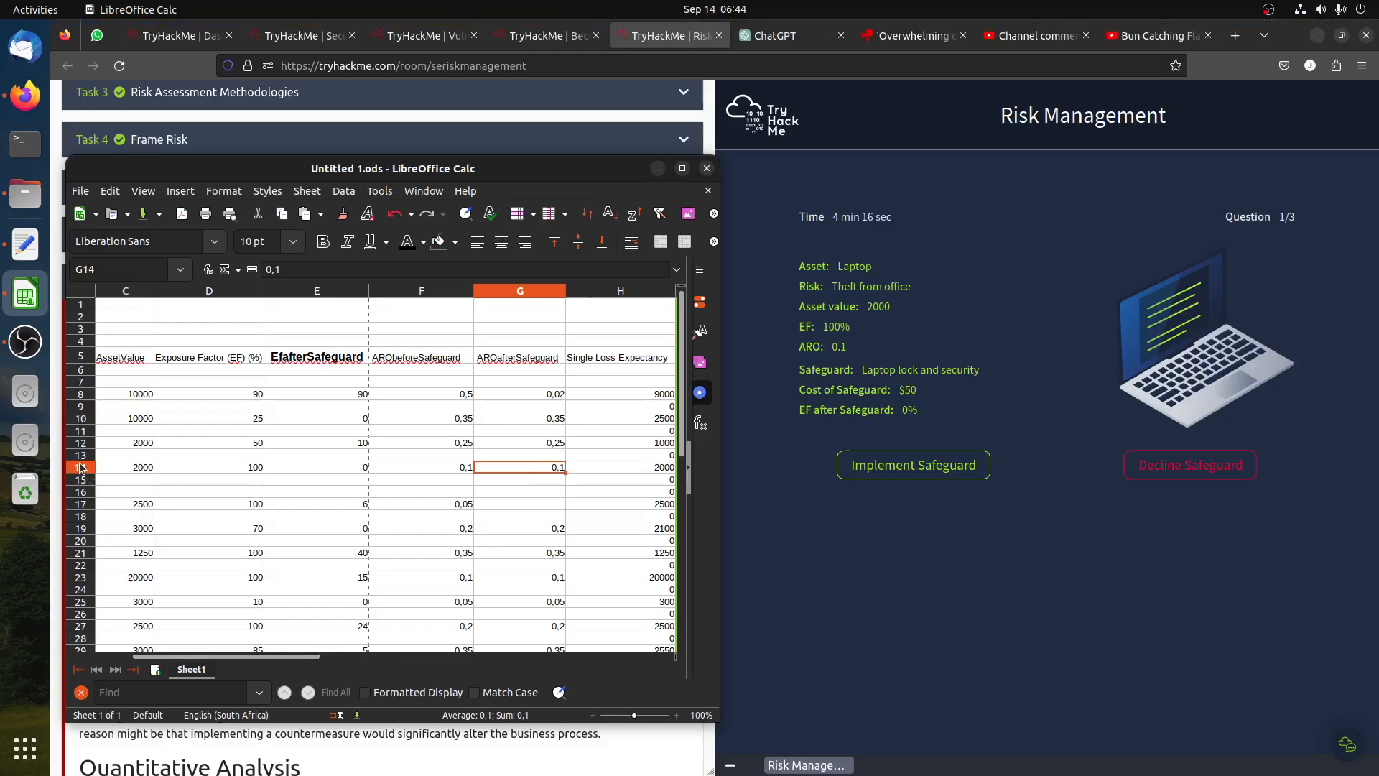
{"action": "left_click", "coordinate": [79, 467]}
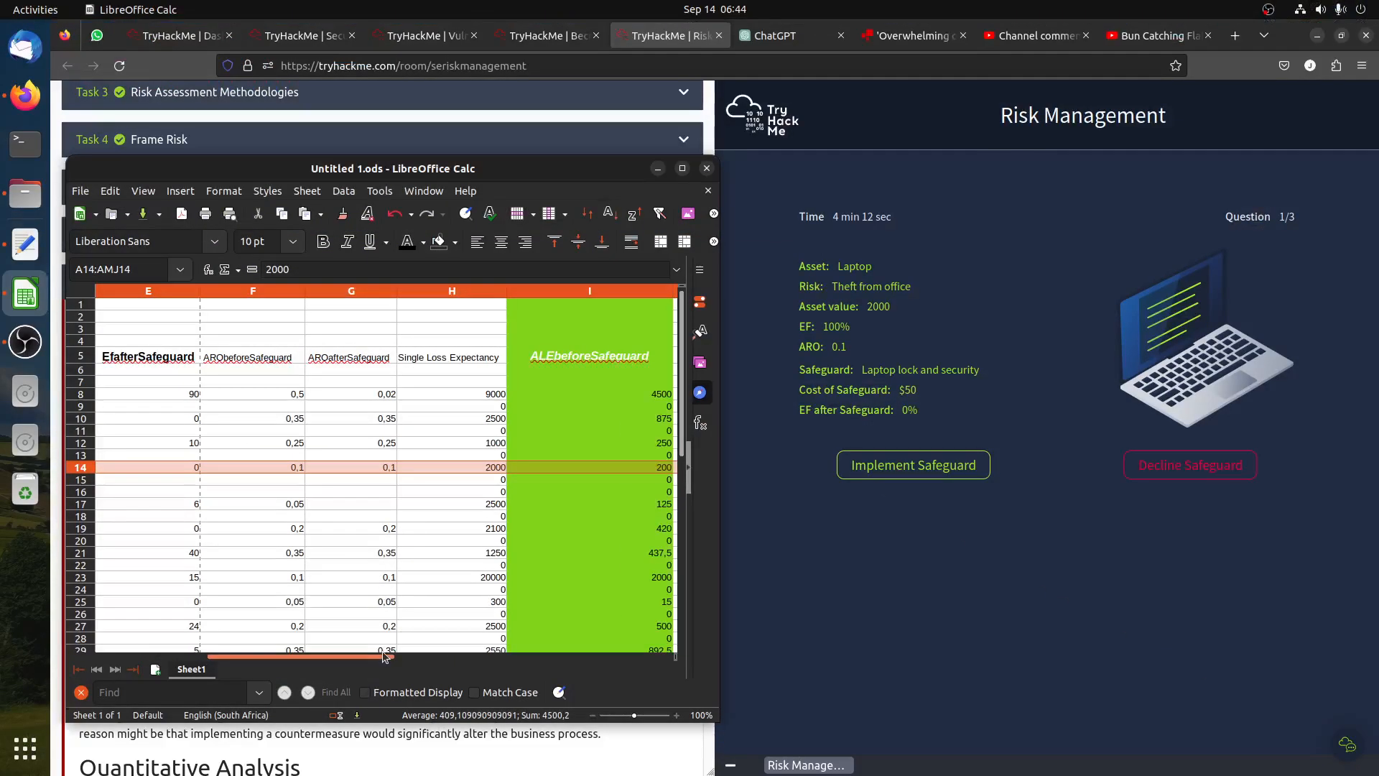
{"action": "scroll", "scroll_direction": "right", "scroll_amount": 3}
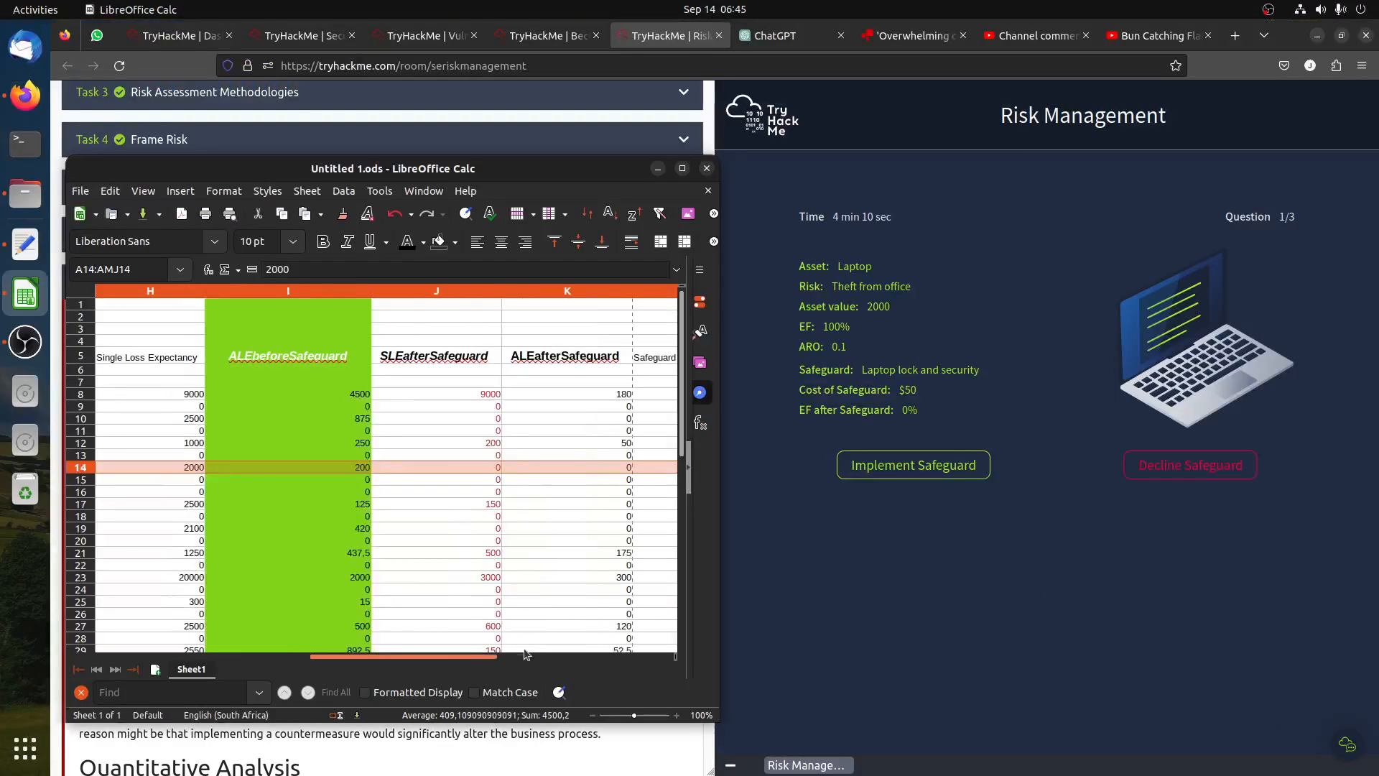
{"action": "scroll", "scroll_direction": "right", "scroll_amount": 3}
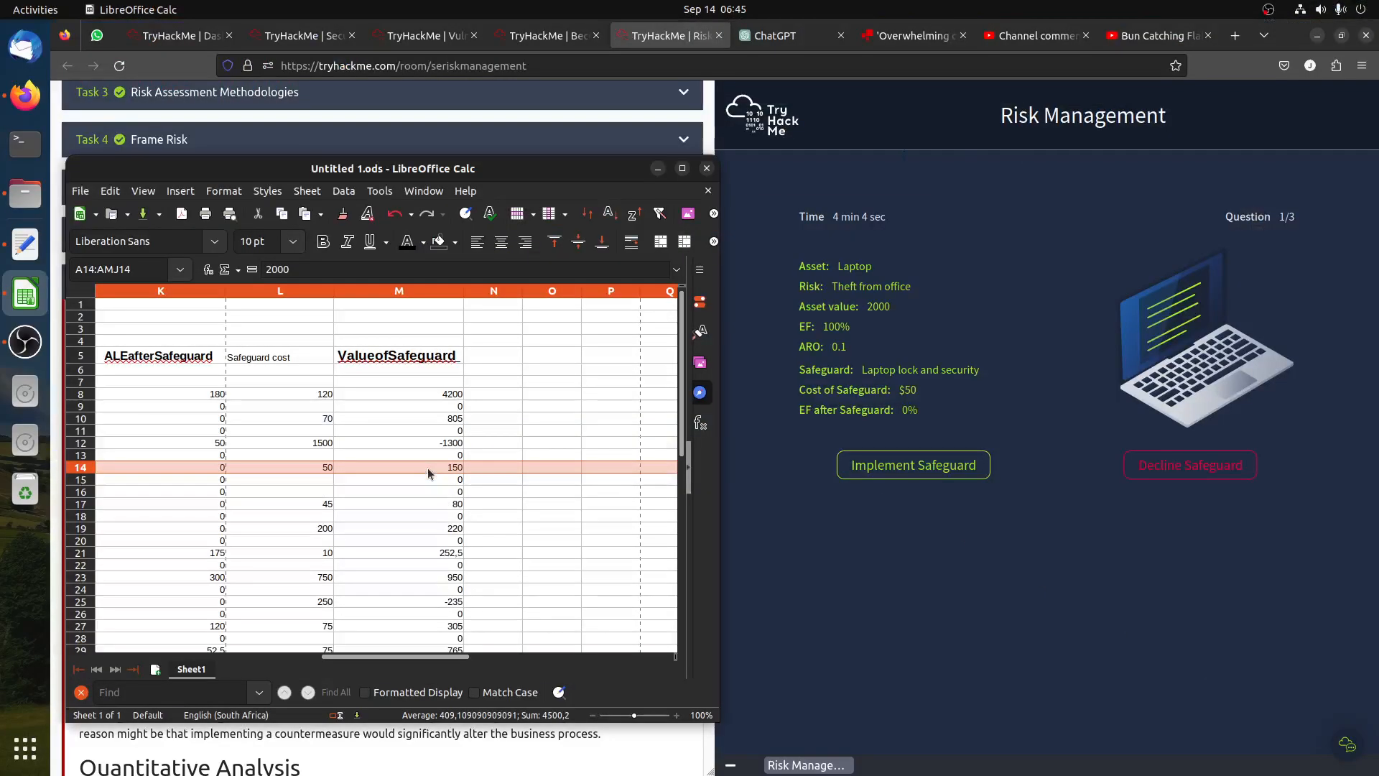
{"action": "mouse_move", "coordinate": [440, 484]}
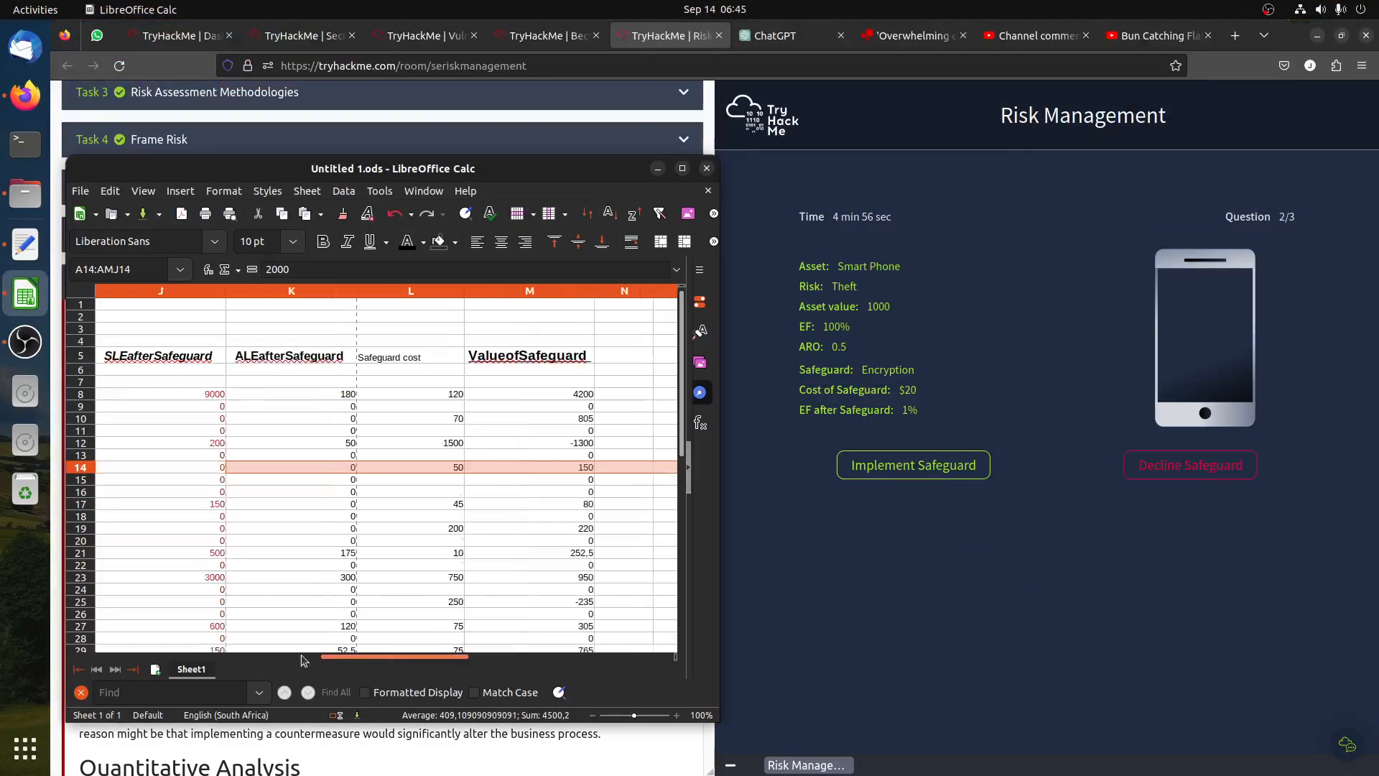
Select the Smart Phone theft row 21 and enter 10 in its asset value cell.
{"action": "scroll", "scroll_direction": "left", "scroll_amount": 3}
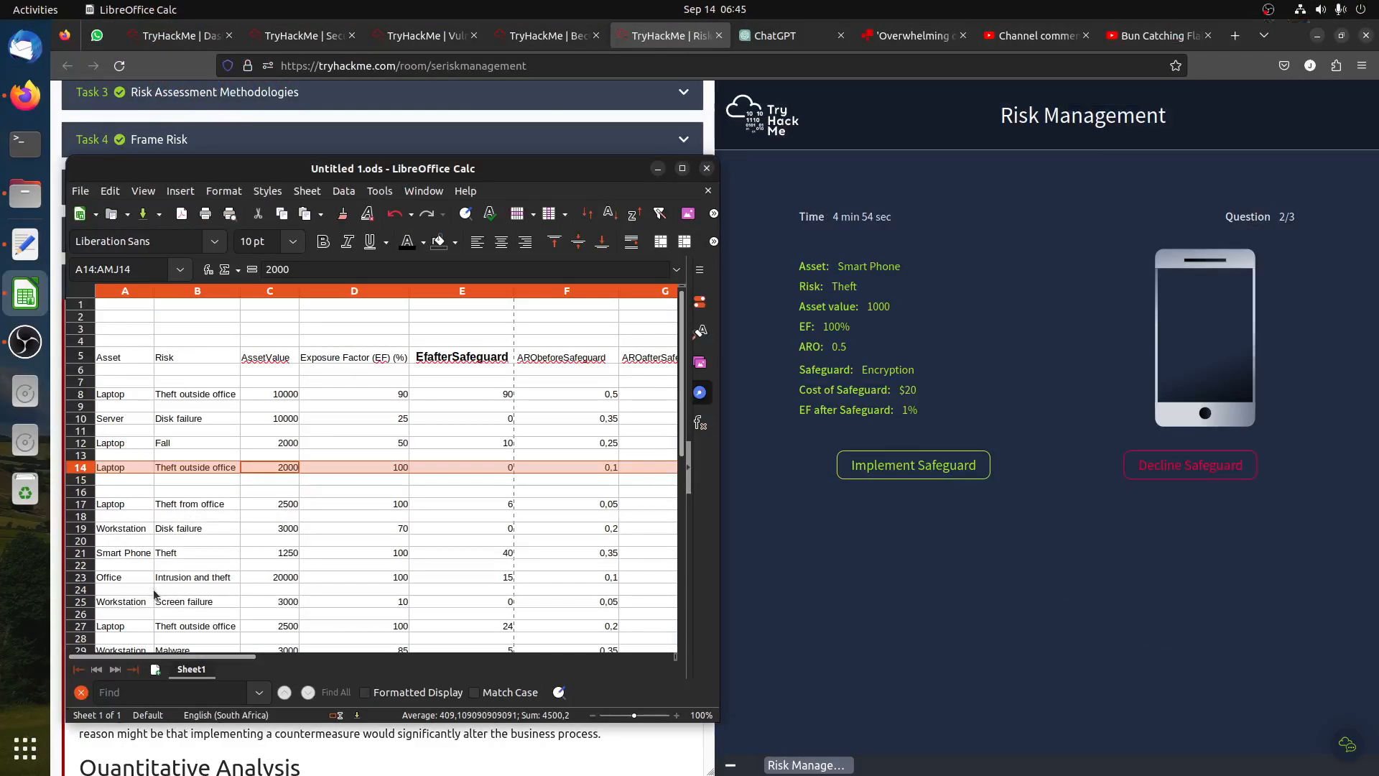
{"action": "left_click", "coordinate": [124, 552]}
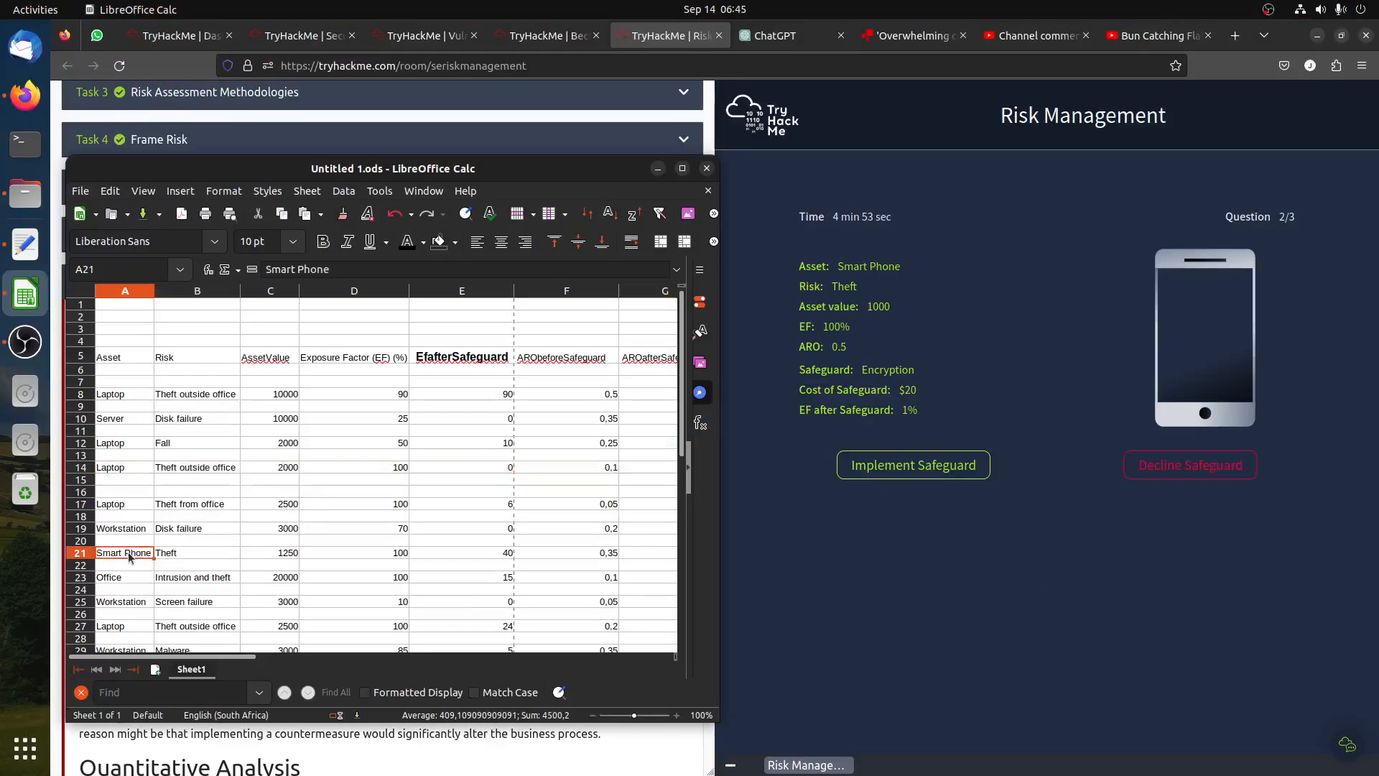
{"action": "left_click", "coordinate": [80, 552]}
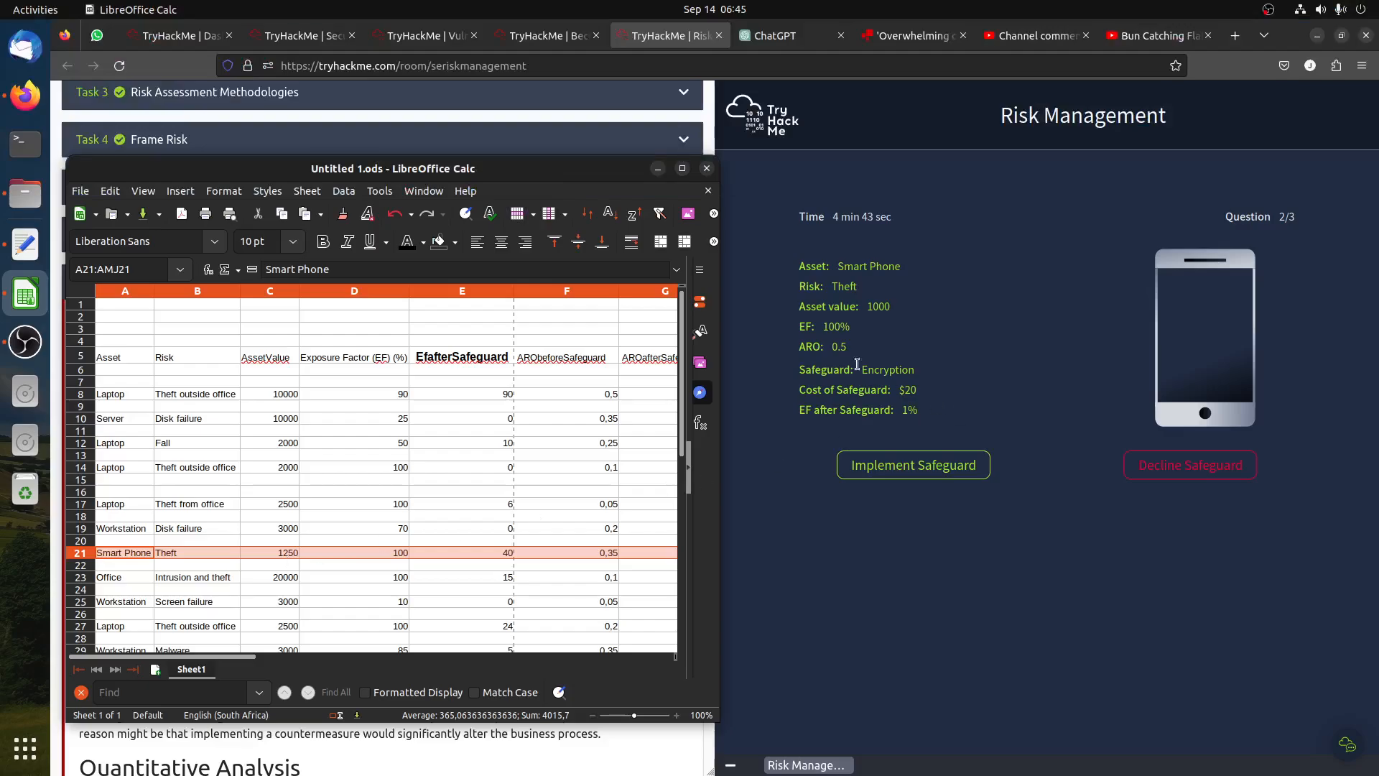
{"action": "mouse_move", "coordinate": [899, 341]}
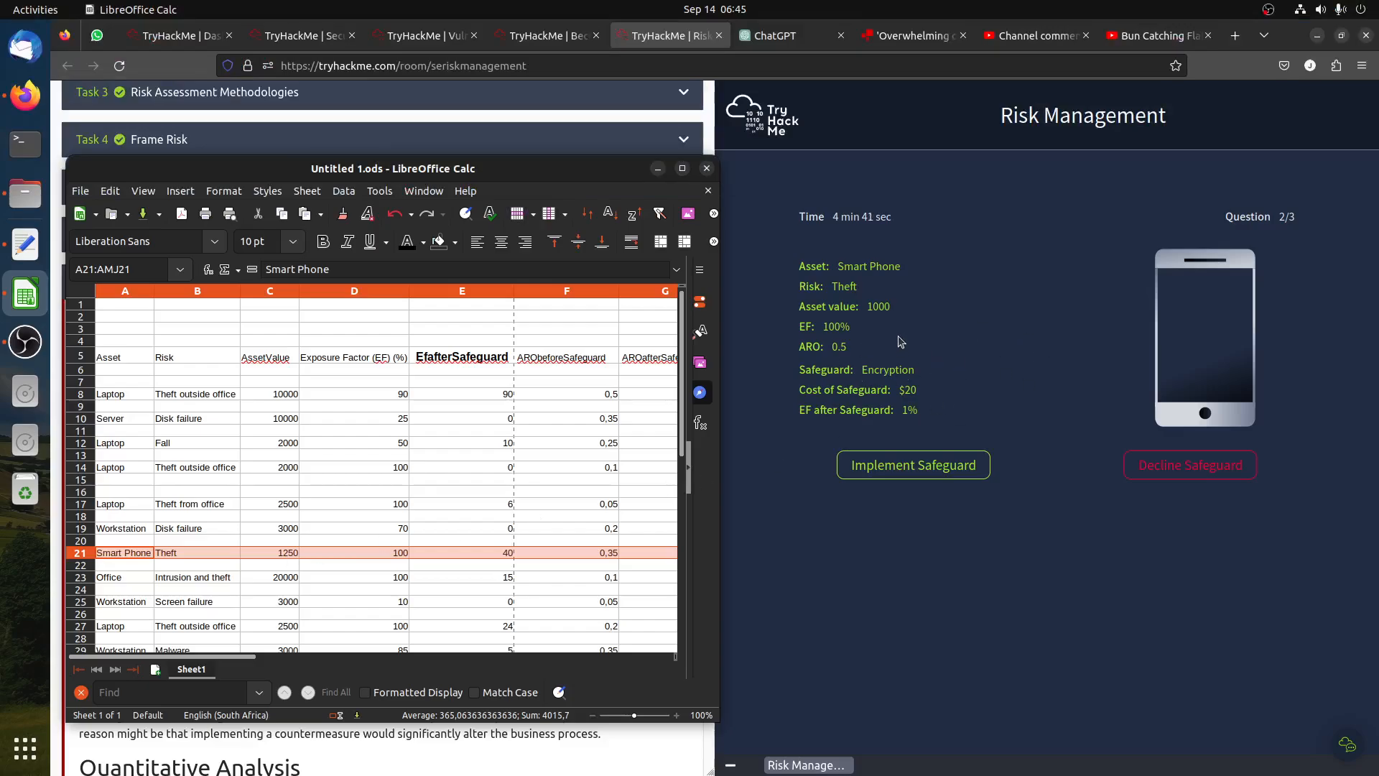
{"action": "mouse_move", "coordinate": [406, 506]}
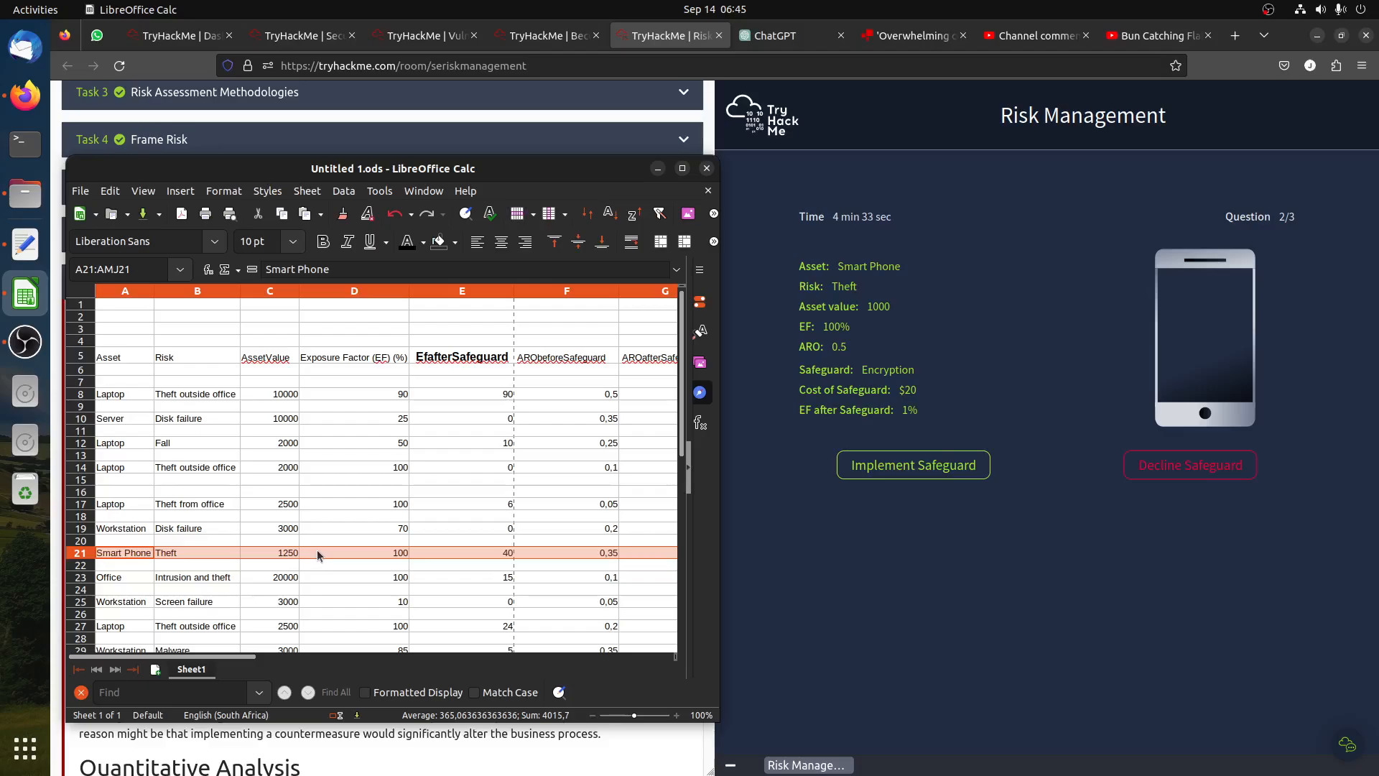
{"action": "left_click", "coordinate": [270, 552]}
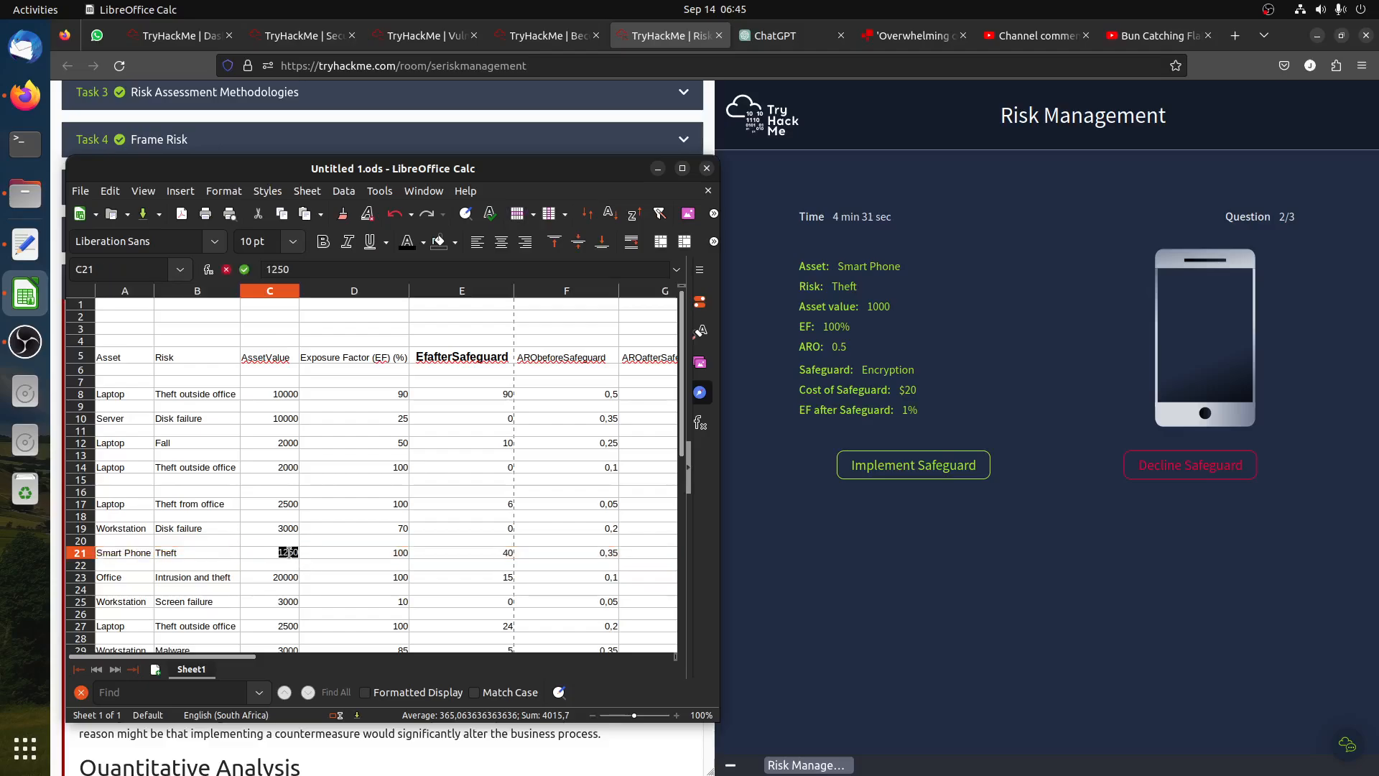
{"action": "type", "text": "10"}
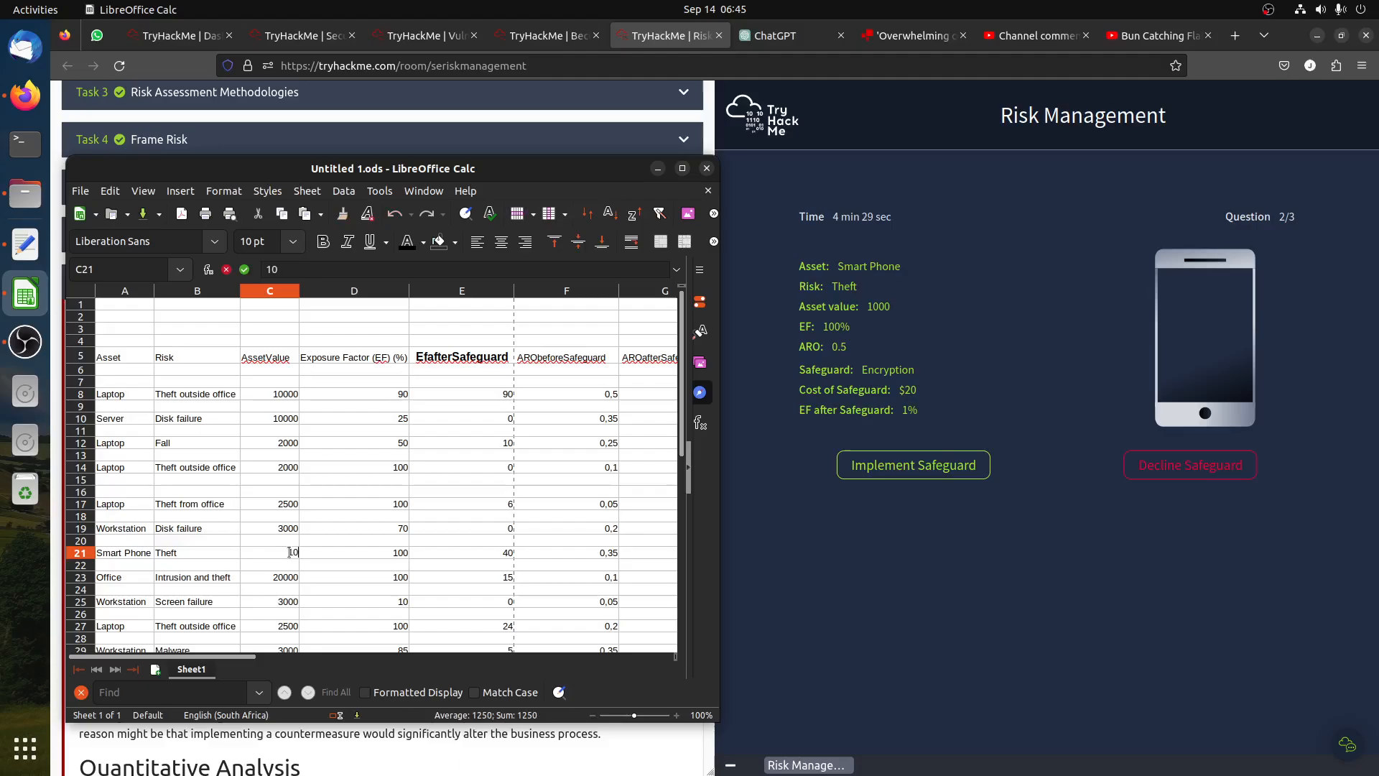
Set the Smart Phone row's ARO after safeguard to 0,5.
{"action": "left_click", "coordinate": [354, 552]}
{"action": "type", "text": "1"}
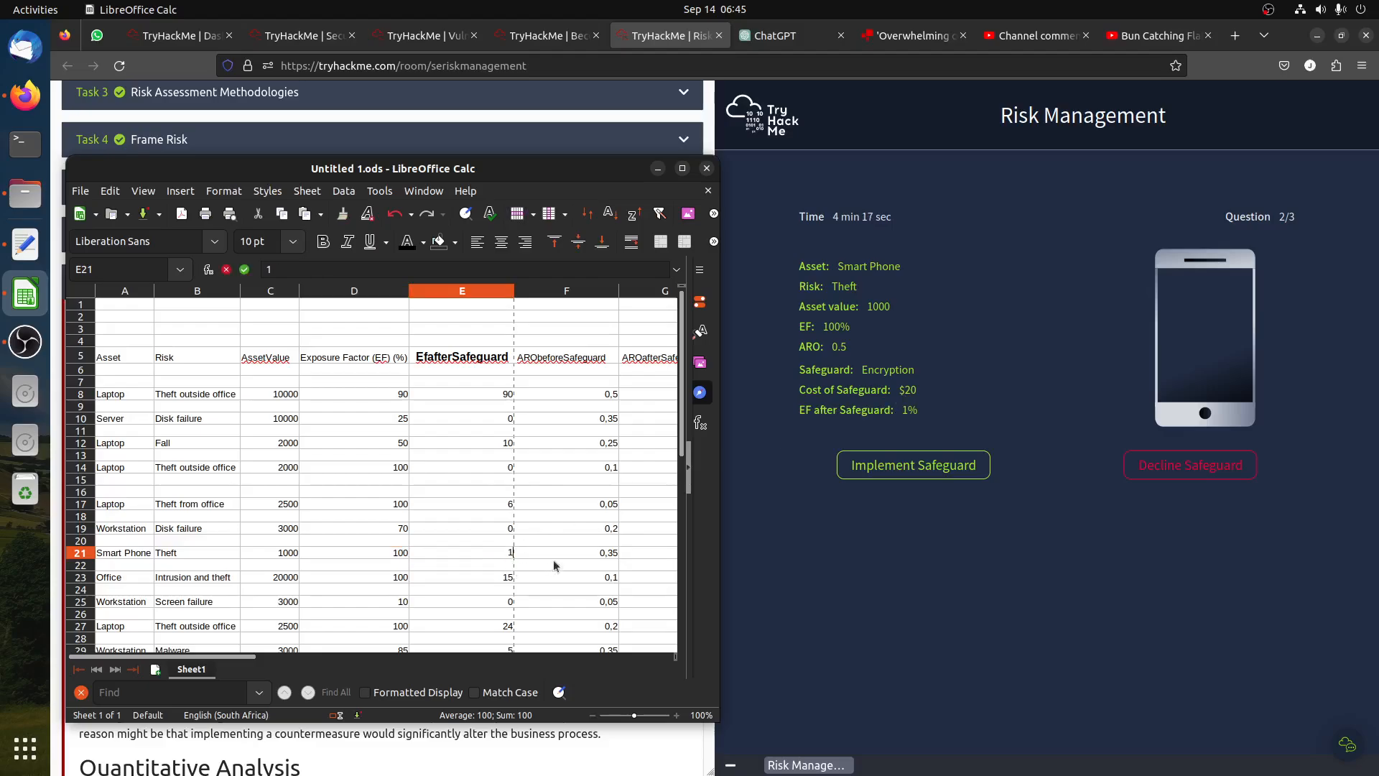
{"action": "left_click", "coordinate": [566, 552]}
{"action": "type", "text": "0,5"}
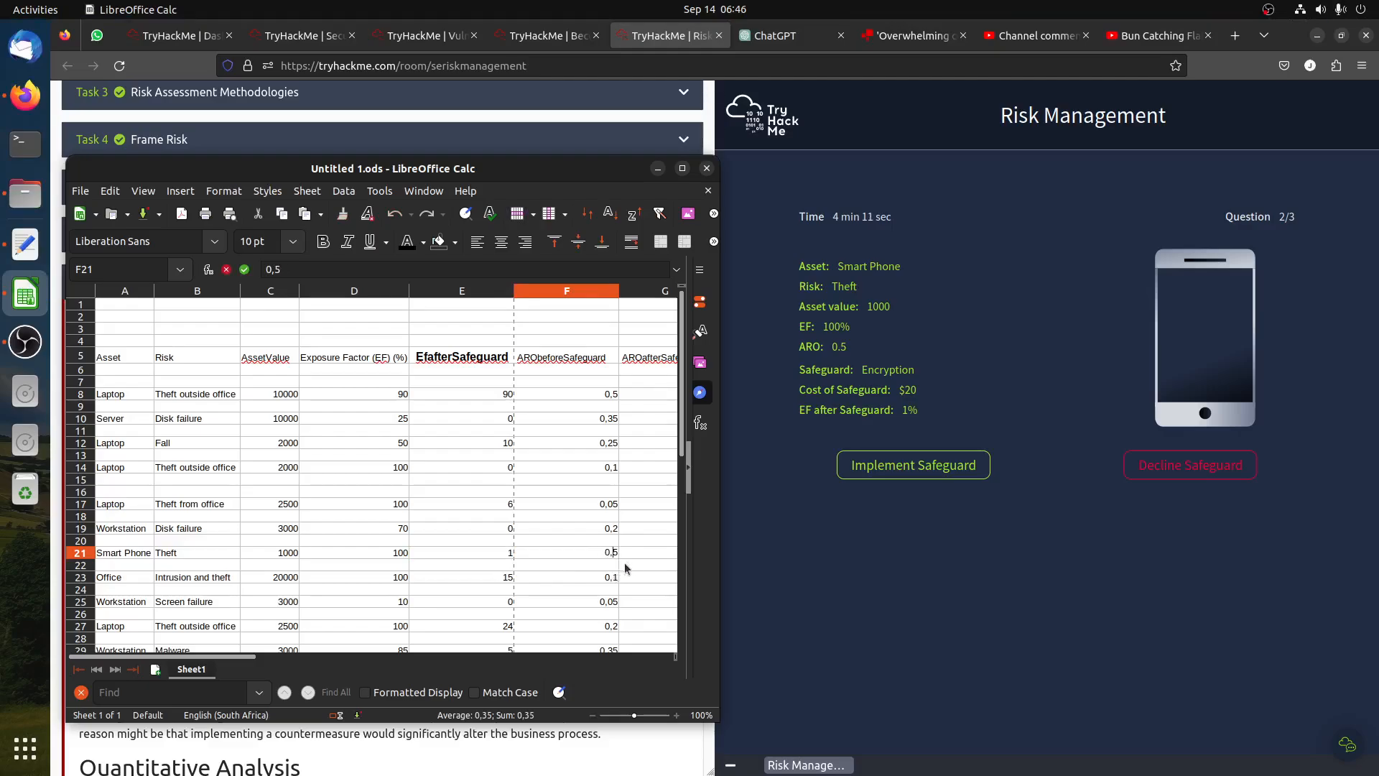
{"action": "left_click", "coordinate": [606, 552]}
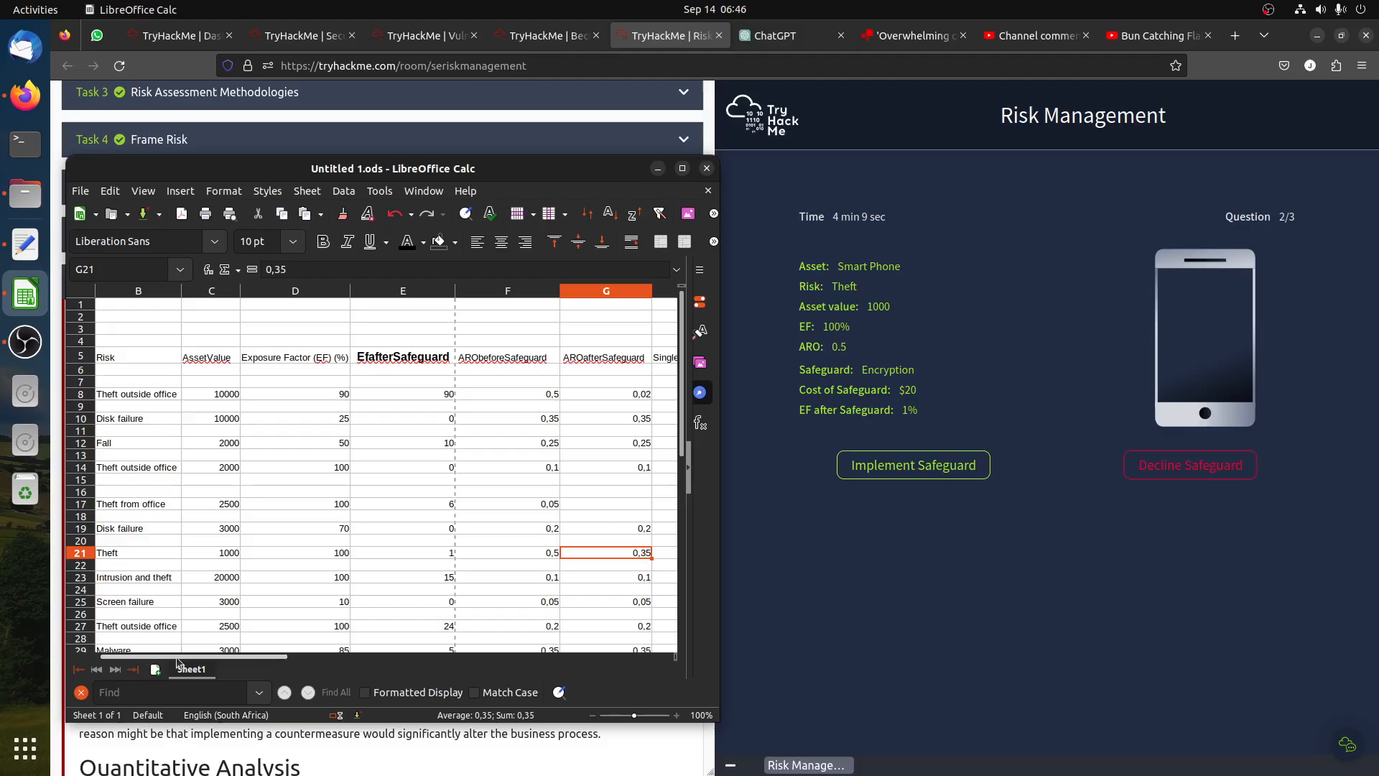
{"action": "mouse_move", "coordinate": [128, 587]}
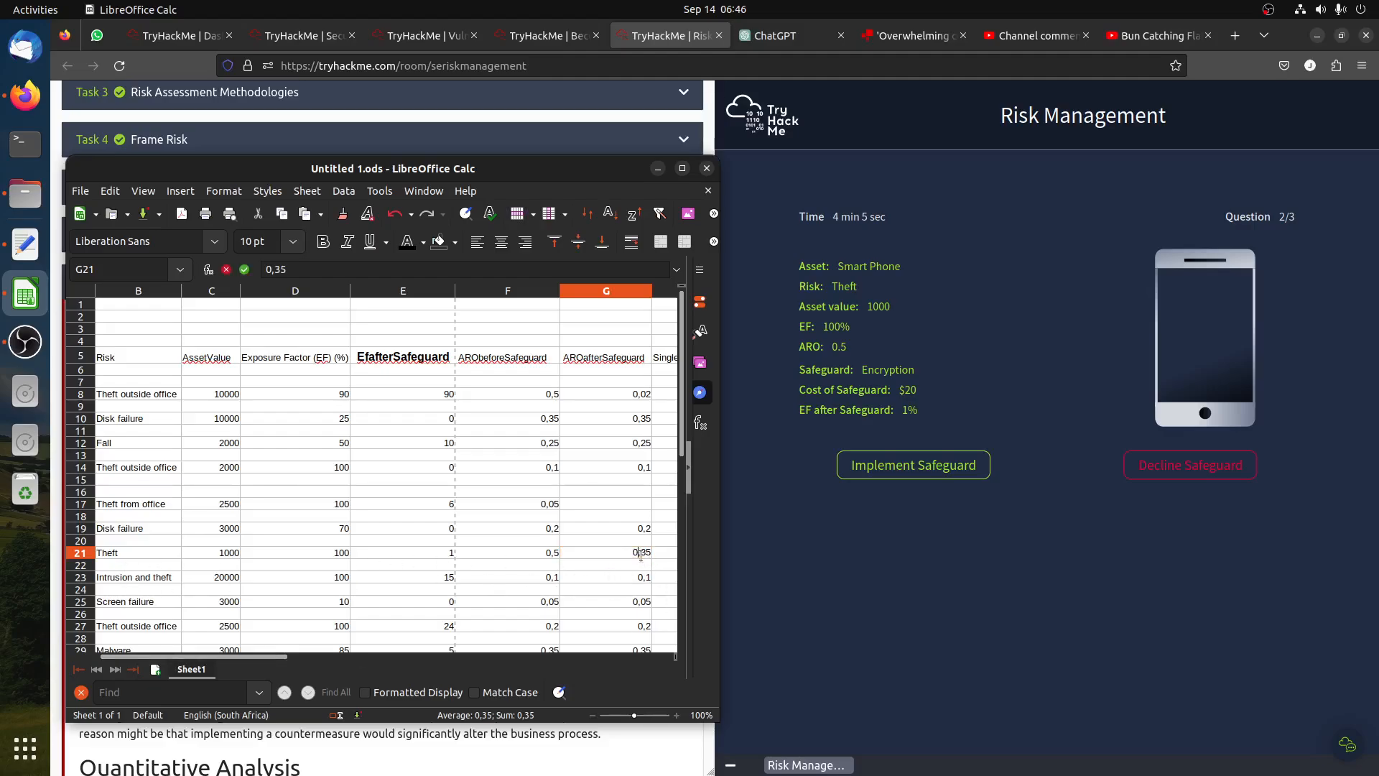
{"action": "type", "text": "0,5"}
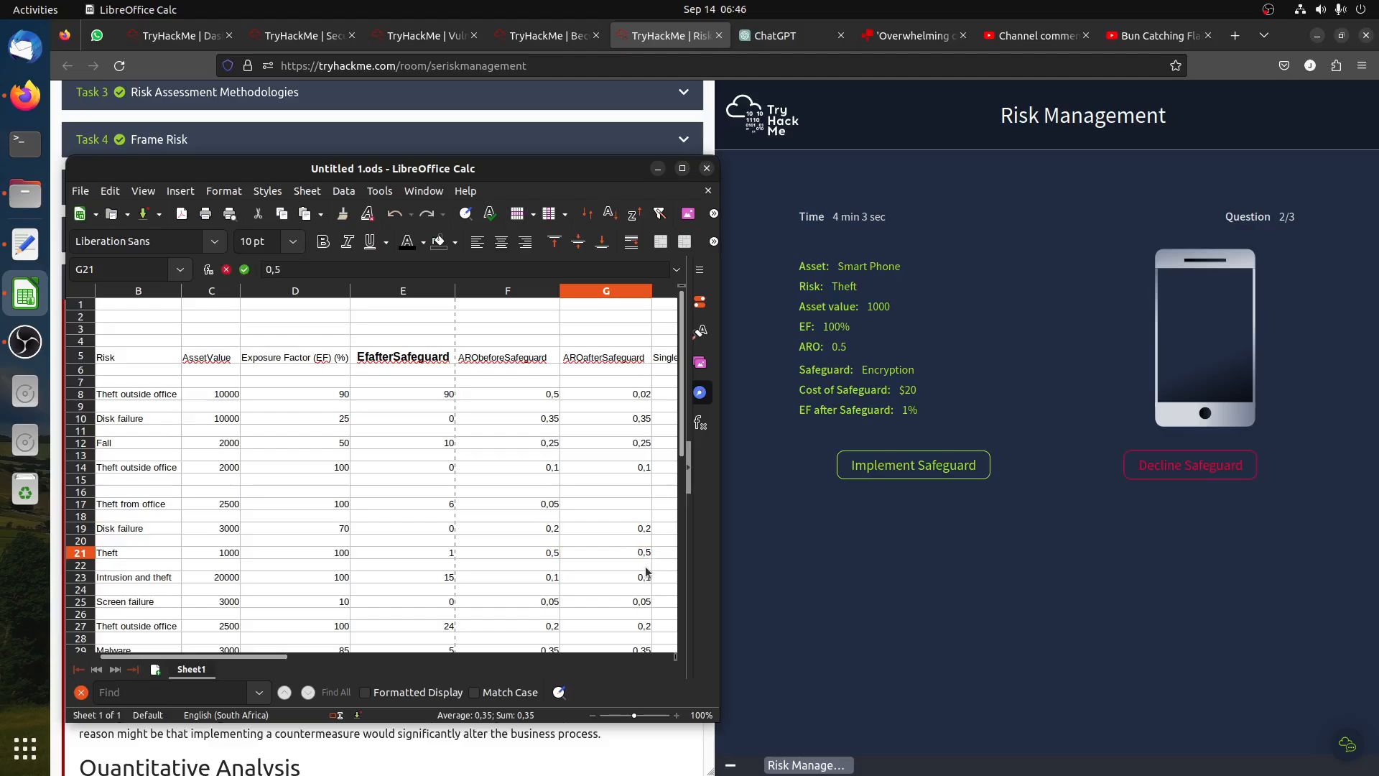
Enter a Smart Phone safeguard cost of 20, giving a safeguard value of 475.
{"action": "left_click", "coordinate": [80, 552]}
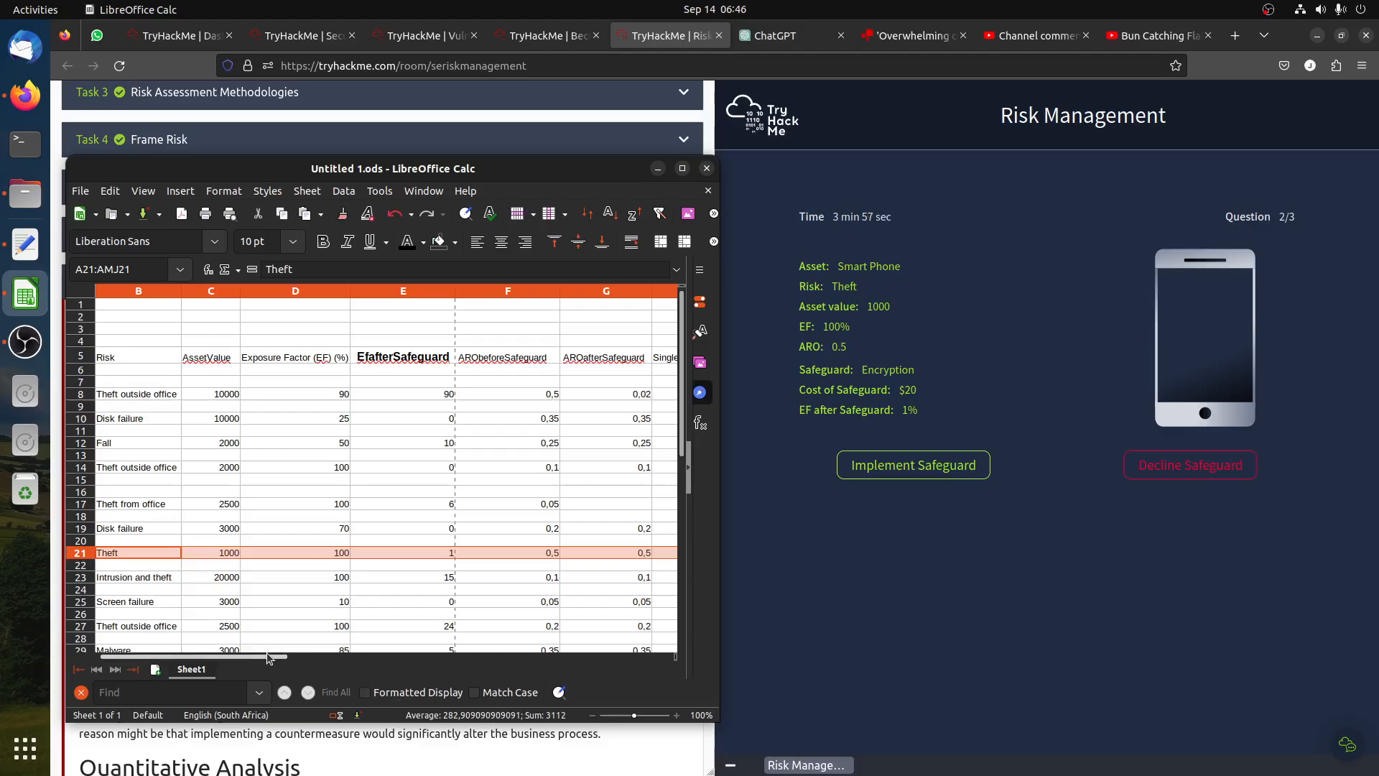
{"action": "scroll", "scroll_direction": "right", "scroll_amount": 3}
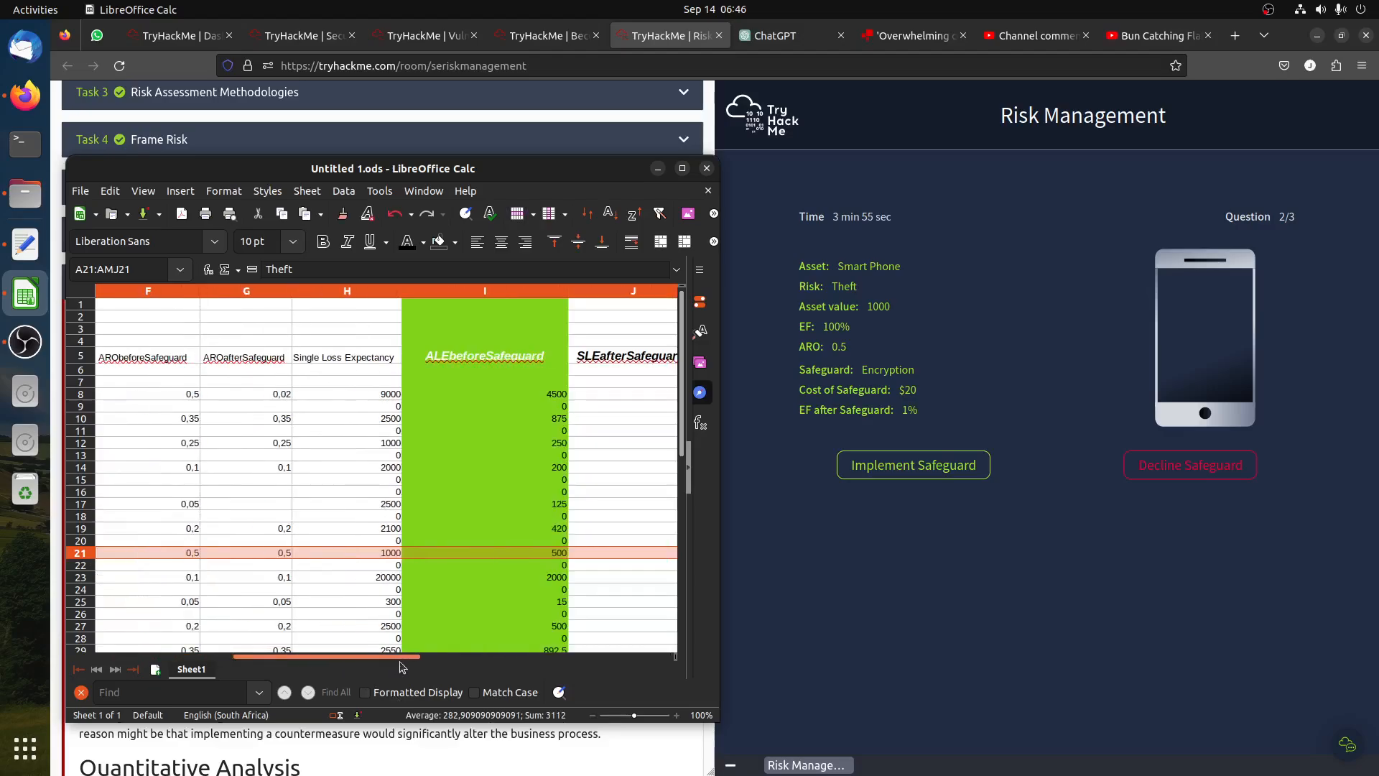
{"action": "scroll", "scroll_direction": "right", "scroll_amount": 3}
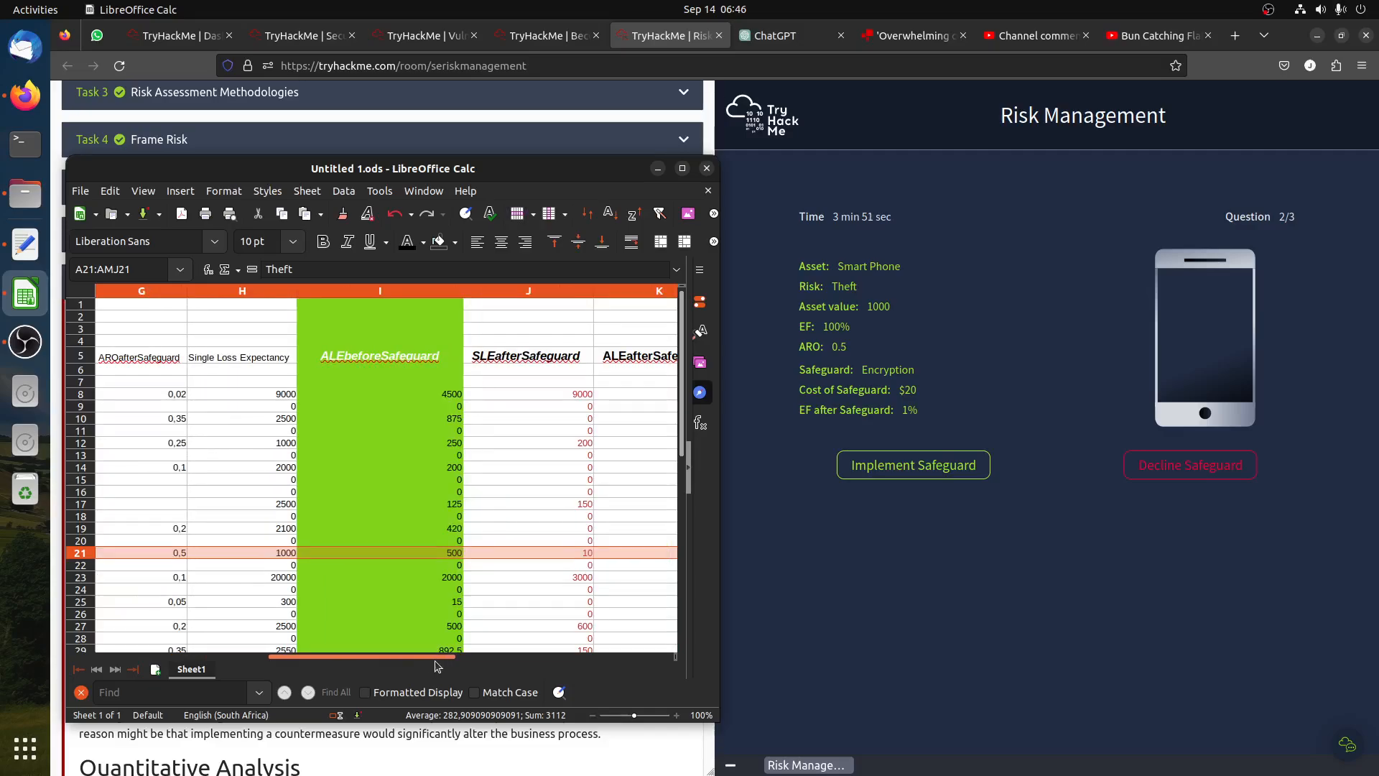
{"action": "scroll", "scroll_direction": "left", "scroll_amount": 3}
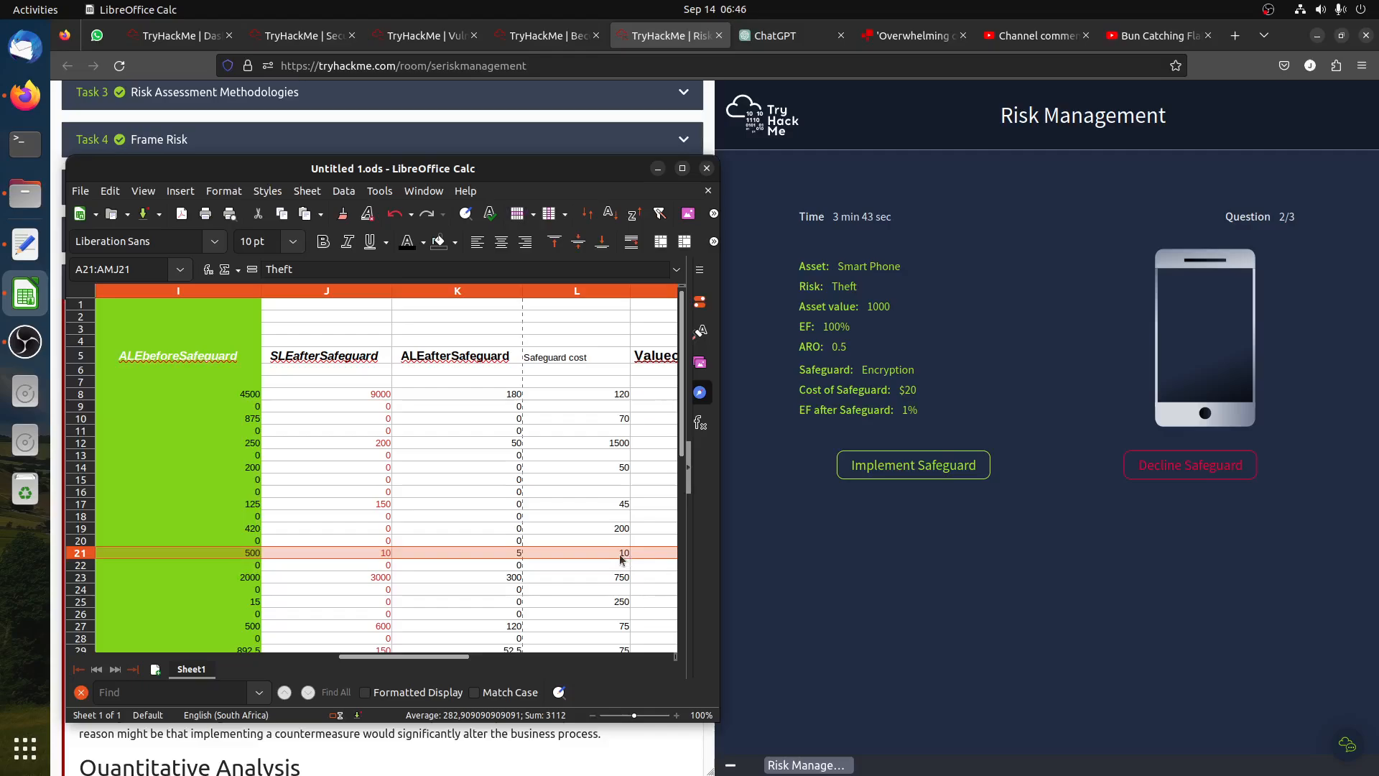
{"action": "left_click", "coordinate": [624, 552]}
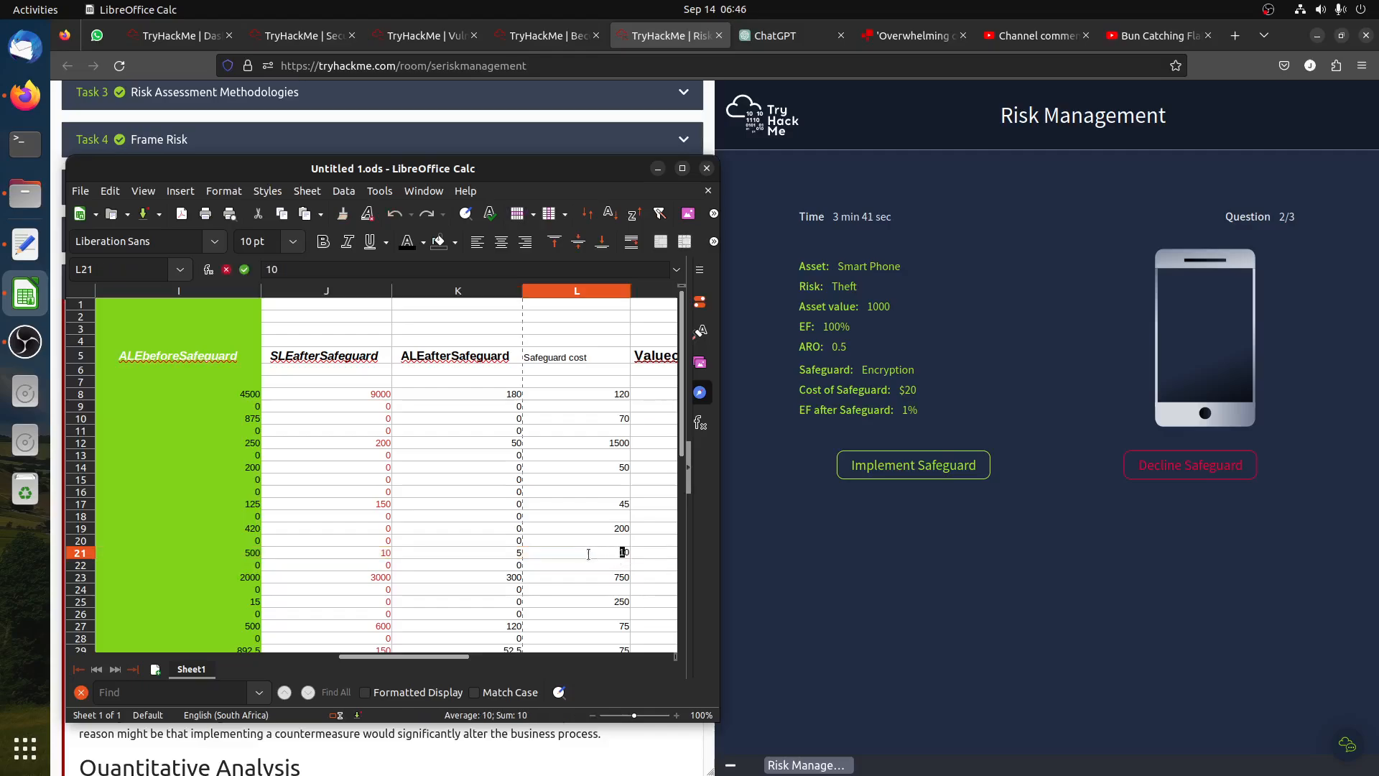
{"action": "type", "text": "20"}
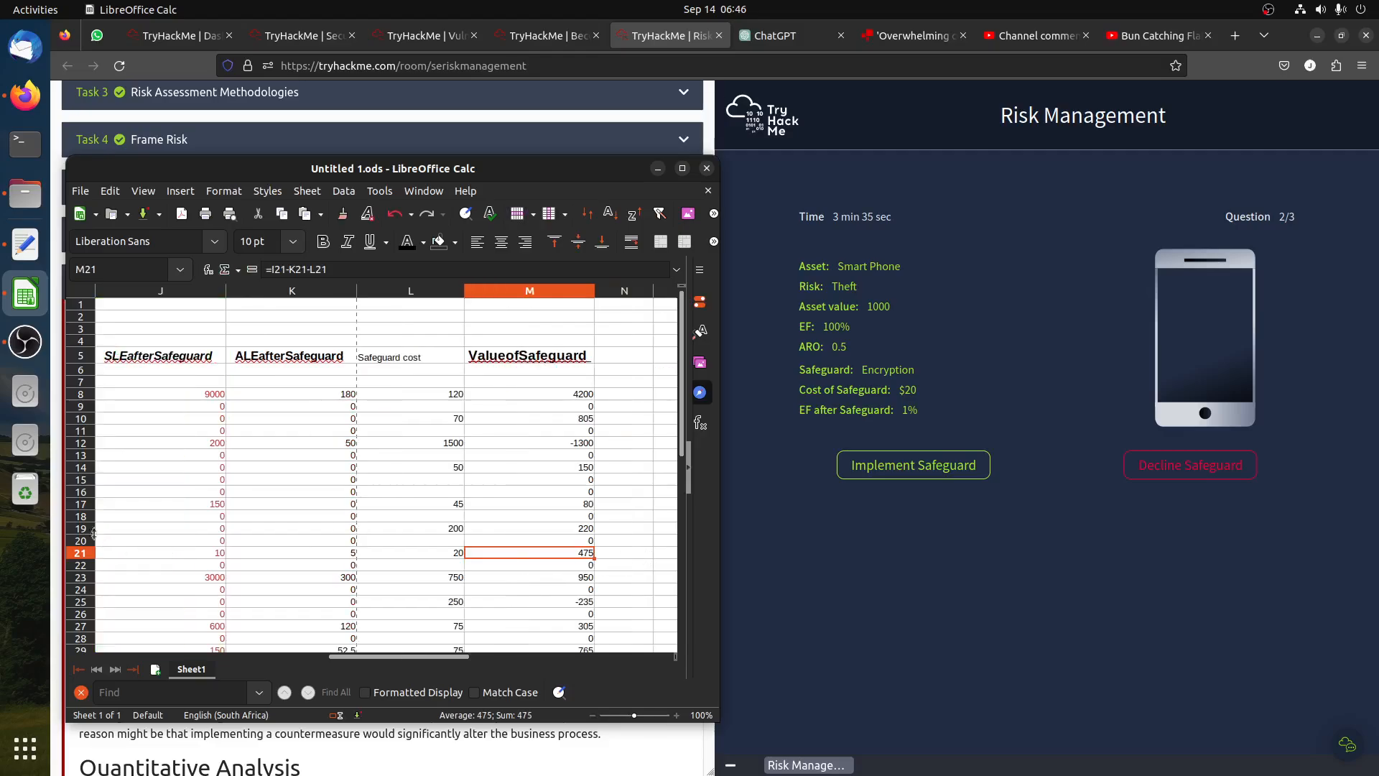
{"action": "mouse_move", "coordinate": [480, 560]}
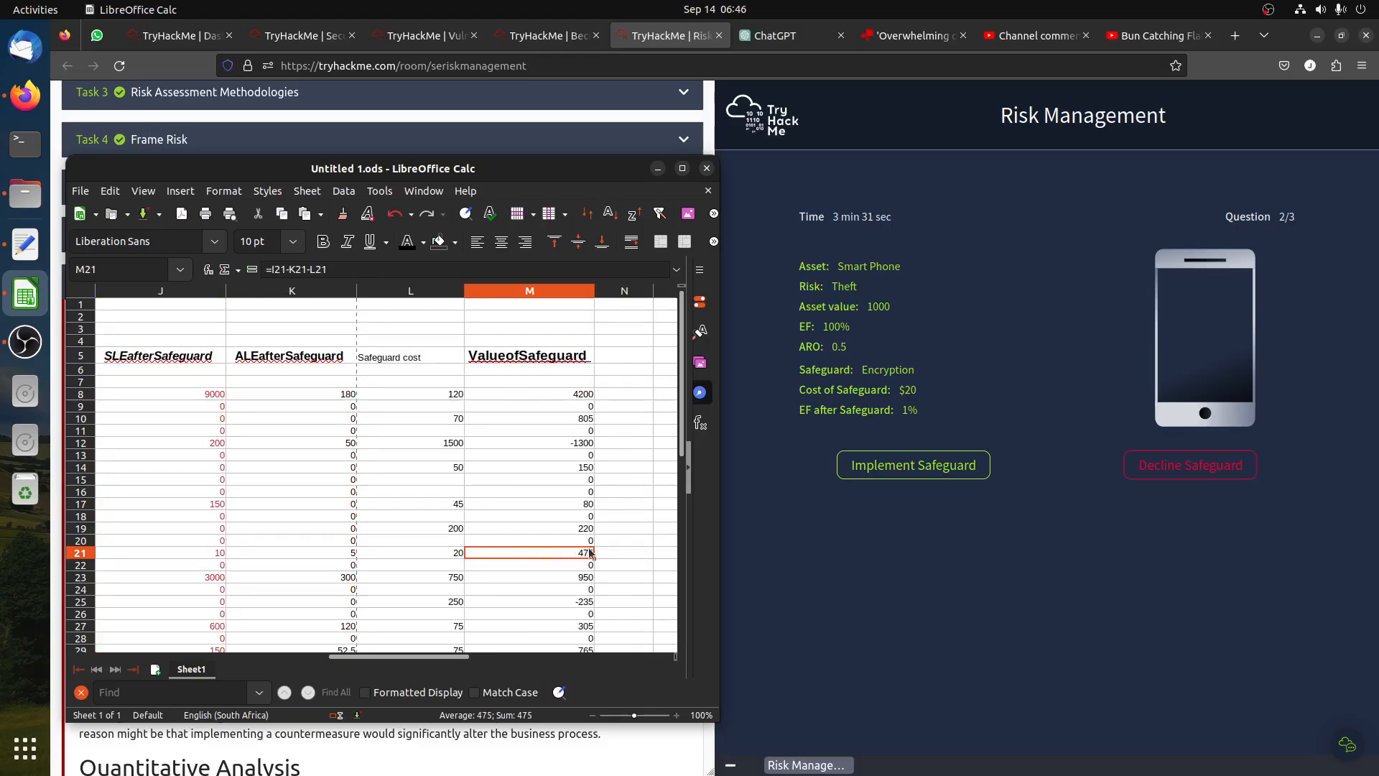
{"action": "left_click", "coordinate": [80, 552]}
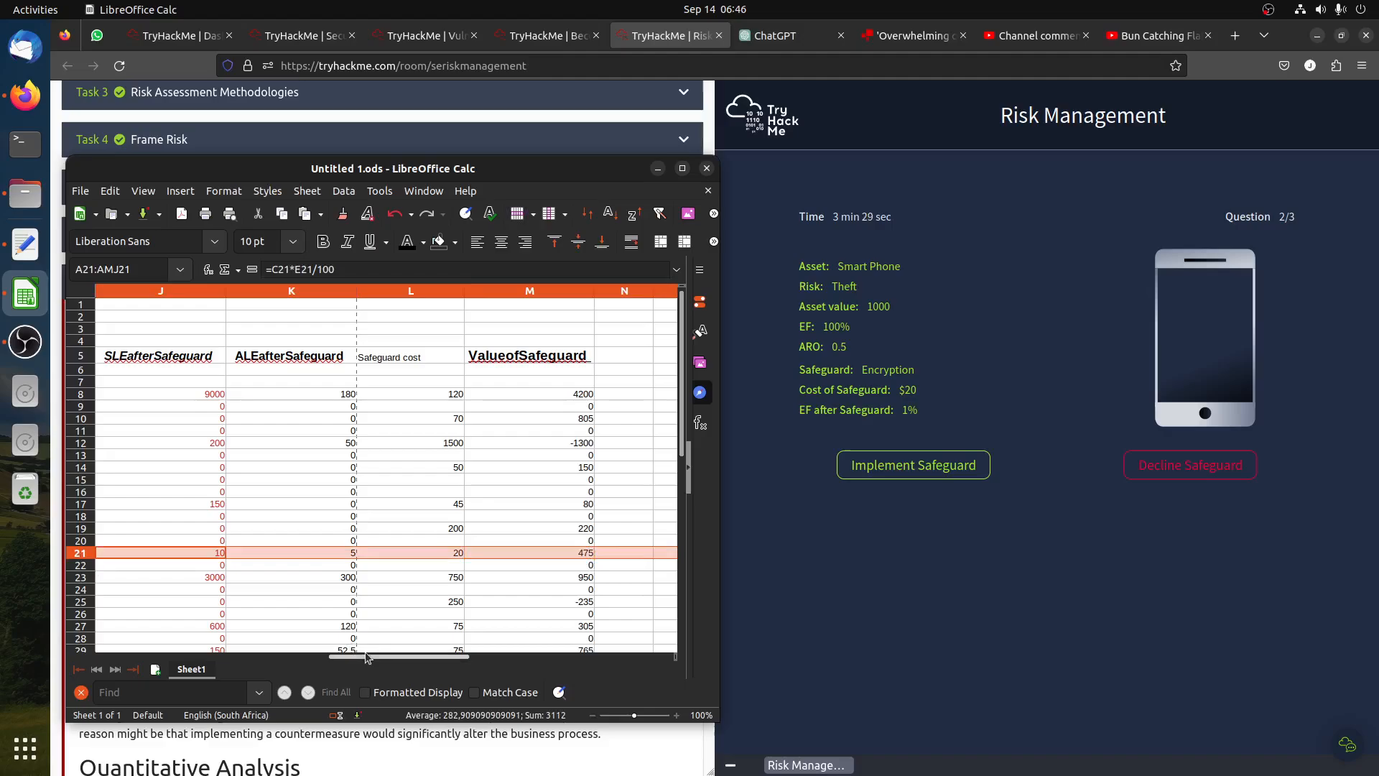
{"action": "mouse_move", "coordinate": [416, 666]}
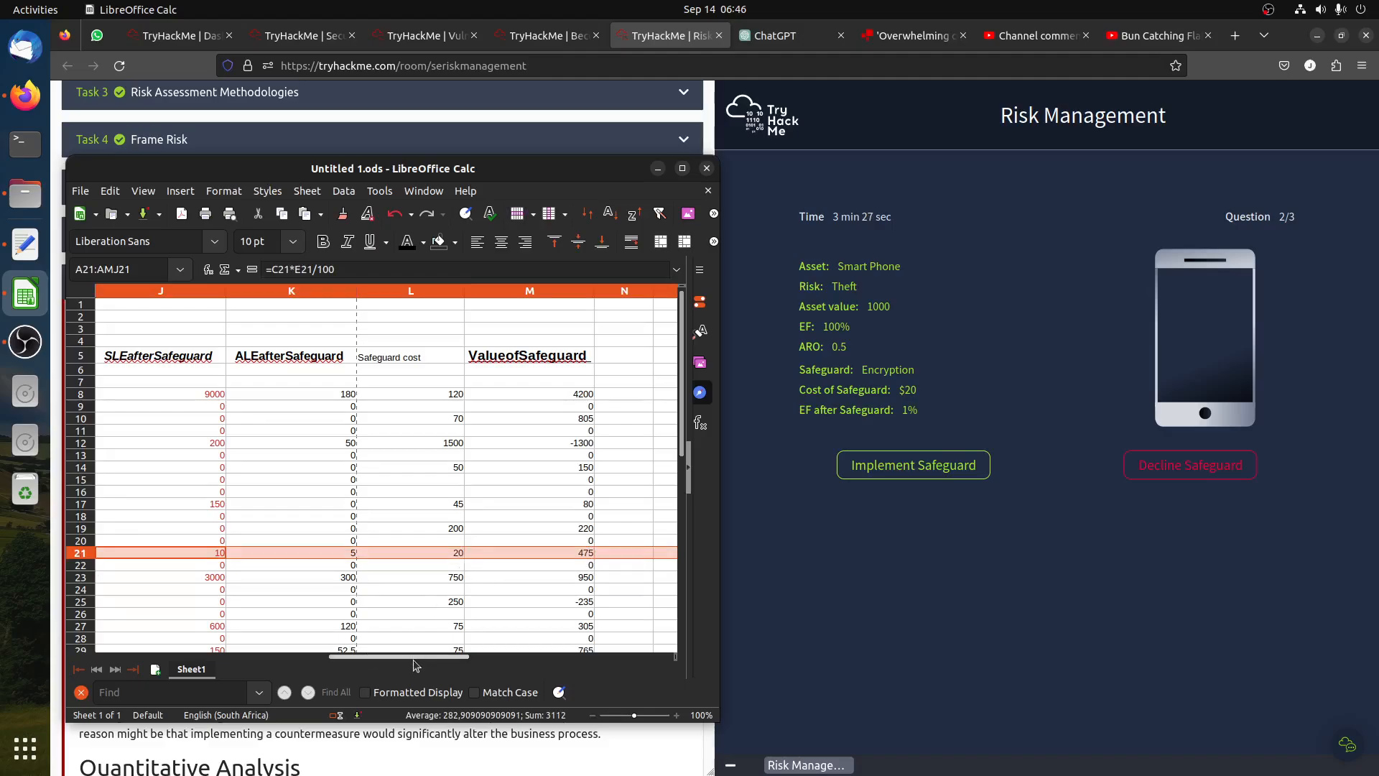
{"action": "scroll", "scroll_direction": "left", "scroll_amount": 3}
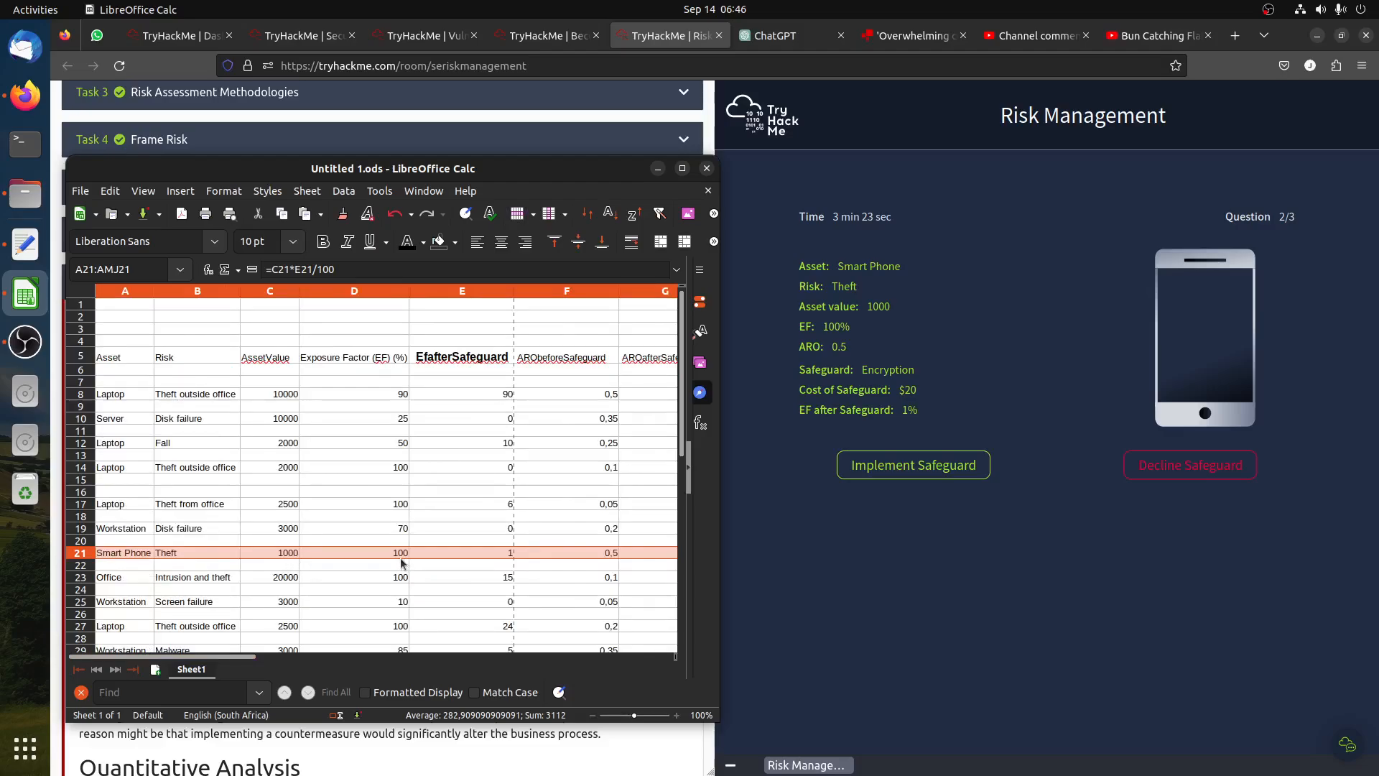
{"action": "mouse_move", "coordinate": [494, 564]}
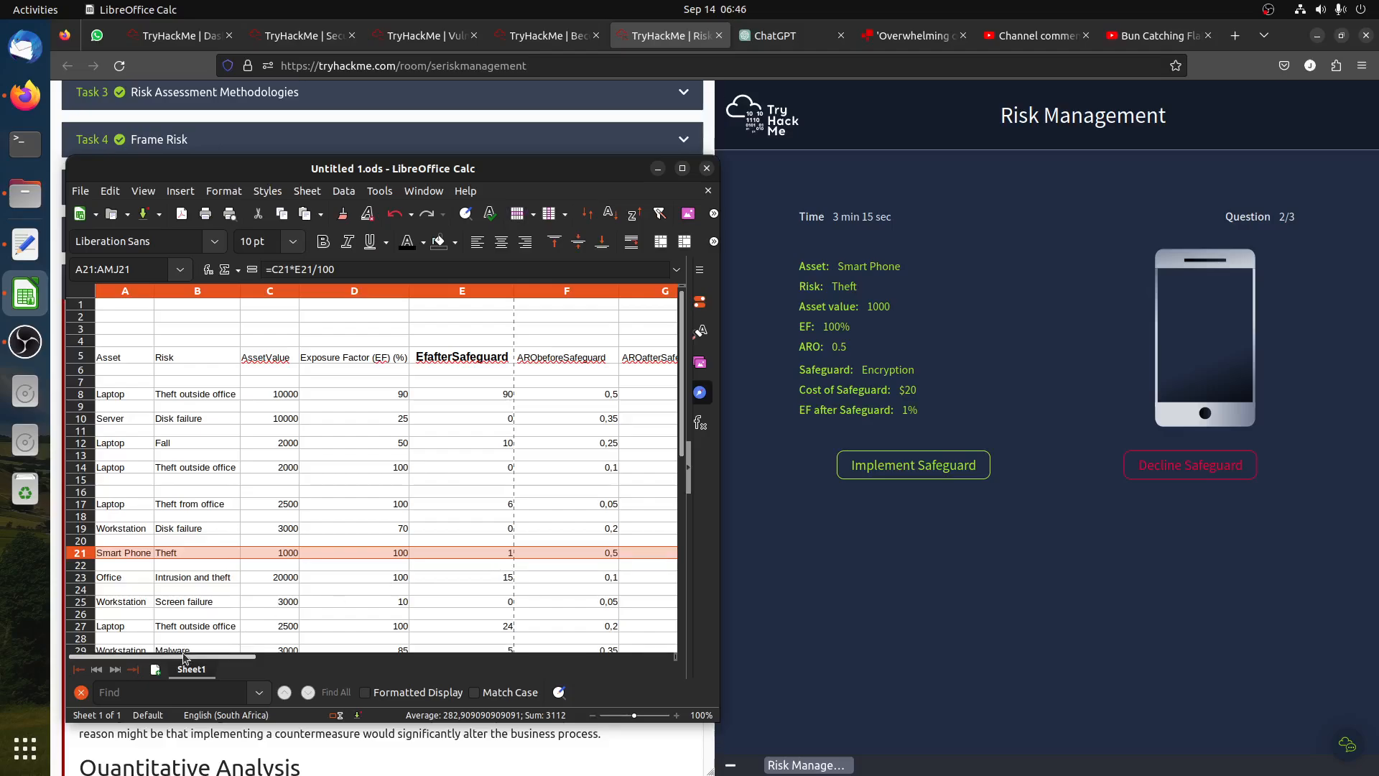
{"action": "scroll", "scroll_direction": "right", "scroll_amount": 3}
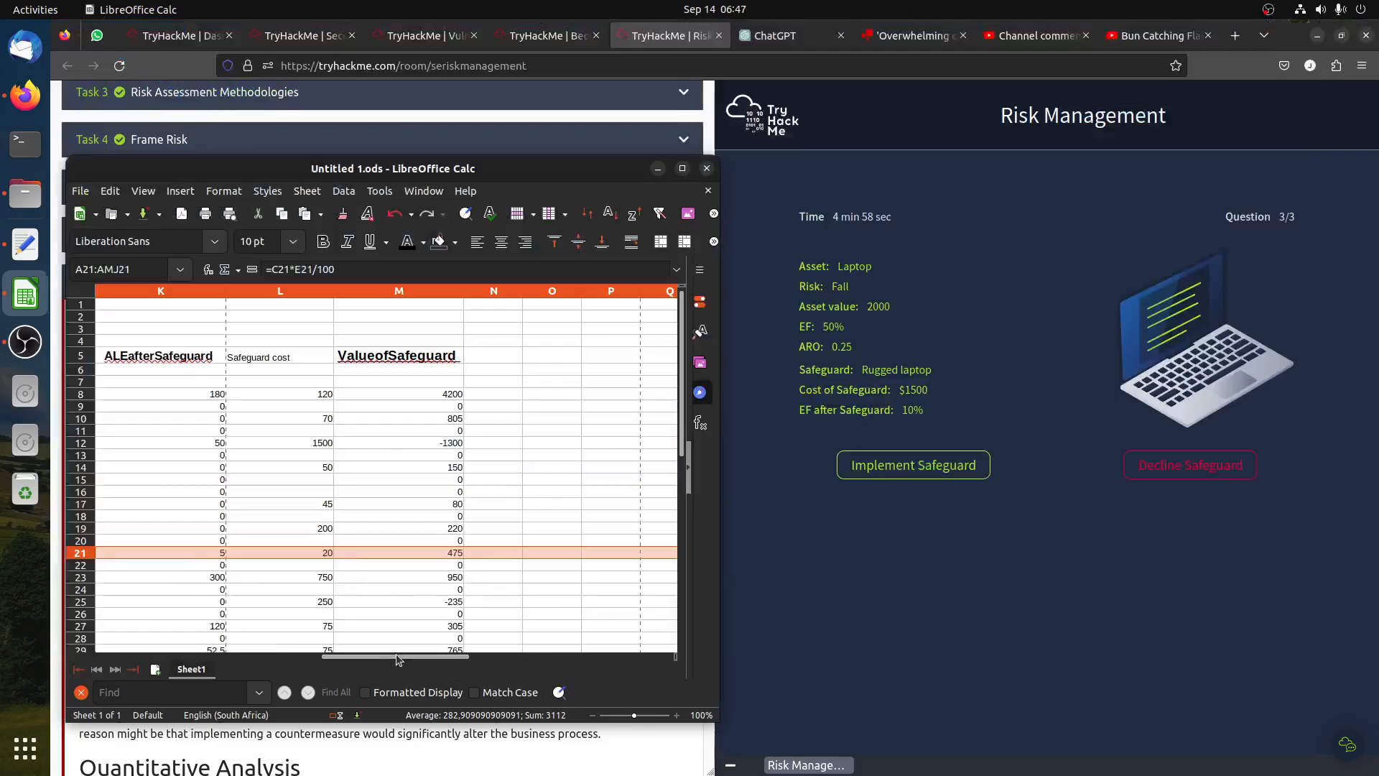
{"action": "scroll", "scroll_direction": "left", "scroll_amount": 3}
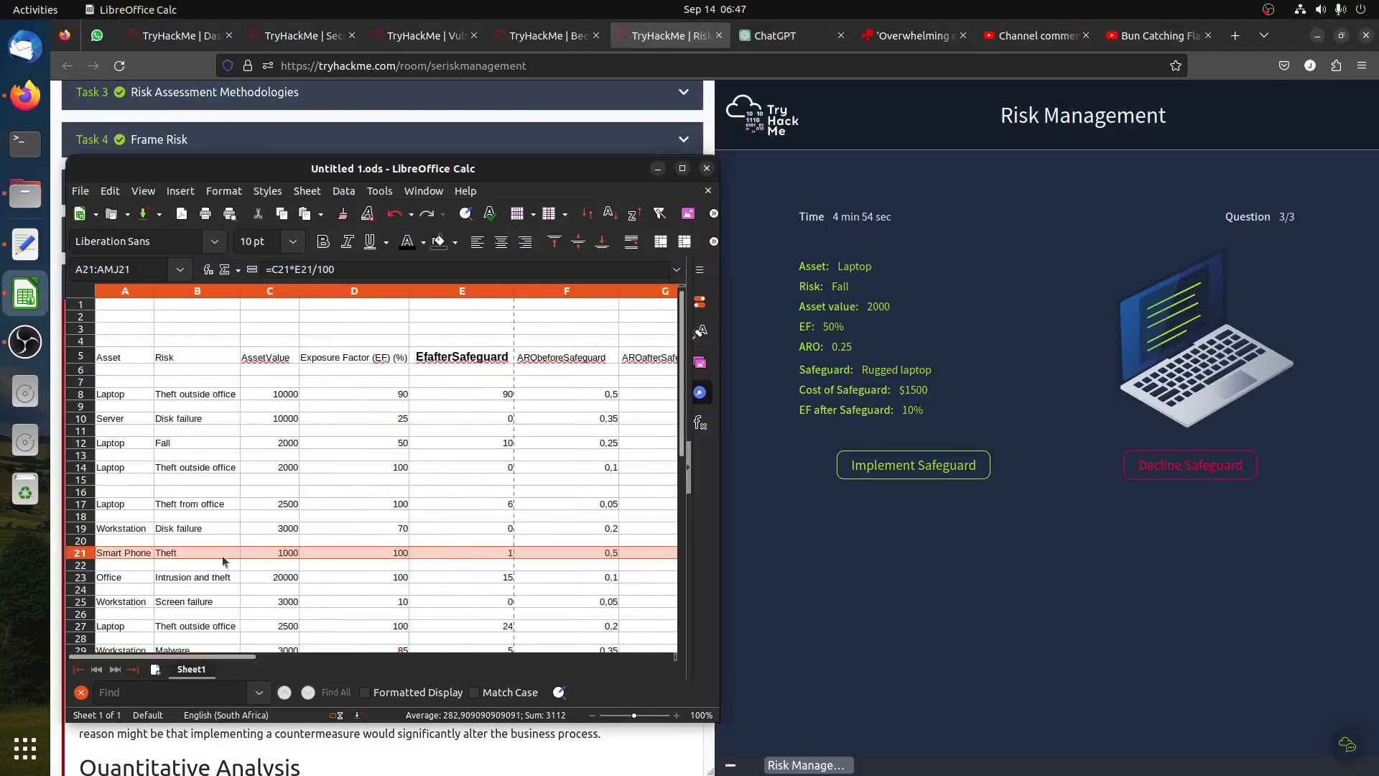
{"action": "left_click", "coordinate": [125, 443]}
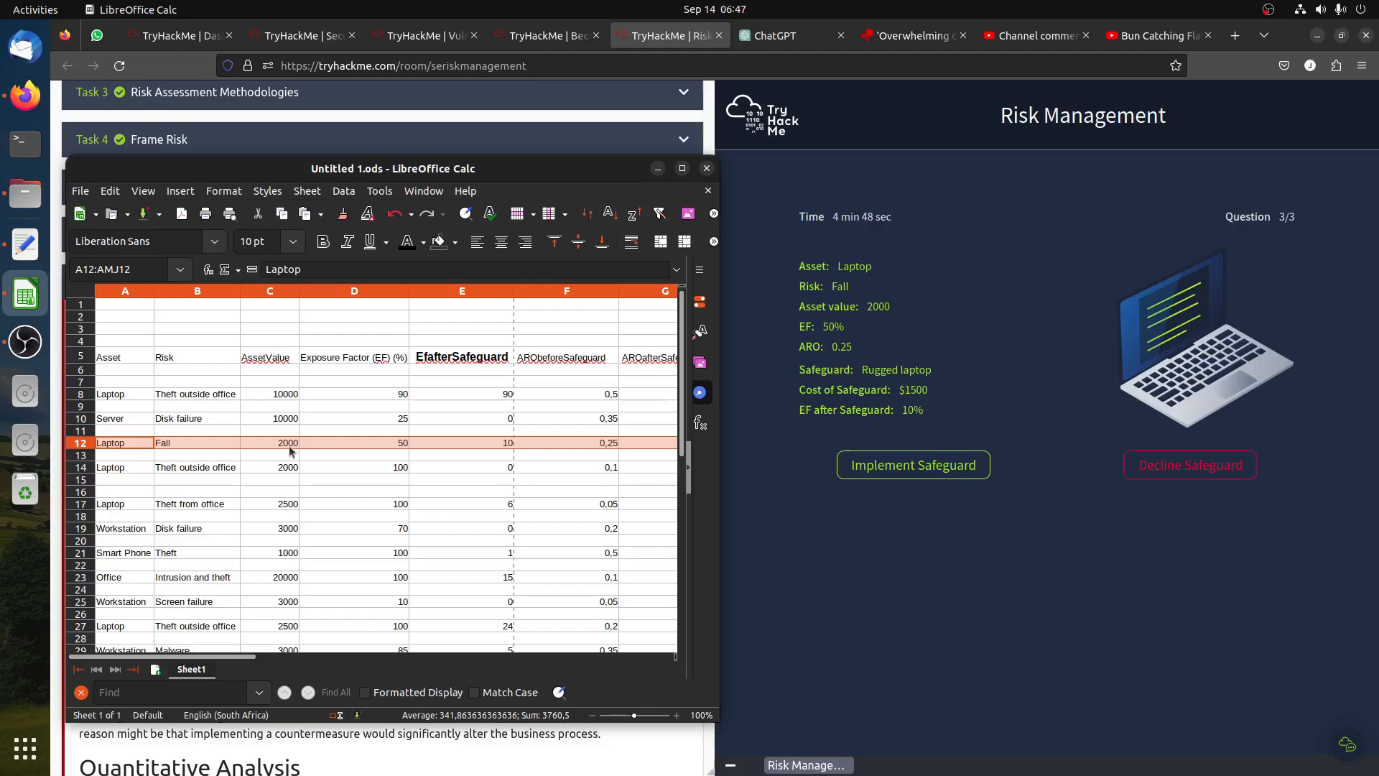
{"action": "mouse_move", "coordinate": [398, 451]}
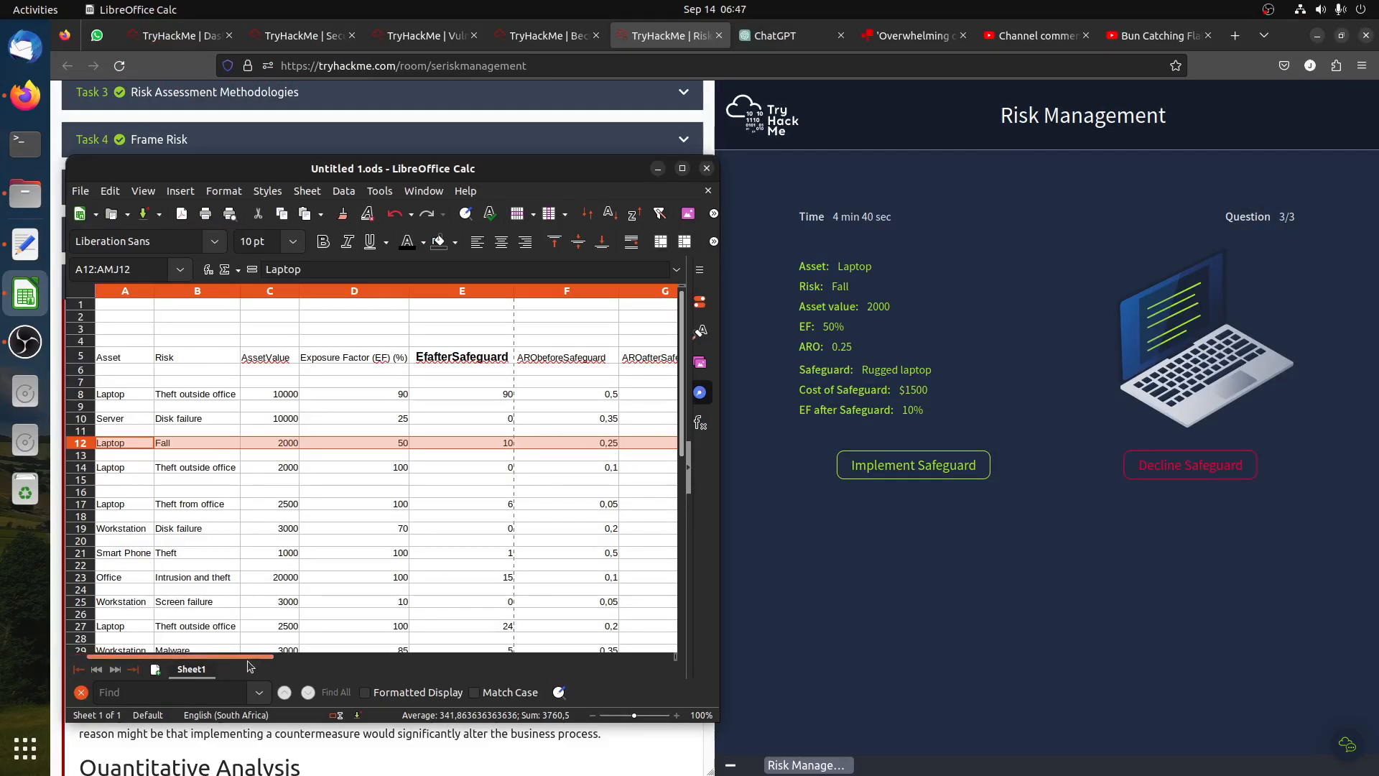
{"action": "scroll", "scroll_direction": "right", "scroll_amount": 3}
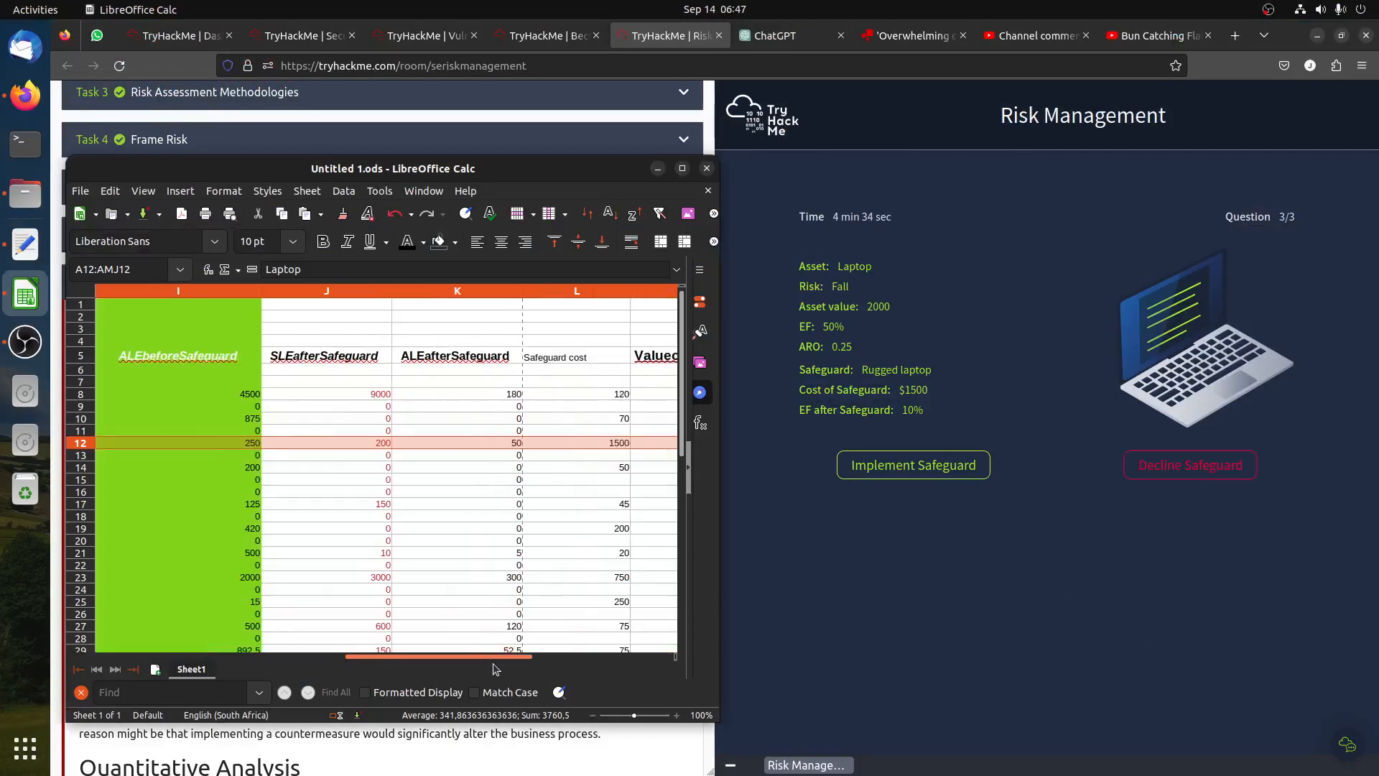
{"action": "scroll", "scroll_direction": "right", "scroll_amount": 3}
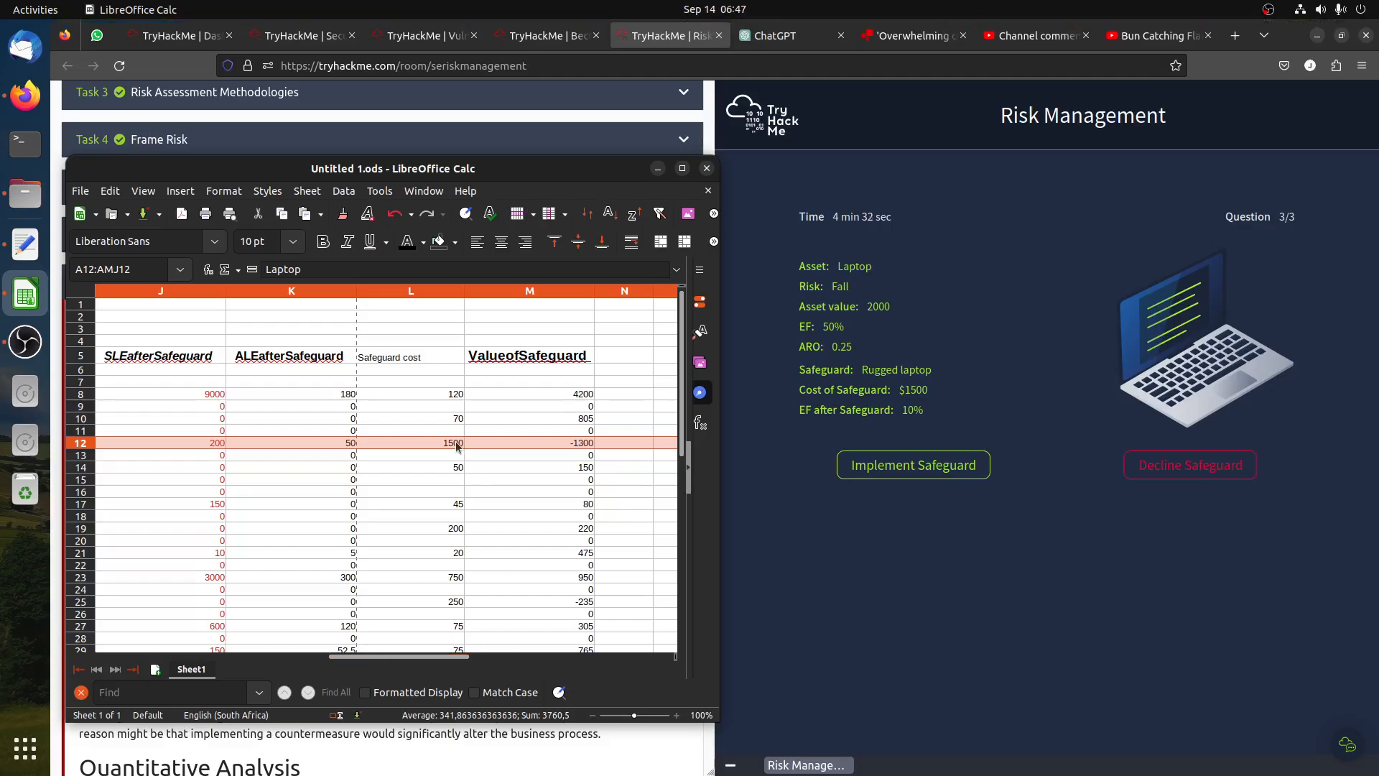
{"action": "mouse_move", "coordinate": [603, 439]}
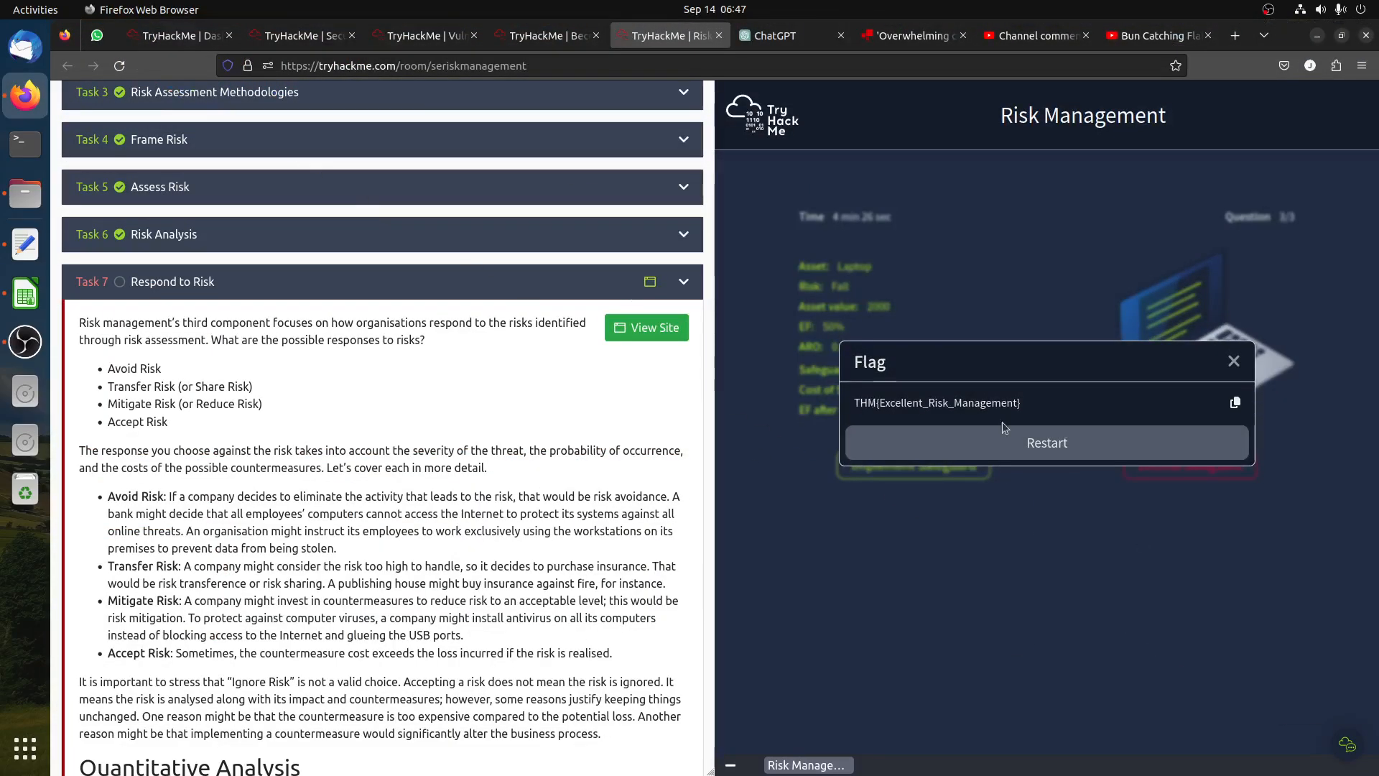
{"action": "scroll", "scroll_direction": "down", "scroll_amount": 3}
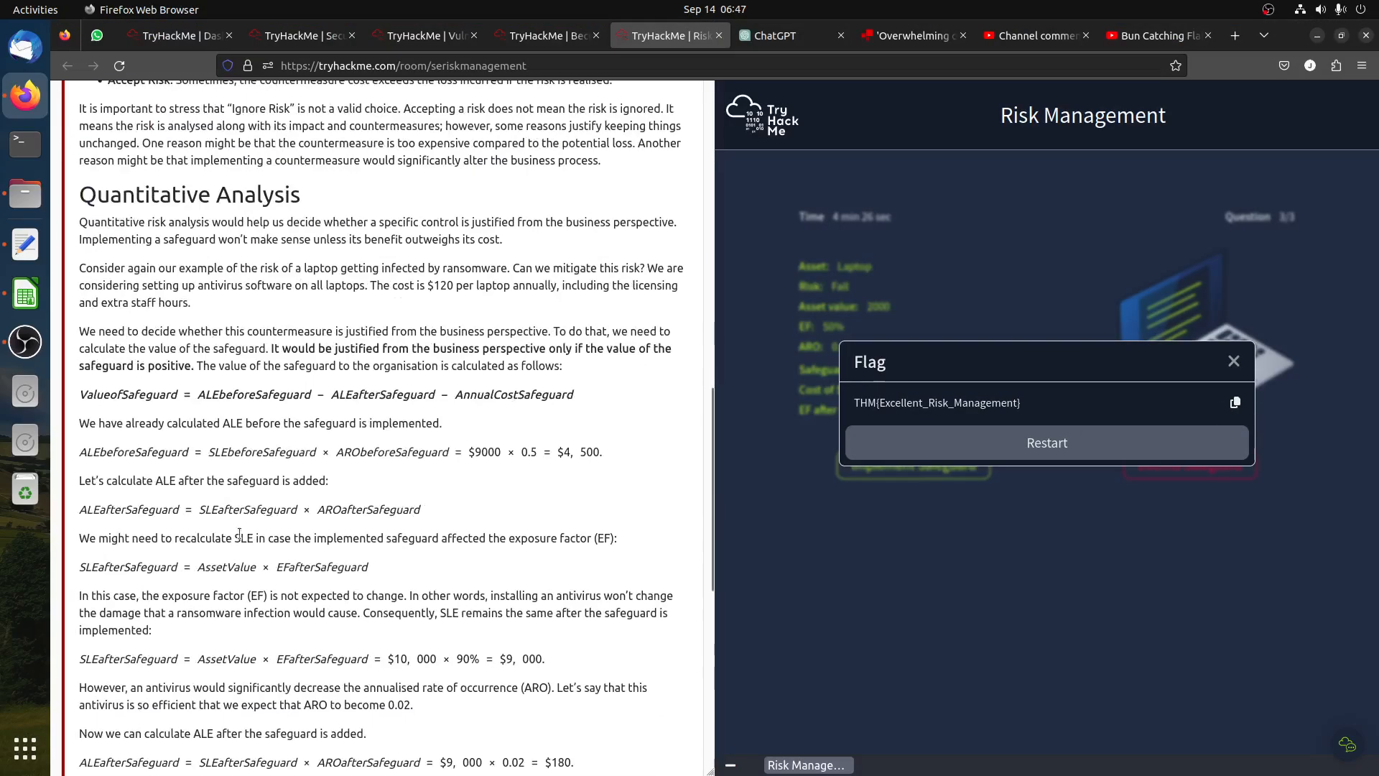
{"action": "scroll", "scroll_direction": "down", "scroll_amount": 3}
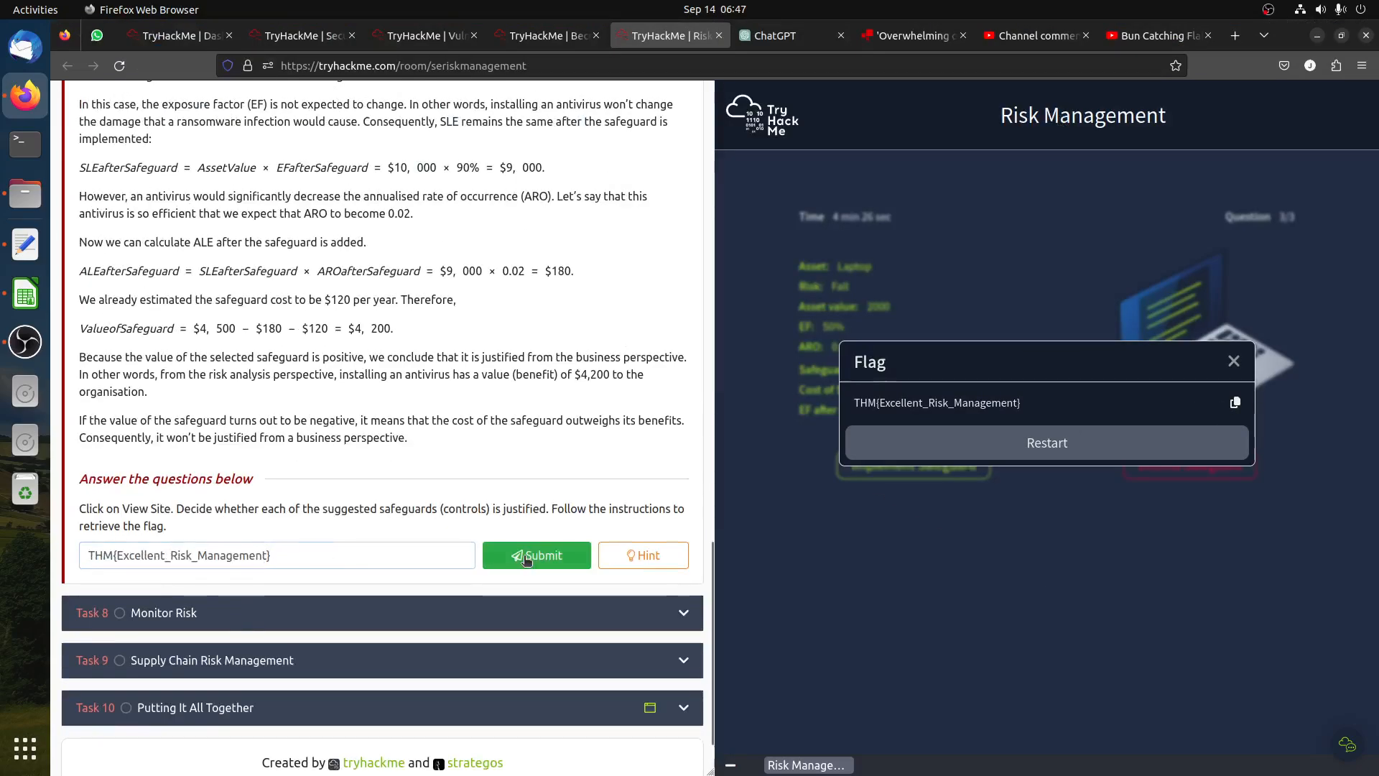
{"action": "left_click", "coordinate": [536, 555]}
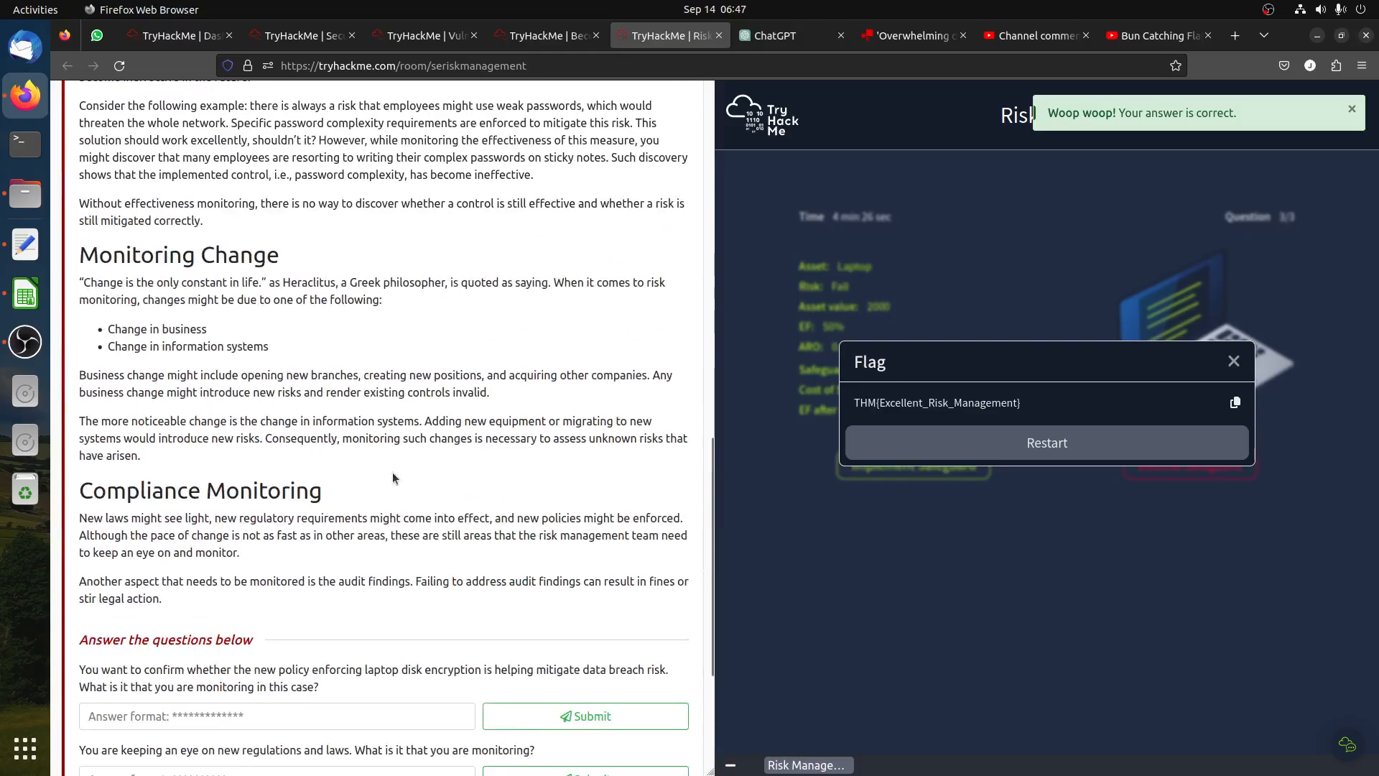
{"action": "scroll", "scroll_direction": "up", "scroll_amount": 3}
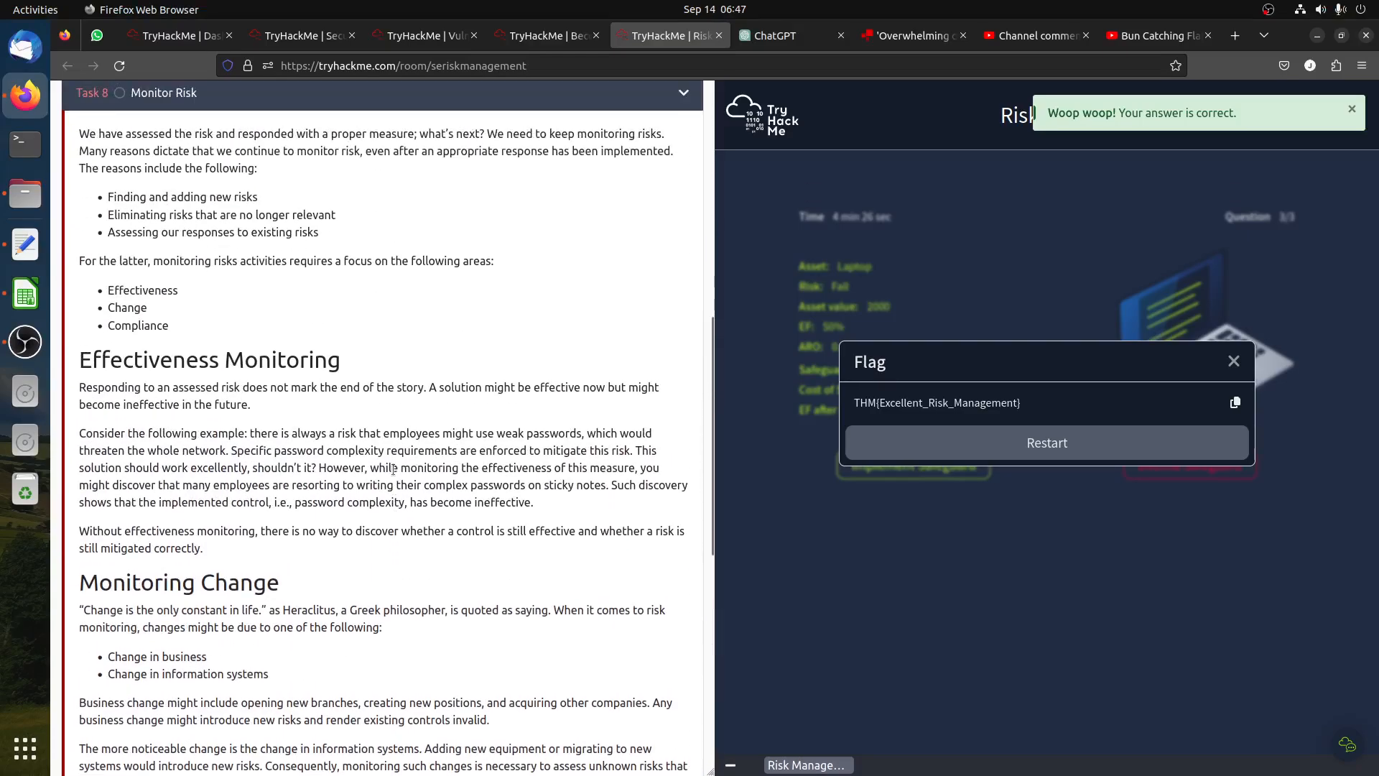
{"action": "scroll", "scroll_direction": "up", "scroll_amount": 3}
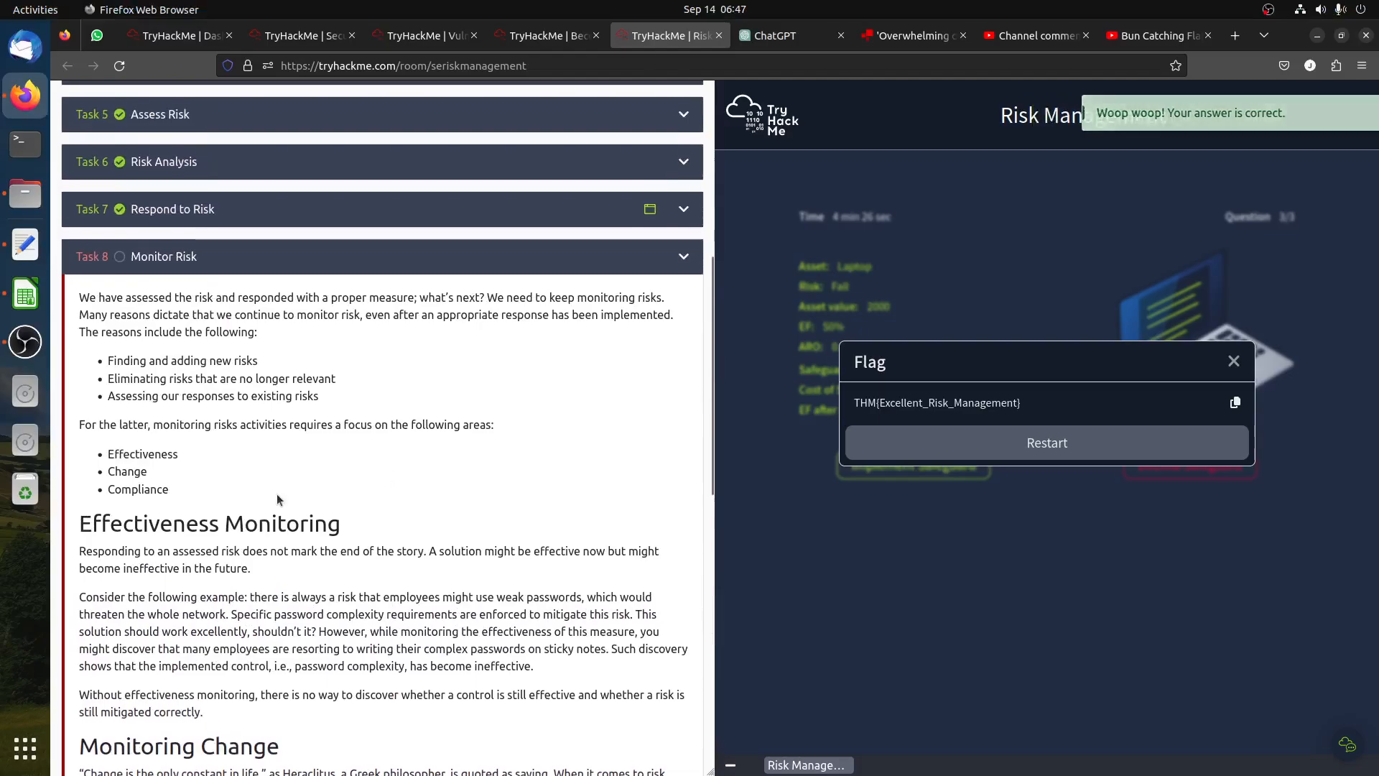
{"action": "mouse_move", "coordinate": [381, 502]}
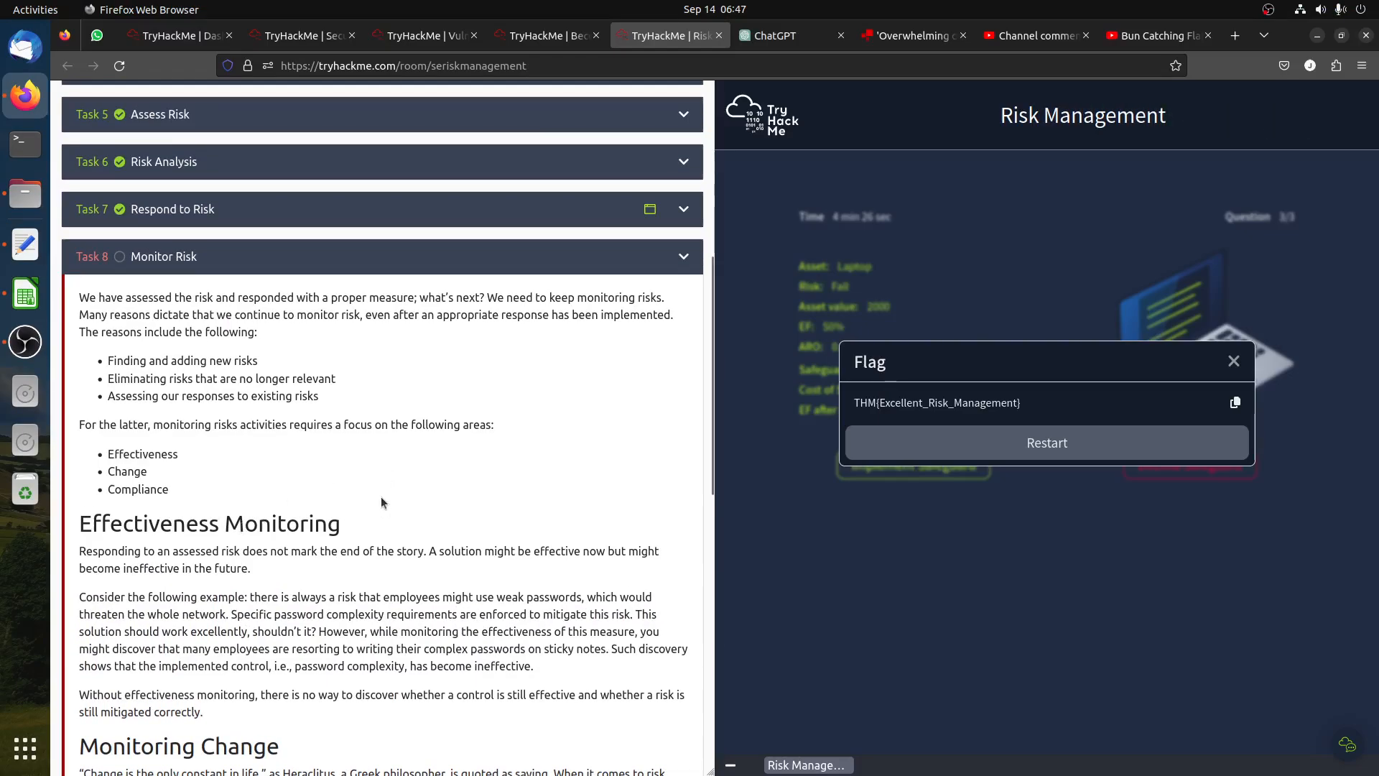
{"action": "left_click", "coordinate": [1233, 360]}
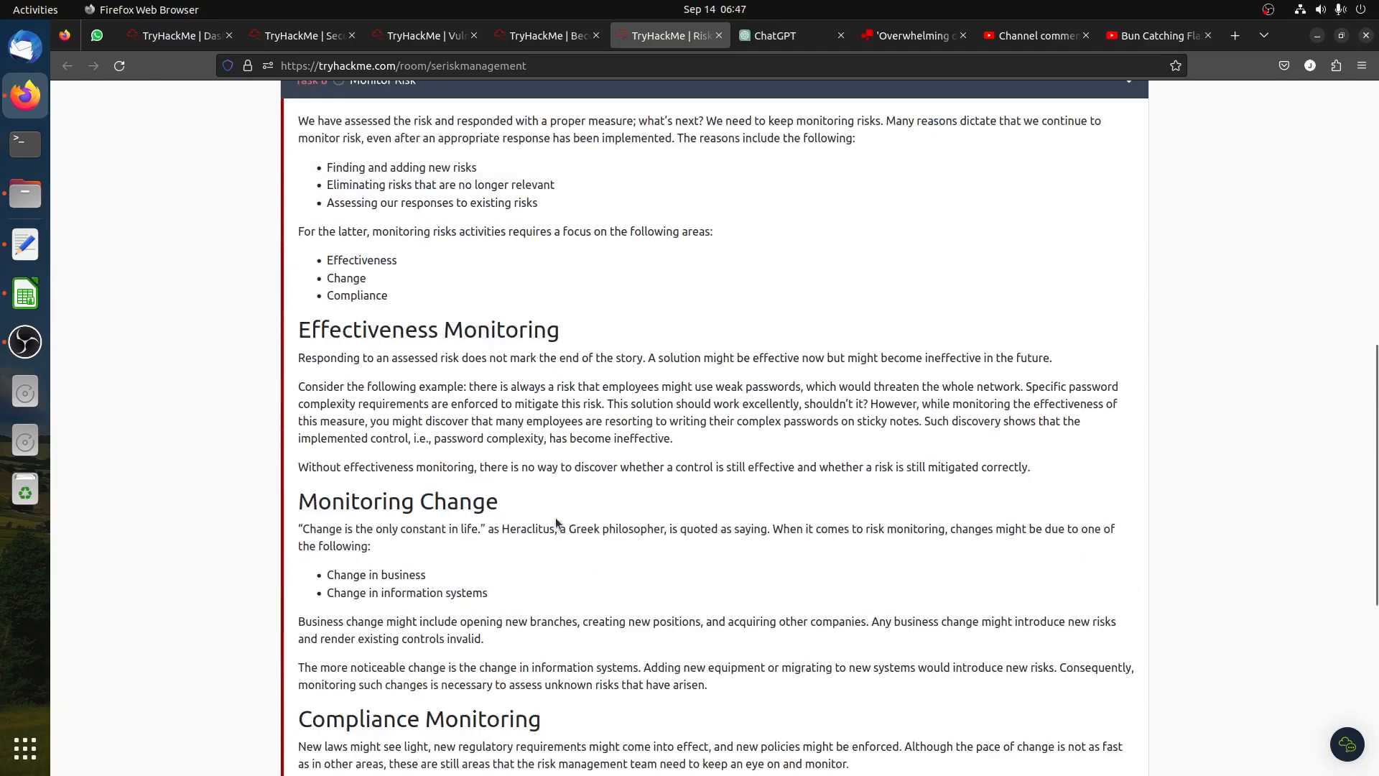
{"action": "scroll", "scroll_direction": "up", "scroll_amount": 3}
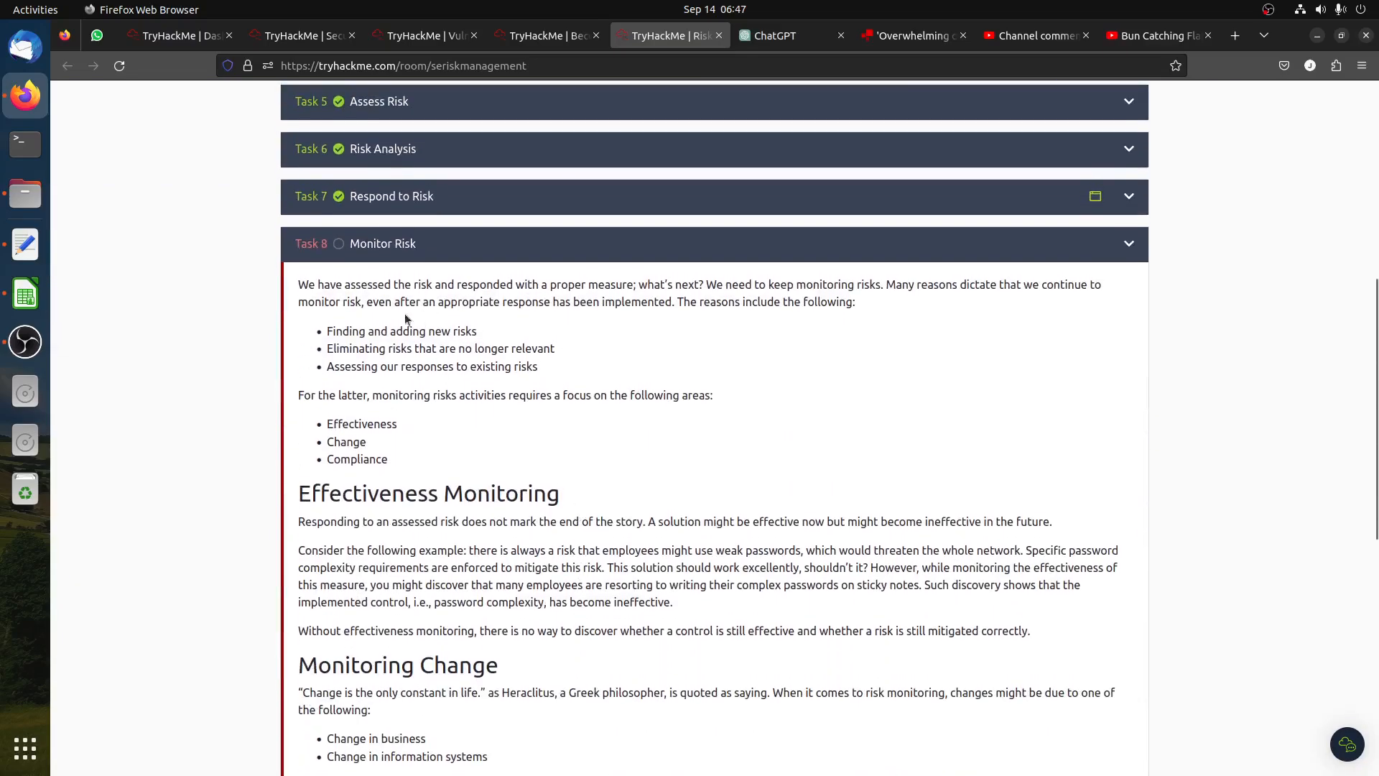
{"action": "mouse_move", "coordinate": [405, 354]}
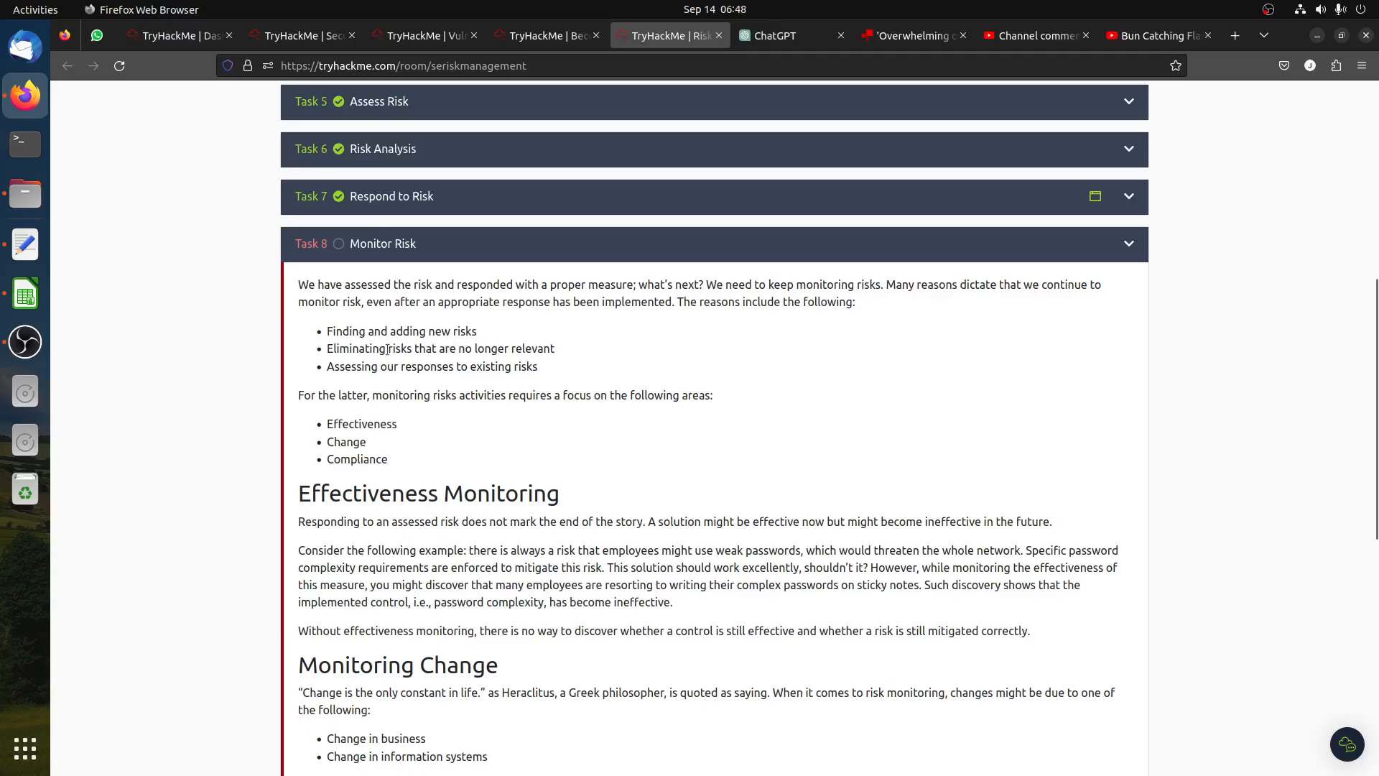
{"action": "mouse_move", "coordinate": [379, 381]}
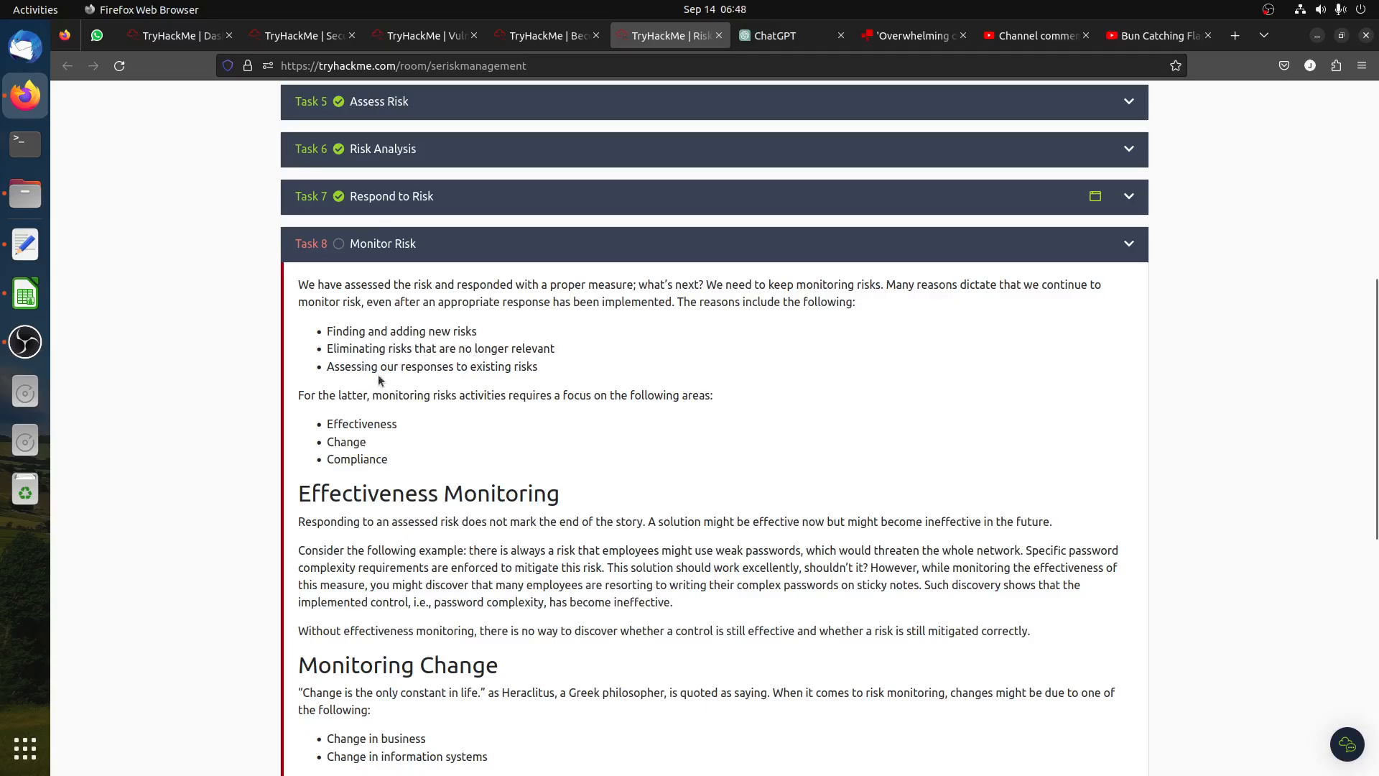
{"action": "scroll", "scroll_direction": "down", "scroll_amount": 3}
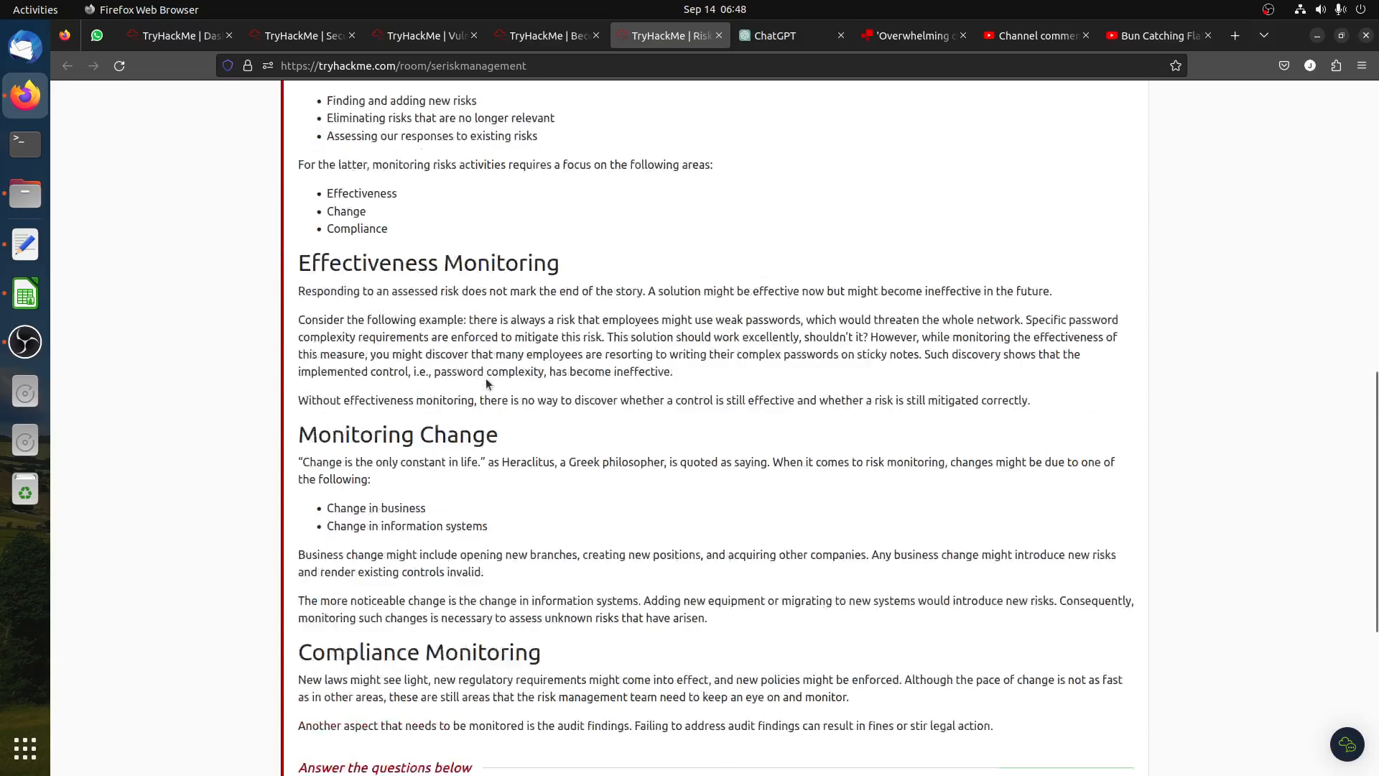
{"action": "scroll", "scroll_direction": "down", "scroll_amount": 3}
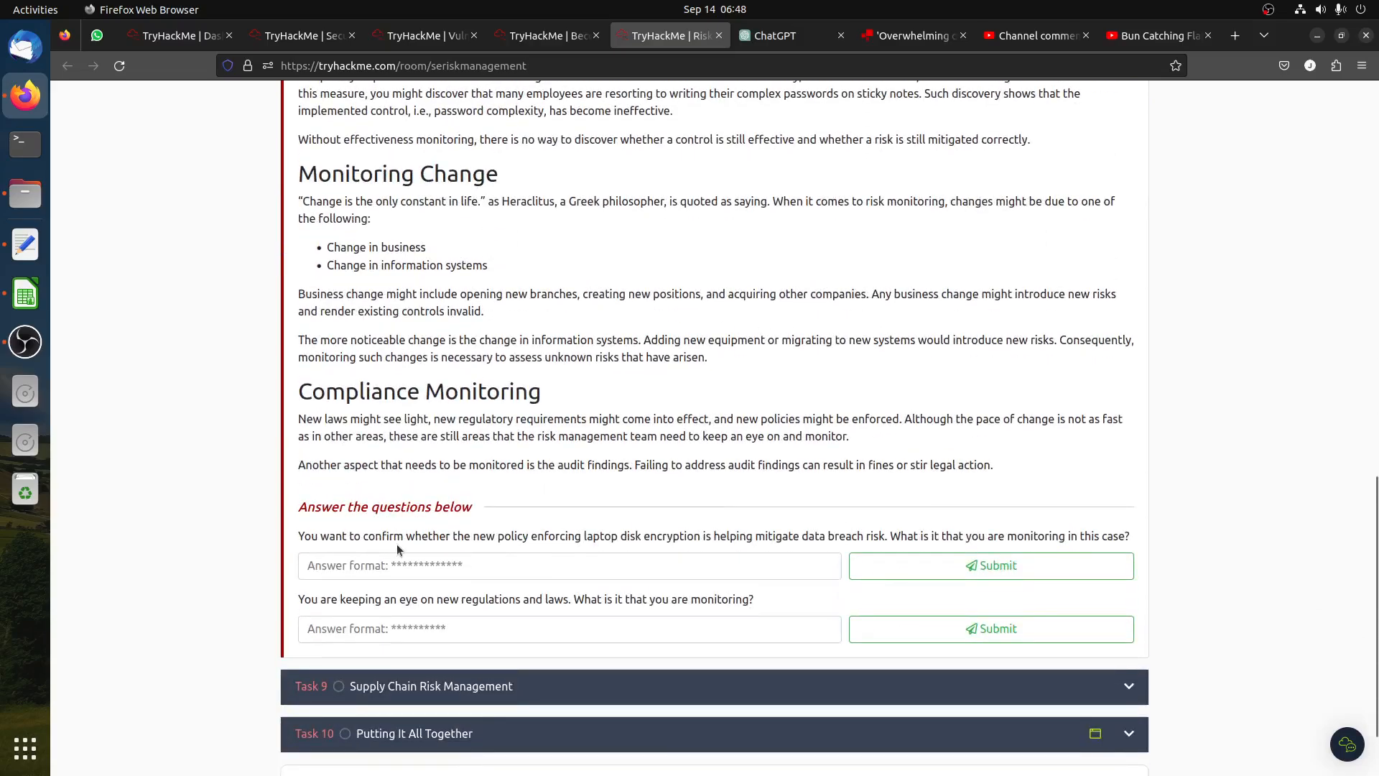
{"action": "mouse_move", "coordinate": [541, 549]}
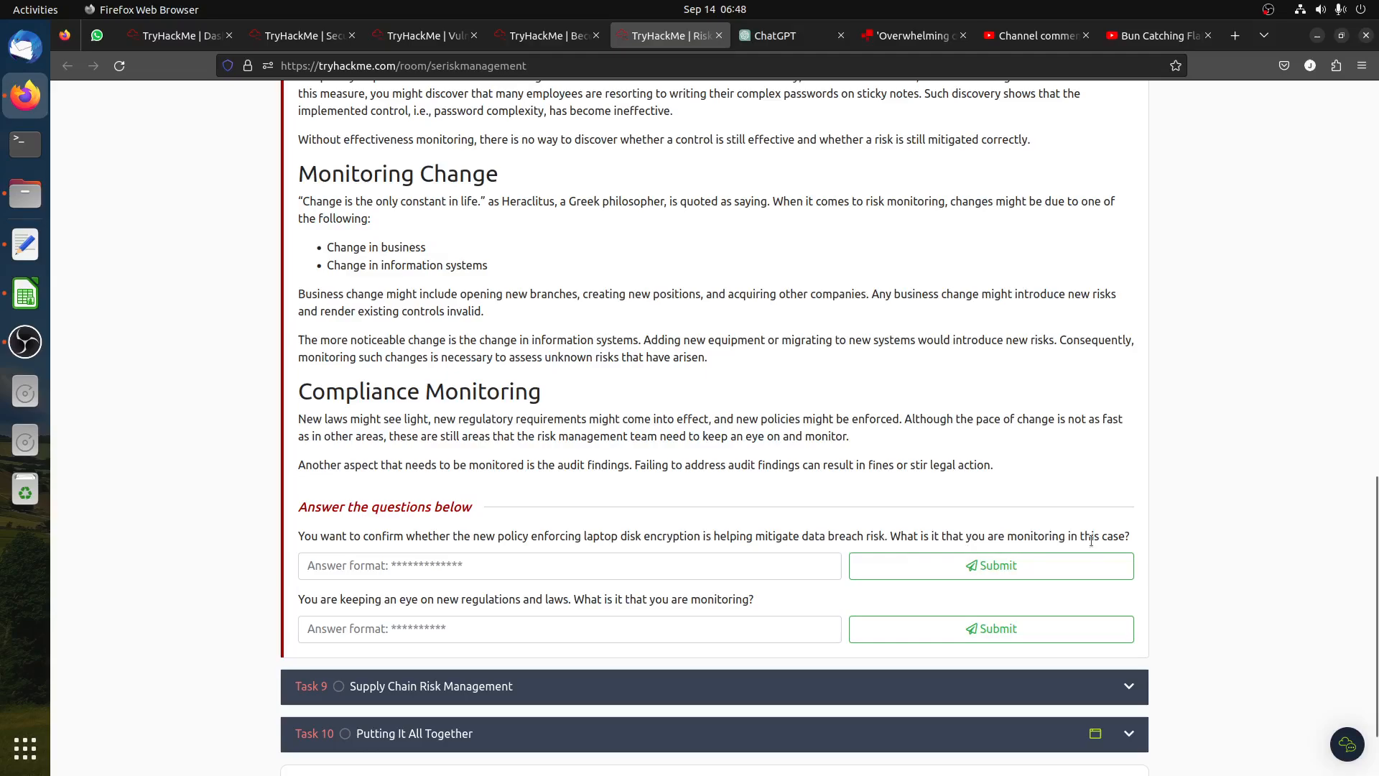
{"action": "mouse_move", "coordinate": [1071, 534]}
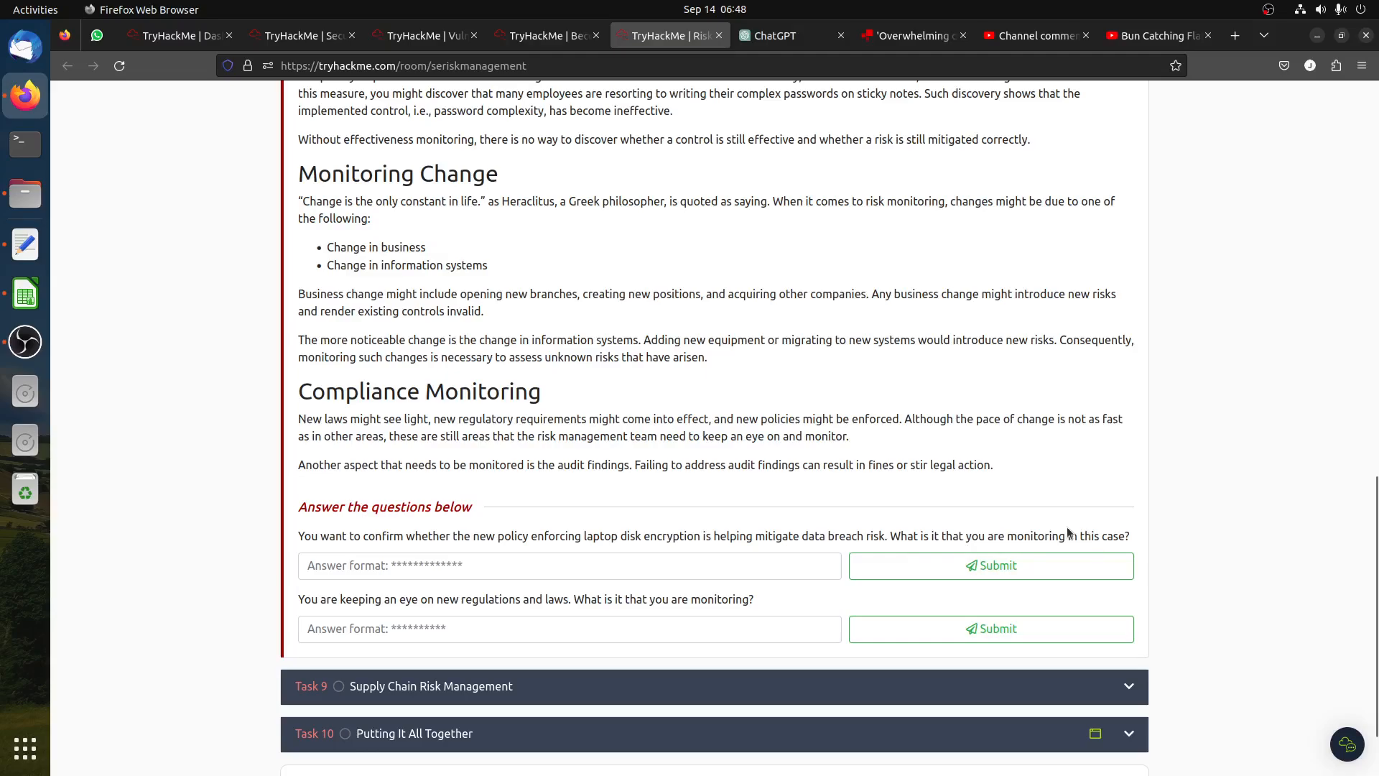
{"action": "scroll", "scroll_direction": "up", "scroll_amount": 3}
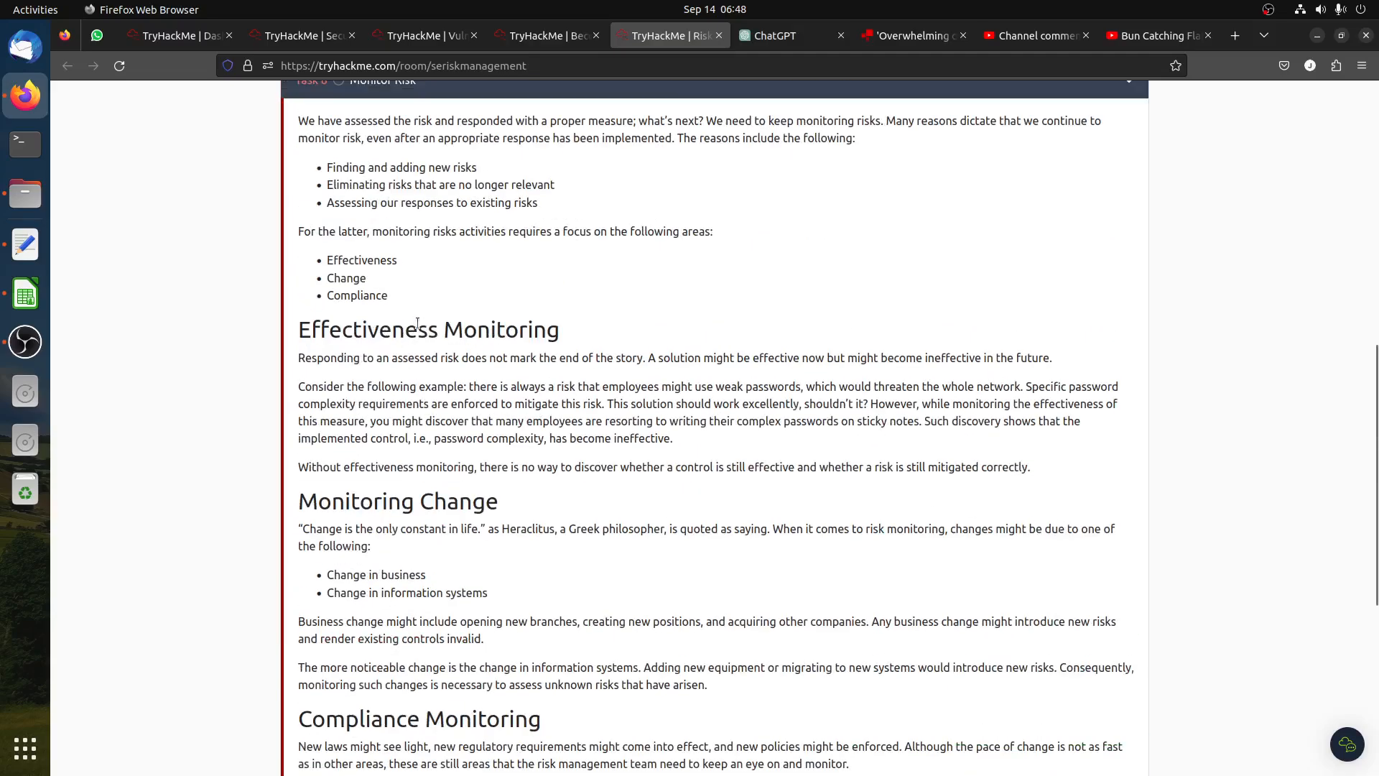
{"action": "scroll", "scroll_direction": "up", "scroll_amount": 3}
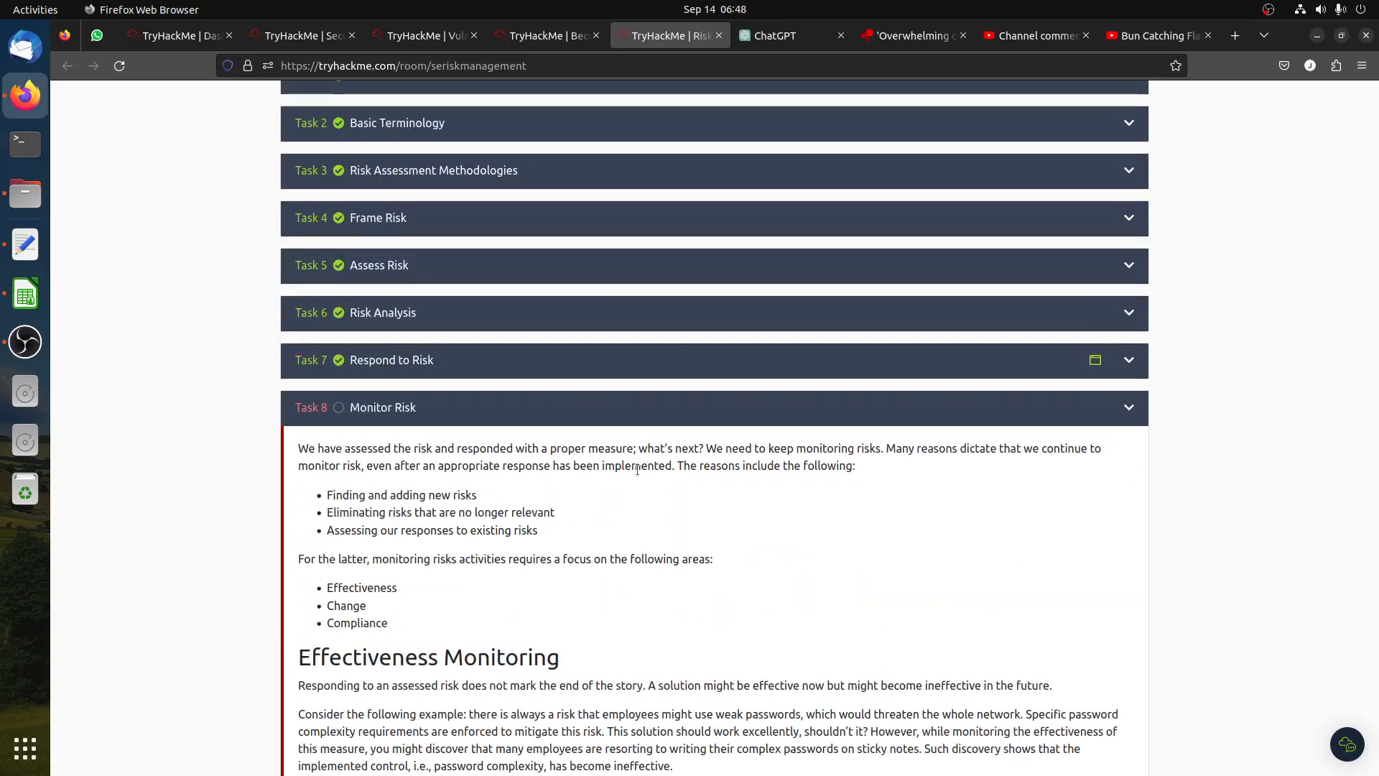
{"action": "scroll", "scroll_direction": "down", "scroll_amount": 3}
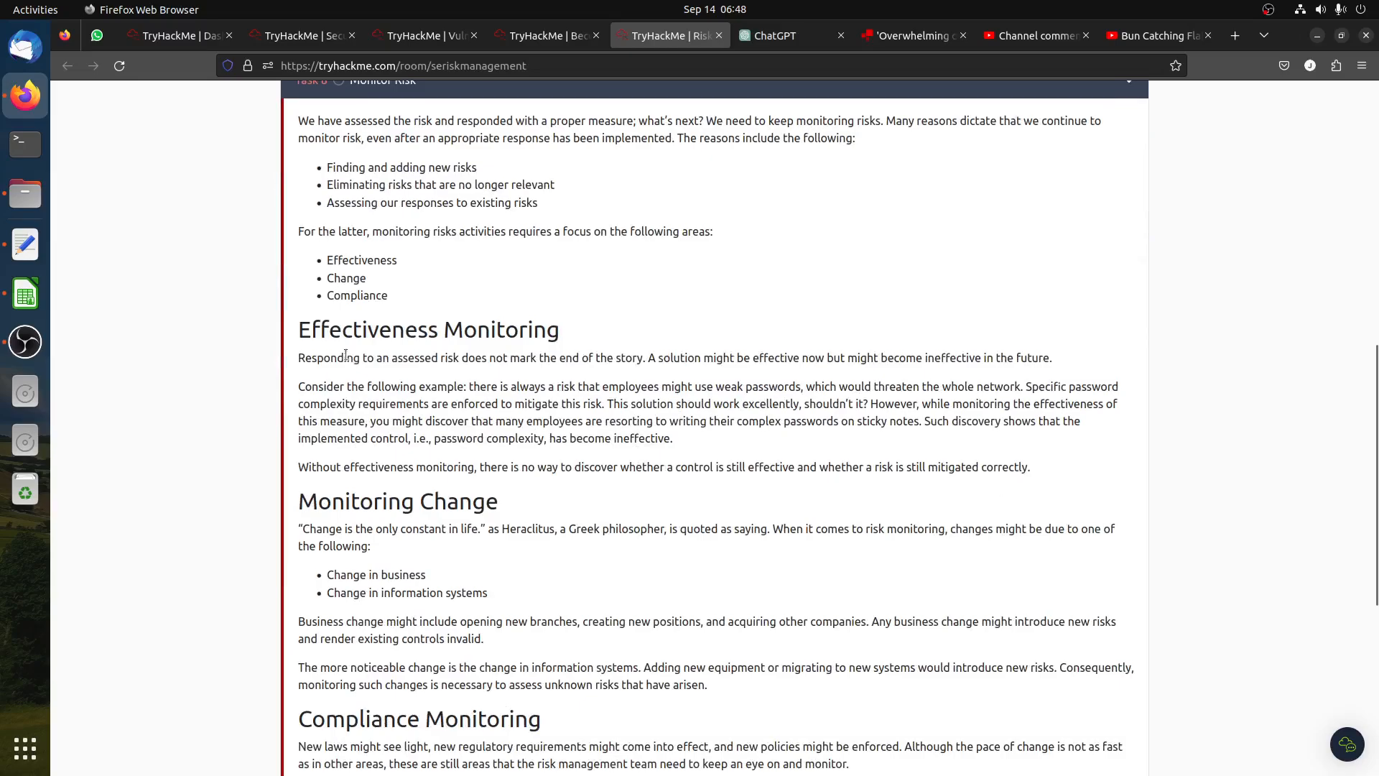
{"action": "scroll", "scroll_direction": "down", "scroll_amount": 3}
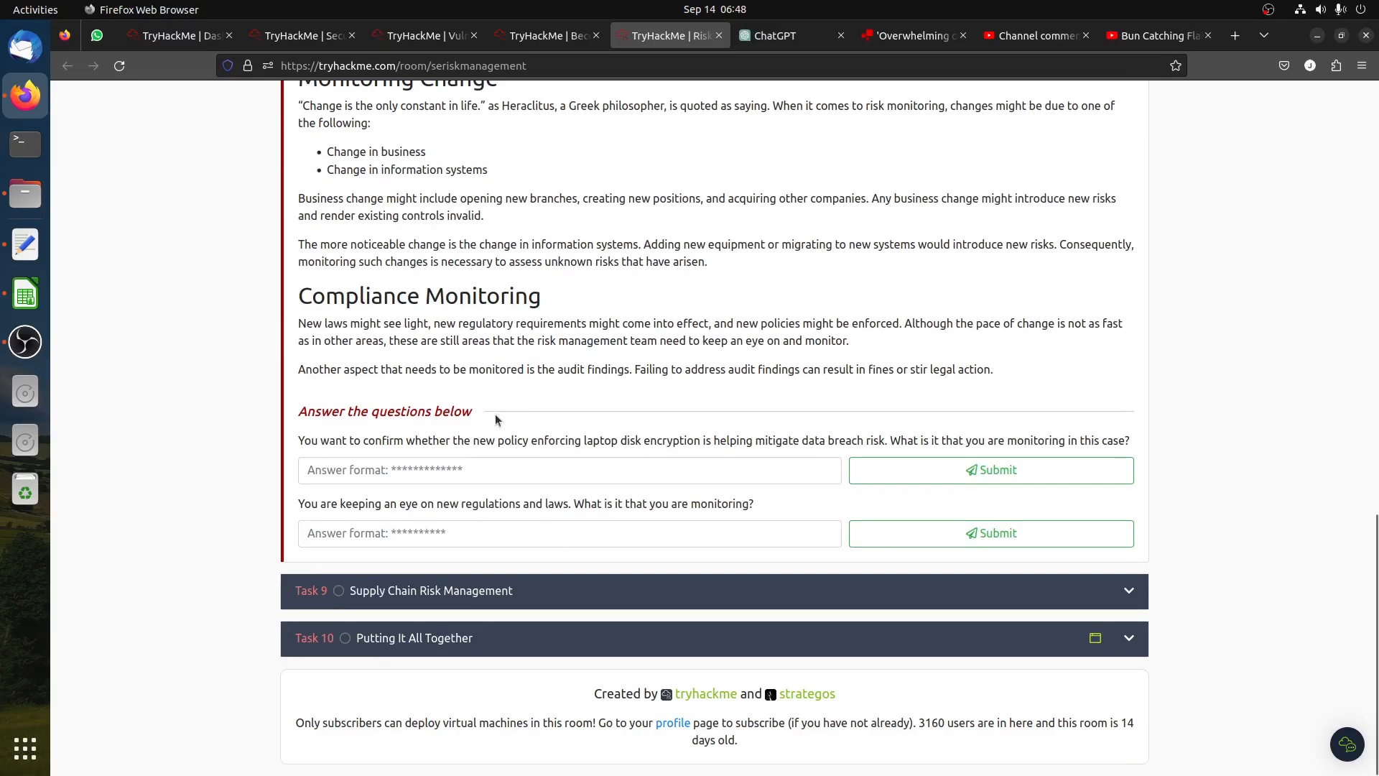
Submit 'Effectiveness' as the first Monitor Risk answer and copy the word 'Compliance'.
{"action": "type", "text": "Effectiveness"}
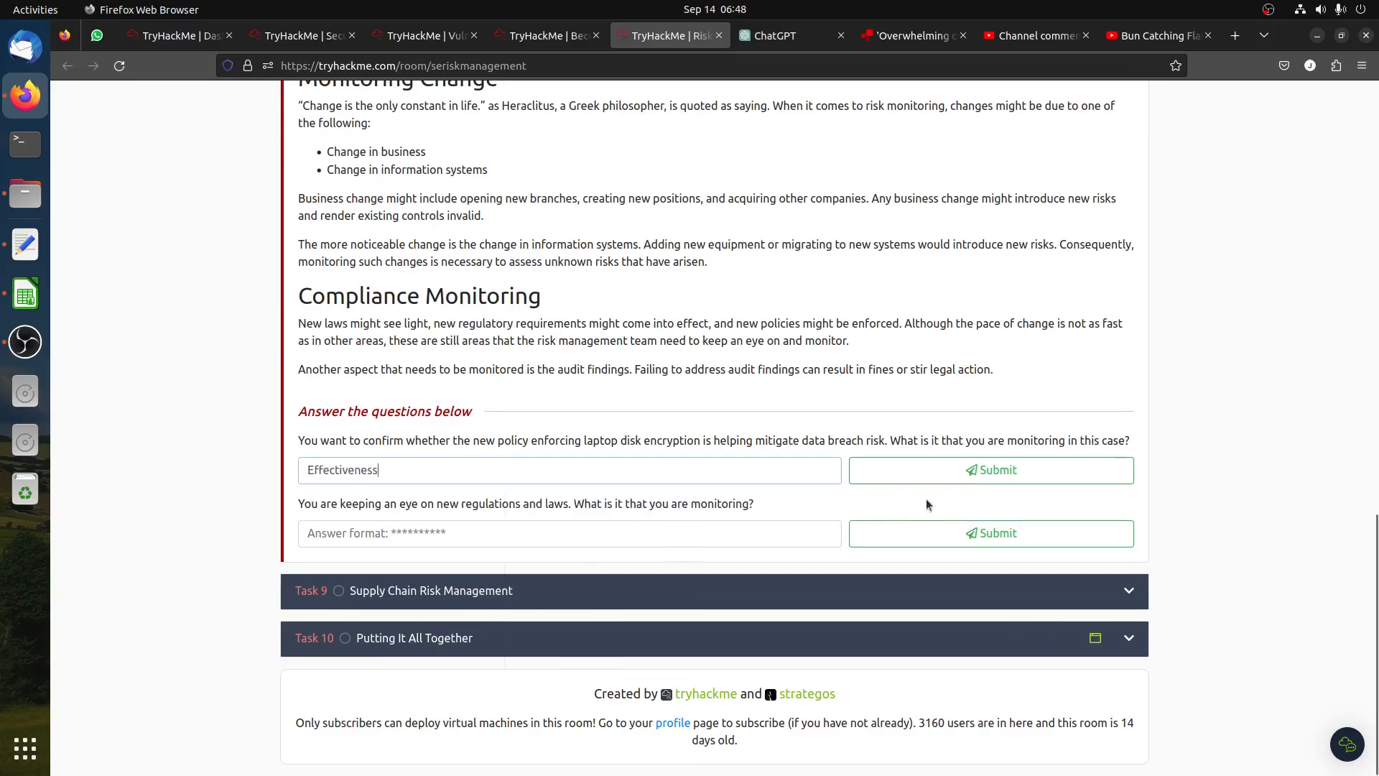
{"action": "left_click", "coordinate": [989, 470]}
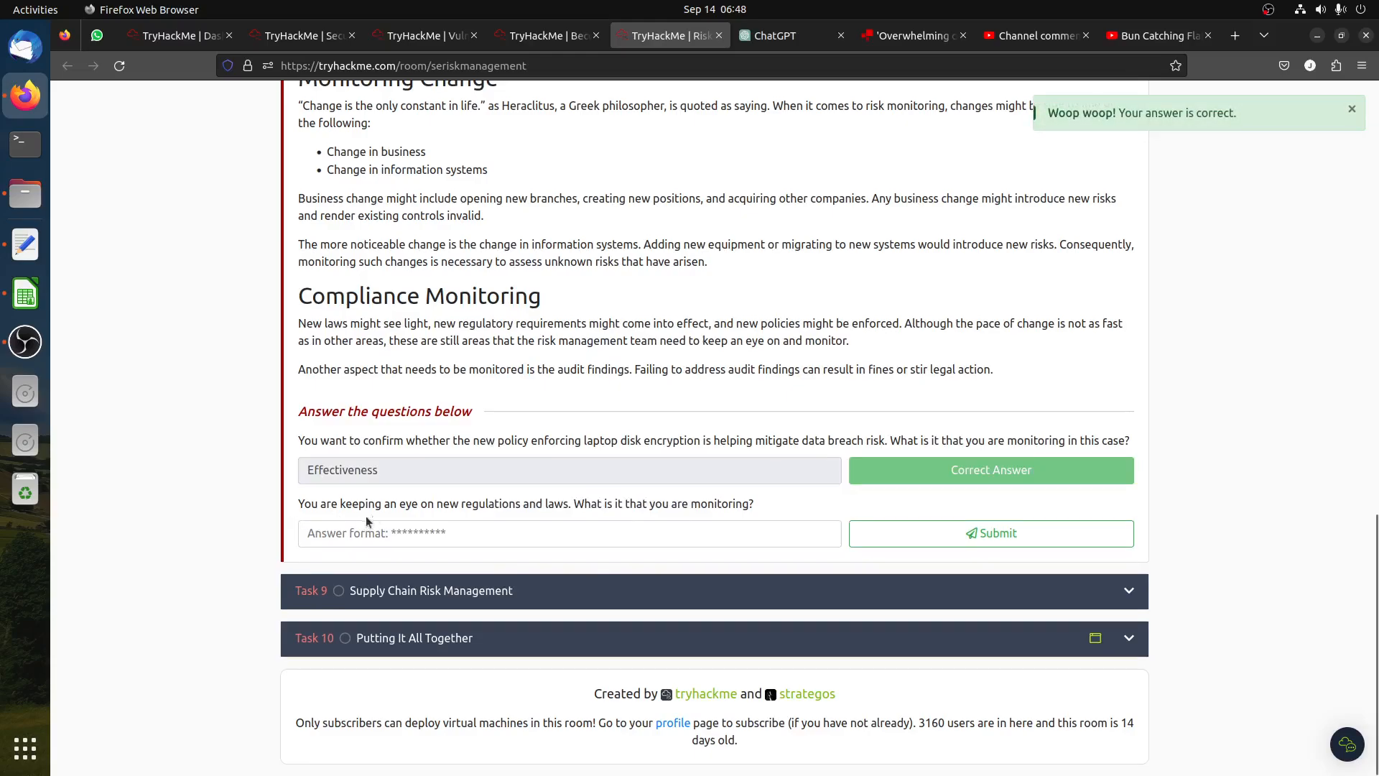
{"action": "mouse_move", "coordinate": [492, 522]}
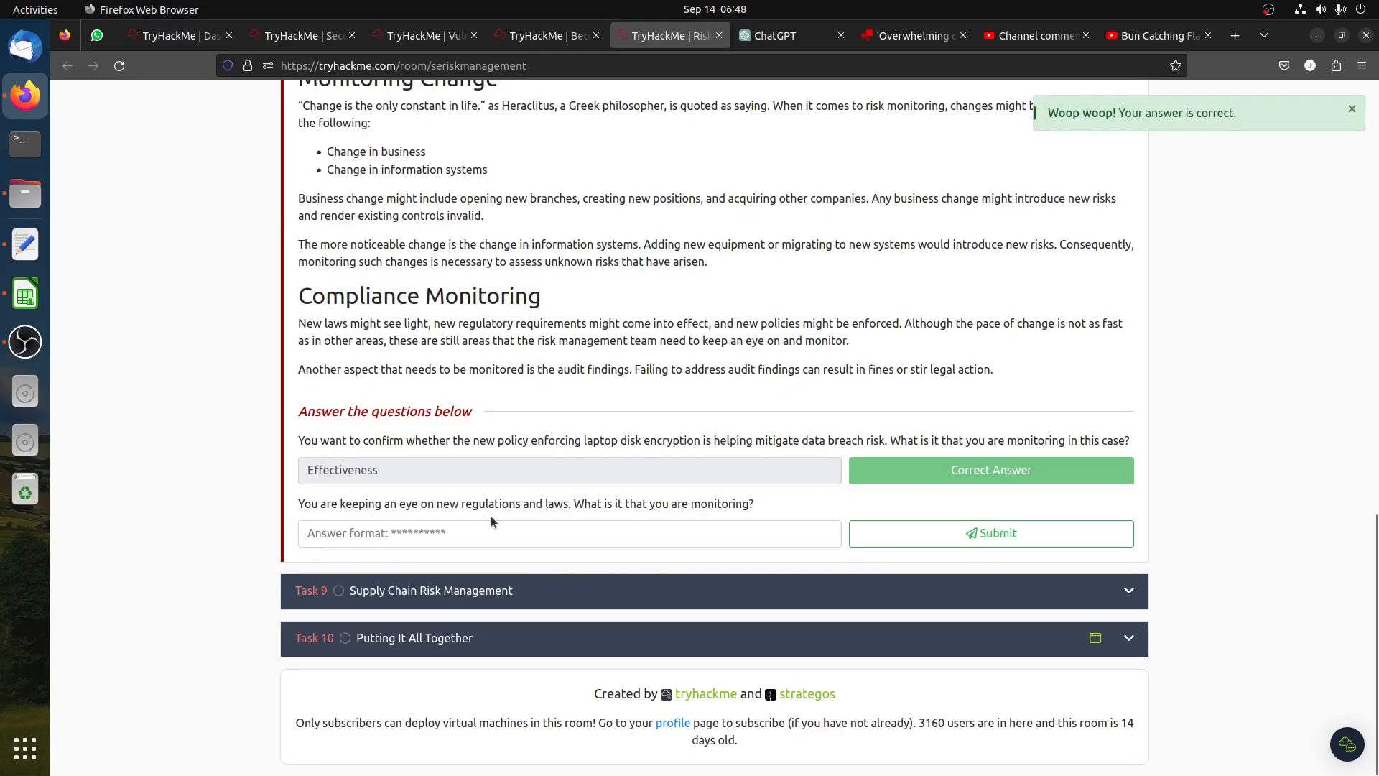
{"action": "right_click", "coordinate": [358, 295]}
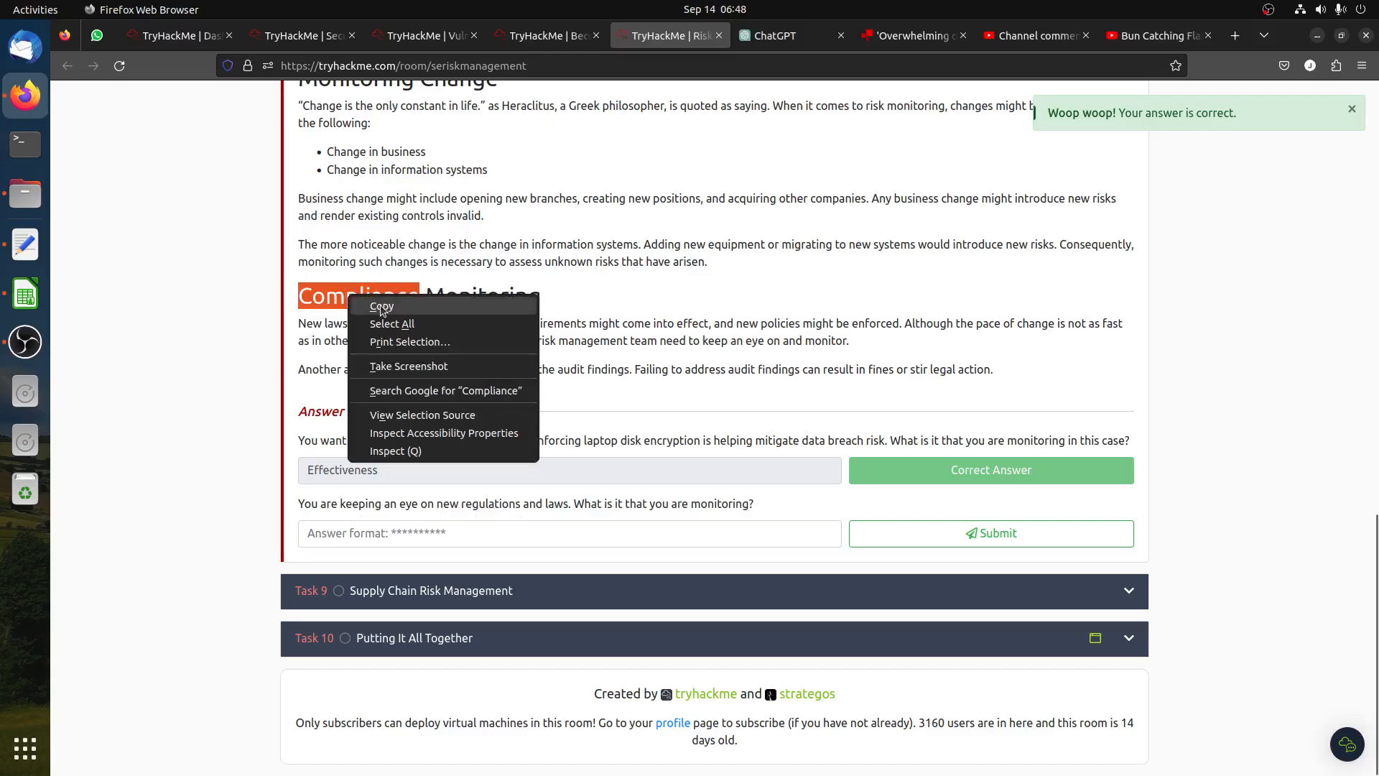
{"action": "type", "text": "Compliance"}
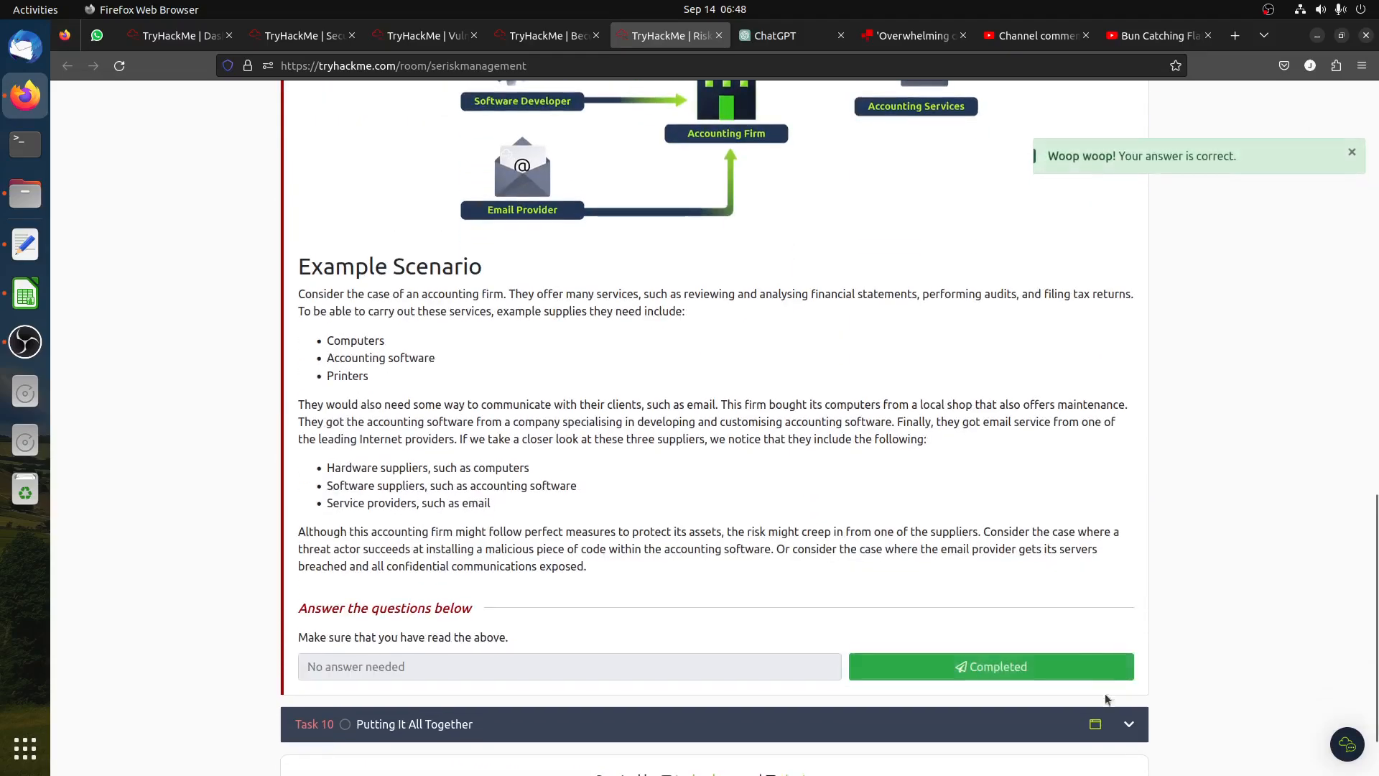
Read through Task 9's supply chain reading, then bring LibreOffice Calc beside the simulation.
{"action": "scroll", "scroll_direction": "up", "scroll_amount": 3}
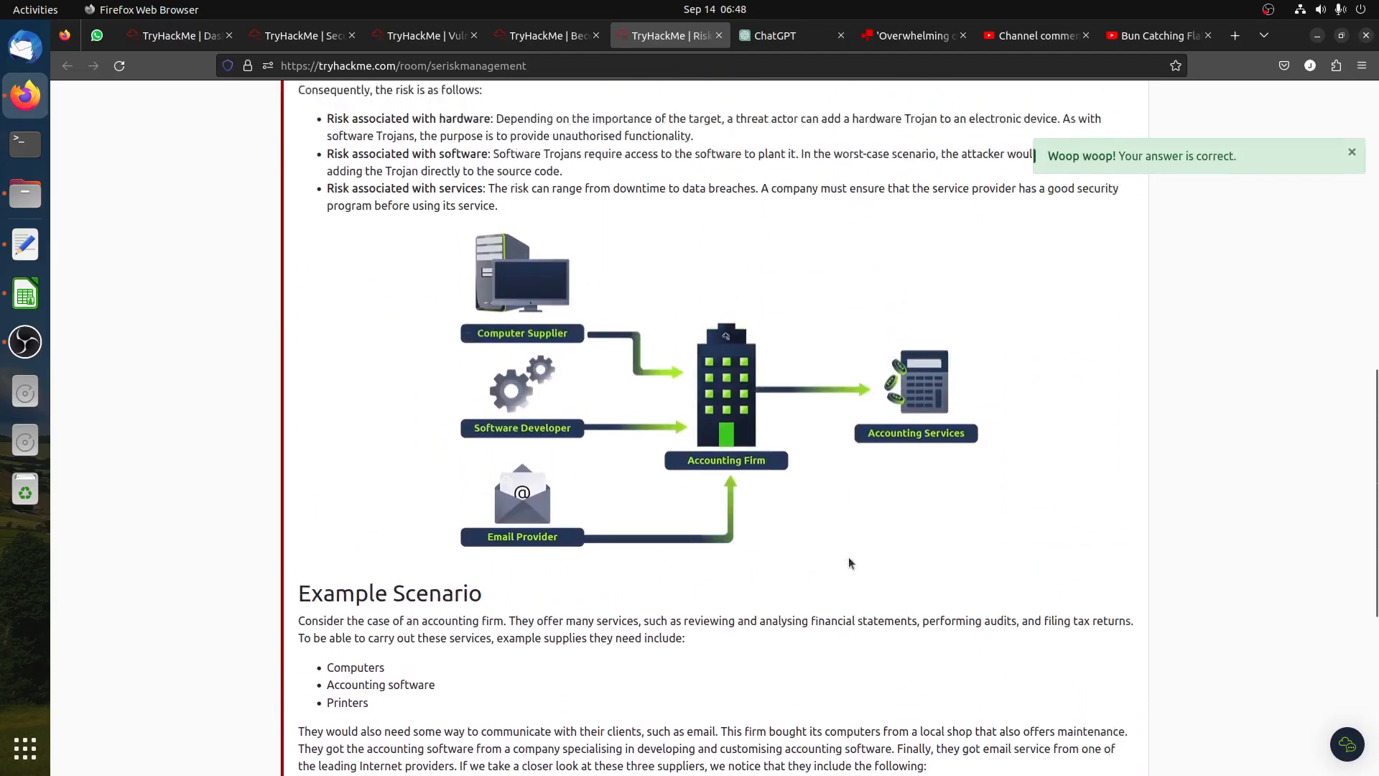
{"action": "scroll", "scroll_direction": "up", "scroll_amount": 3}
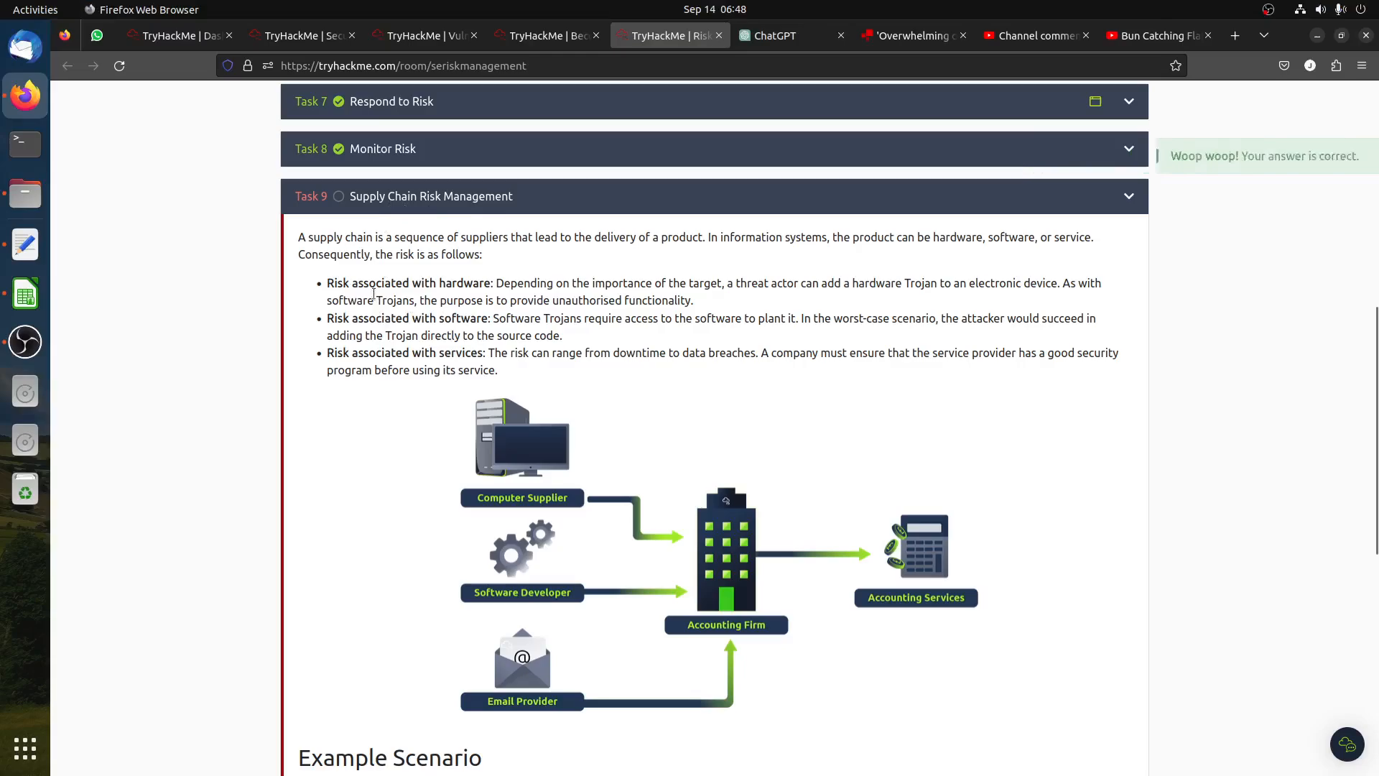
{"action": "double_click", "coordinate": [375, 318]}
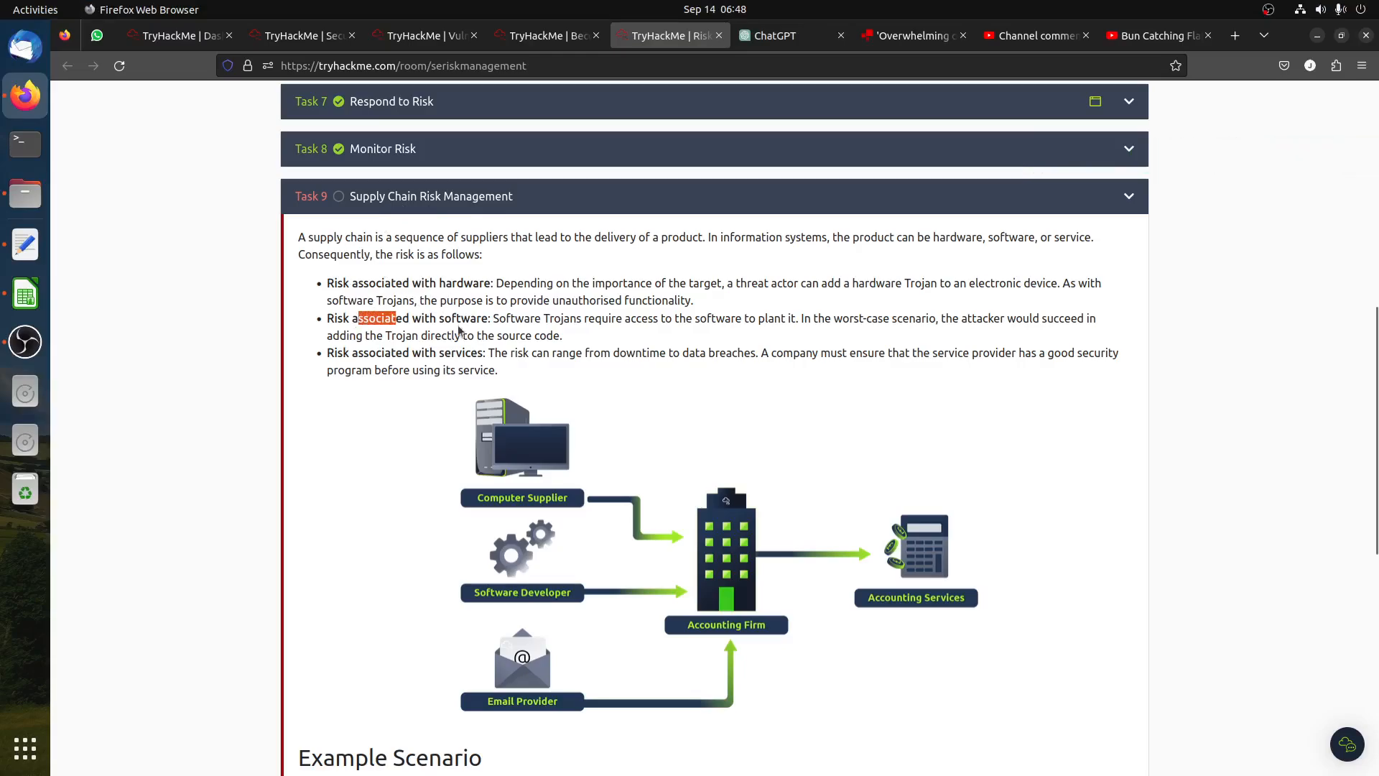
{"action": "scroll", "scroll_direction": "down", "scroll_amount": 3}
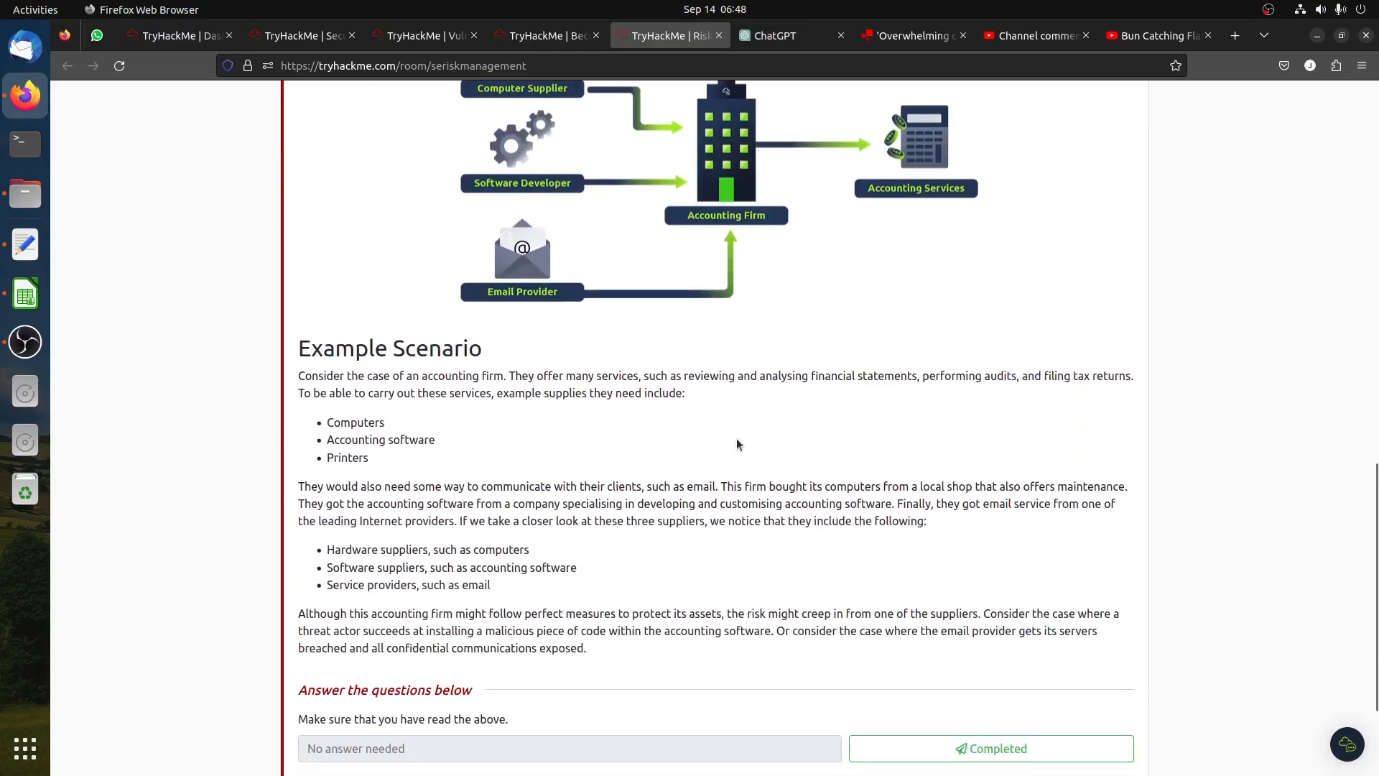
{"action": "mouse_move", "coordinate": [323, 420]}
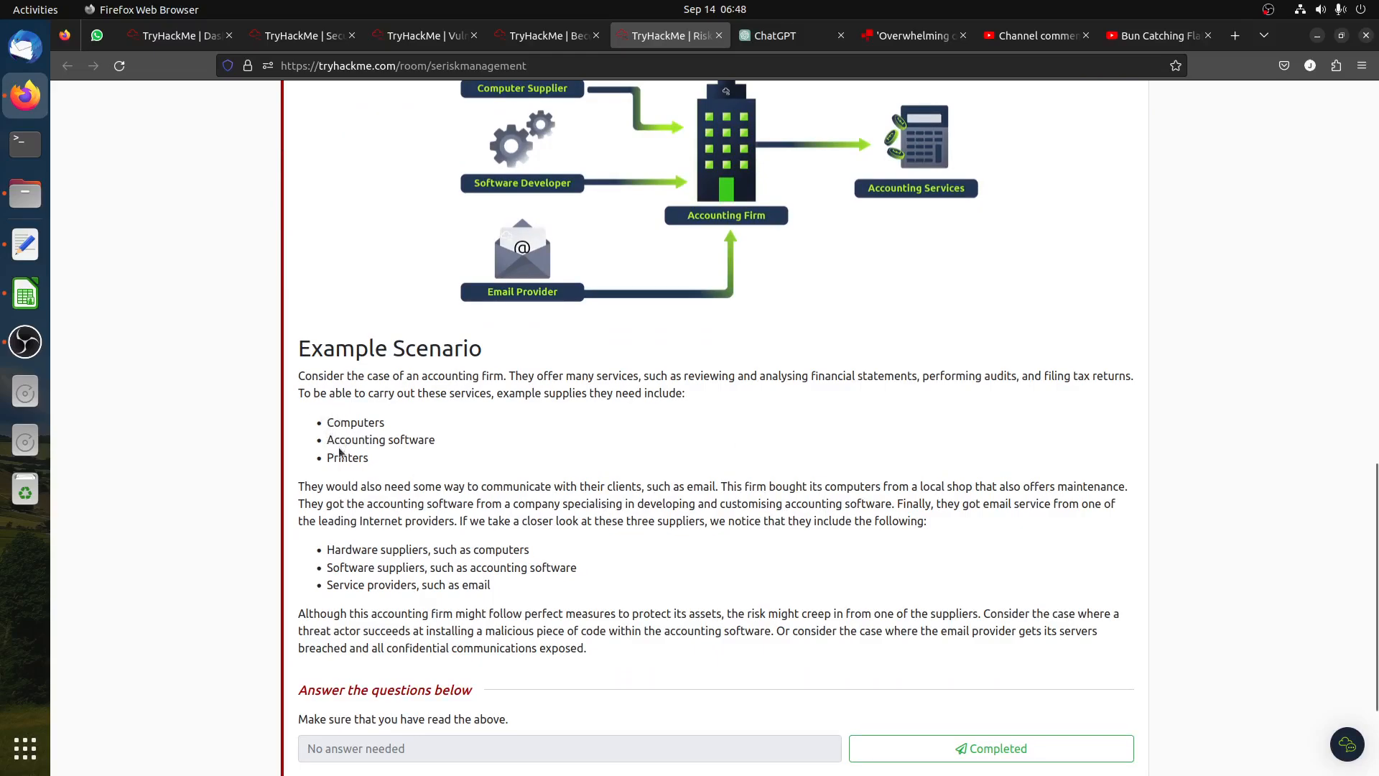
{"action": "mouse_move", "coordinate": [418, 464]}
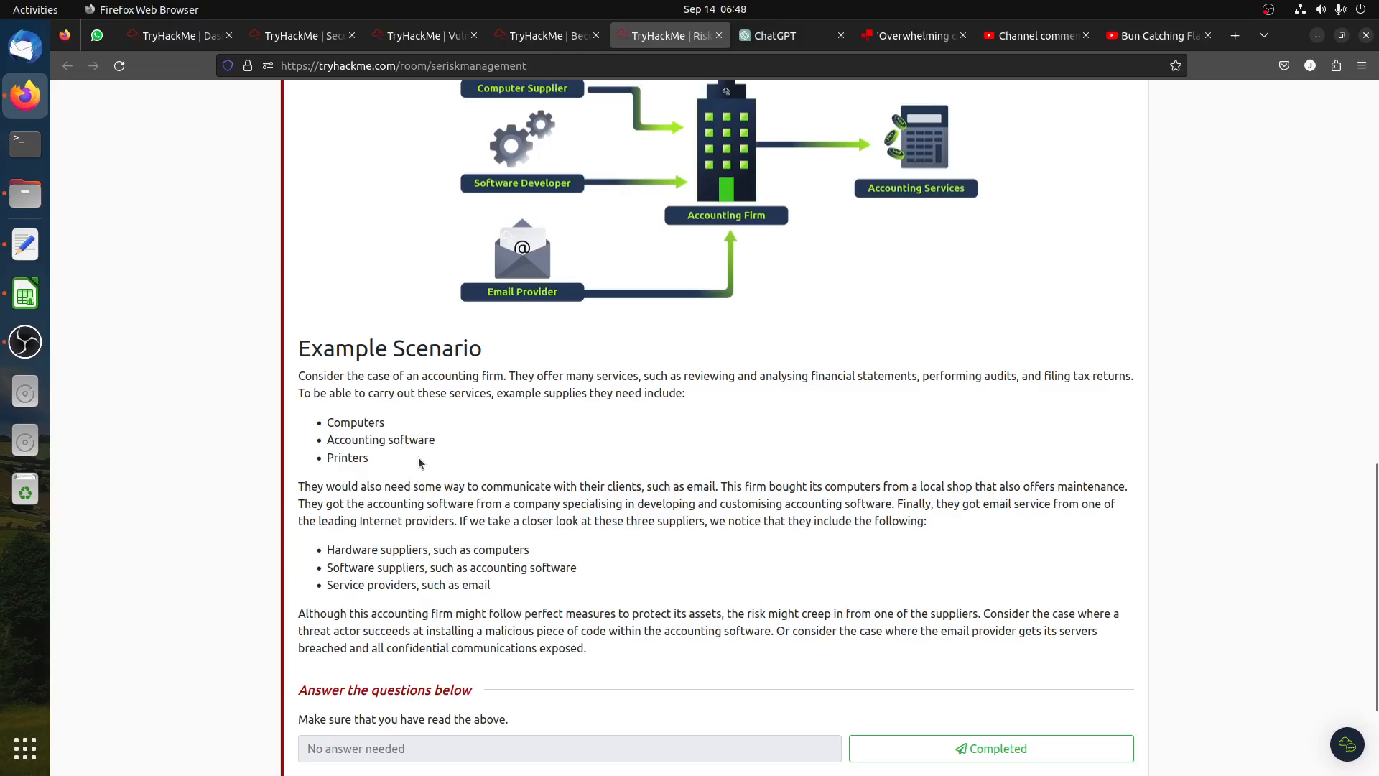
{"action": "left_click", "coordinate": [989, 748]}
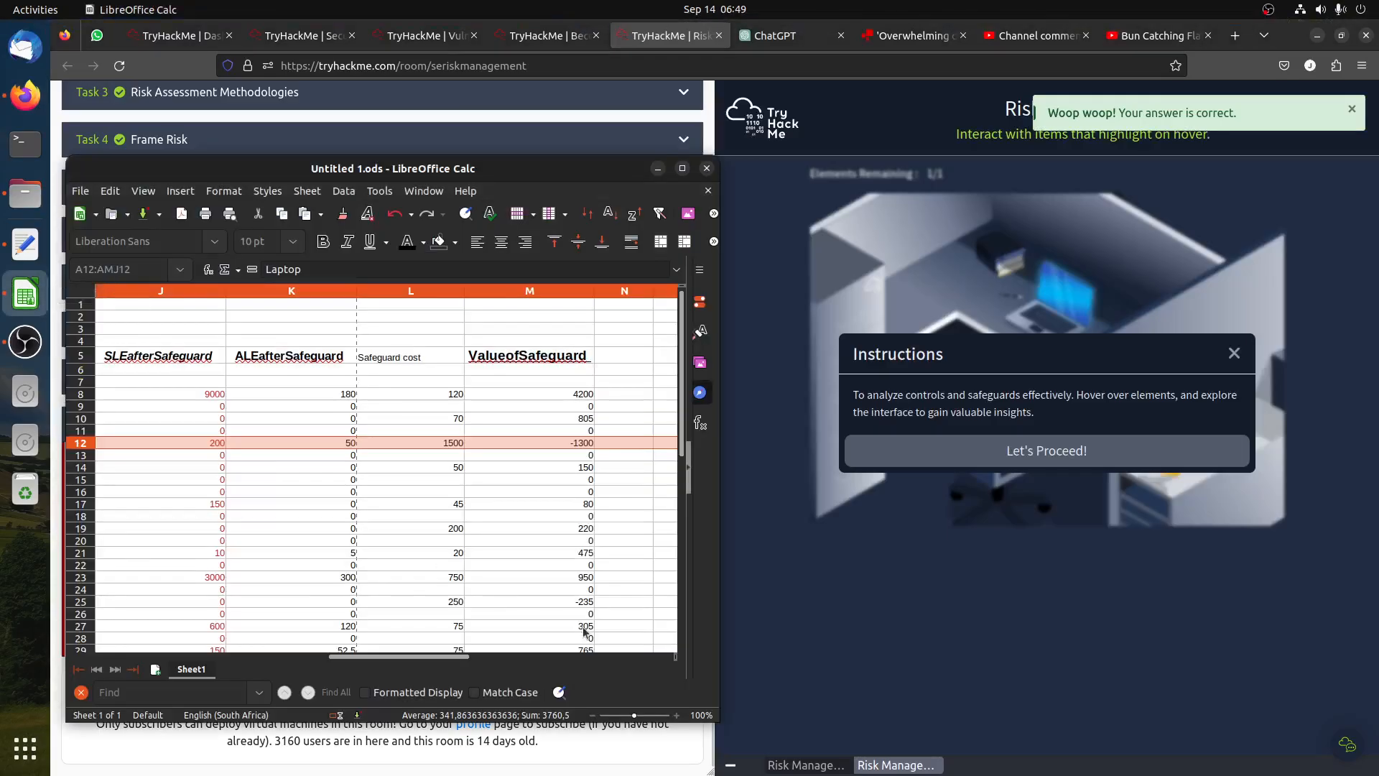
Start the simulation and check row 17's laptop values: asset 2500, EF 100%, EF after 6%.
{"action": "scroll", "scroll_direction": "left", "scroll_amount": 3}
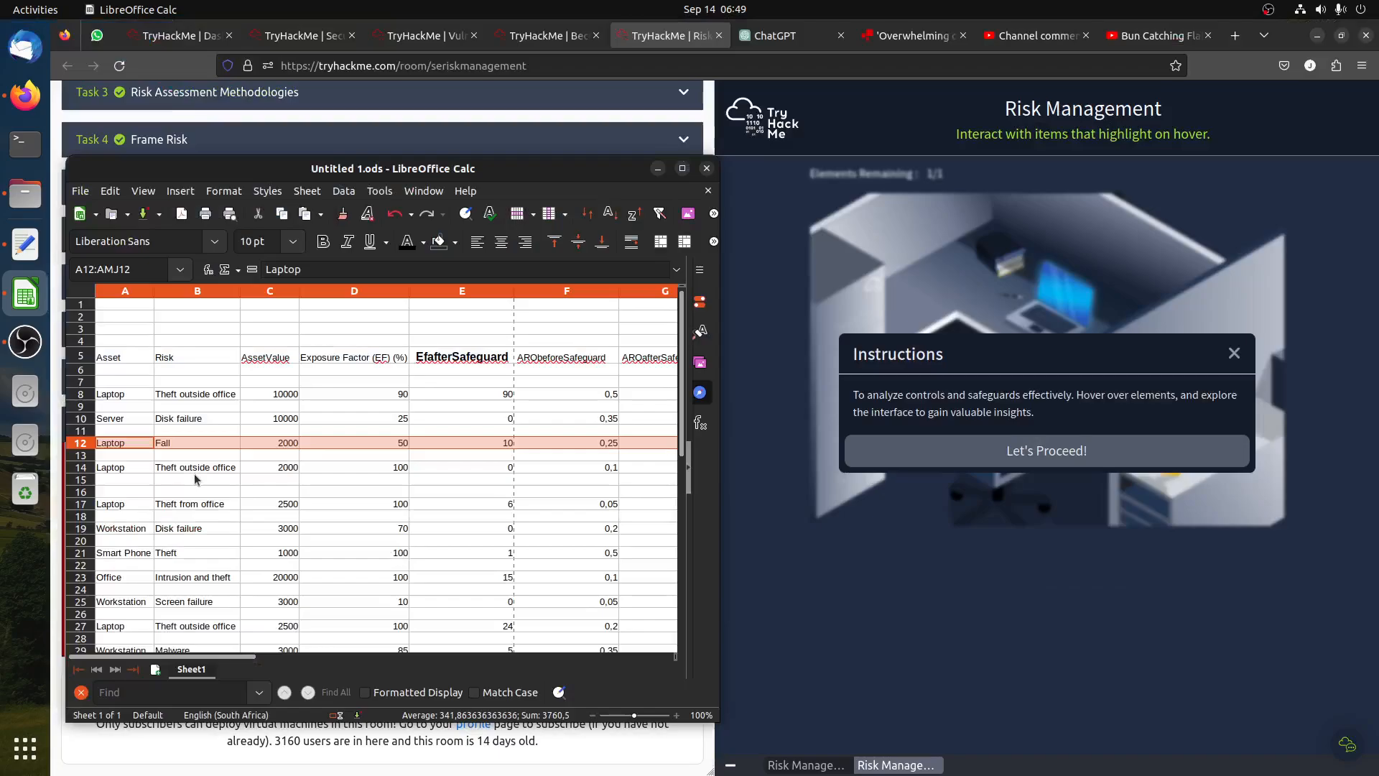
{"action": "mouse_move", "coordinate": [1046, 451]}
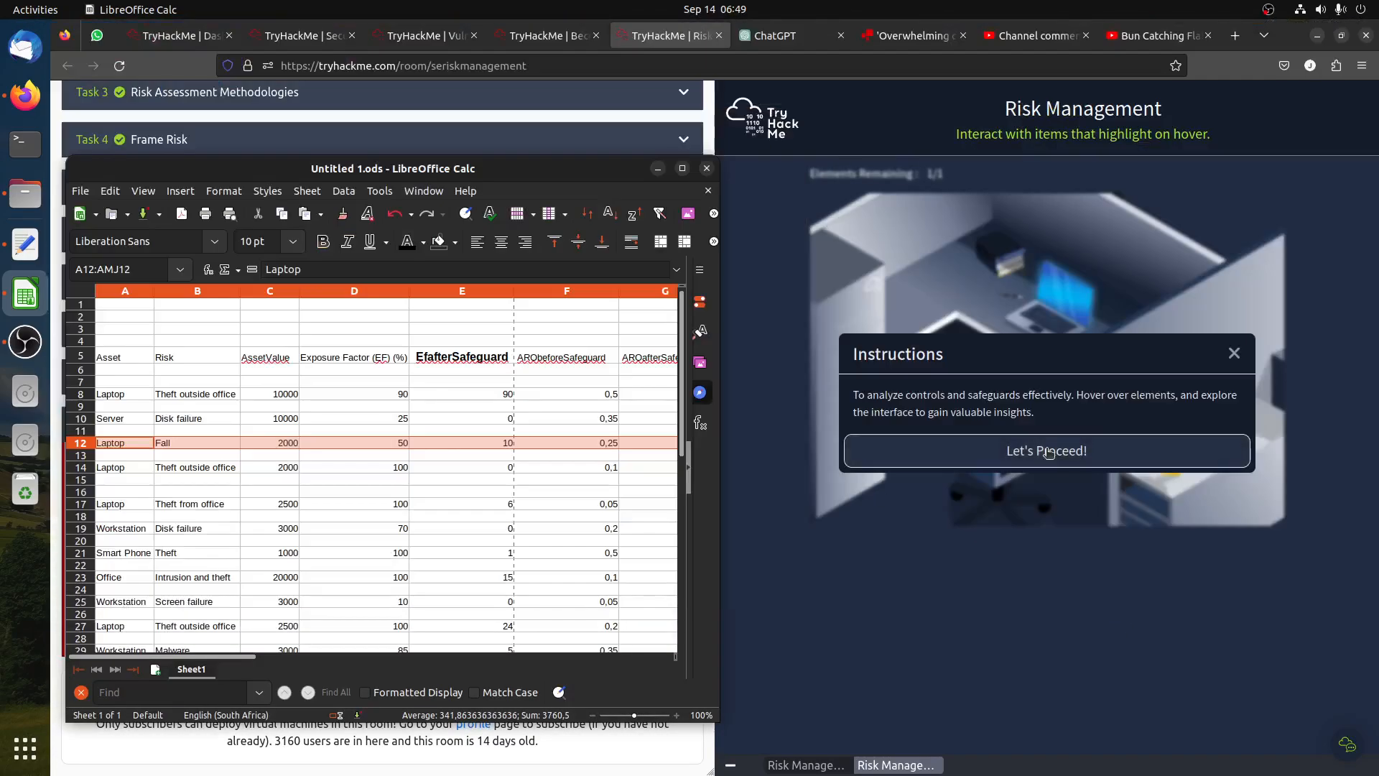
{"action": "left_click", "coordinate": [1046, 450]}
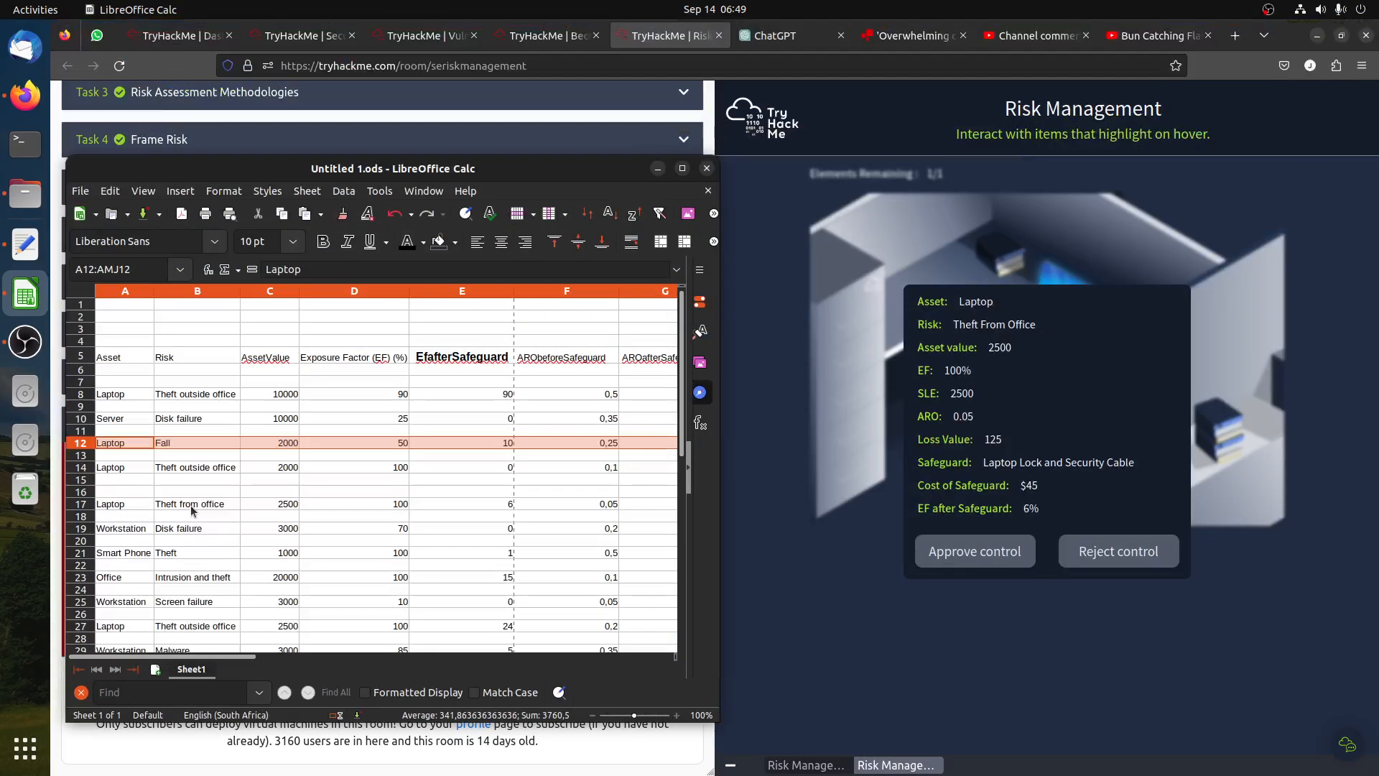
{"action": "left_click", "coordinate": [270, 503]}
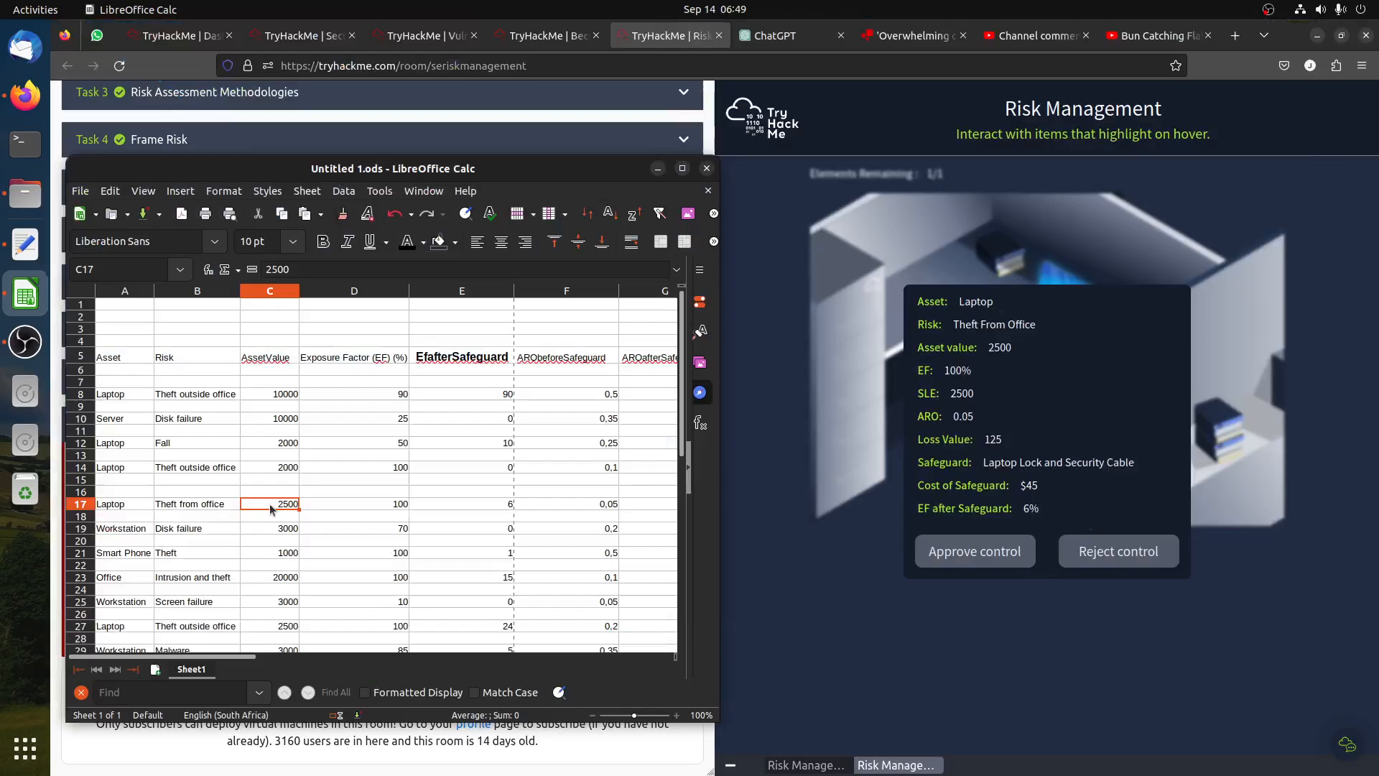
{"action": "left_click", "coordinate": [269, 502]}
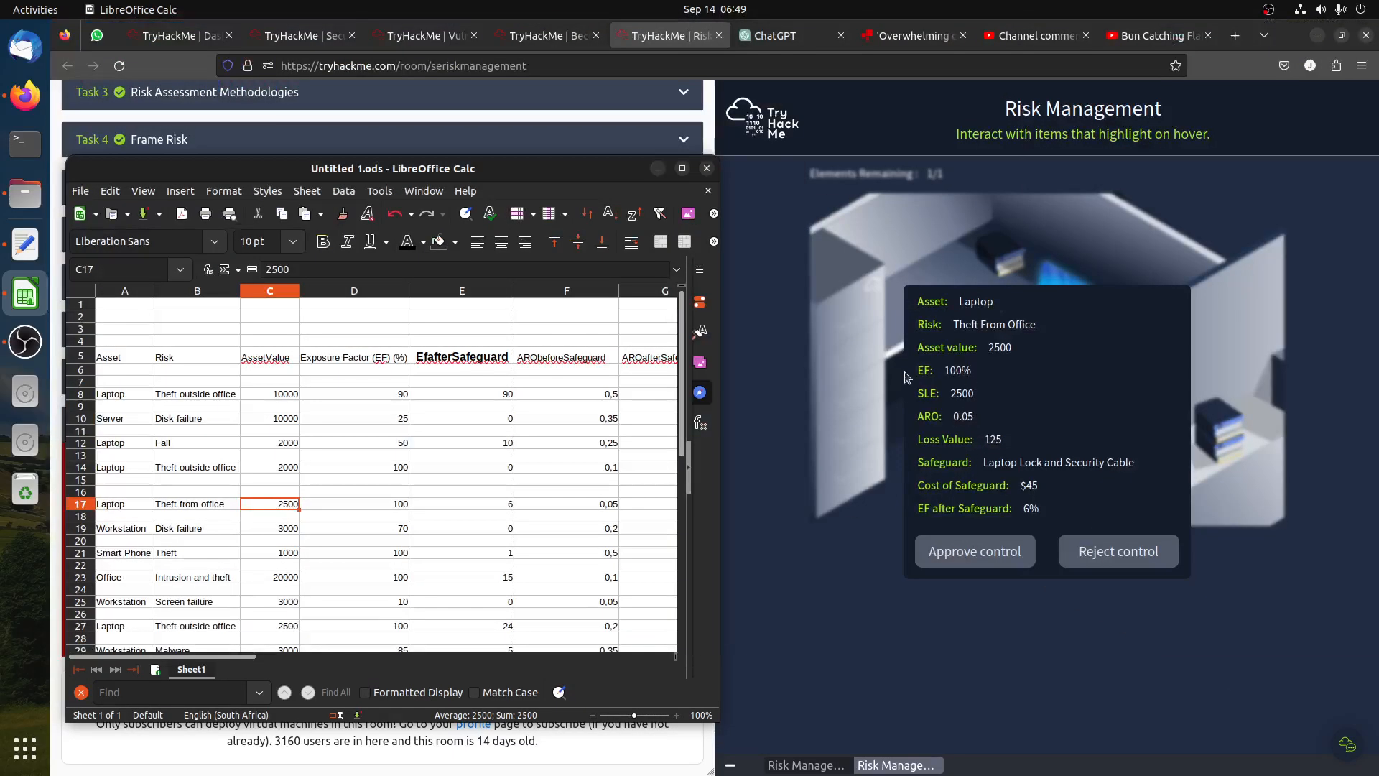
{"action": "left_click", "coordinate": [354, 504]}
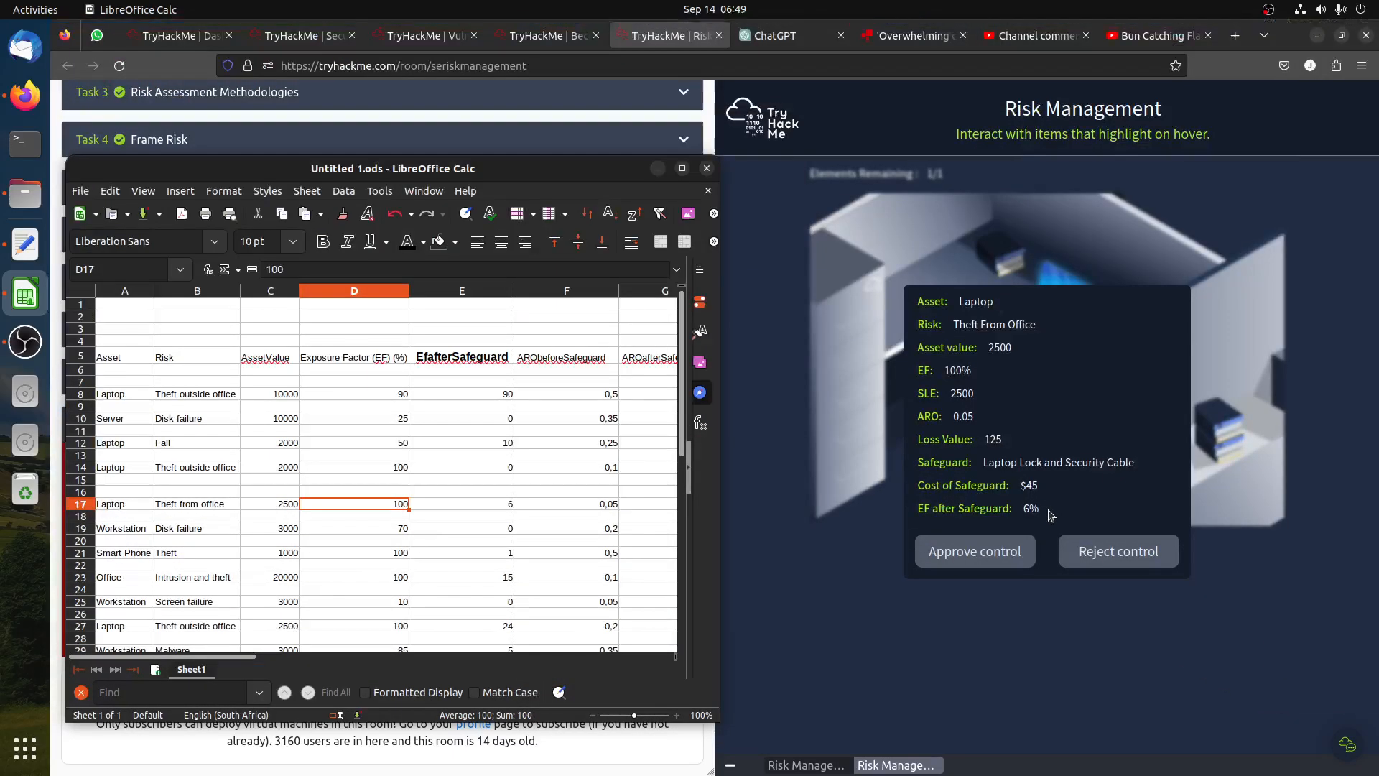
{"action": "left_click", "coordinate": [462, 505]}
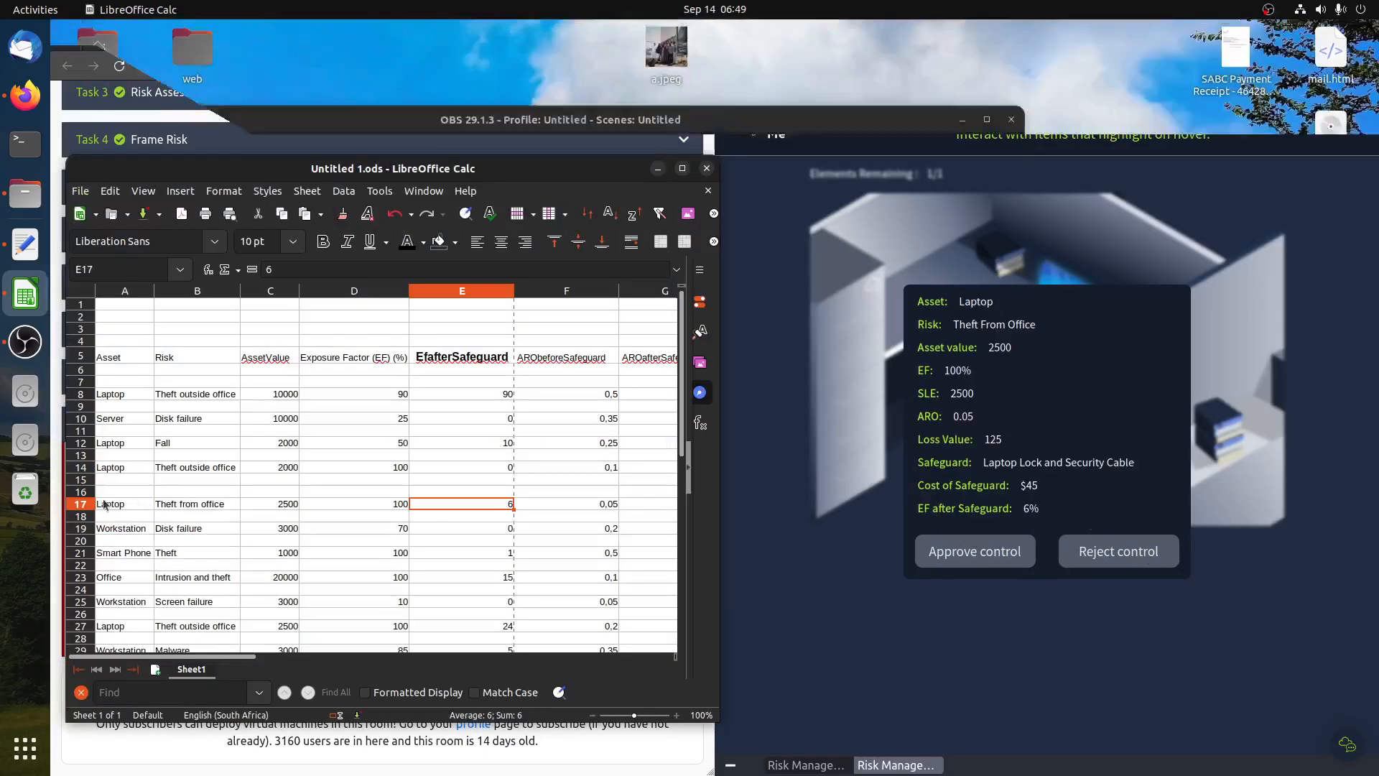
{"action": "left_click", "coordinate": [80, 502]}
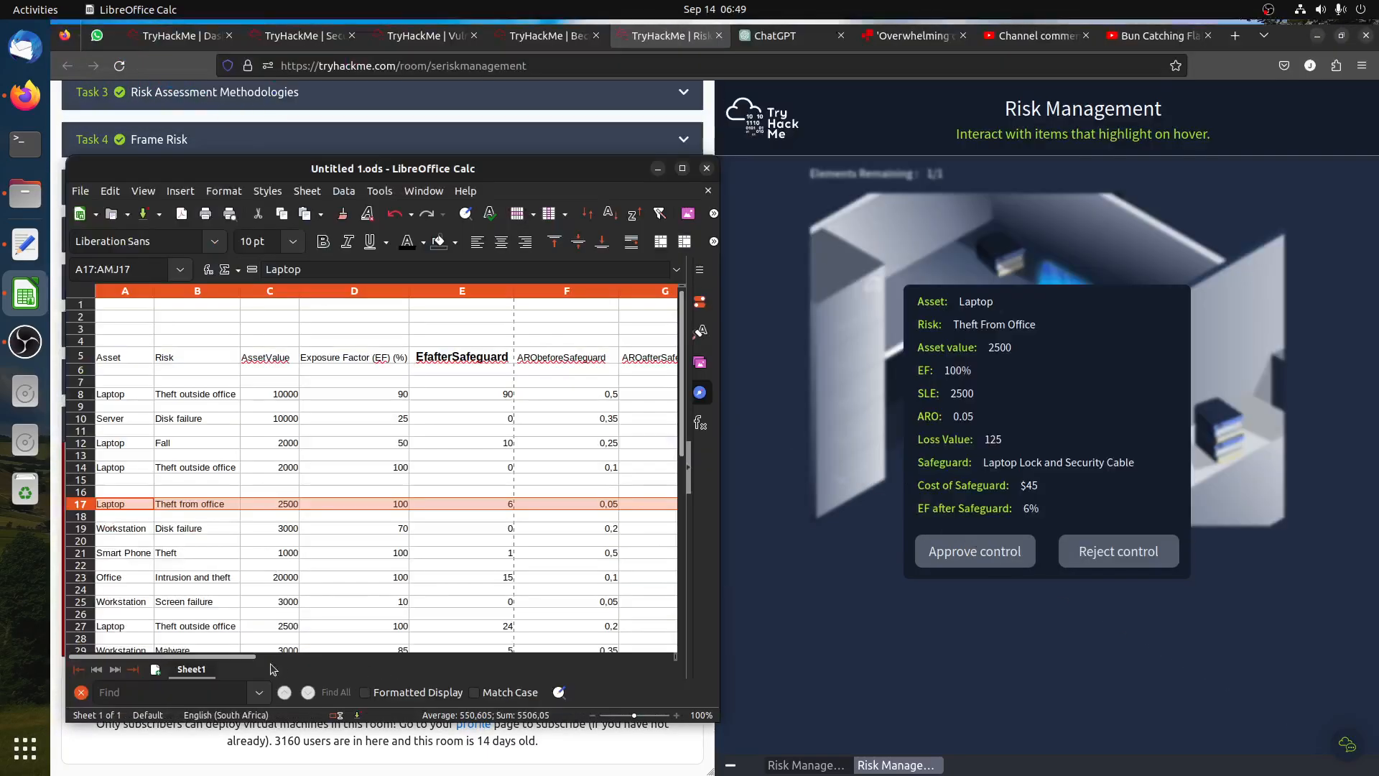
Enter 0,05 as row 17's ARO after safeguard and read its safeguard value of 72.5.
{"action": "scroll", "scroll_direction": "right", "scroll_amount": 3}
{"action": "type", "text": "0"}
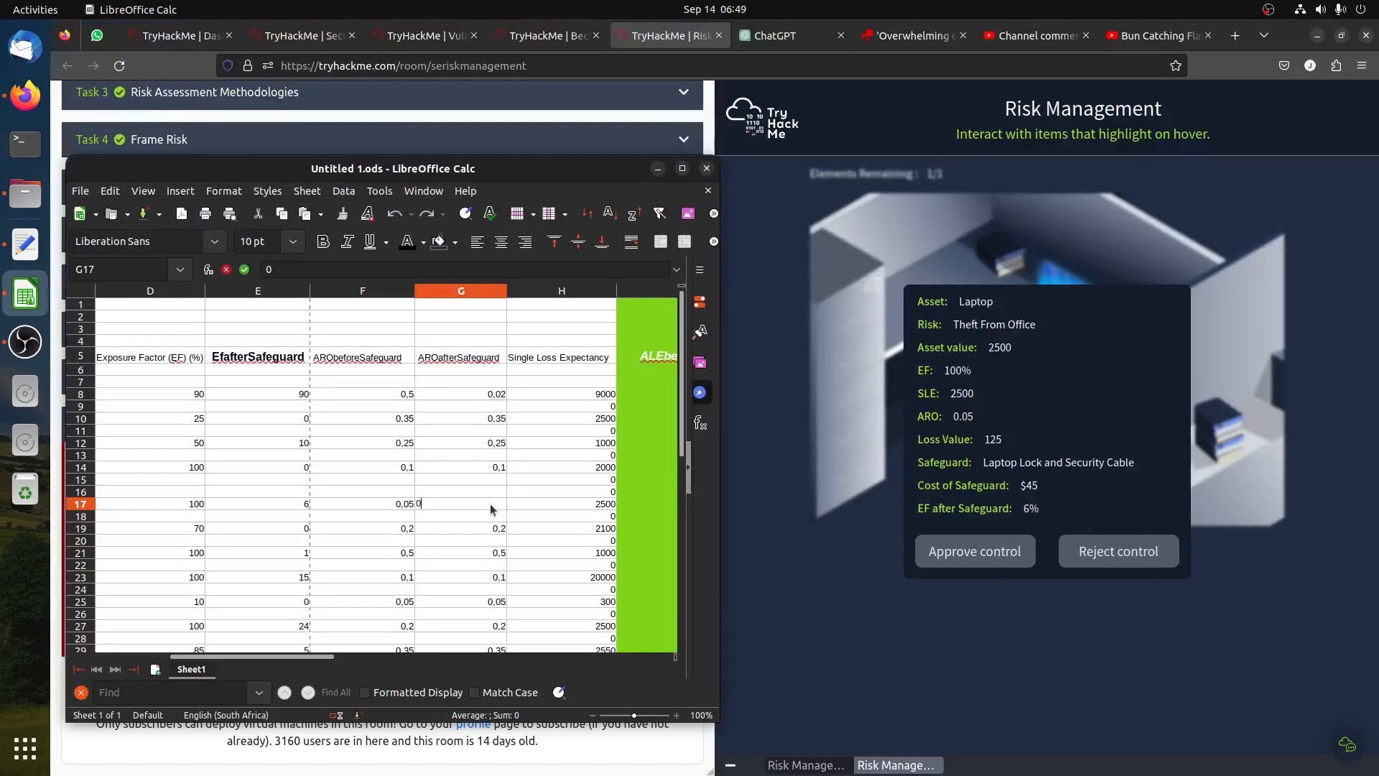
{"action": "type", "text": ",05"}
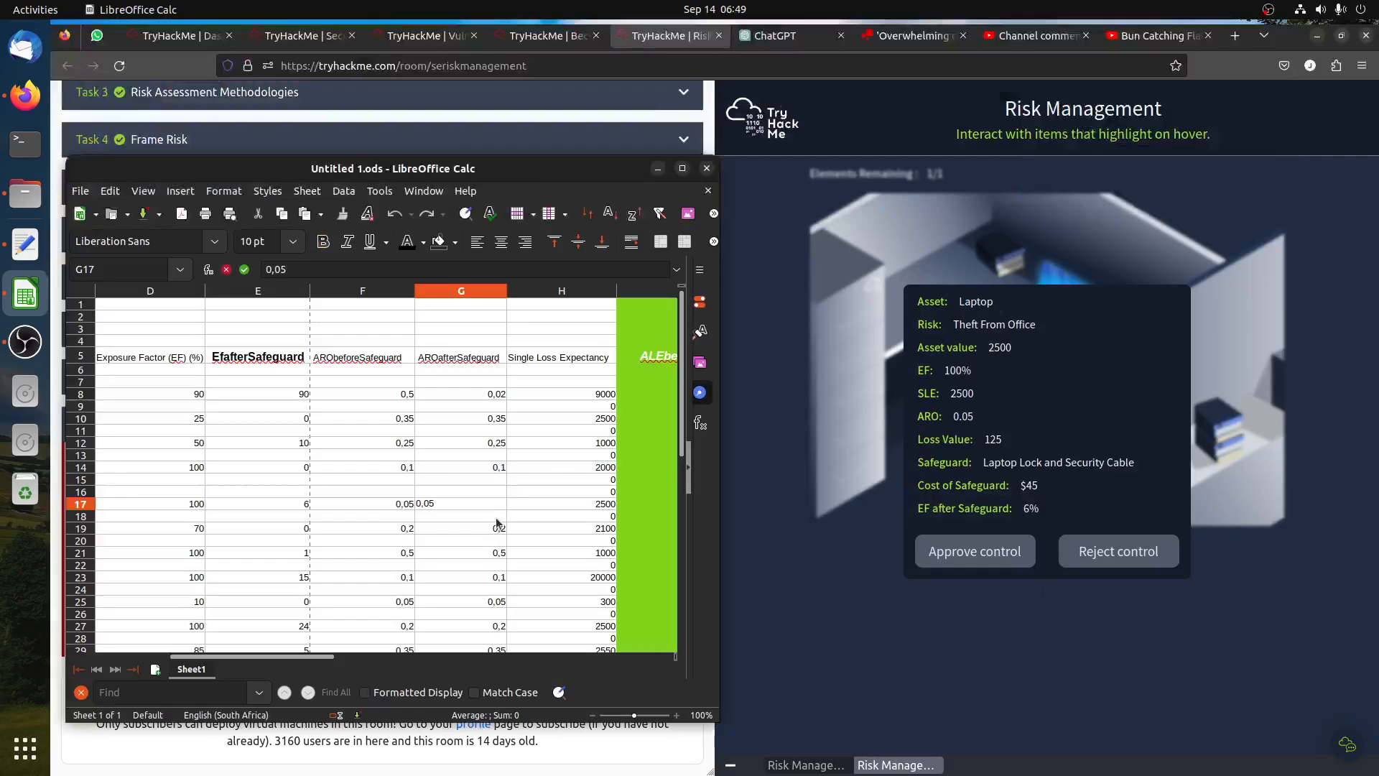
{"action": "left_click", "coordinate": [460, 516]}
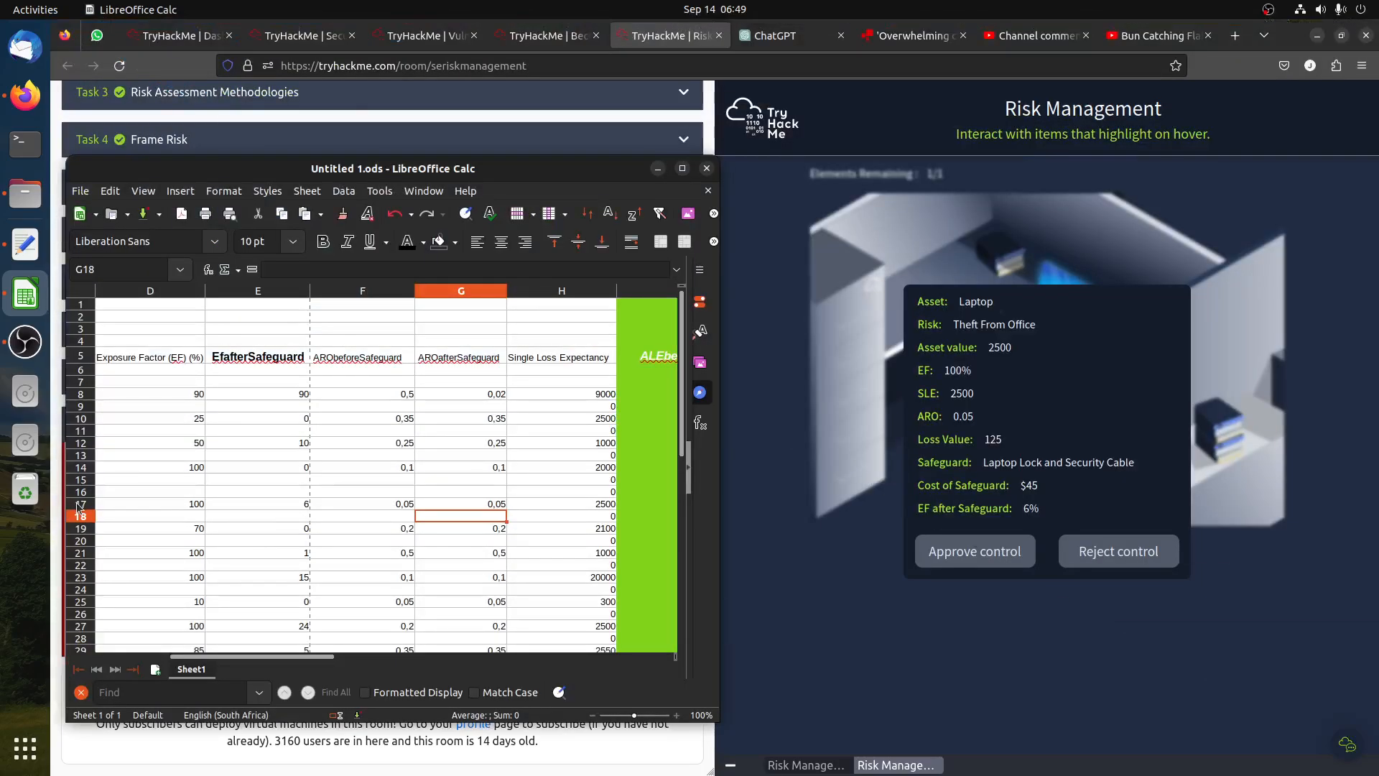
{"action": "left_click", "coordinate": [79, 503]}
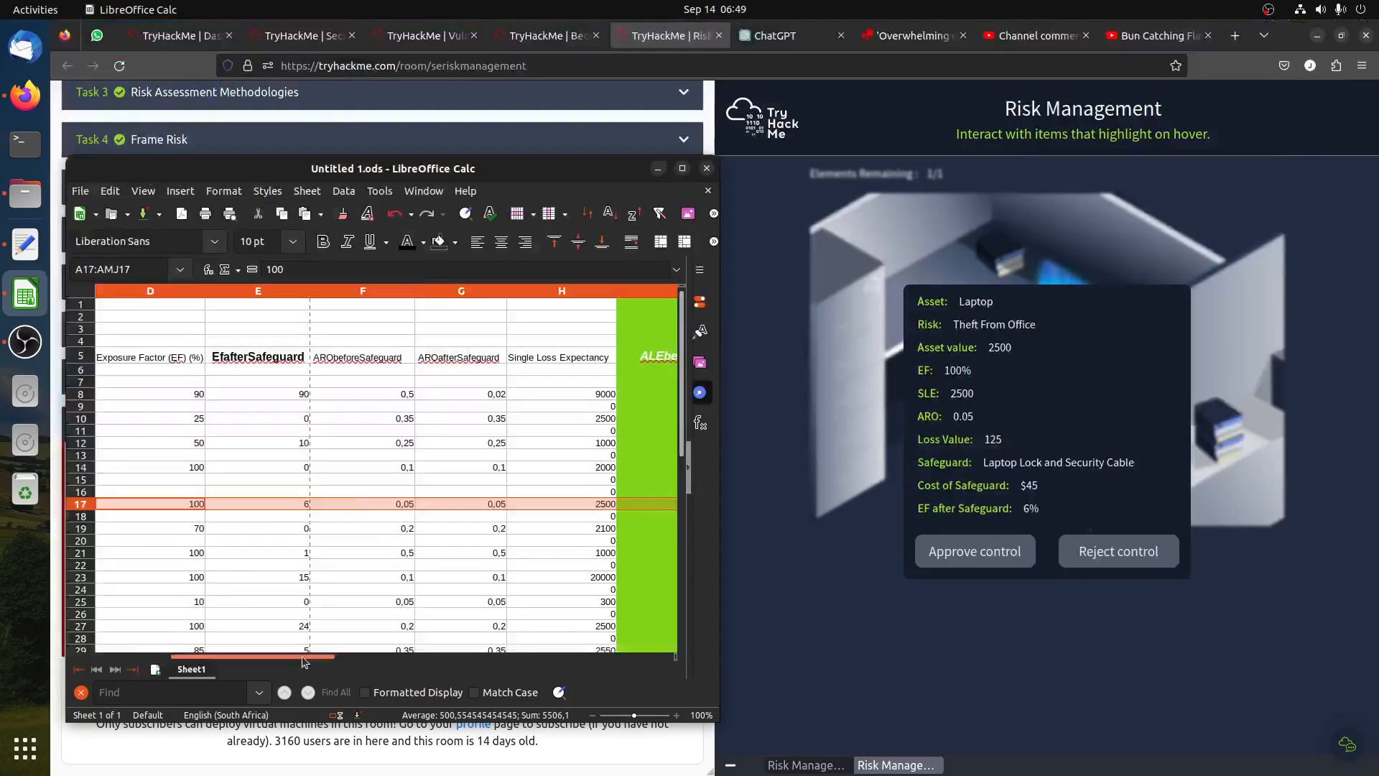
{"action": "scroll", "scroll_direction": "right", "scroll_amount": 3}
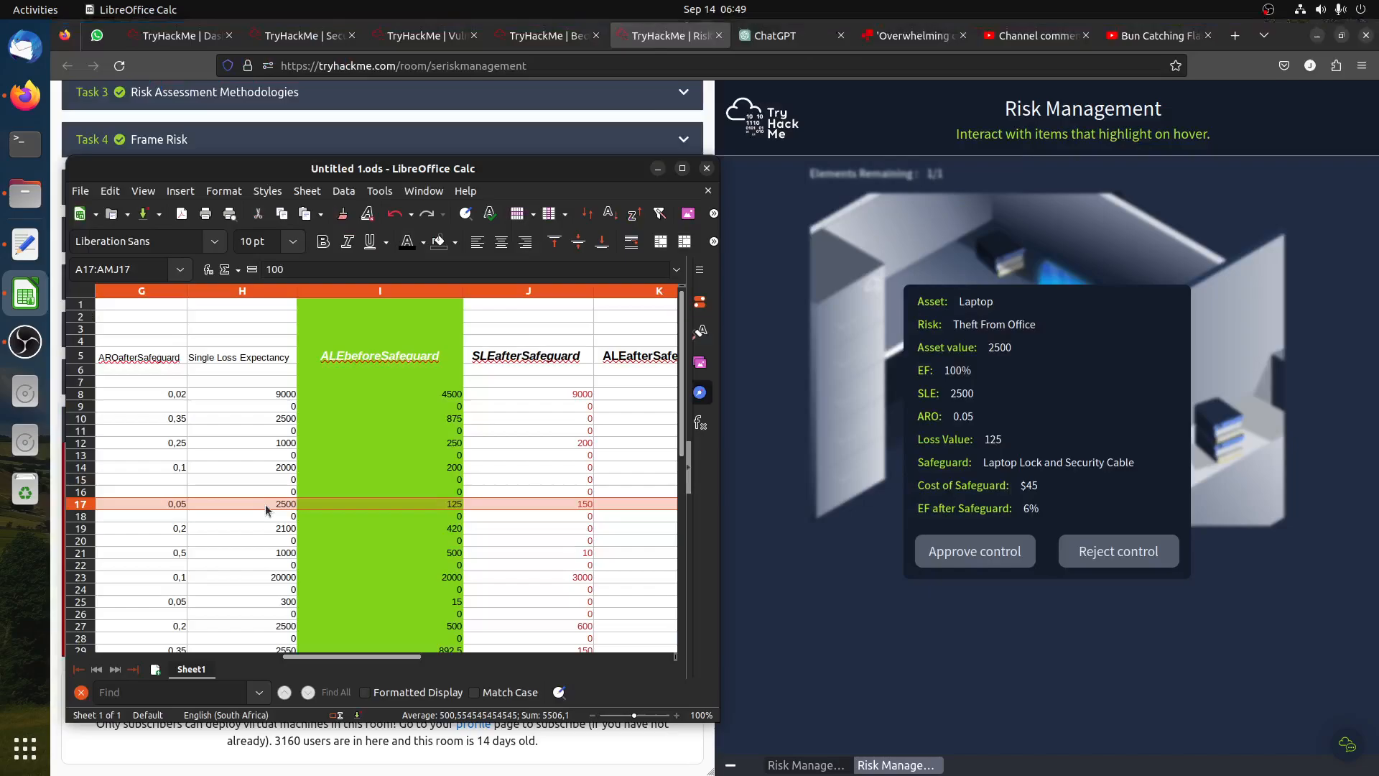
{"action": "scroll", "scroll_direction": "right", "scroll_amount": 3}
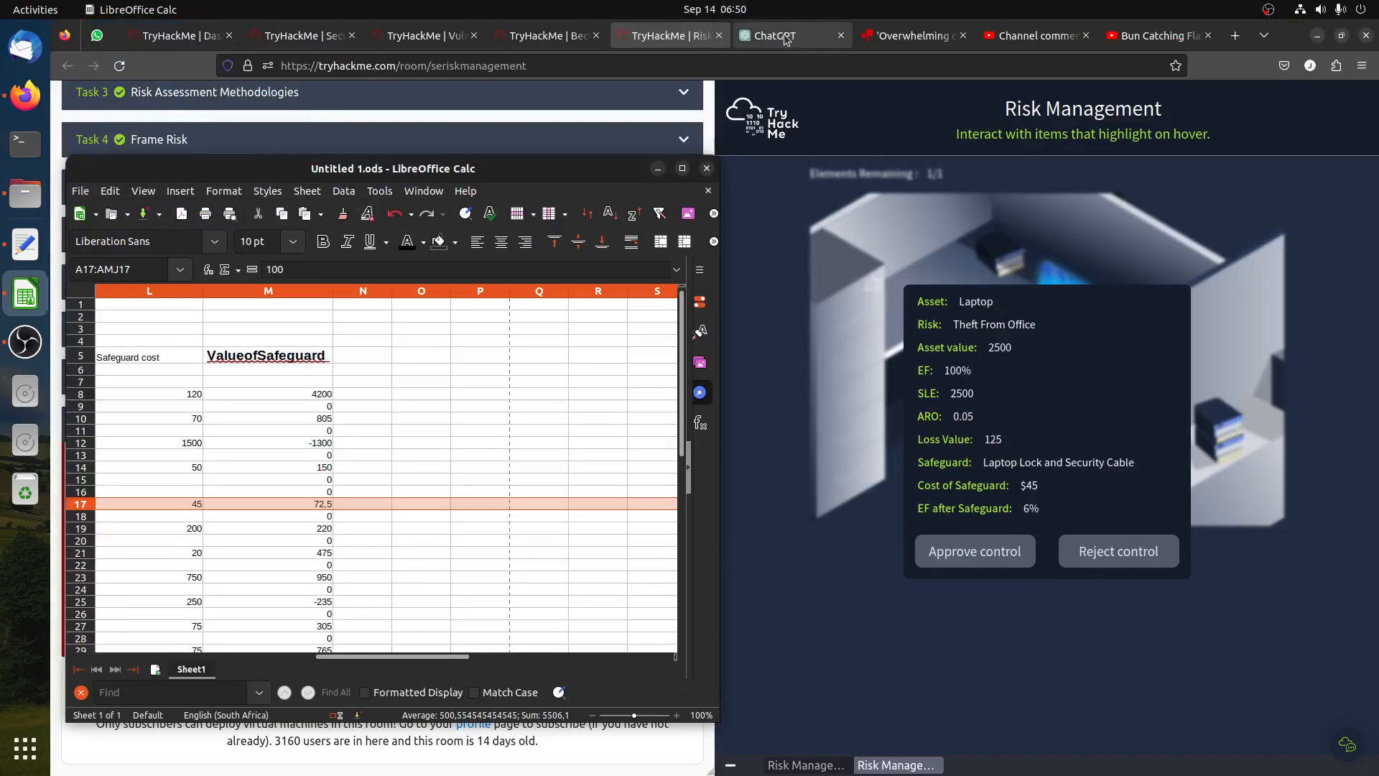
Ask ChatGPT to help decide whether to implement or reject a safeguard.
{"action": "left_click", "coordinate": [791, 35]}
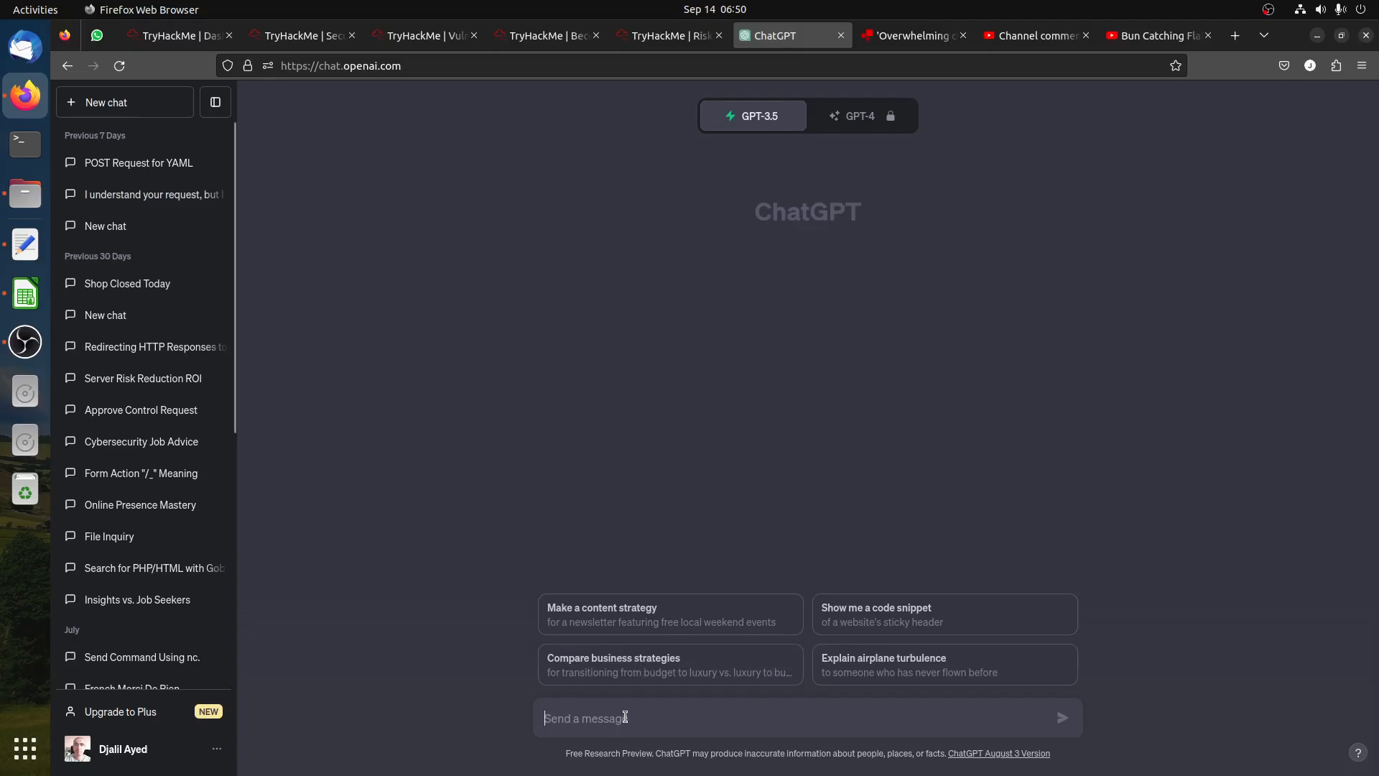
{"action": "type", "text": "I will s"}
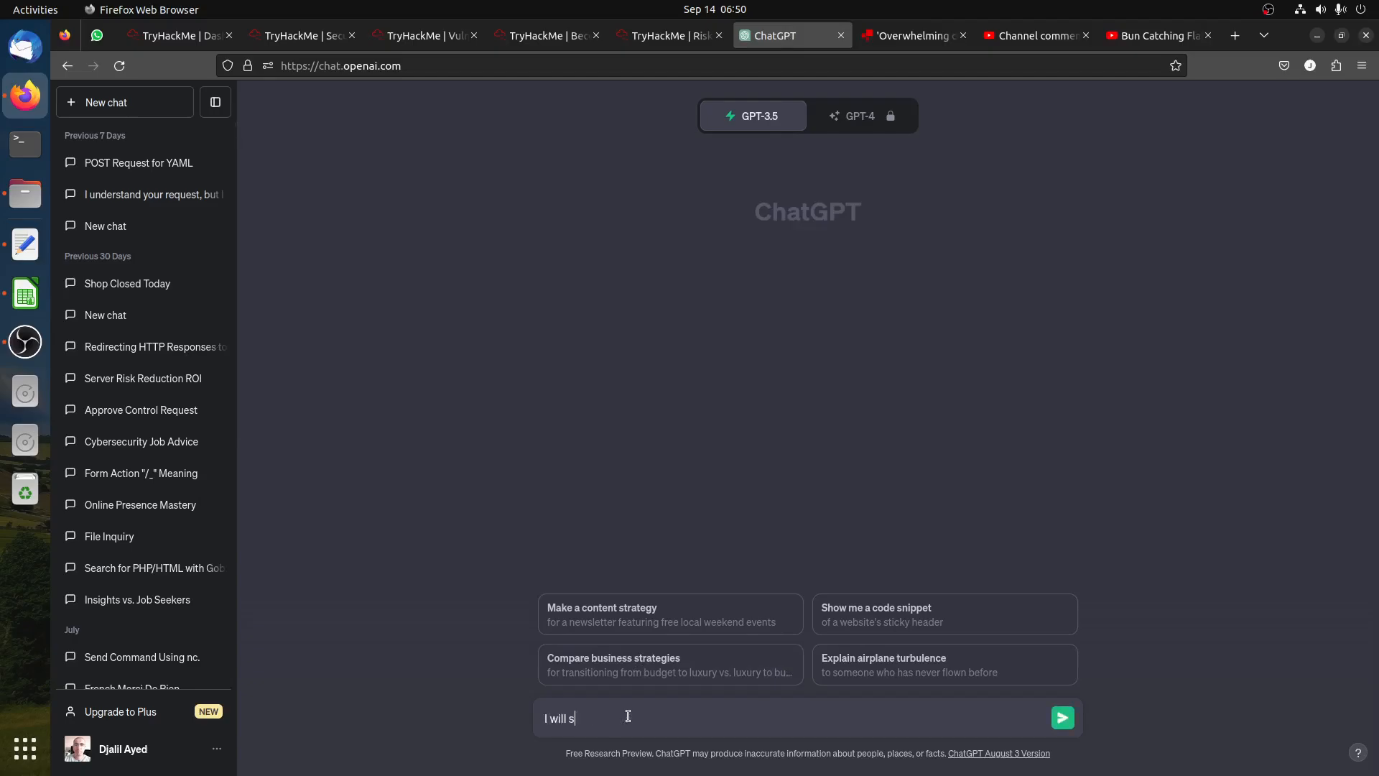
{"action": "type", "text": "ome value!"}
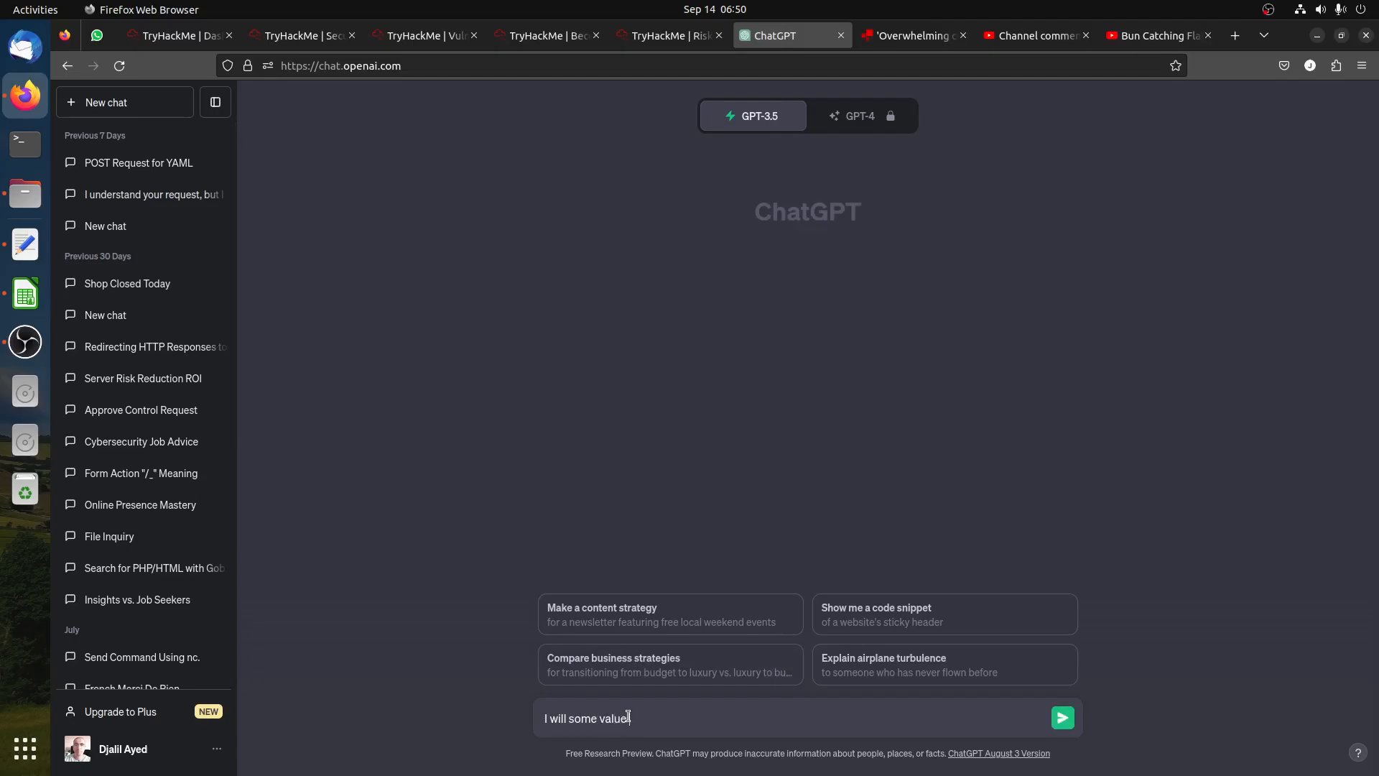
{"action": "type", "text": "decide"}
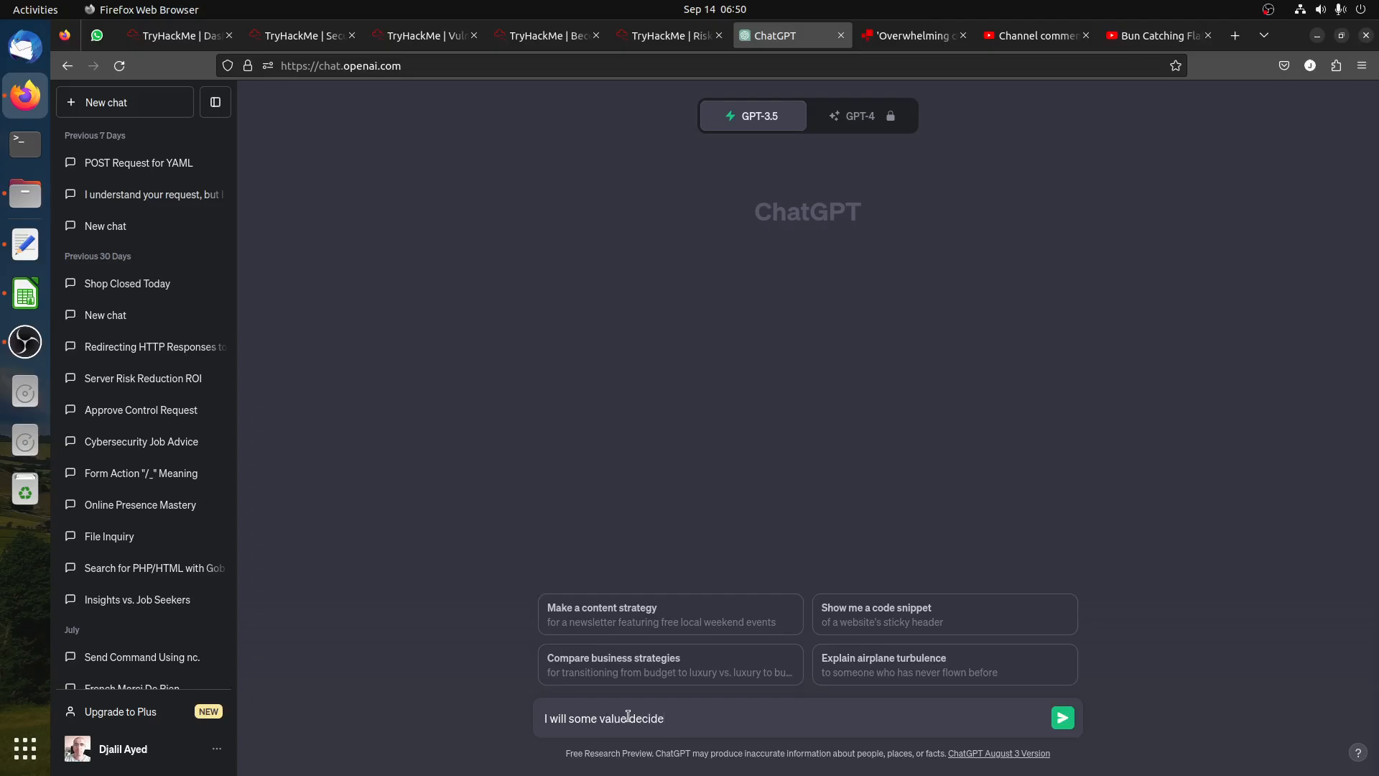
{"action": "type", "text": "if to implement"}
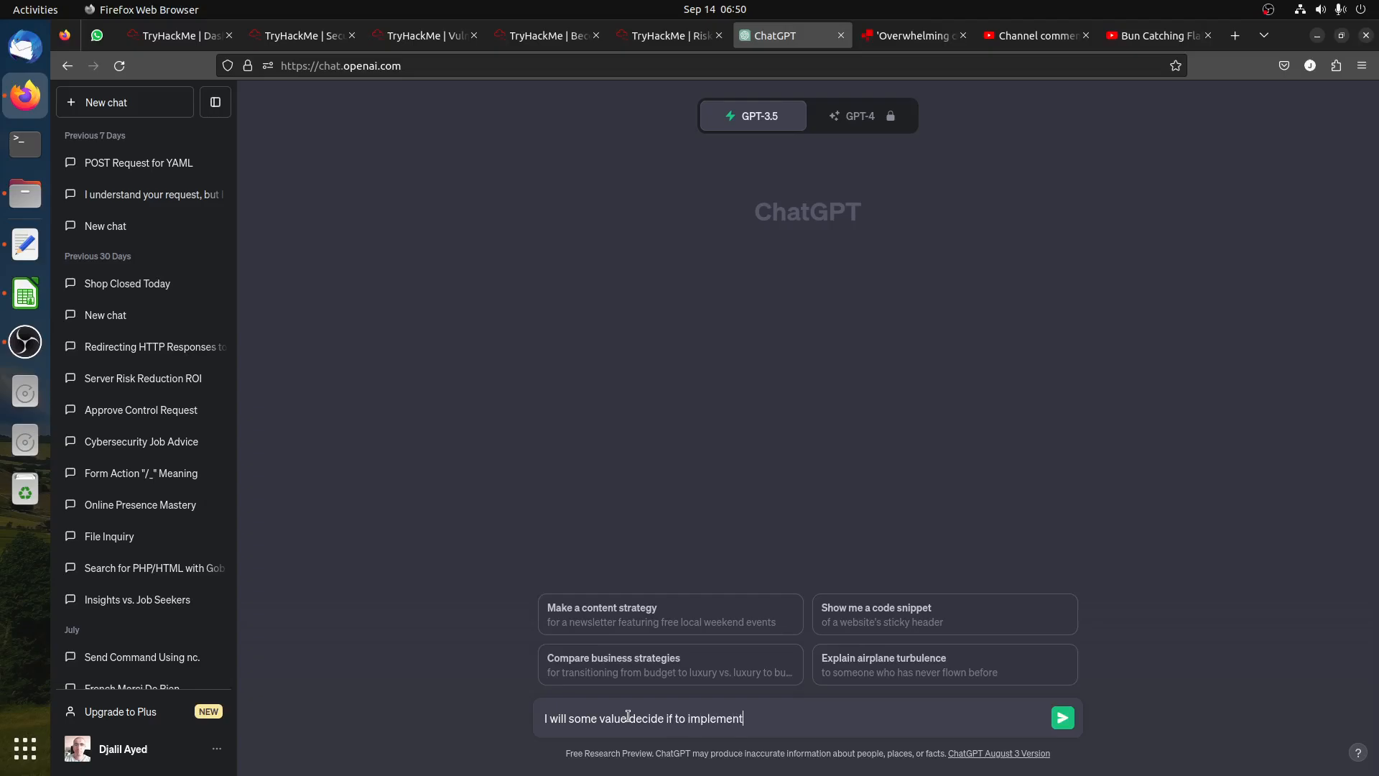
{"action": "type", "text": "safegure"}
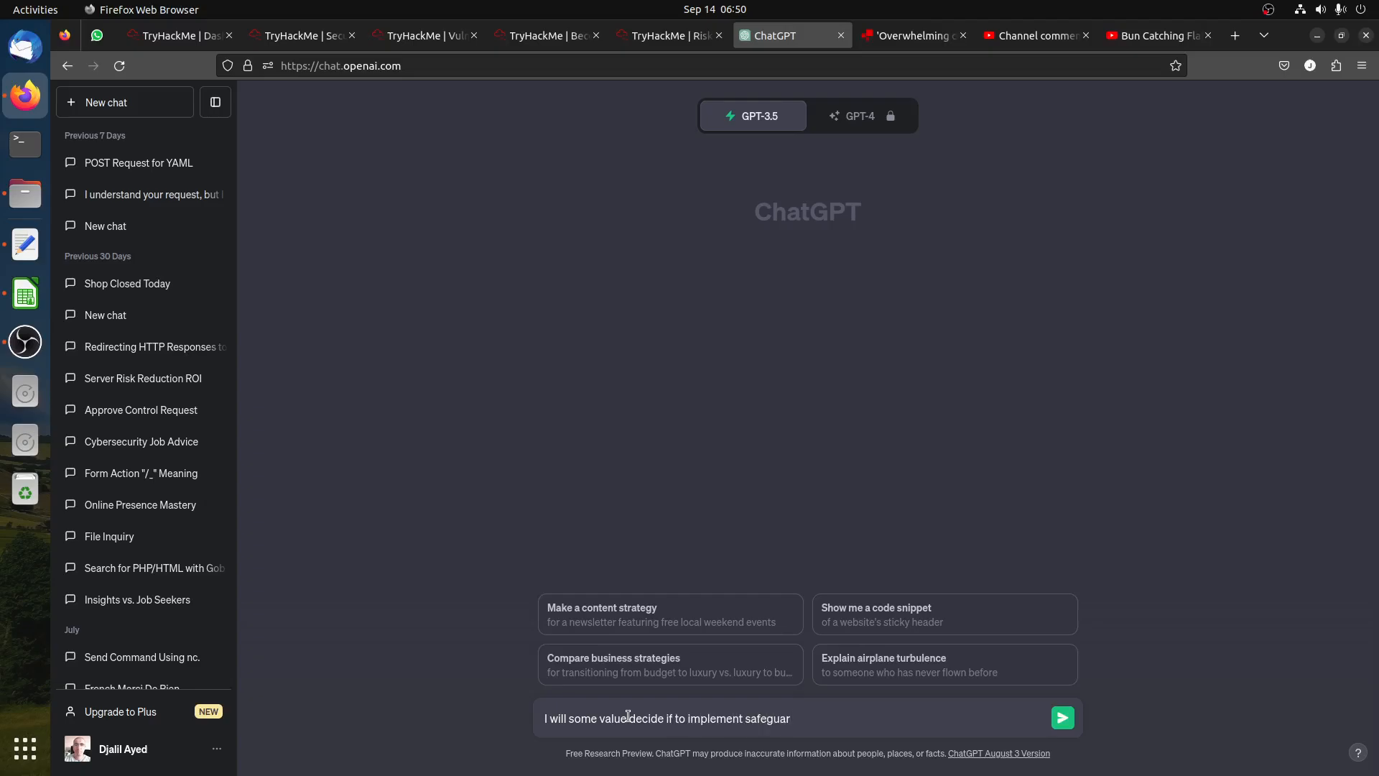
{"action": "type", "text": "or rej"}
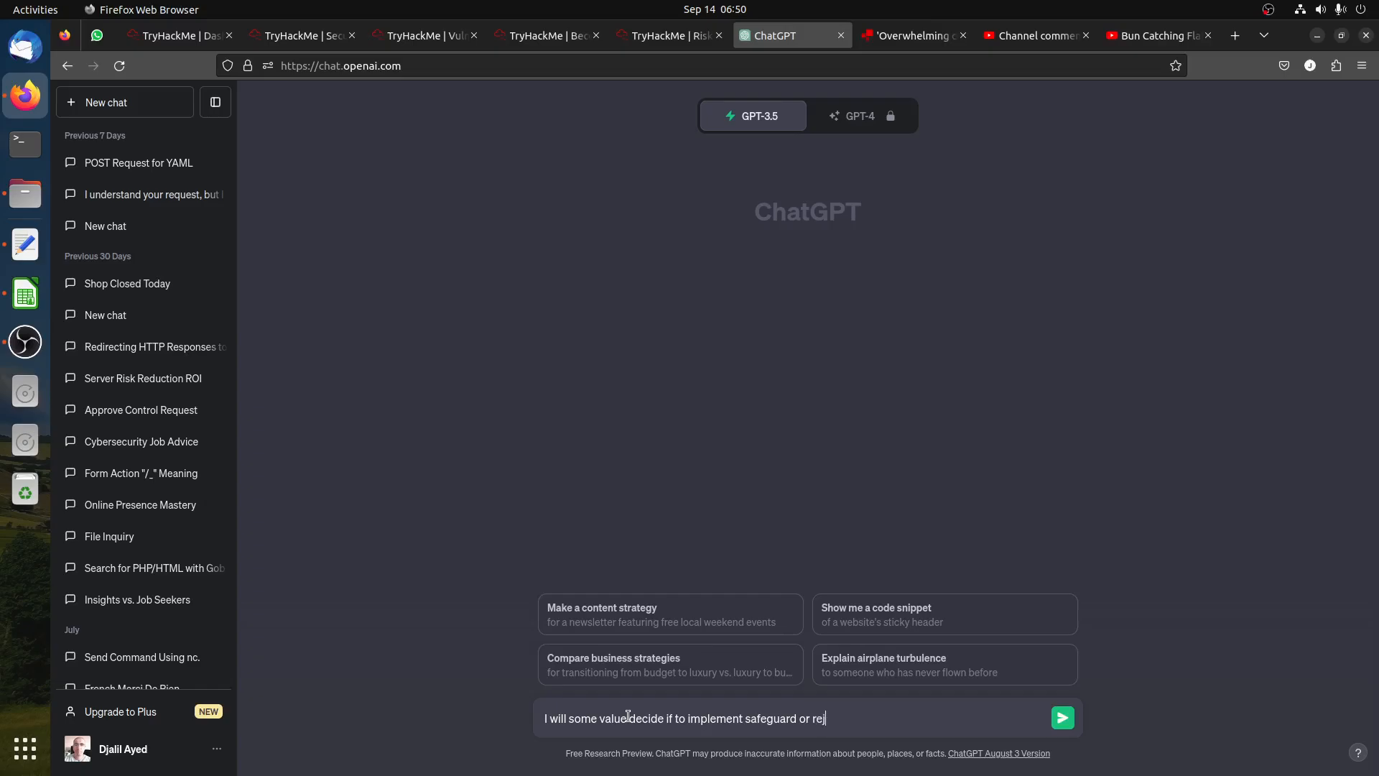
{"action": "left_click", "coordinate": [1061, 718]}
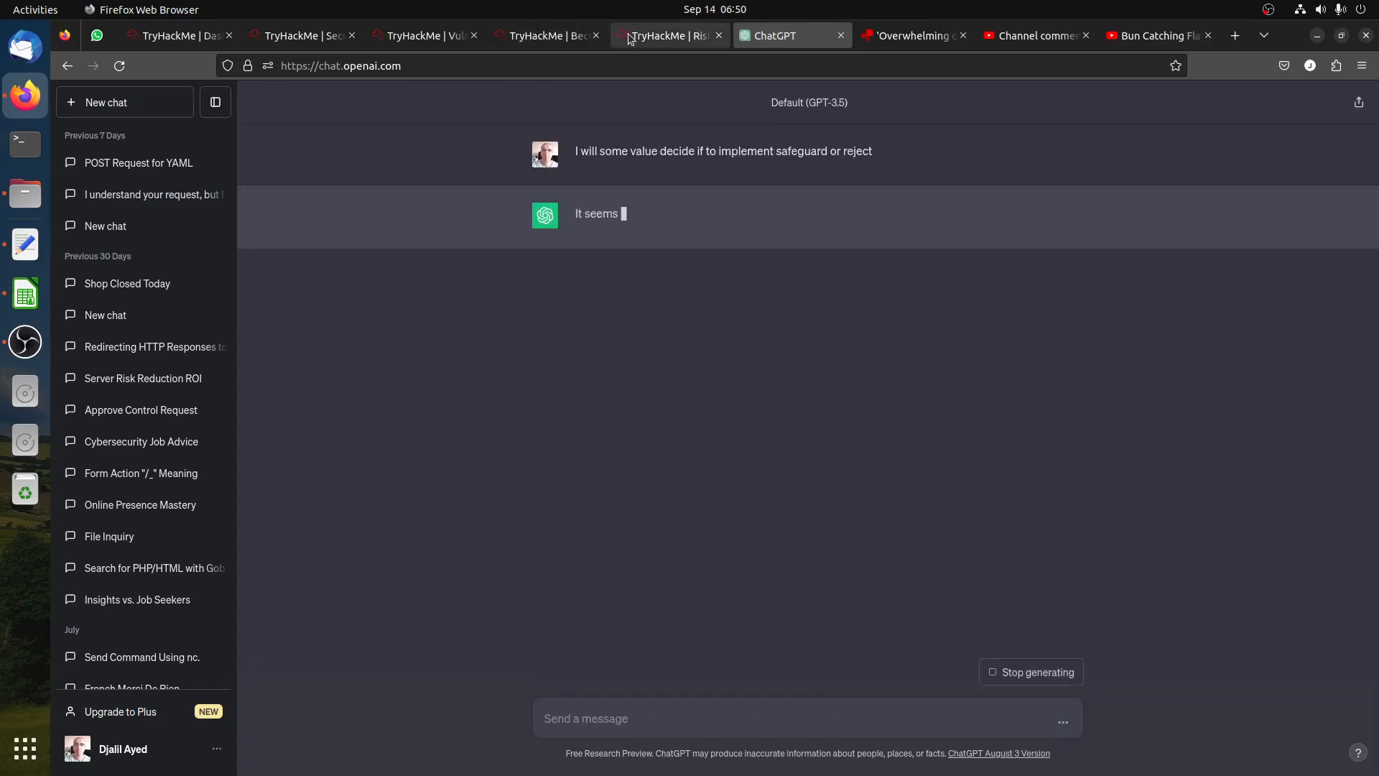
Copy the laptop theft-from-office details from TryHackMe into a new ChatGPT message.
{"action": "left_click", "coordinate": [666, 35]}
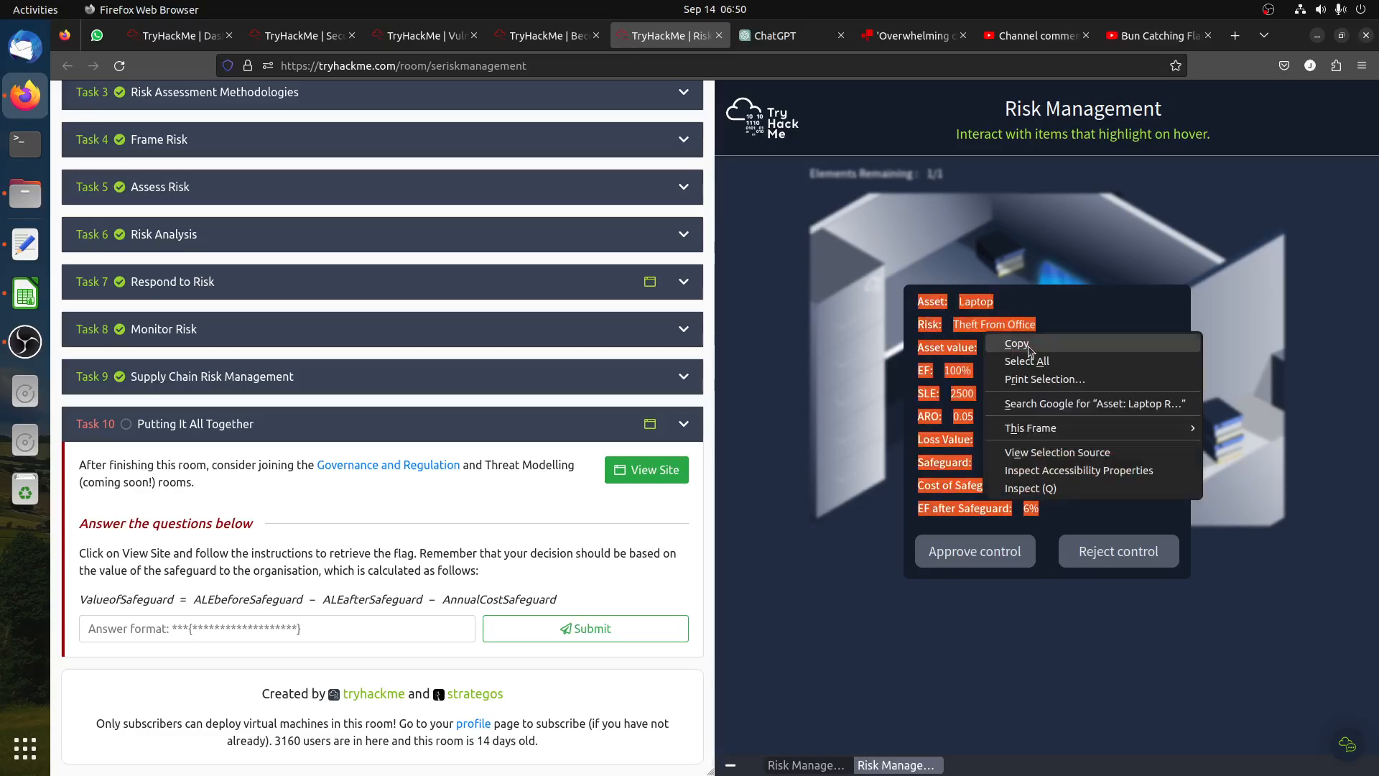
{"action": "left_click", "coordinate": [775, 36]}
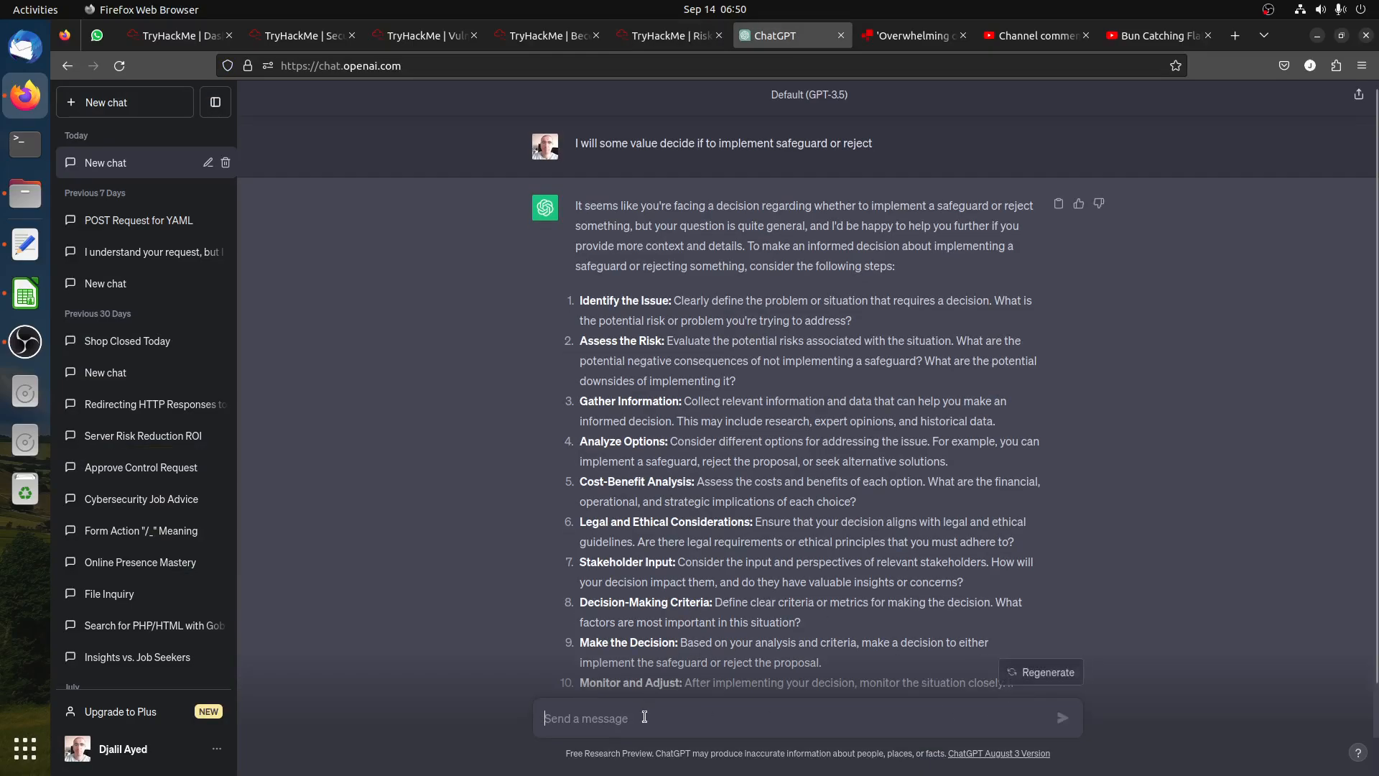
{"action": "left_click", "coordinate": [1041, 671]}
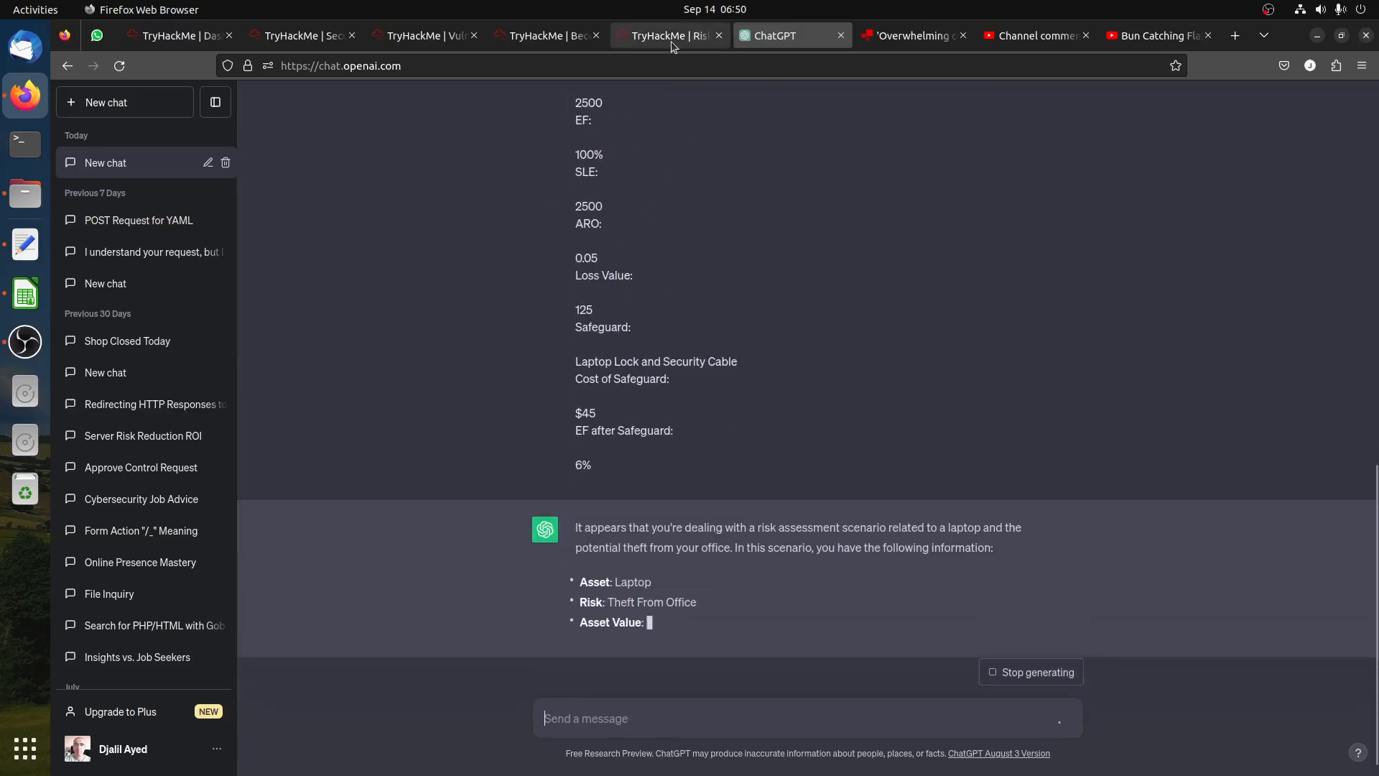
{"action": "left_click", "coordinate": [669, 35]}
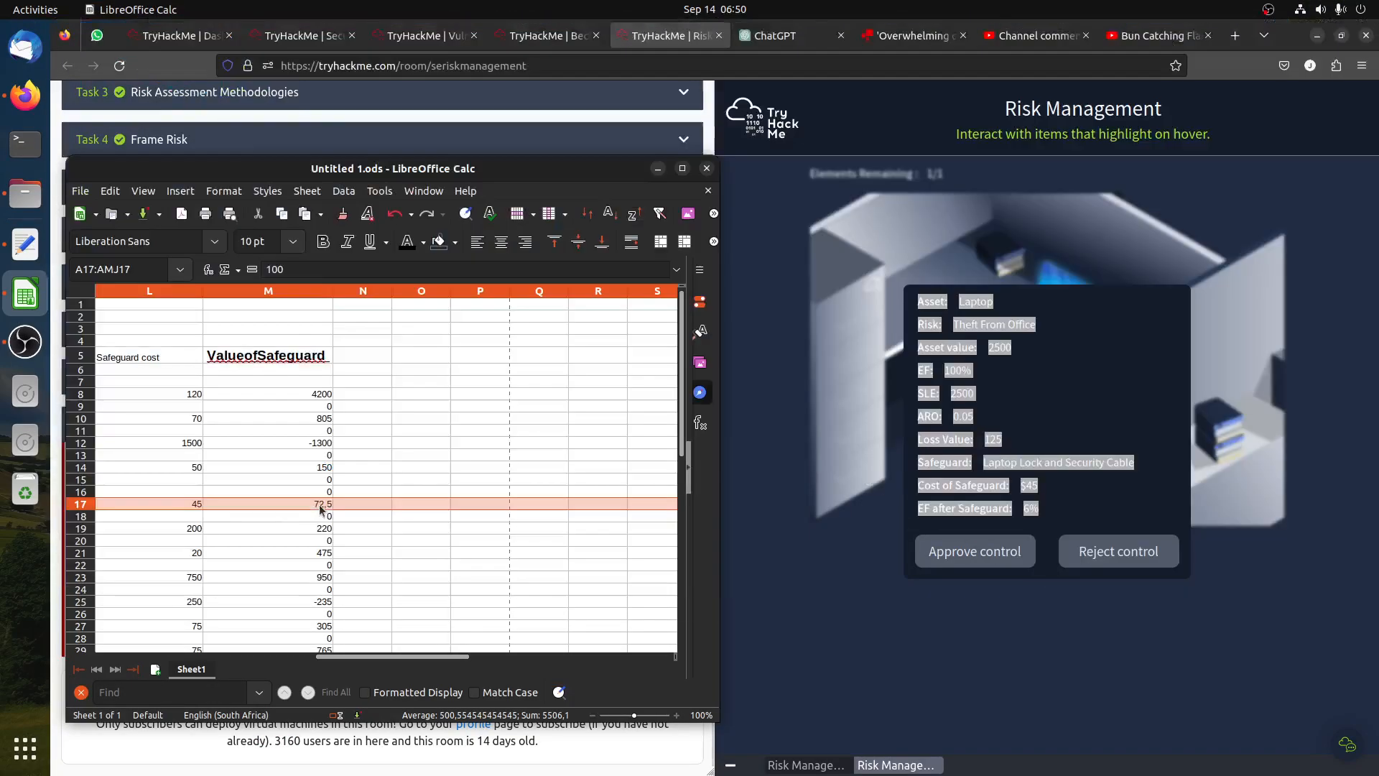
Compare row 17's ALE after safeguard 7.5 with safeguard value 72.5, then return to ChatGPT.
{"action": "scroll", "scroll_direction": "left", "scroll_amount": 3}
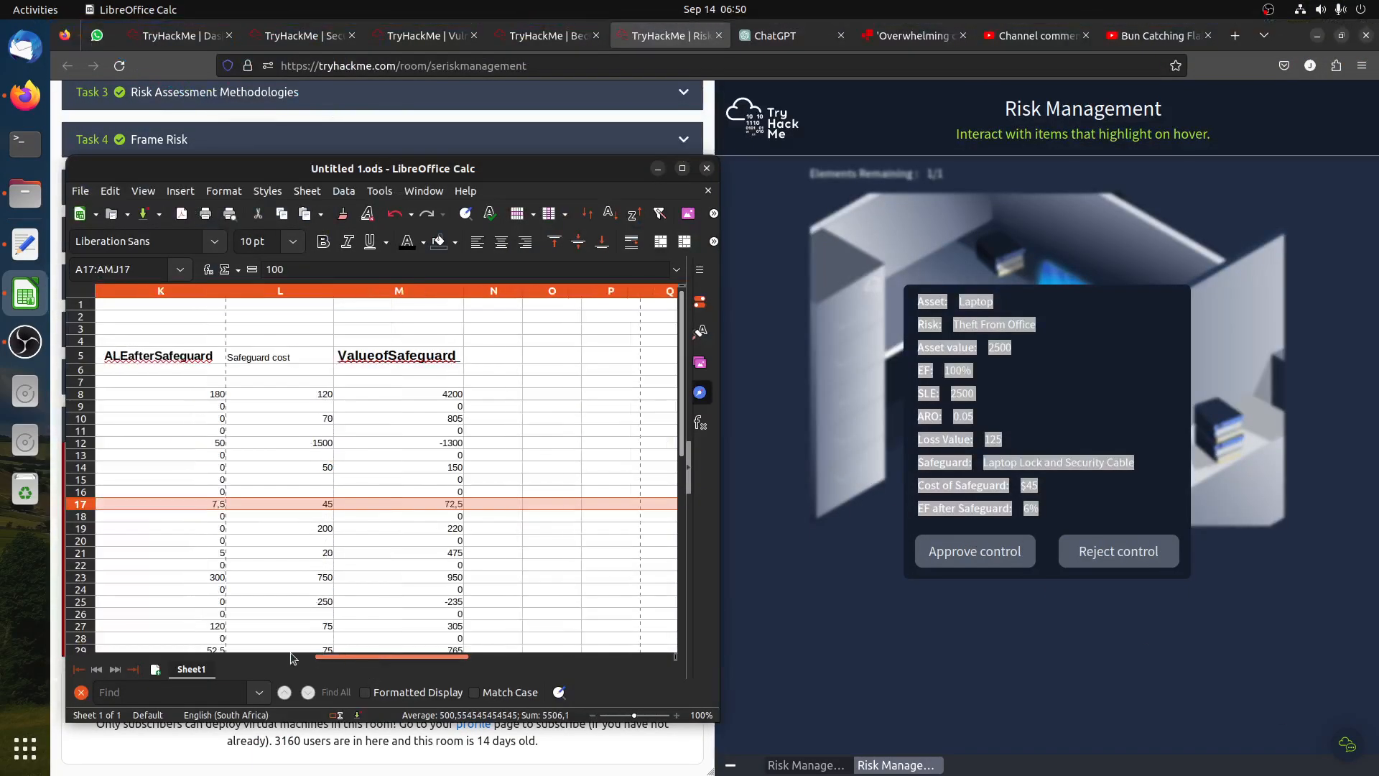
{"action": "left_click", "coordinate": [780, 35]}
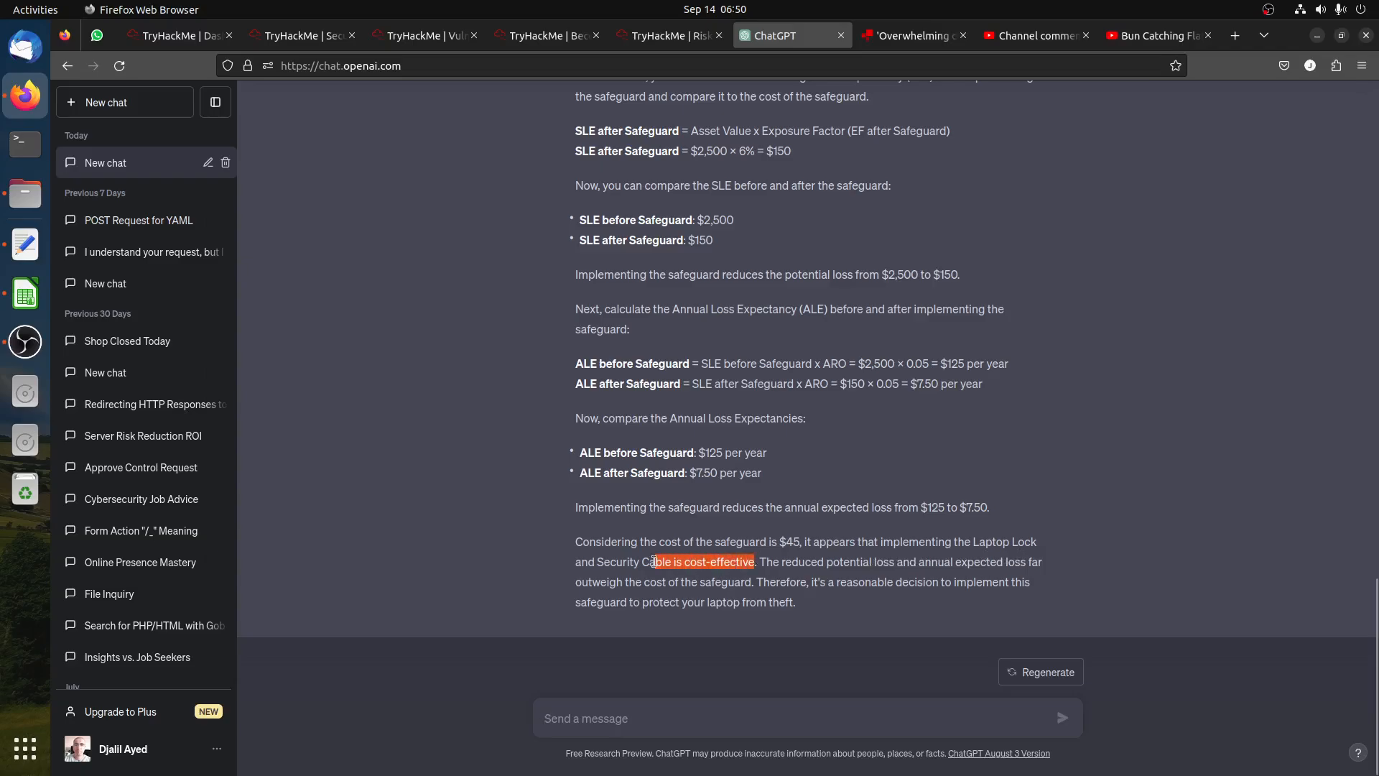
Return to the TryHackMe simulation to bring up the workstation disk failure asset.
{"action": "left_click", "coordinate": [669, 35]}
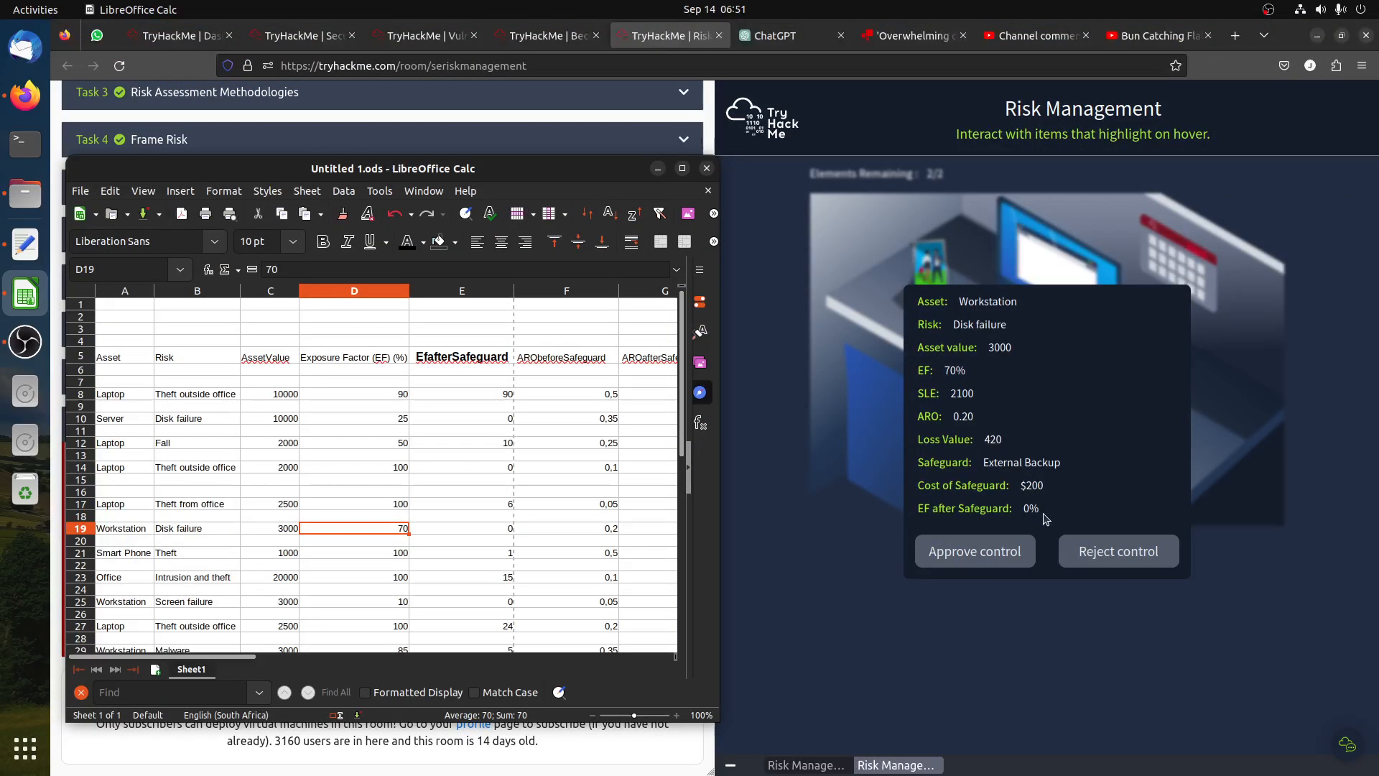
Inspect spreadsheet row 19 for workstation disk failure: safeguard cost 200, value 220.
{"action": "left_click", "coordinate": [567, 528]}
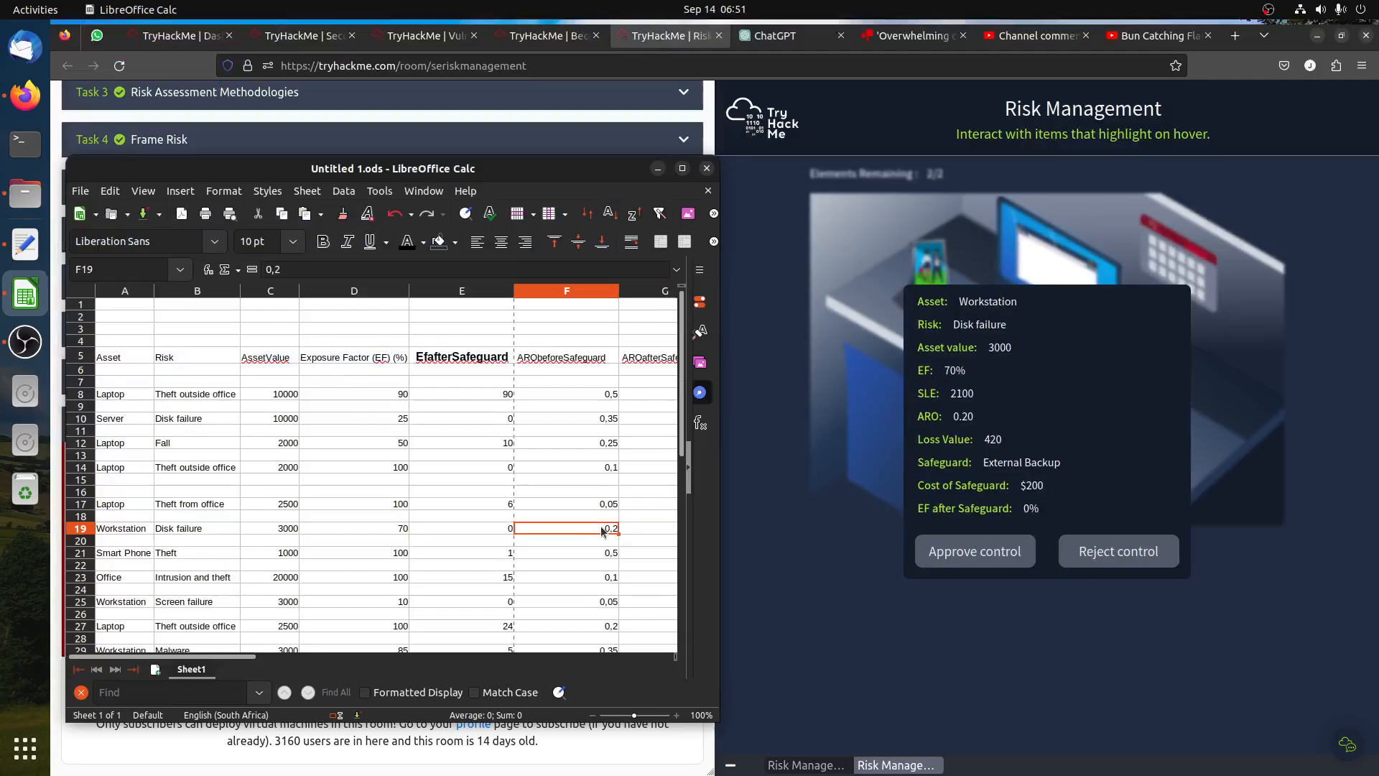
{"action": "left_click", "coordinate": [80, 528]}
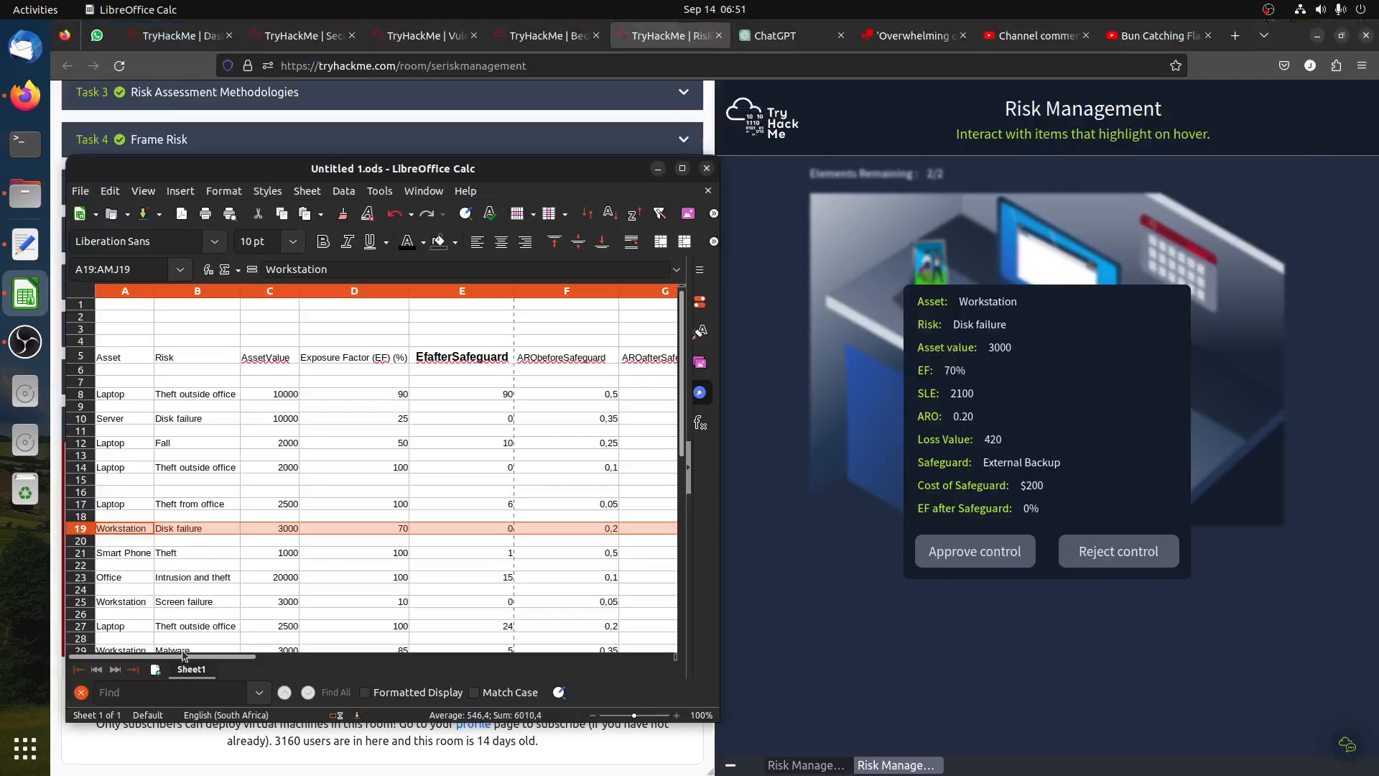
{"action": "scroll", "scroll_direction": "right", "scroll_amount": 3}
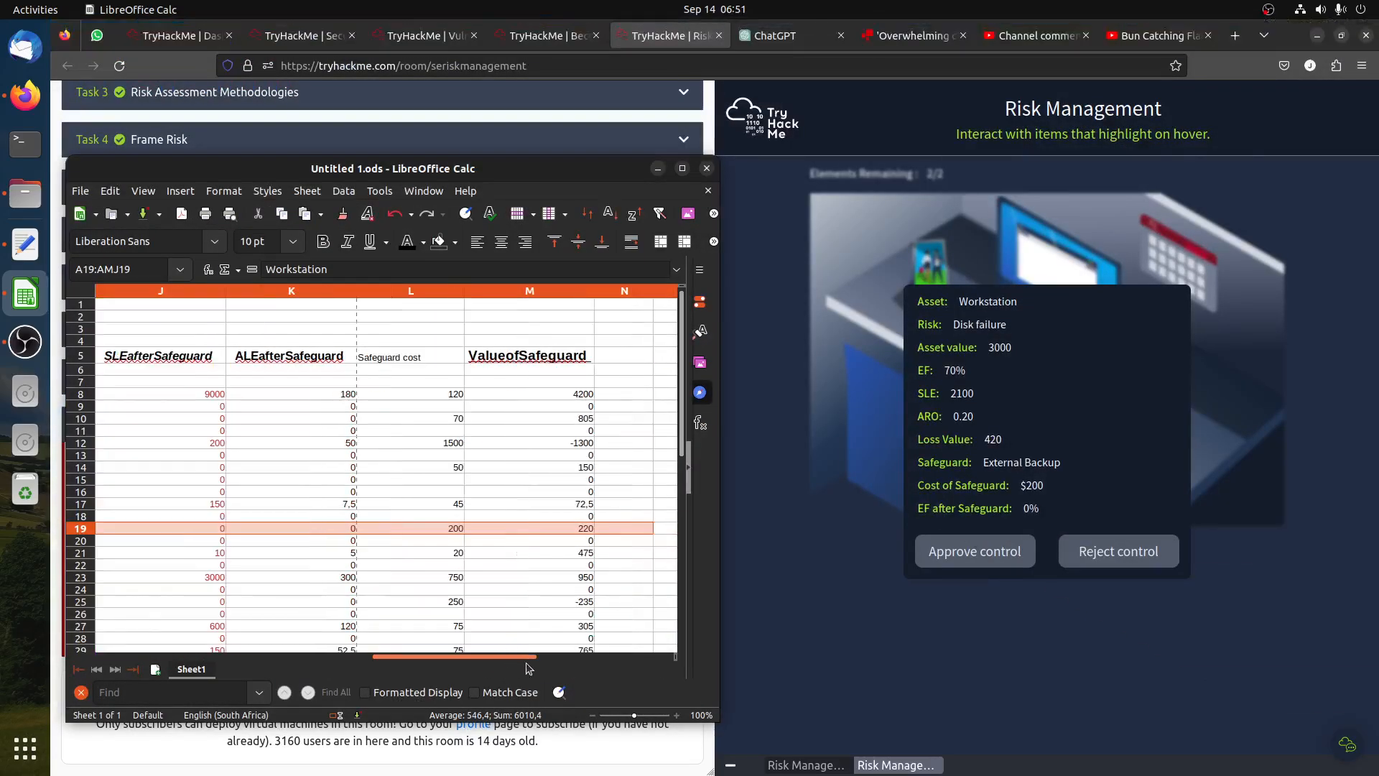
{"action": "scroll", "scroll_direction": "left", "scroll_amount": 3}
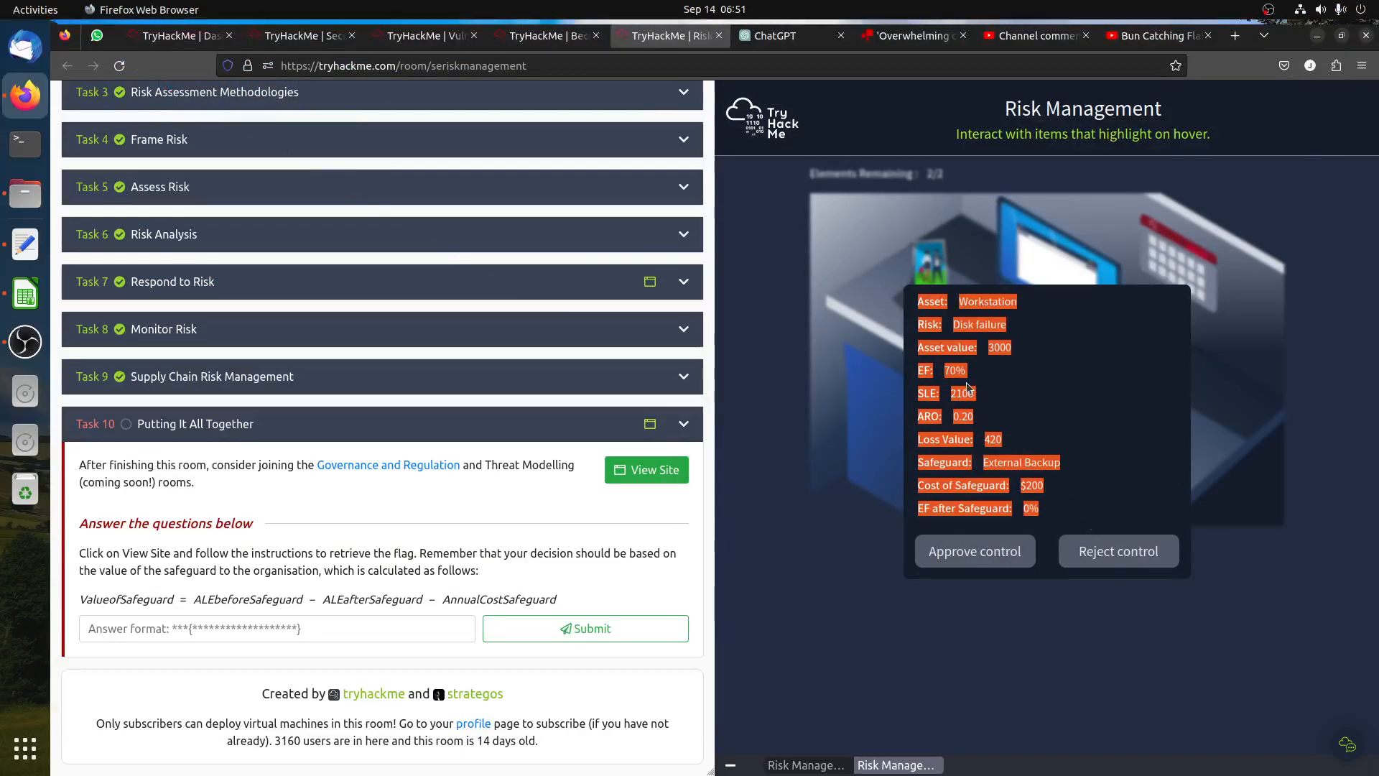
{"action": "left_click", "coordinate": [787, 36]}
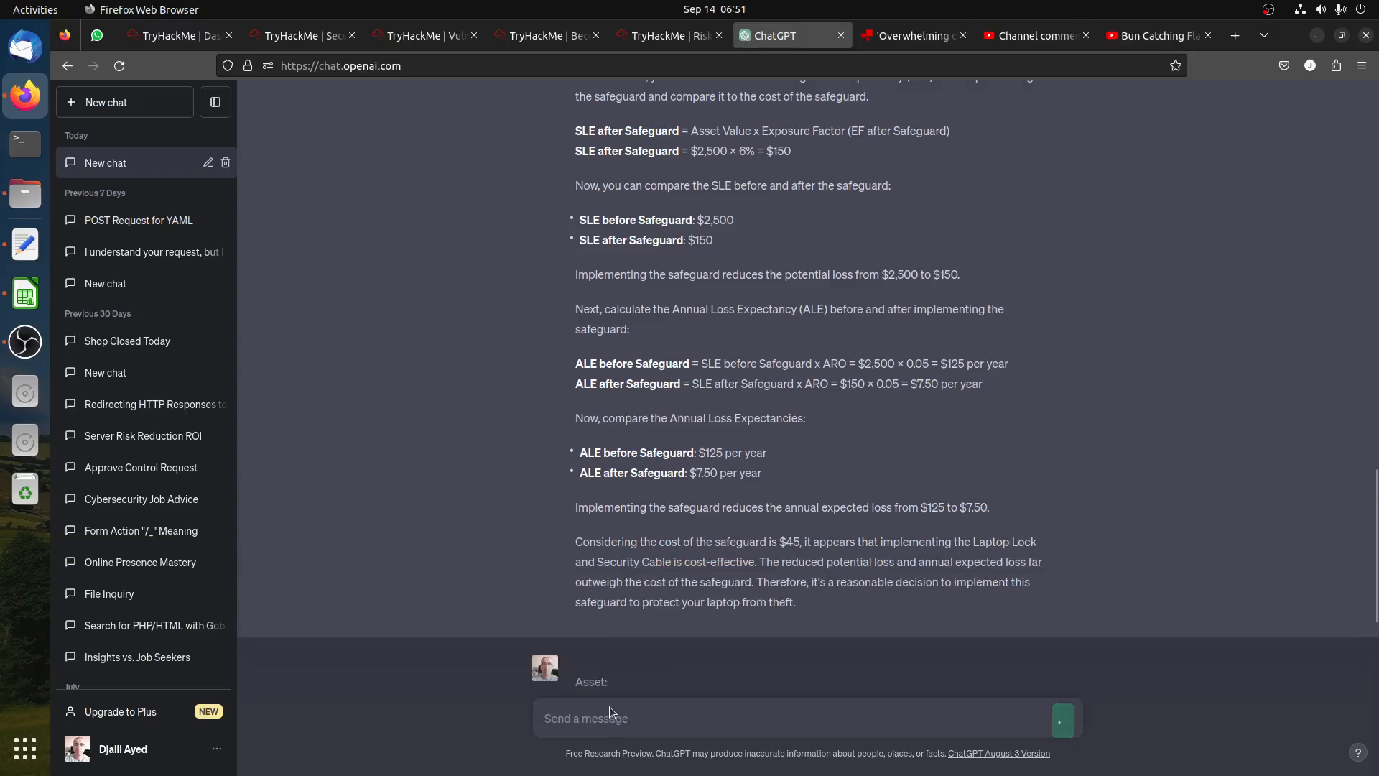
Send the workstation external-backup details to ChatGPT, then open the smartphone theft asset.
{"action": "left_click", "coordinate": [1062, 720]}
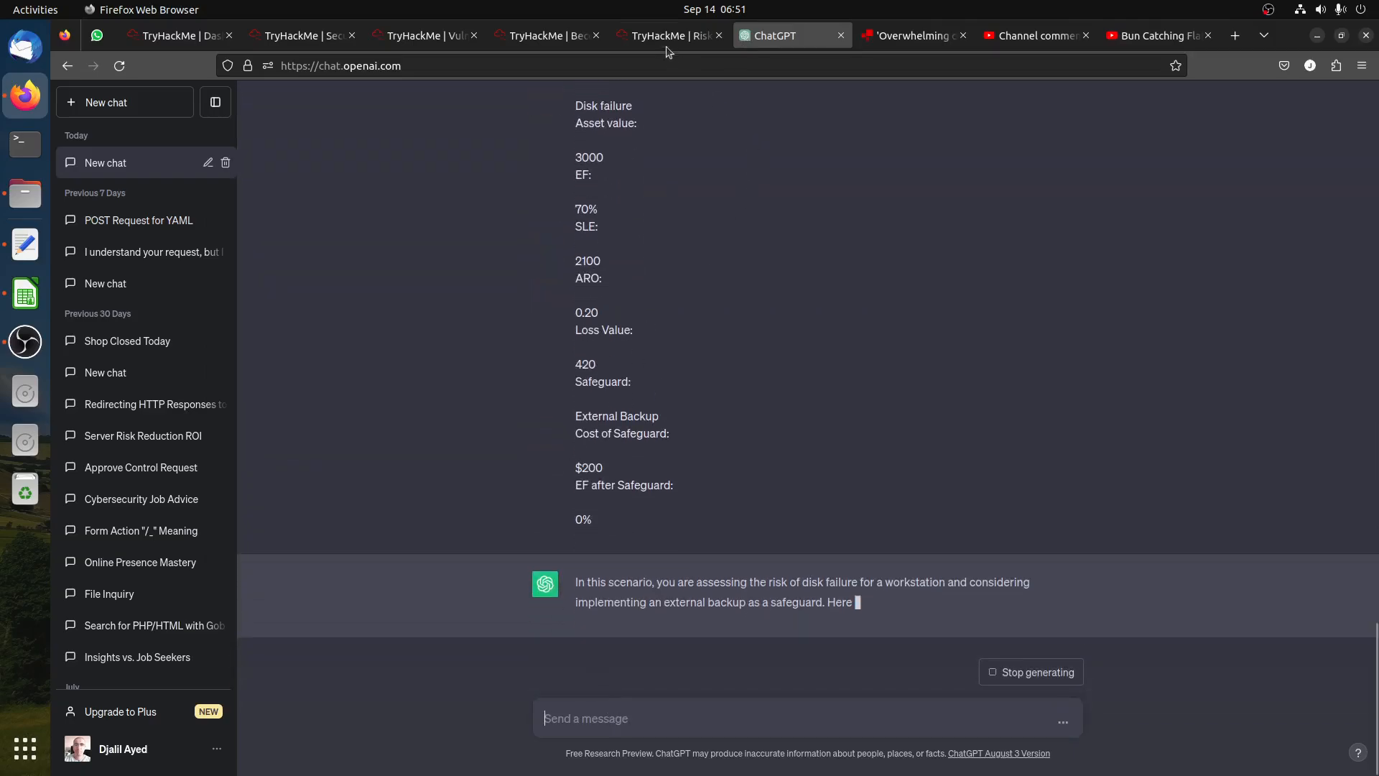
{"action": "left_click", "coordinate": [670, 35]}
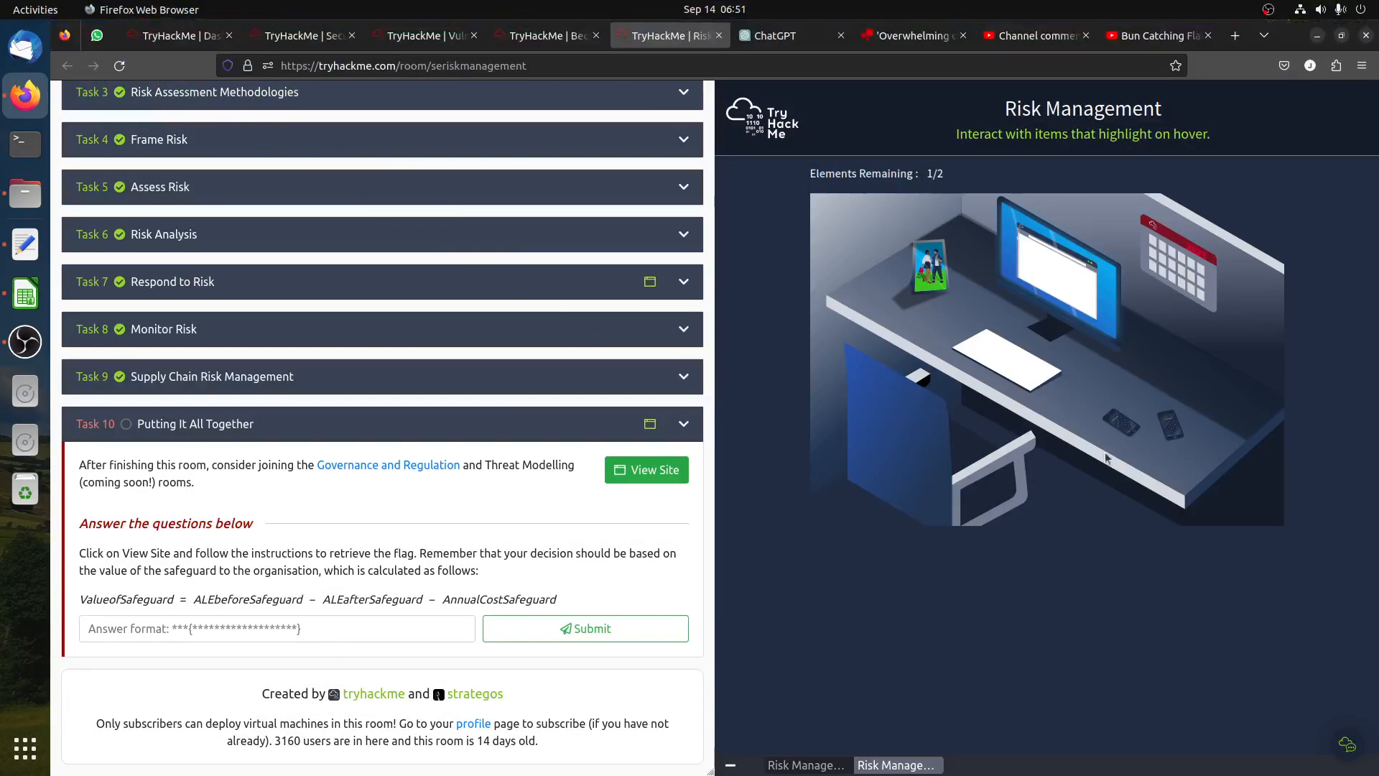
{"action": "left_click", "coordinate": [1170, 427]}
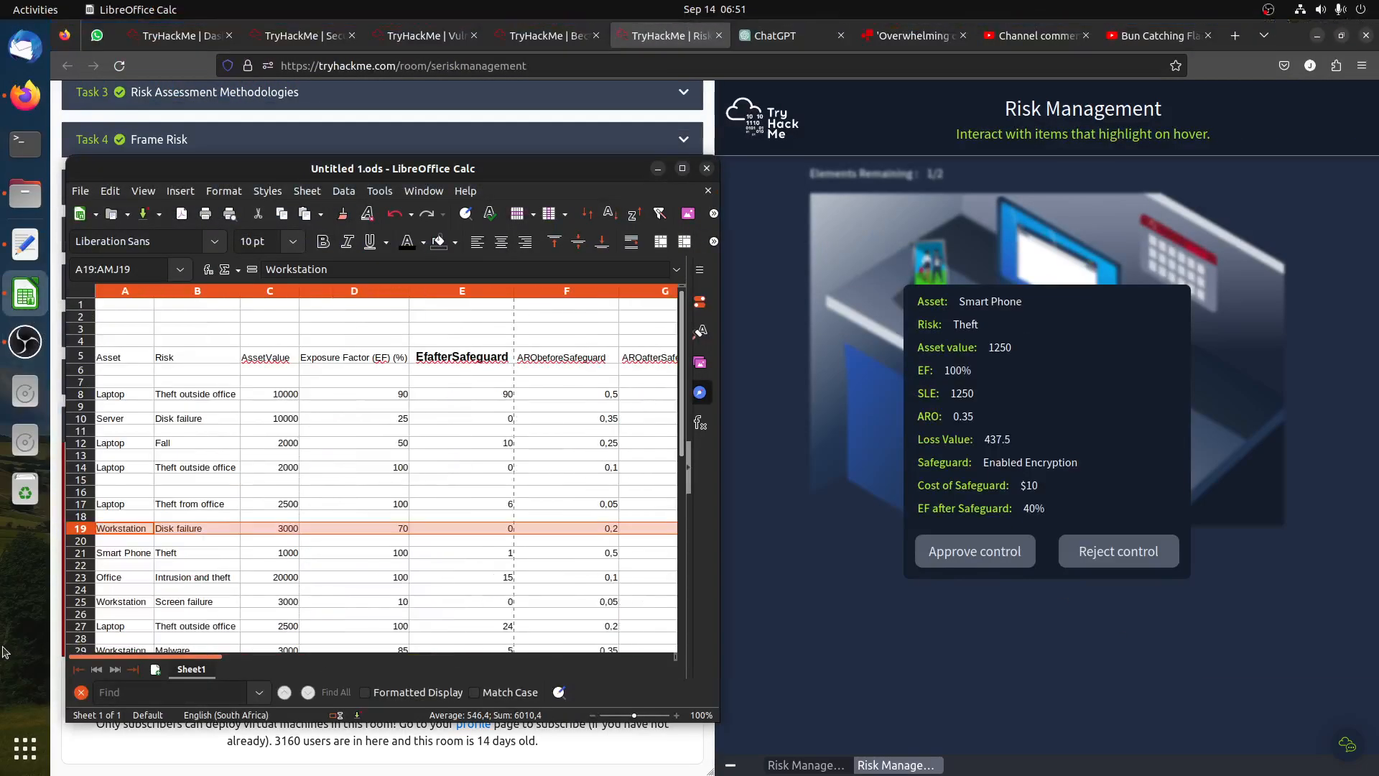
Review the Smart Phone theft row ($1250, EF 100) and set EF after safeguard to 40.
{"action": "left_click", "coordinate": [124, 552]}
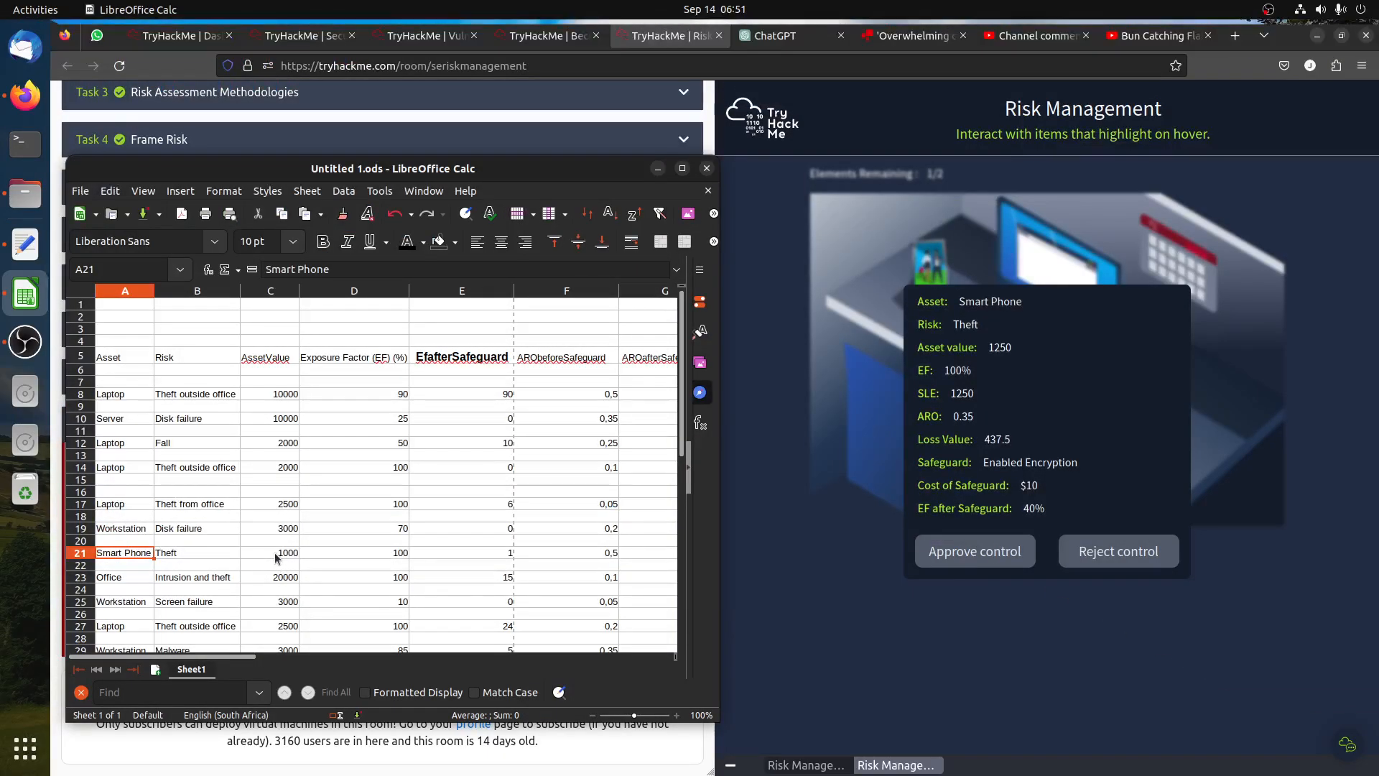
{"action": "scroll", "scroll_direction": "up", "scroll_amount": 3}
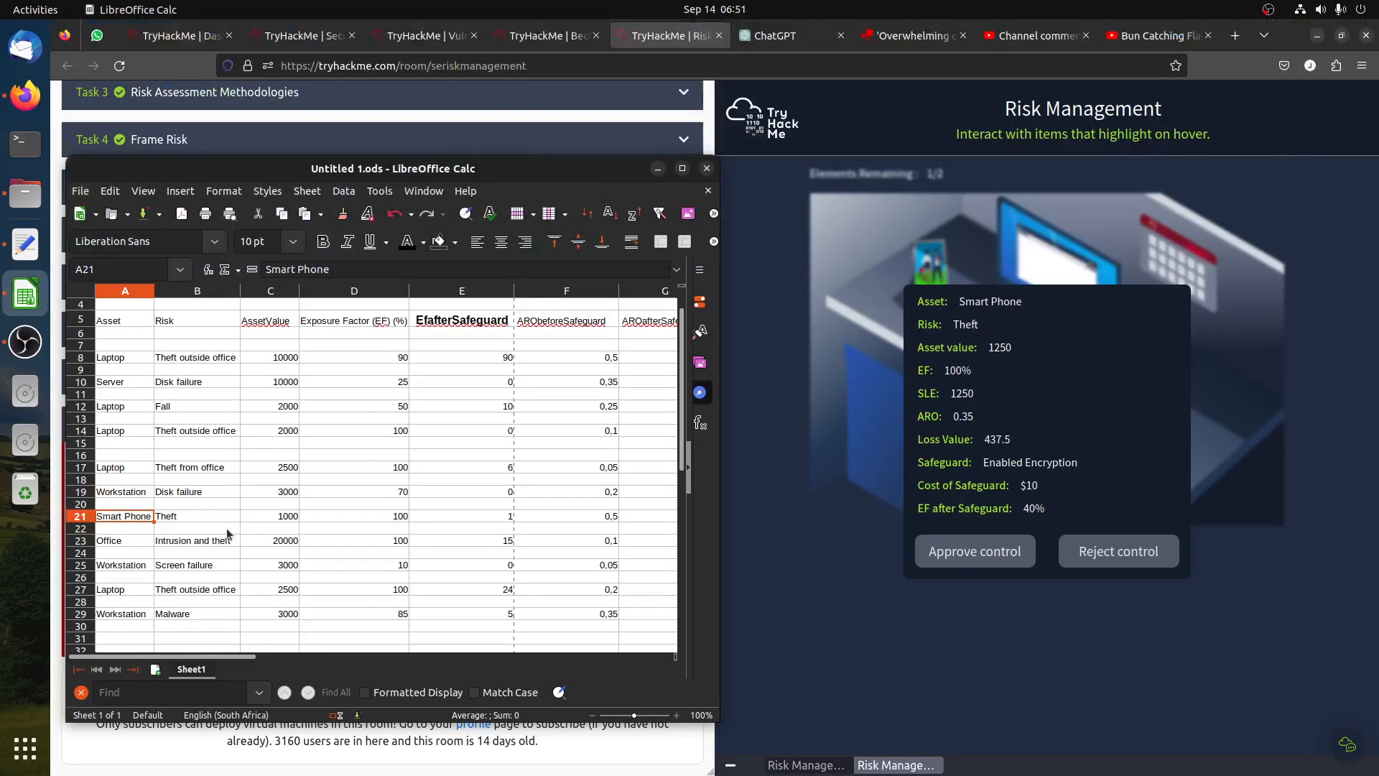
{"action": "left_click", "coordinate": [270, 515]}
{"action": "type", "text": "1250"}
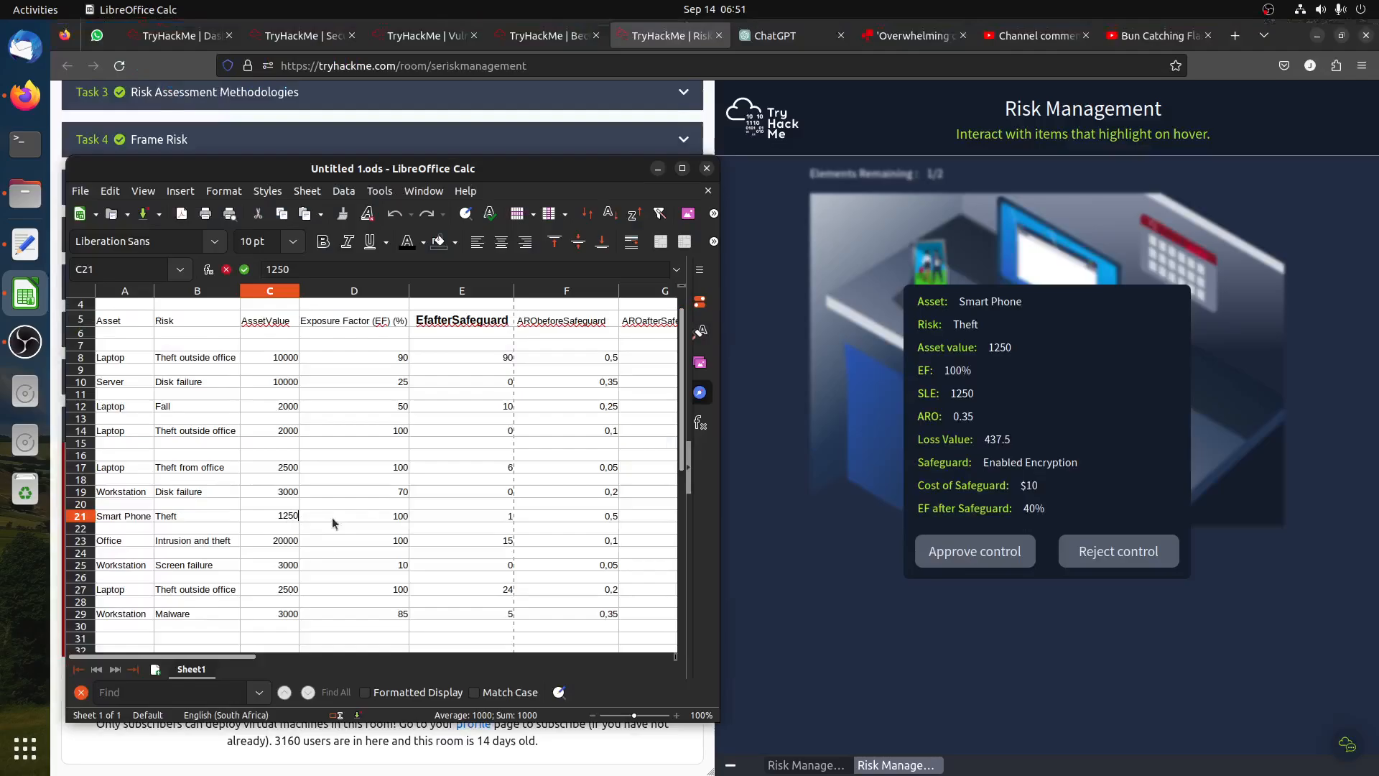
{"action": "left_click", "coordinate": [353, 516]}
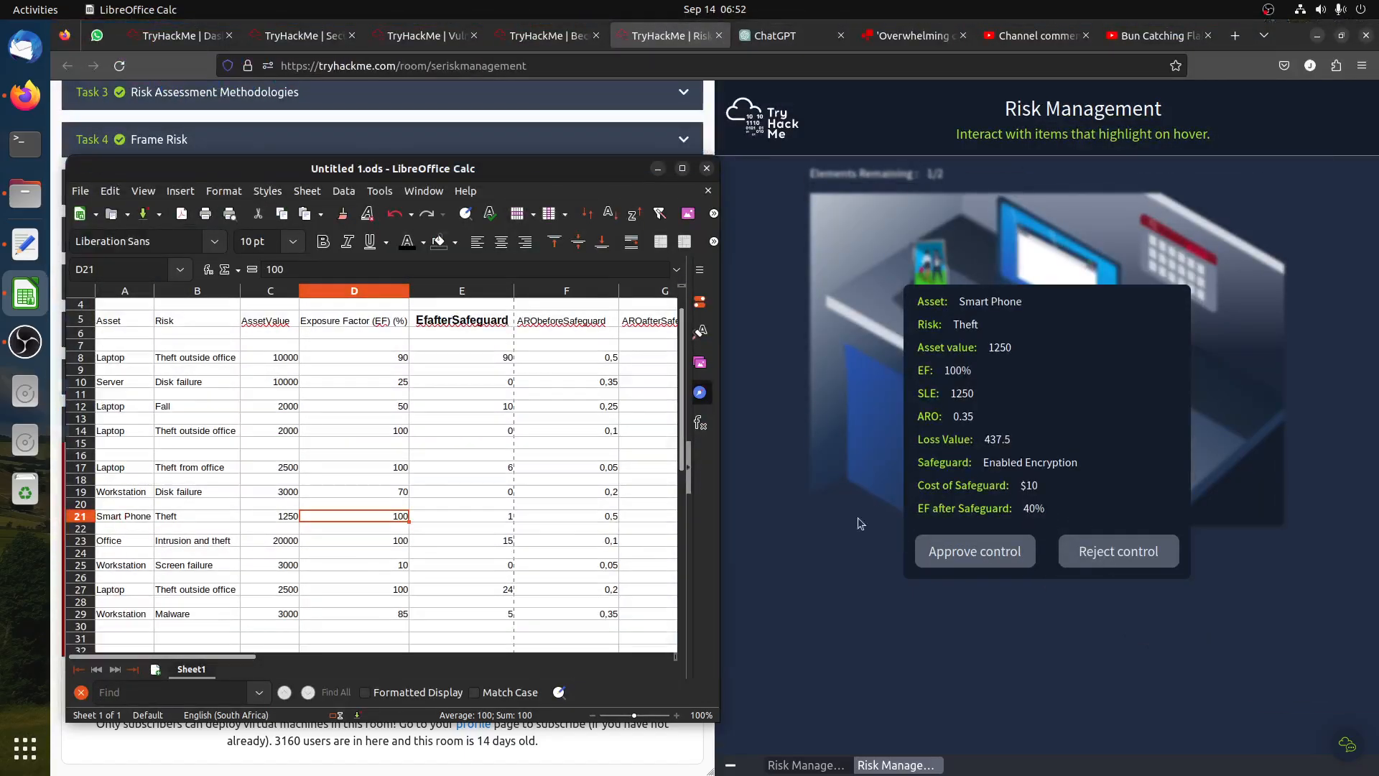
{"action": "mouse_move", "coordinate": [525, 529]}
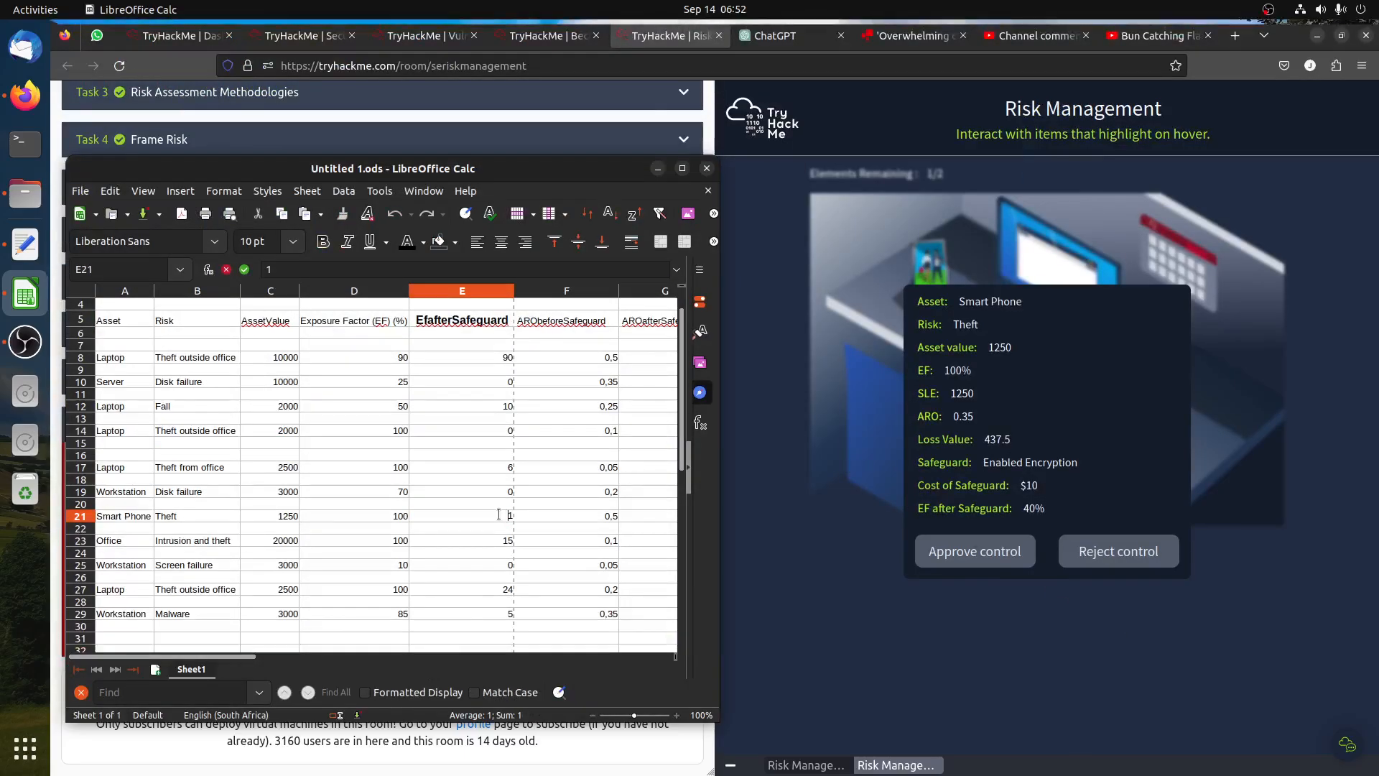
{"action": "type", "text": "40"}
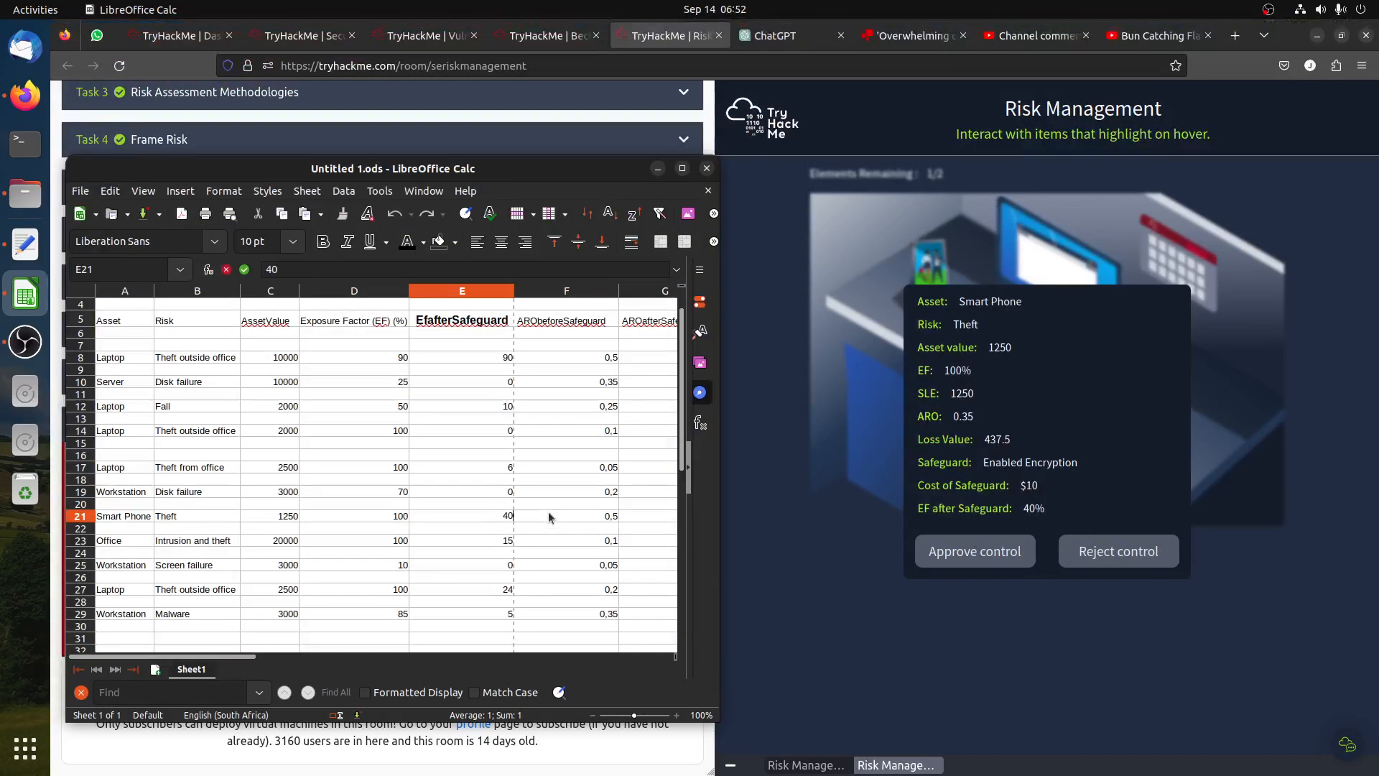
{"action": "left_click", "coordinate": [566, 515]}
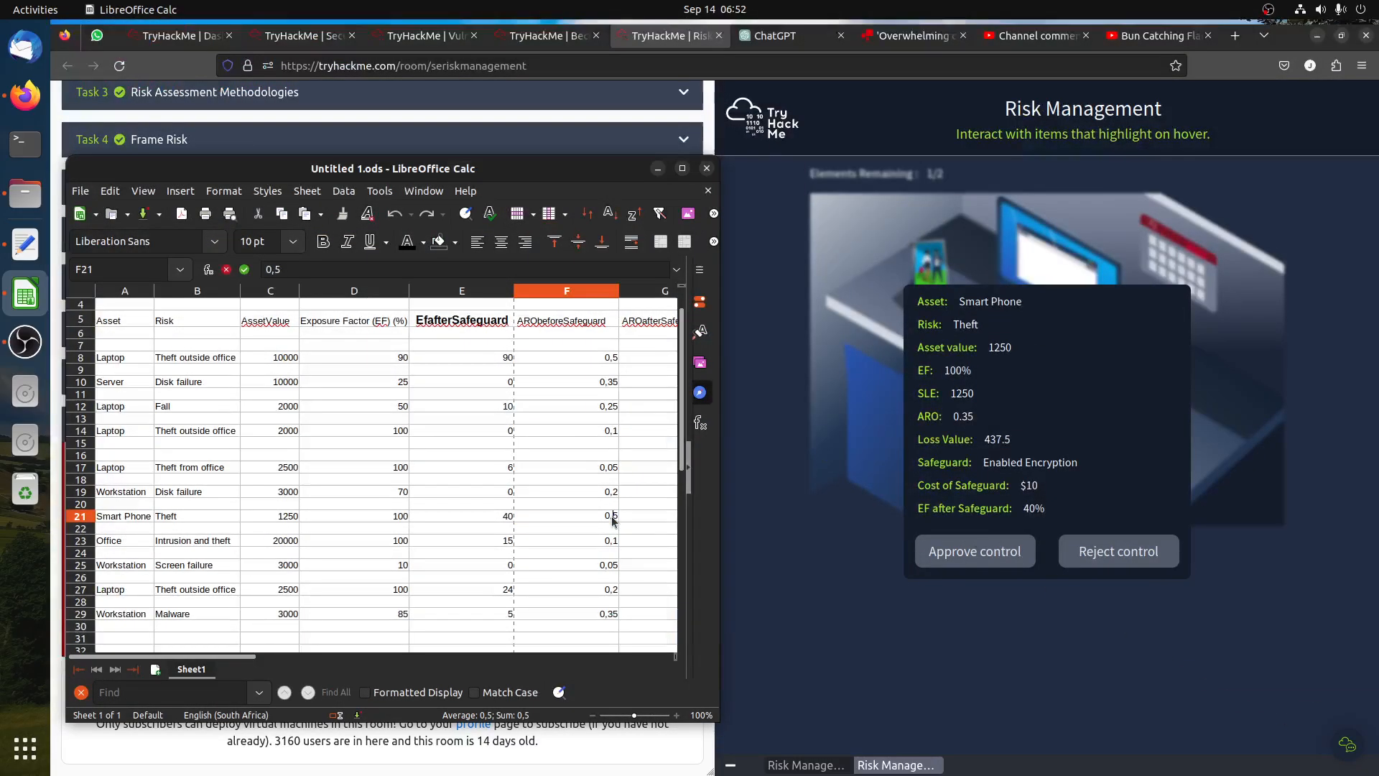
Enter ARO 0,35 and verify the Smart Phone safeguard value comes to 252,5.
{"action": "type", "text": "0,35"}
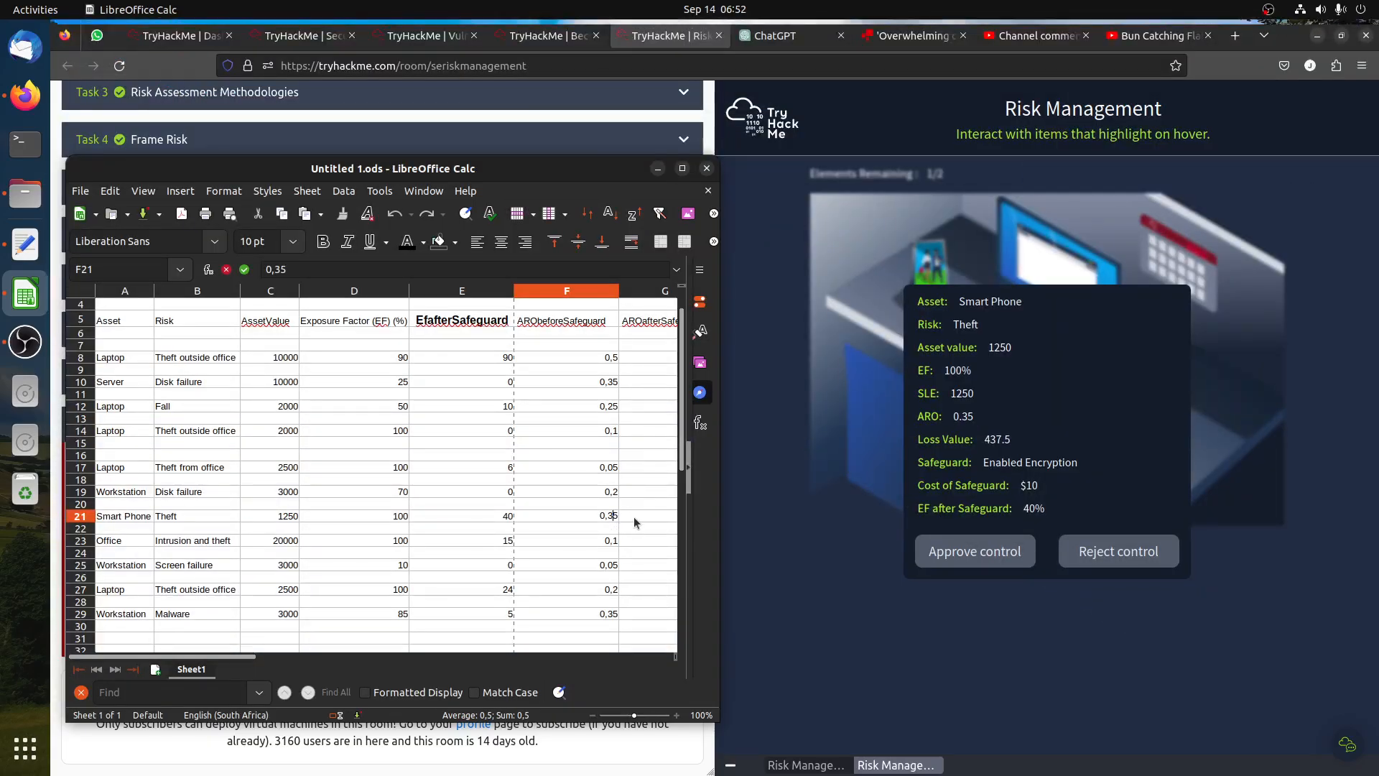
{"action": "left_click", "coordinate": [605, 516]}
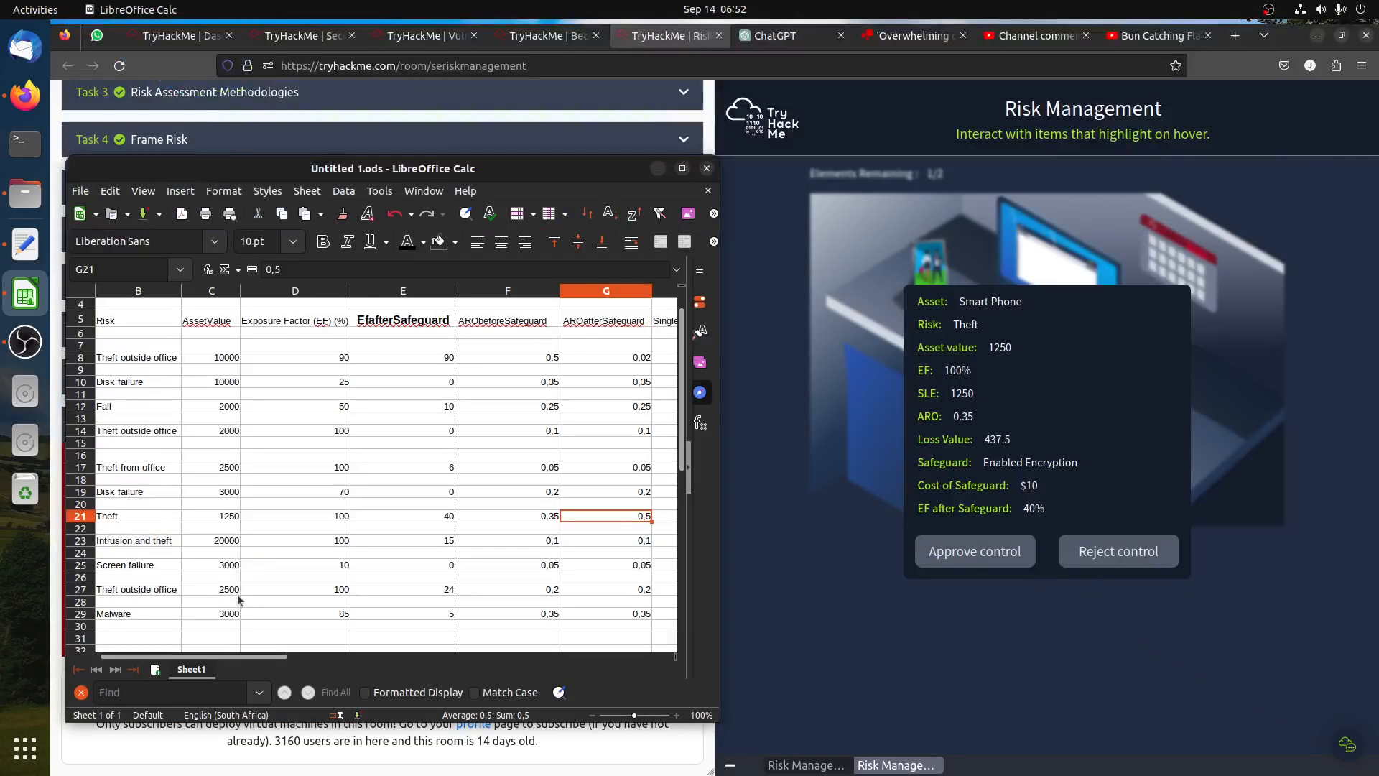
{"action": "mouse_move", "coordinate": [640, 520]}
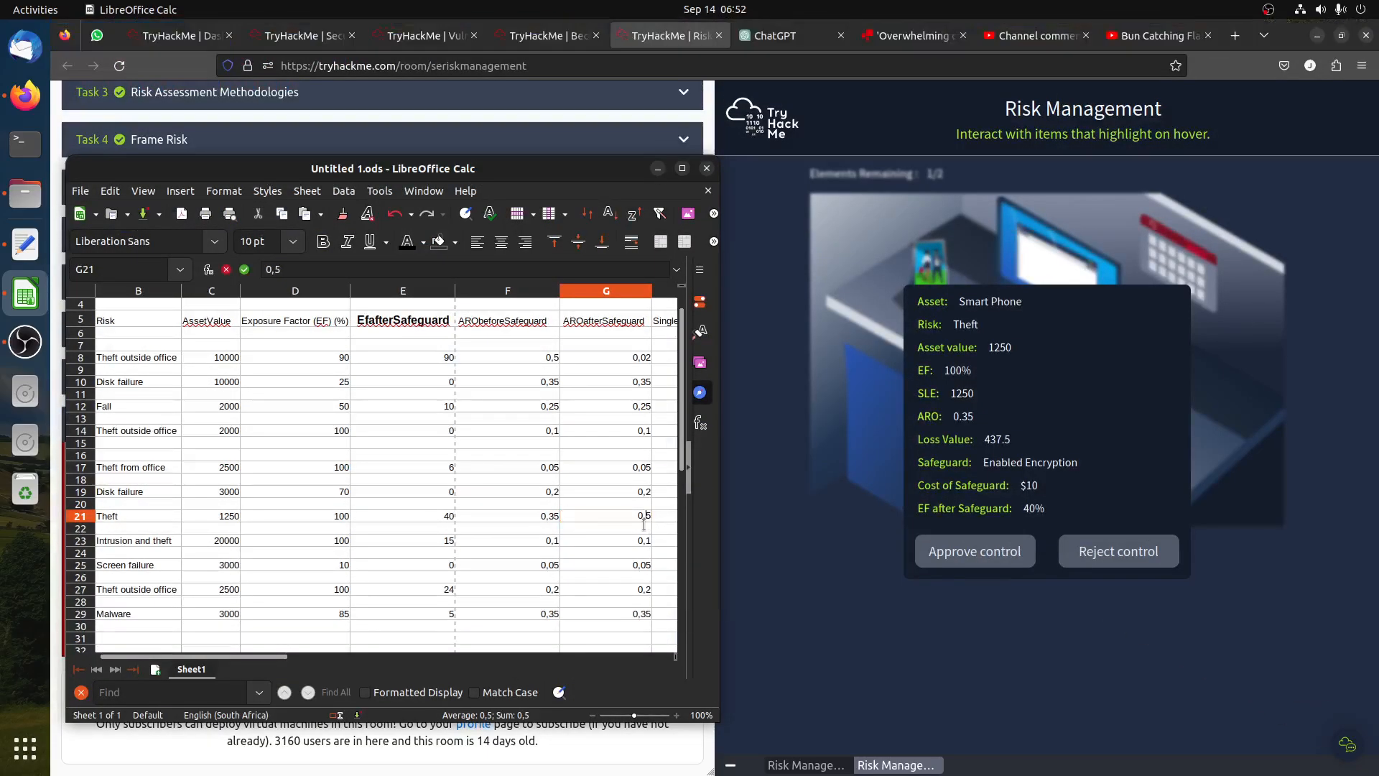
{"action": "left_click", "coordinate": [508, 516]}
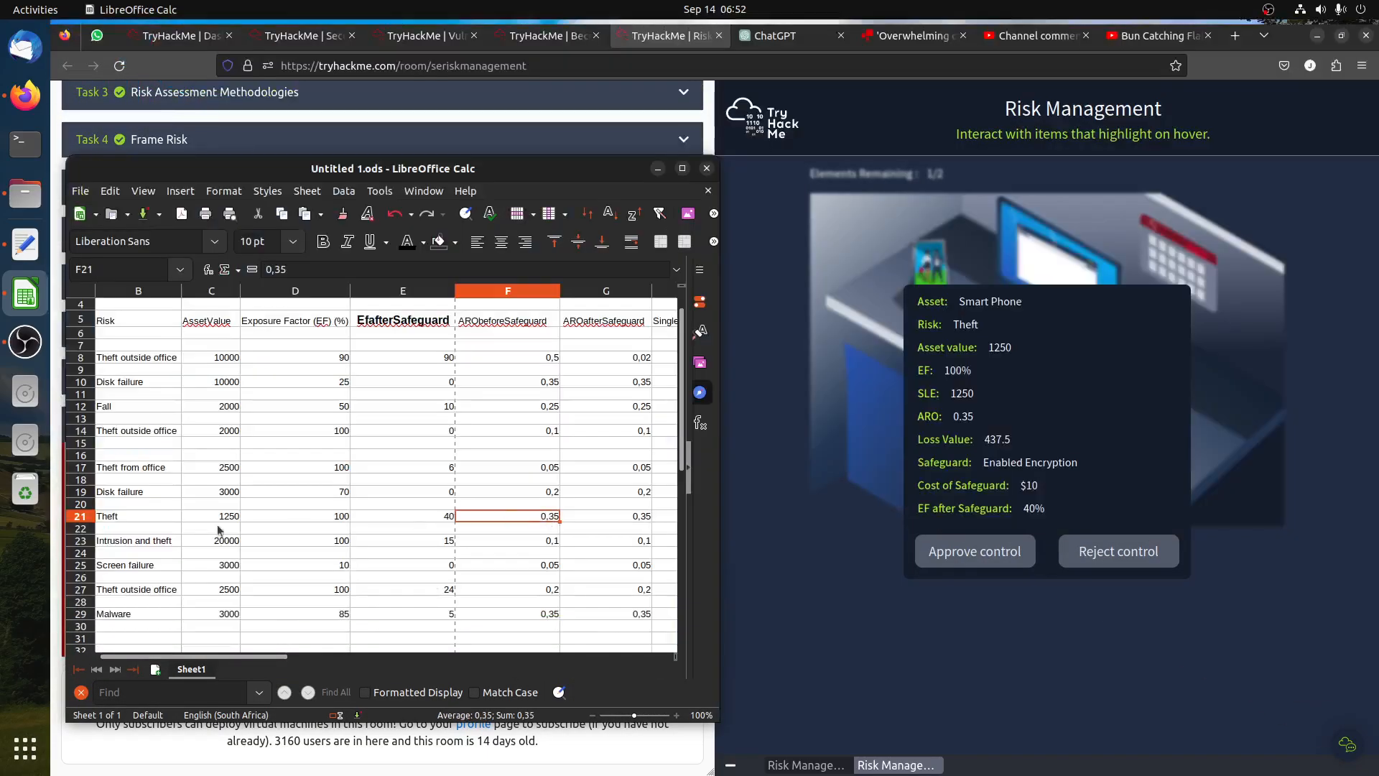
{"action": "left_click", "coordinate": [80, 516]}
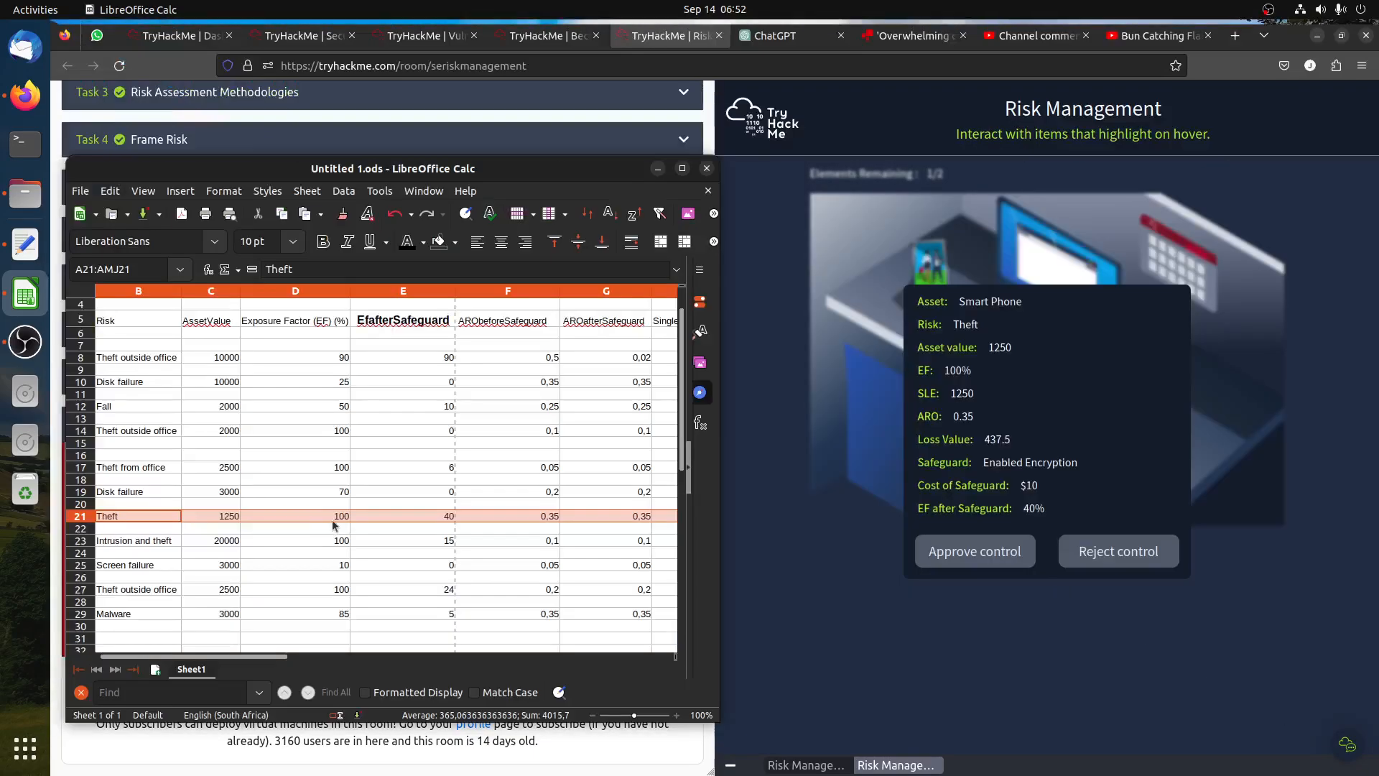
{"action": "mouse_move", "coordinate": [488, 538]}
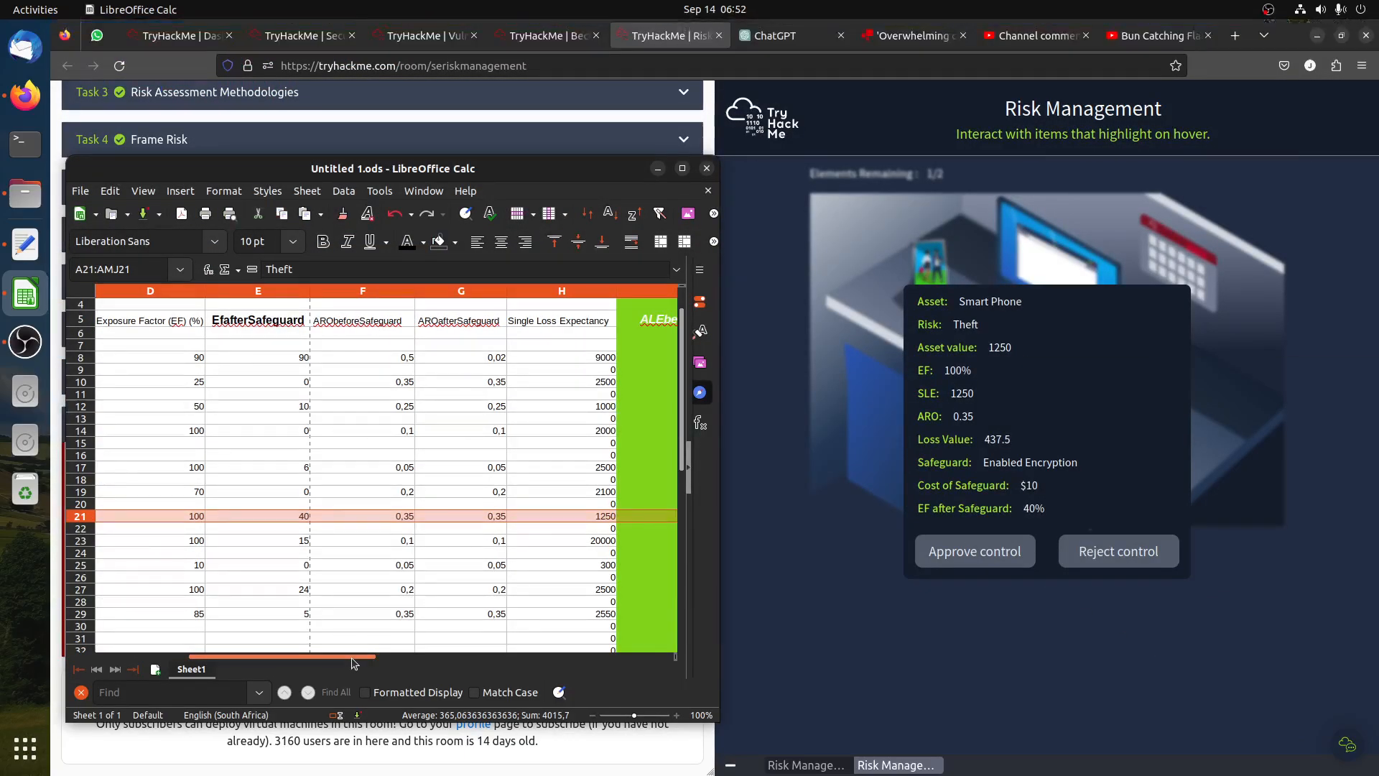
{"action": "scroll", "scroll_direction": "right", "scroll_amount": 3}
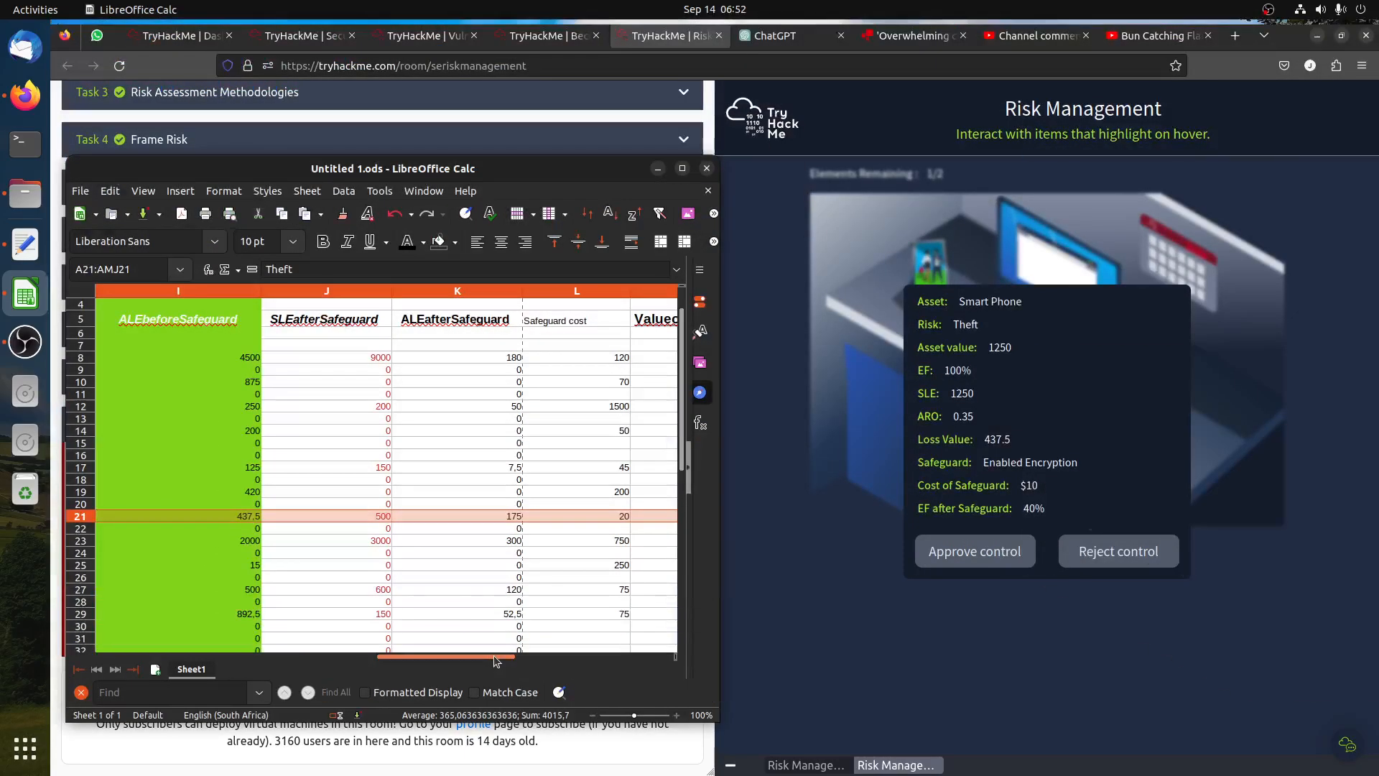
{"action": "scroll", "scroll_direction": "right", "scroll_amount": 3}
{"action": "type", "text": "10"}
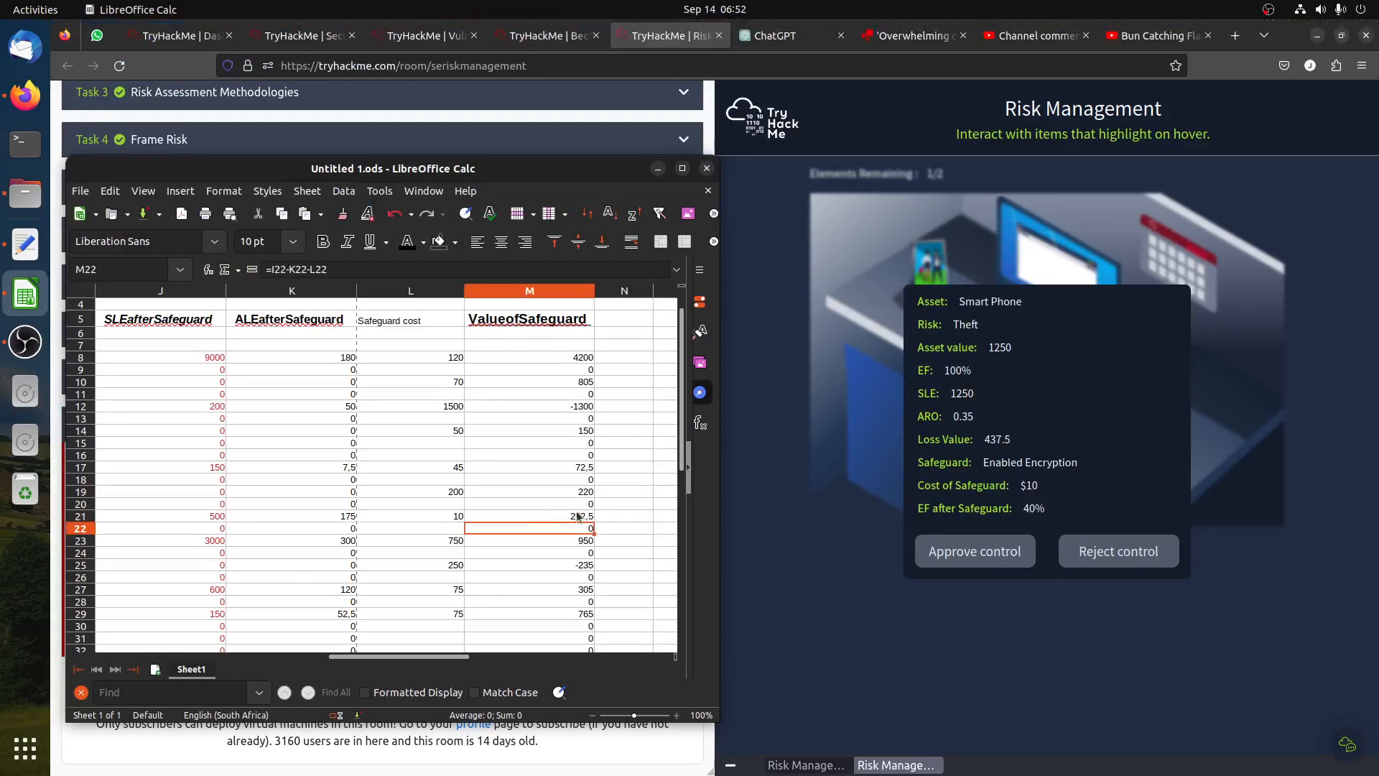
{"action": "left_click", "coordinate": [529, 517]}
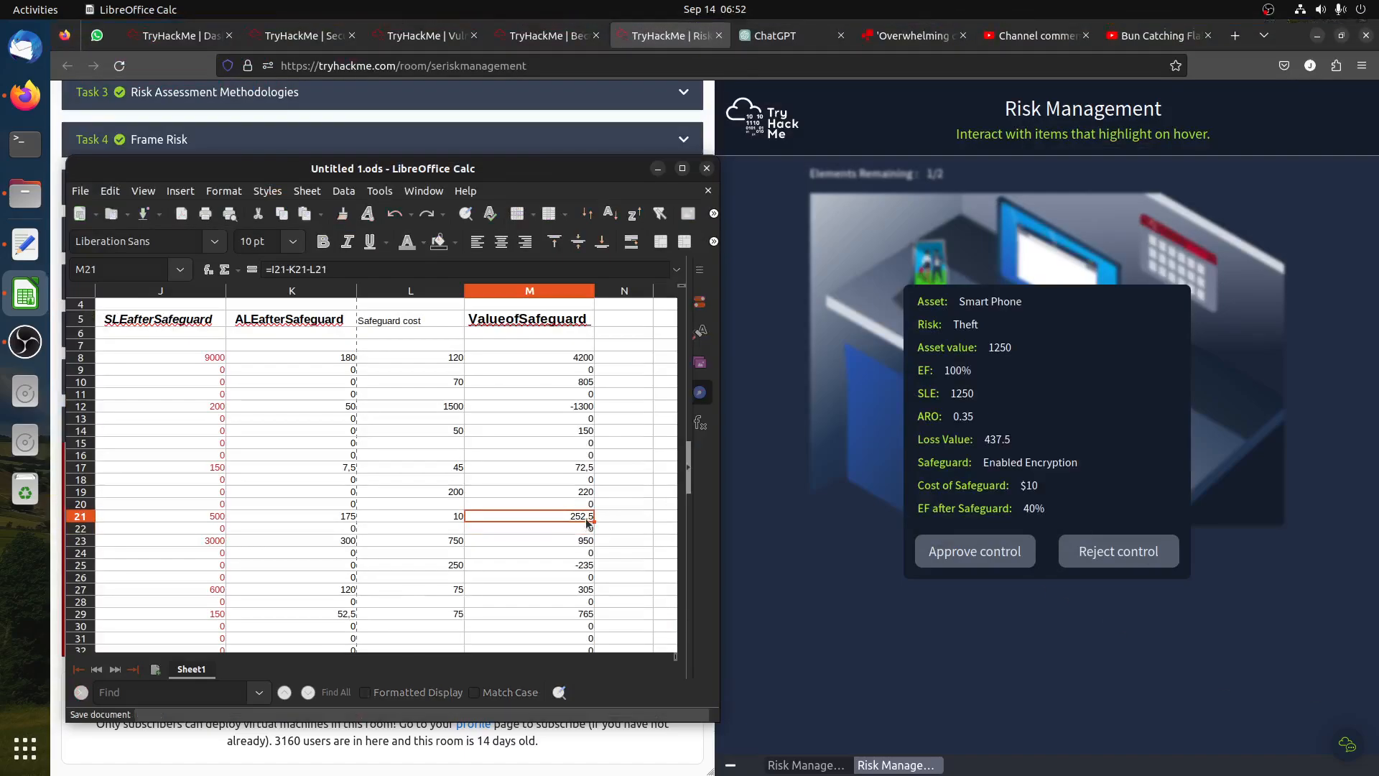
{"action": "left_click", "coordinate": [706, 169]}
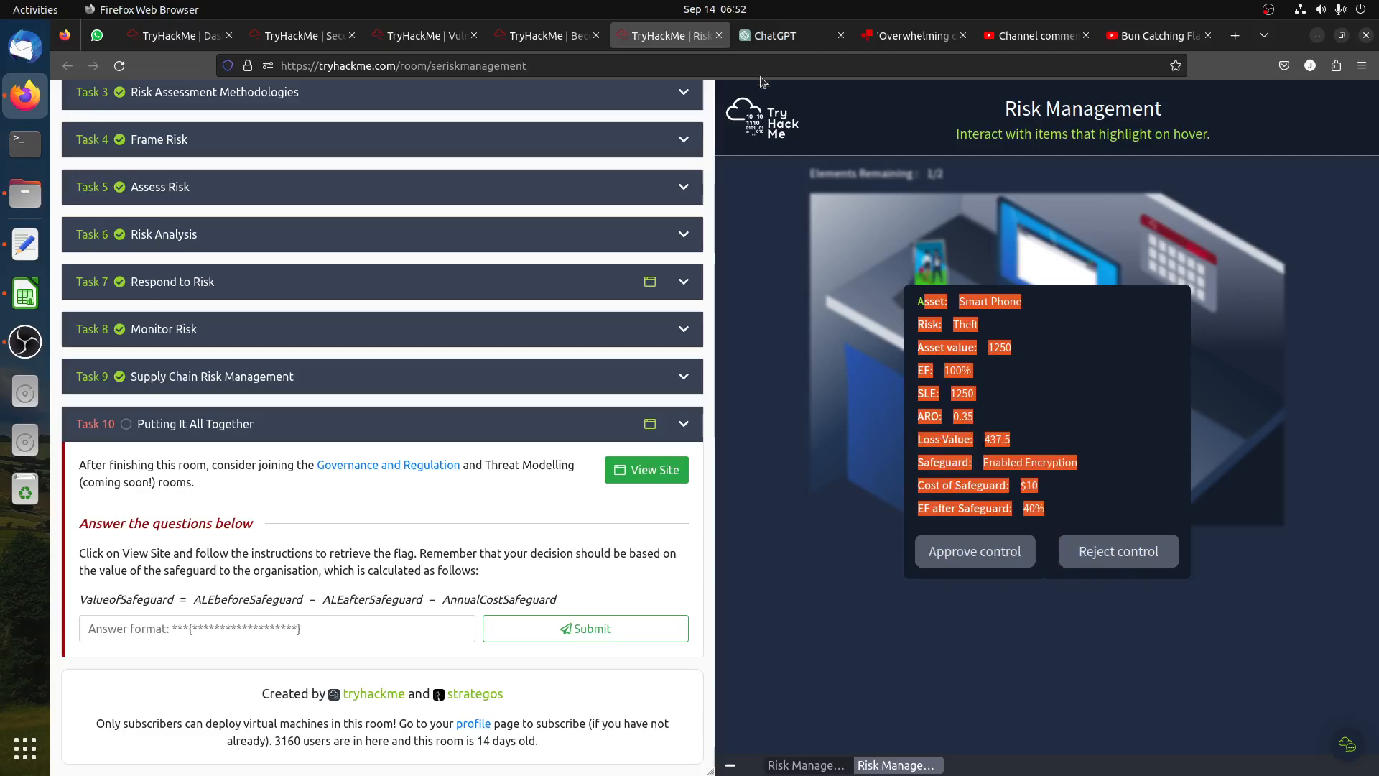
Send the smartphone encryption details to ChatGPT, which finds ALE drops from $437.5 to $175.
{"action": "left_click", "coordinate": [777, 35]}
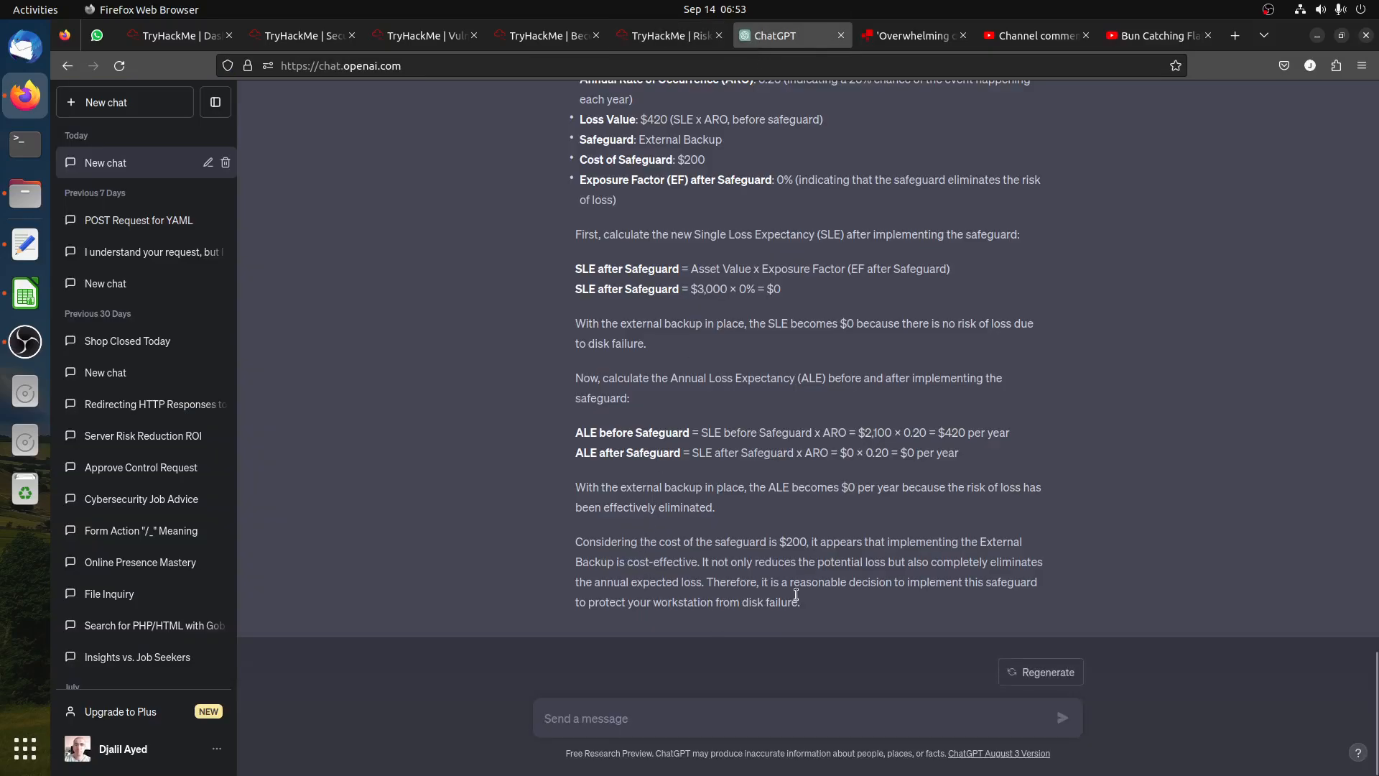
{"action": "mouse_move", "coordinate": [846, 577]}
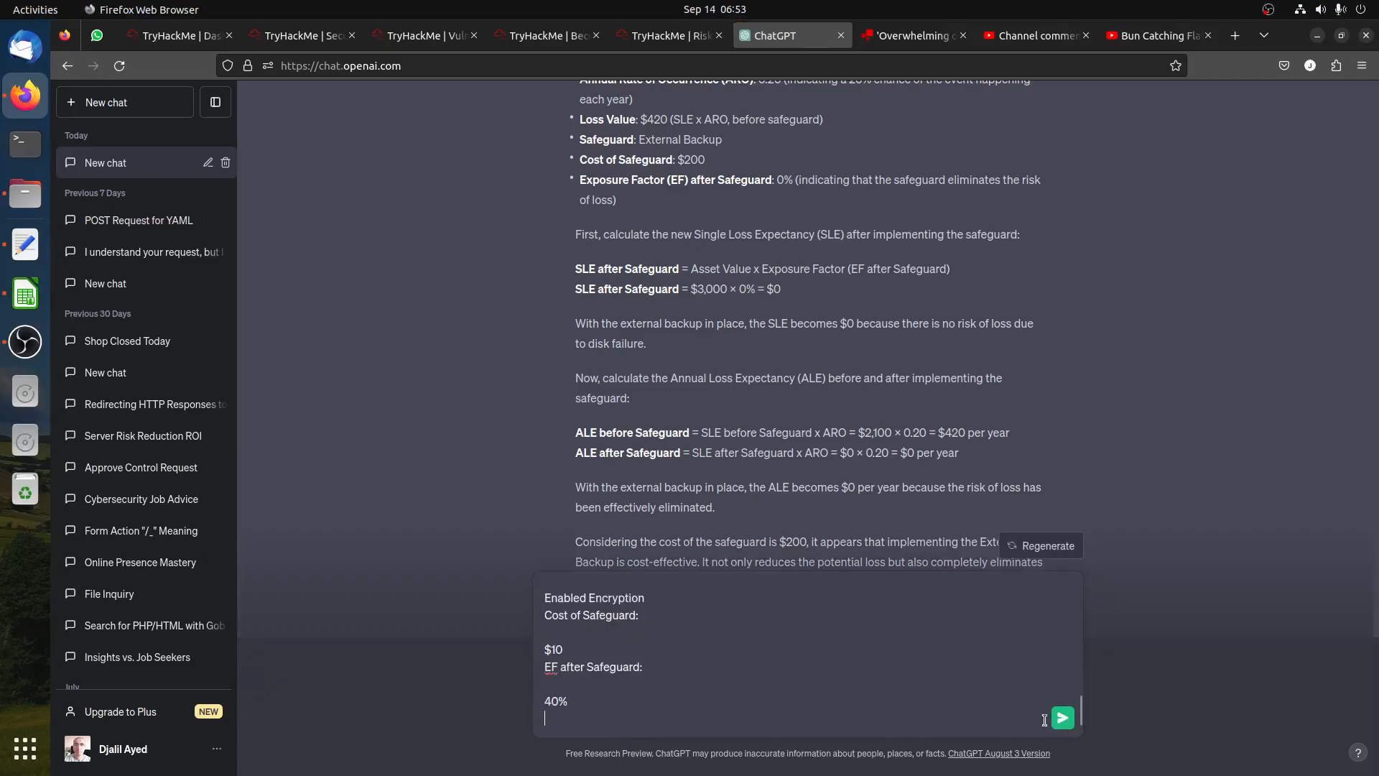
{"action": "left_click", "coordinate": [1062, 717]}
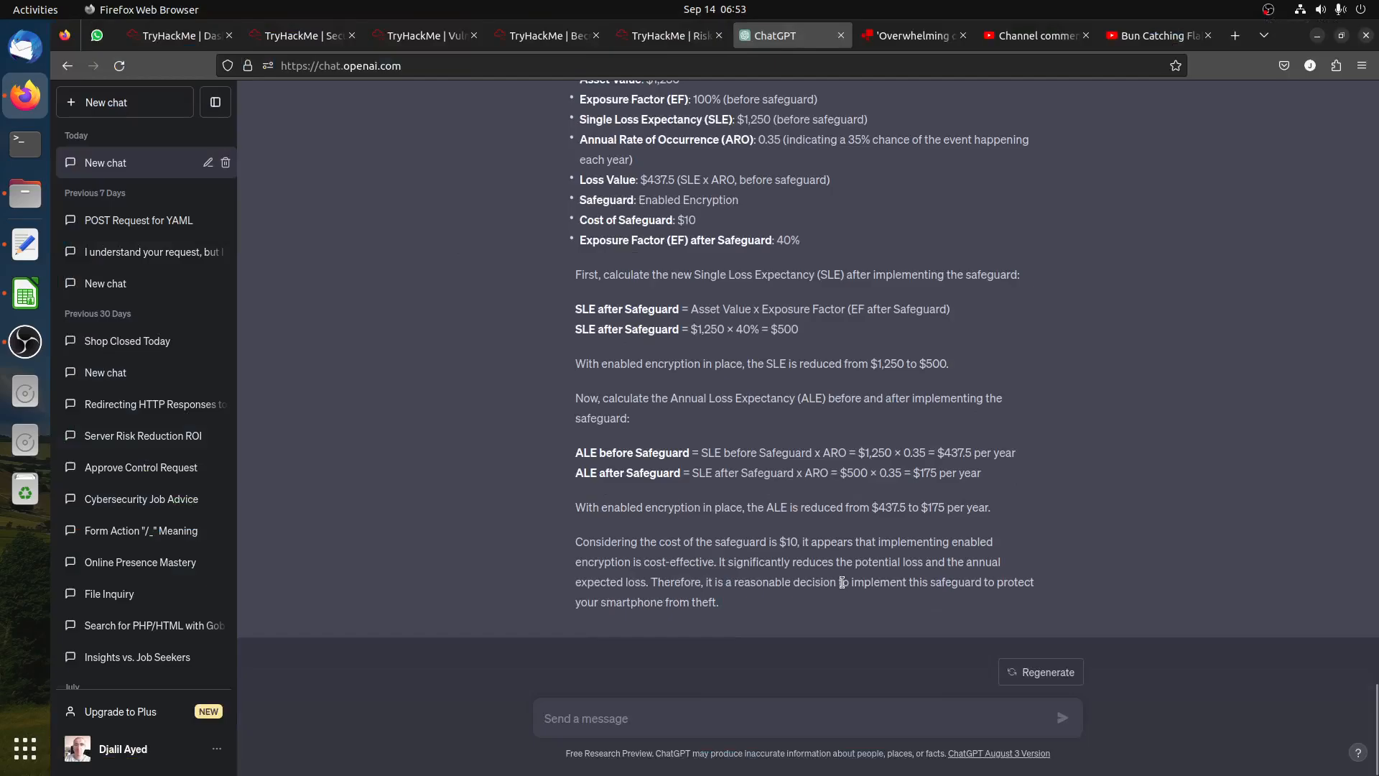
{"action": "mouse_move", "coordinate": [725, 587]}
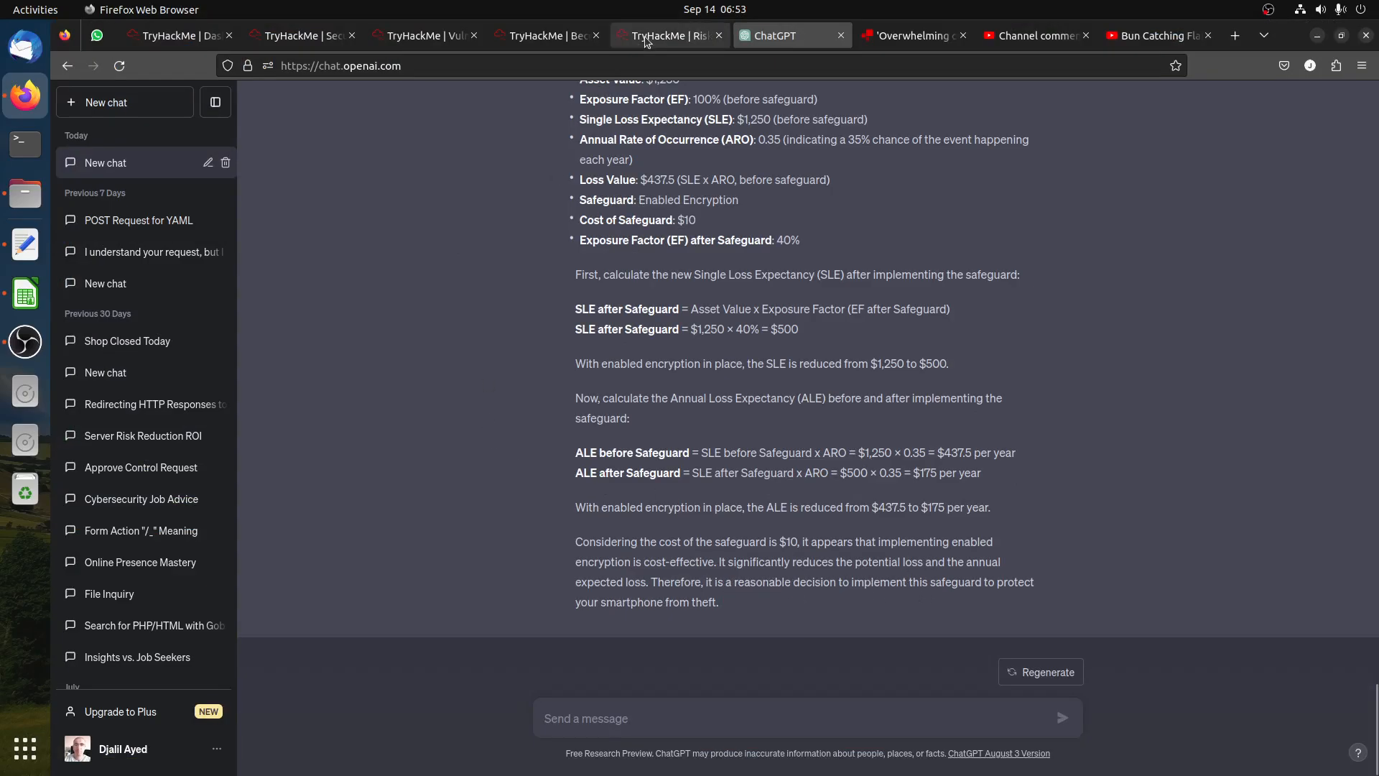
{"action": "left_click", "coordinate": [669, 35]}
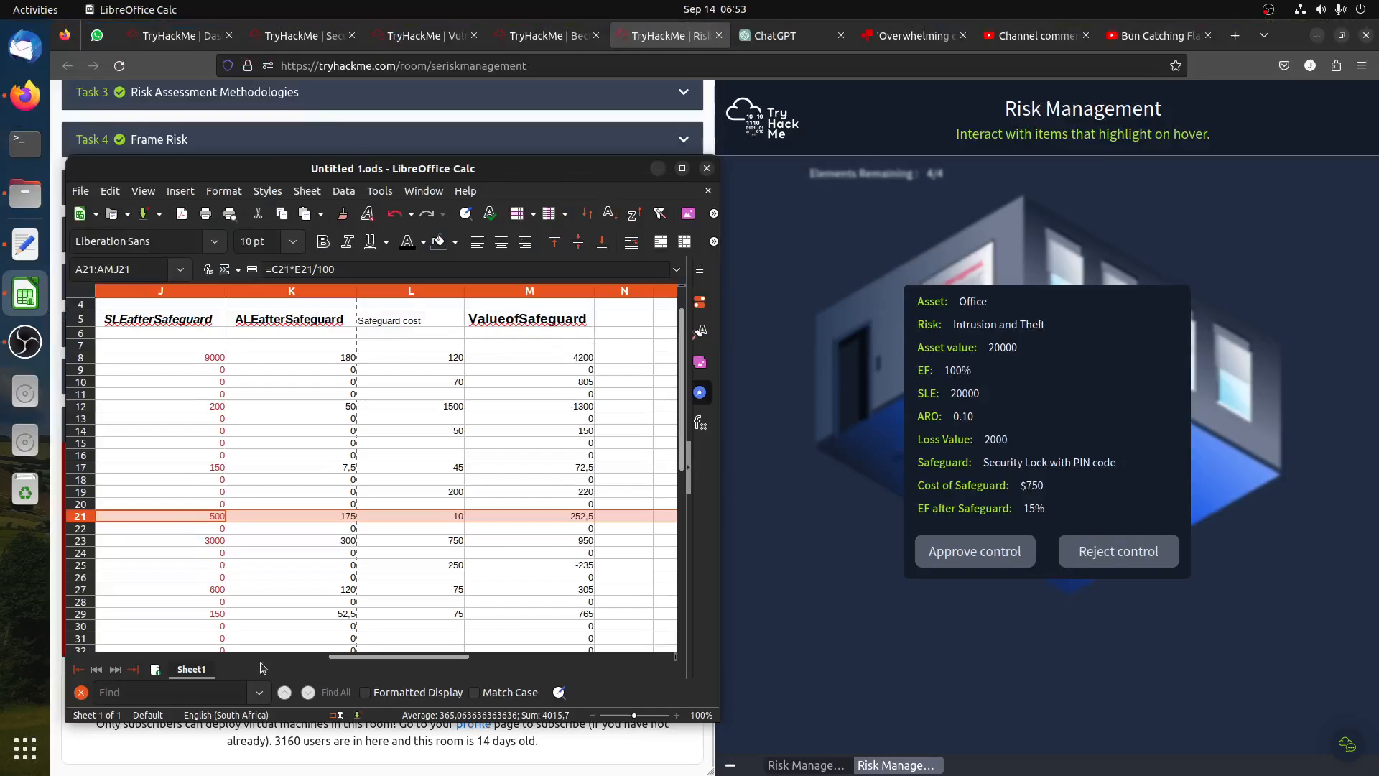
Review Calc row 23 for office intrusion: ALE 2000 before, 300 after, $750 safeguard.
{"action": "scroll", "scroll_direction": "left", "scroll_amount": 3}
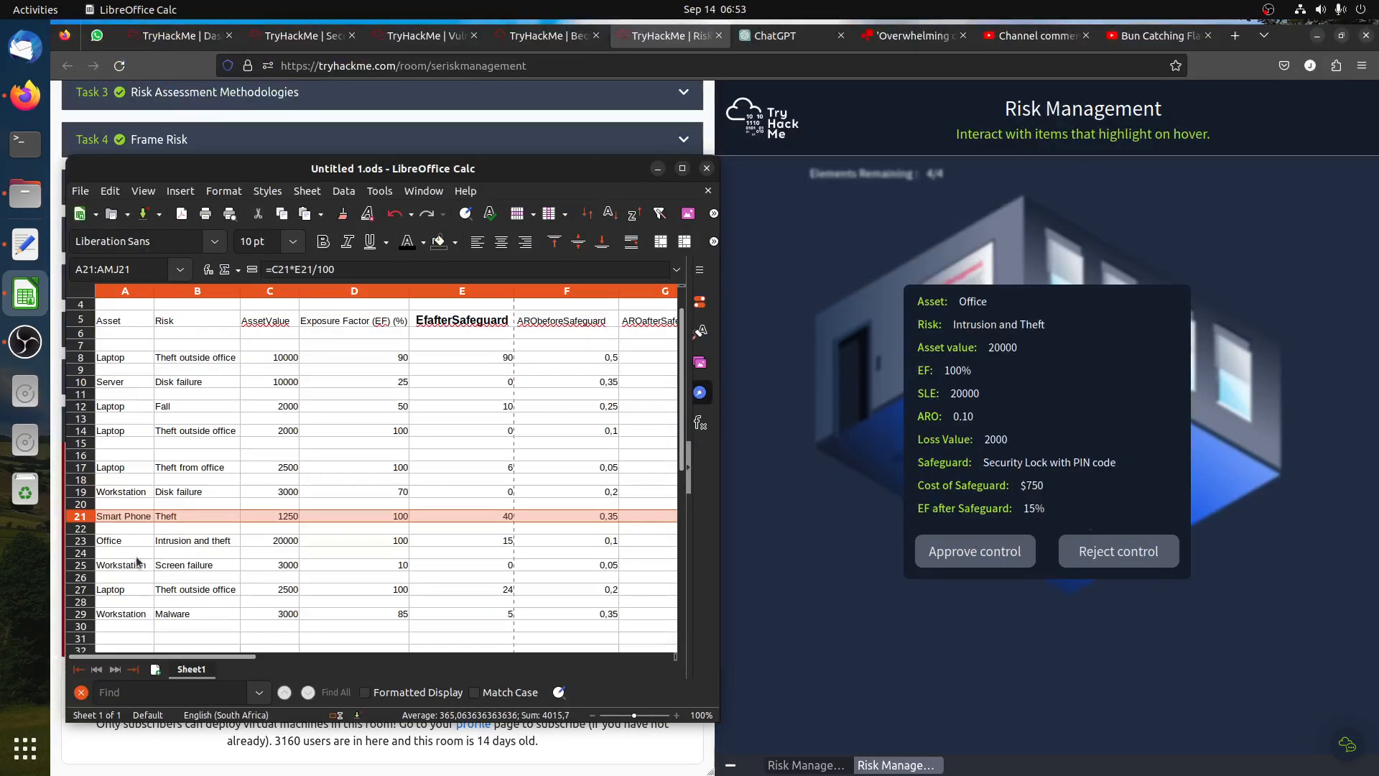
{"action": "left_click", "coordinate": [125, 540]}
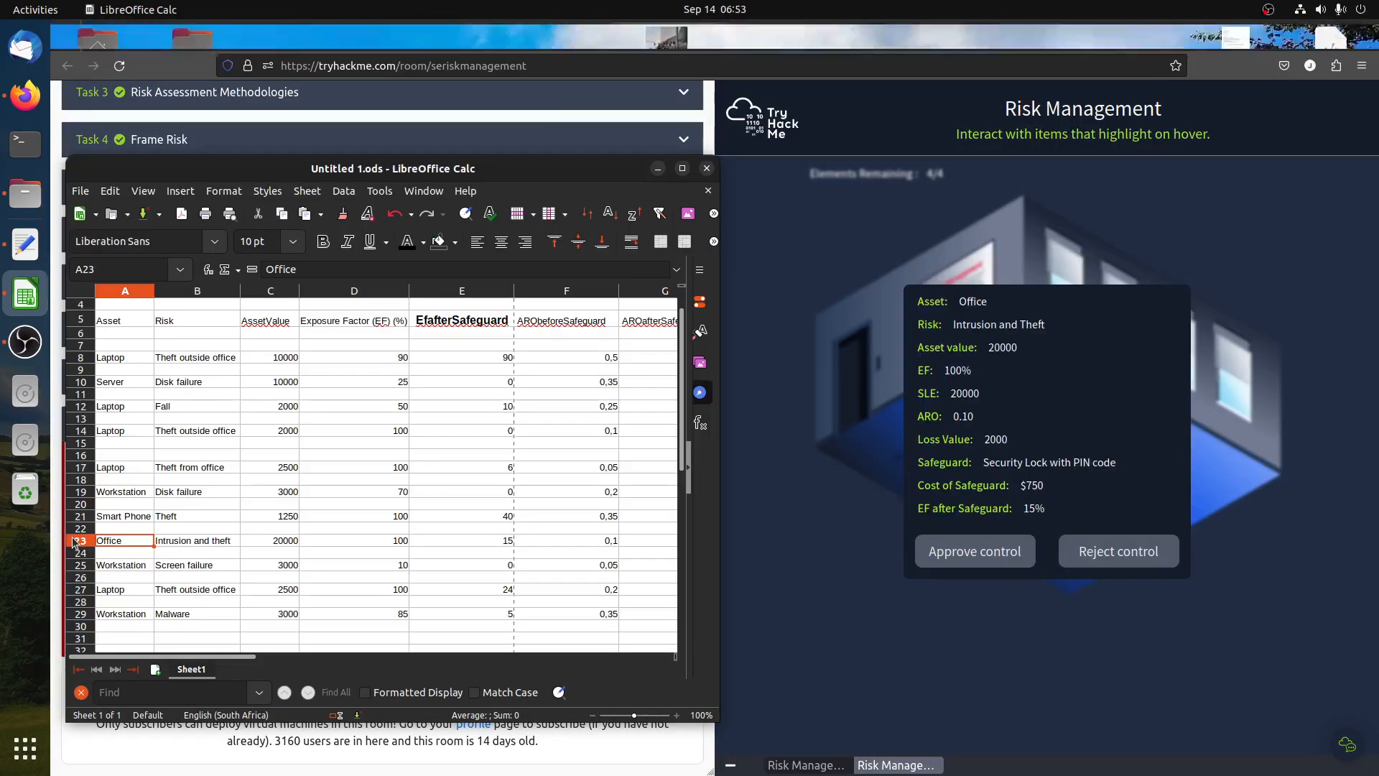
{"action": "left_click", "coordinate": [80, 540]}
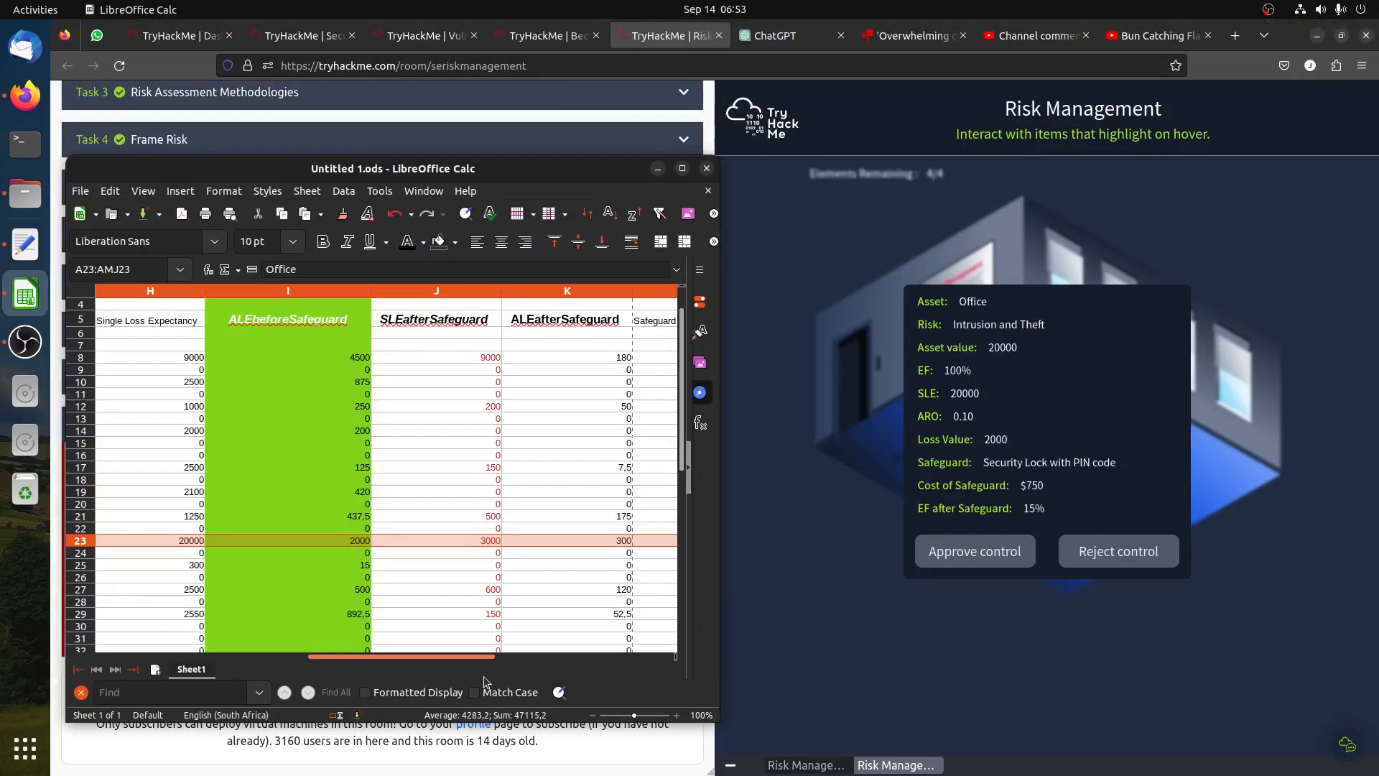
{"action": "scroll", "scroll_direction": "right", "scroll_amount": 3}
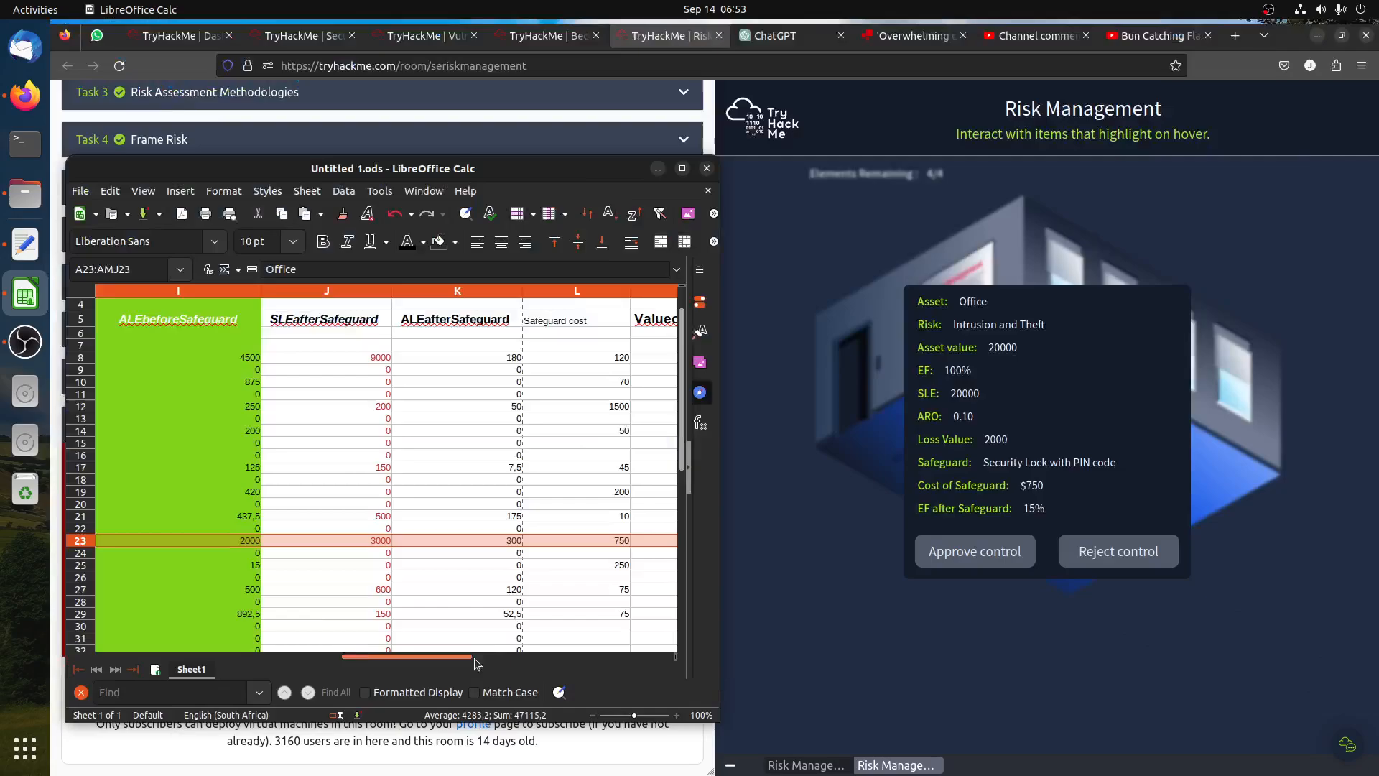
{"action": "scroll", "scroll_direction": "right", "scroll_amount": 3}
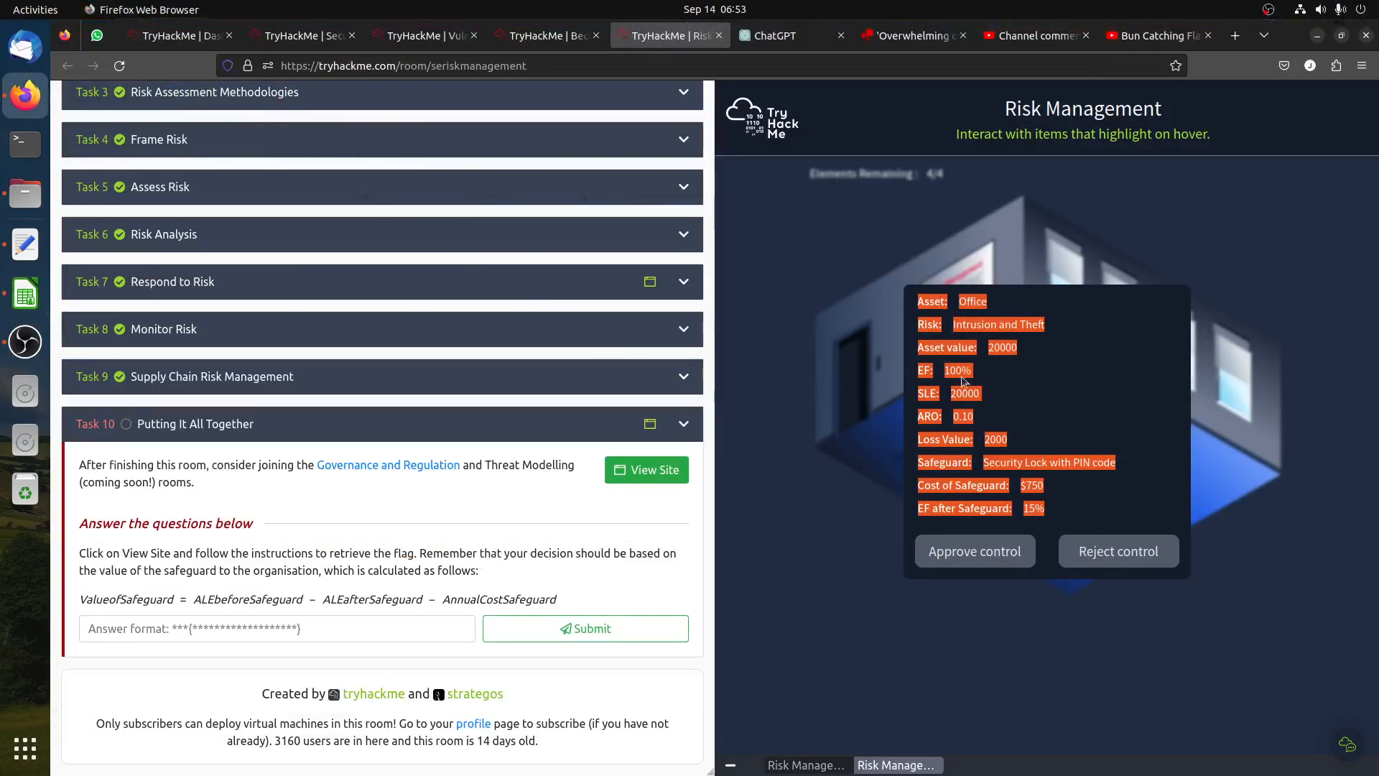
Send the office Security Lock with PIN code figures to ChatGPT and return to the simulation.
{"action": "left_click", "coordinate": [791, 36]}
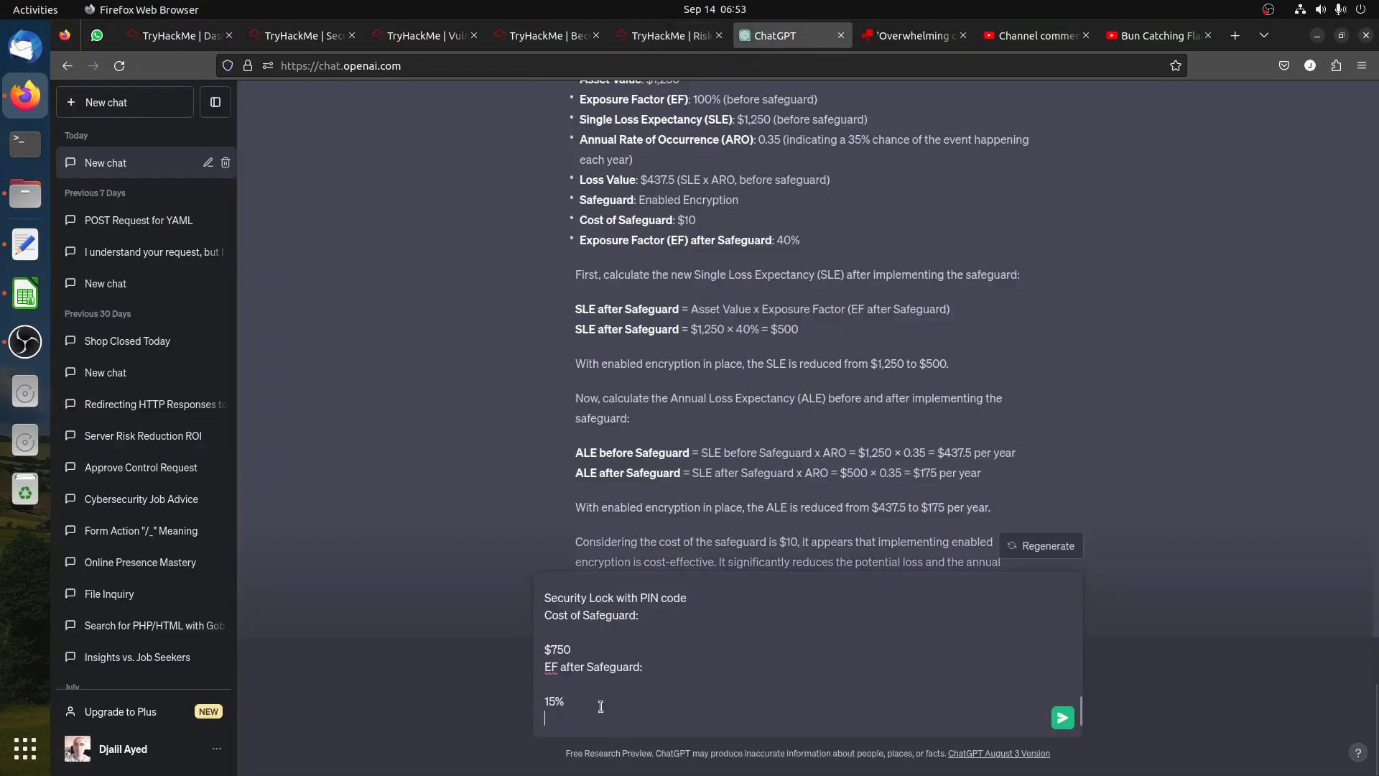
{"action": "left_click", "coordinate": [1061, 717]}
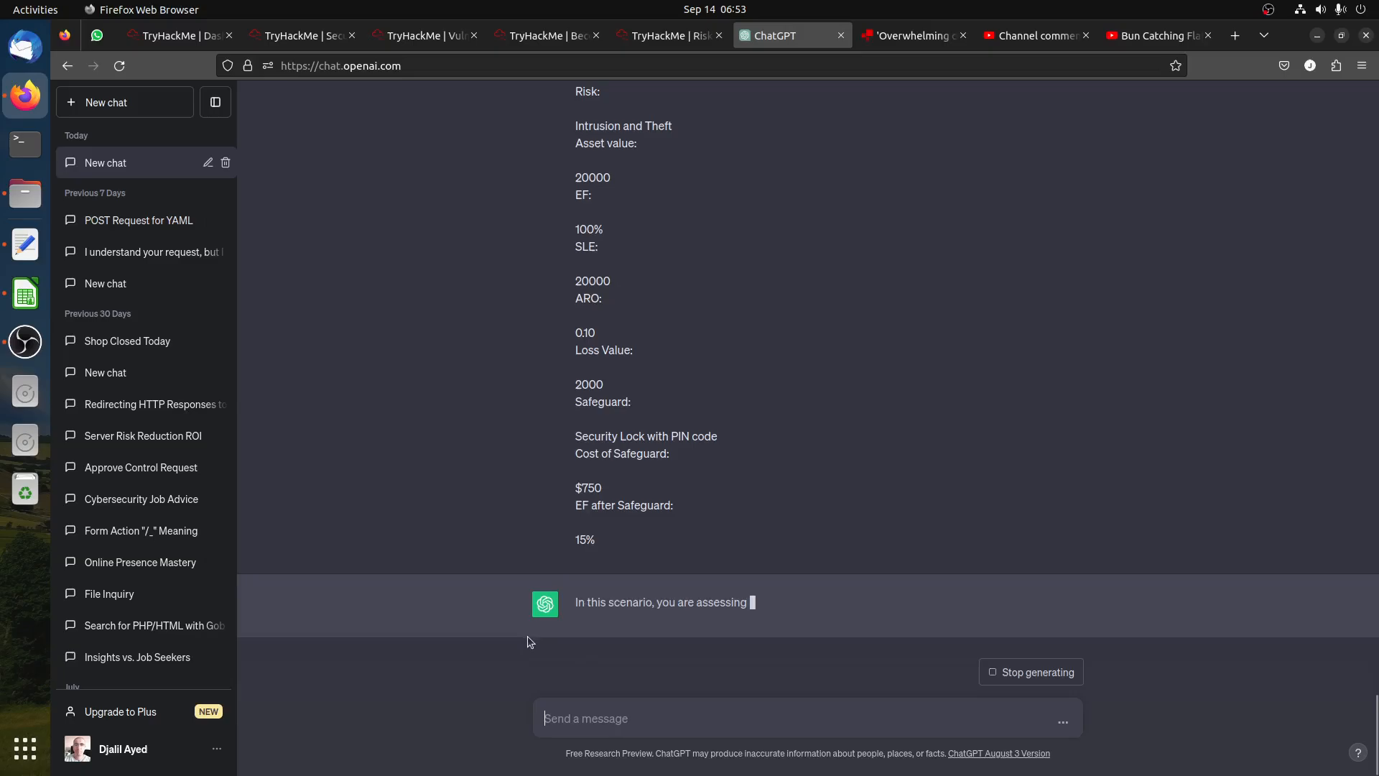
{"action": "left_click", "coordinate": [668, 36]}
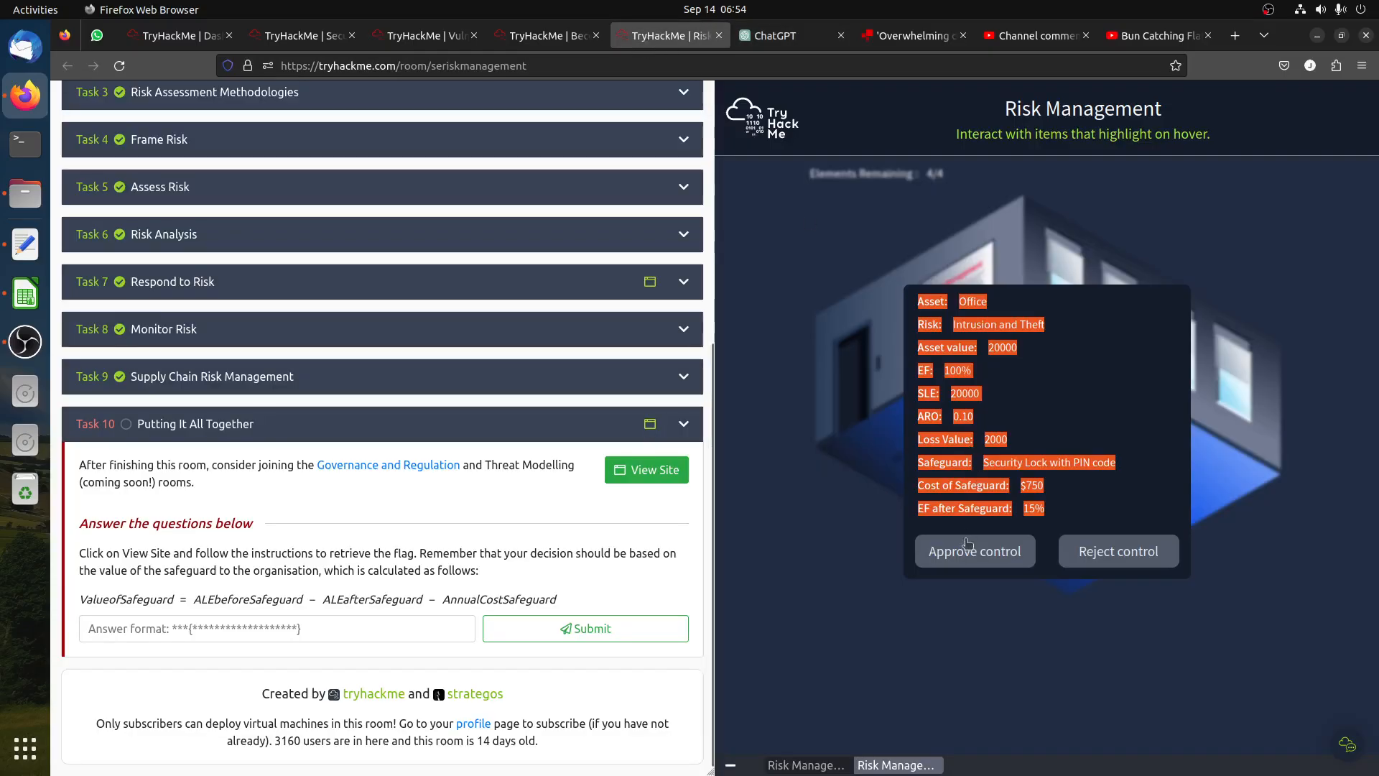
Approve the office control and check Calc row 25 for workstation screen failure (cost 250, value -235).
{"action": "left_click", "coordinate": [974, 551]}
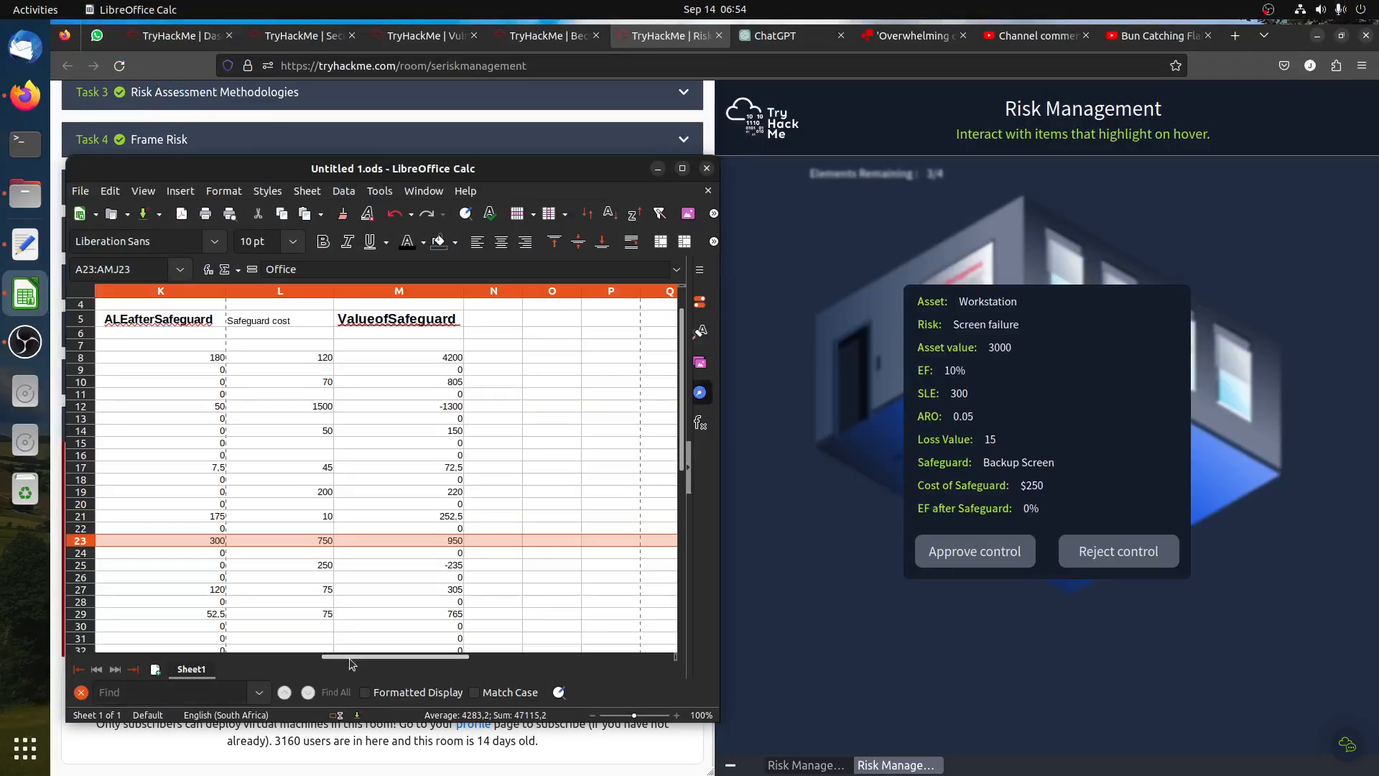
{"action": "scroll", "scroll_direction": "left", "scroll_amount": 3}
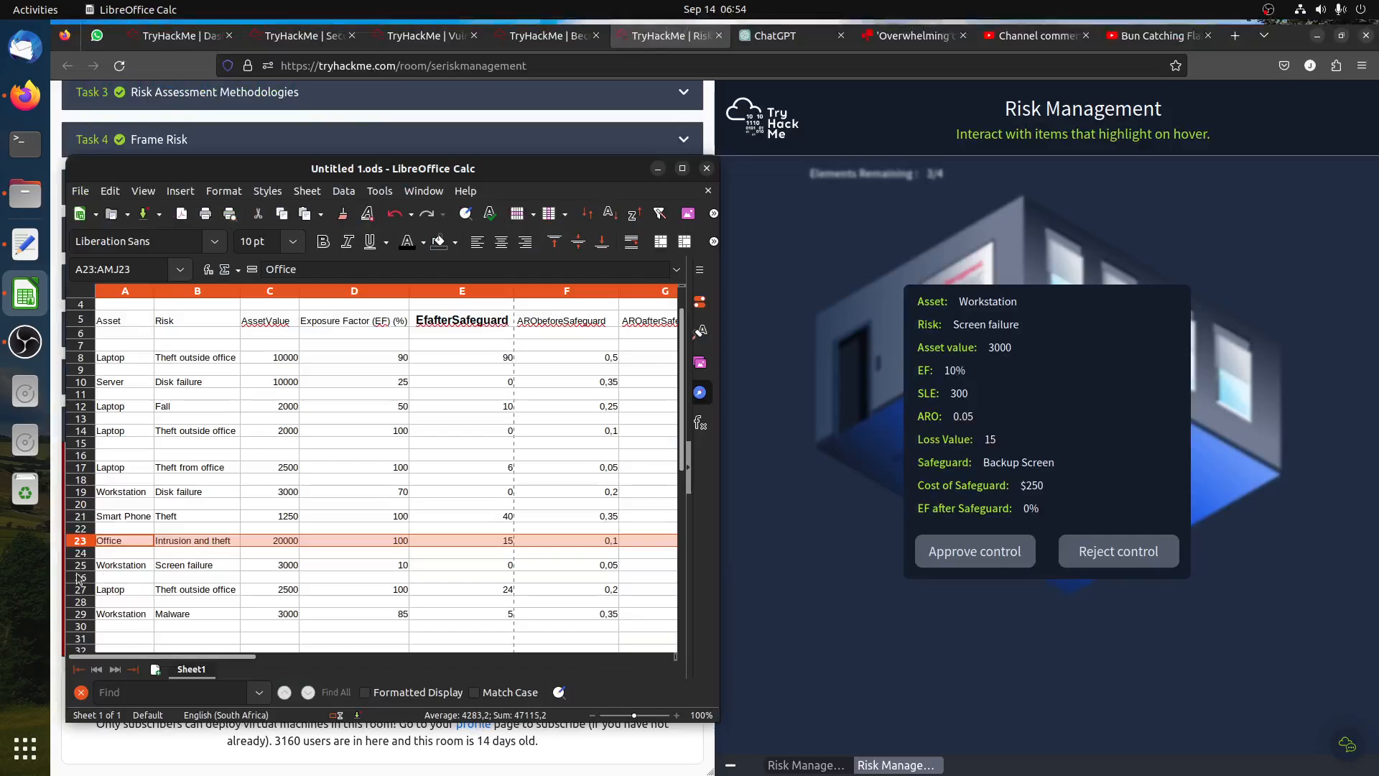
{"action": "left_click", "coordinate": [125, 564]}
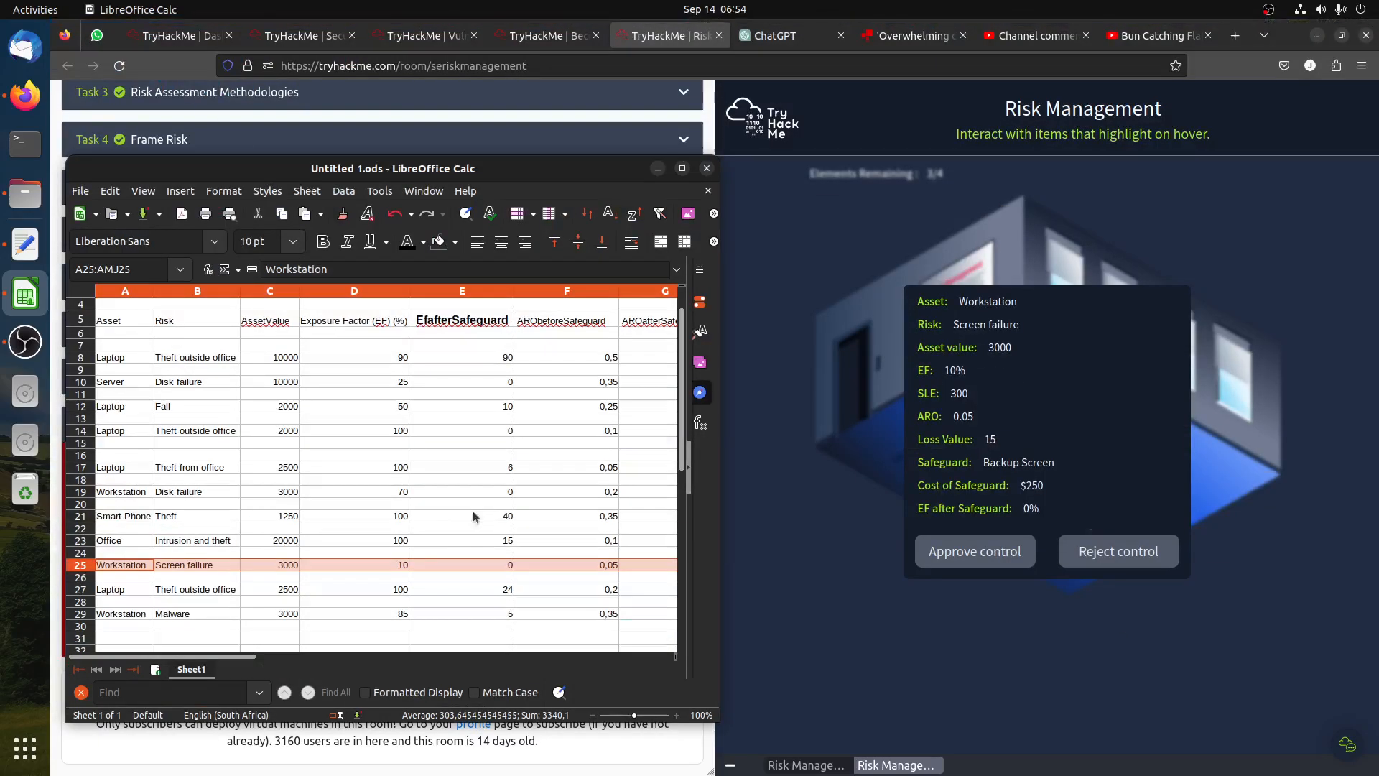
{"action": "mouse_move", "coordinate": [589, 601]}
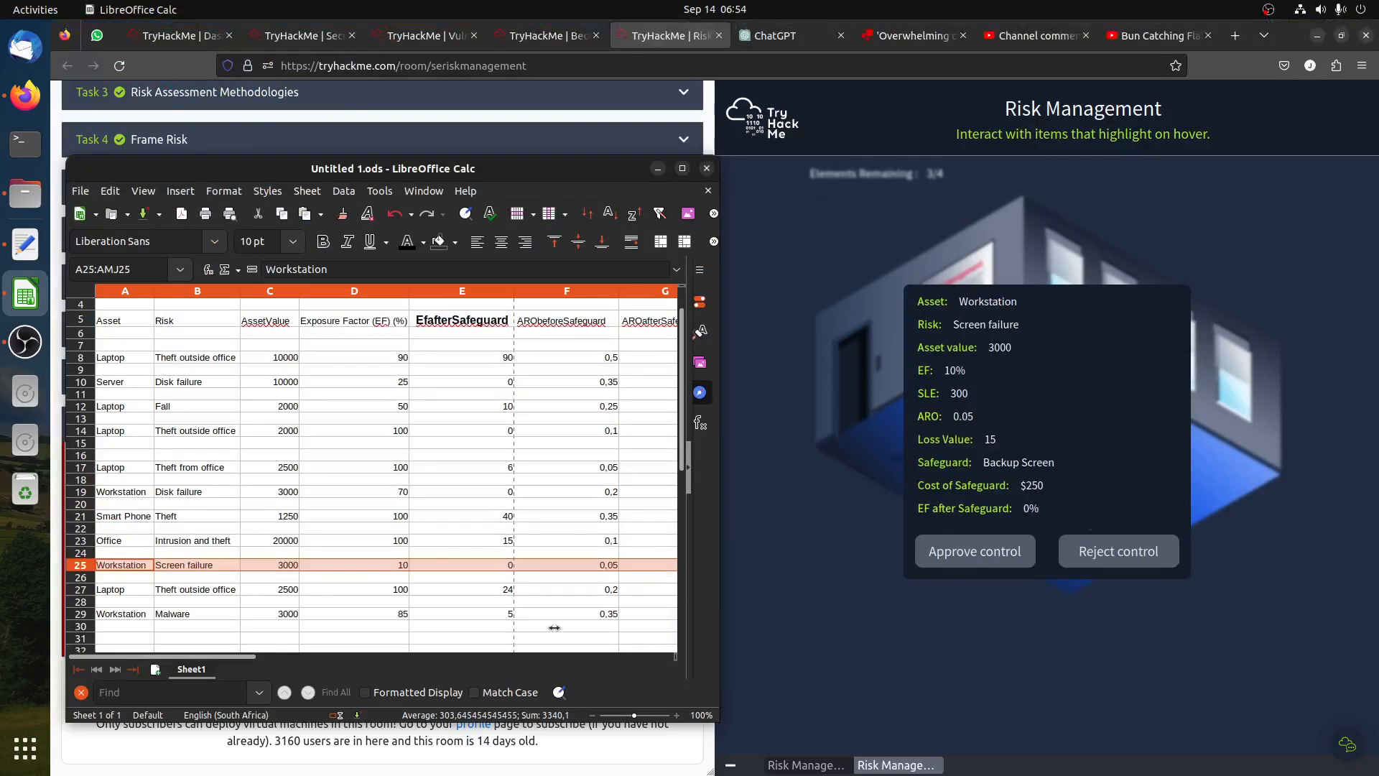
{"action": "scroll", "scroll_direction": "right", "scroll_amount": 3}
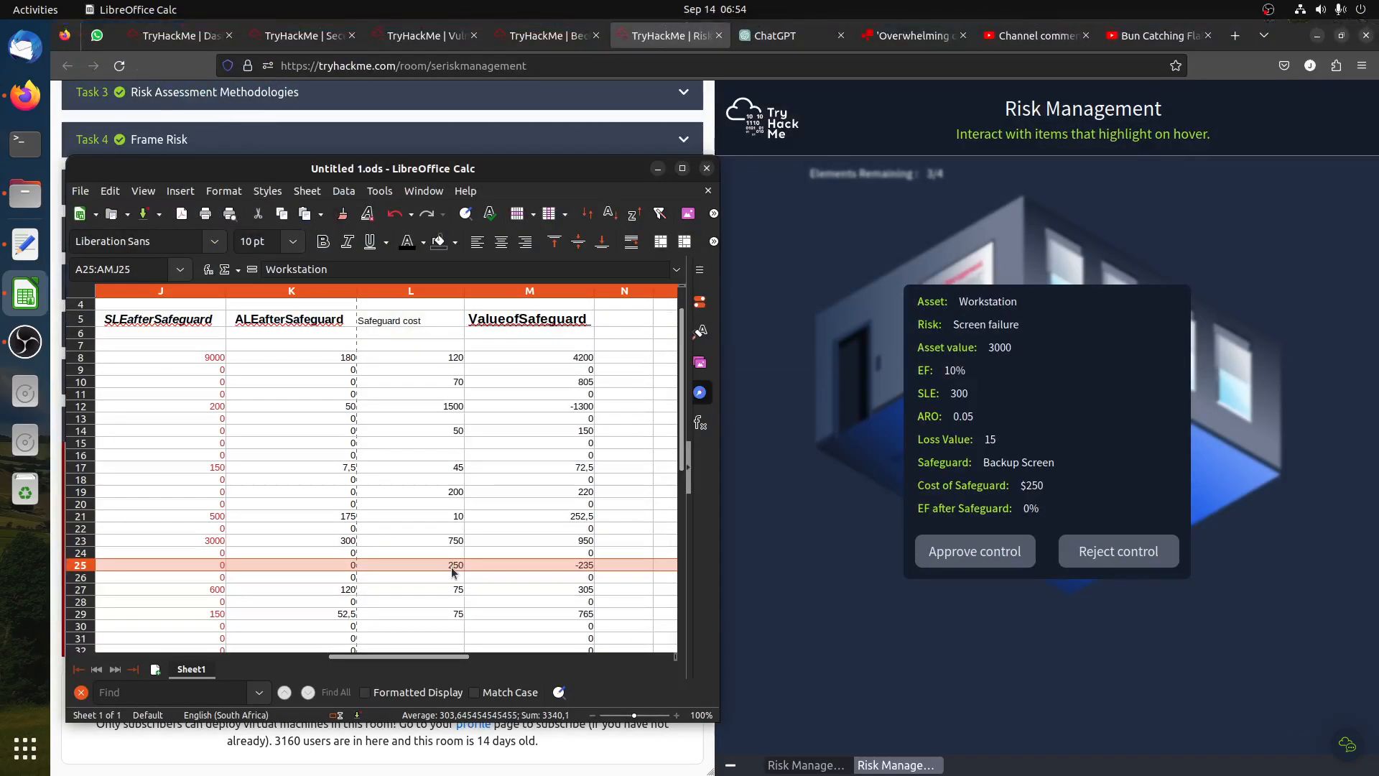
{"action": "mouse_move", "coordinate": [580, 572]}
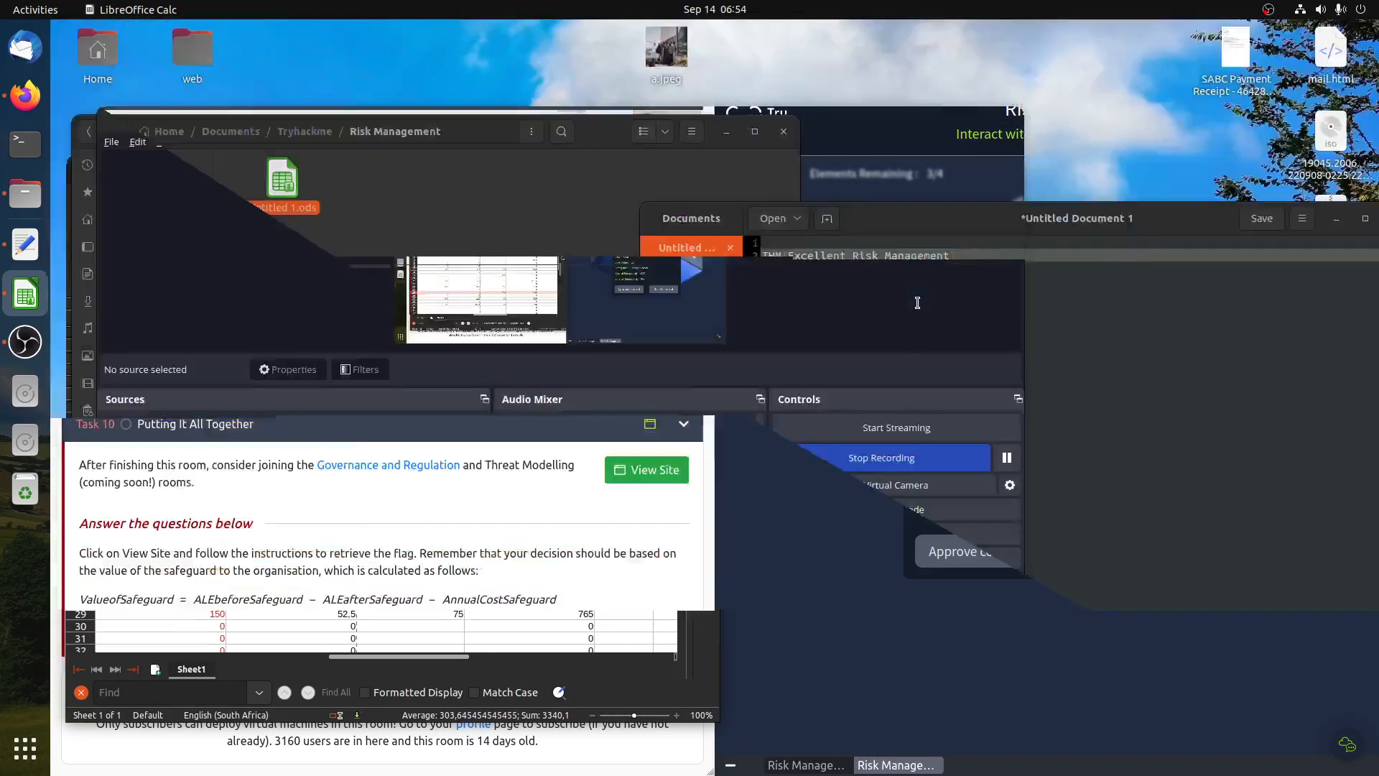
Read ChatGPT's verdict: the backup screen cuts ALE from $15 to $0 but isn't cost-effective.
{"action": "right_click", "coordinate": [985, 414]}
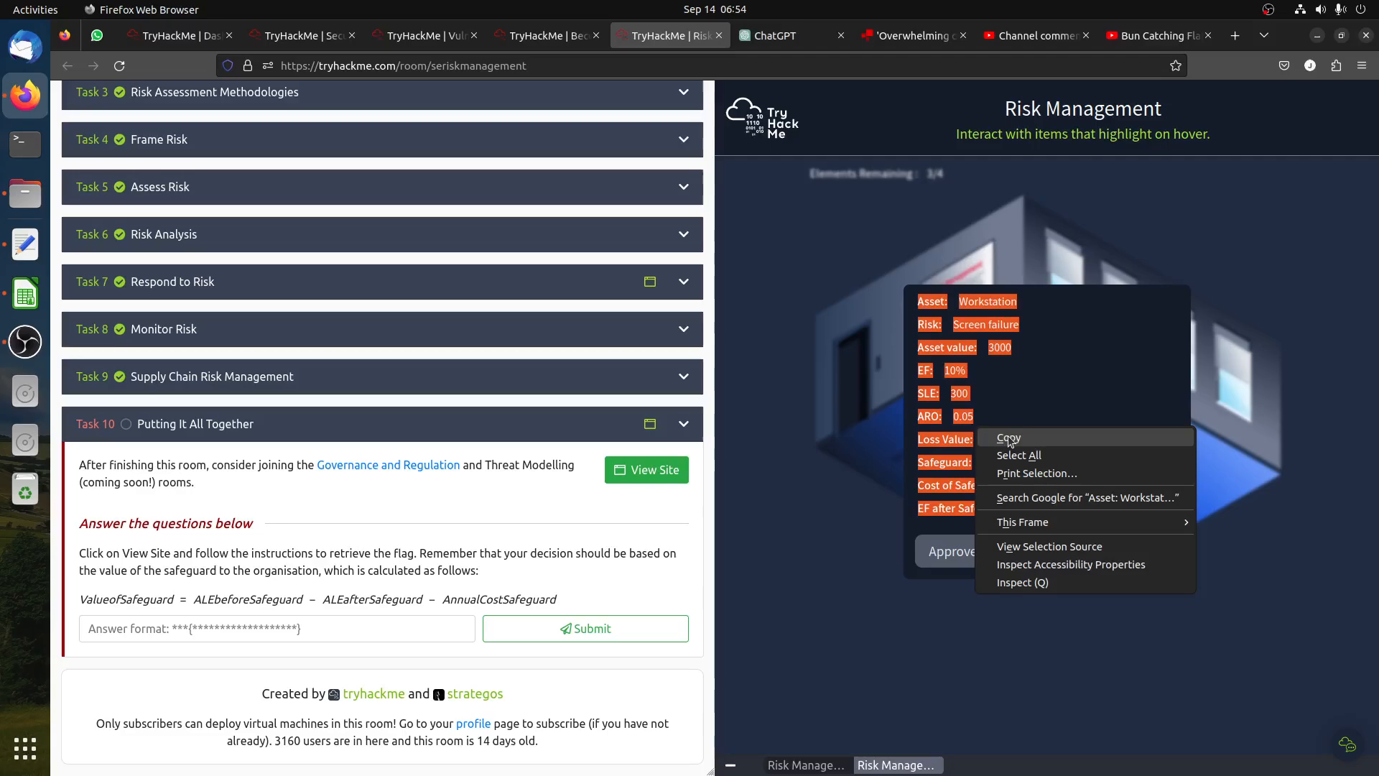
{"action": "left_click", "coordinate": [783, 35]}
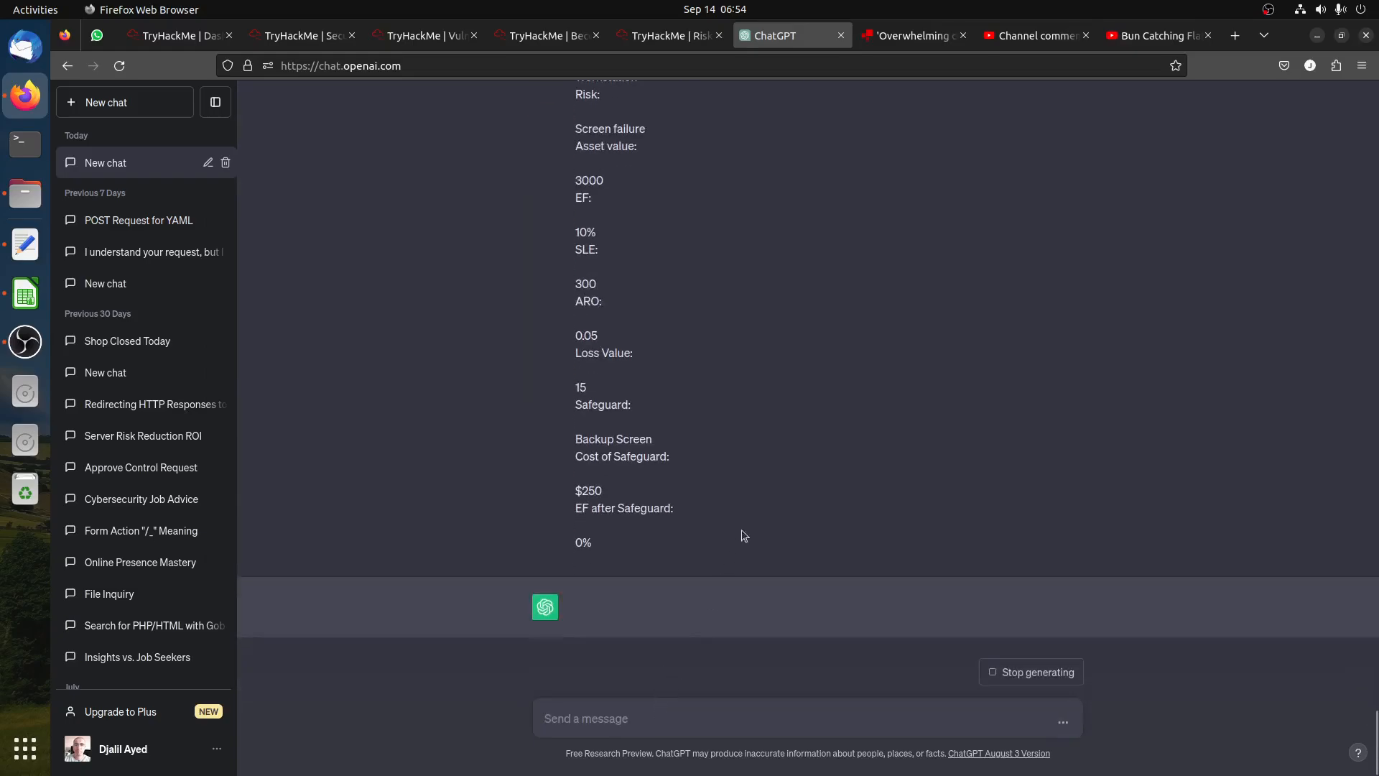
{"action": "mouse_move", "coordinate": [769, 507]}
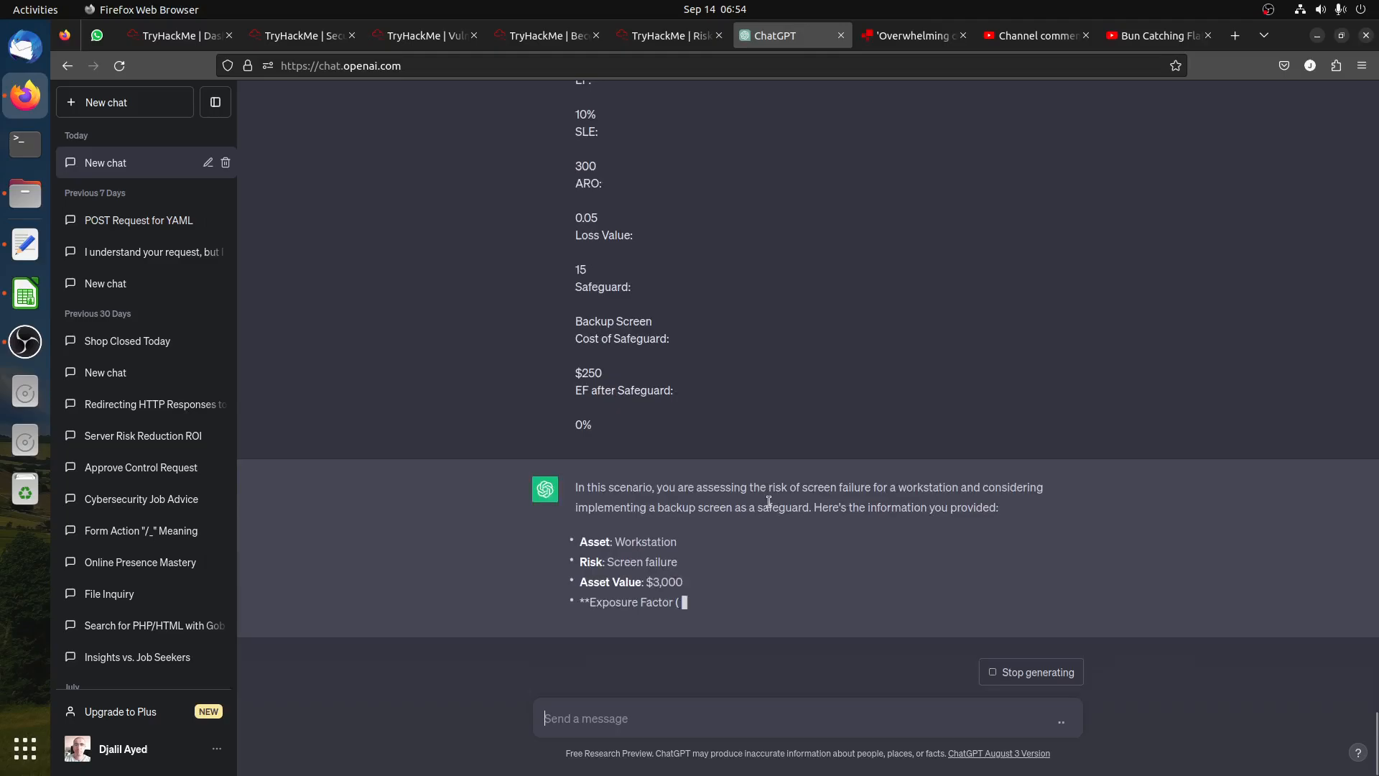
{"action": "scroll", "scroll_direction": "down", "scroll_amount": 3}
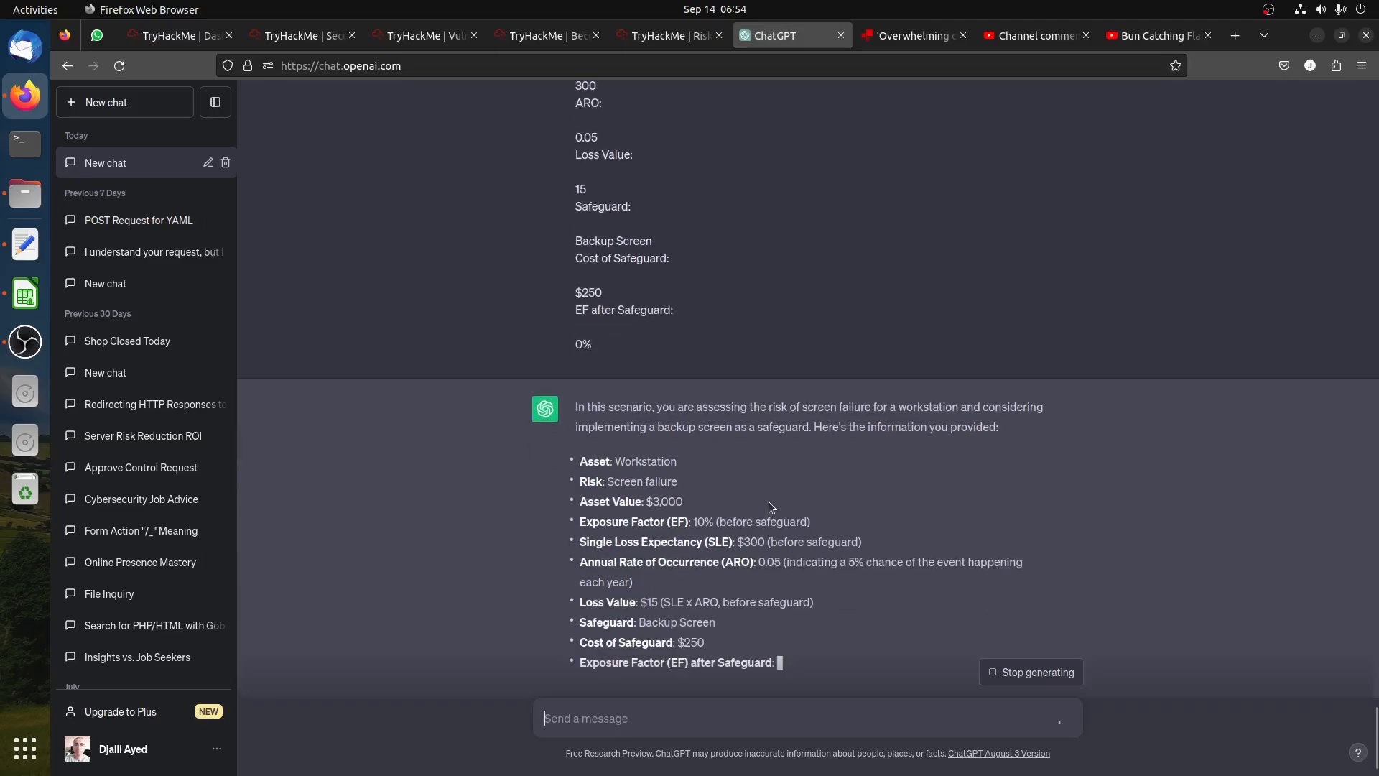
{"action": "scroll", "scroll_direction": "down", "scroll_amount": 3}
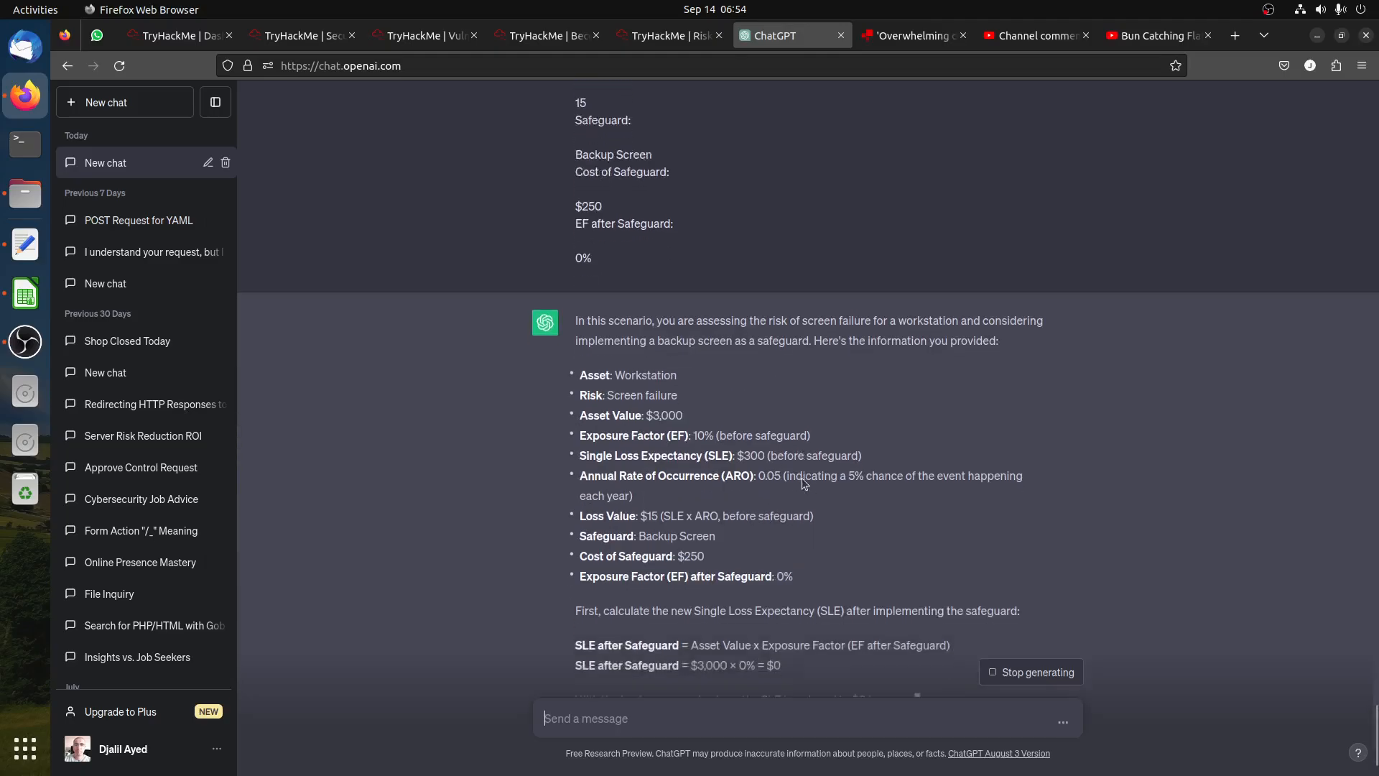
{"action": "scroll", "scroll_direction": "down", "scroll_amount": 3}
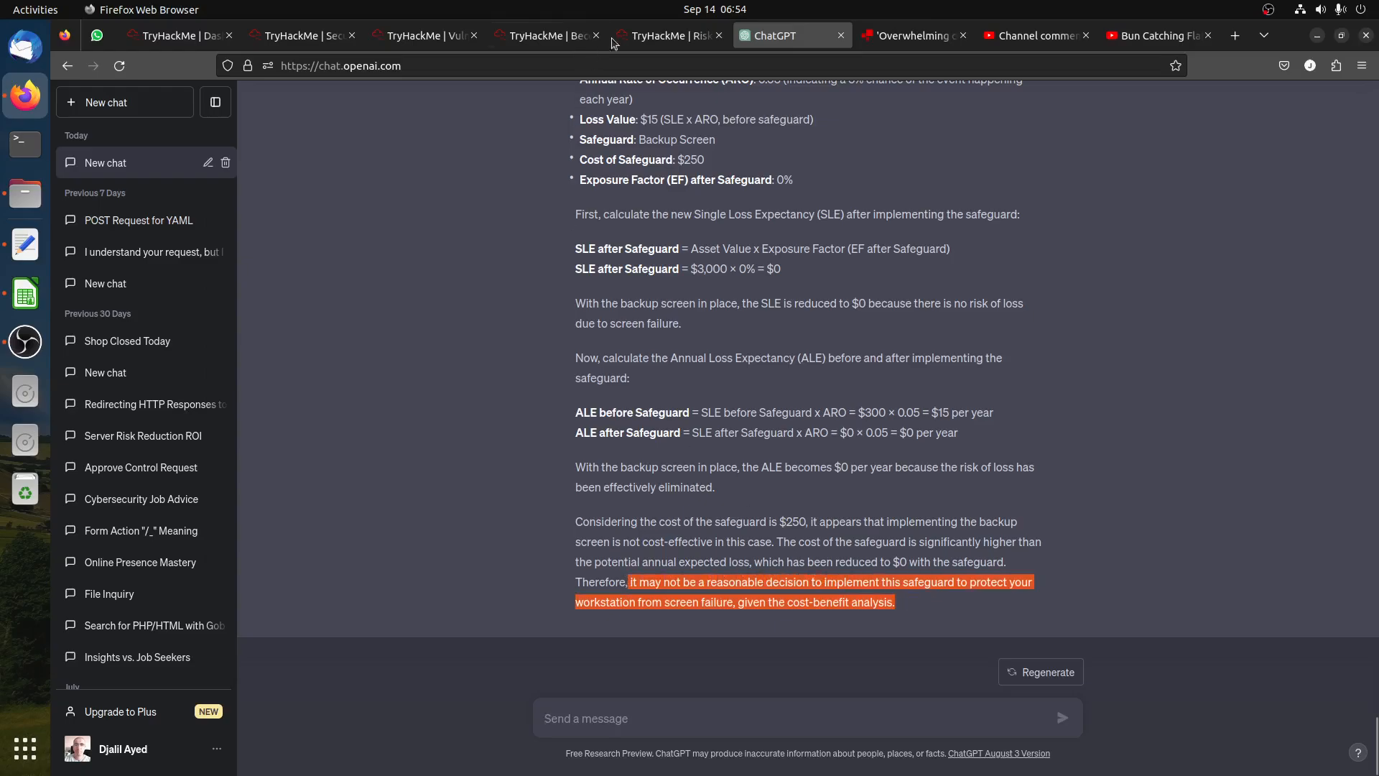
Reject the backup screen control and check Calc row 27 for laptop theft outside office (cost 75, value 305).
{"action": "left_click", "coordinate": [668, 35]}
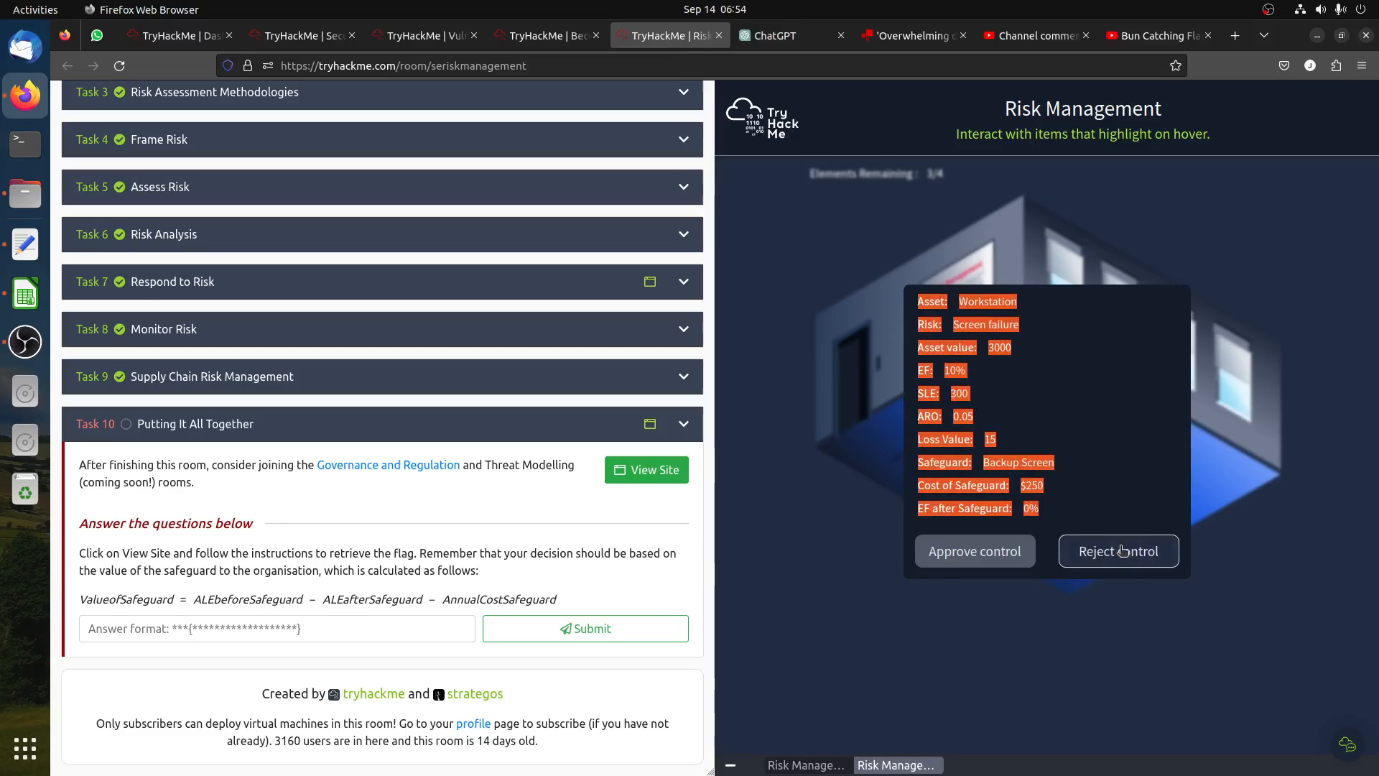
{"action": "left_click", "coordinate": [1118, 551]}
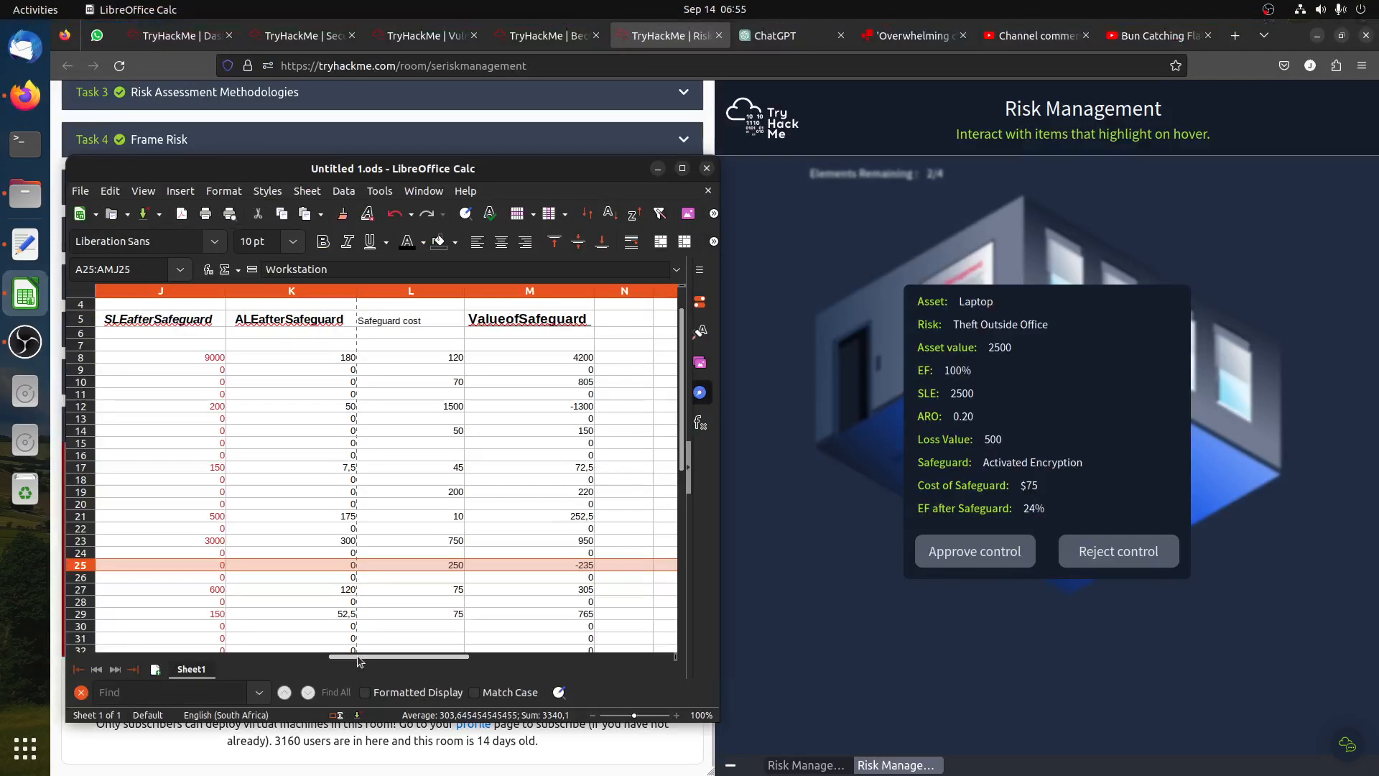
{"action": "scroll", "scroll_direction": "left", "scroll_amount": 3}
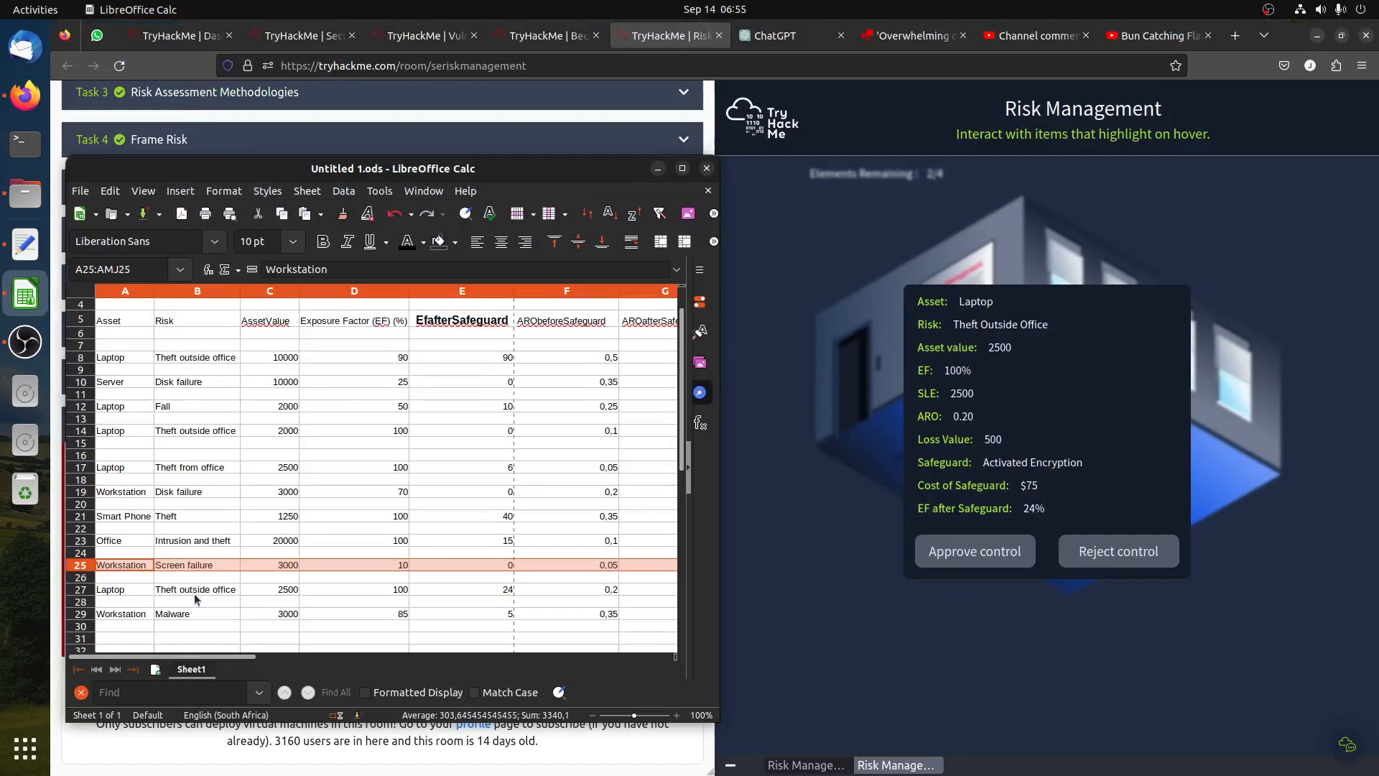
{"action": "left_click", "coordinate": [125, 589]}
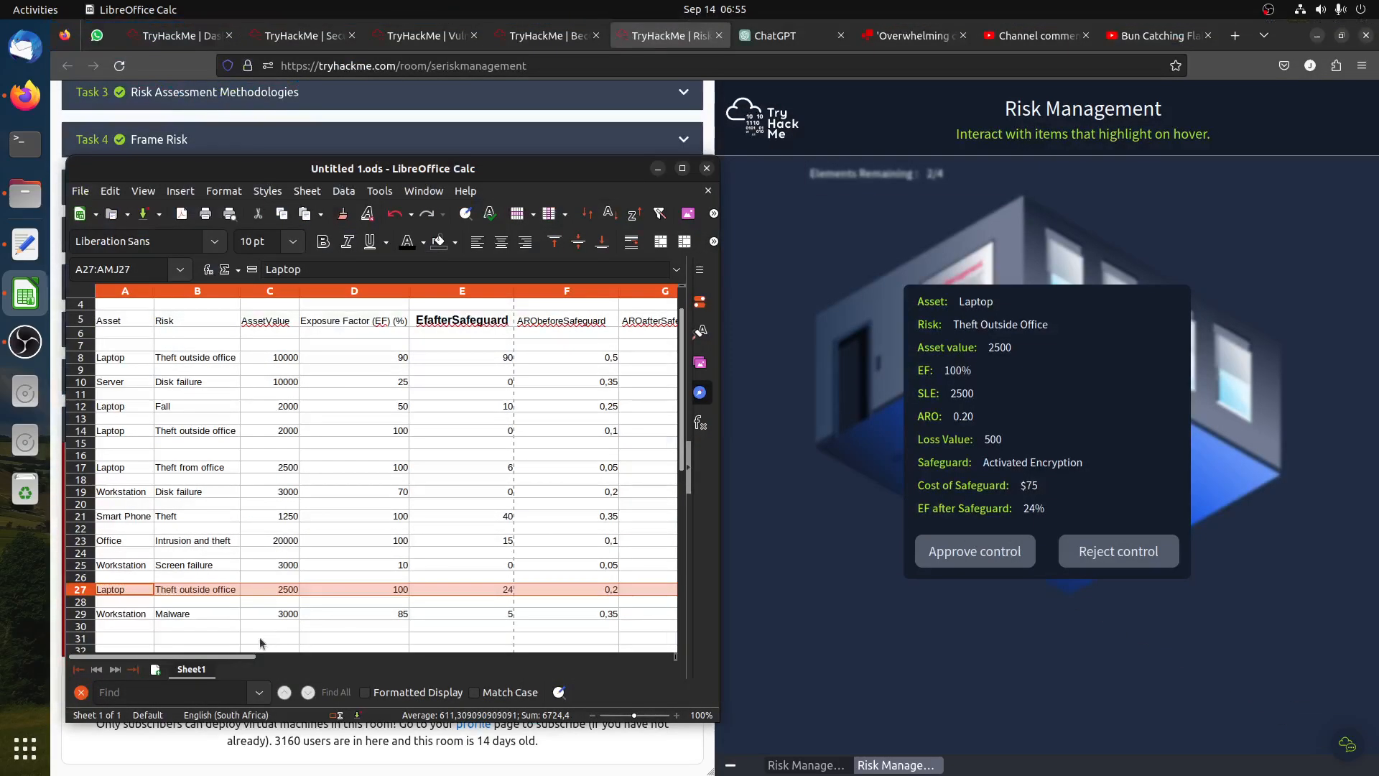
{"action": "scroll", "scroll_direction": "right", "scroll_amount": 3}
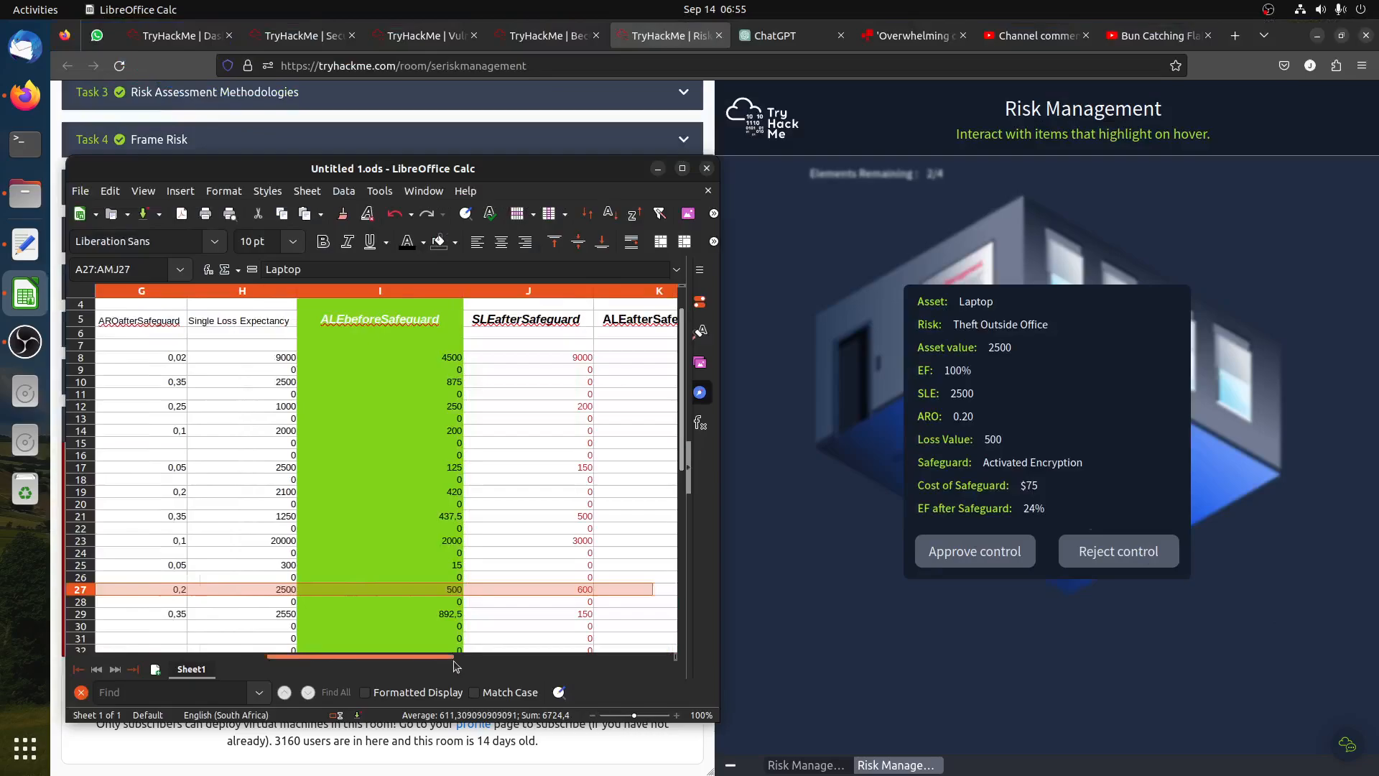
{"action": "scroll", "scroll_direction": "right", "scroll_amount": 3}
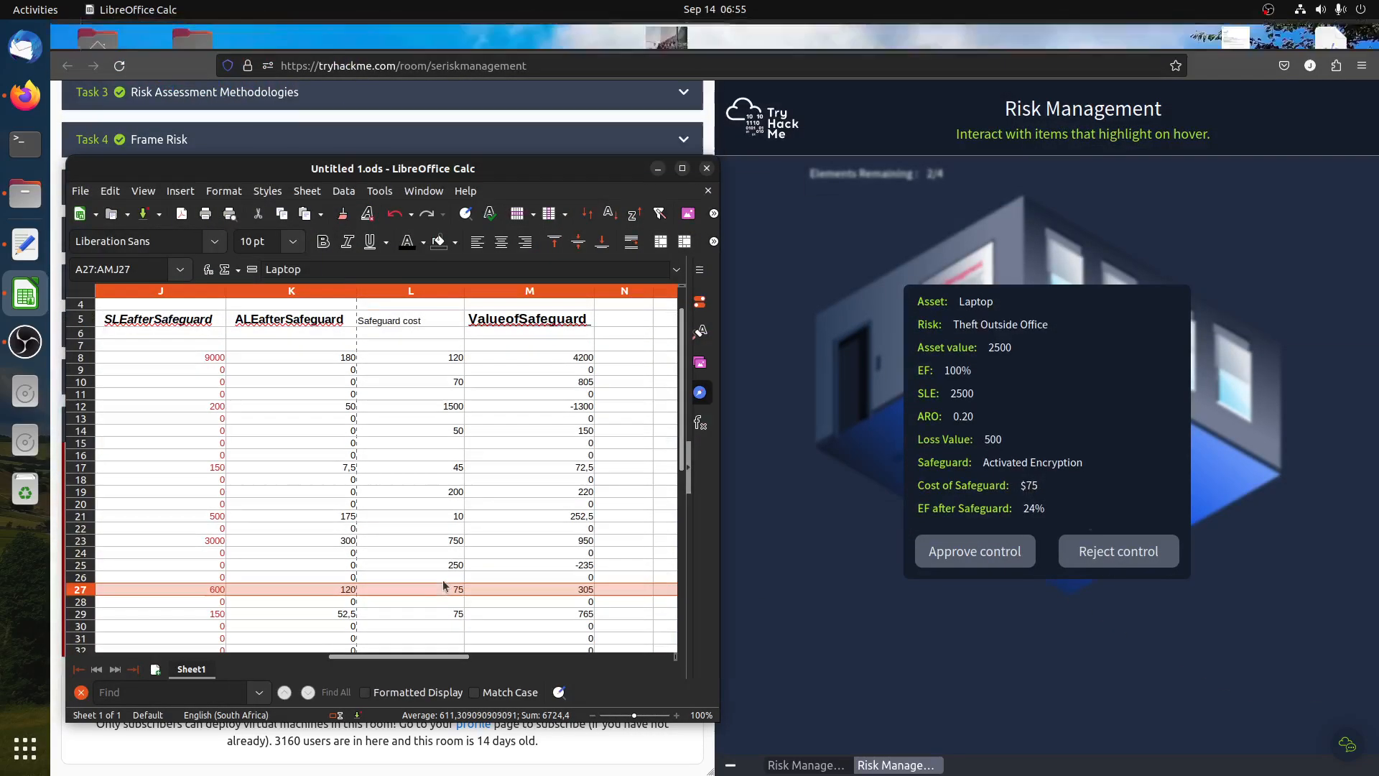
Approve laptop encryption, then find workstation malware in Calc row 29: cost 75, value 765.
{"action": "left_click", "coordinate": [529, 589]}
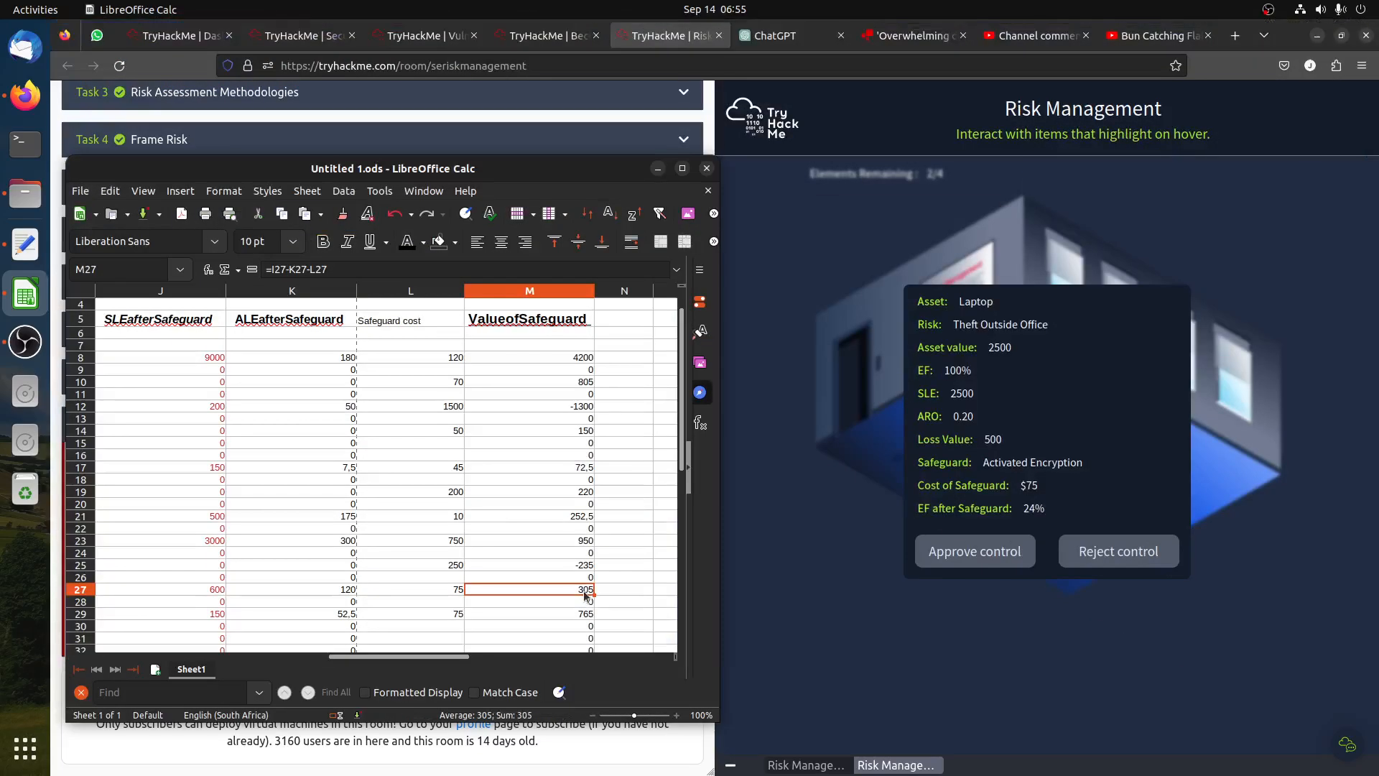
{"action": "mouse_move", "coordinate": [975, 551]}
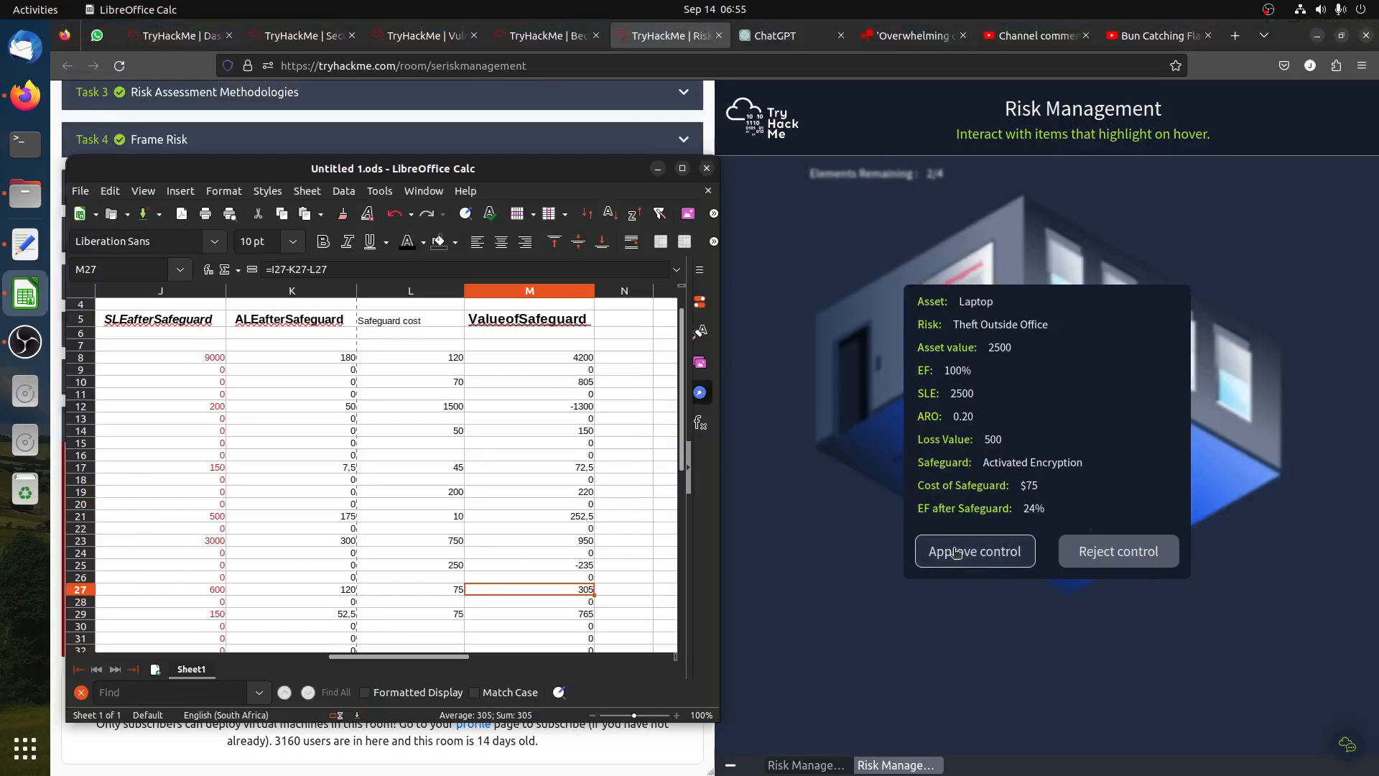
{"action": "left_click", "coordinate": [975, 552]}
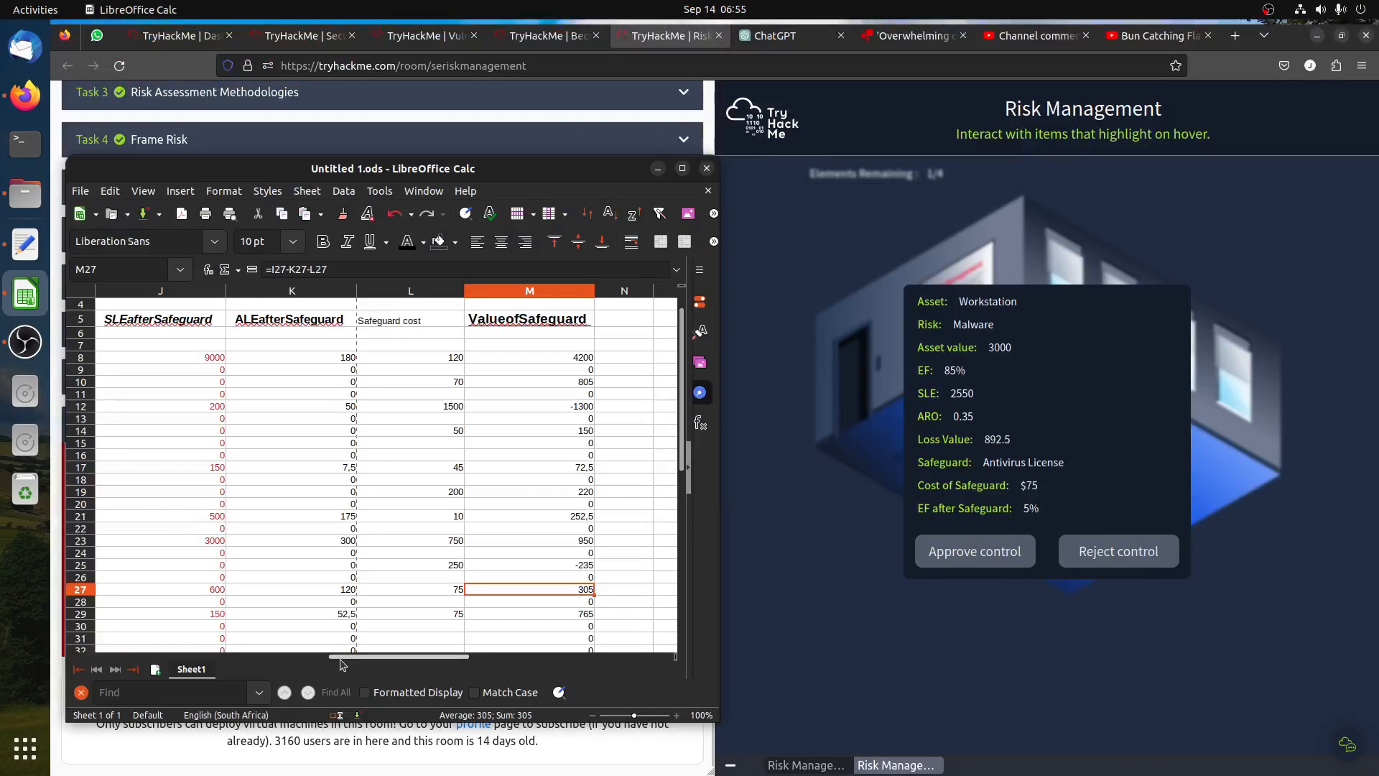
{"action": "scroll", "scroll_direction": "left", "scroll_amount": 3}
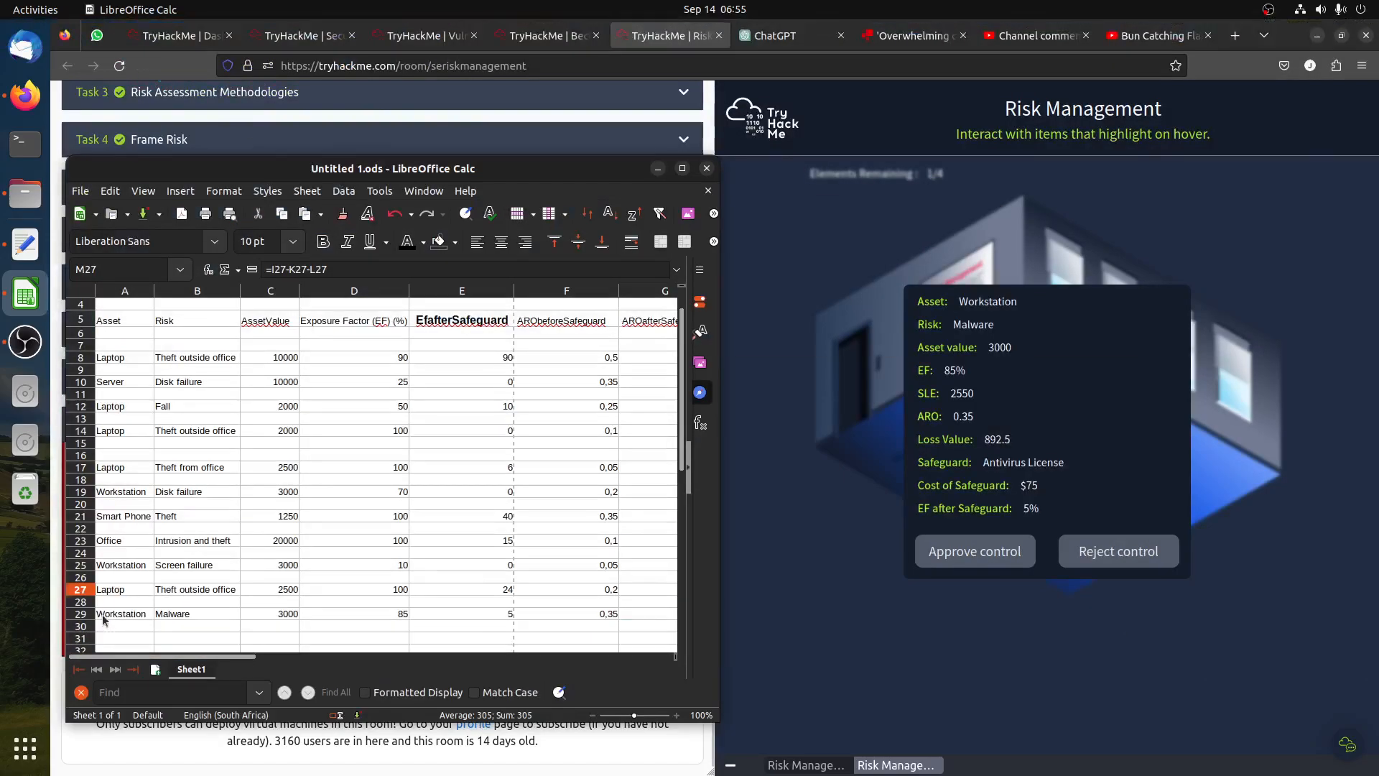
{"action": "left_click", "coordinate": [80, 612]}
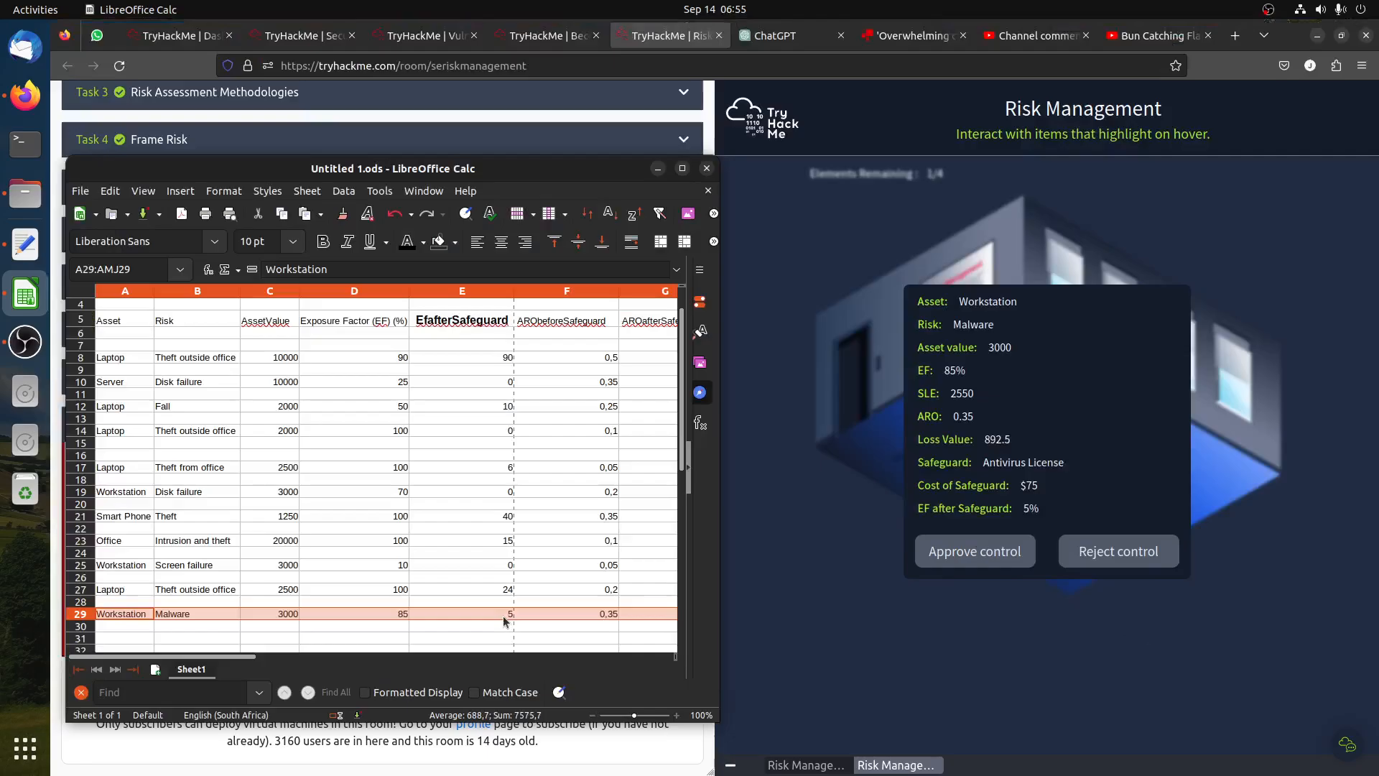
{"action": "mouse_move", "coordinate": [647, 620]}
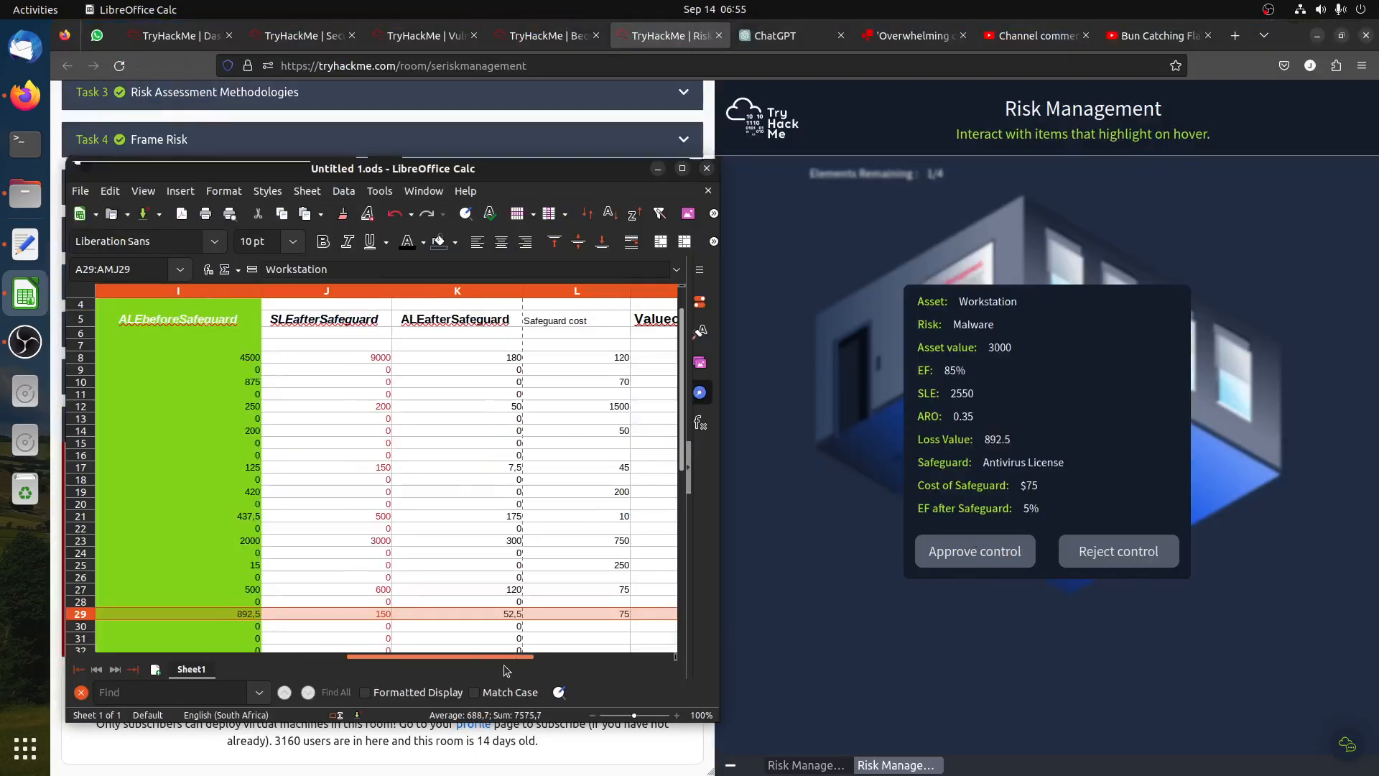
{"action": "scroll", "scroll_direction": "right", "scroll_amount": 3}
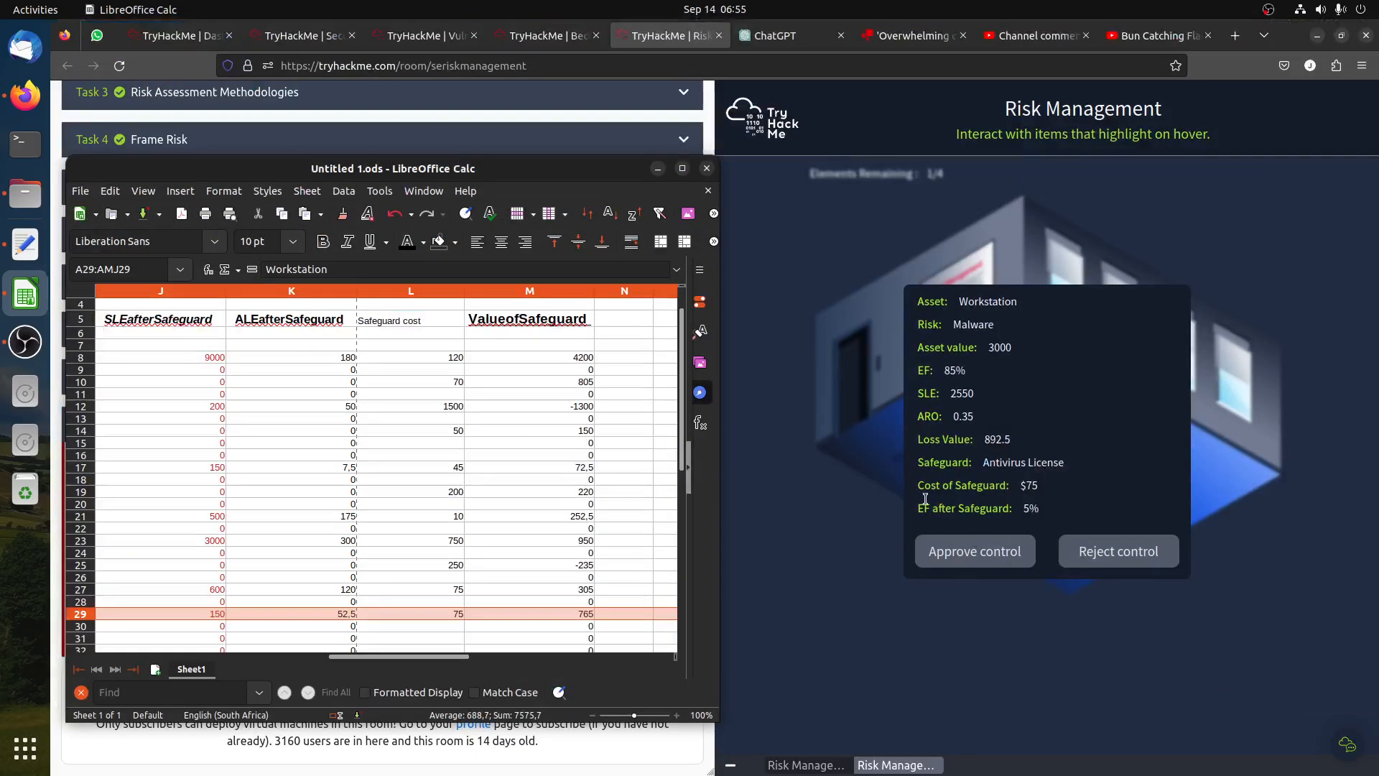
{"action": "mouse_move", "coordinate": [619, 623]}
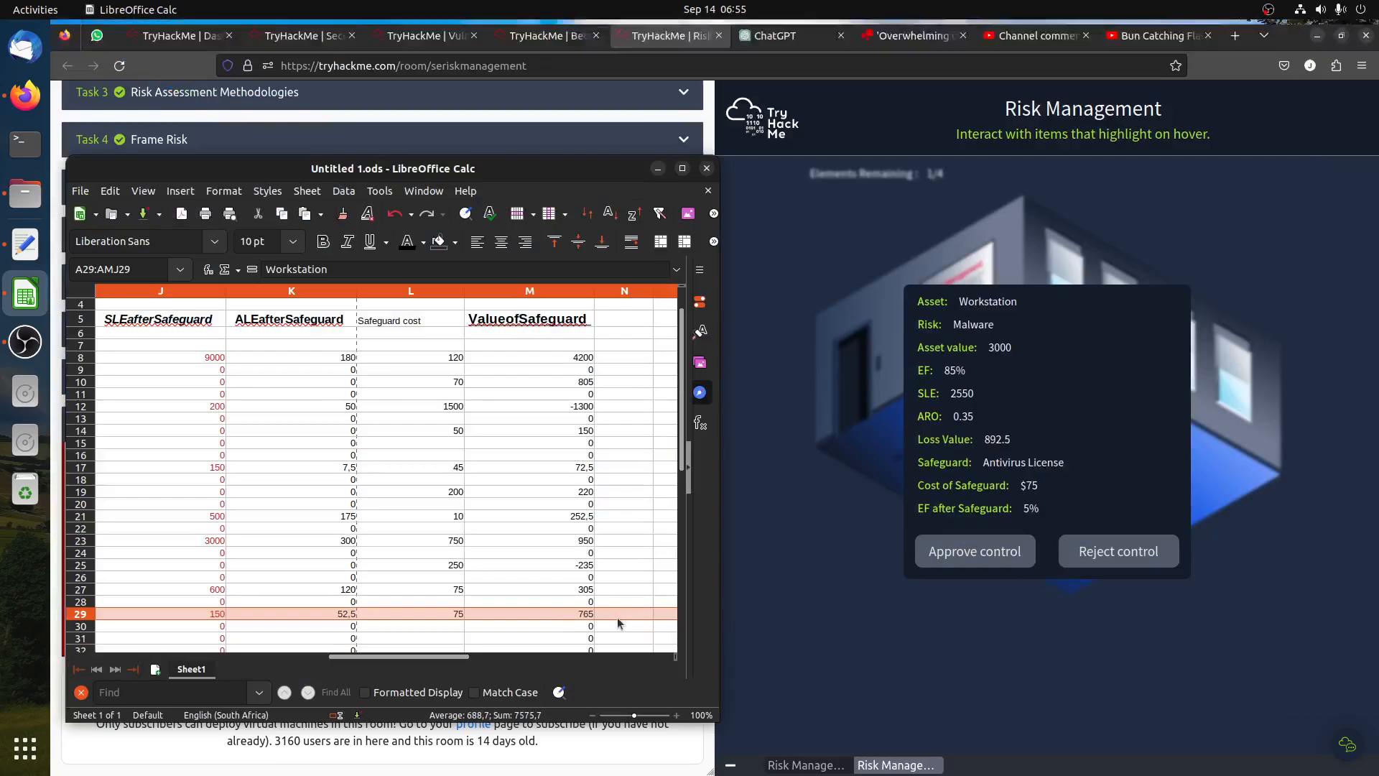
{"action": "mouse_move", "coordinate": [583, 630]}
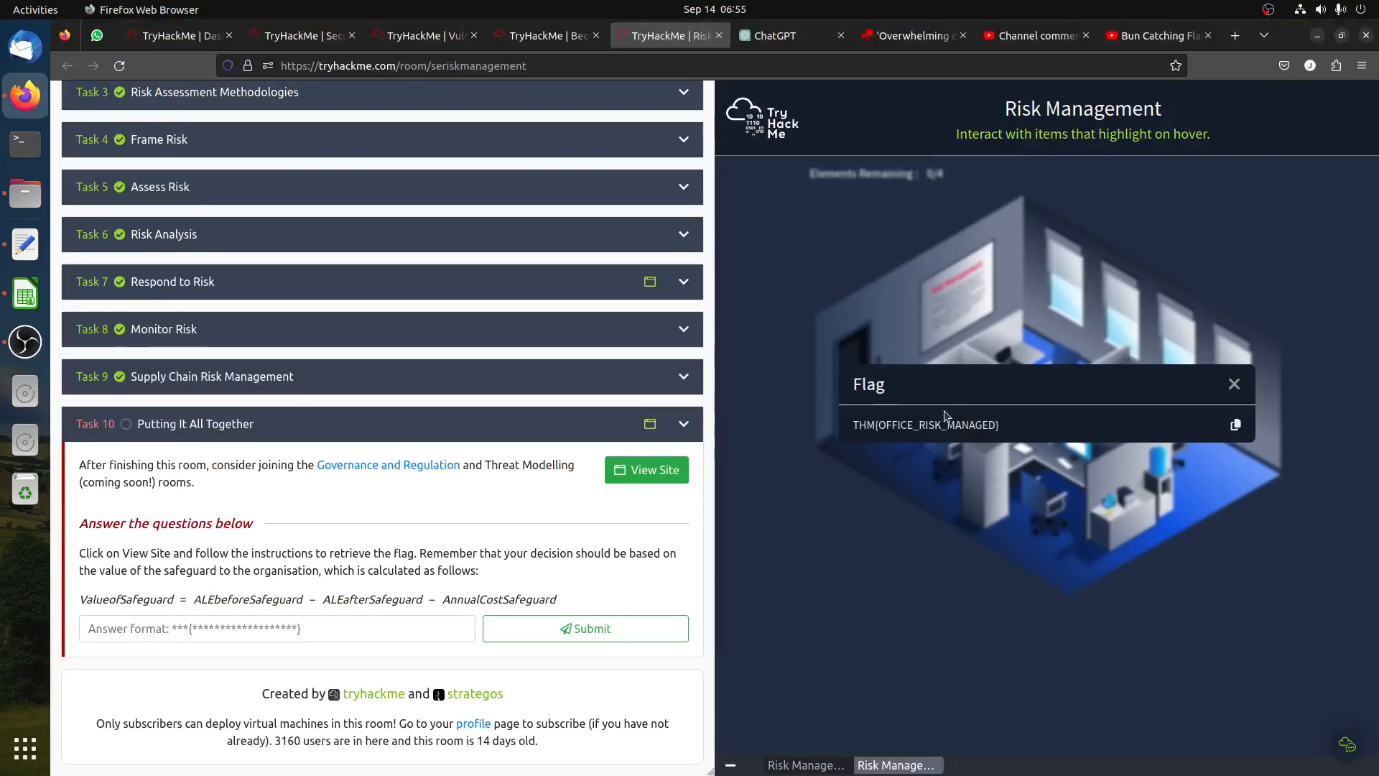
{"action": "mouse_move", "coordinate": [1235, 424]}
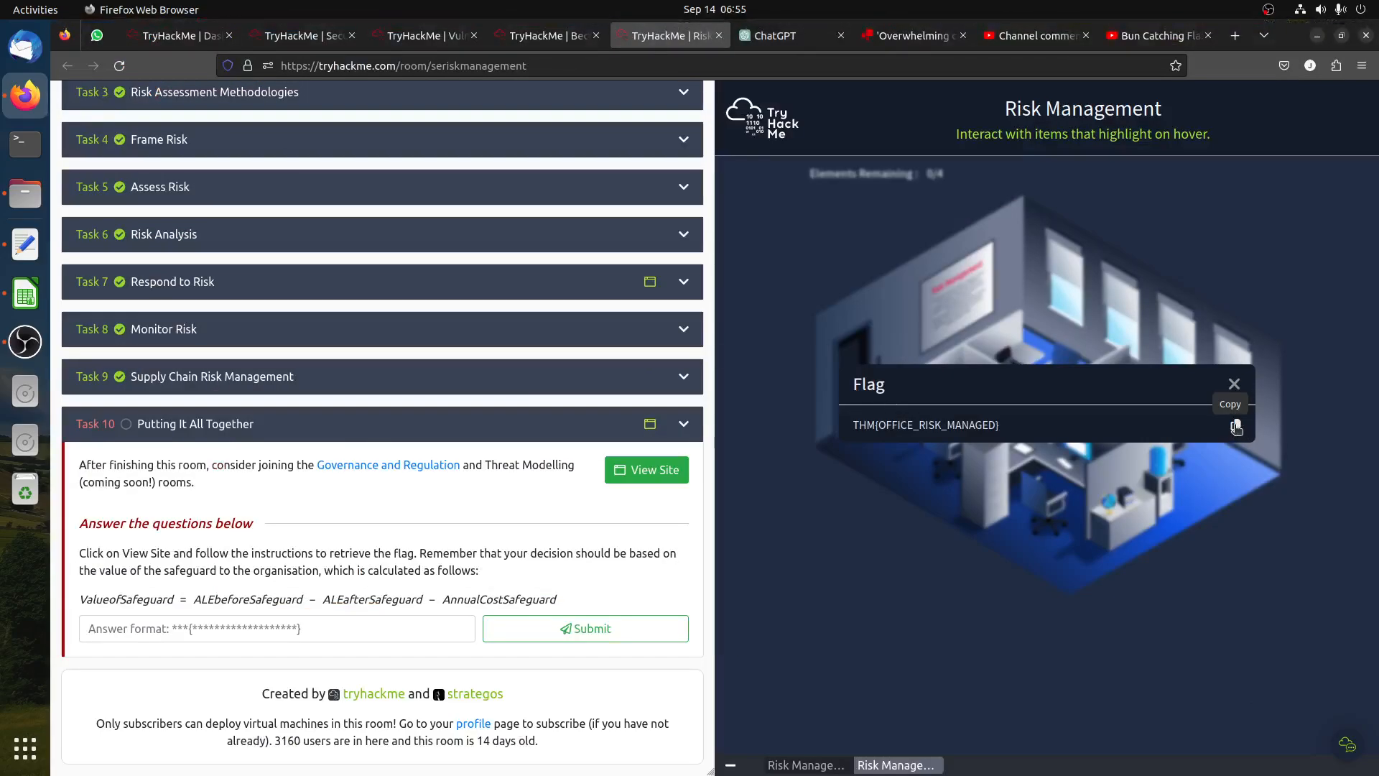
Submit THM{S3CUR1TY_3NG1N33R5_R0CK} as the Task 10 answer, which is marked incorrect.
{"action": "type", "text": "THM{S3CUR1TY_3NG1N33R5_R0CK}"}
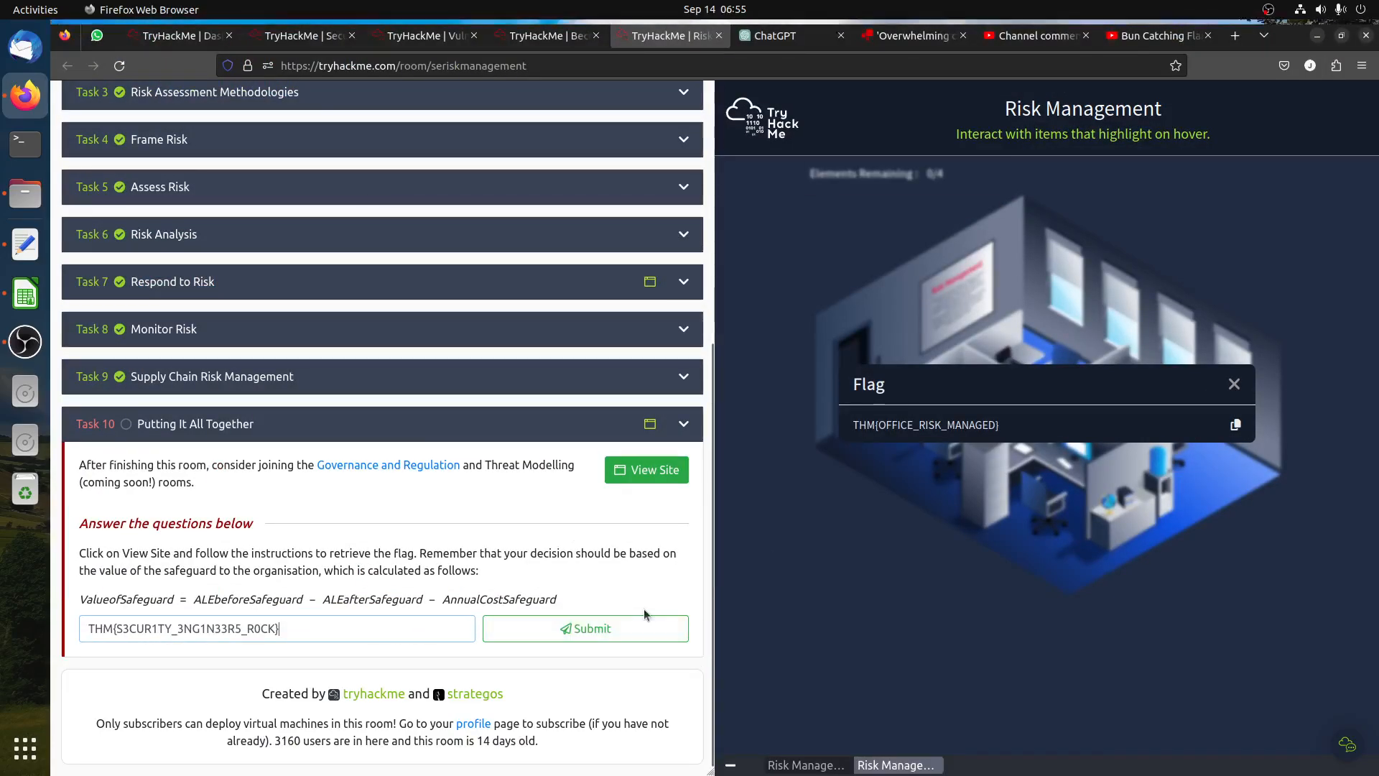
{"action": "left_click", "coordinate": [584, 628]}
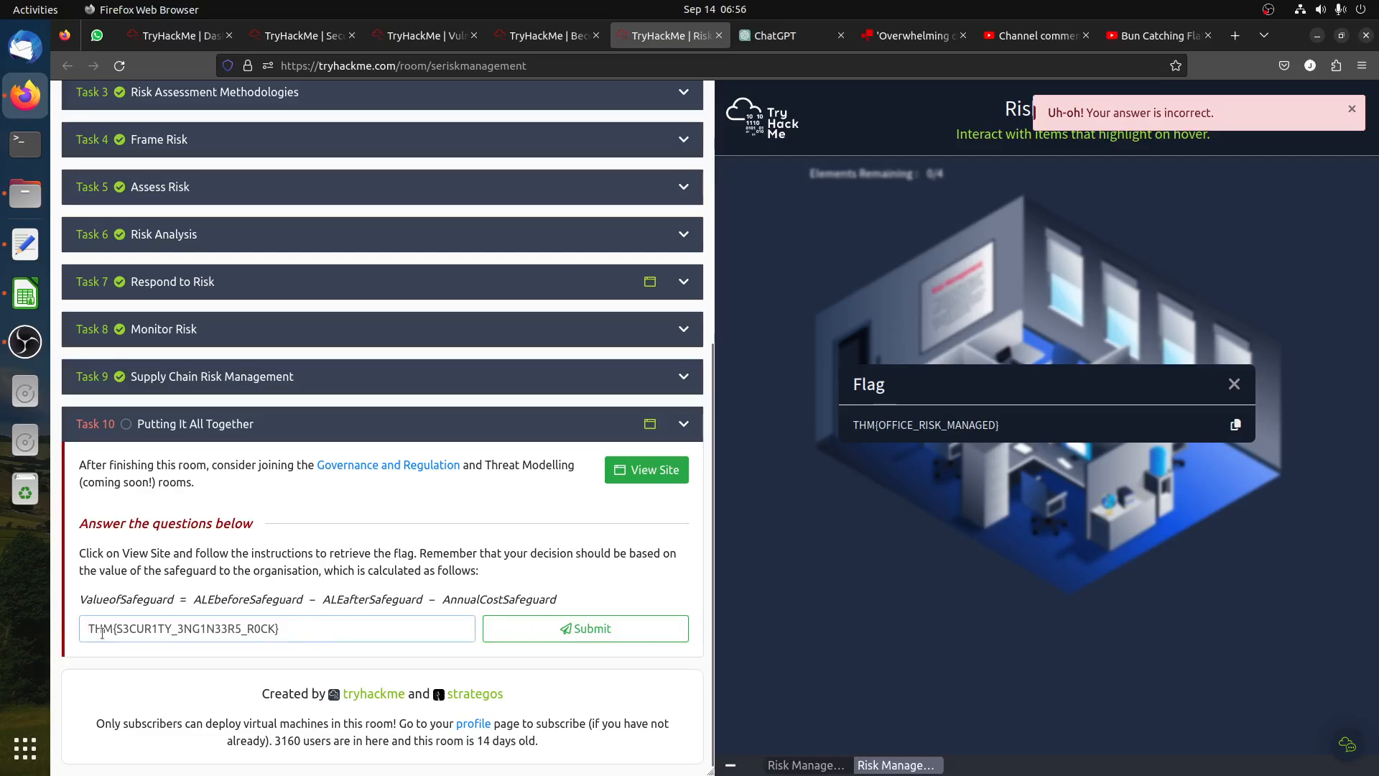
{"action": "left_click", "coordinate": [1235, 424]}
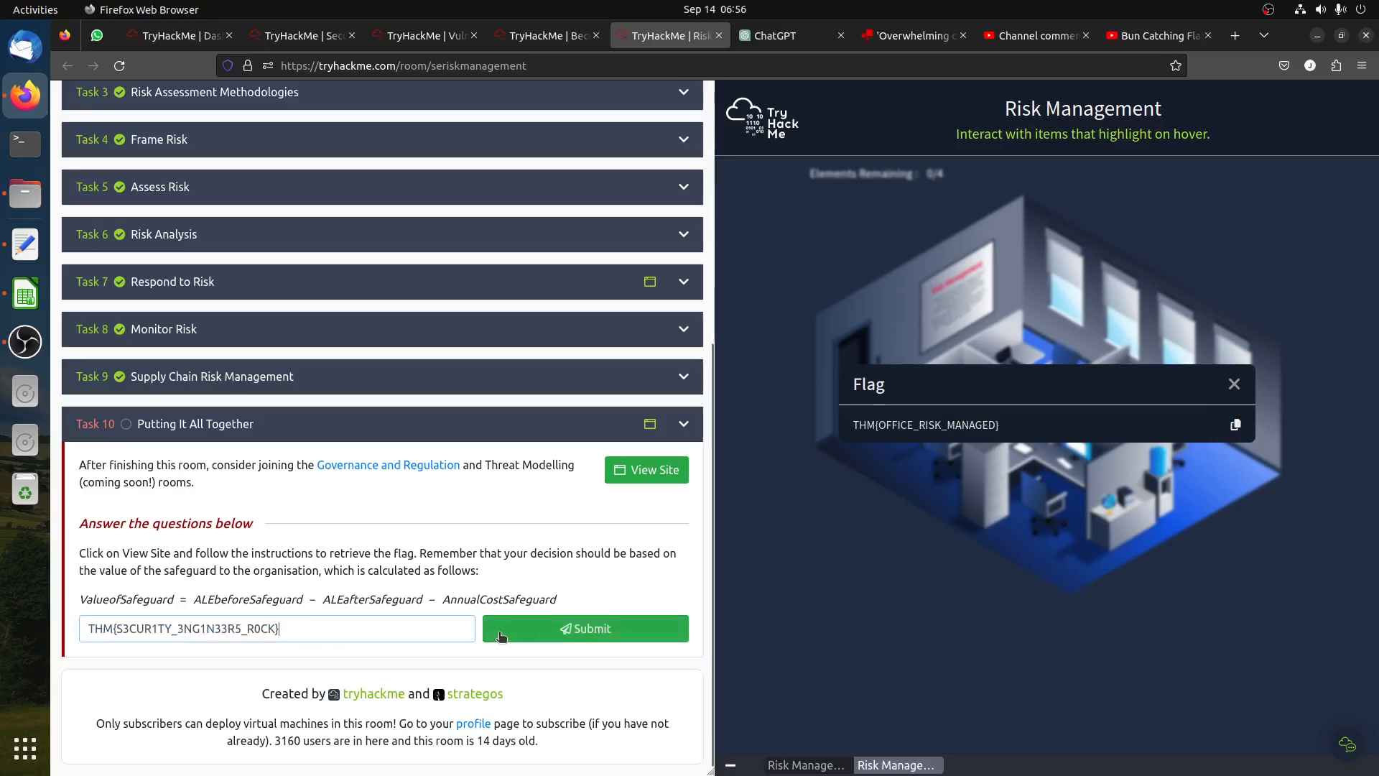
{"action": "mouse_move", "coordinate": [1238, 424]}
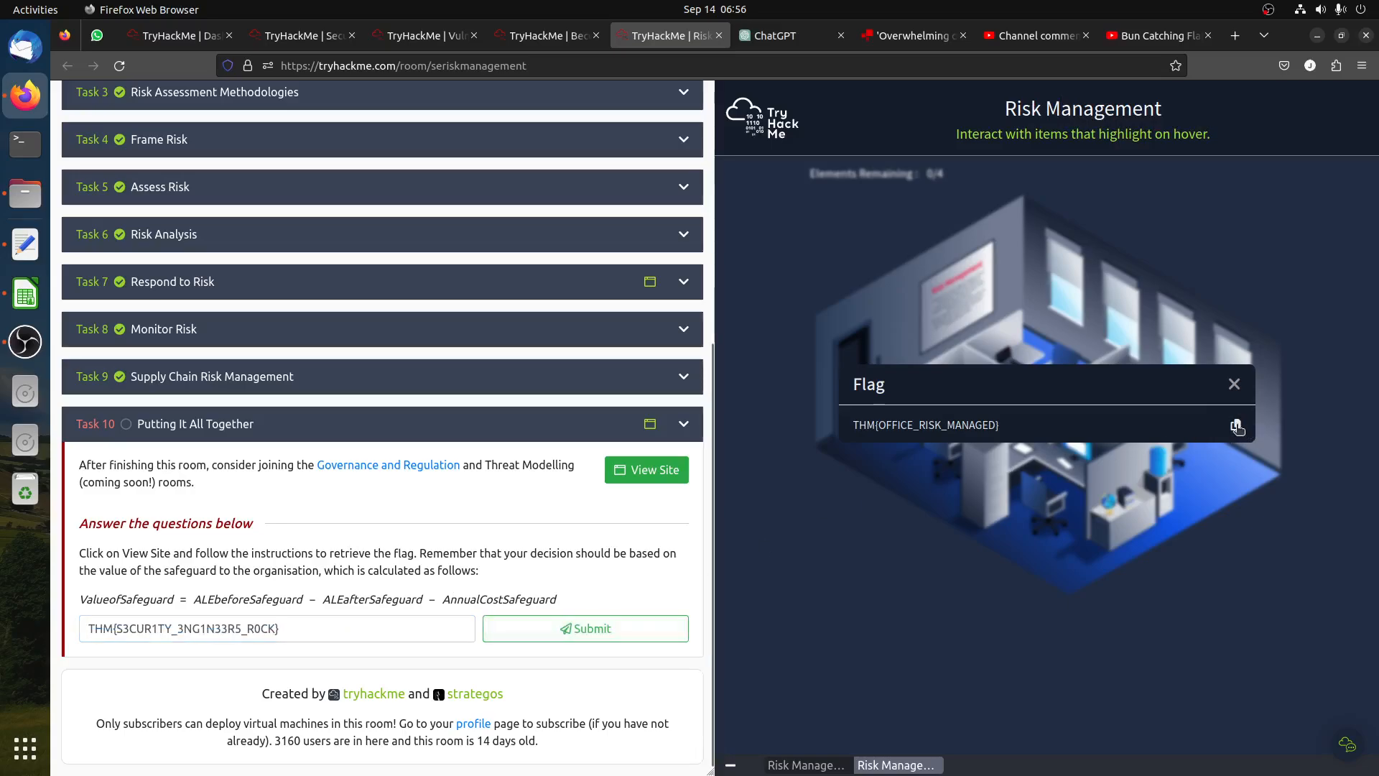
Copy the flag THM{OFFICE_RISK_MANAGED} from the simulation into the Task 10 answer field.
{"action": "triple_click", "coordinate": [182, 627]}
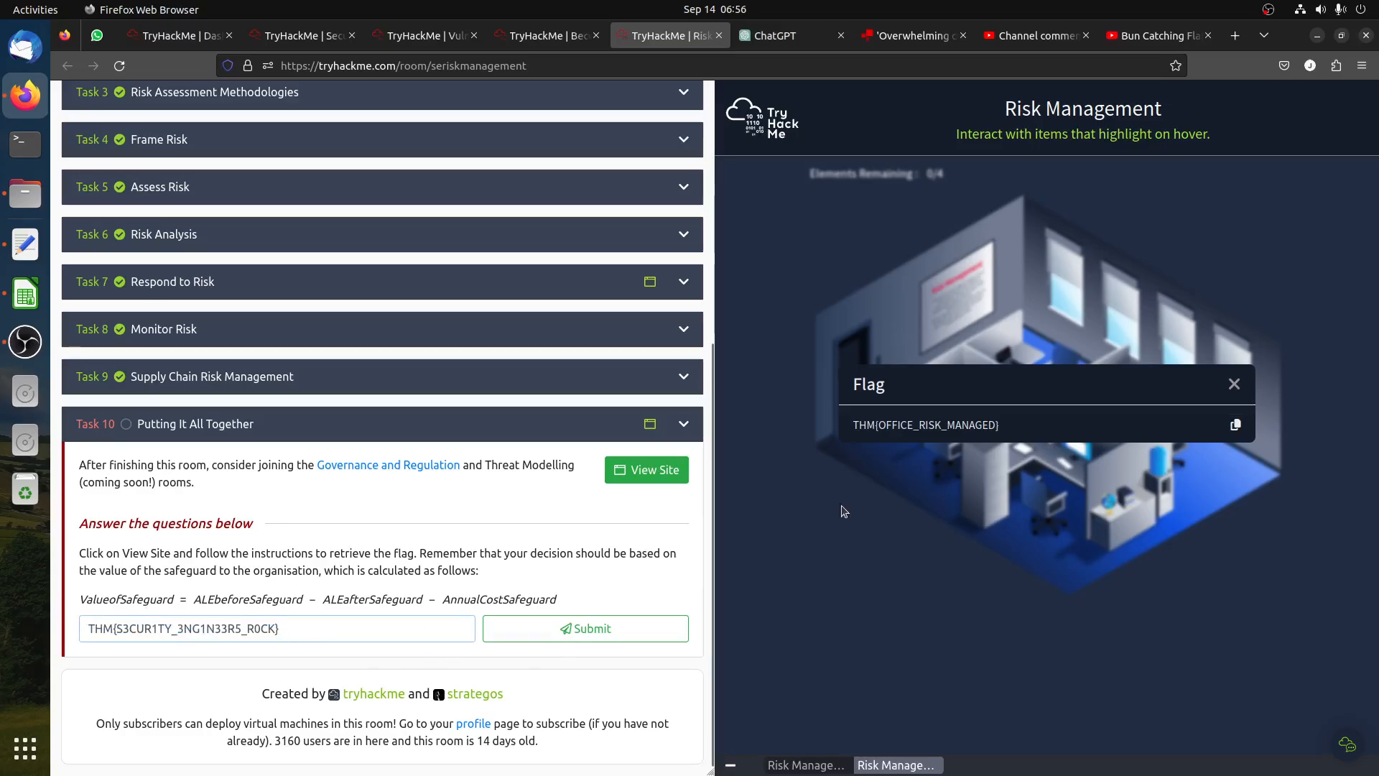
{"action": "double_click", "coordinate": [925, 424]}
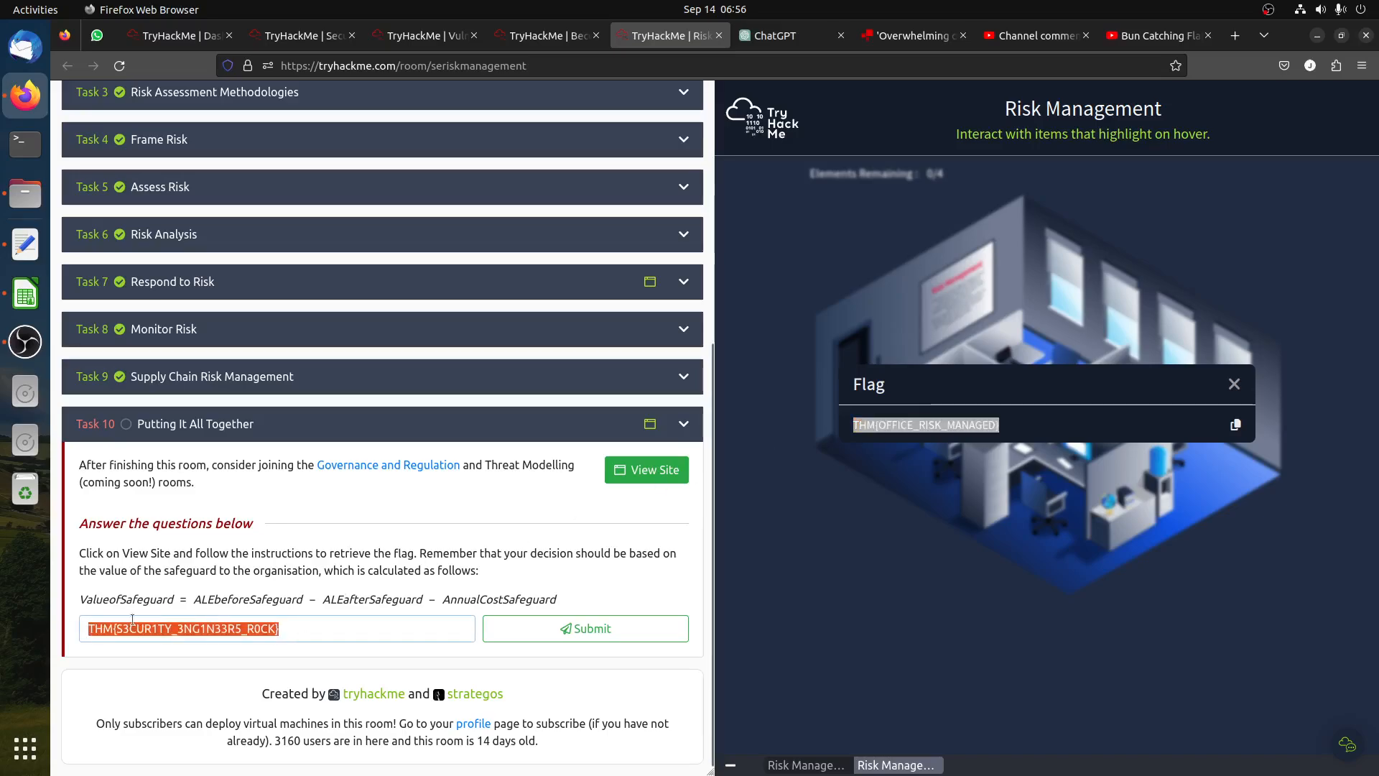
{"action": "left_click", "coordinate": [584, 628]}
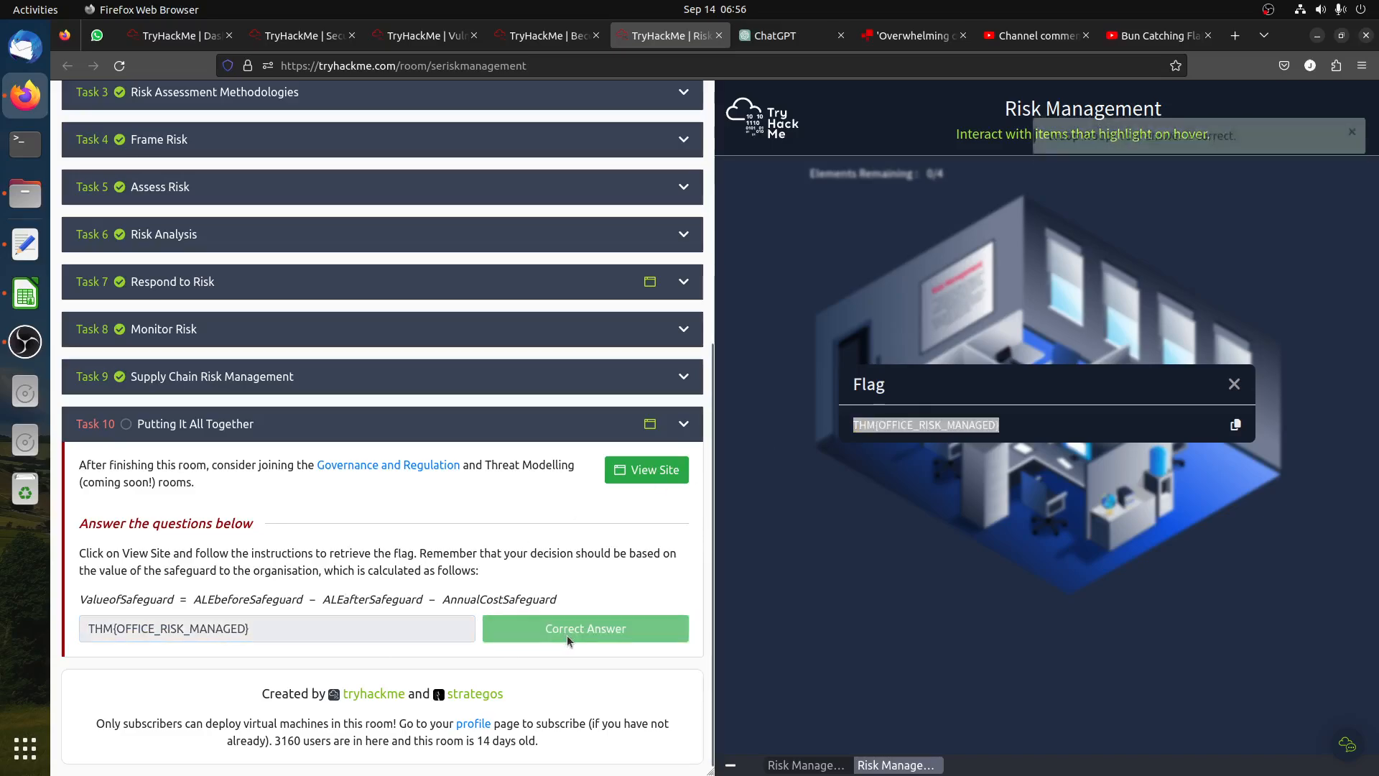
Submit THM{OFFICE_RISK_MANAGED} for Task 10 and dismiss the Congratulations dialog.
{"action": "left_click", "coordinate": [585, 628]}
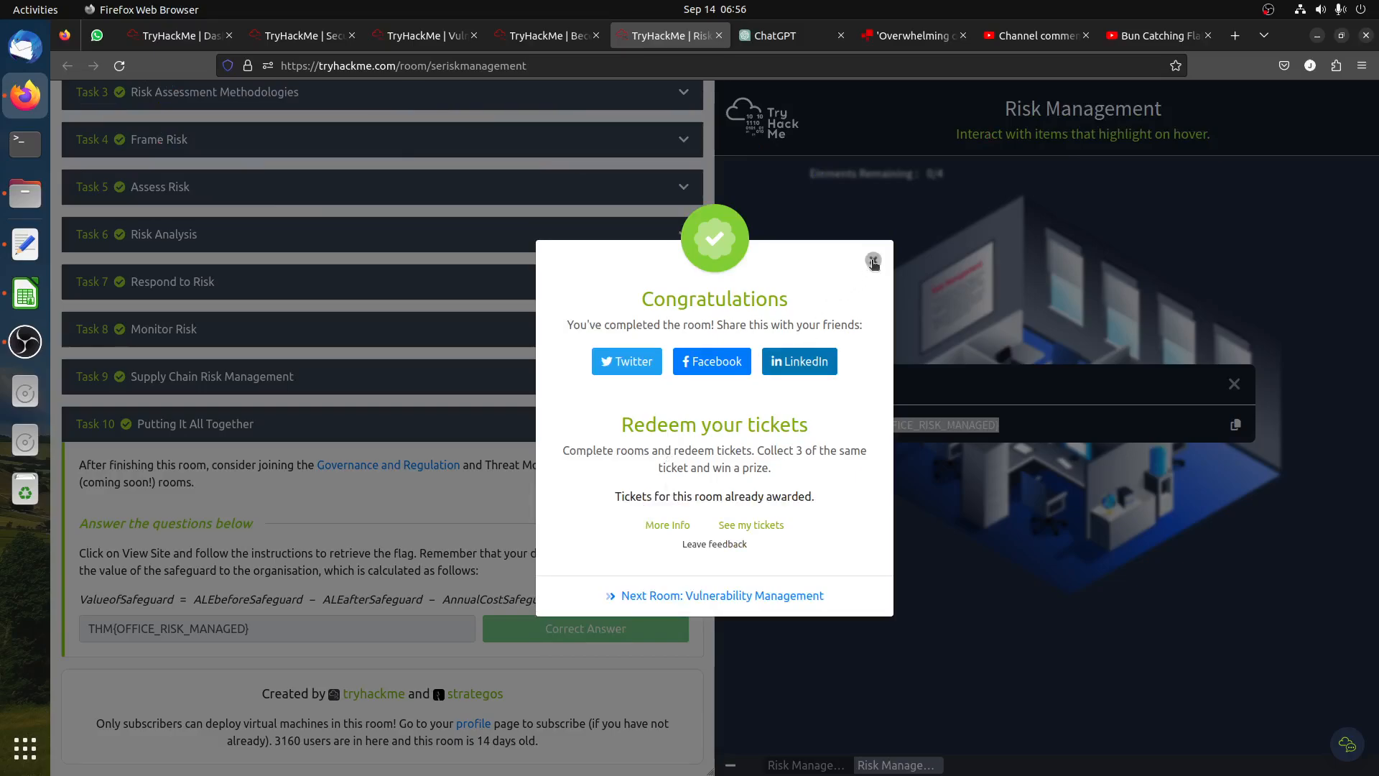
{"action": "left_click", "coordinate": [23, 341]}
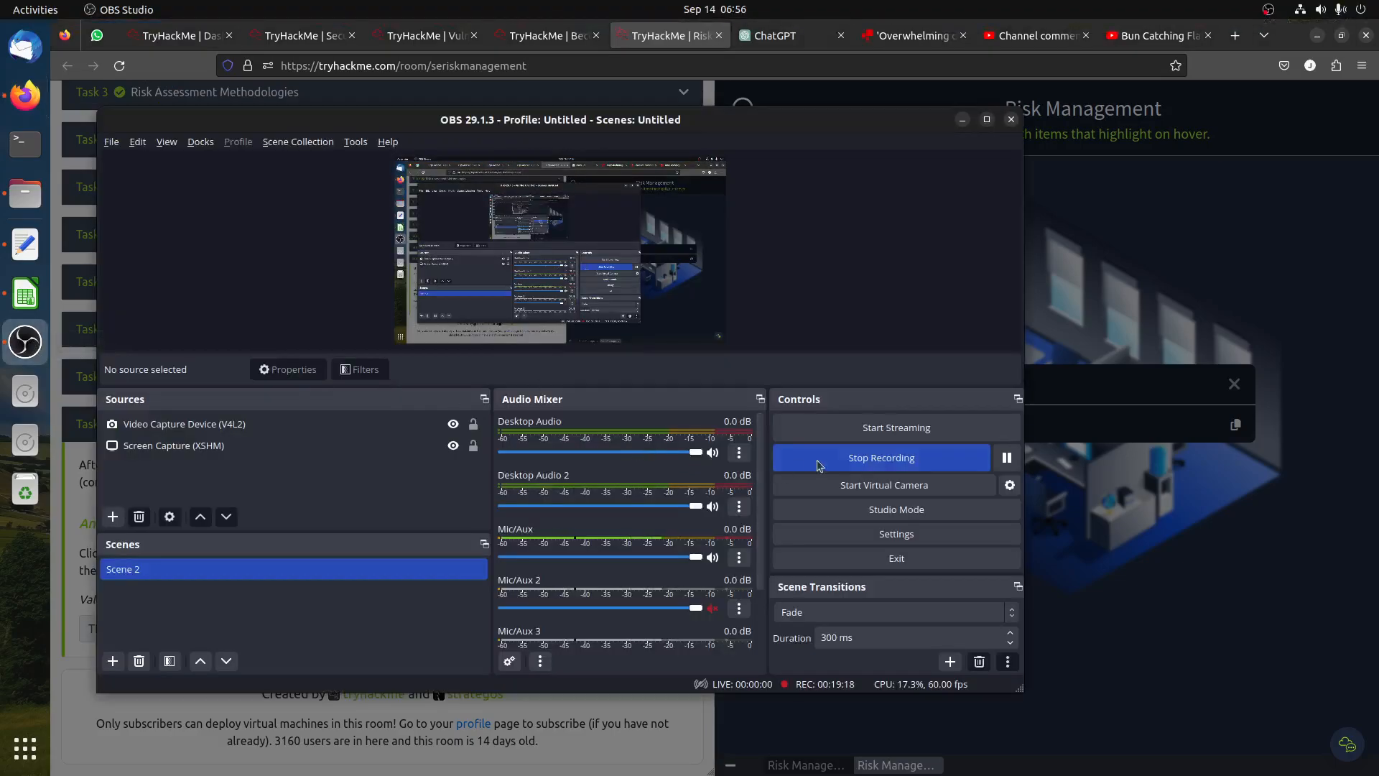